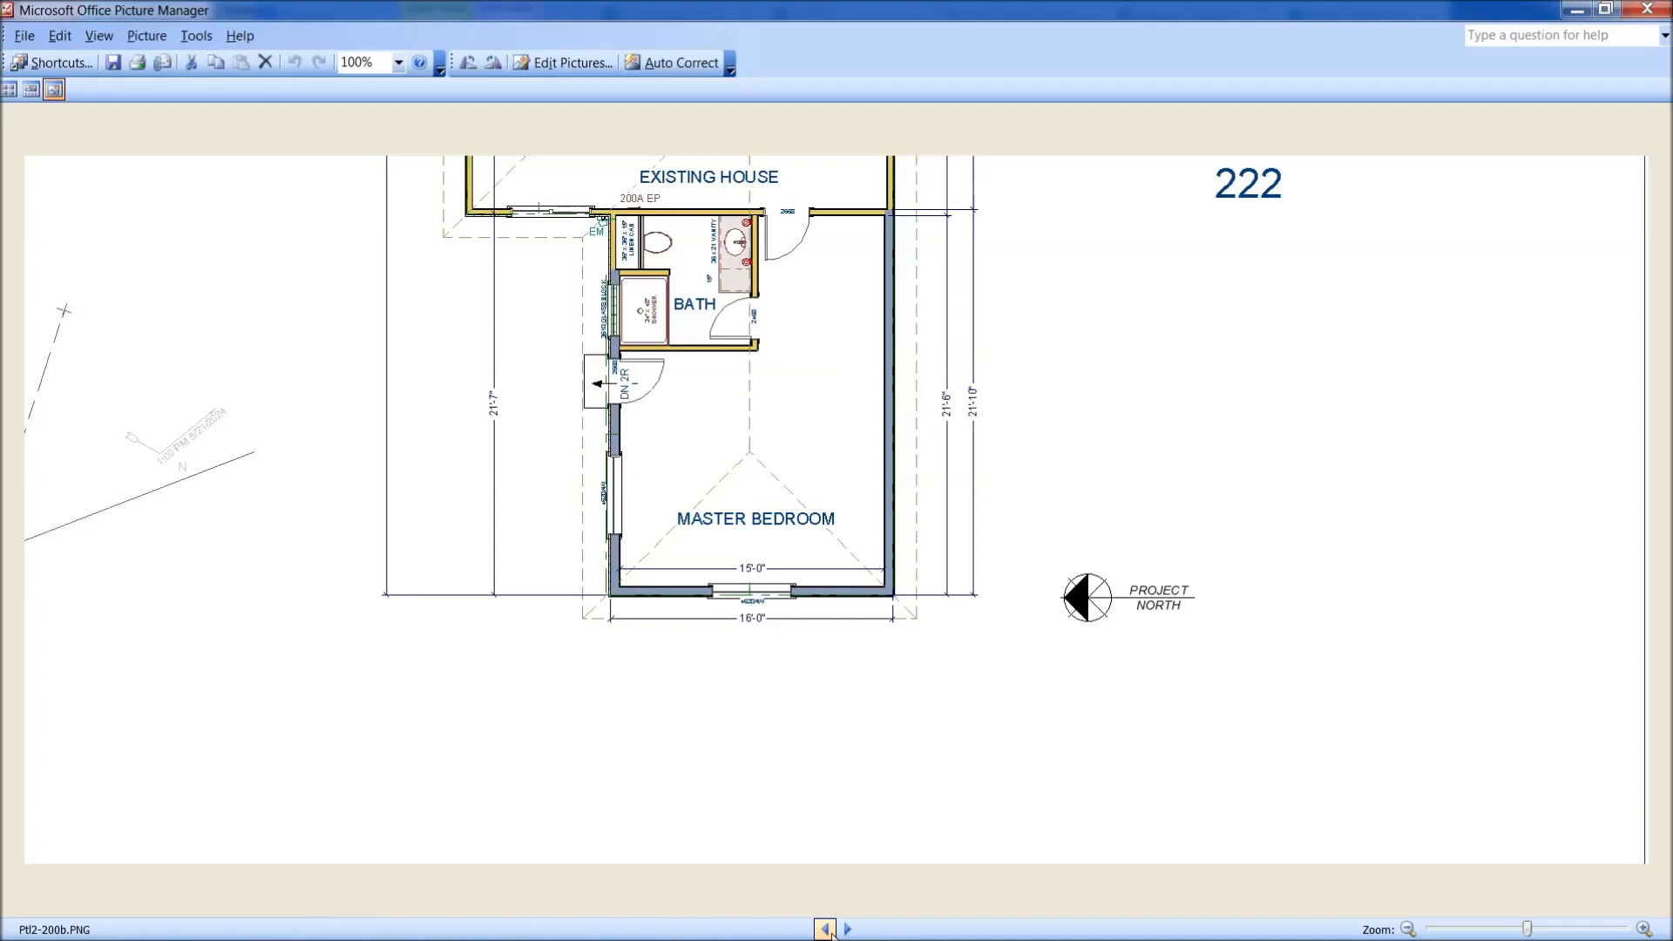
pyautogui.moveTo(854, 927)
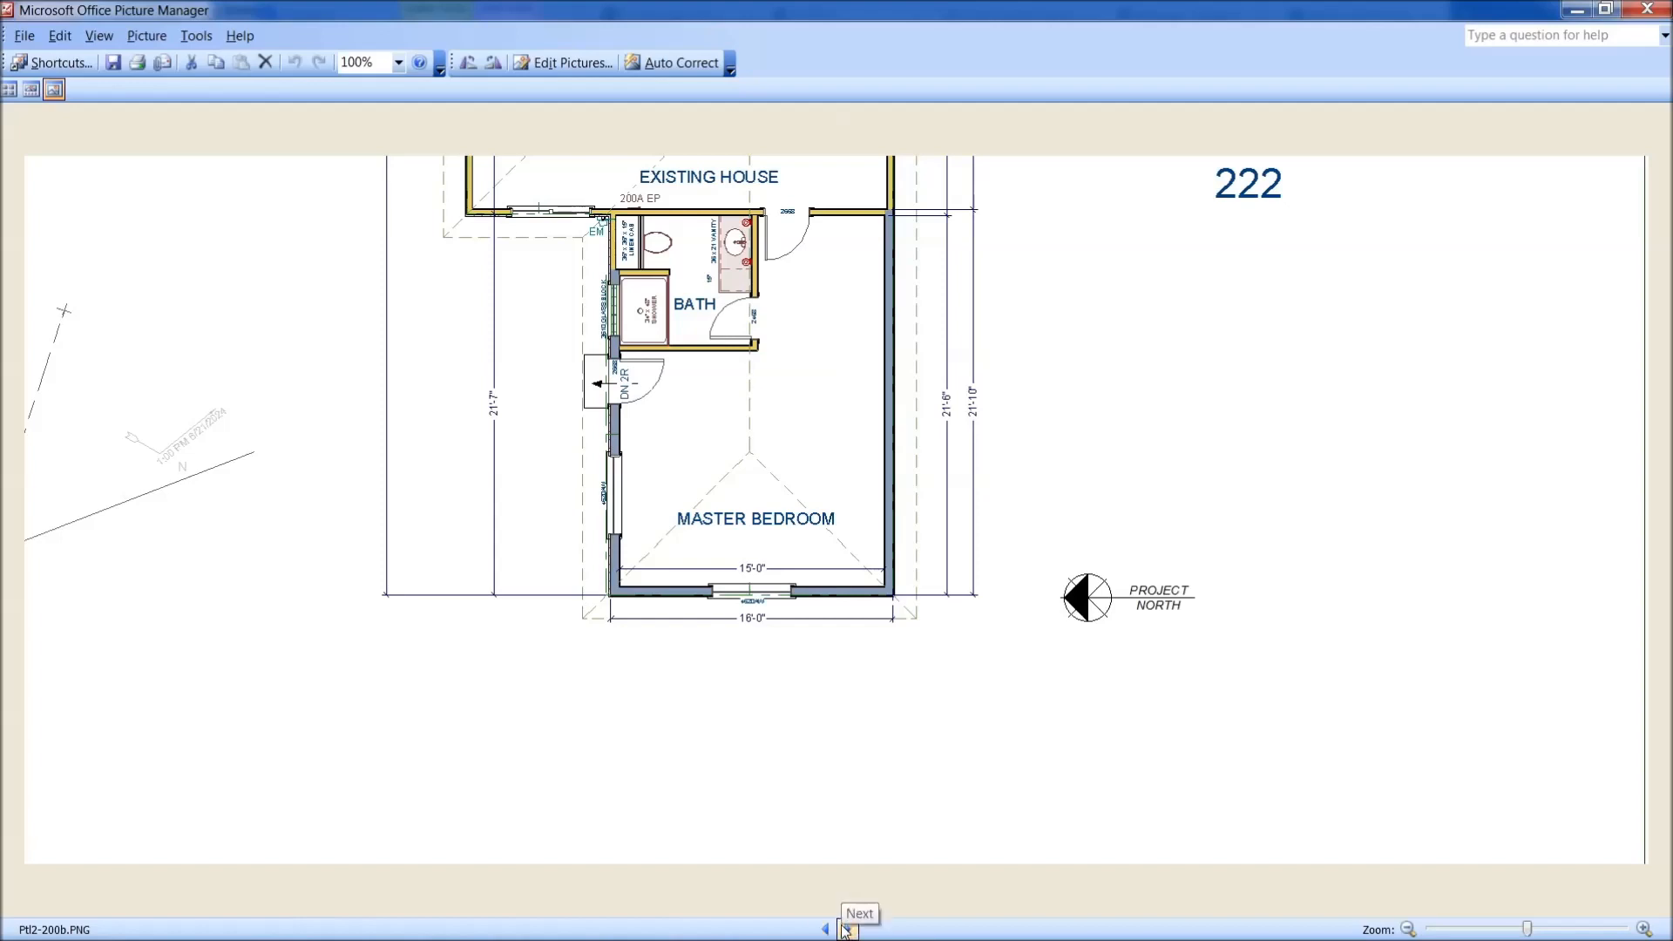
# Page forward, back and forward again to land on the Ptl2-200c plan with the lengthened master bedroom
pyautogui.click(850, 927)
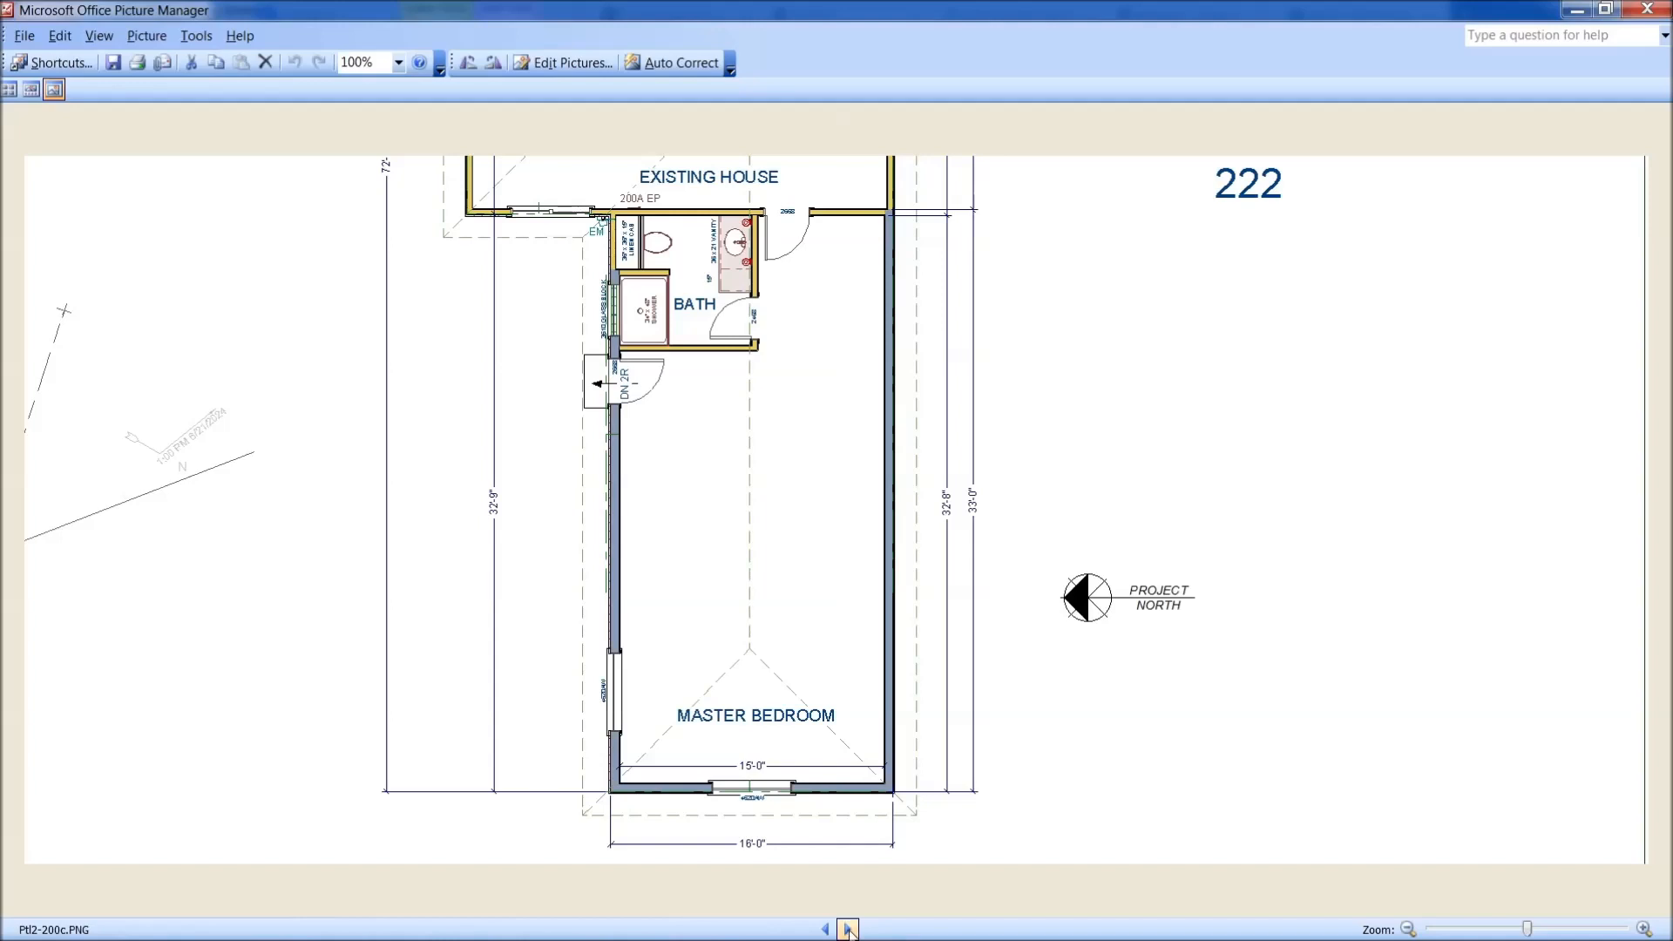
pyautogui.click(824, 931)
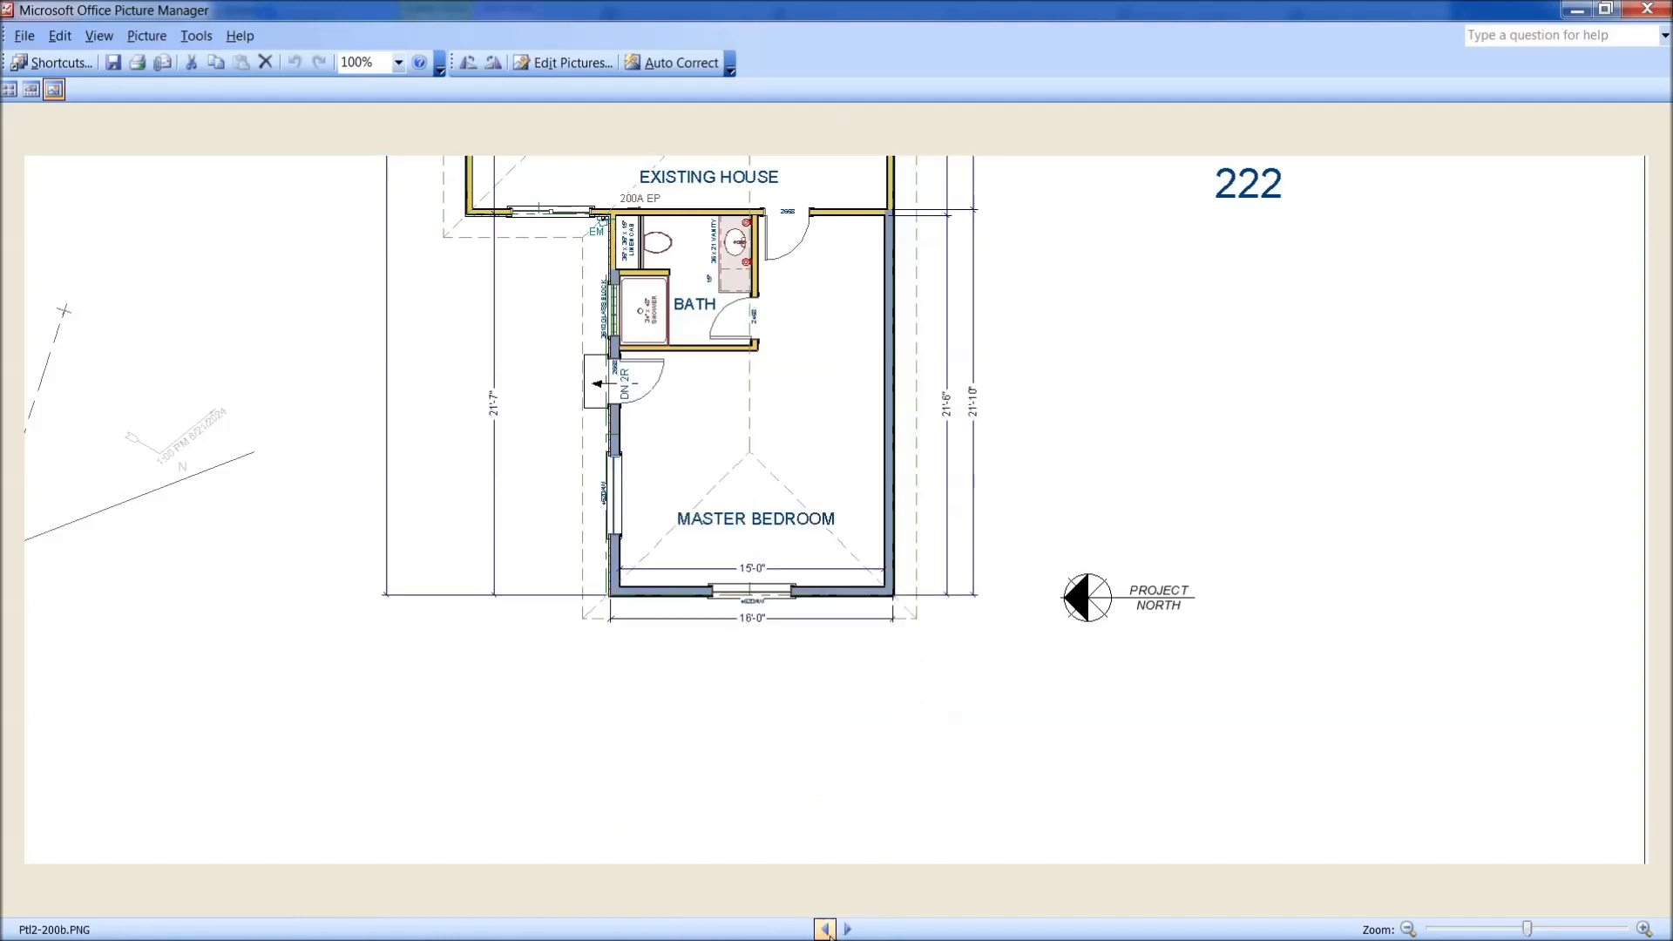
pyautogui.click(850, 929)
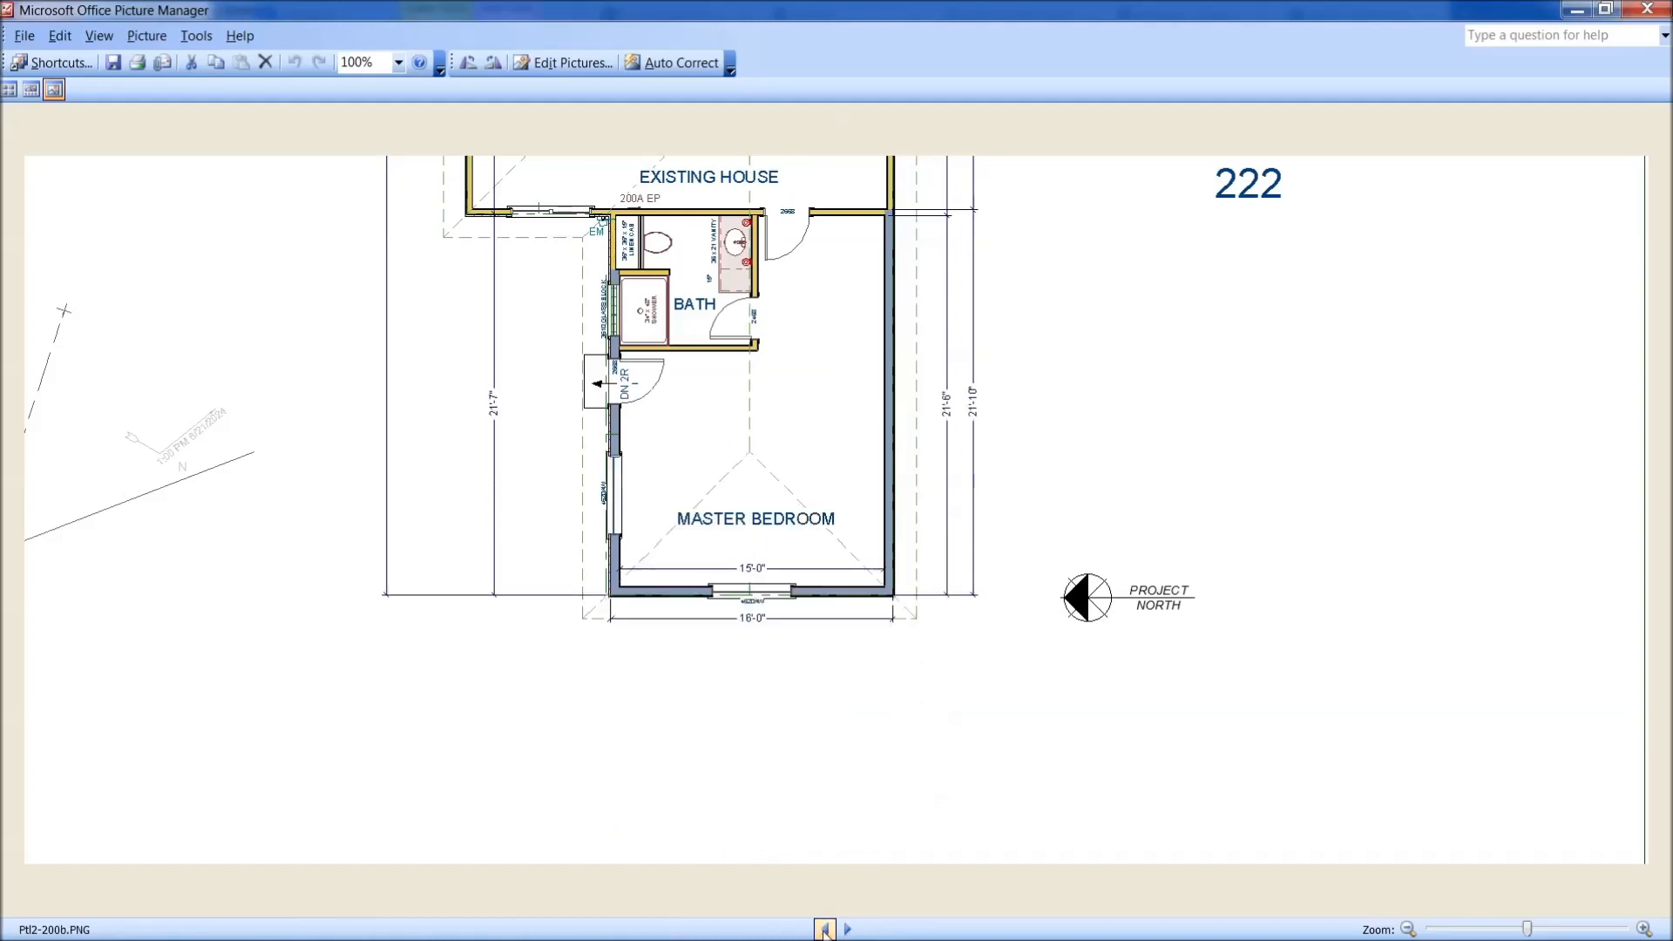
pyautogui.click(854, 927)
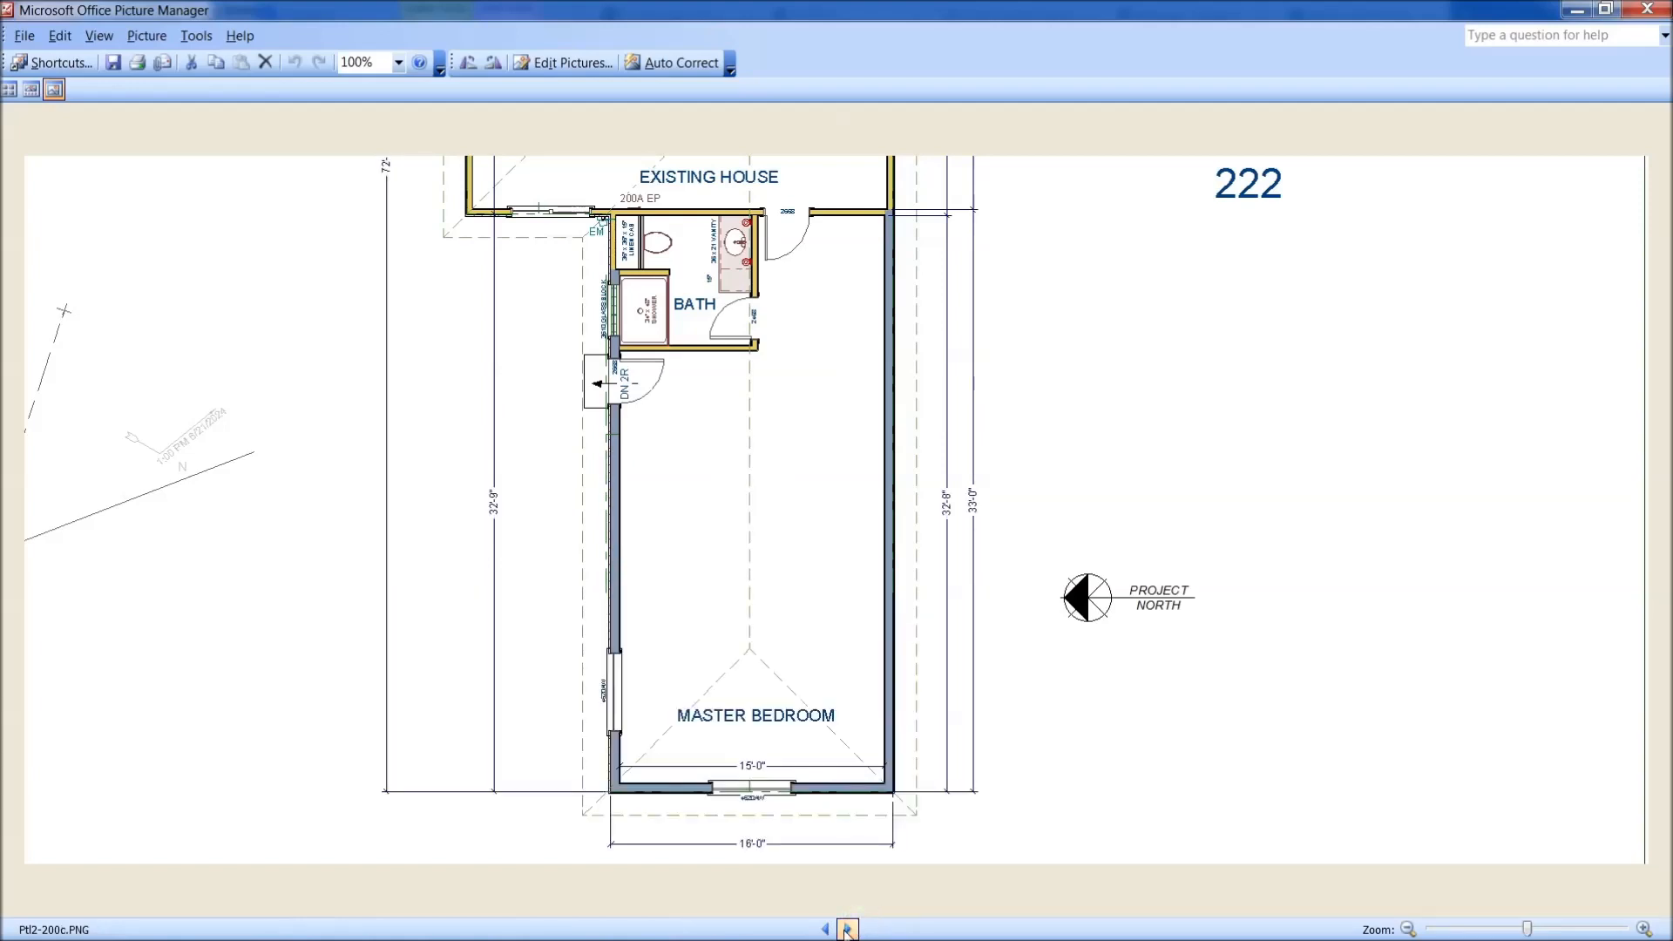
# Advance through Ptl2-200d, 200e and 201a to the 201b plan with narrower bedroom and revised bath fixtures
pyautogui.click(847, 927)
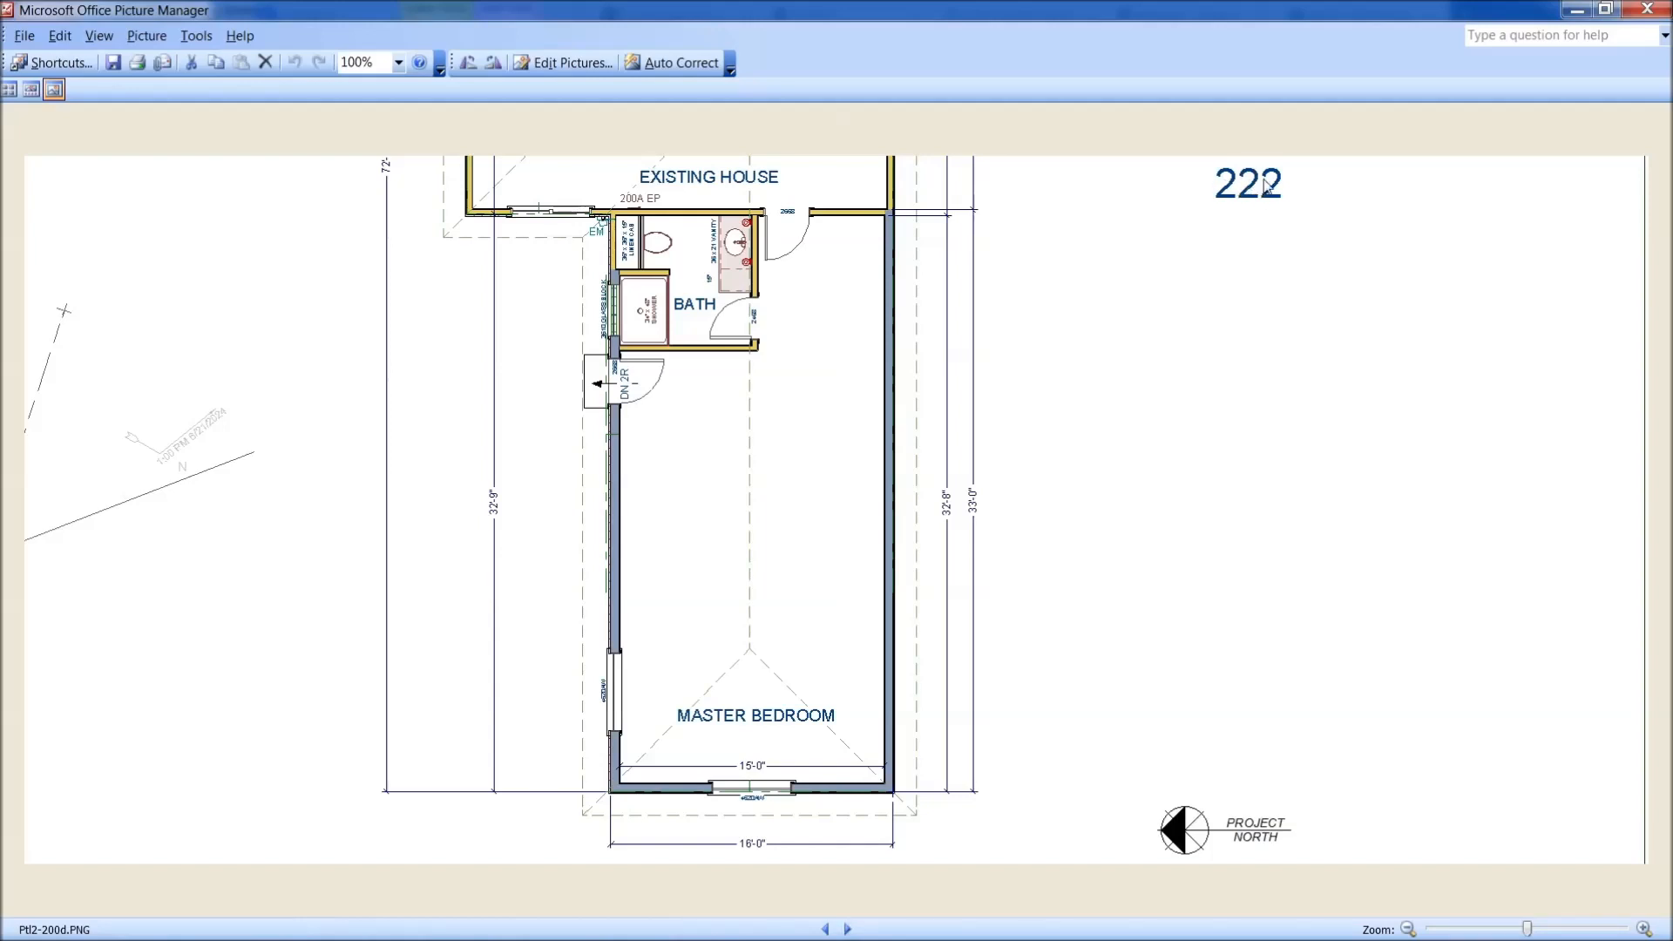
pyautogui.moveTo(1223, 197)
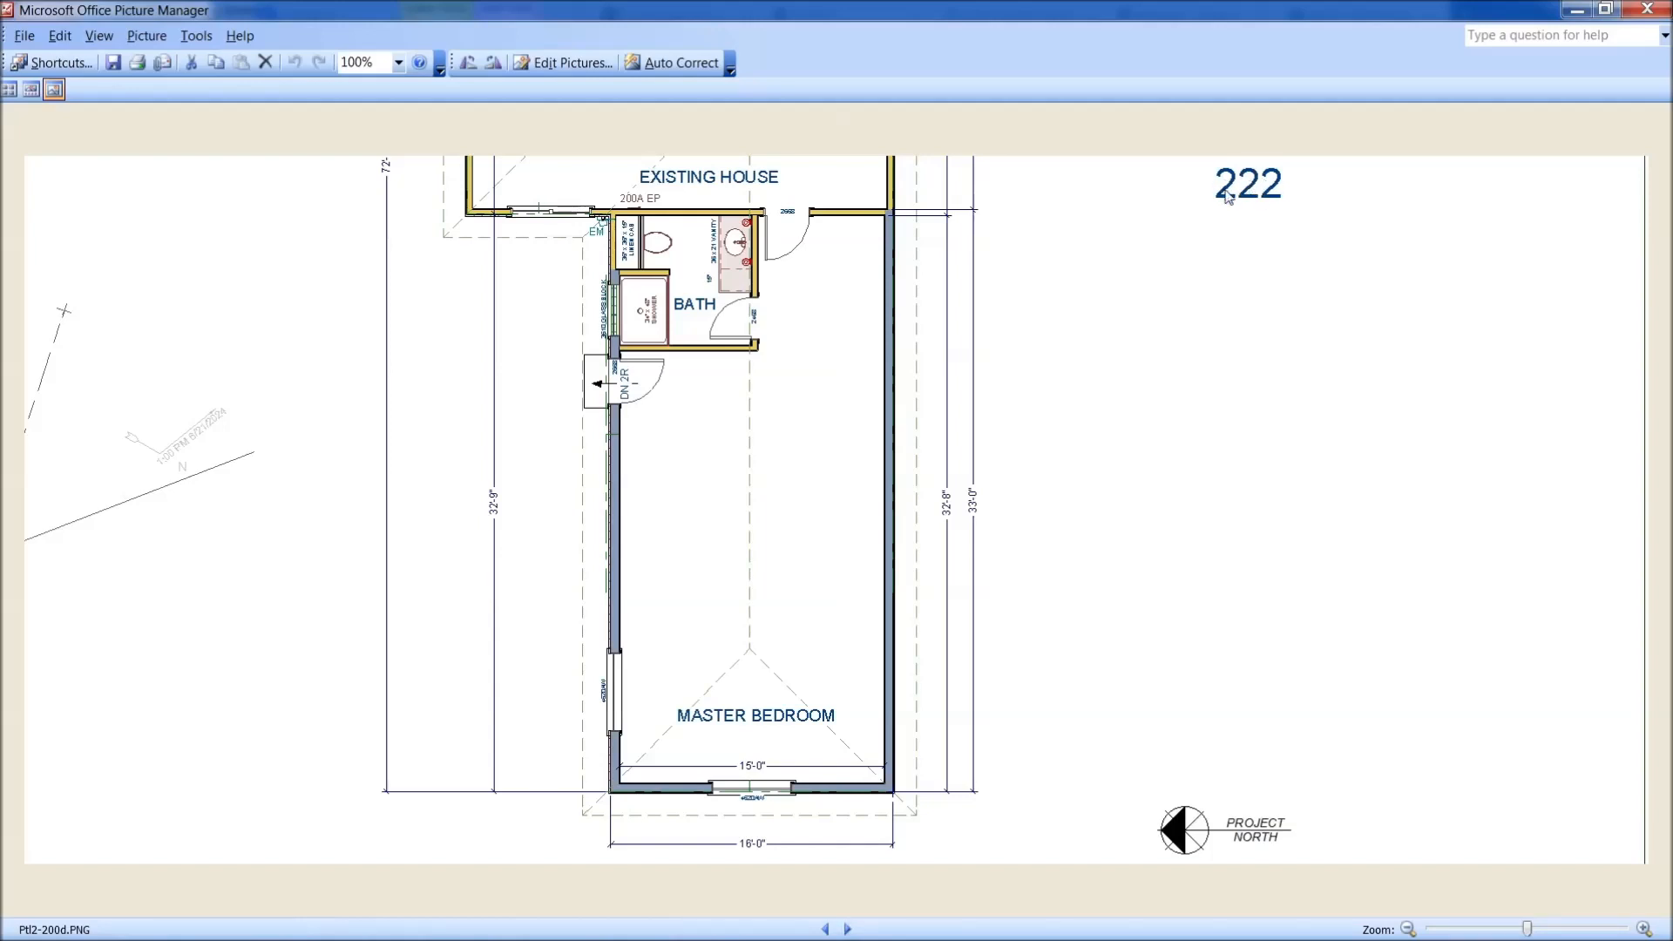
pyautogui.moveTo(380, 735)
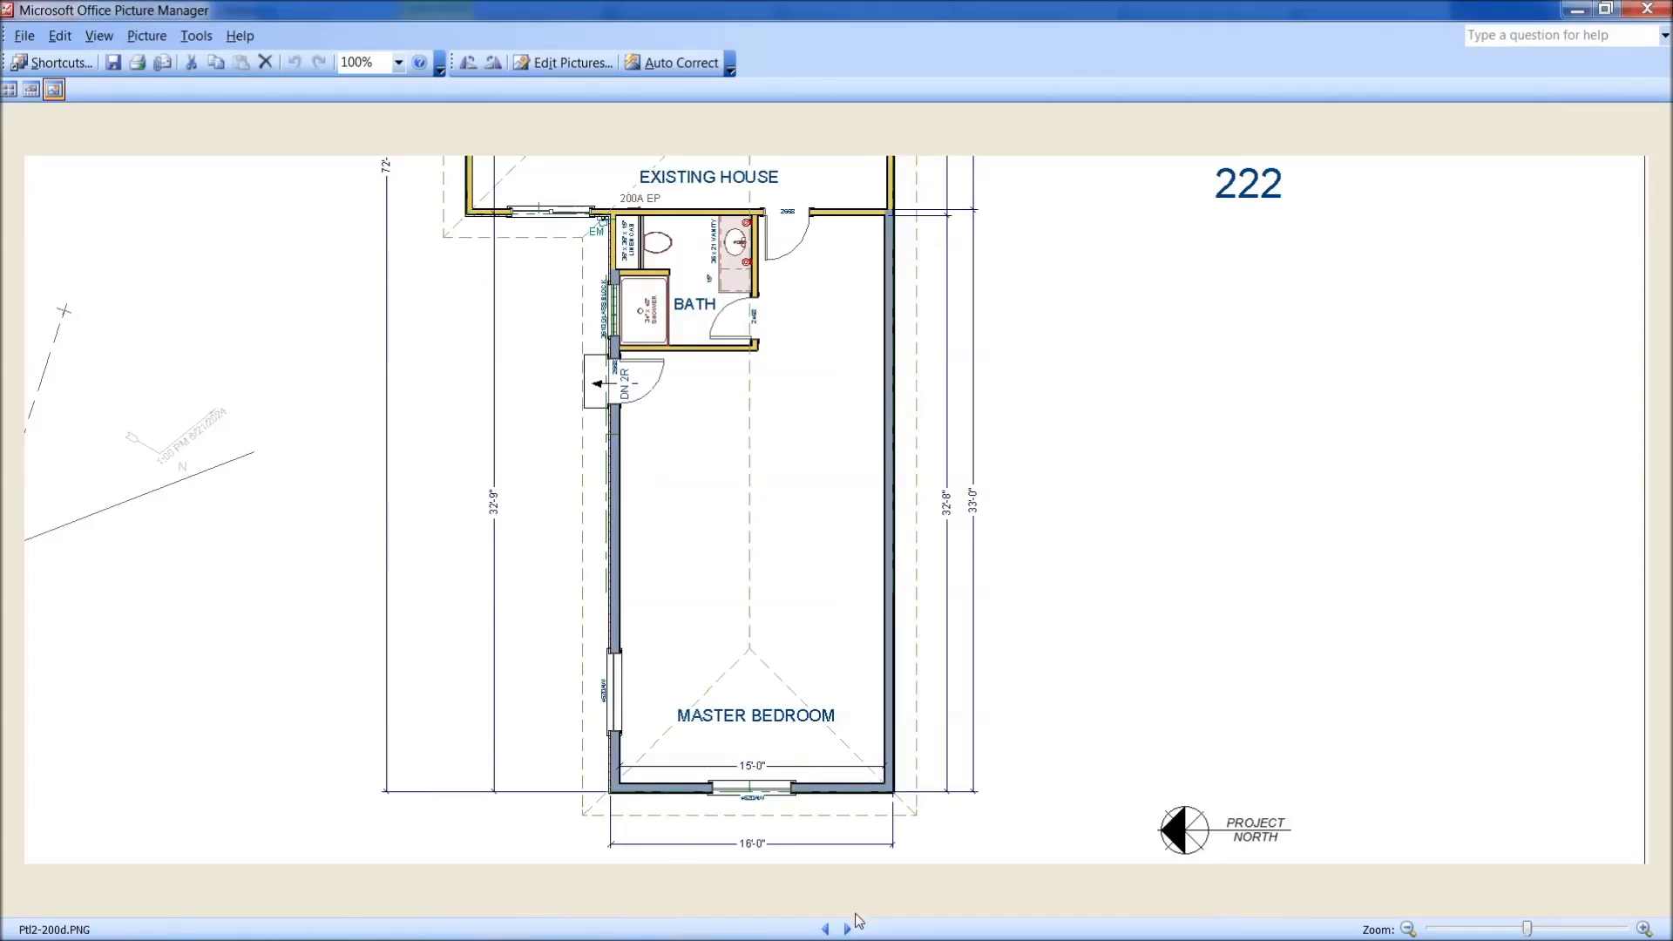
pyautogui.moveTo(552, 225)
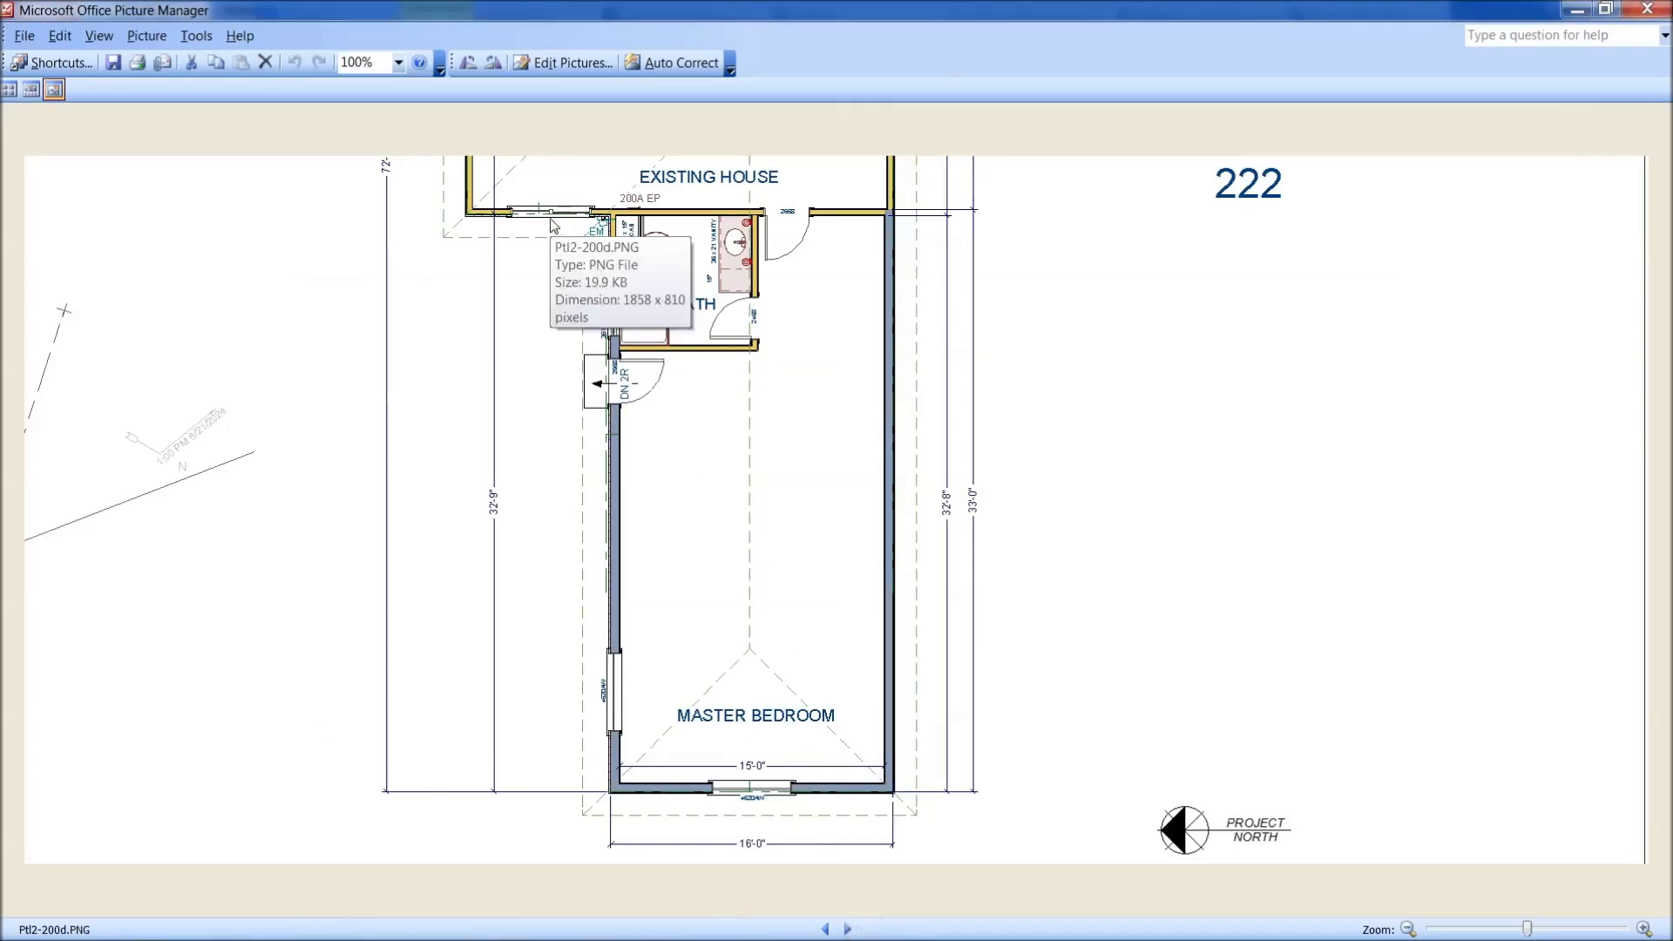
pyautogui.moveTo(785, 709)
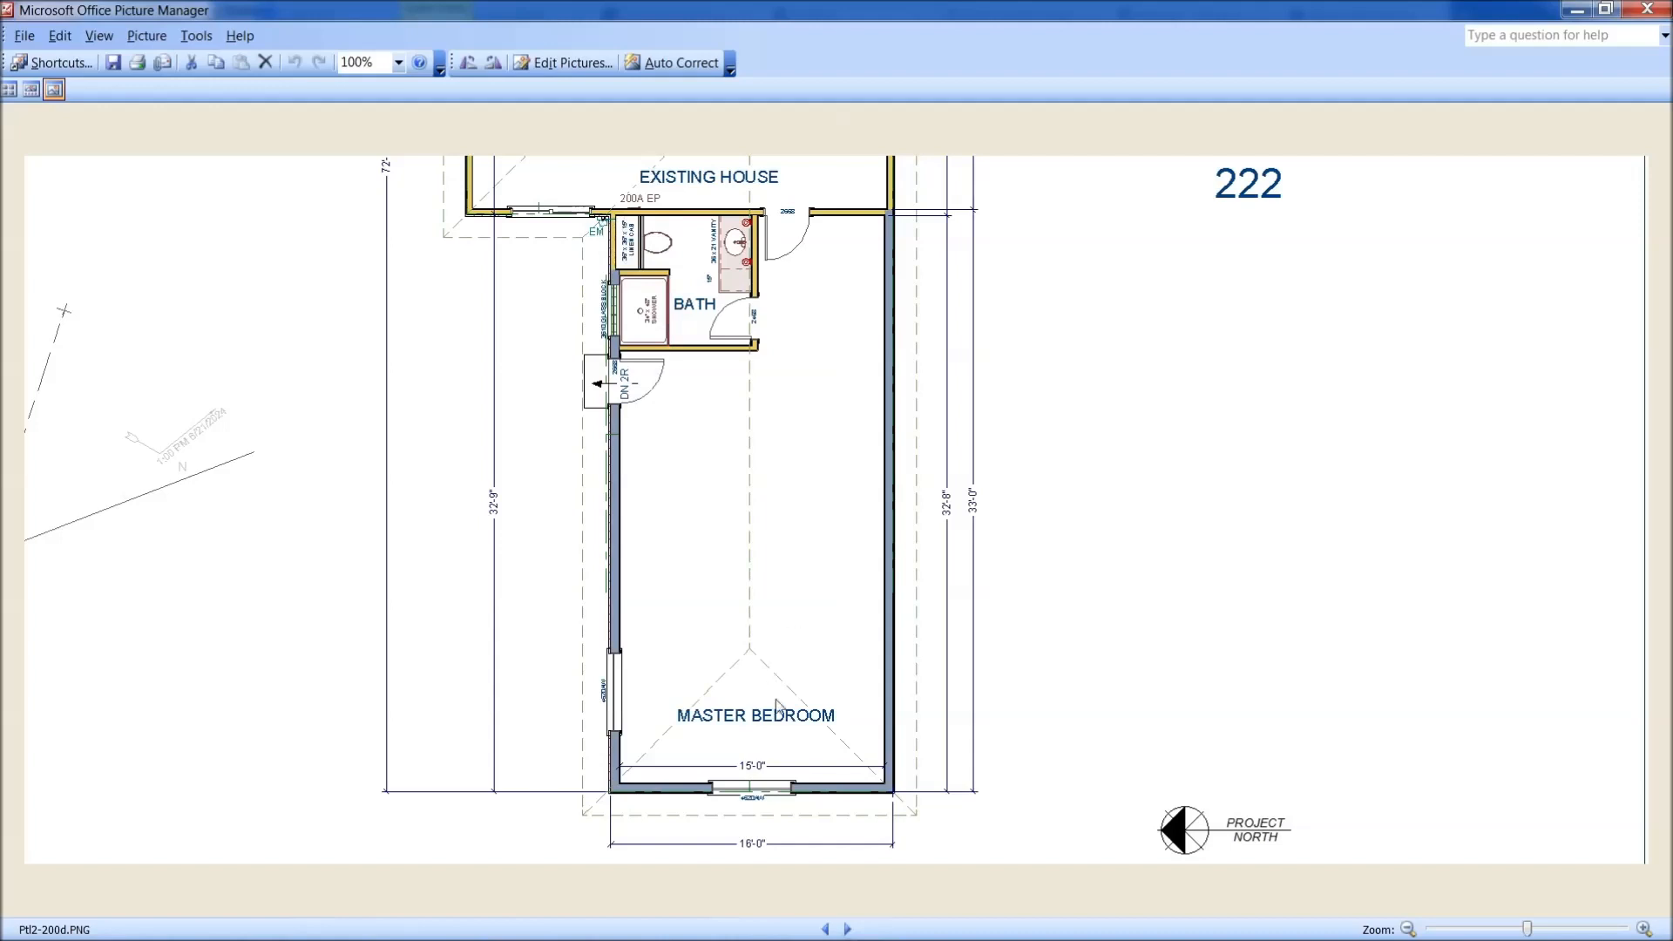
pyautogui.click(848, 928)
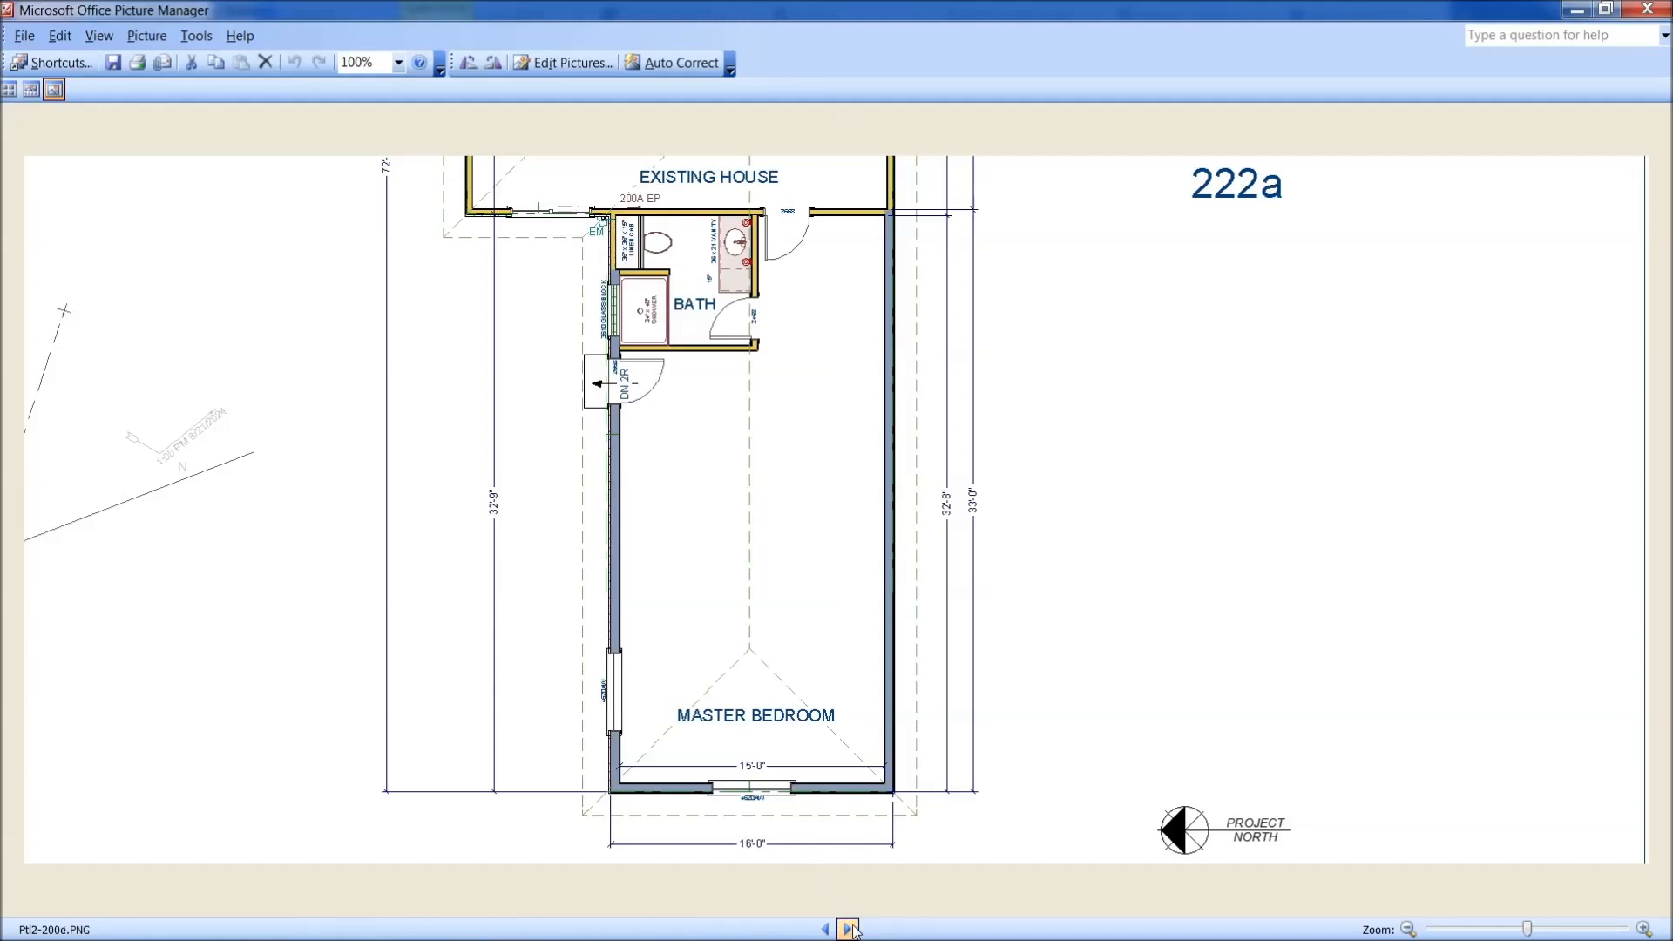
pyautogui.click(850, 929)
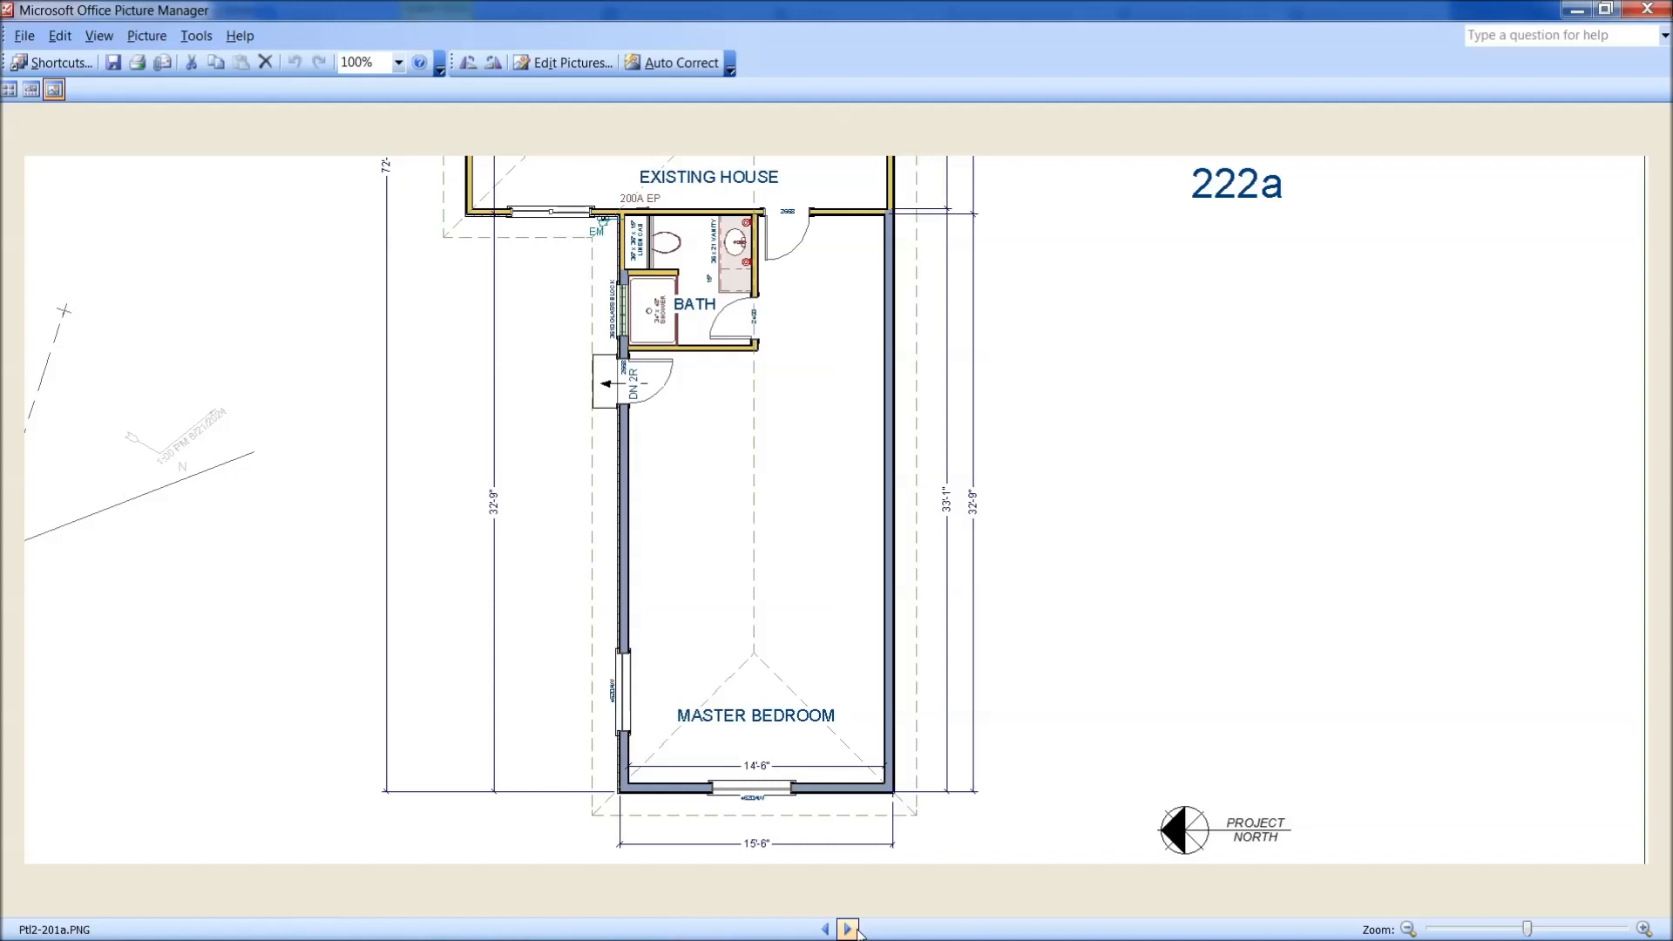
pyautogui.click(851, 927)
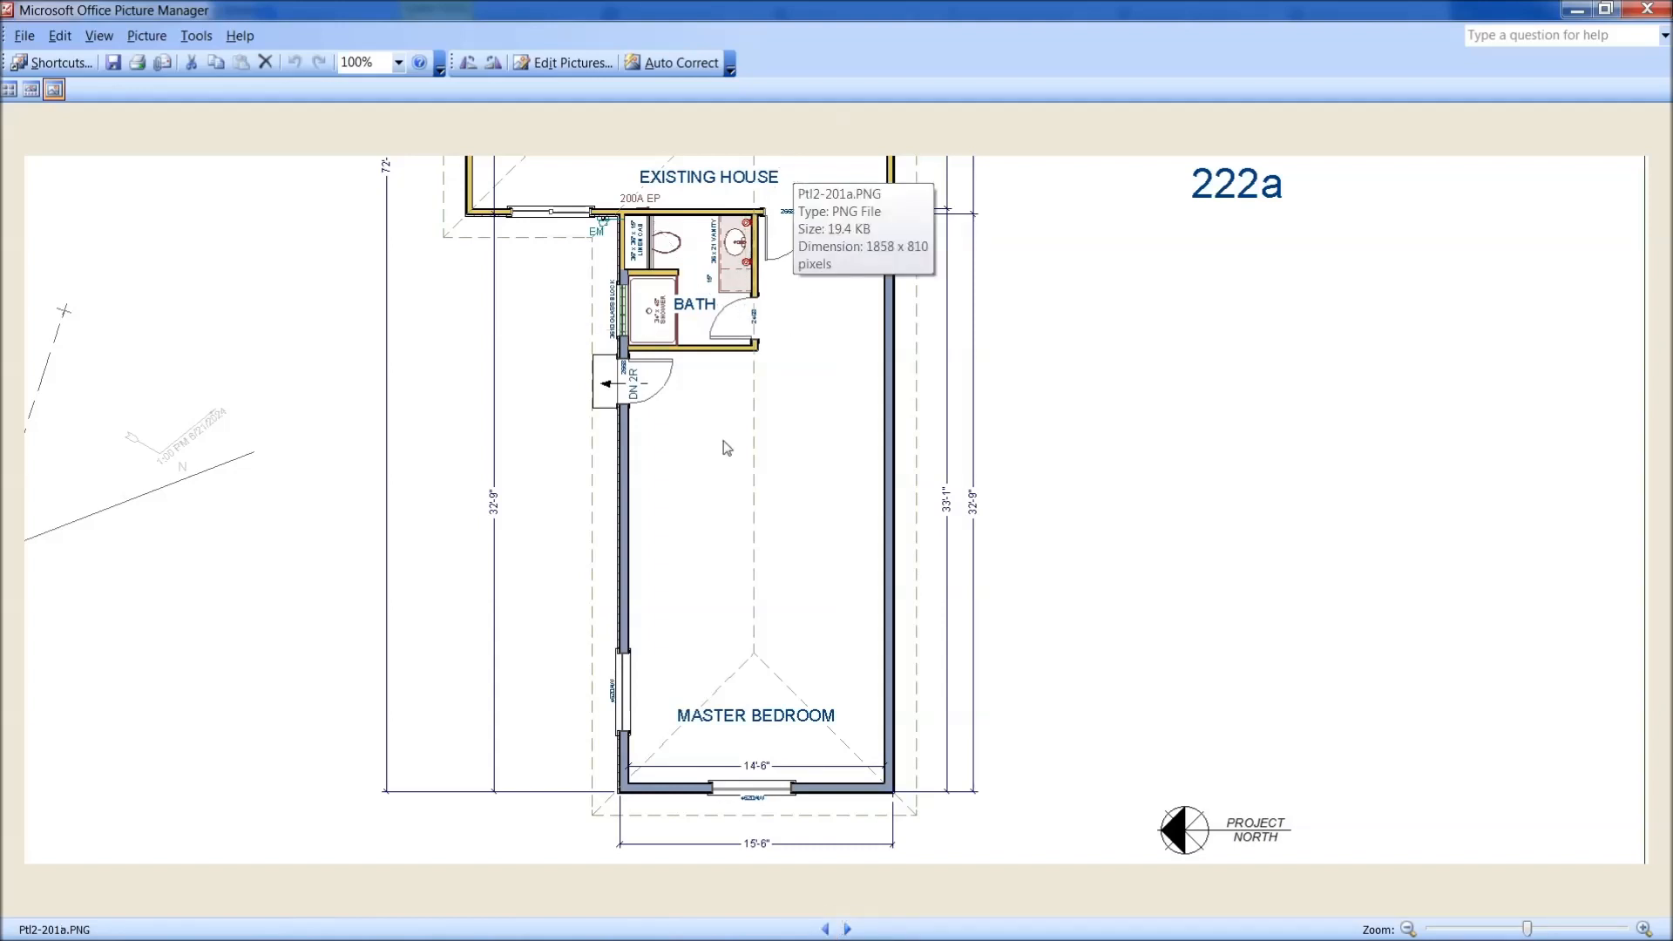
pyautogui.moveTo(804, 889)
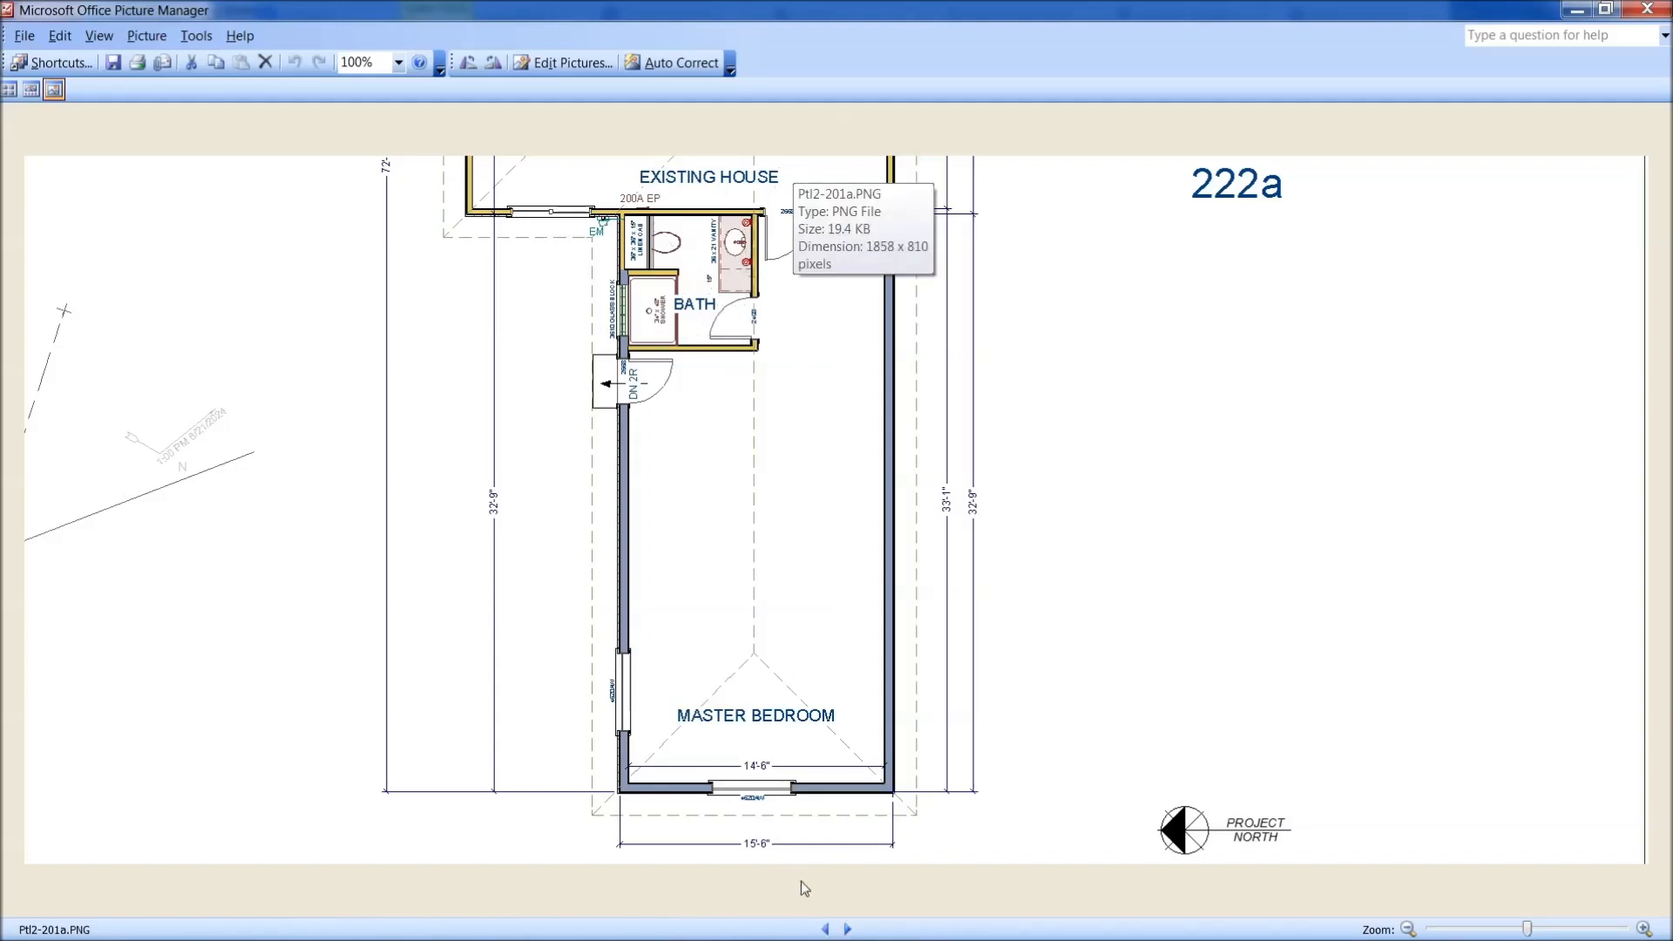
pyautogui.click(849, 927)
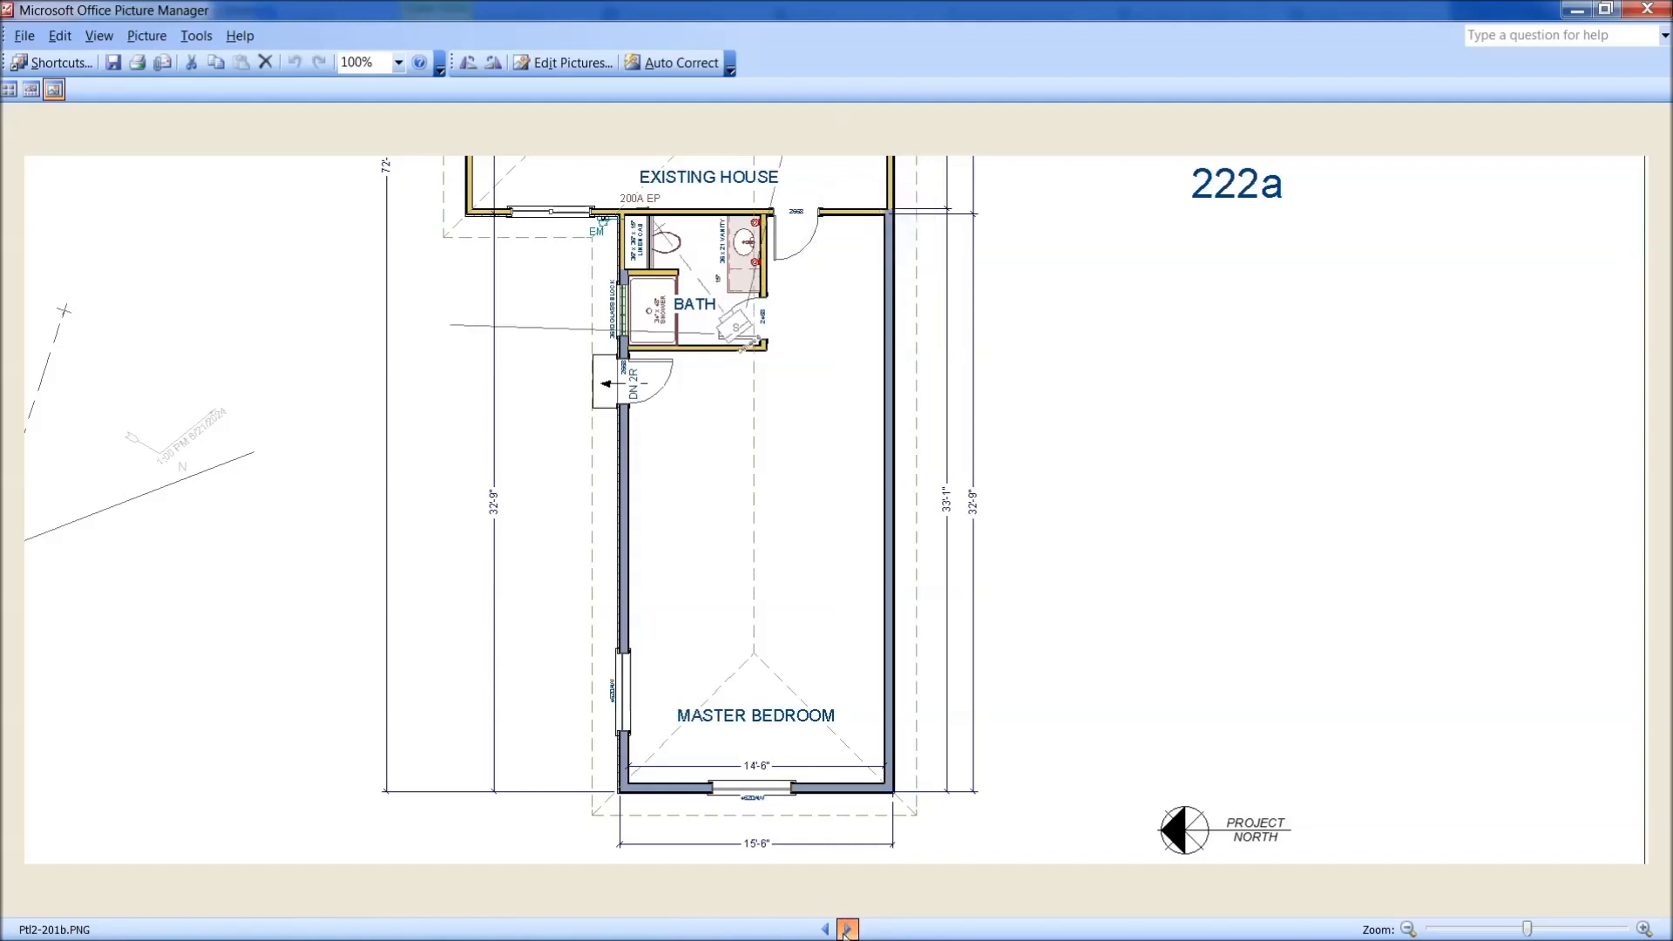
# Step back and forth through the bathroom cross-section elevations to compare their revisions
pyautogui.click(849, 930)
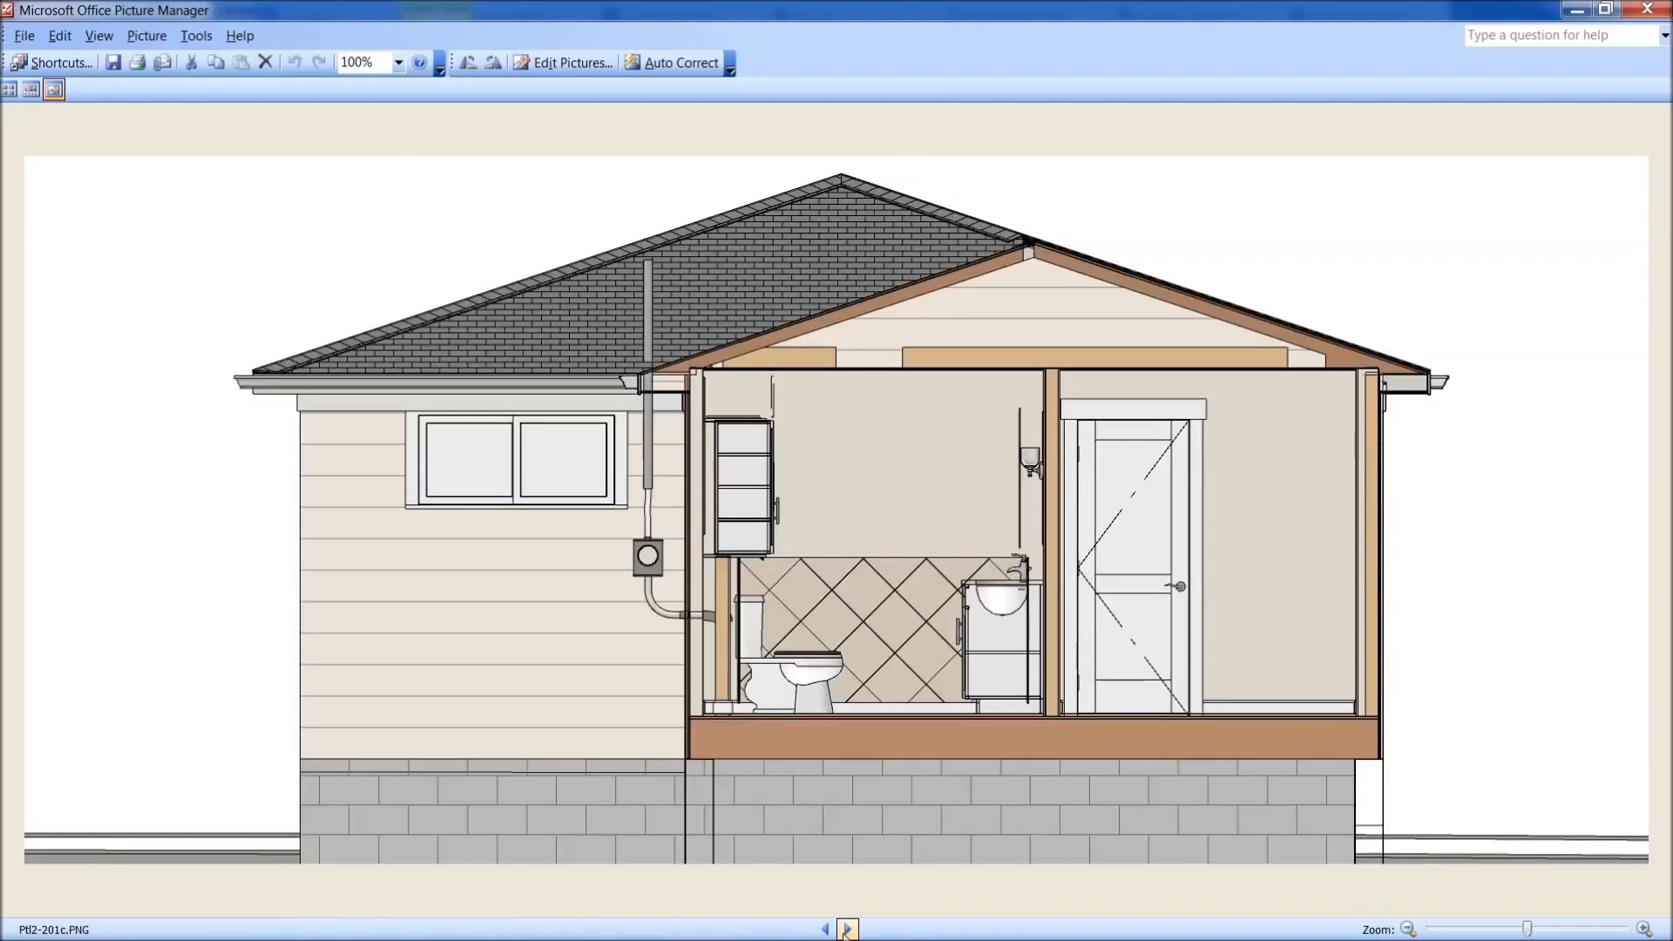
pyautogui.click(849, 929)
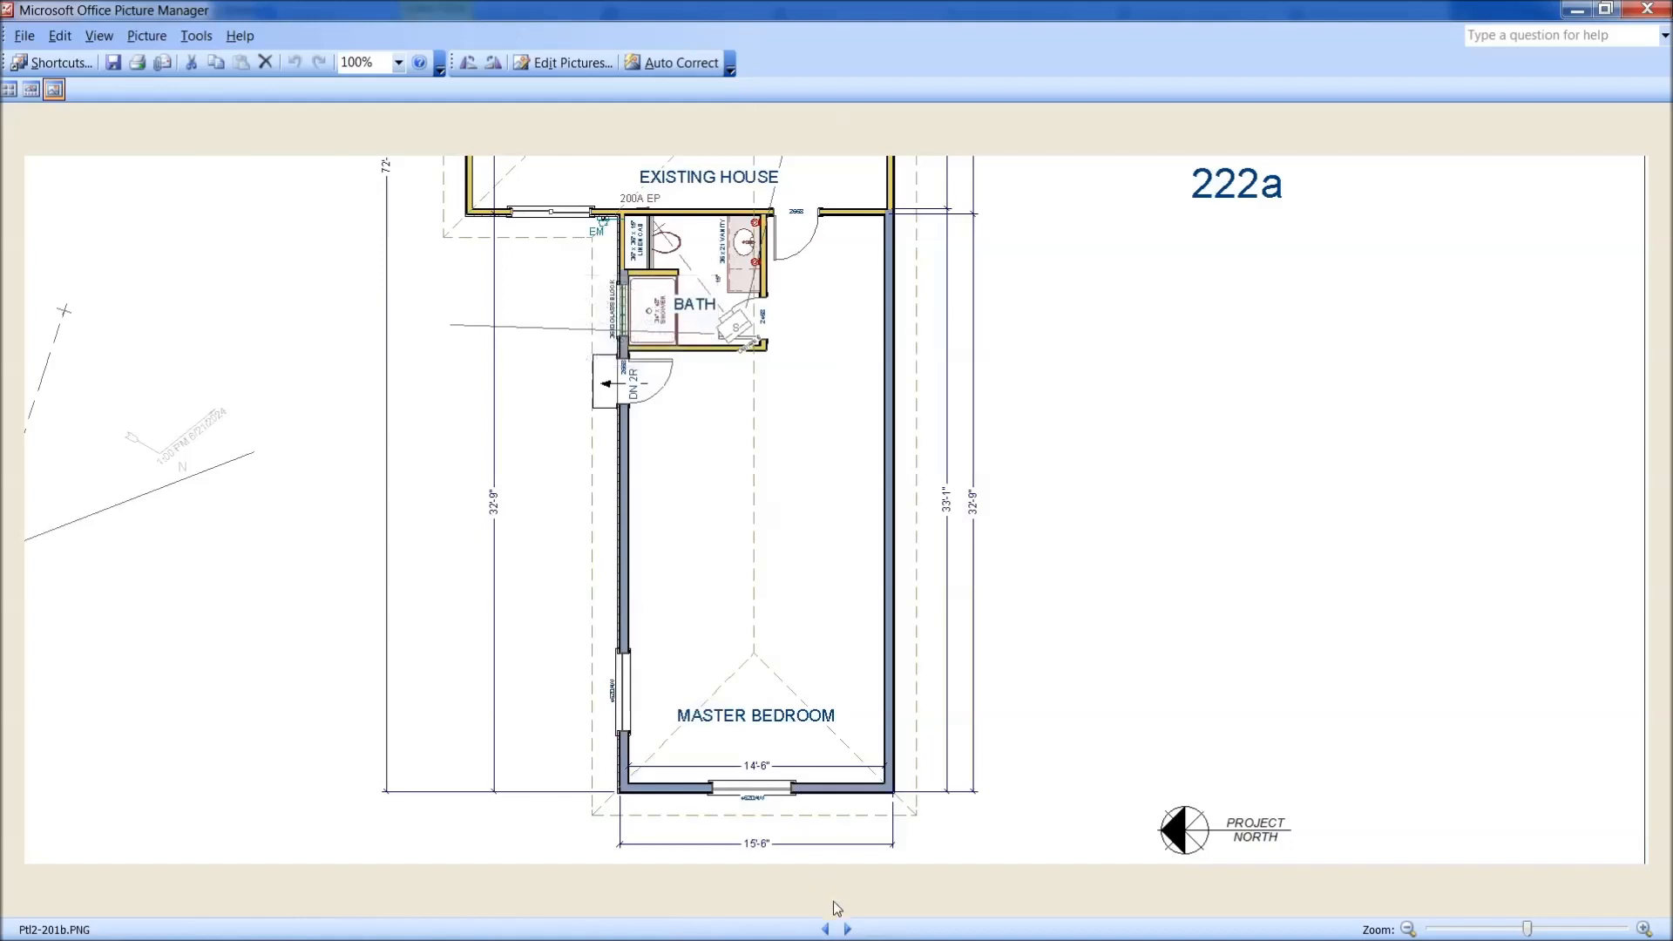
pyautogui.click(846, 927)
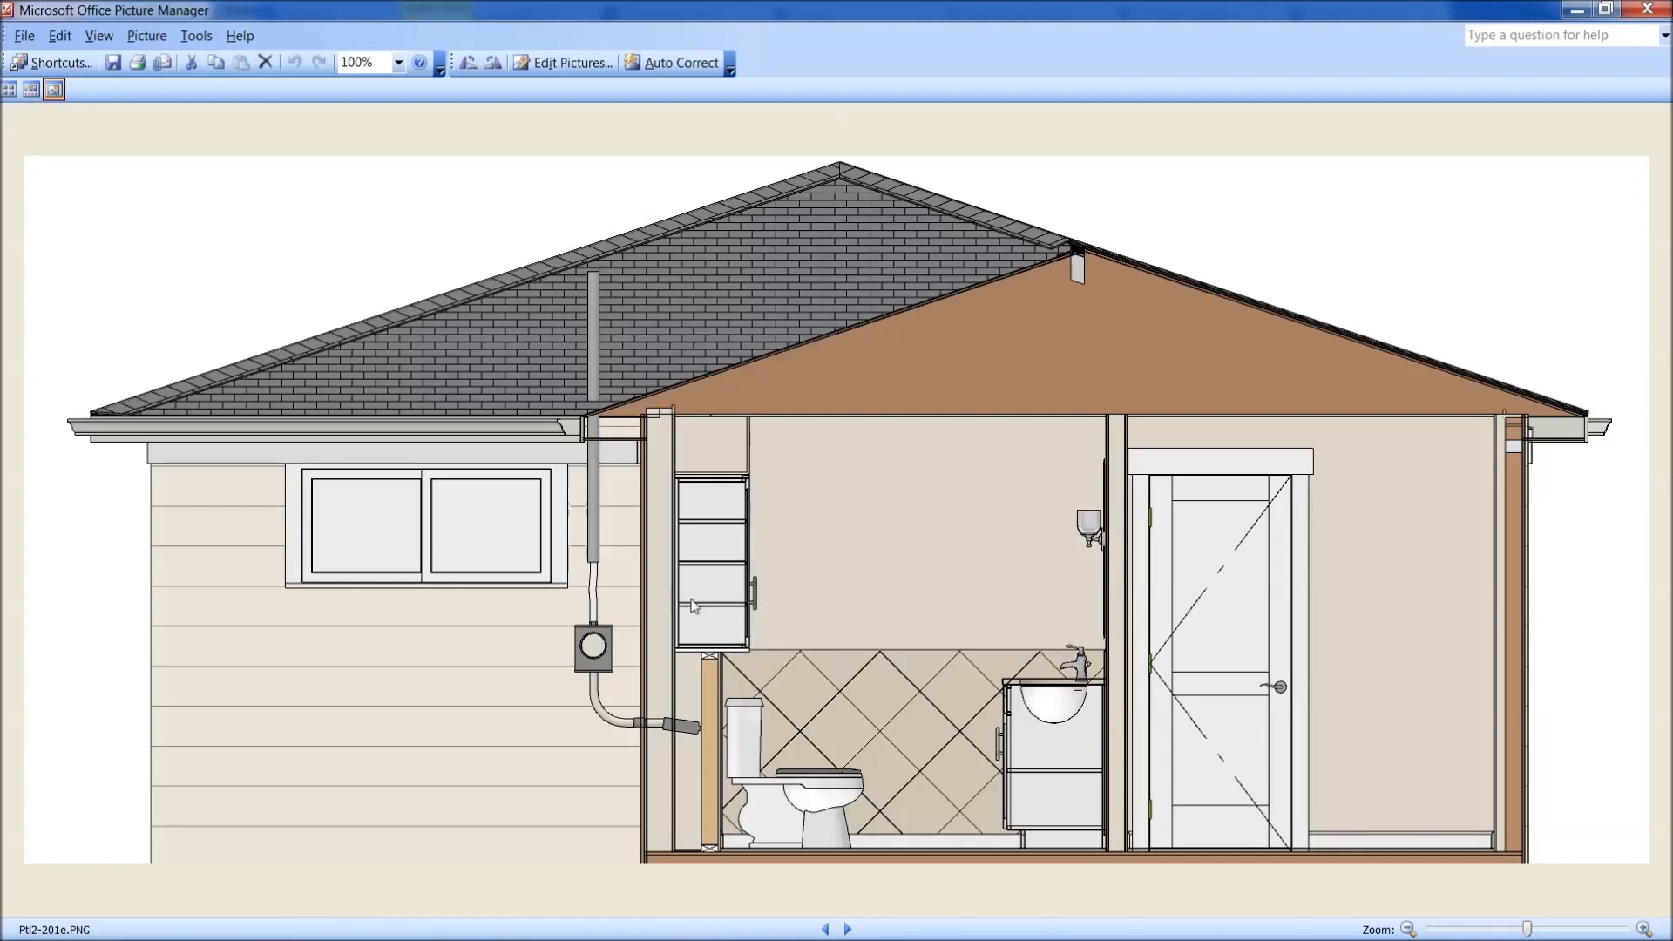
pyautogui.click(848, 925)
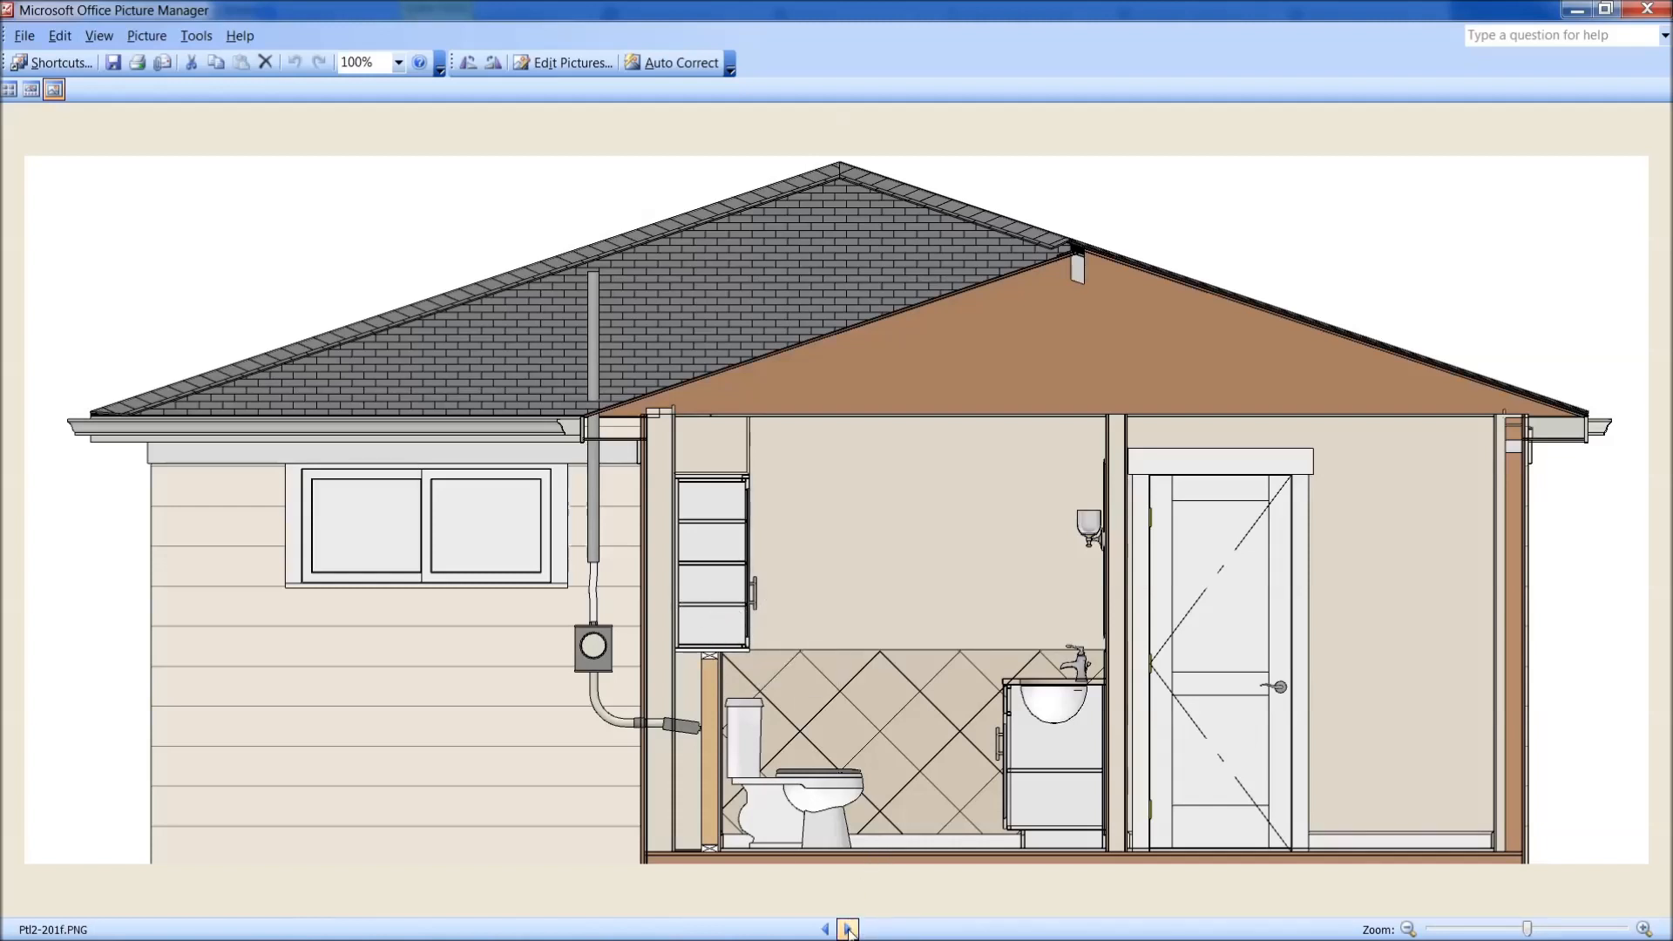
pyautogui.click(826, 930)
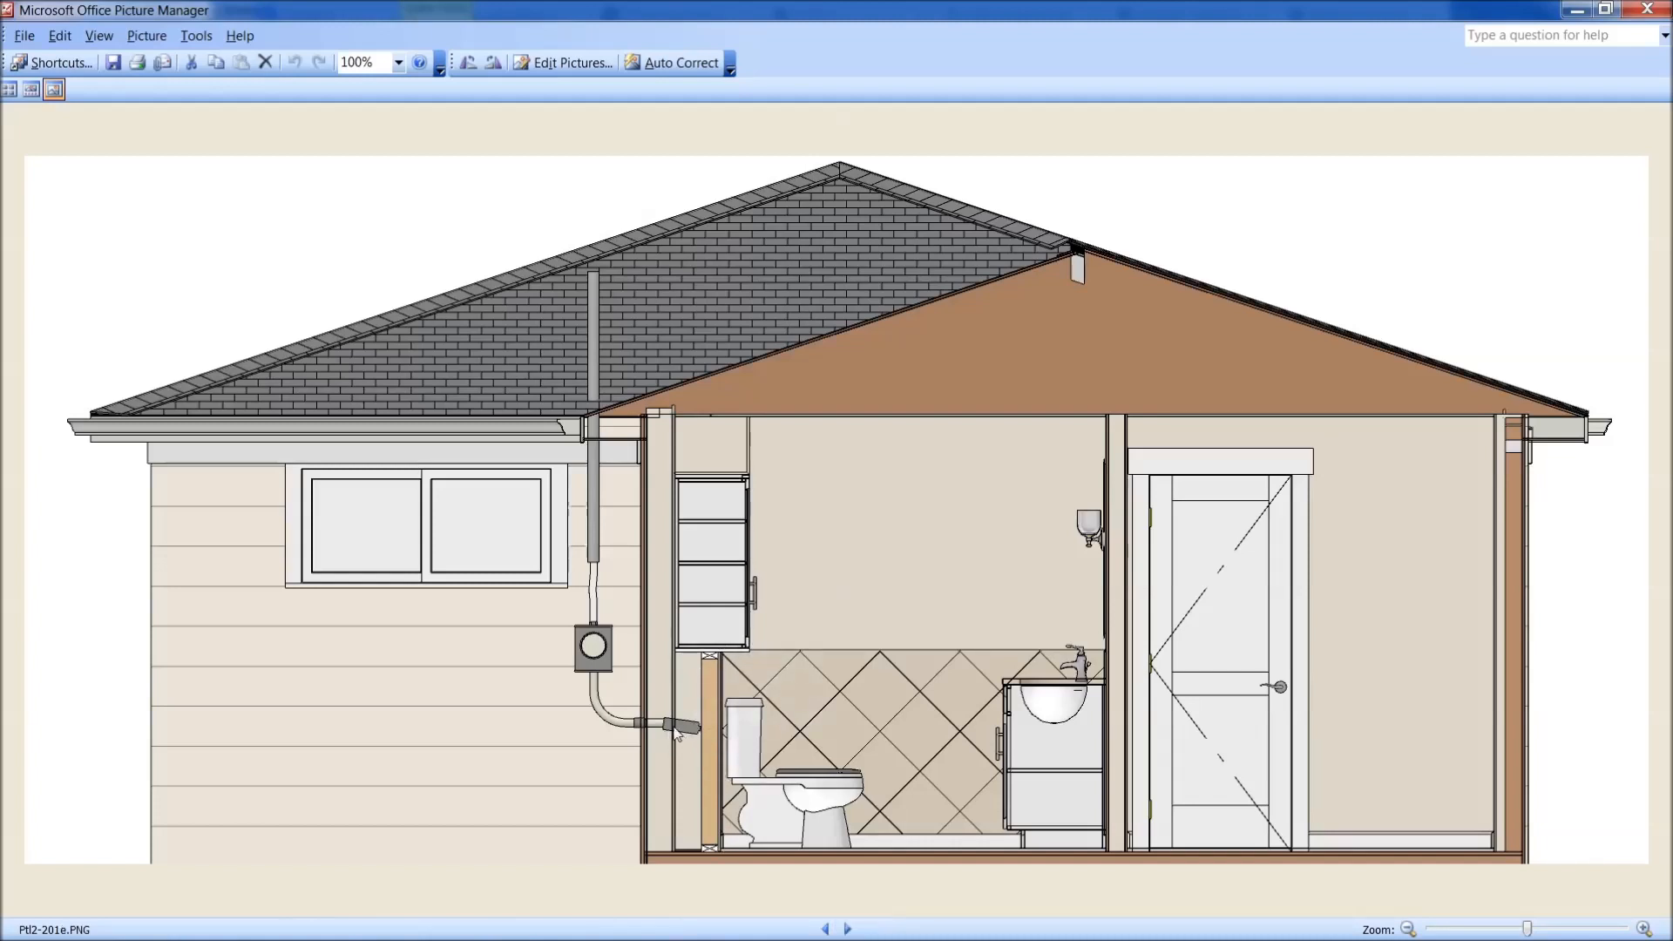
pyautogui.moveTo(690, 754)
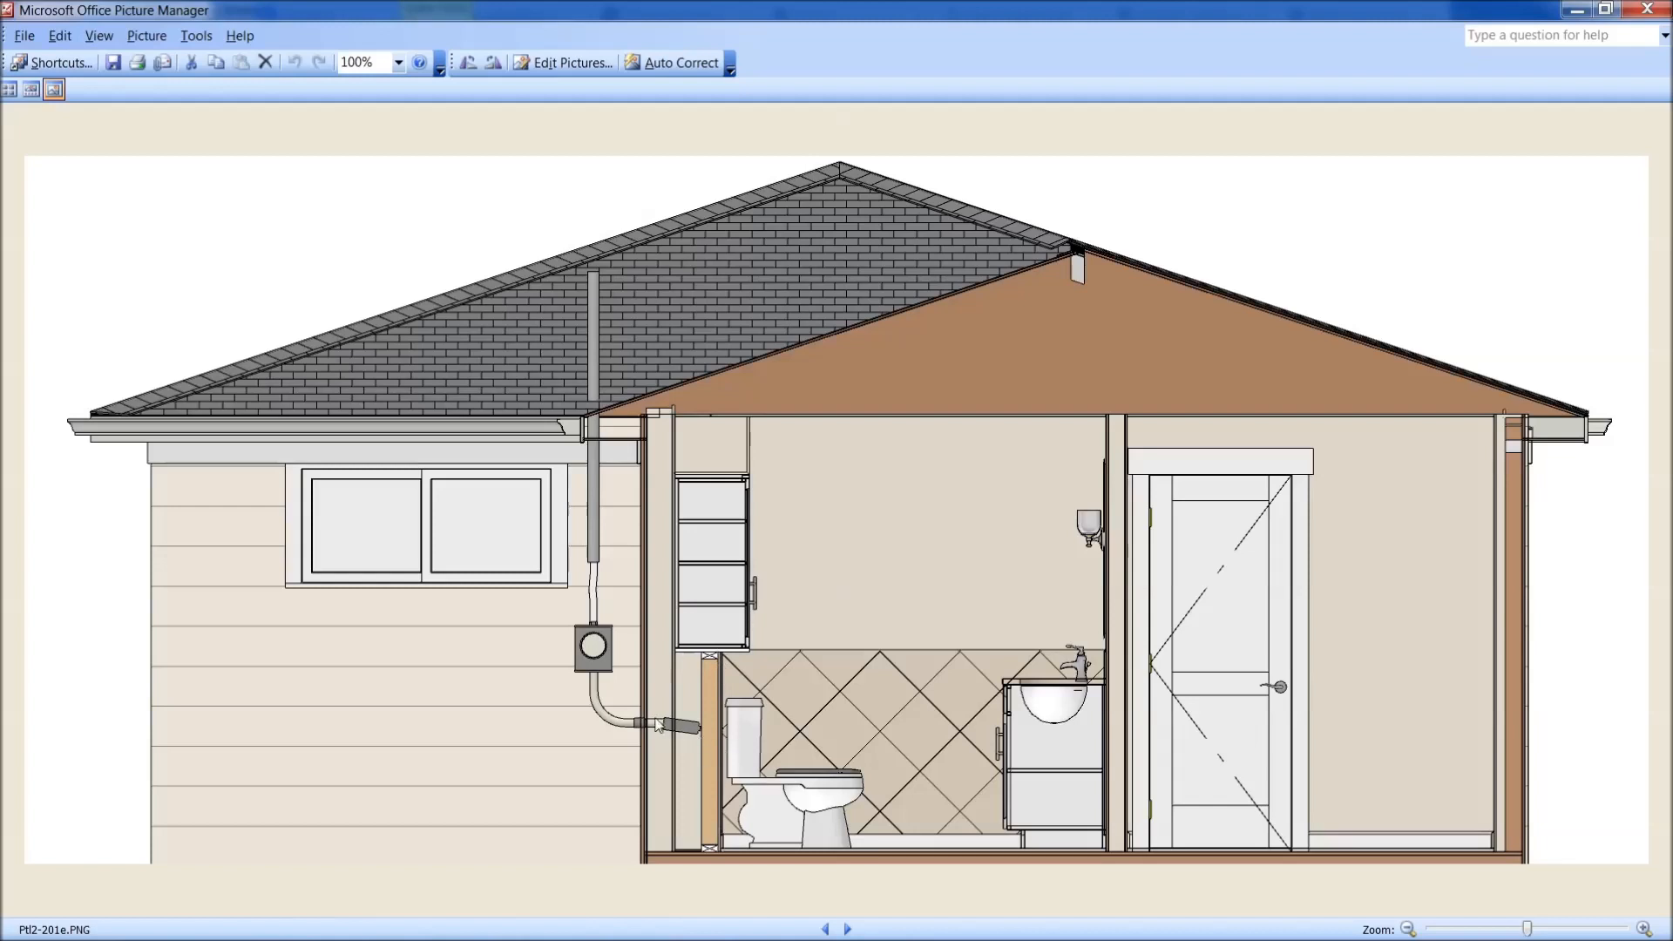
pyautogui.moveTo(693, 763)
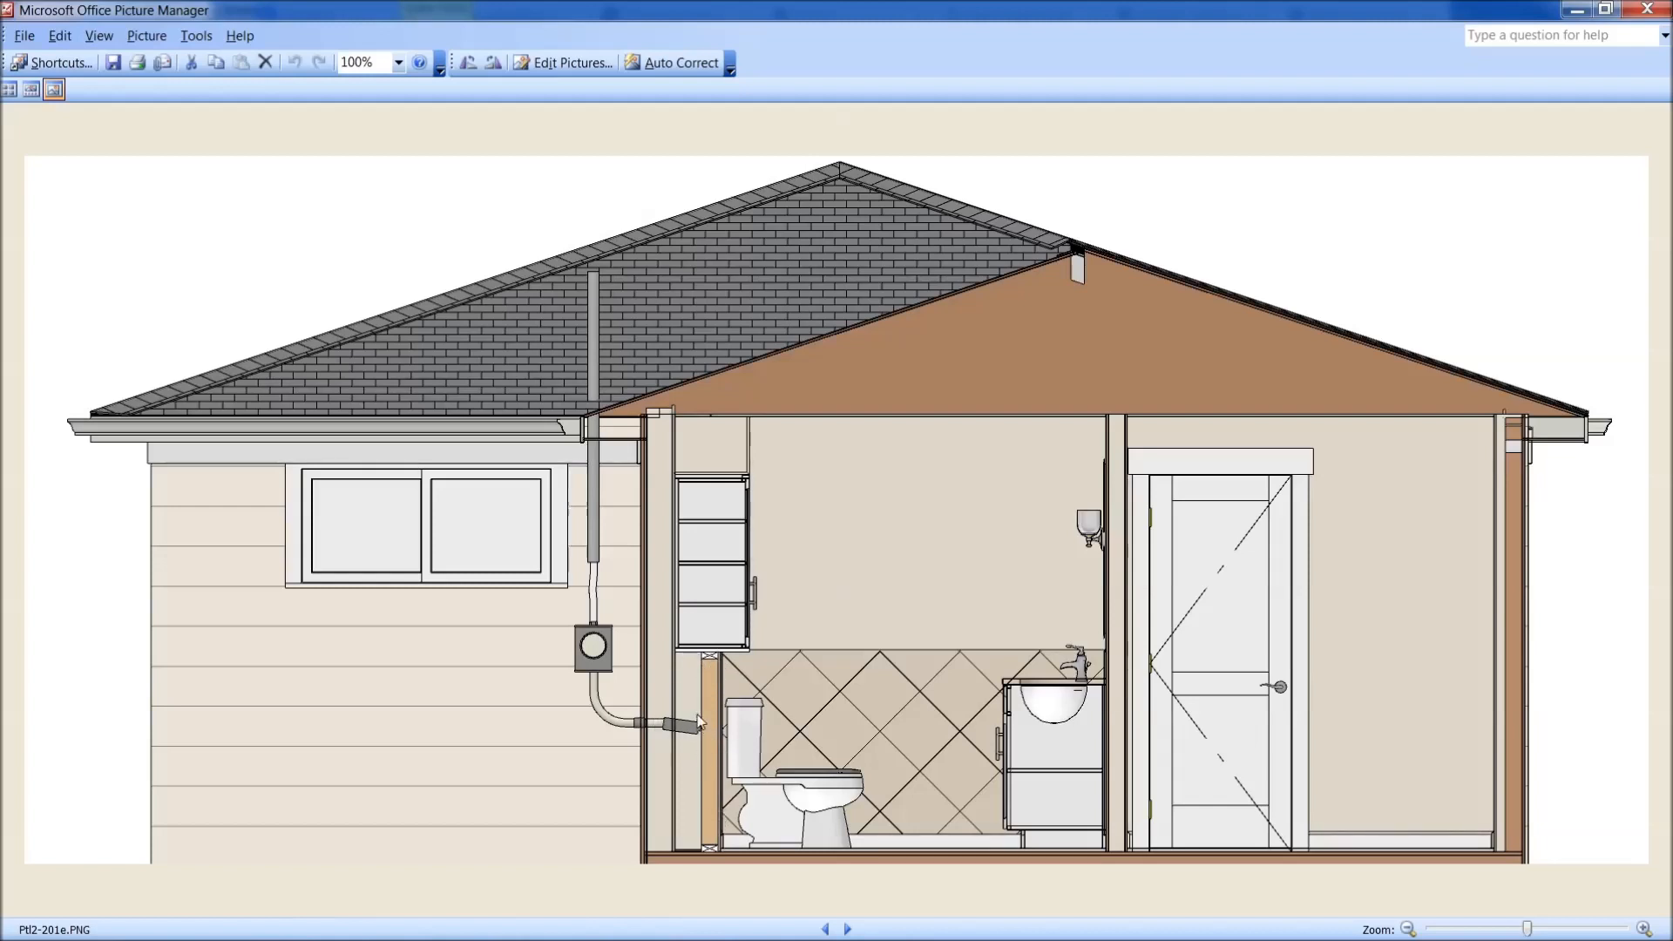
pyautogui.moveTo(704, 826)
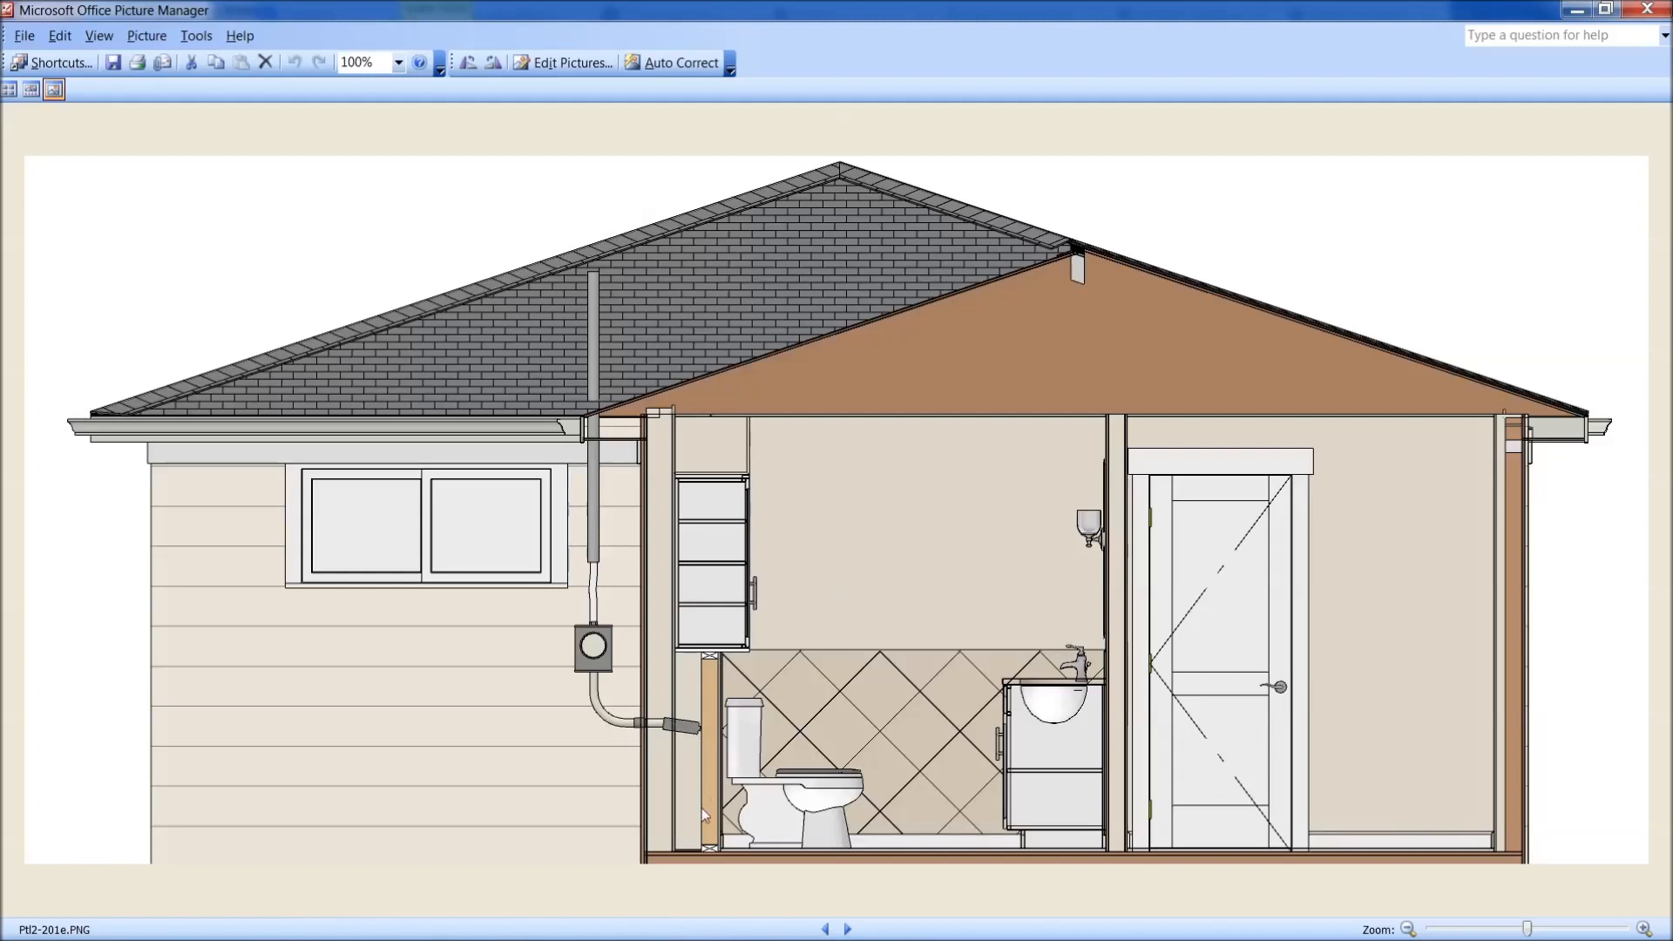
pyautogui.moveTo(847, 927)
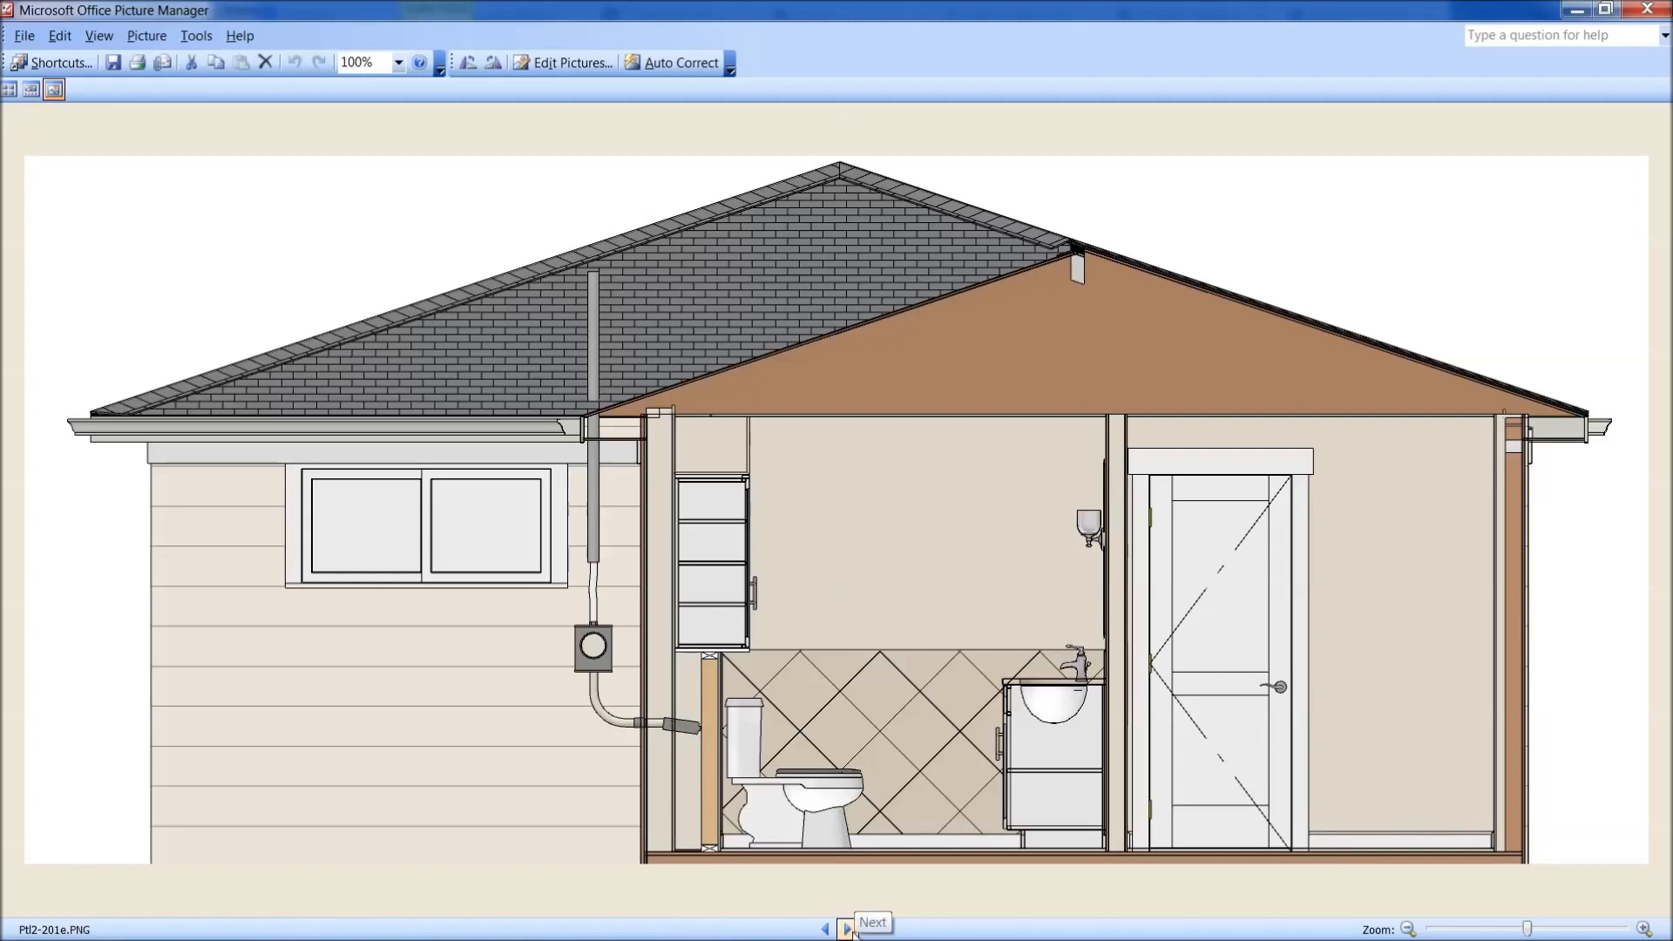
pyautogui.click(851, 924)
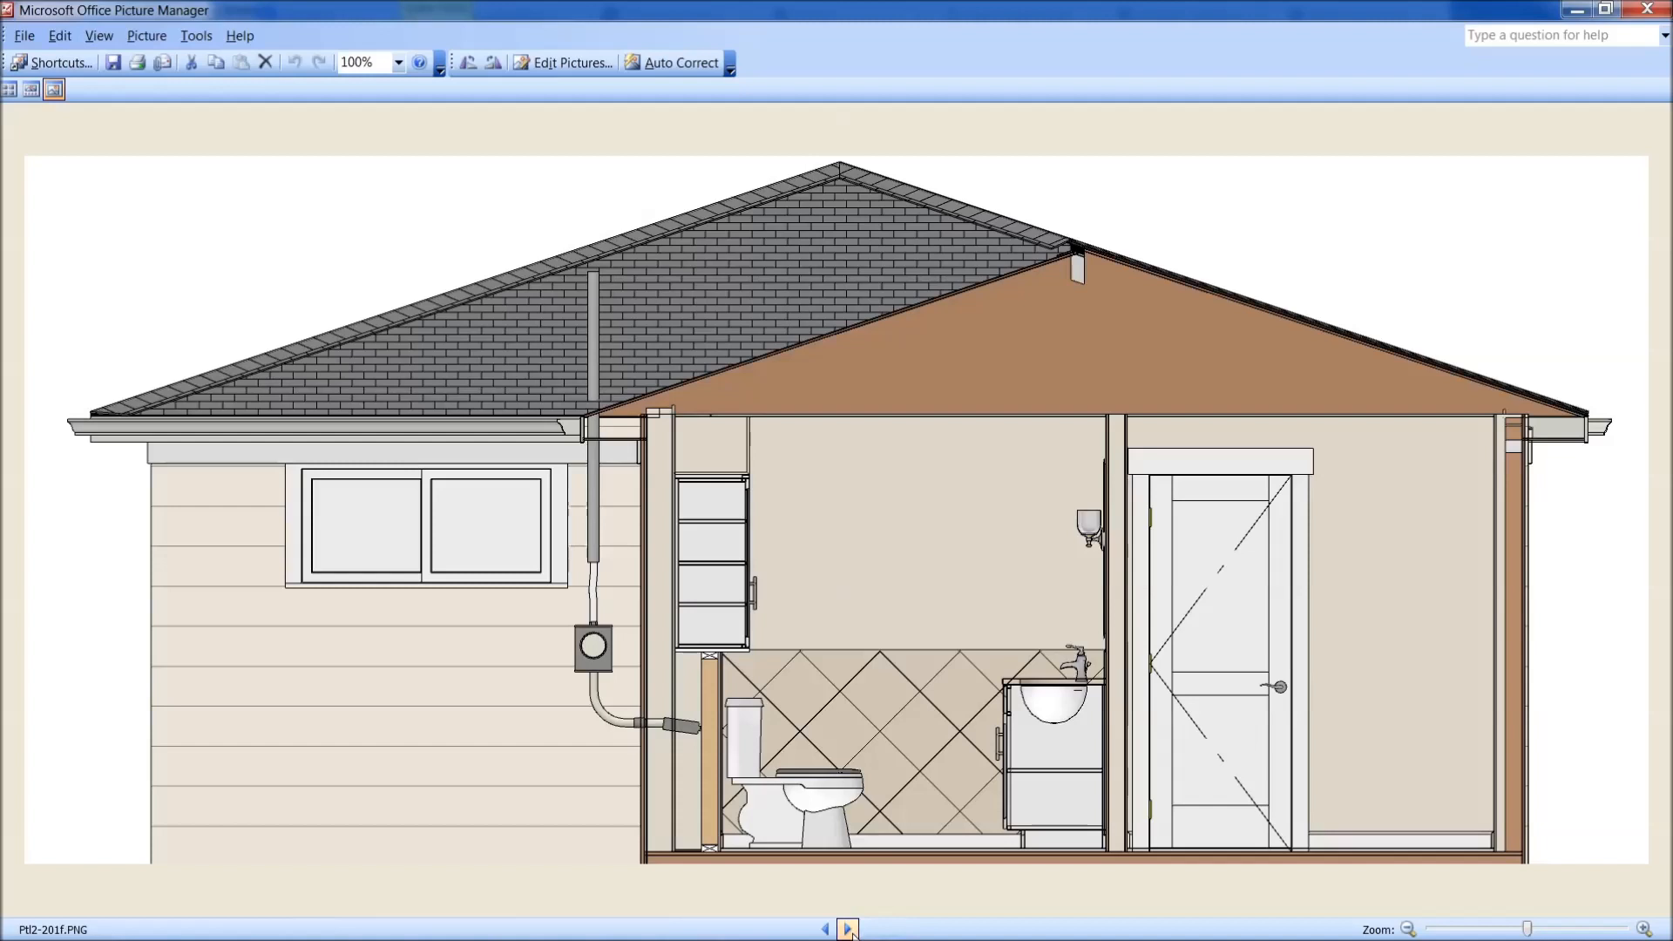
pyautogui.moveTo(763, 612)
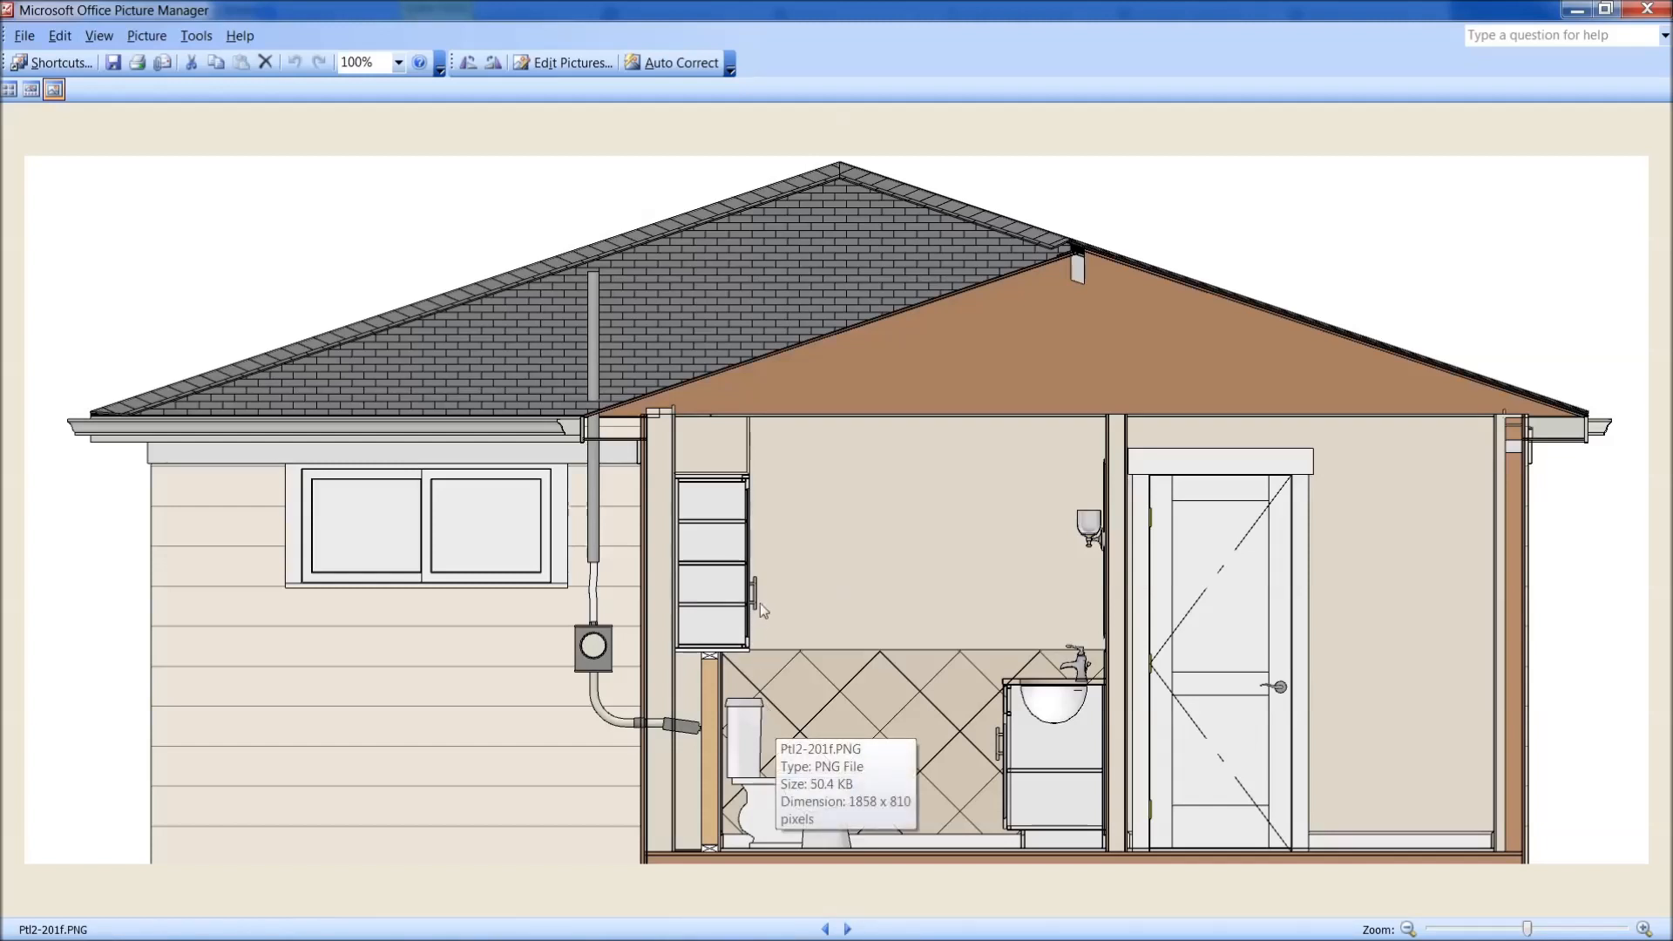
pyautogui.moveTo(769, 635)
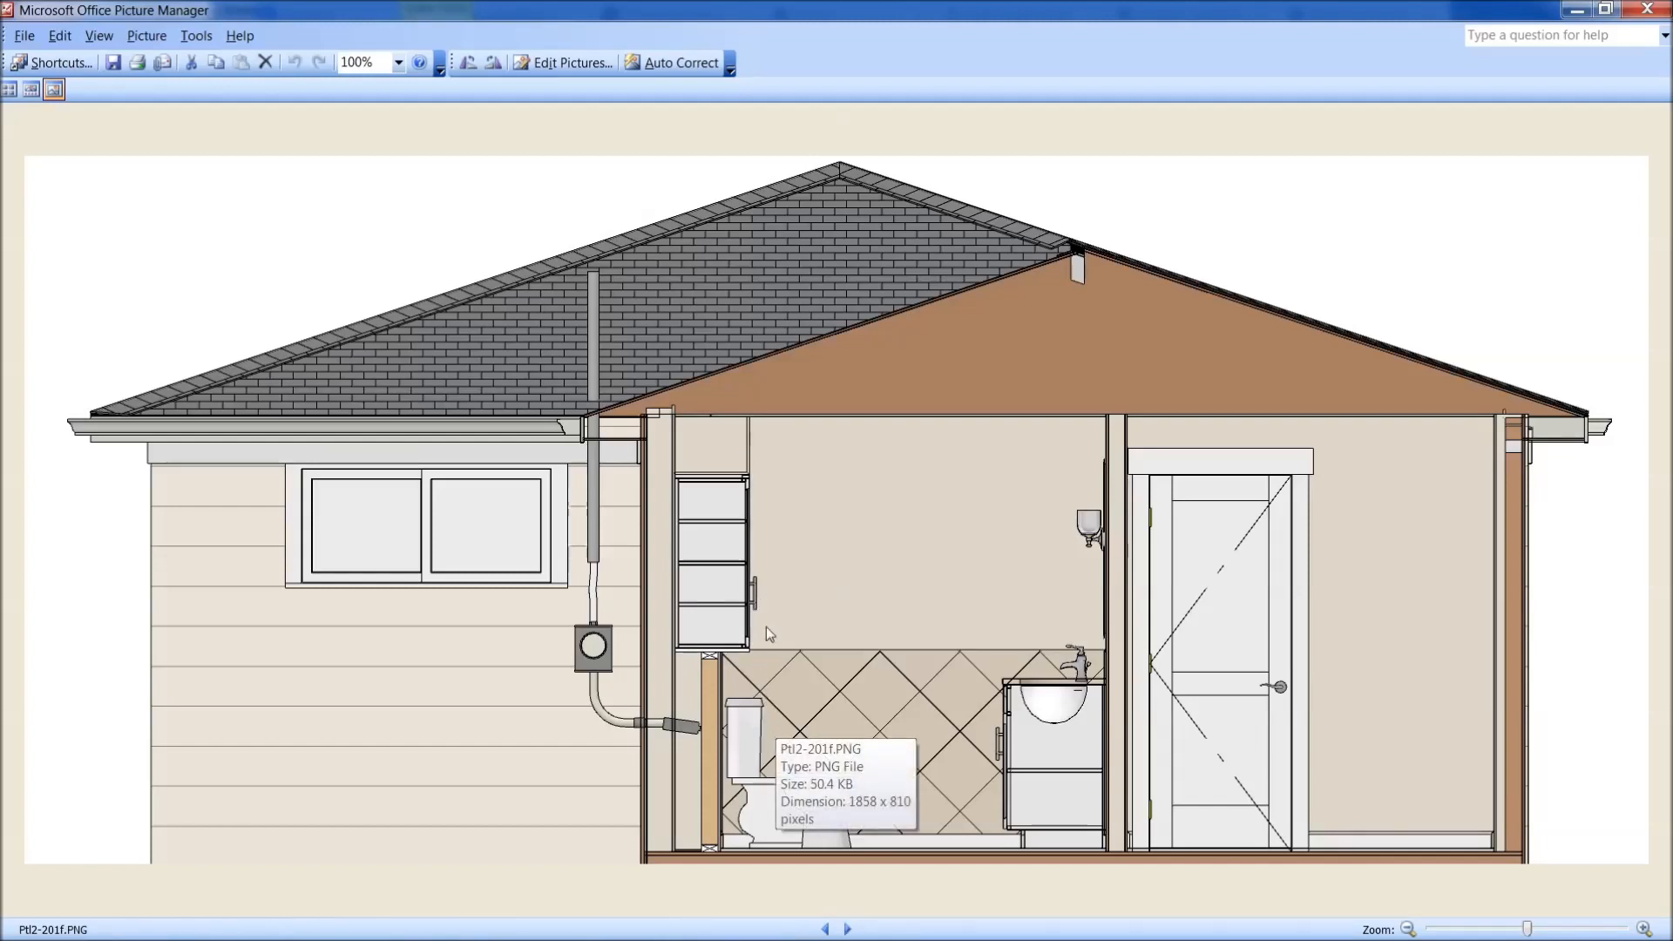
pyautogui.moveTo(784, 815)
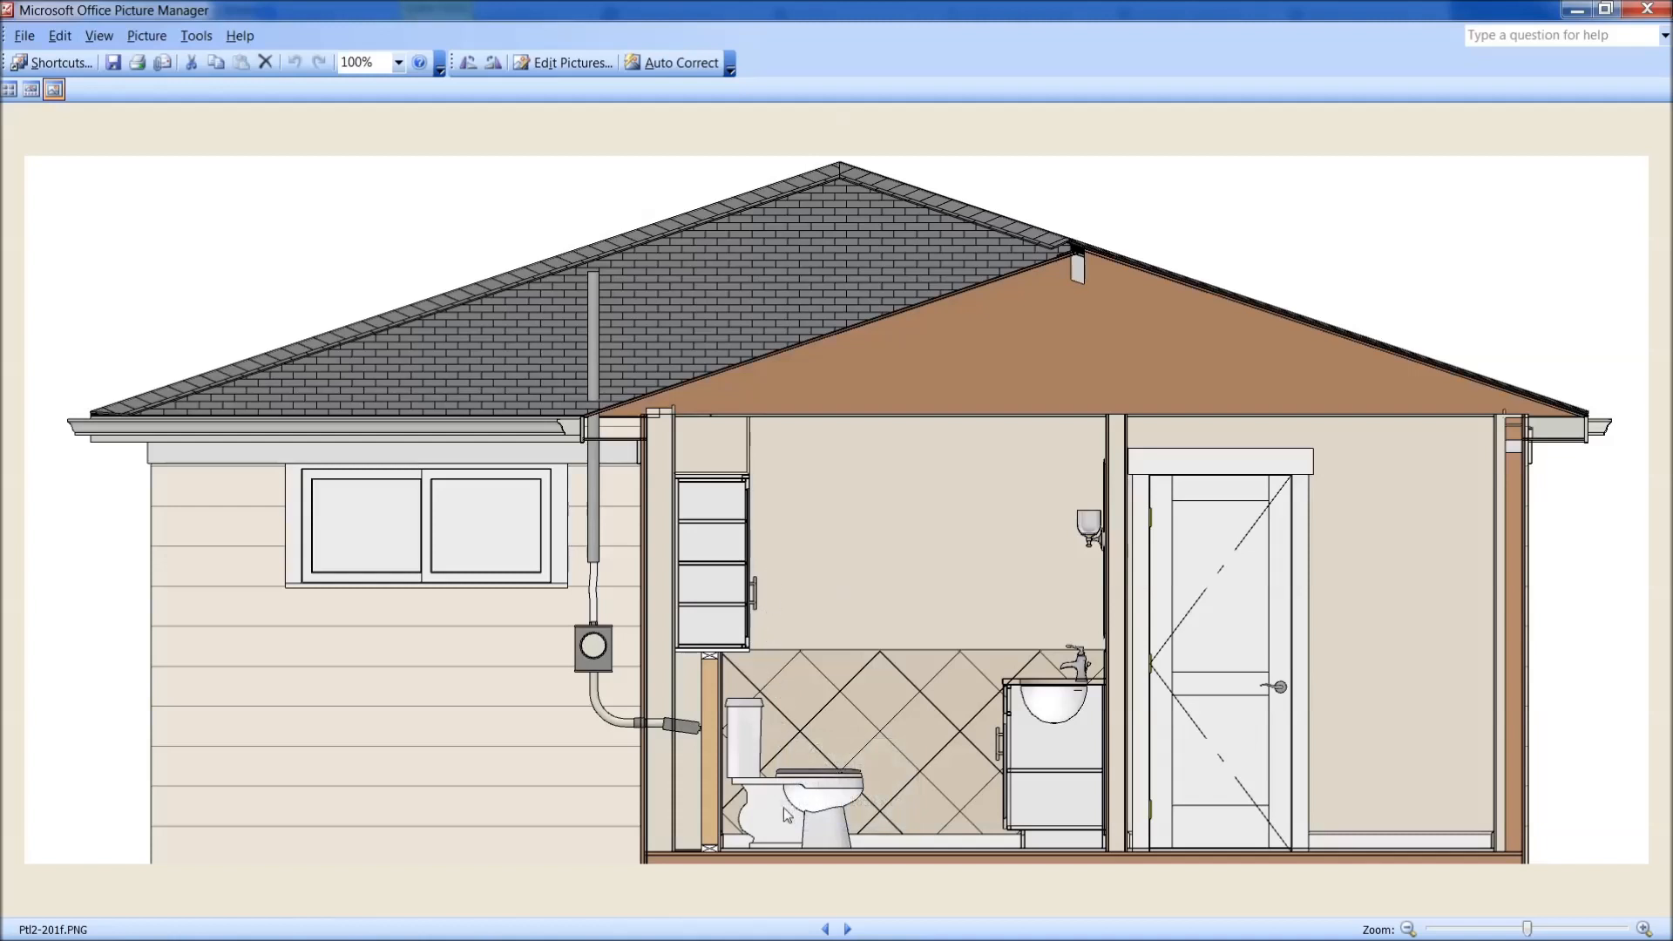
# Continue past Elevation 7 and the 3D bath render to the Ptl2-202a enlarged bathroom plan
pyautogui.click(846, 927)
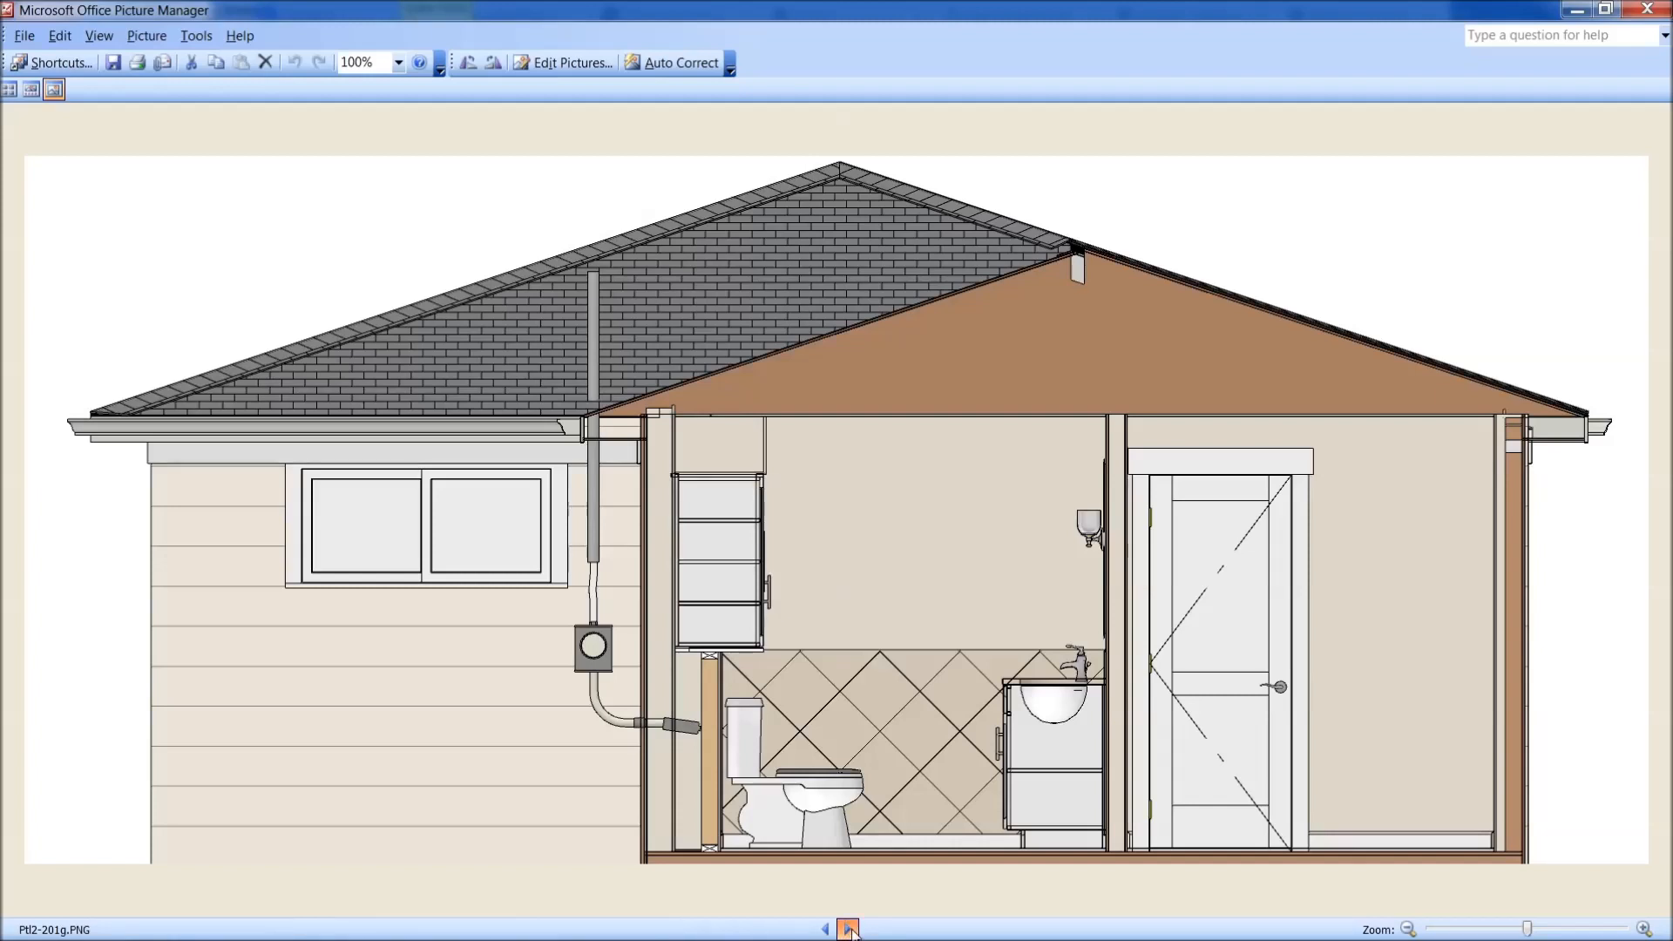
pyautogui.click(850, 927)
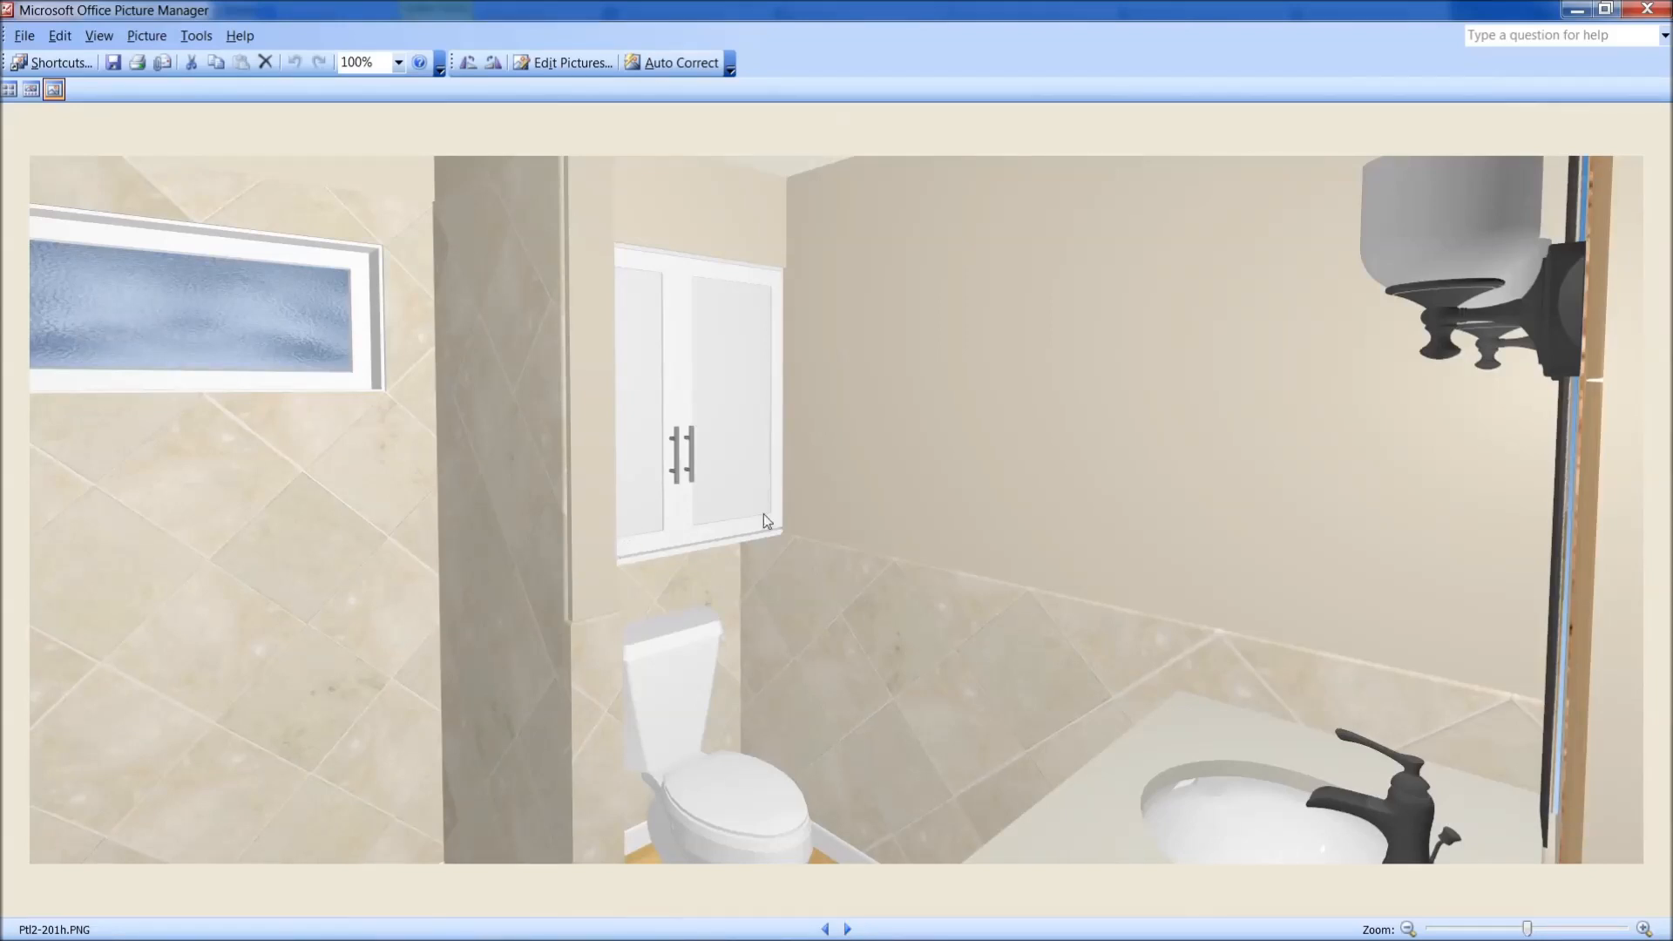
pyautogui.moveTo(724, 659)
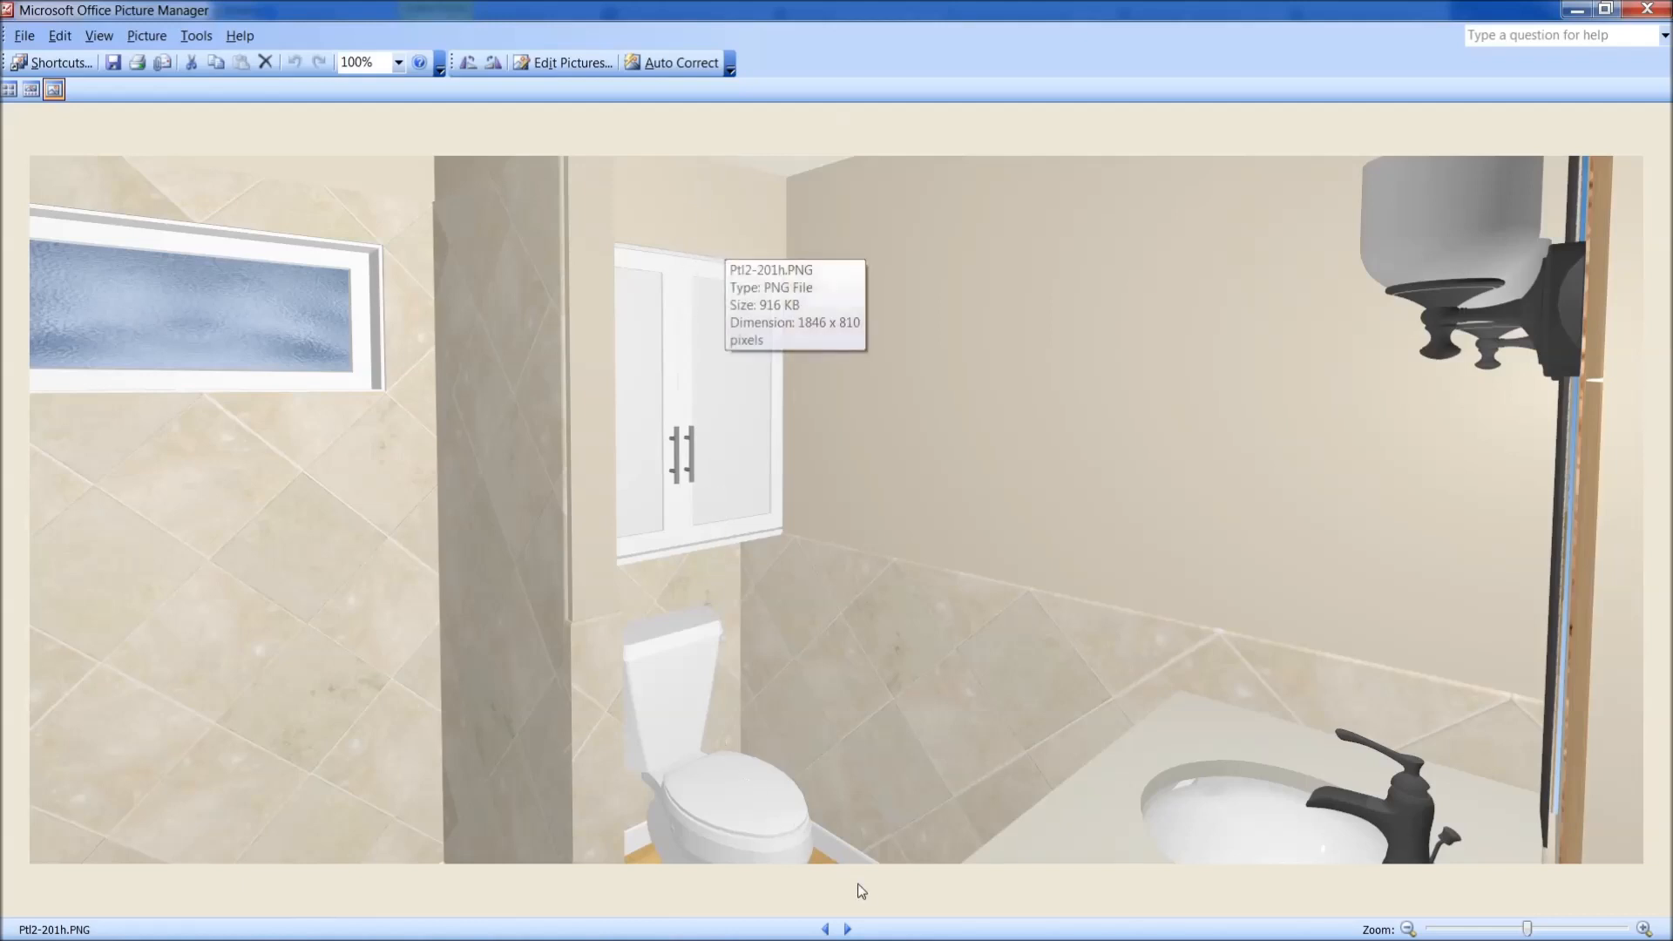
pyautogui.click(849, 929)
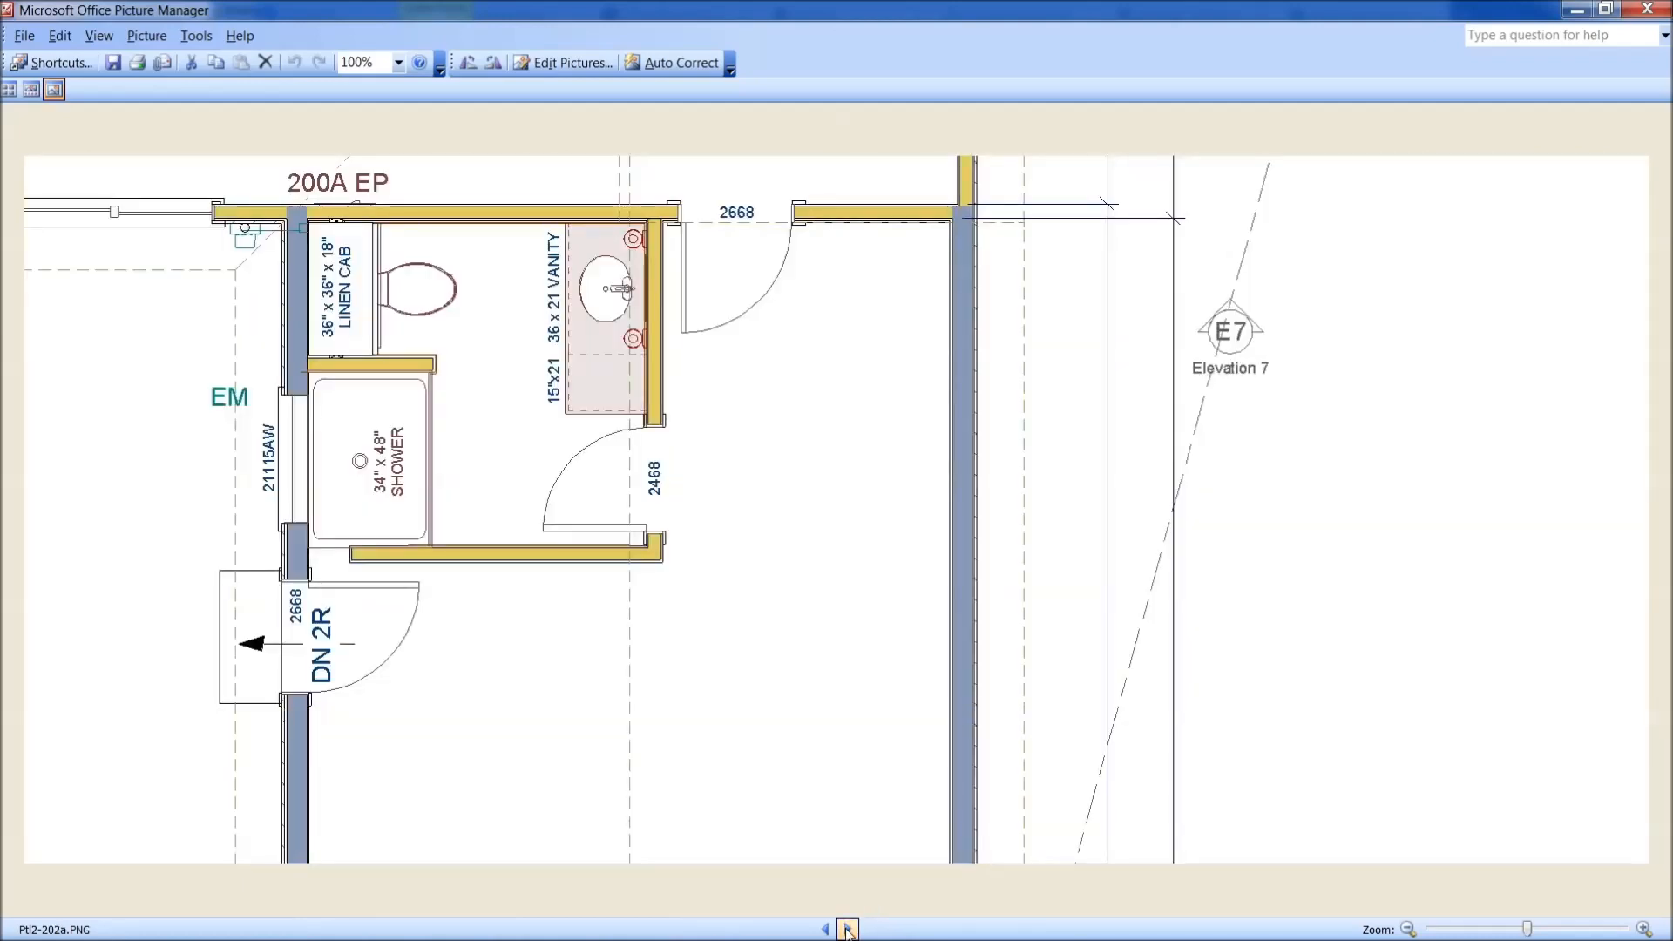
# Compare the dimensioned bath plan Ptl2-202b with the 202c version that adds the closet
pyautogui.click(847, 929)
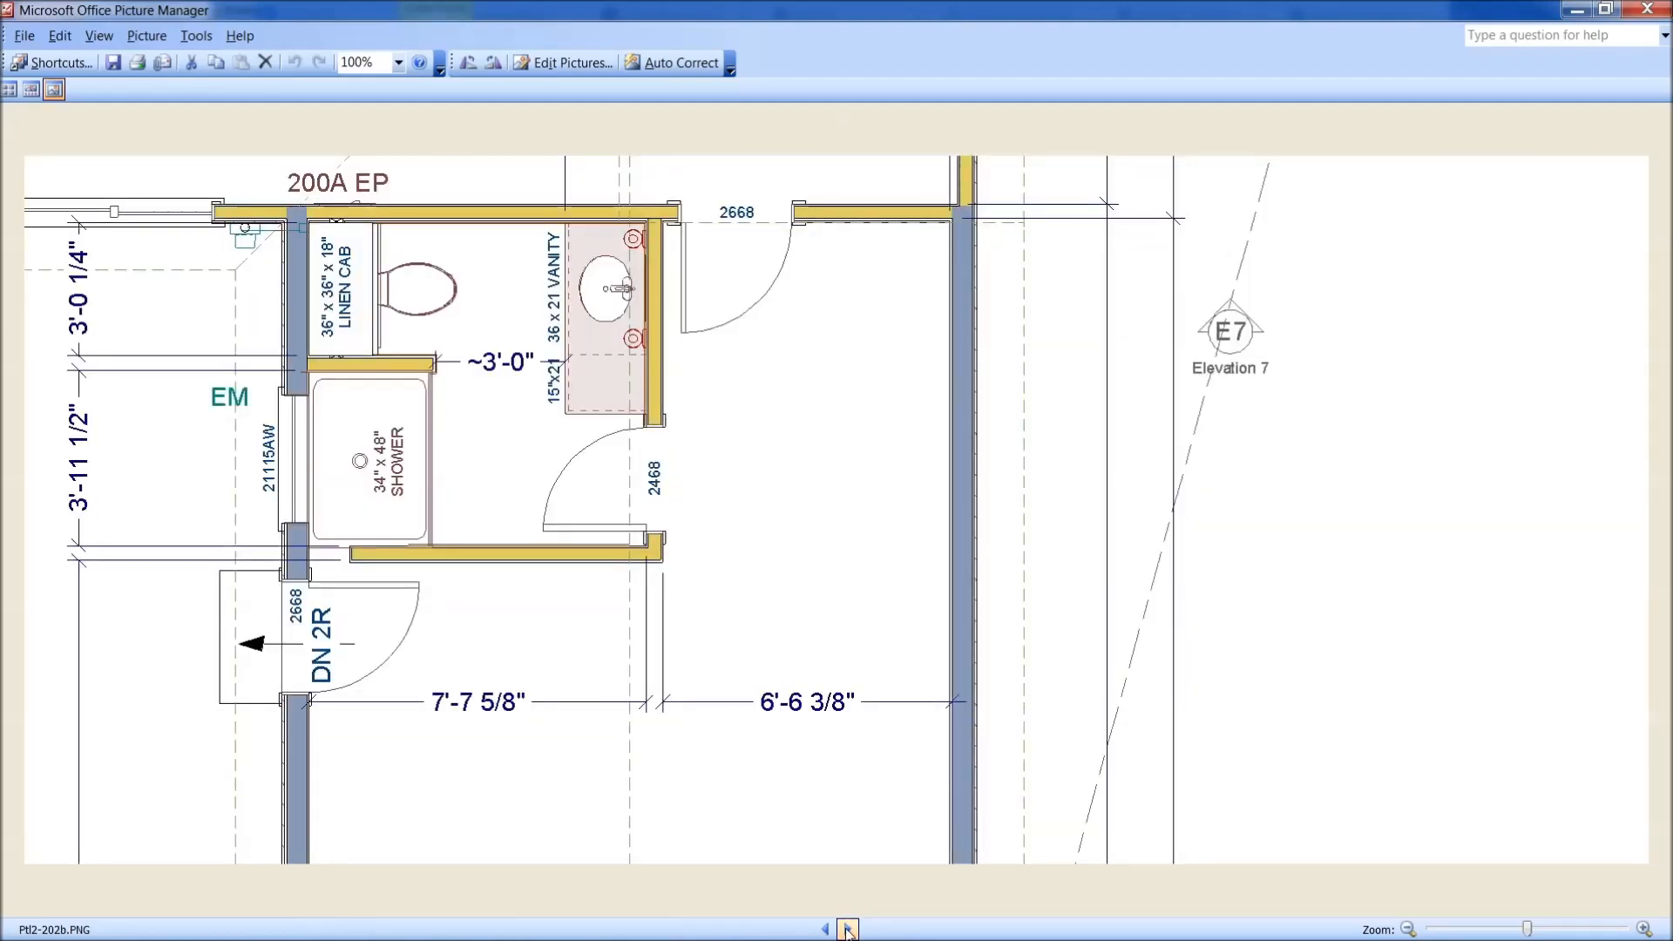
pyautogui.moveTo(436, 362)
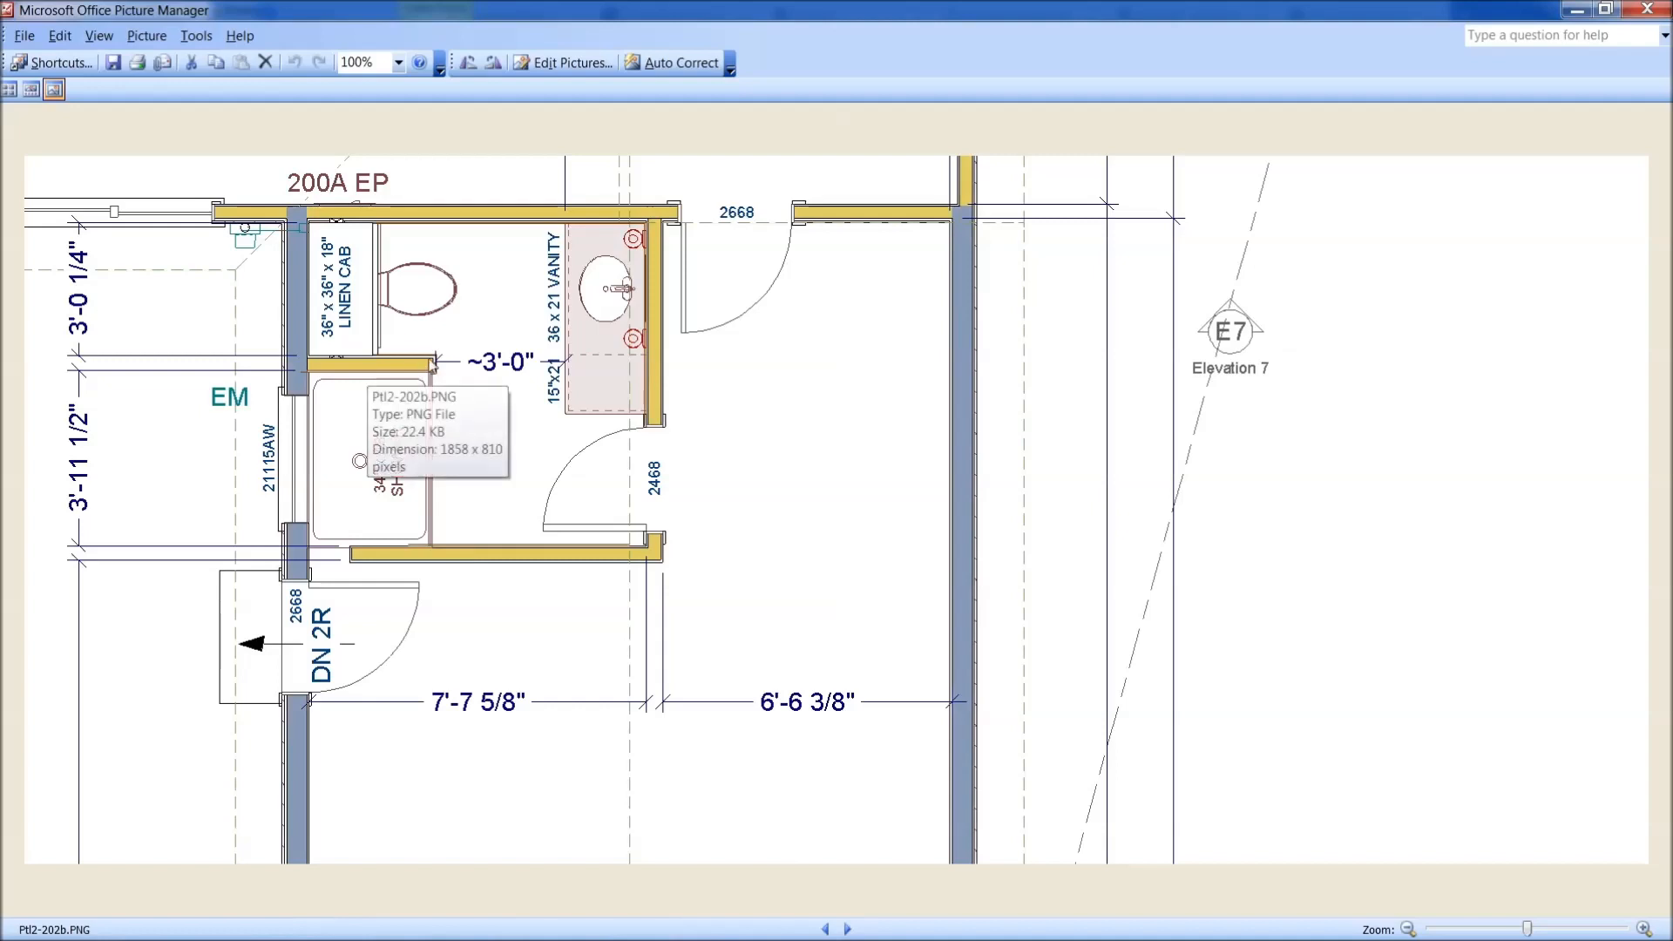
pyautogui.moveTo(460, 366)
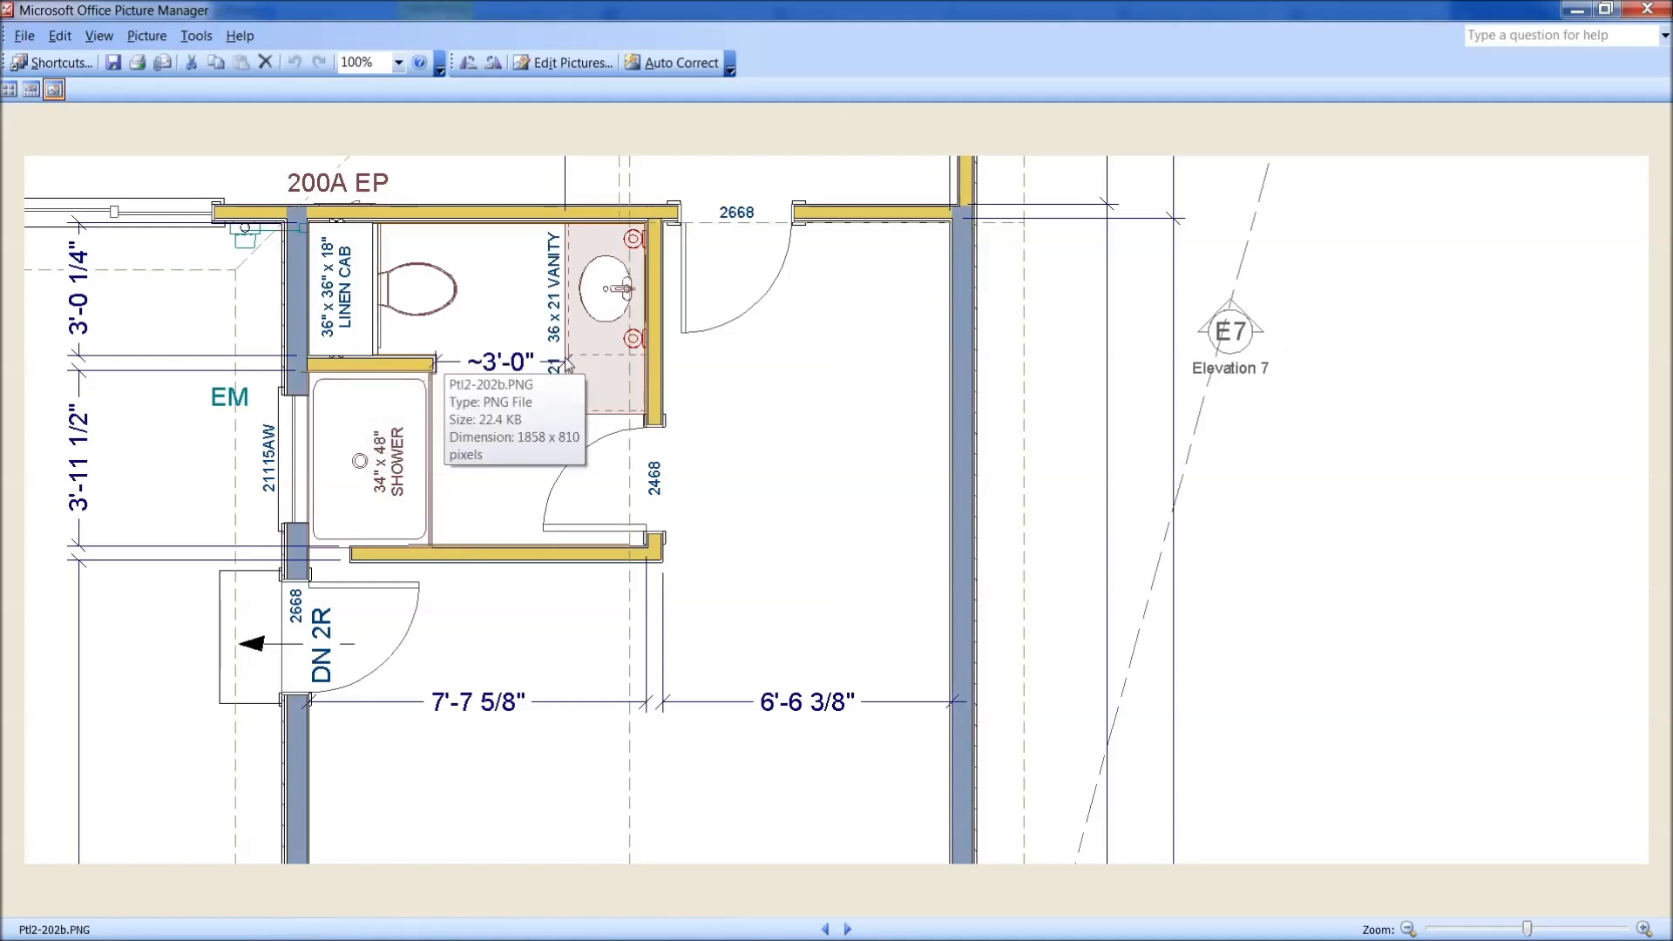
pyautogui.moveTo(390, 537)
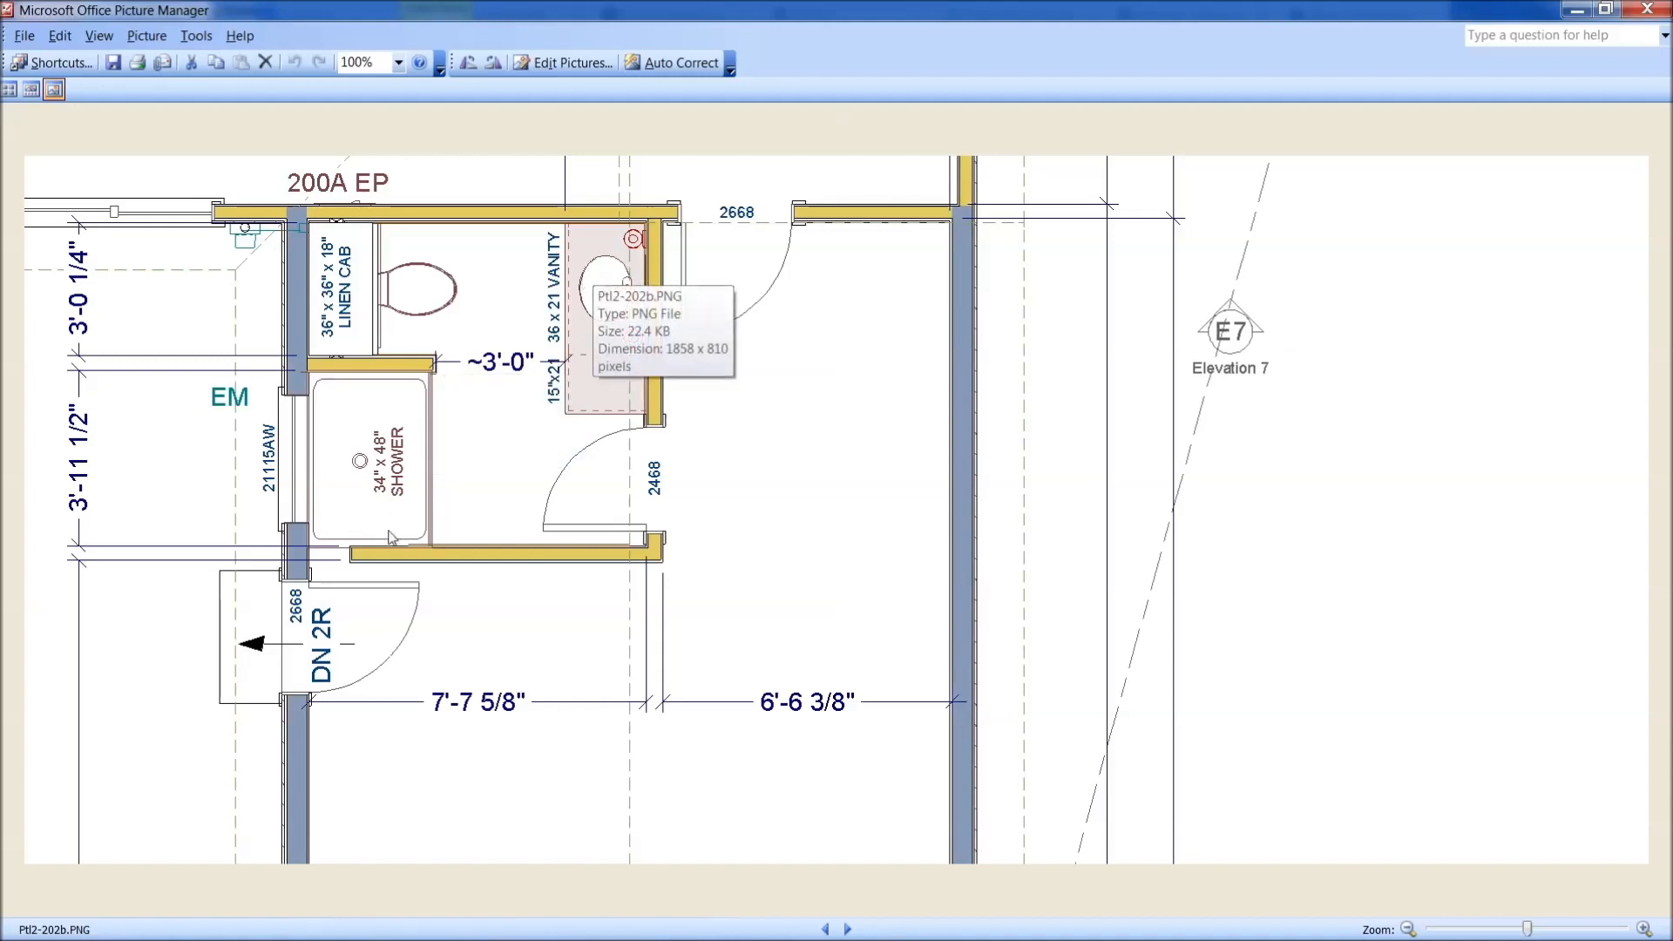
pyautogui.click(848, 929)
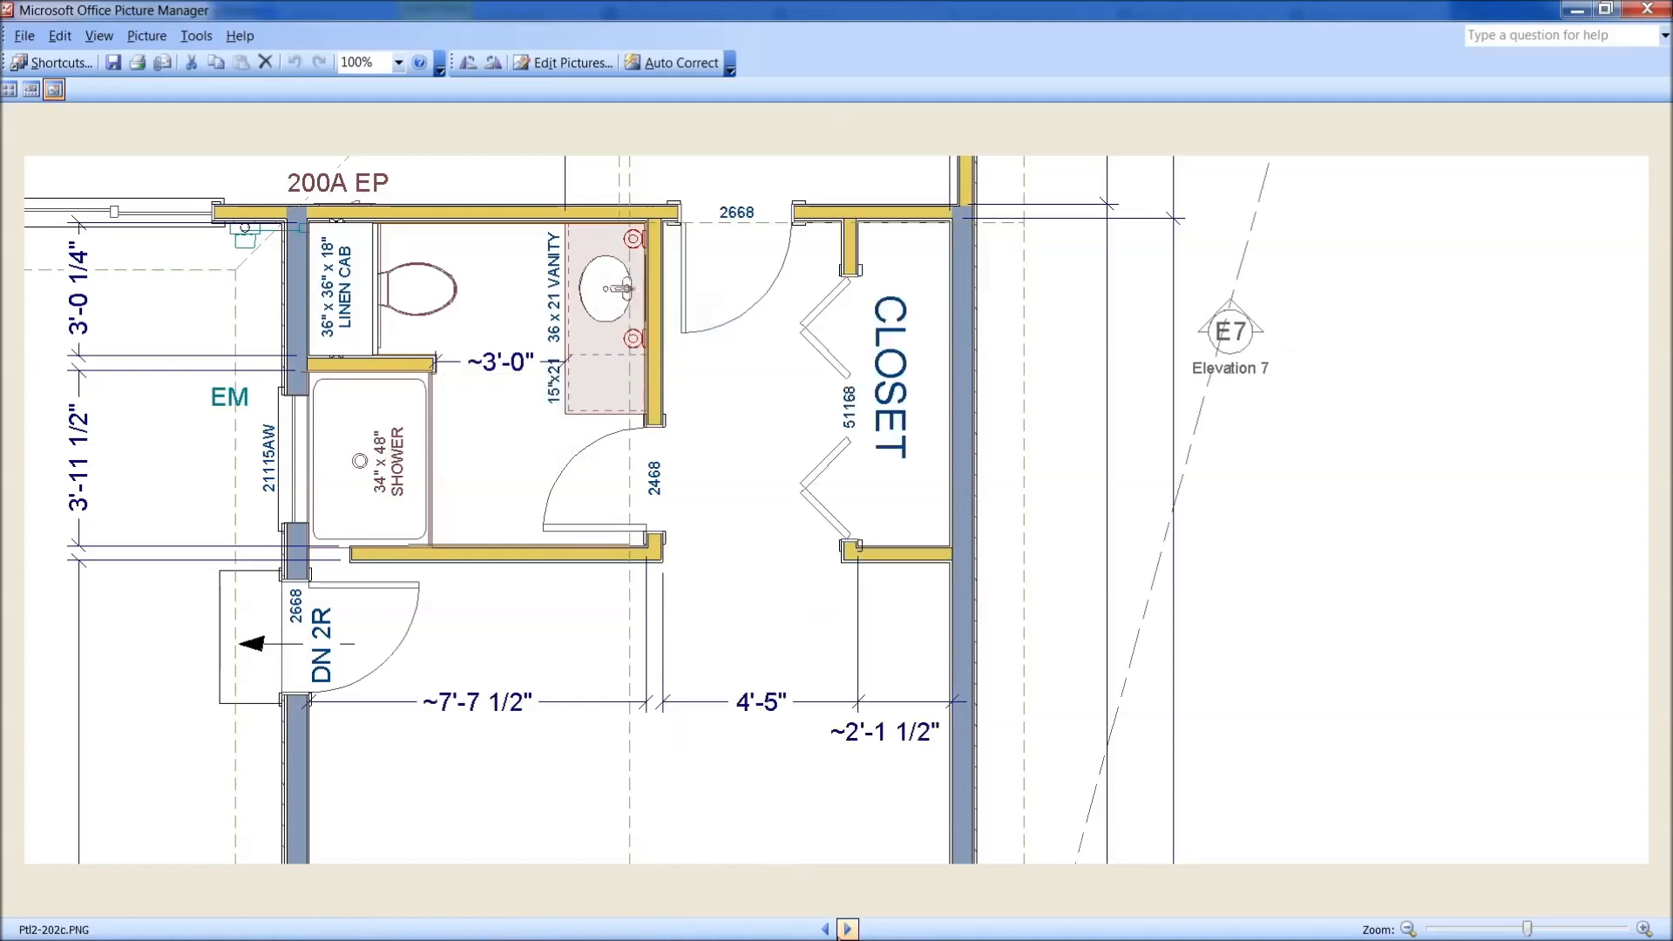
pyautogui.click(826, 925)
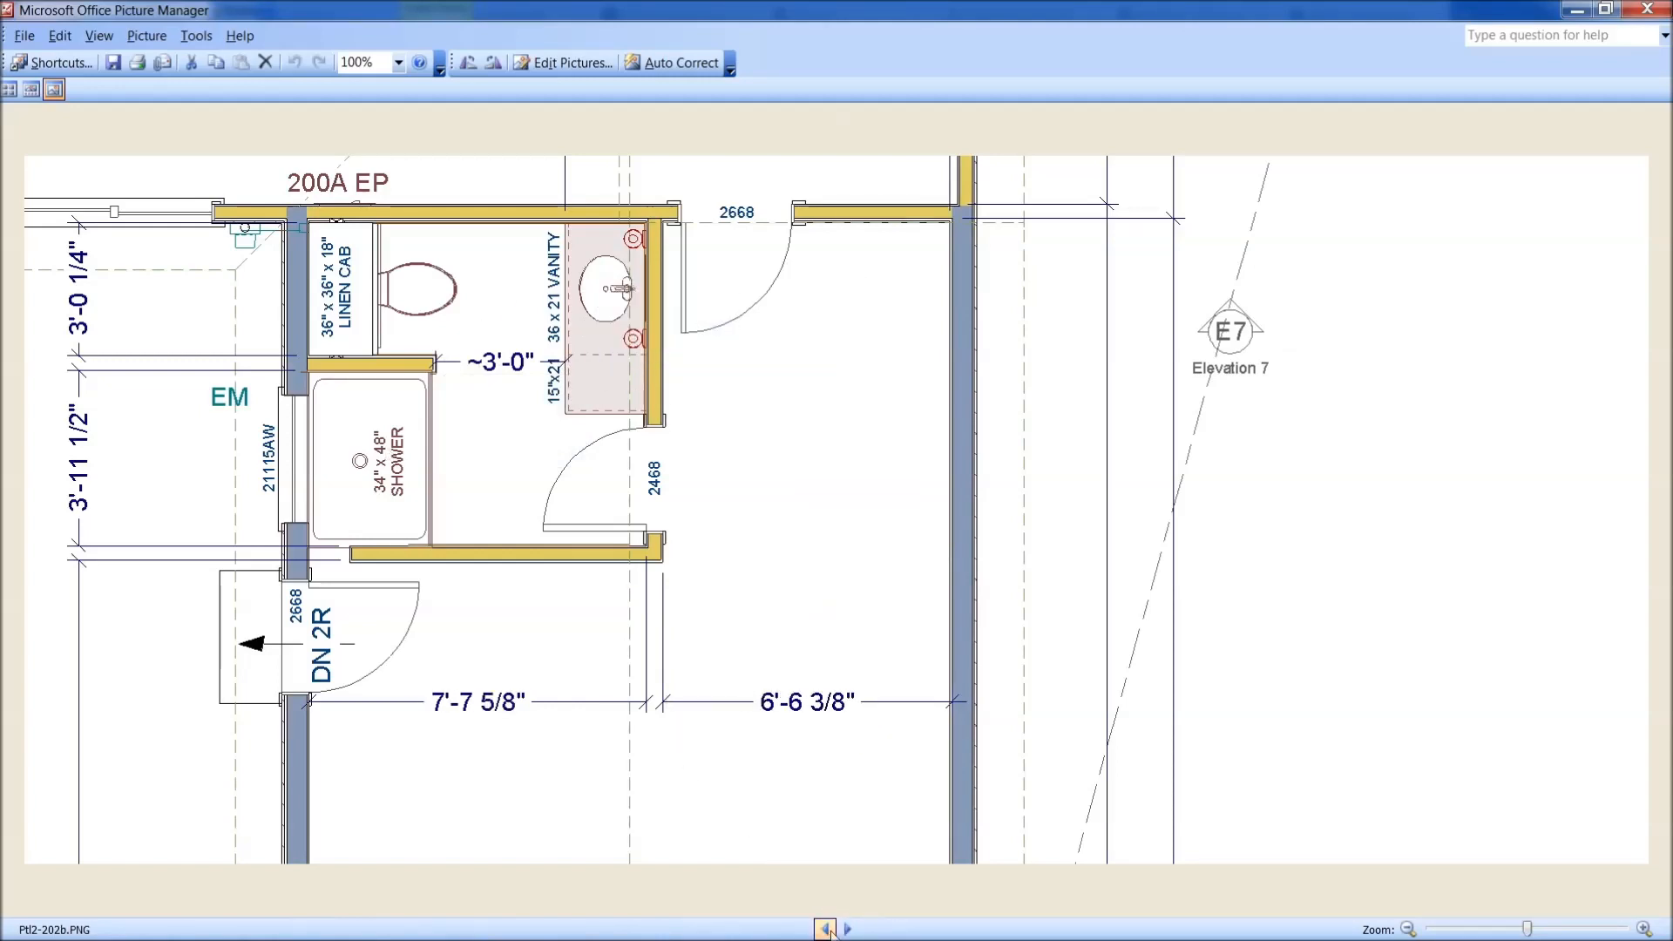
pyautogui.moveTo(847, 929)
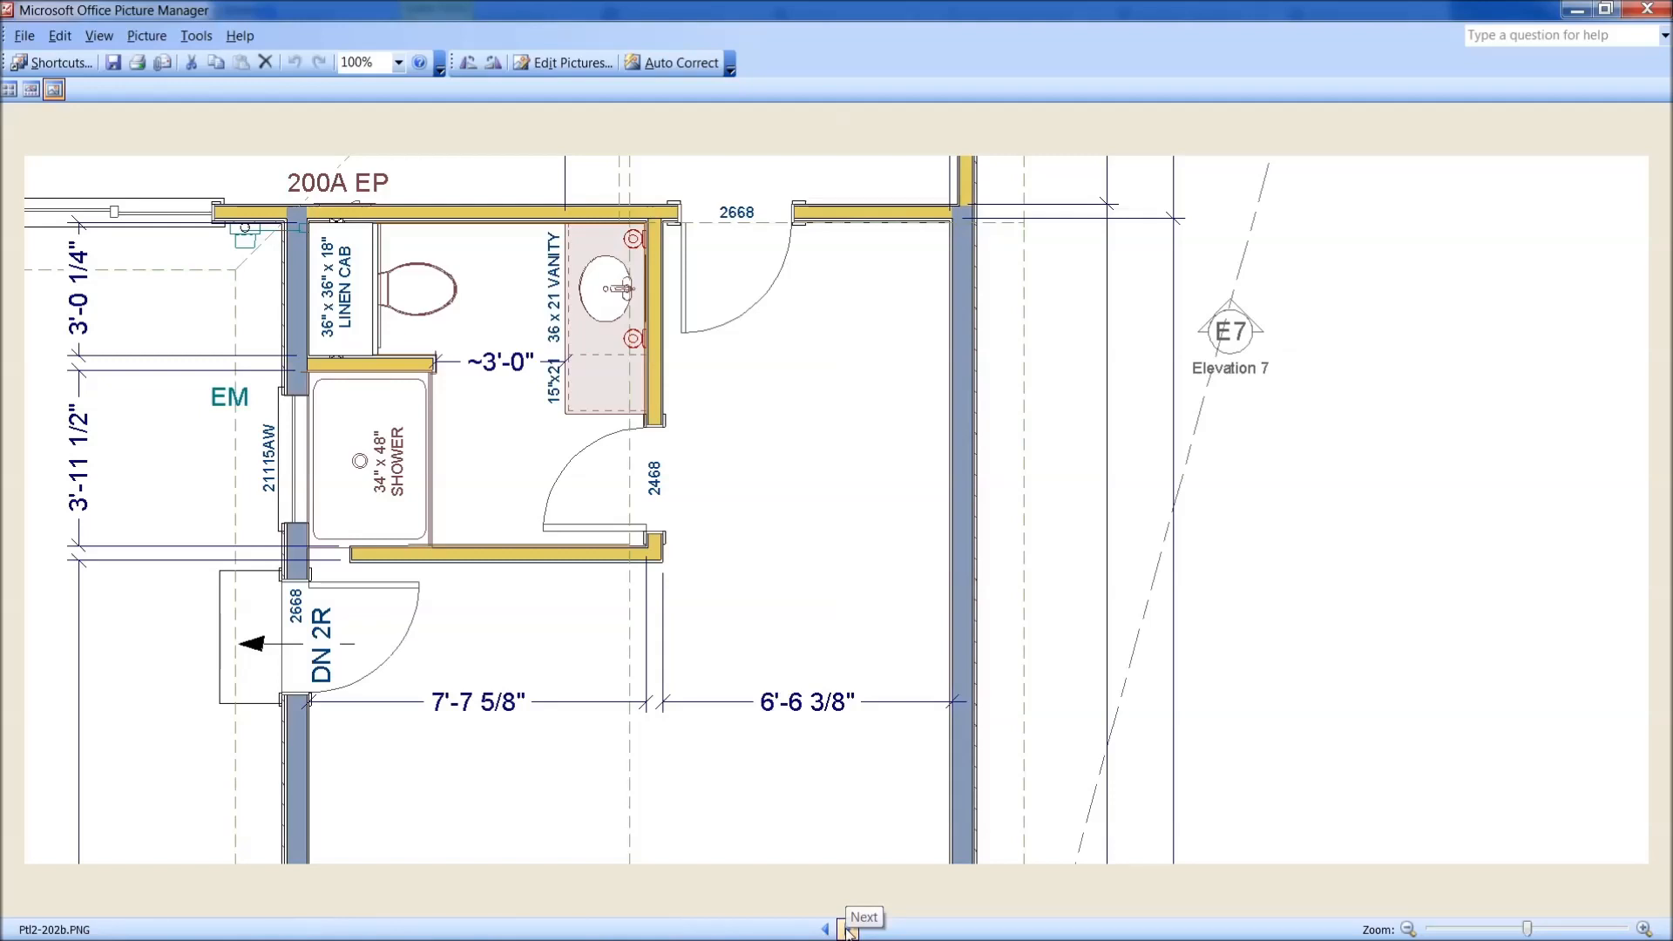
pyautogui.click(847, 937)
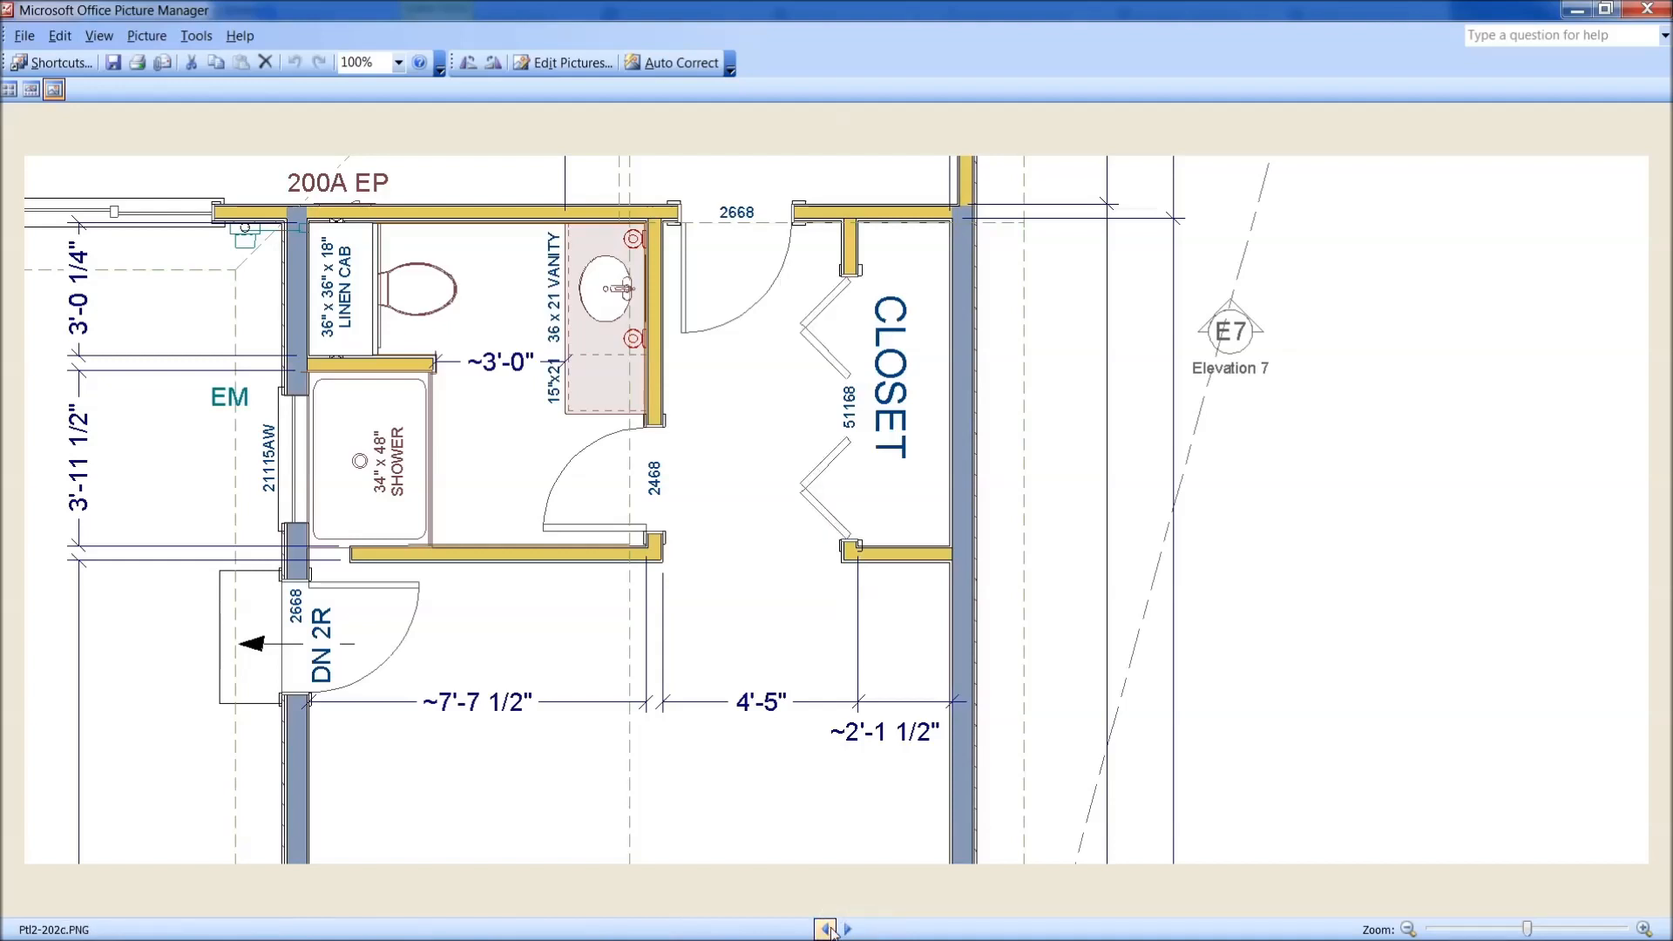
# Advance through the swing-door and revised-width closet plans to the 222a plan with hatched top wall
pyautogui.click(857, 927)
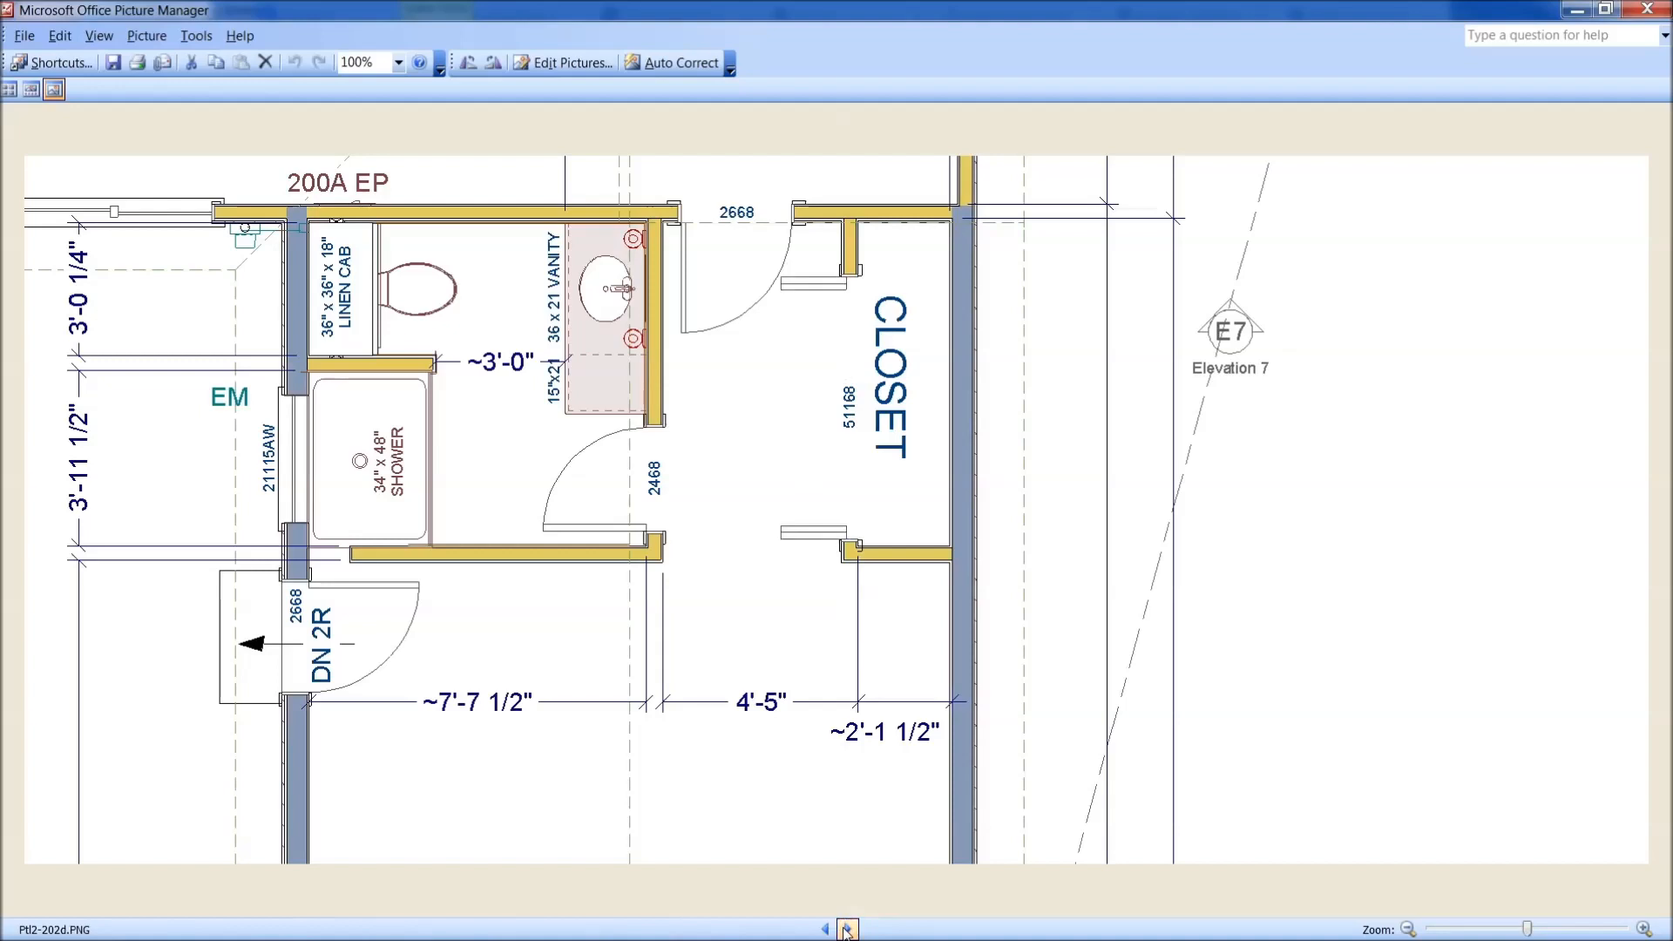
pyautogui.moveTo(803, 229)
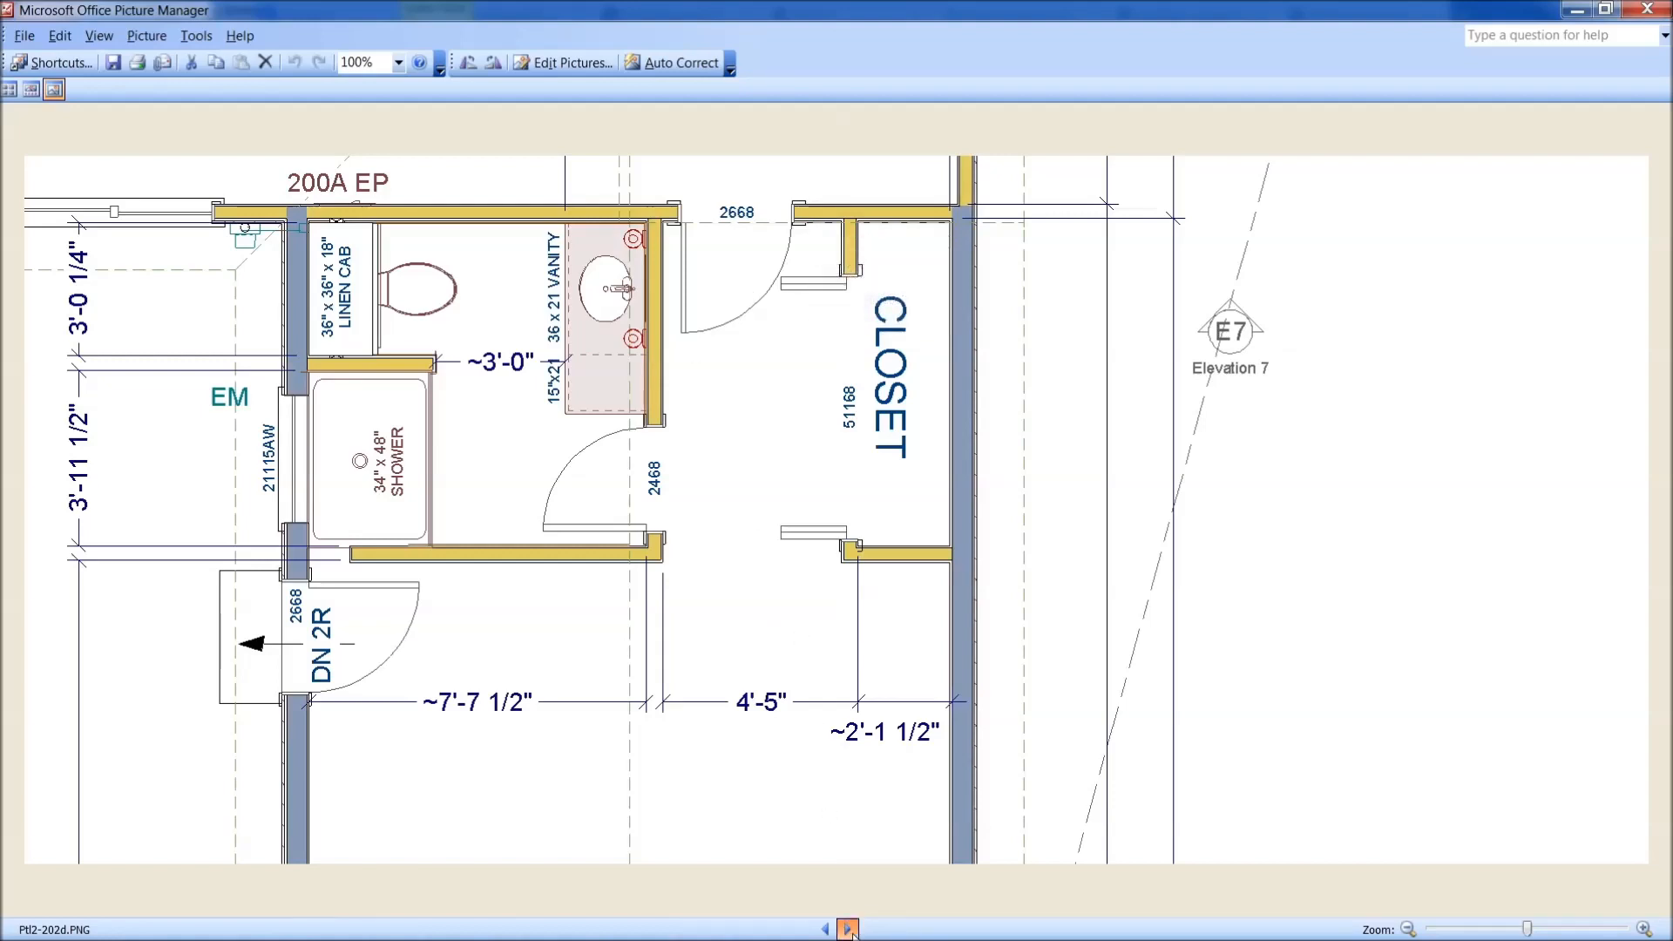
pyautogui.click(850, 925)
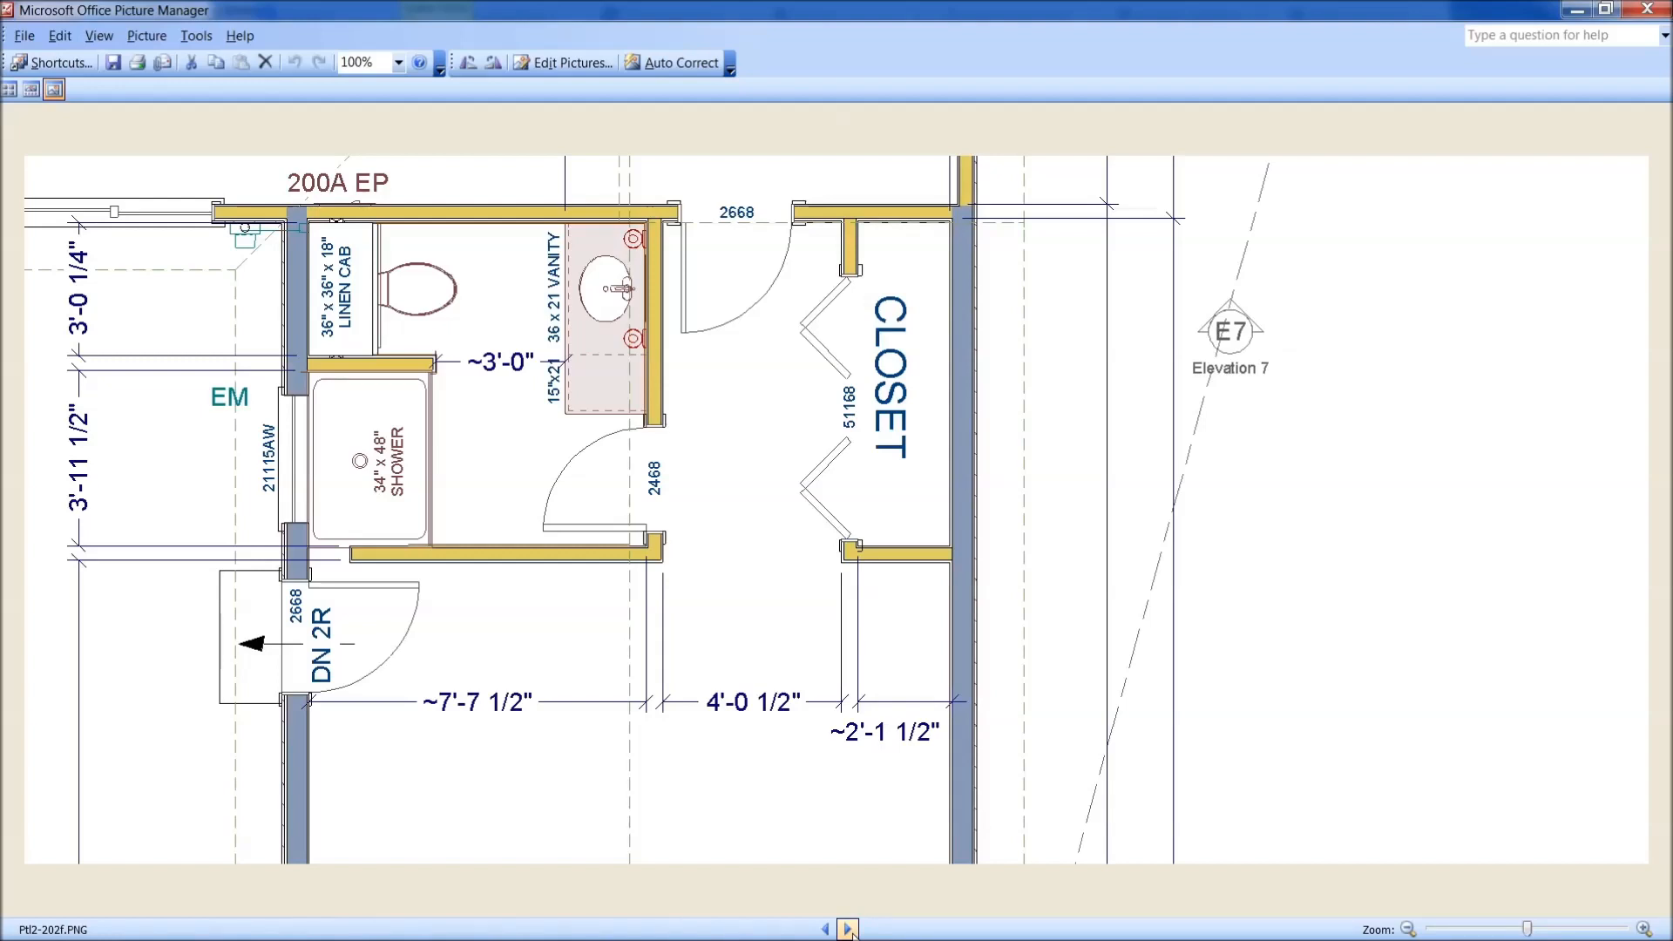
pyautogui.click(850, 927)
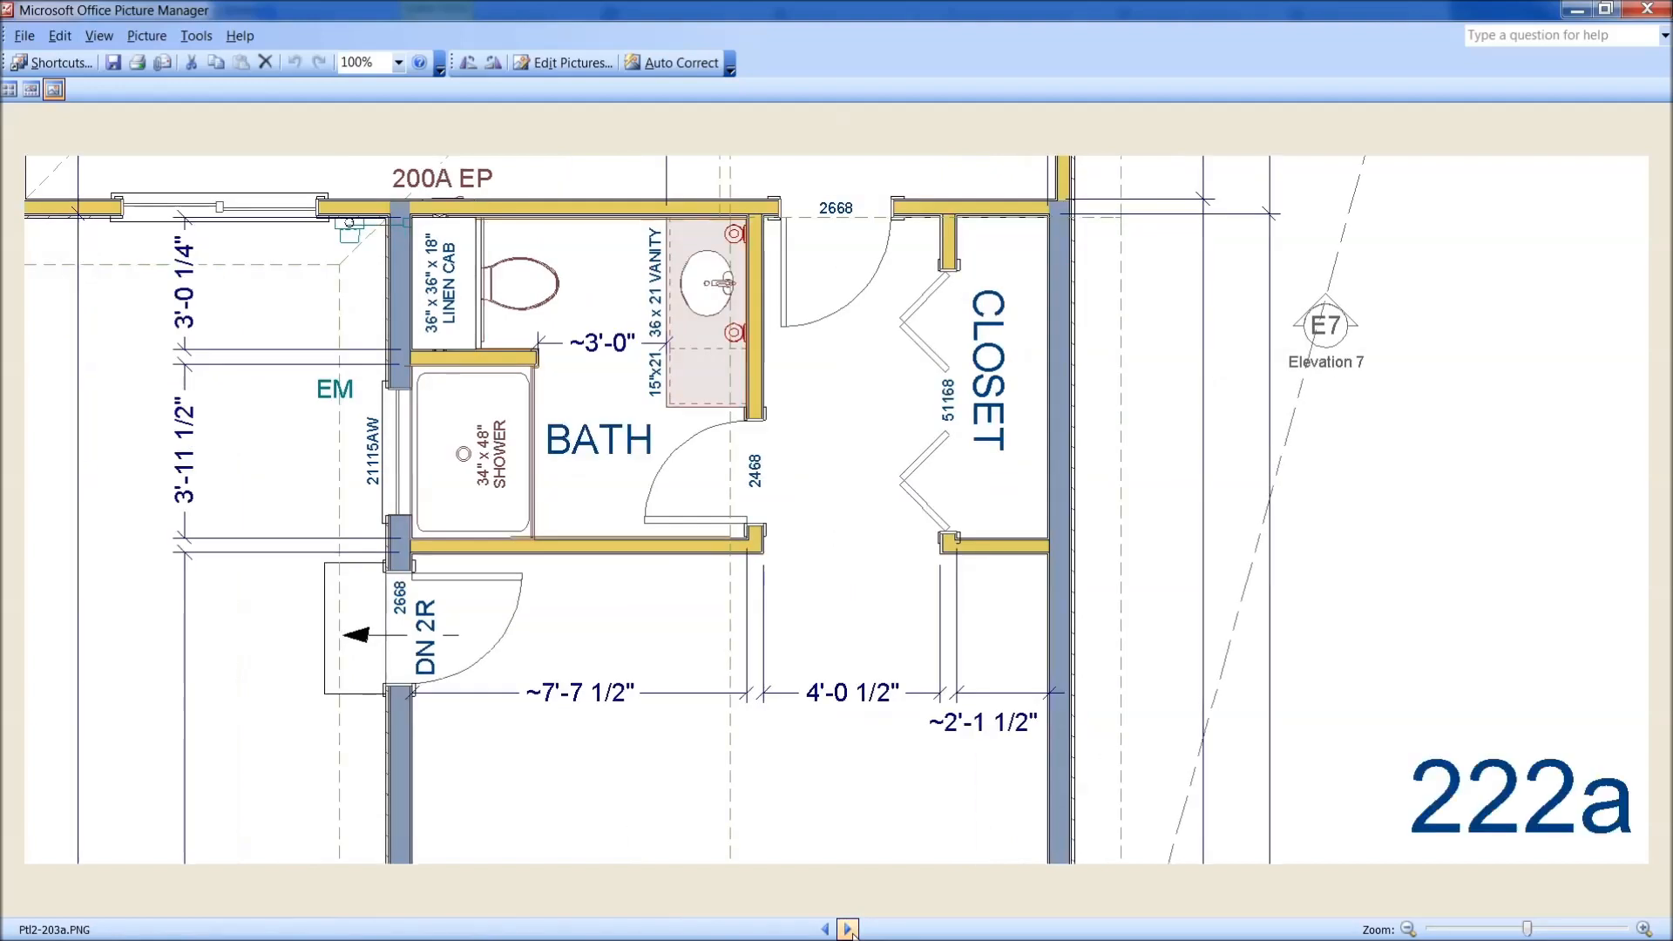
pyautogui.moveTo(1429, 770)
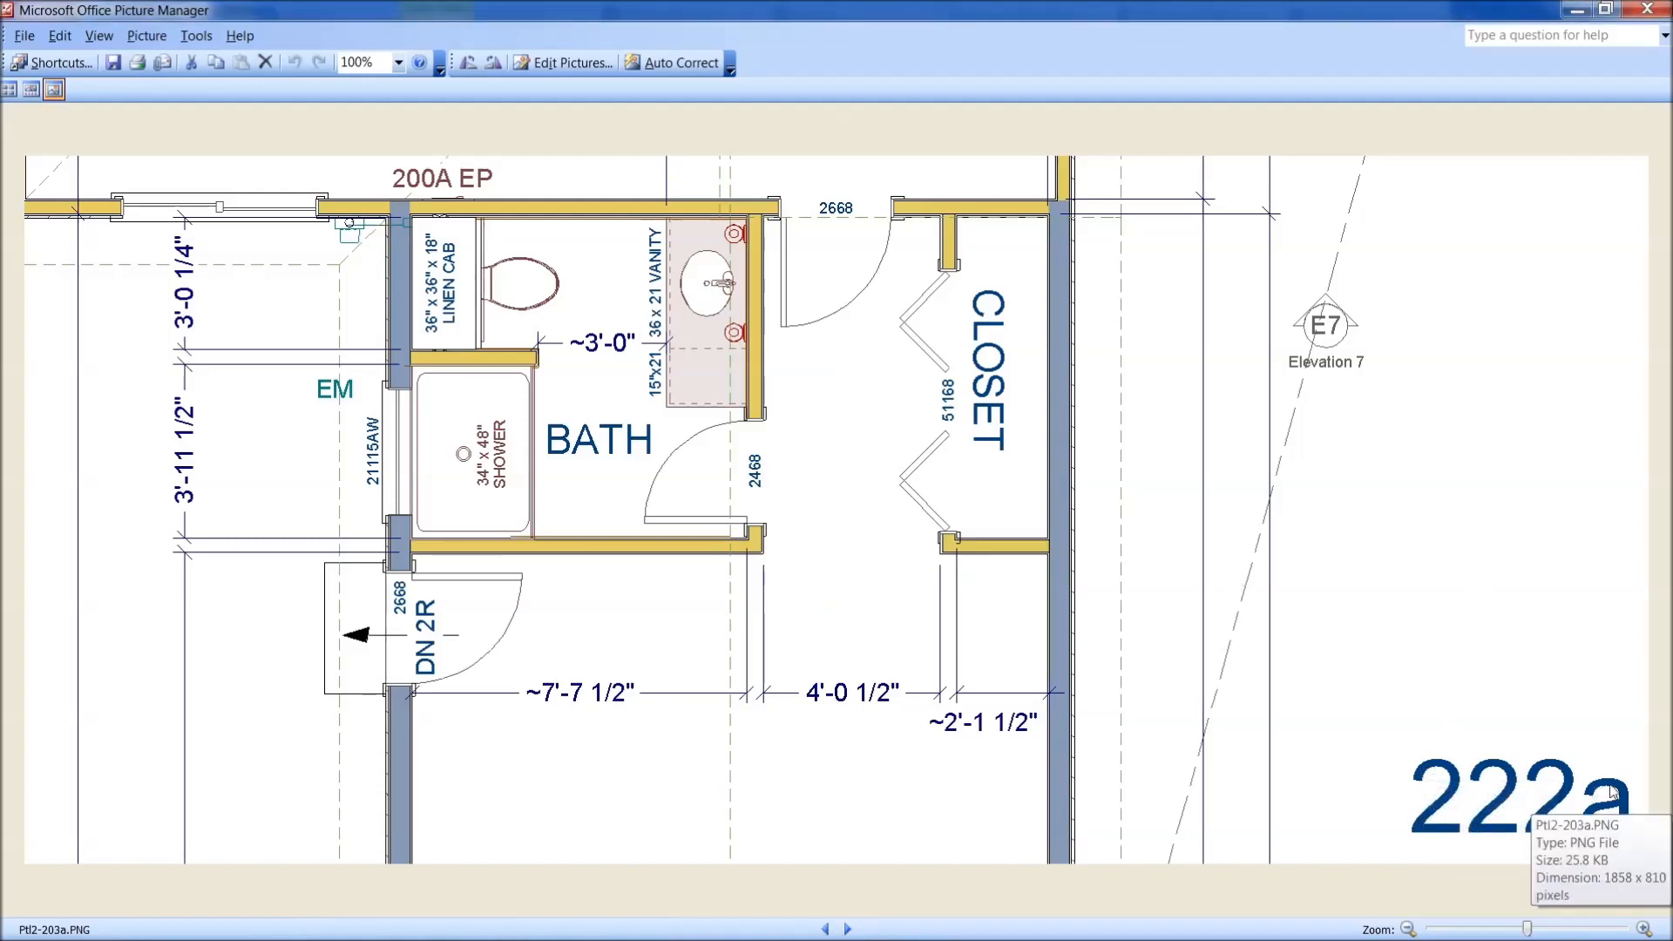
pyautogui.moveTo(711, 487)
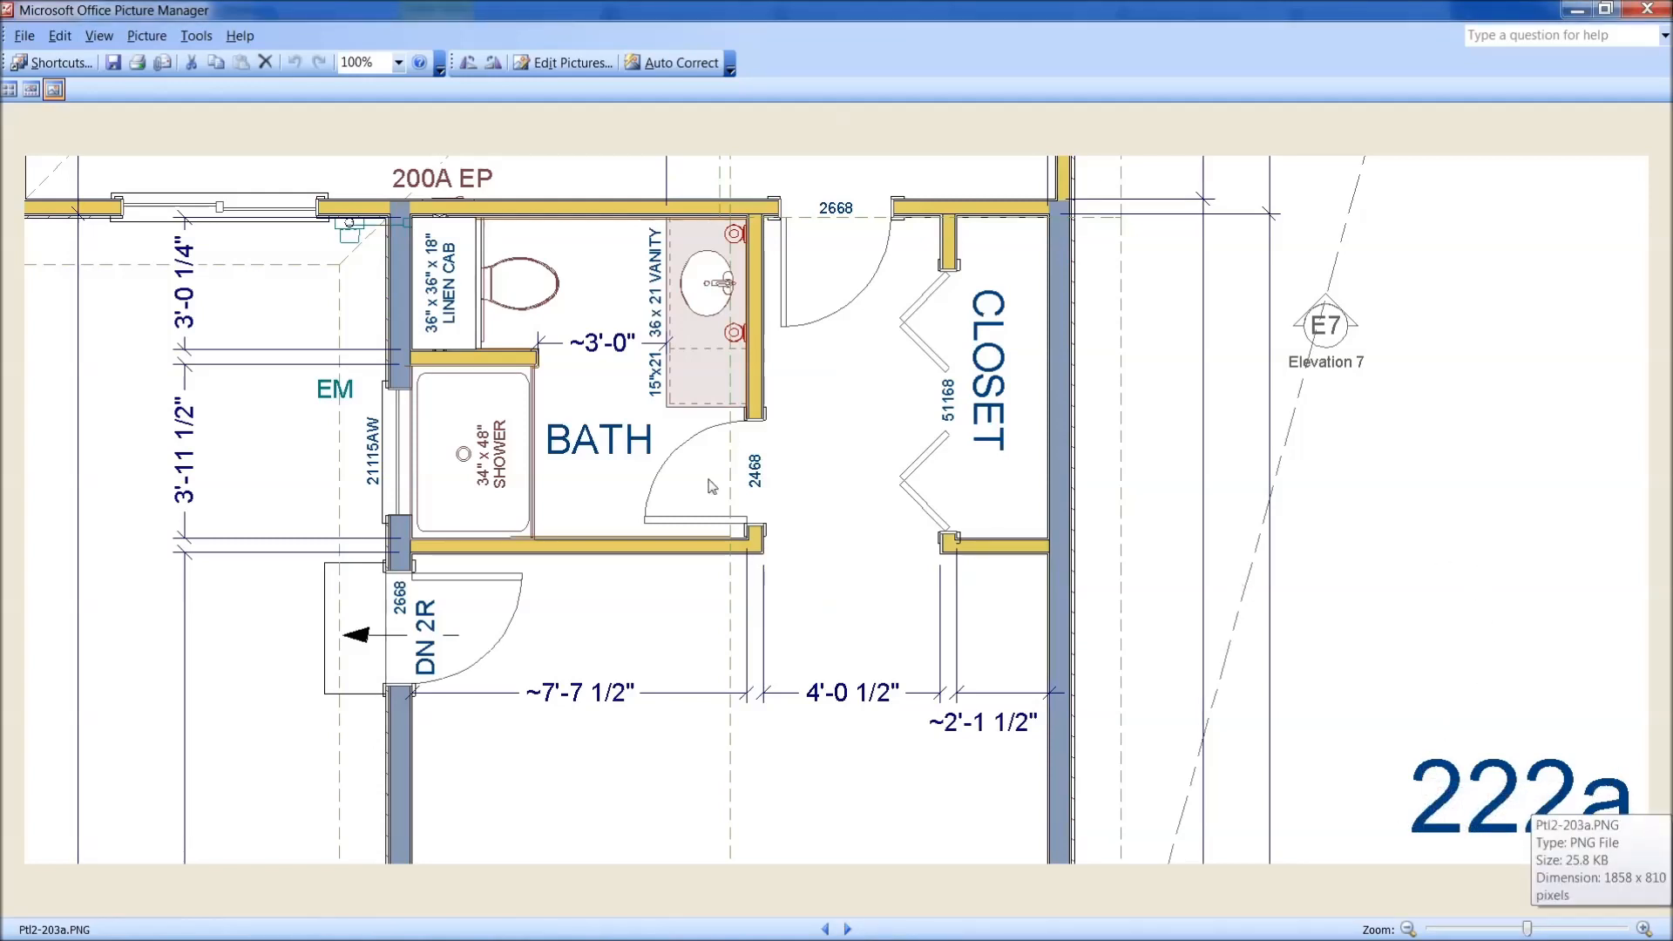
pyautogui.moveTo(823, 795)
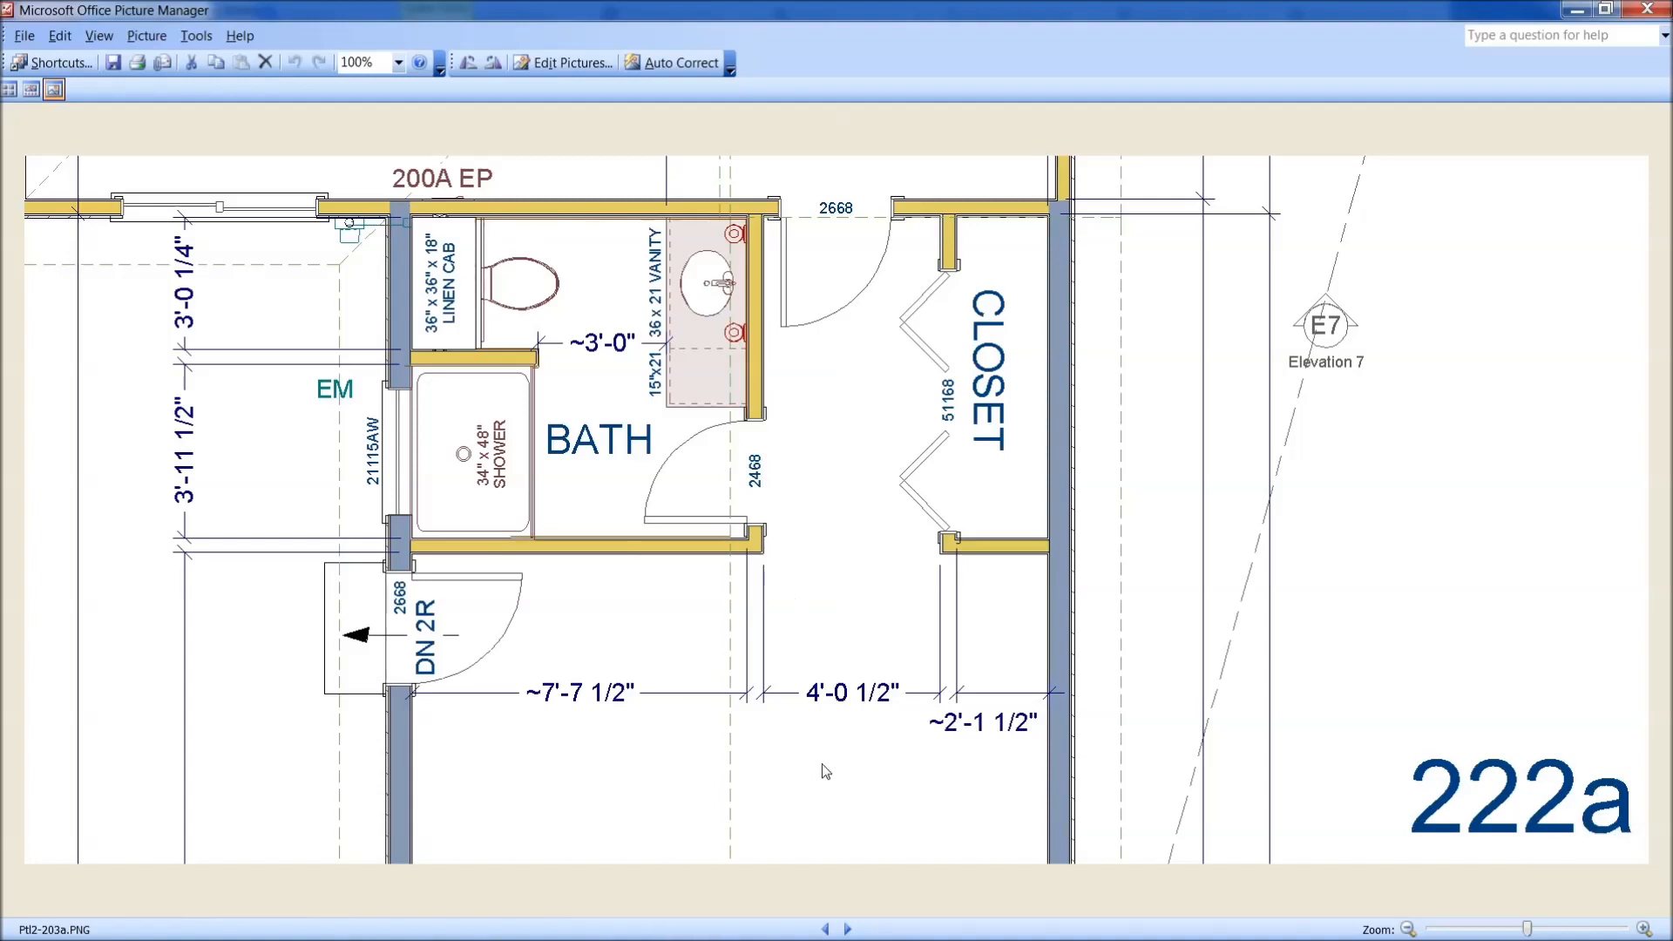
pyautogui.moveTo(849, 931)
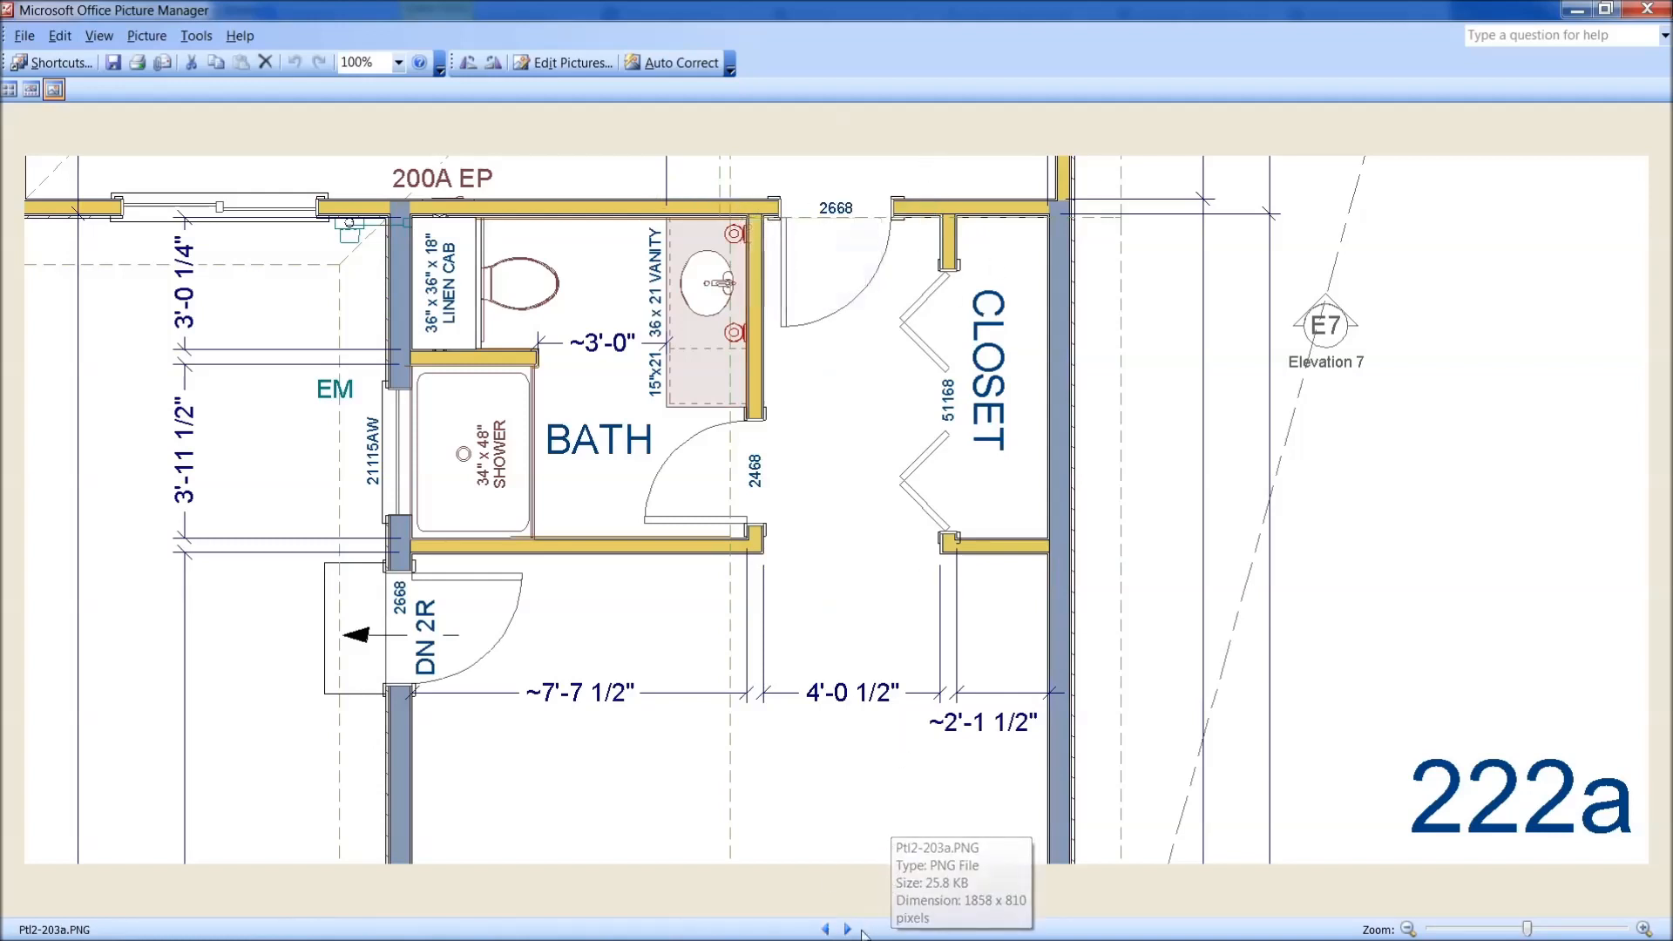
pyautogui.click(854, 923)
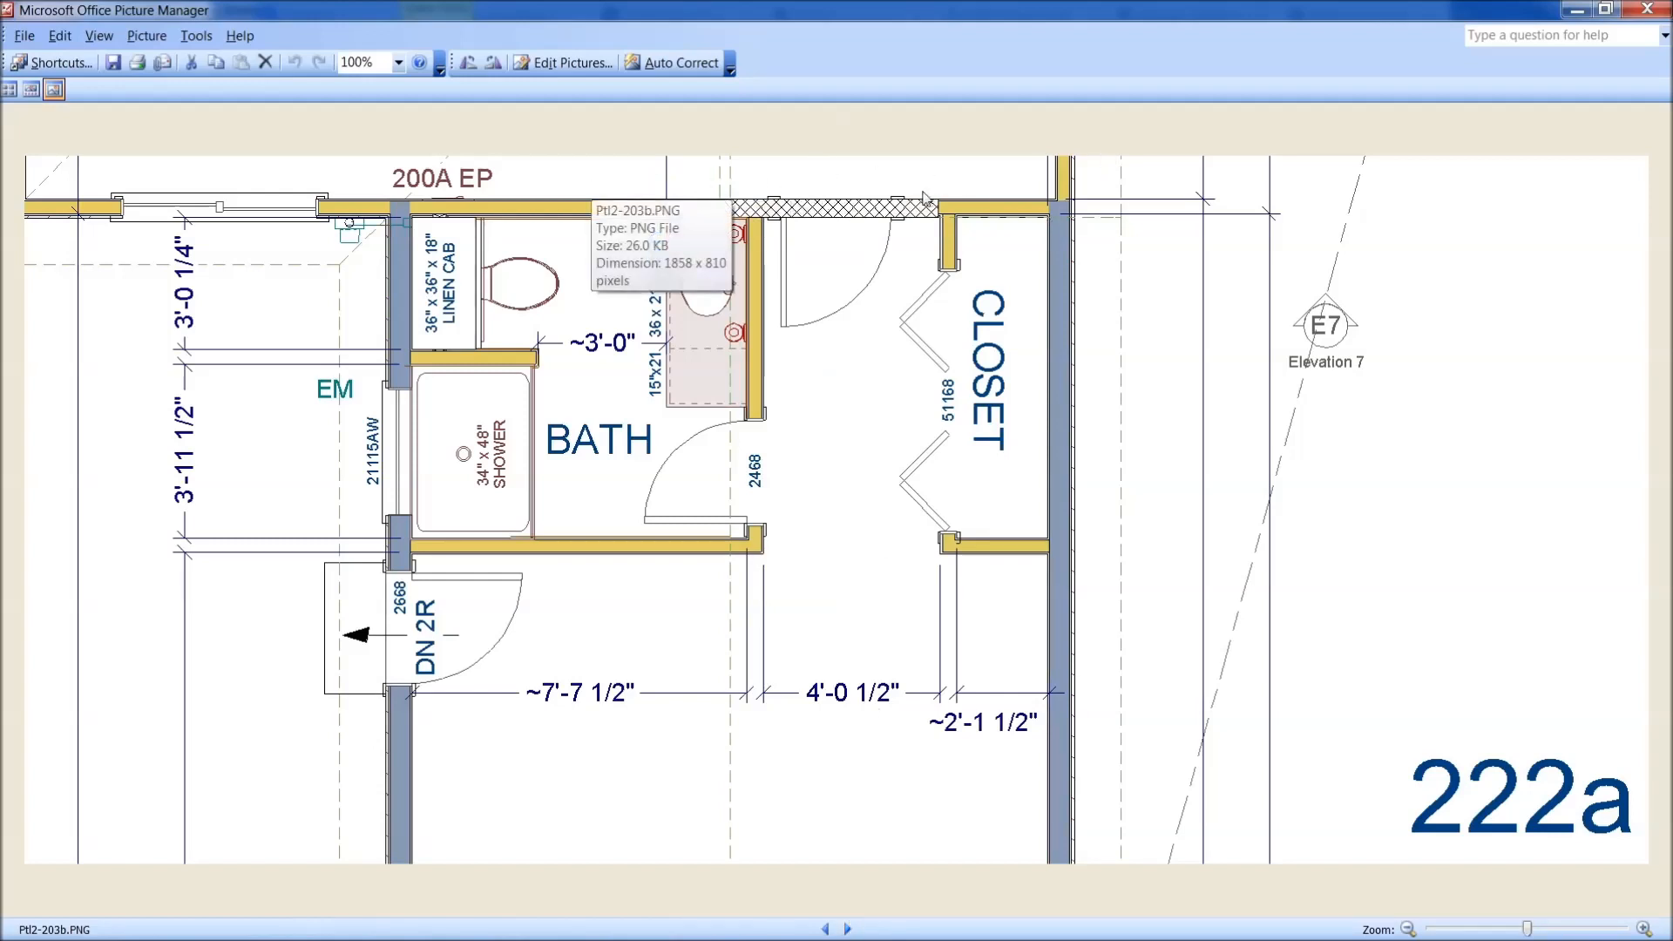
pyautogui.moveTo(773, 753)
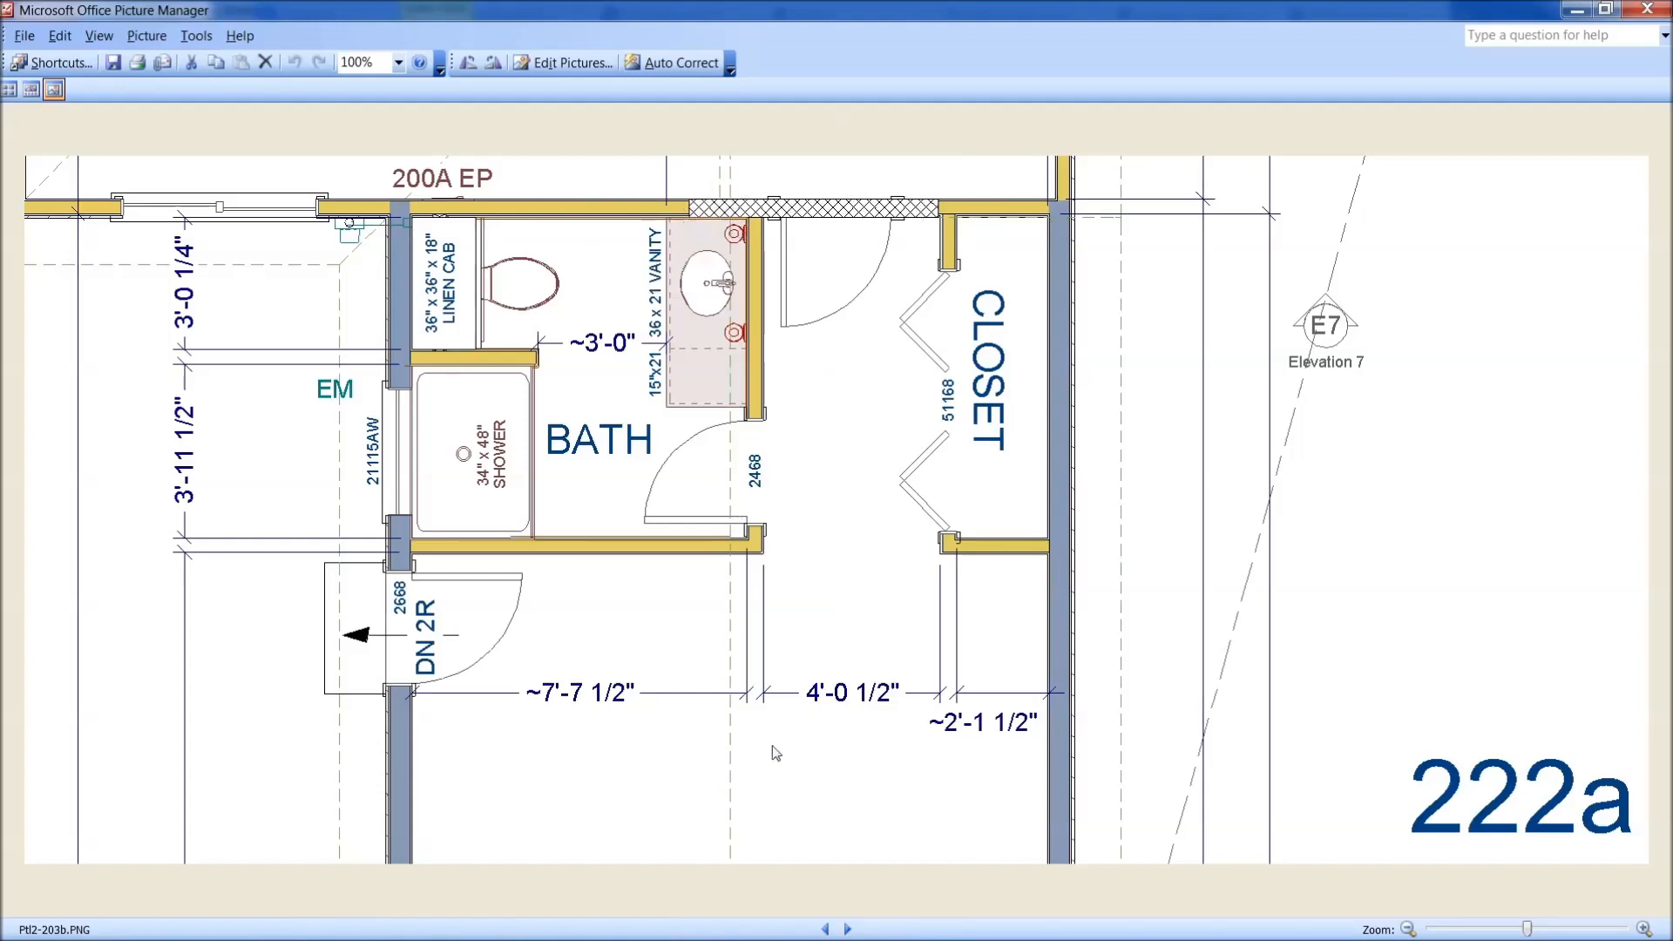
# Step through Ptl2-204b, 204c and 204d cross-sections adding metric and imperial ceiling height dimensions
pyautogui.click(851, 927)
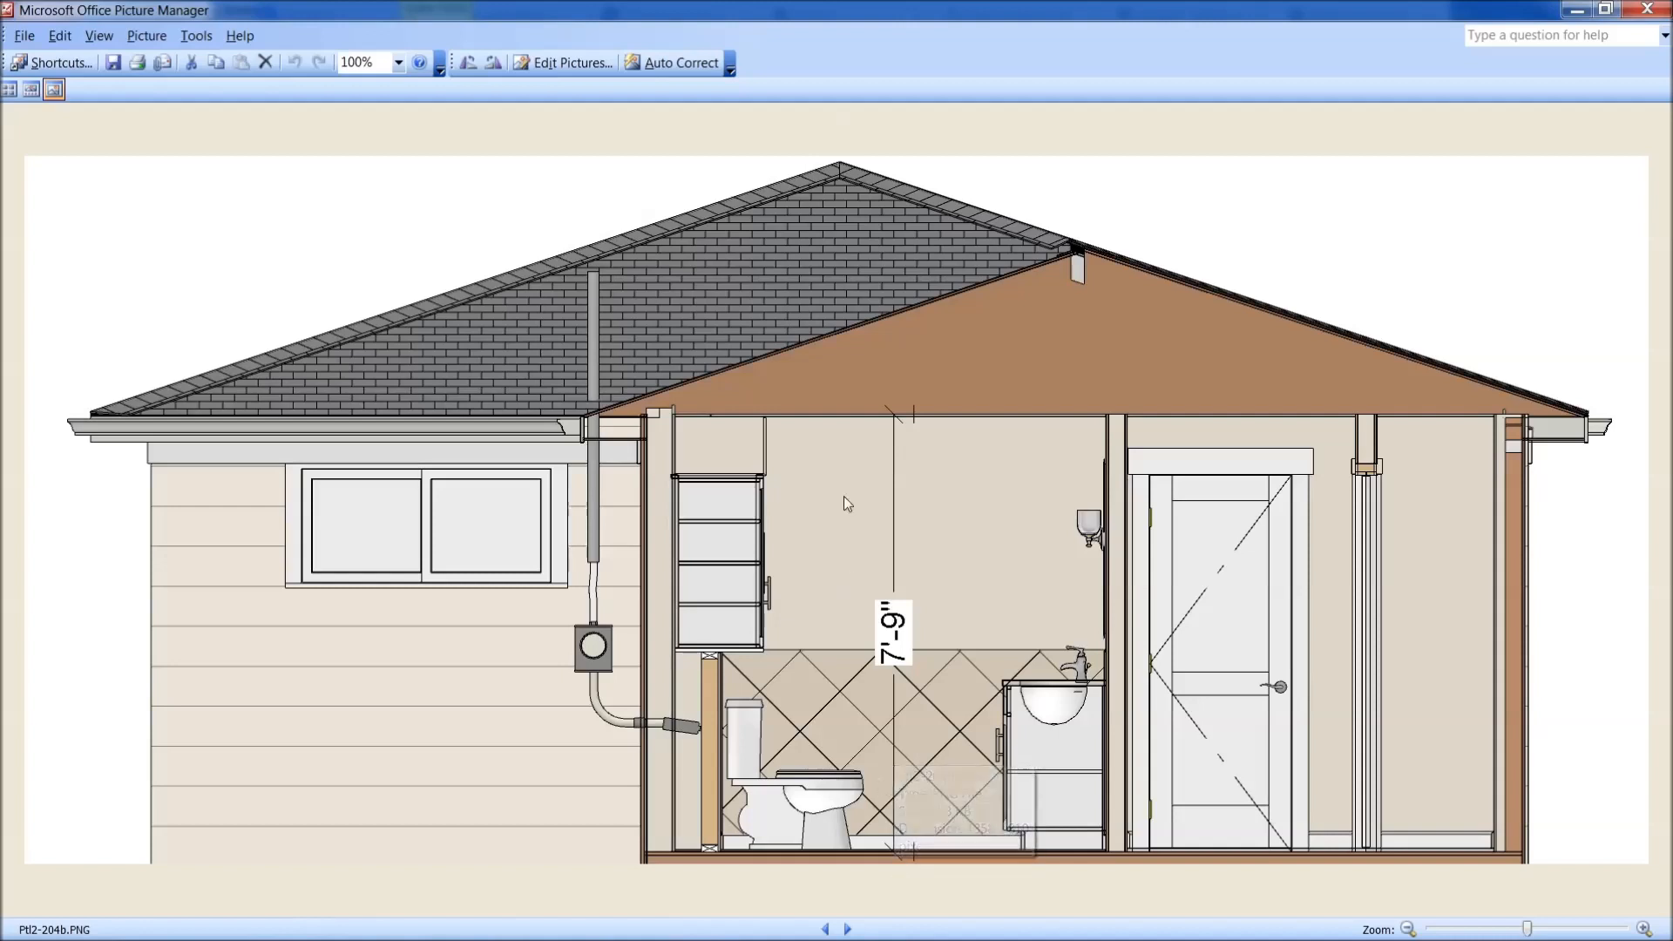
pyautogui.moveTo(892, 420)
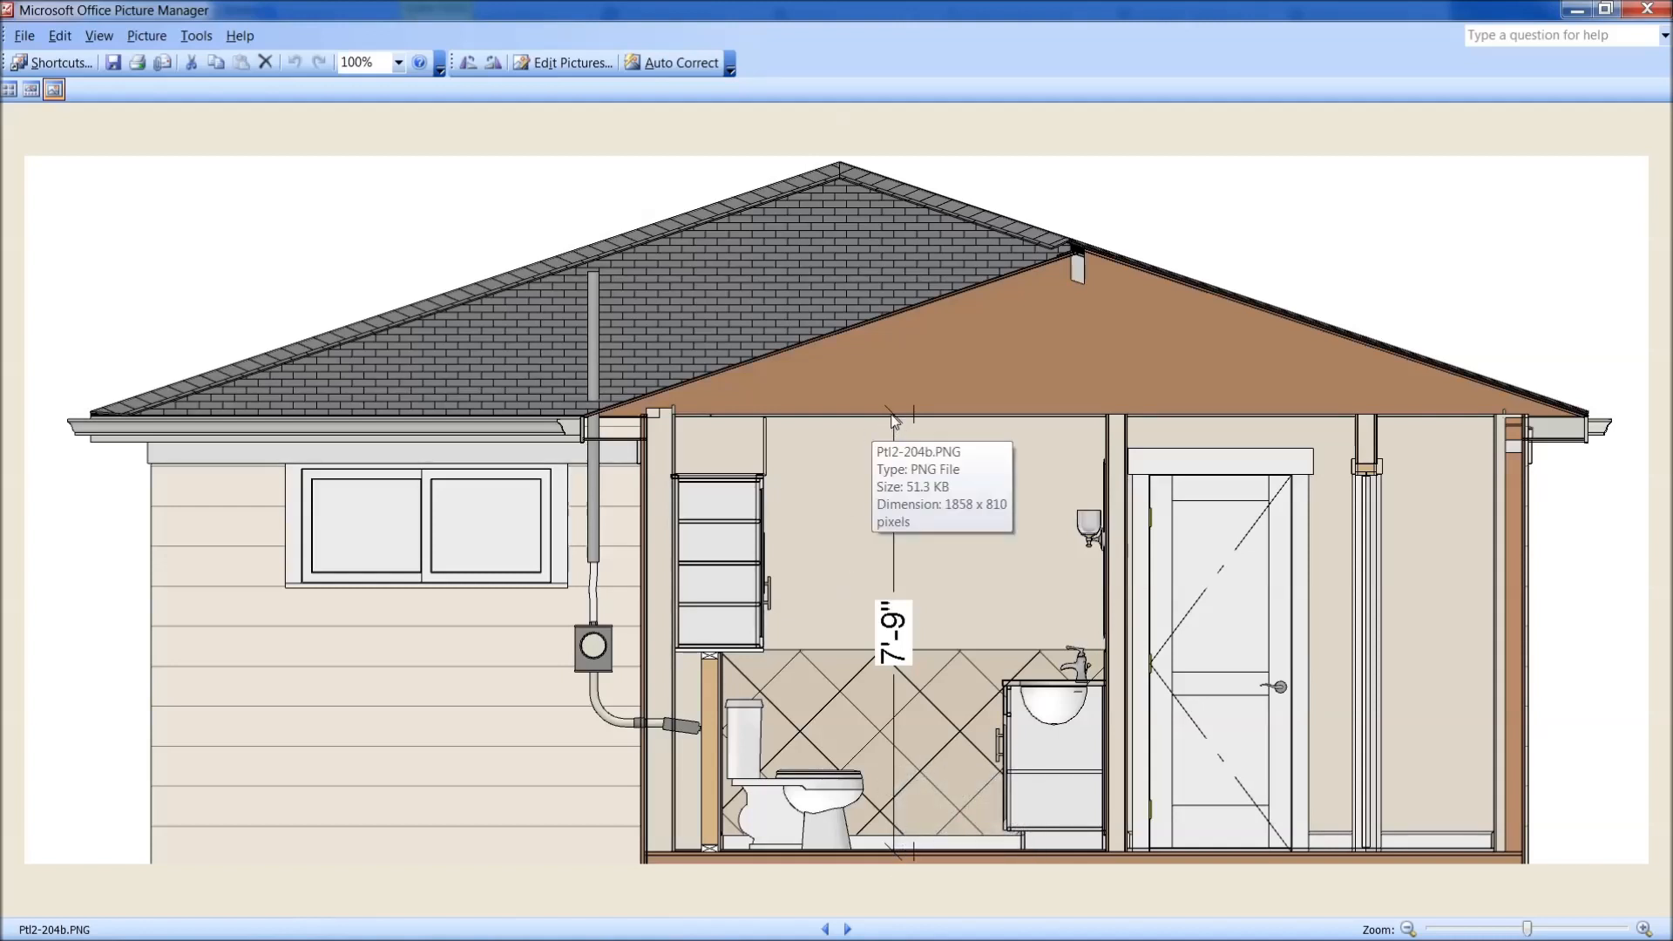
pyautogui.moveTo(900, 414)
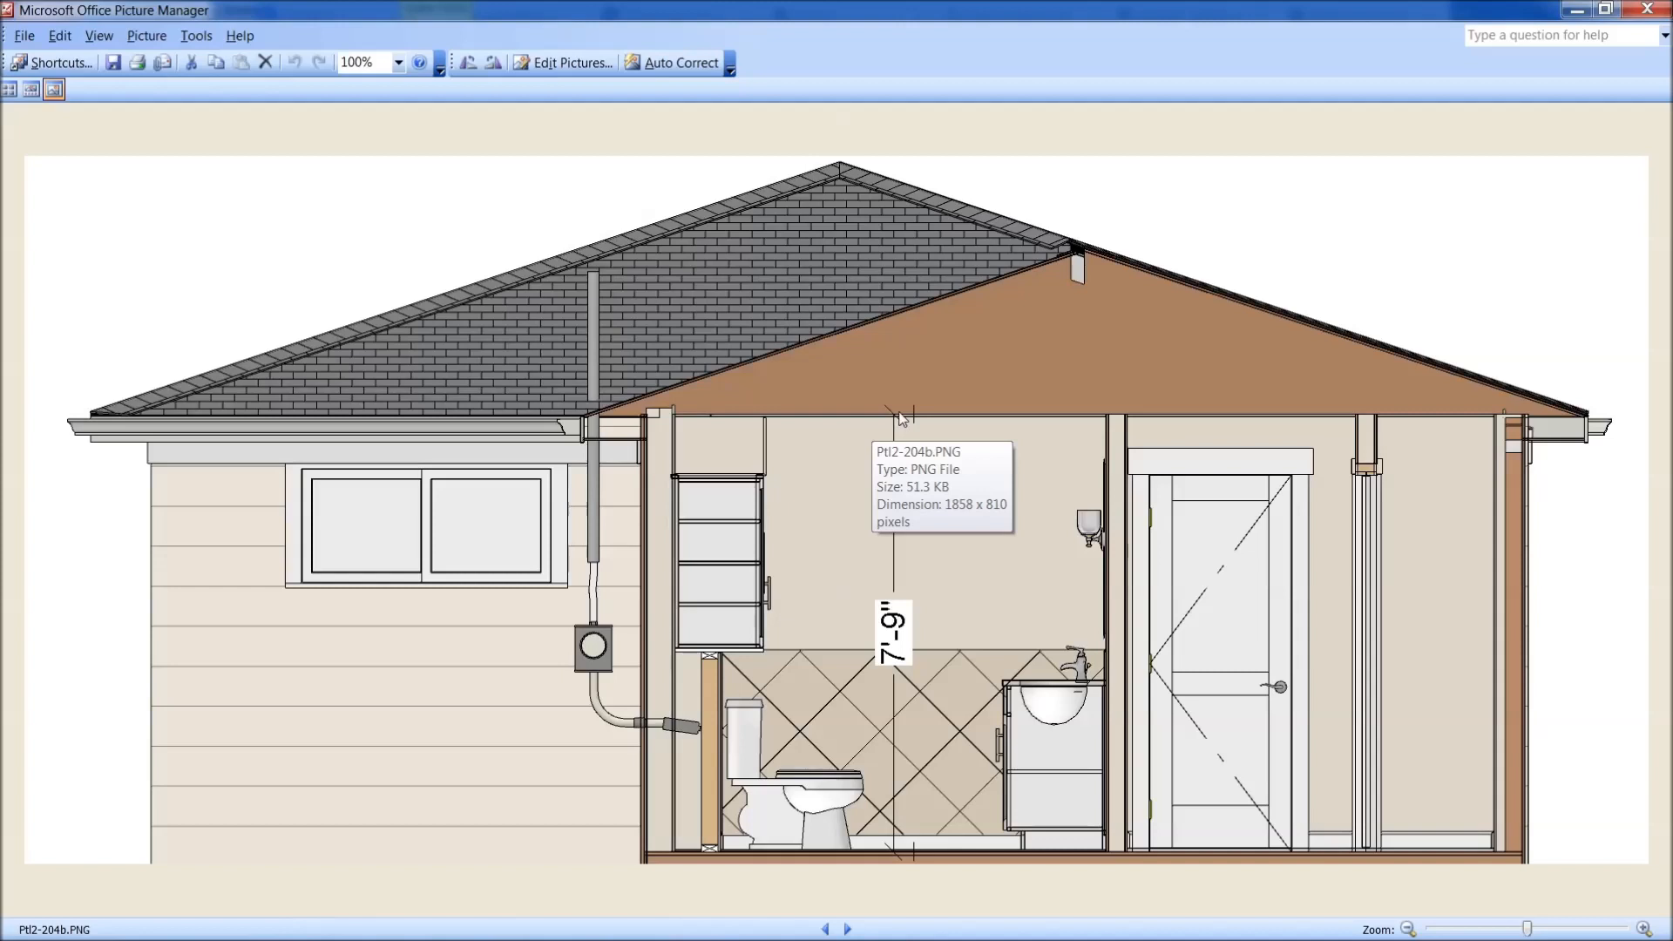
pyautogui.moveTo(888, 419)
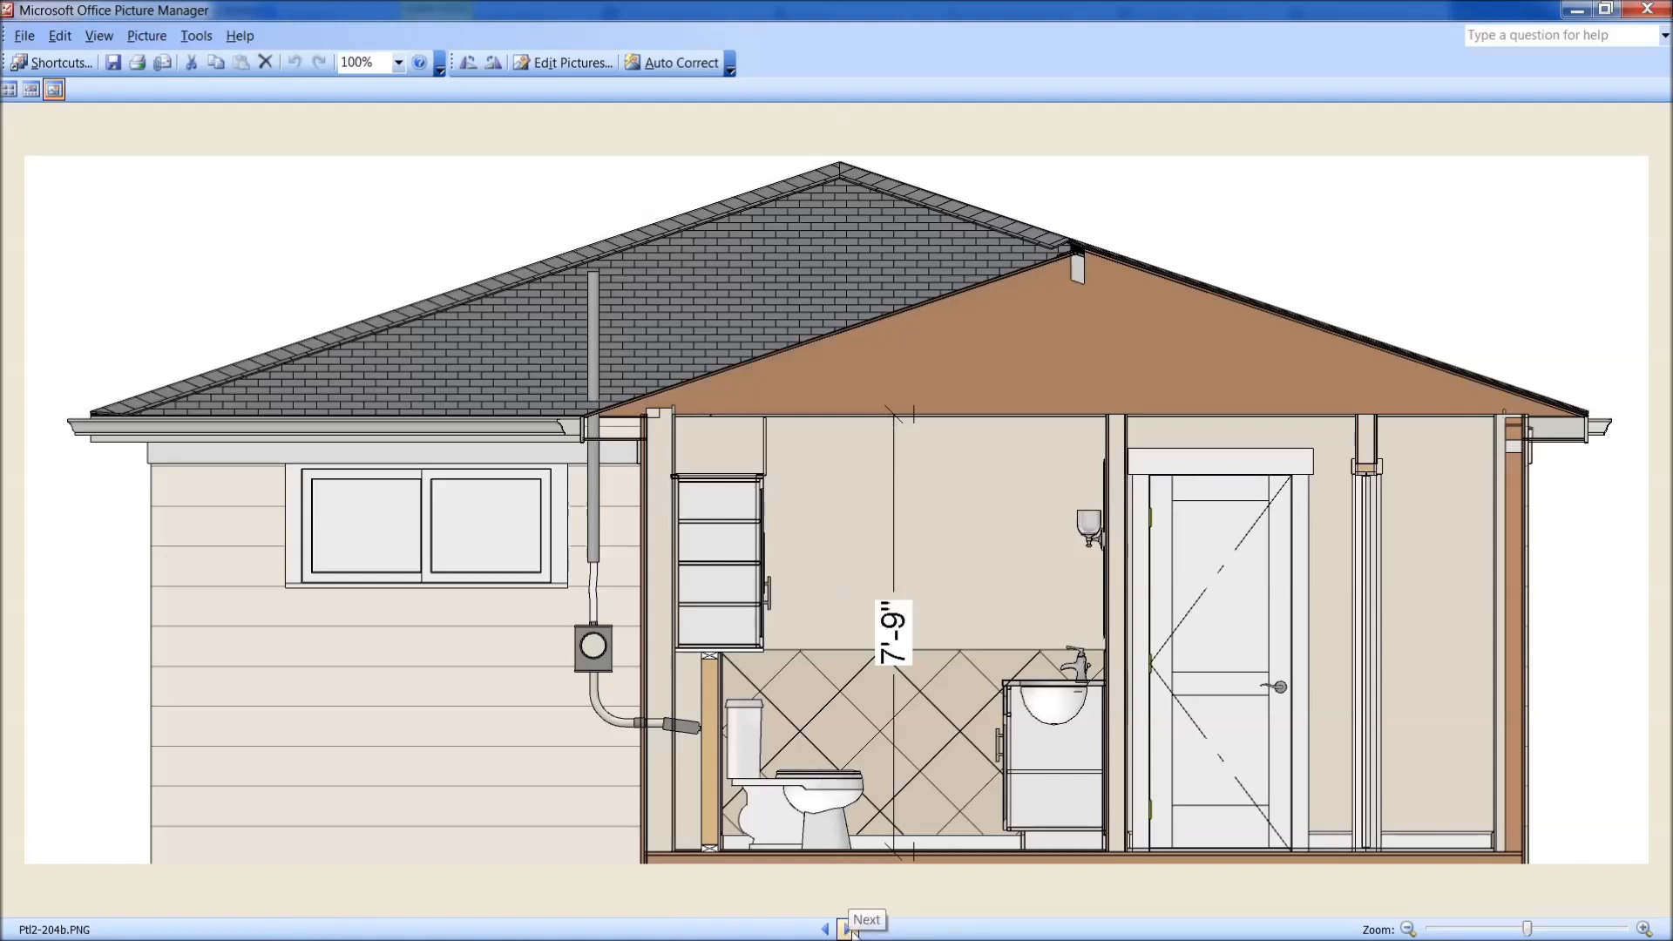
pyautogui.moveTo(777, 725)
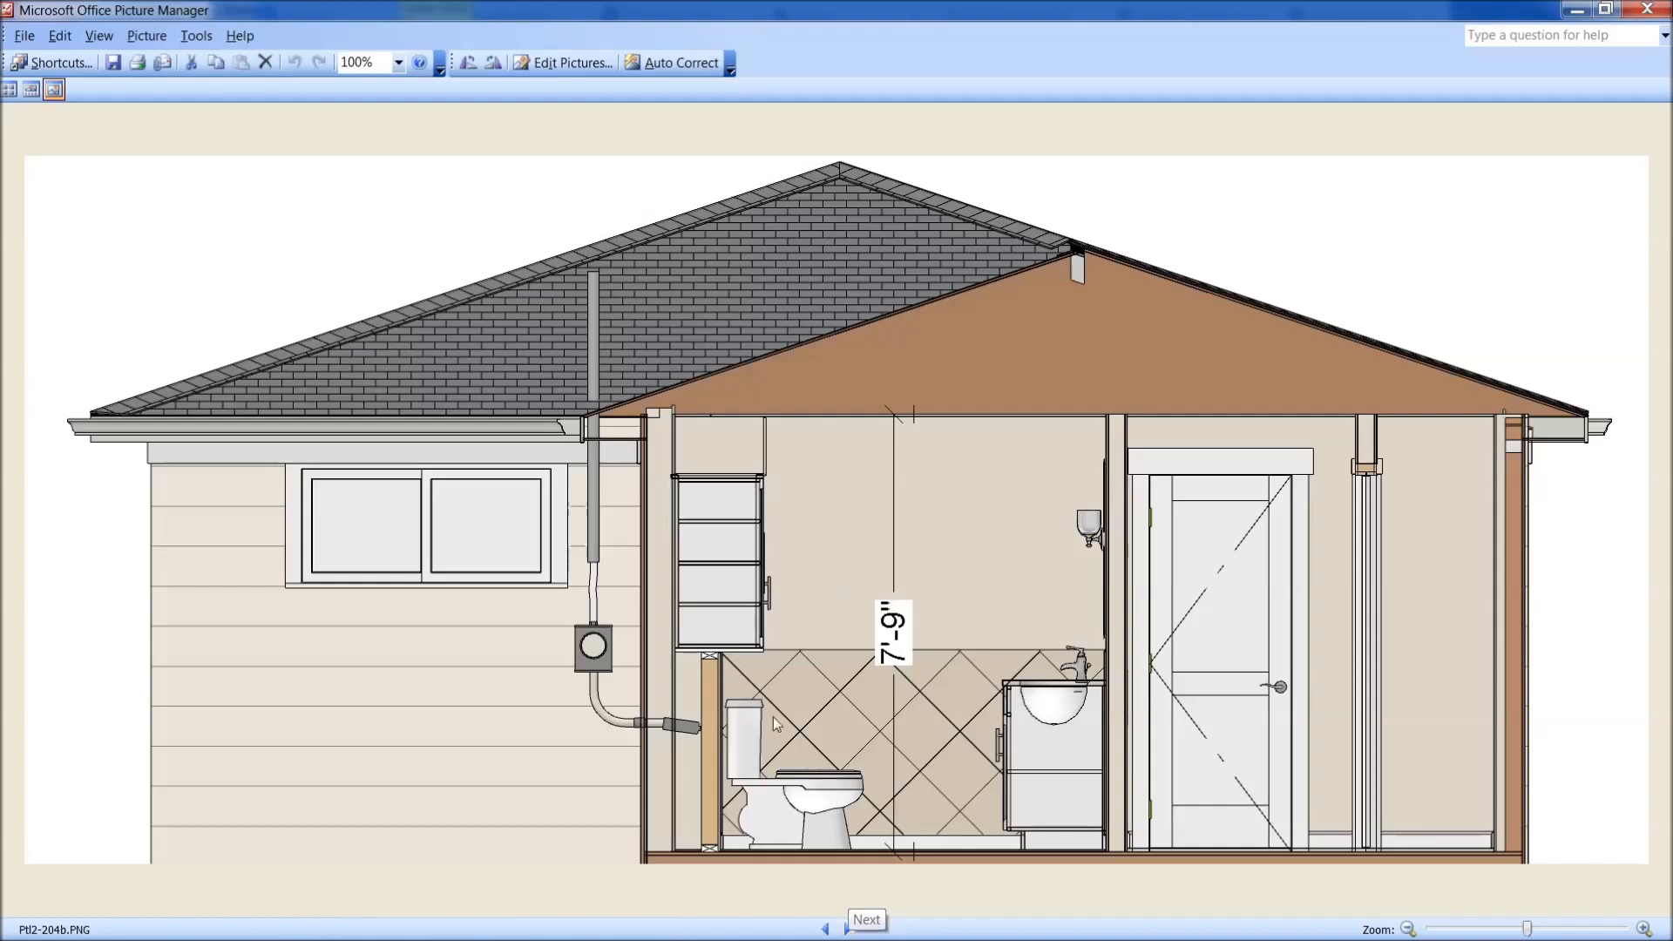
pyautogui.moveTo(617, 411)
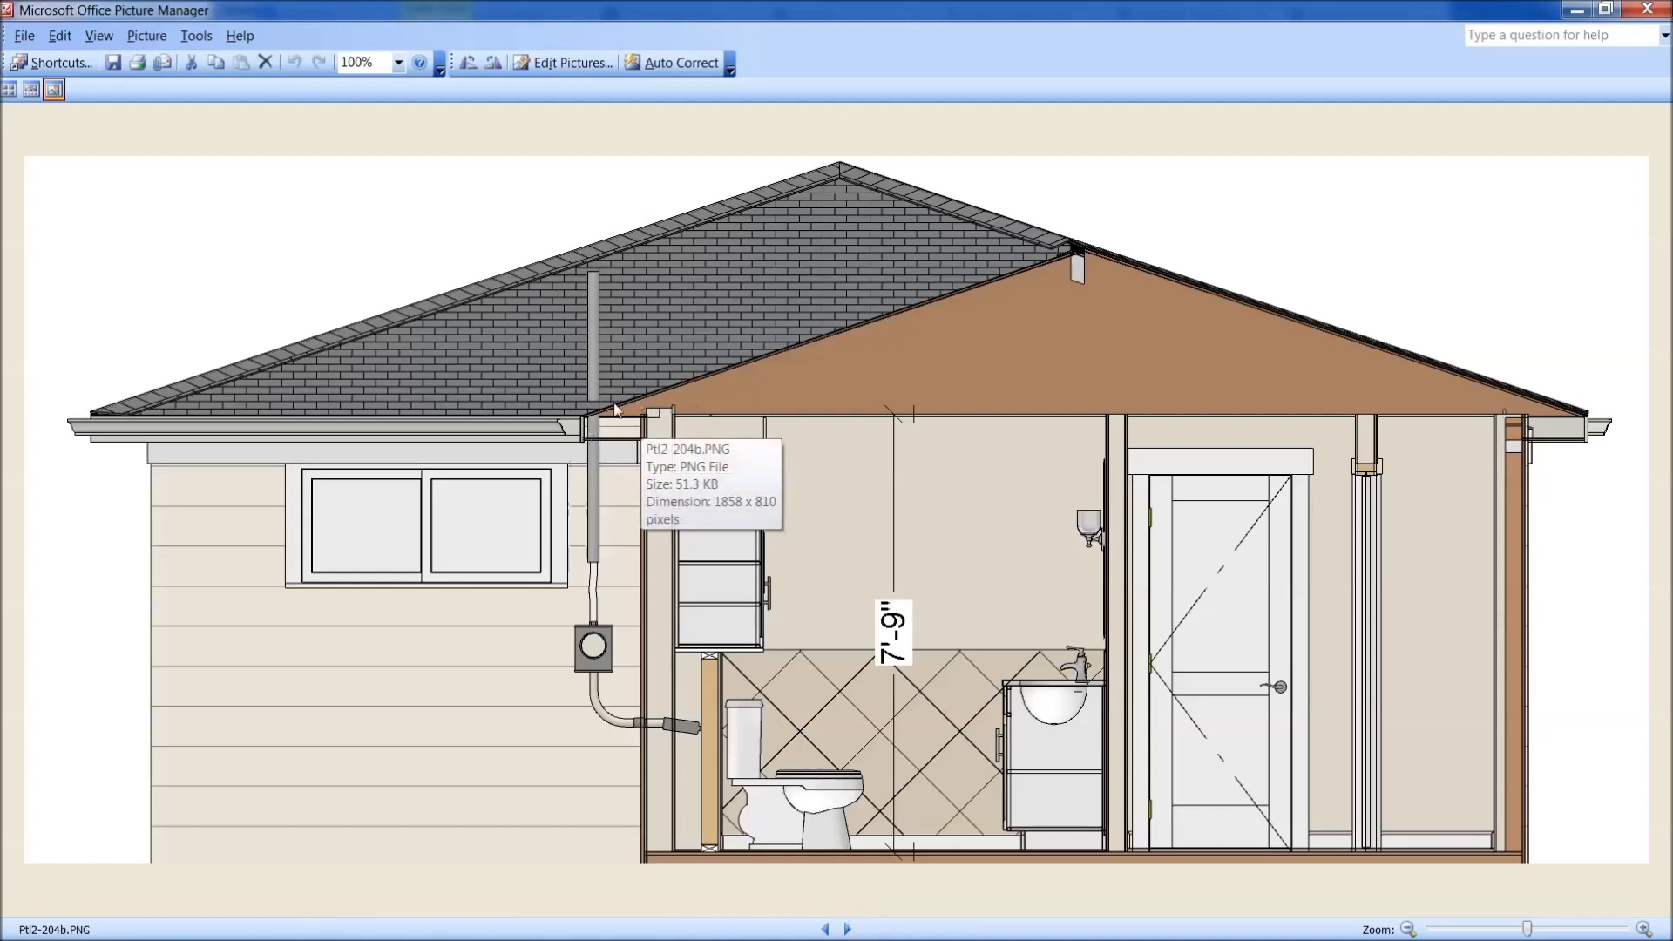
pyautogui.moveTo(768, 723)
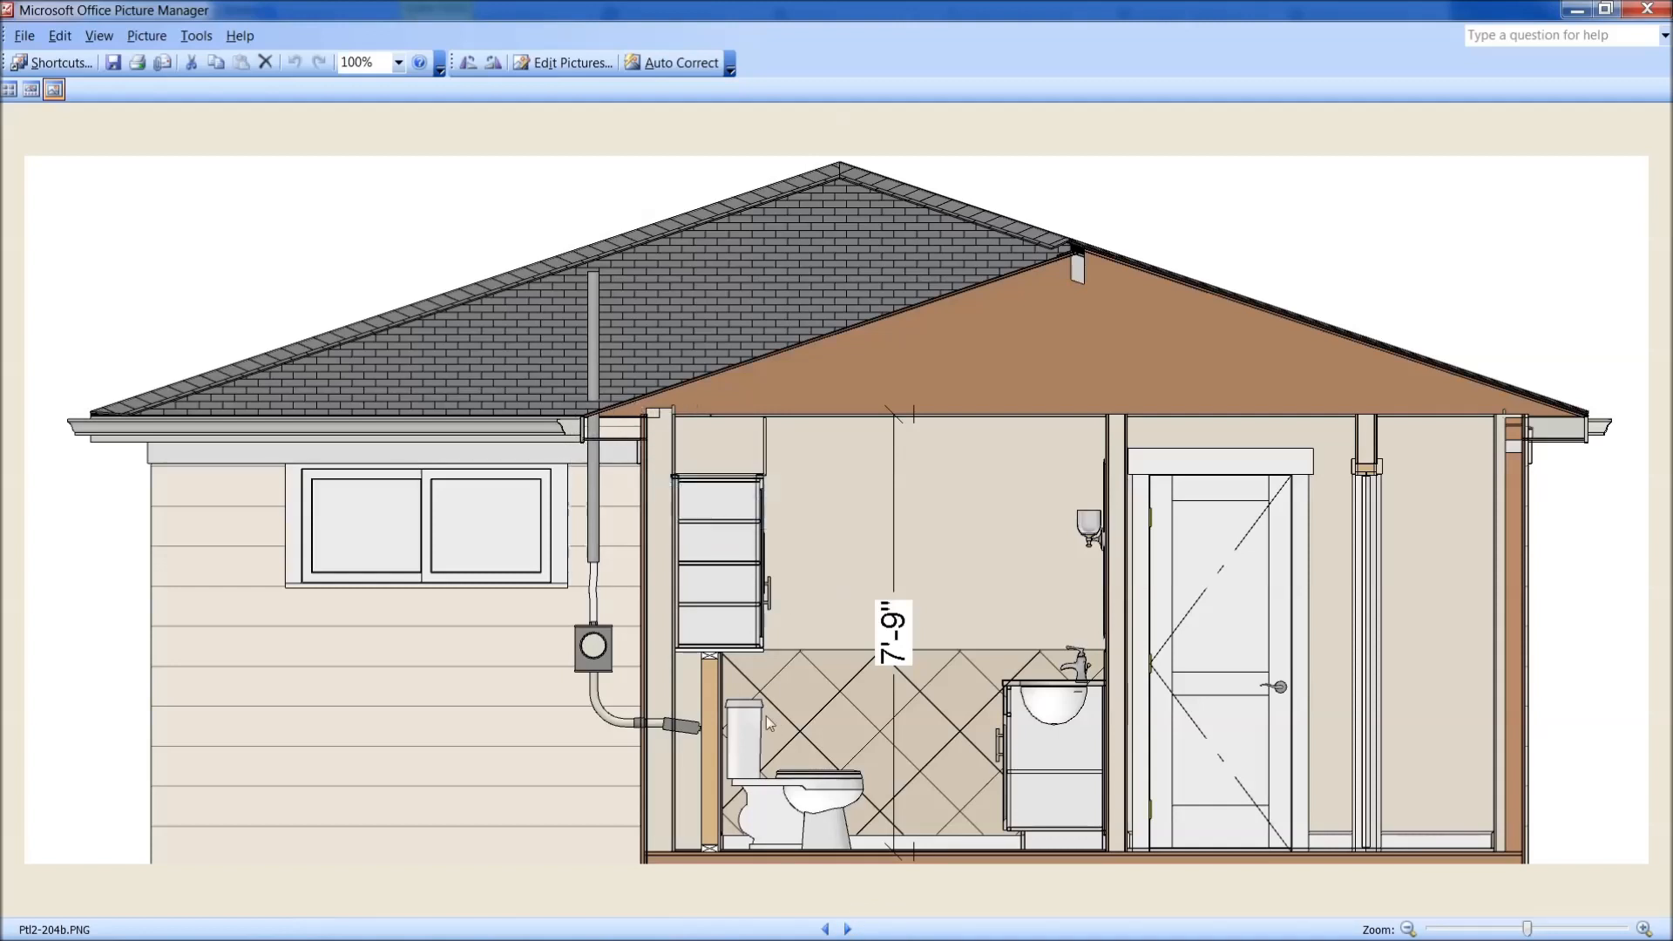
pyautogui.click(849, 928)
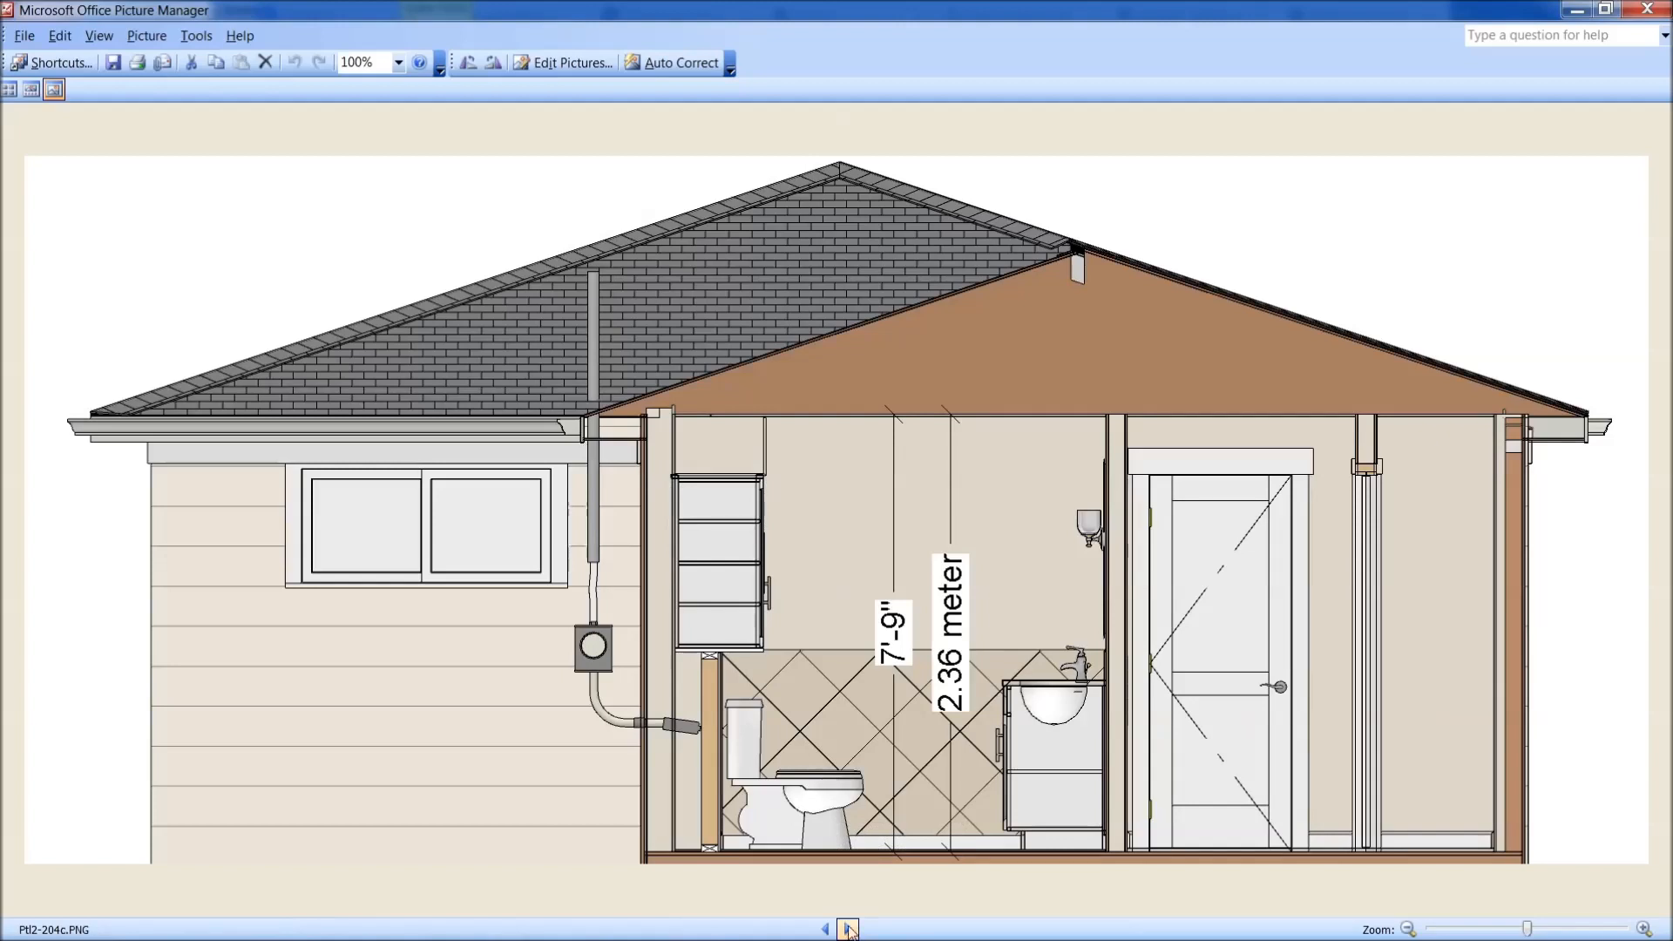
pyautogui.click(850, 923)
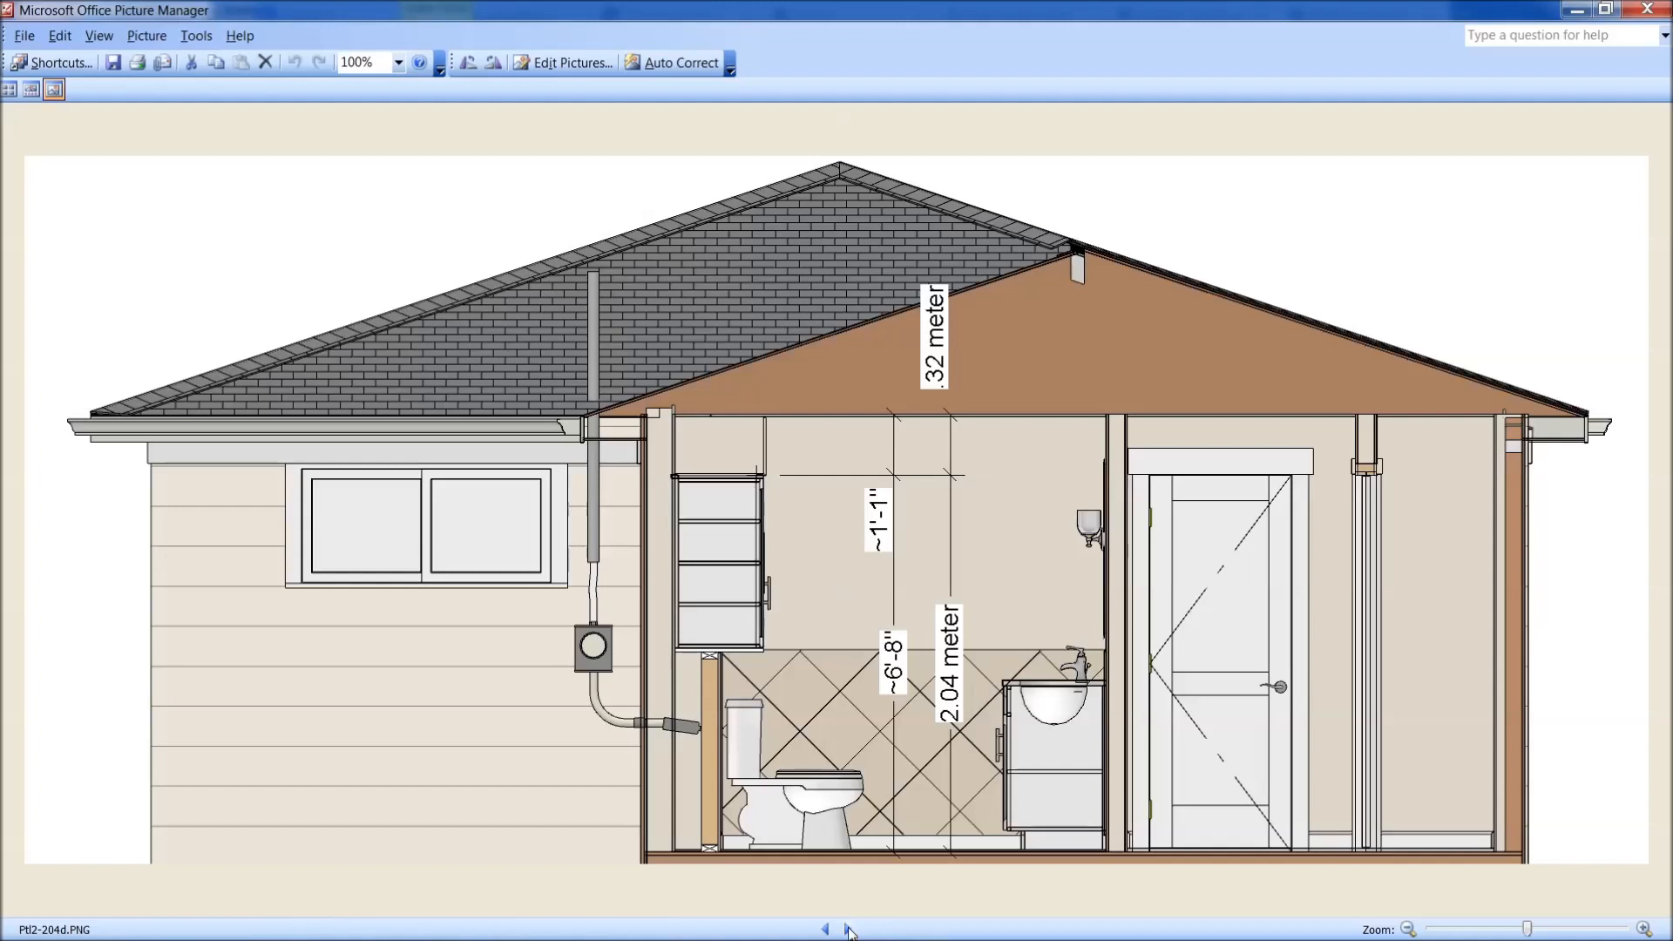
pyautogui.moveTo(725, 542)
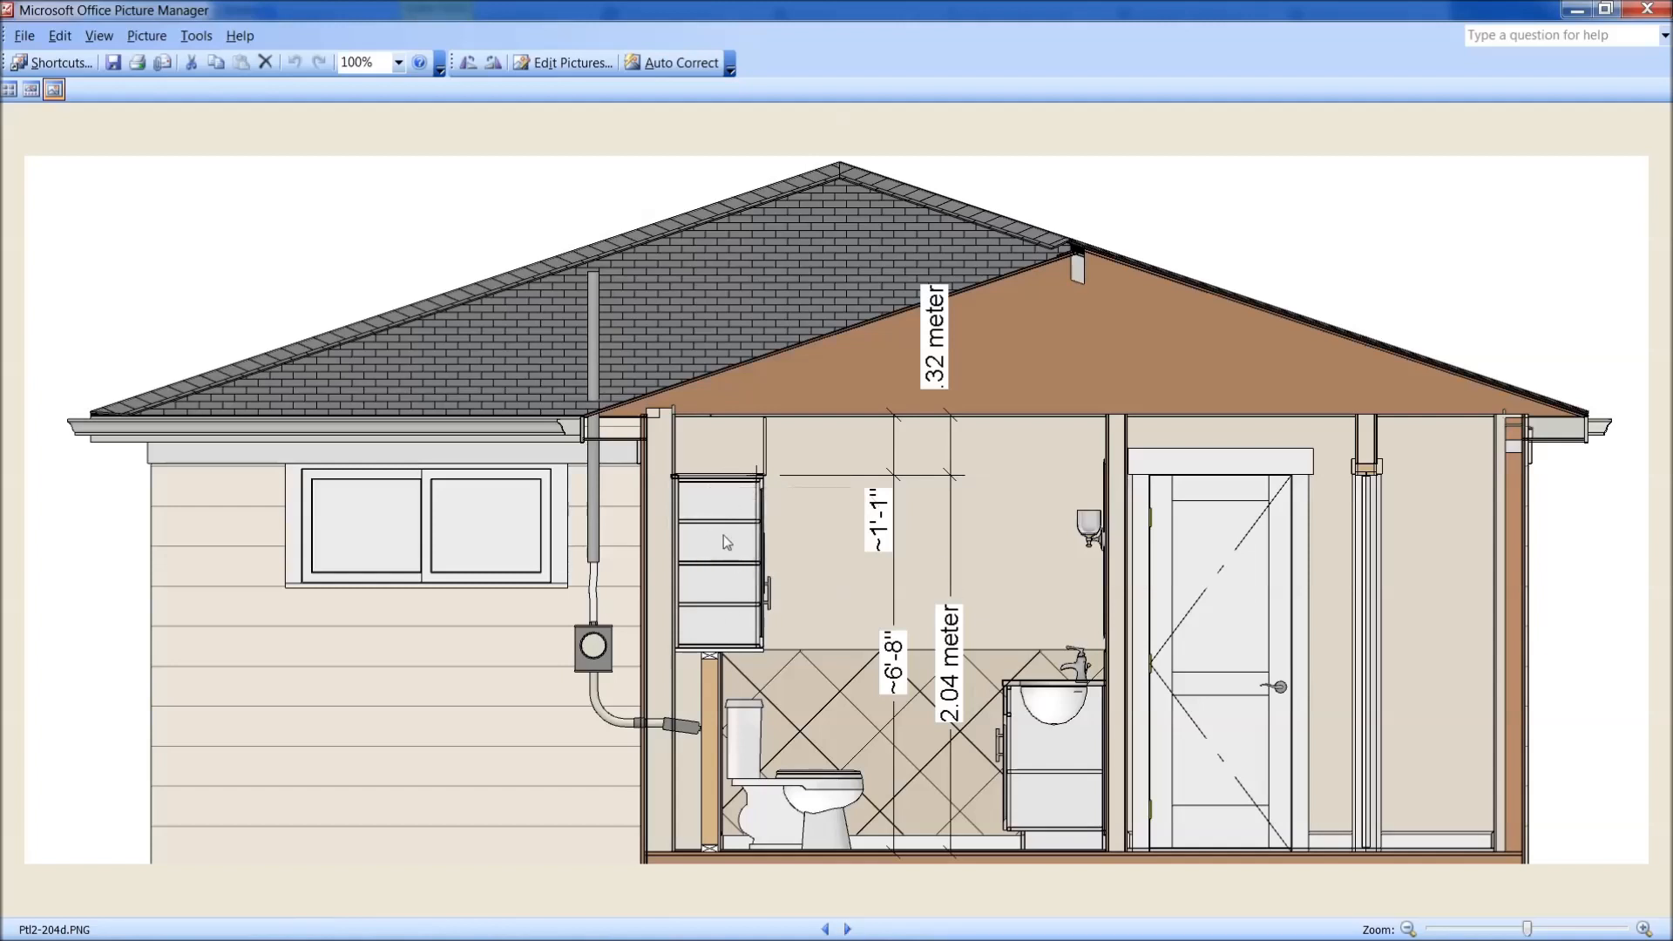
pyautogui.moveTo(1209, 516)
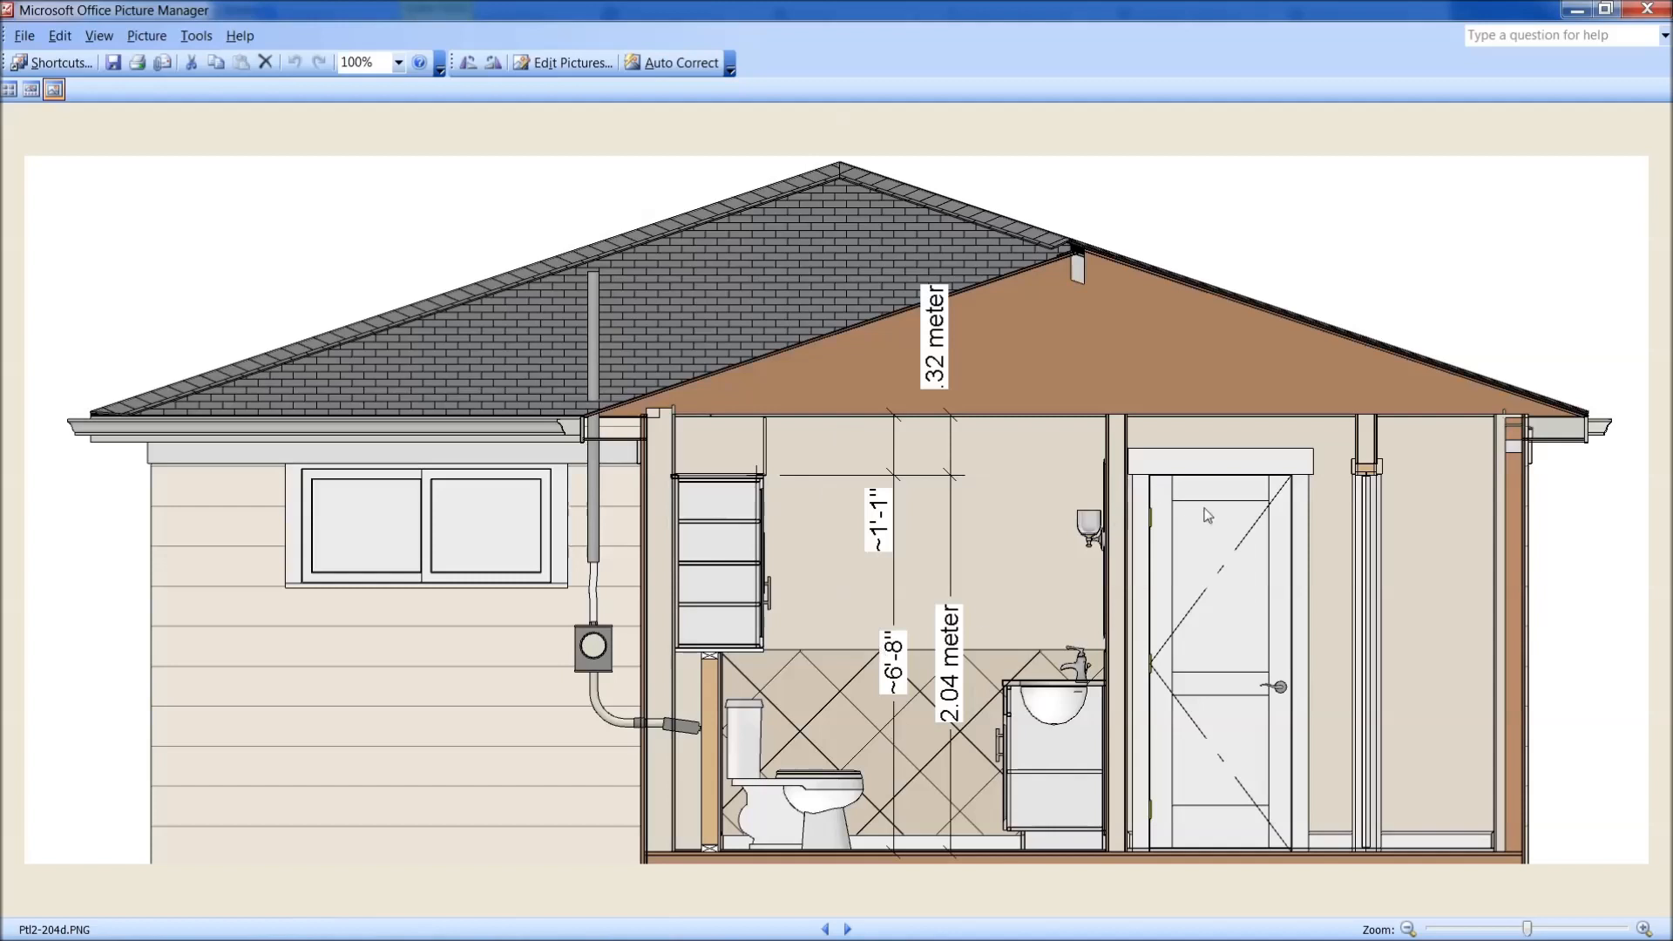
pyautogui.moveTo(1261, 464)
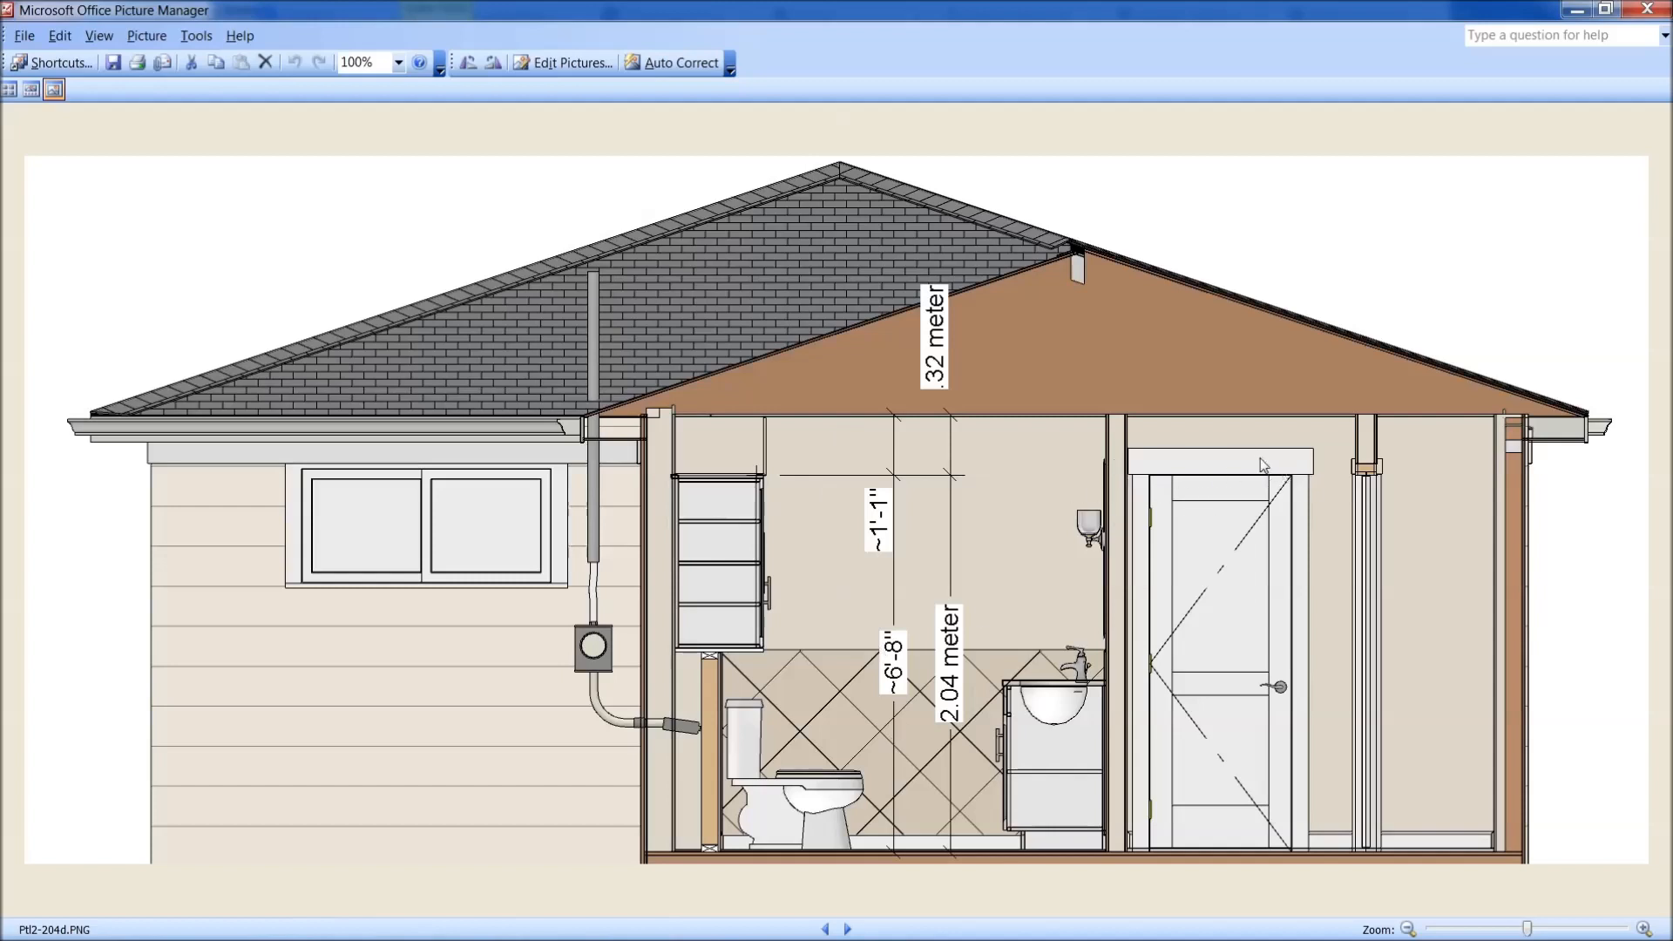
pyautogui.moveTo(864, 912)
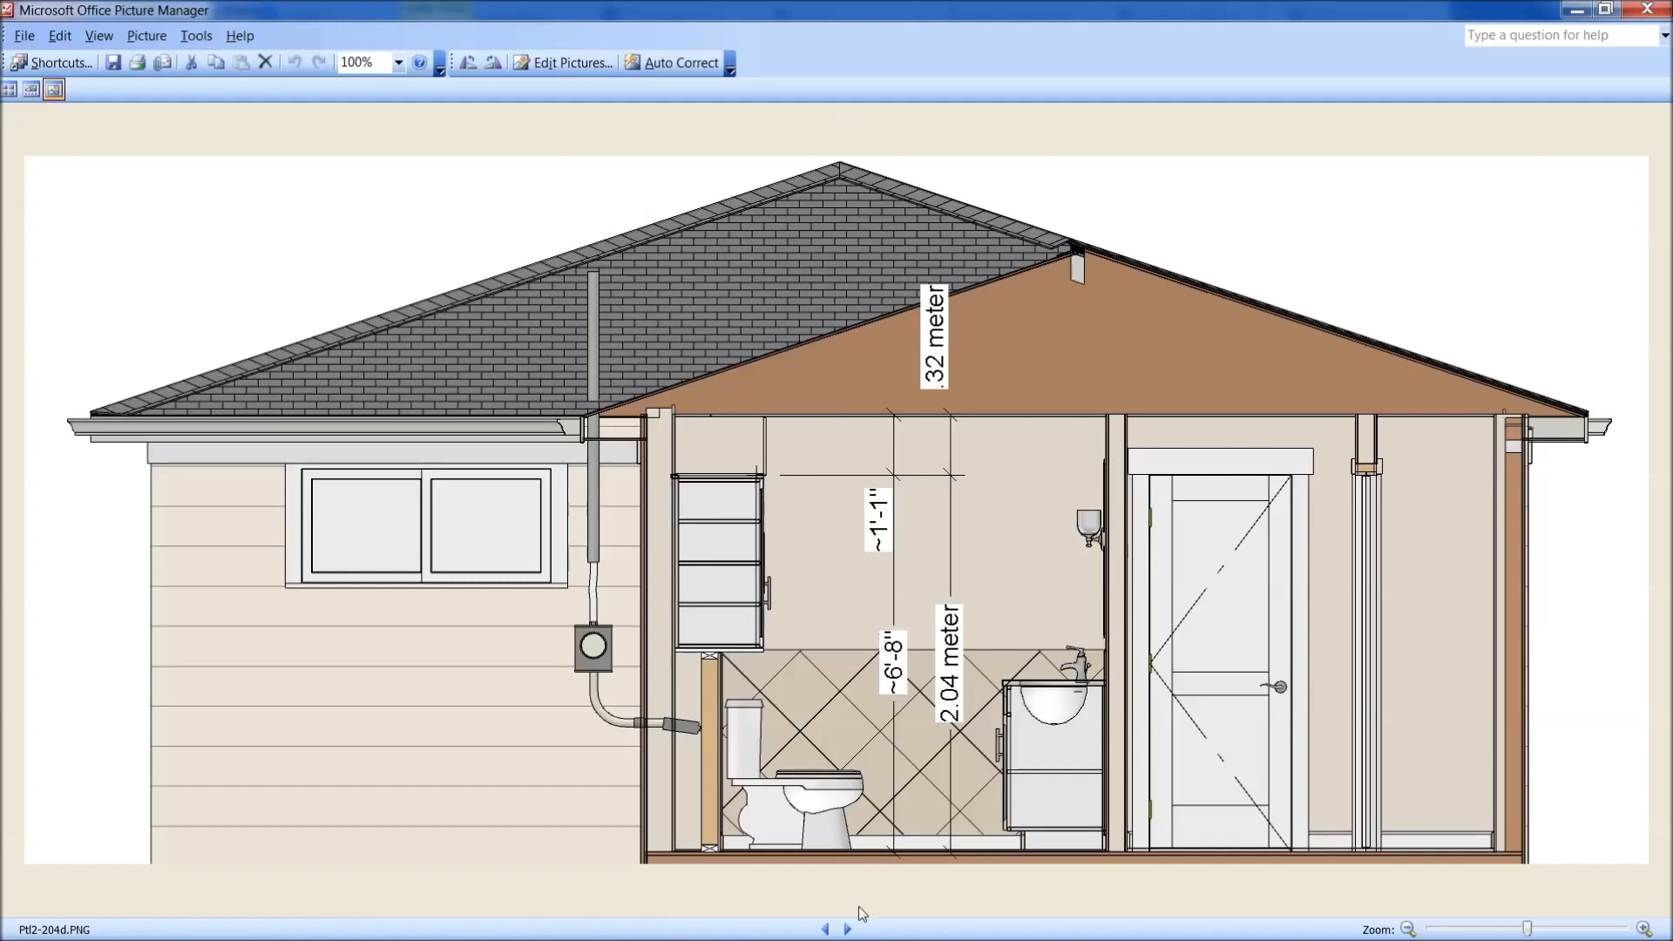
# Advance through bathroom renders 204e and 204f to 204g with the ceiling-height toilet cabinet, then the section elevation
pyautogui.click(849, 927)
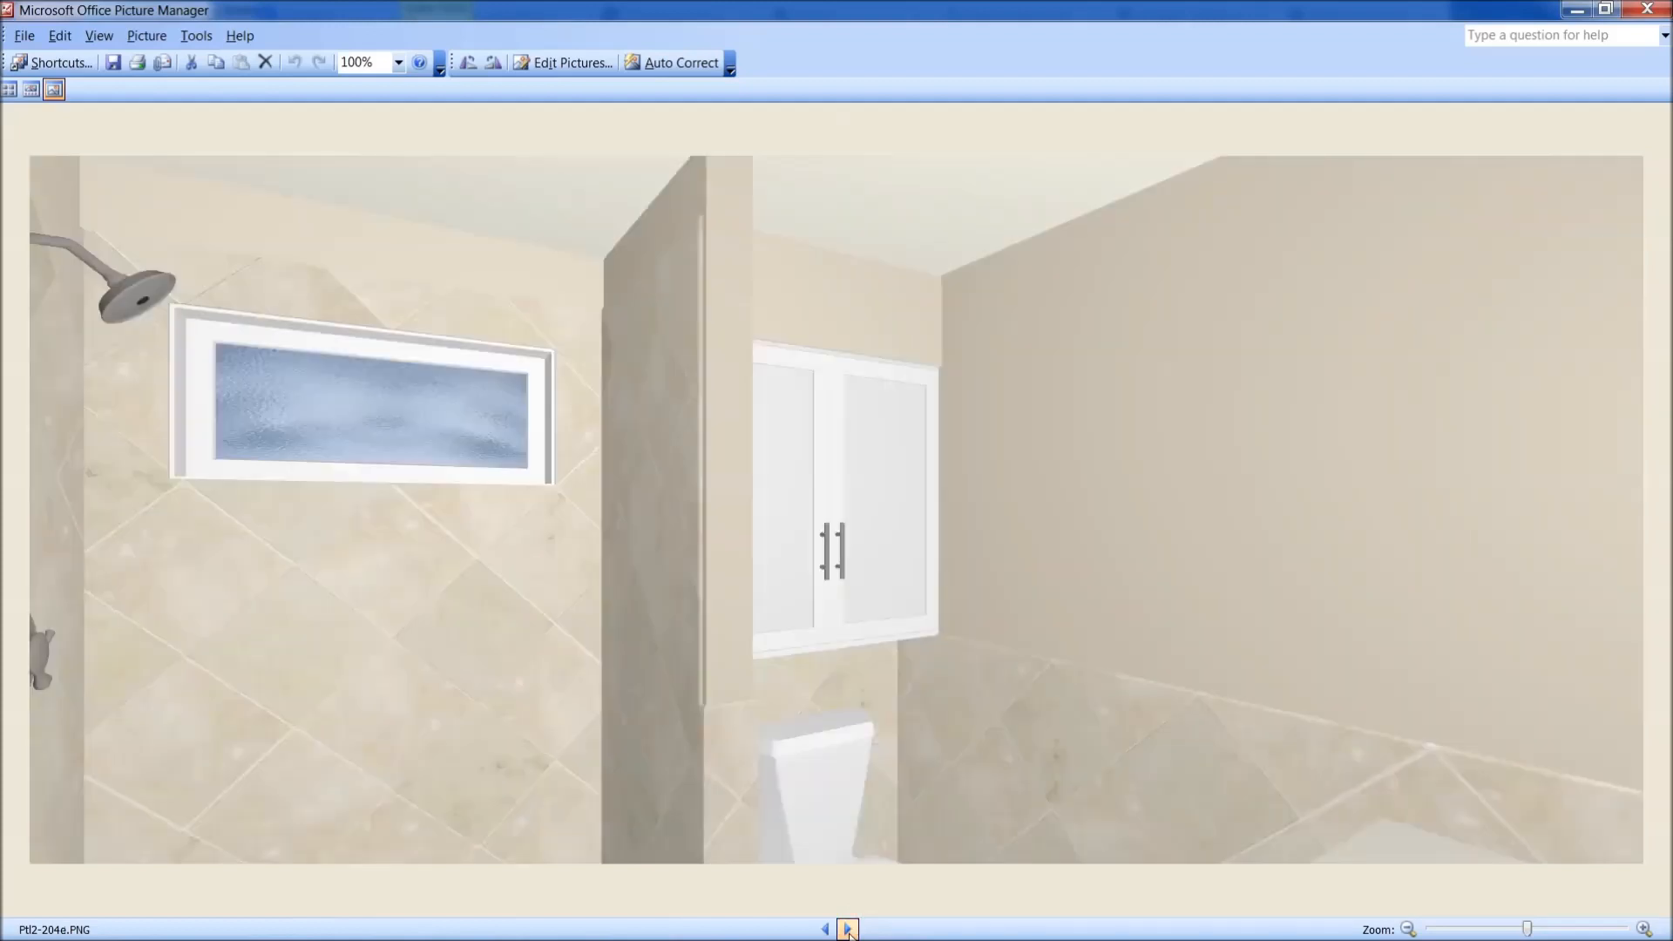
pyautogui.click(851, 927)
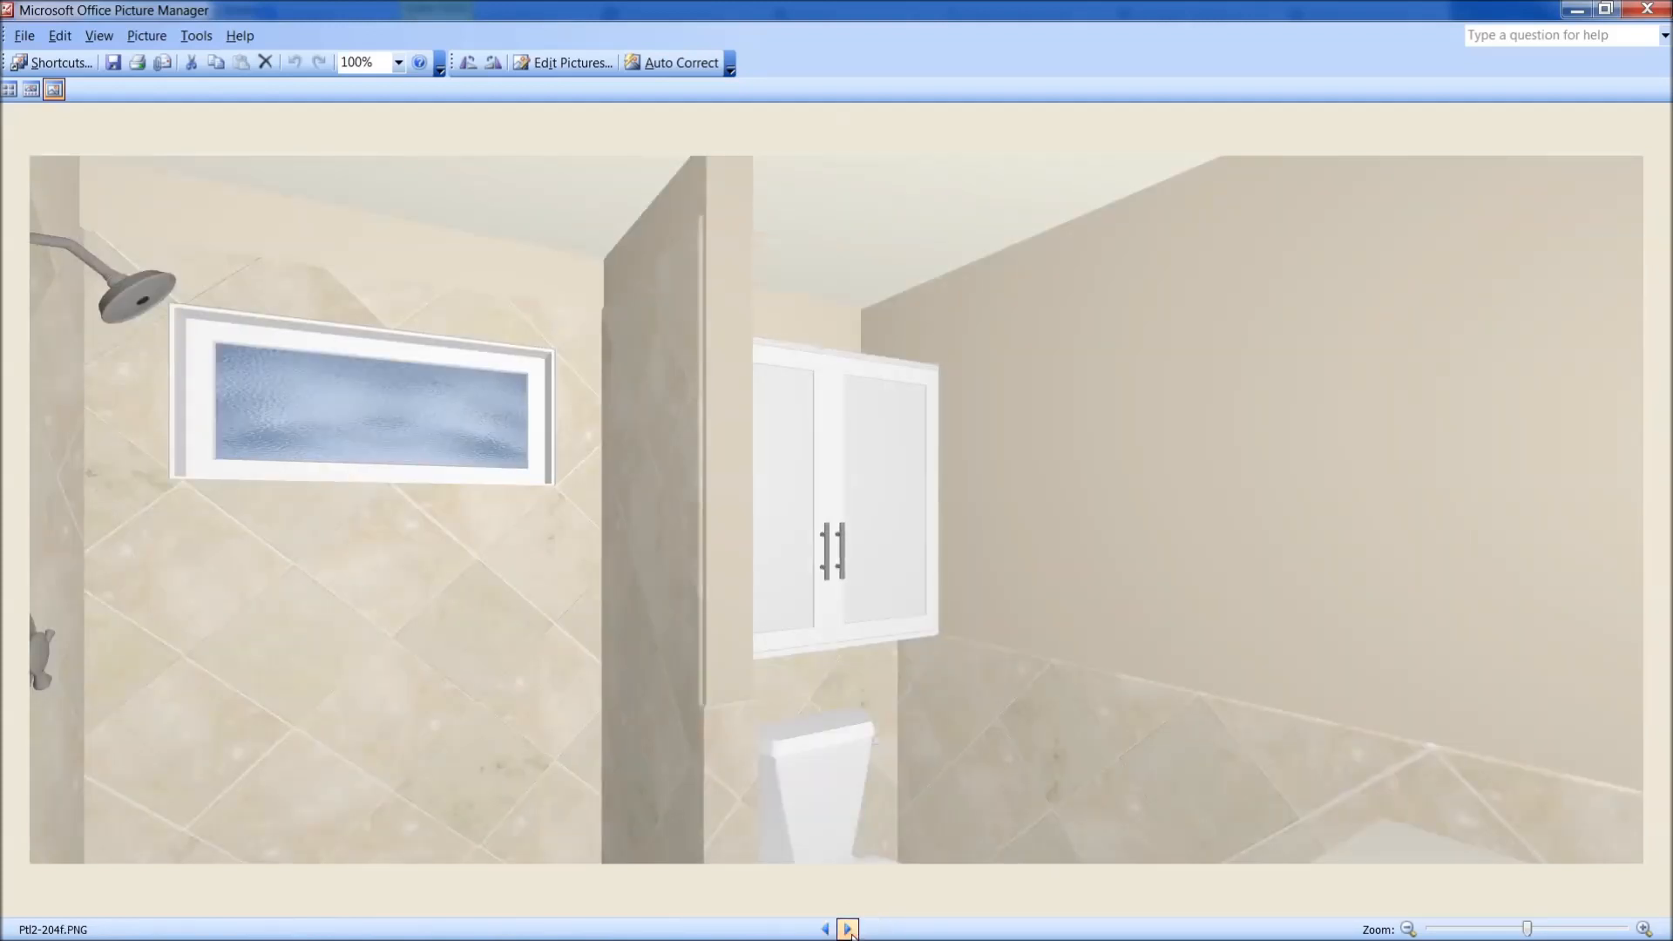
pyautogui.click(850, 927)
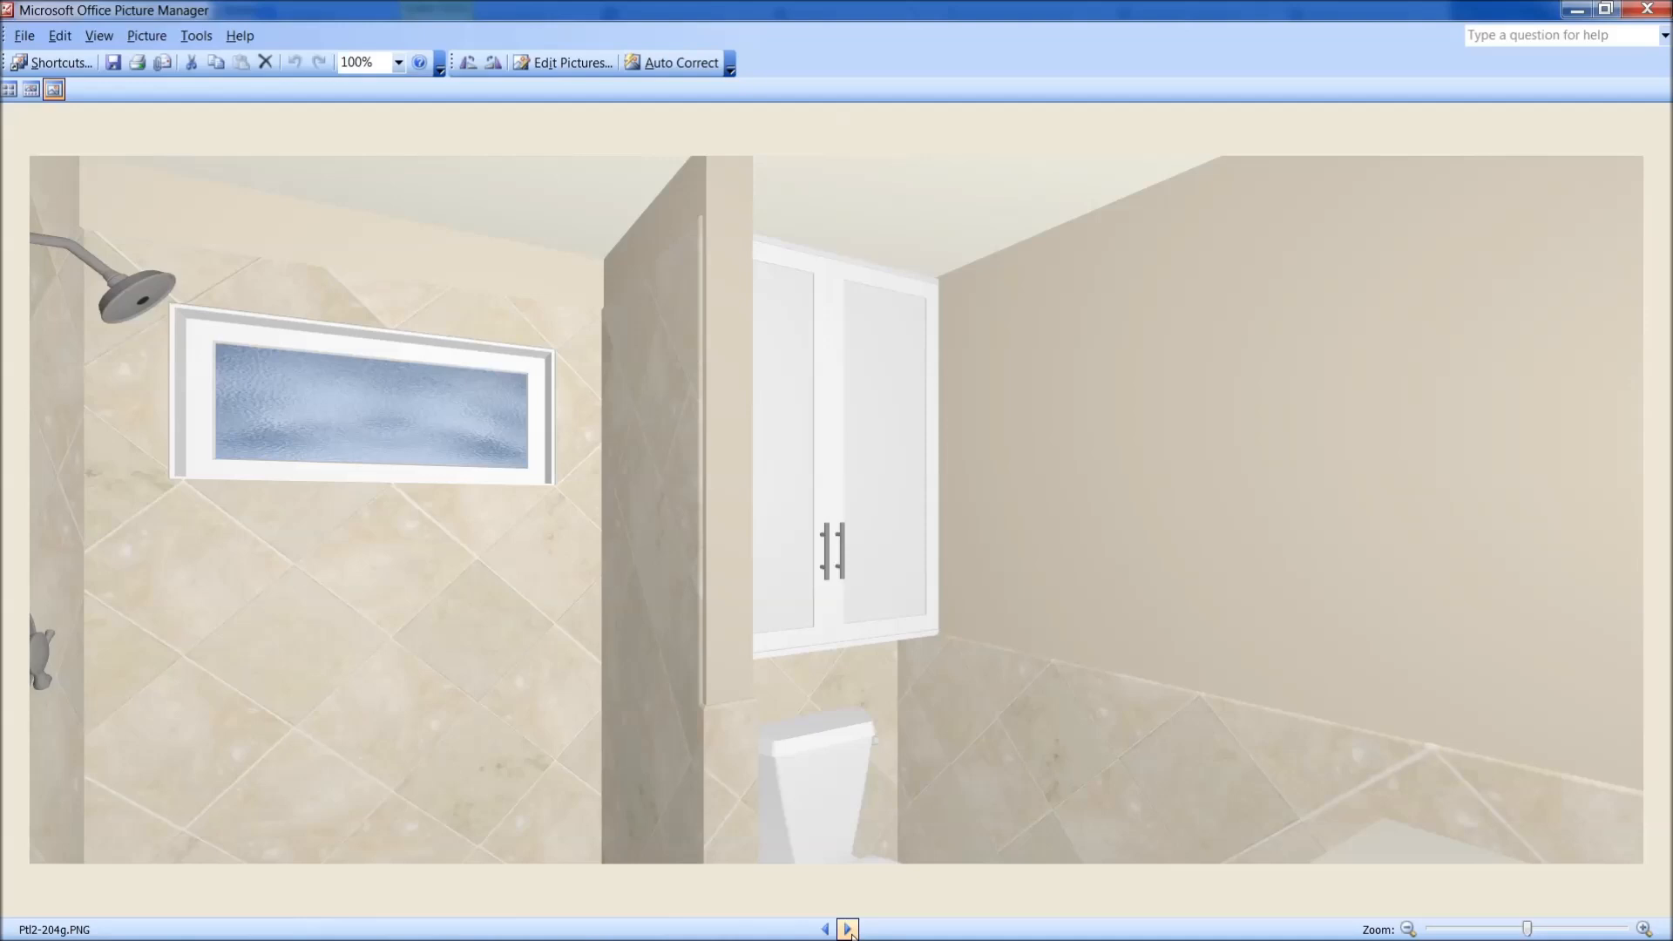
pyautogui.click(848, 927)
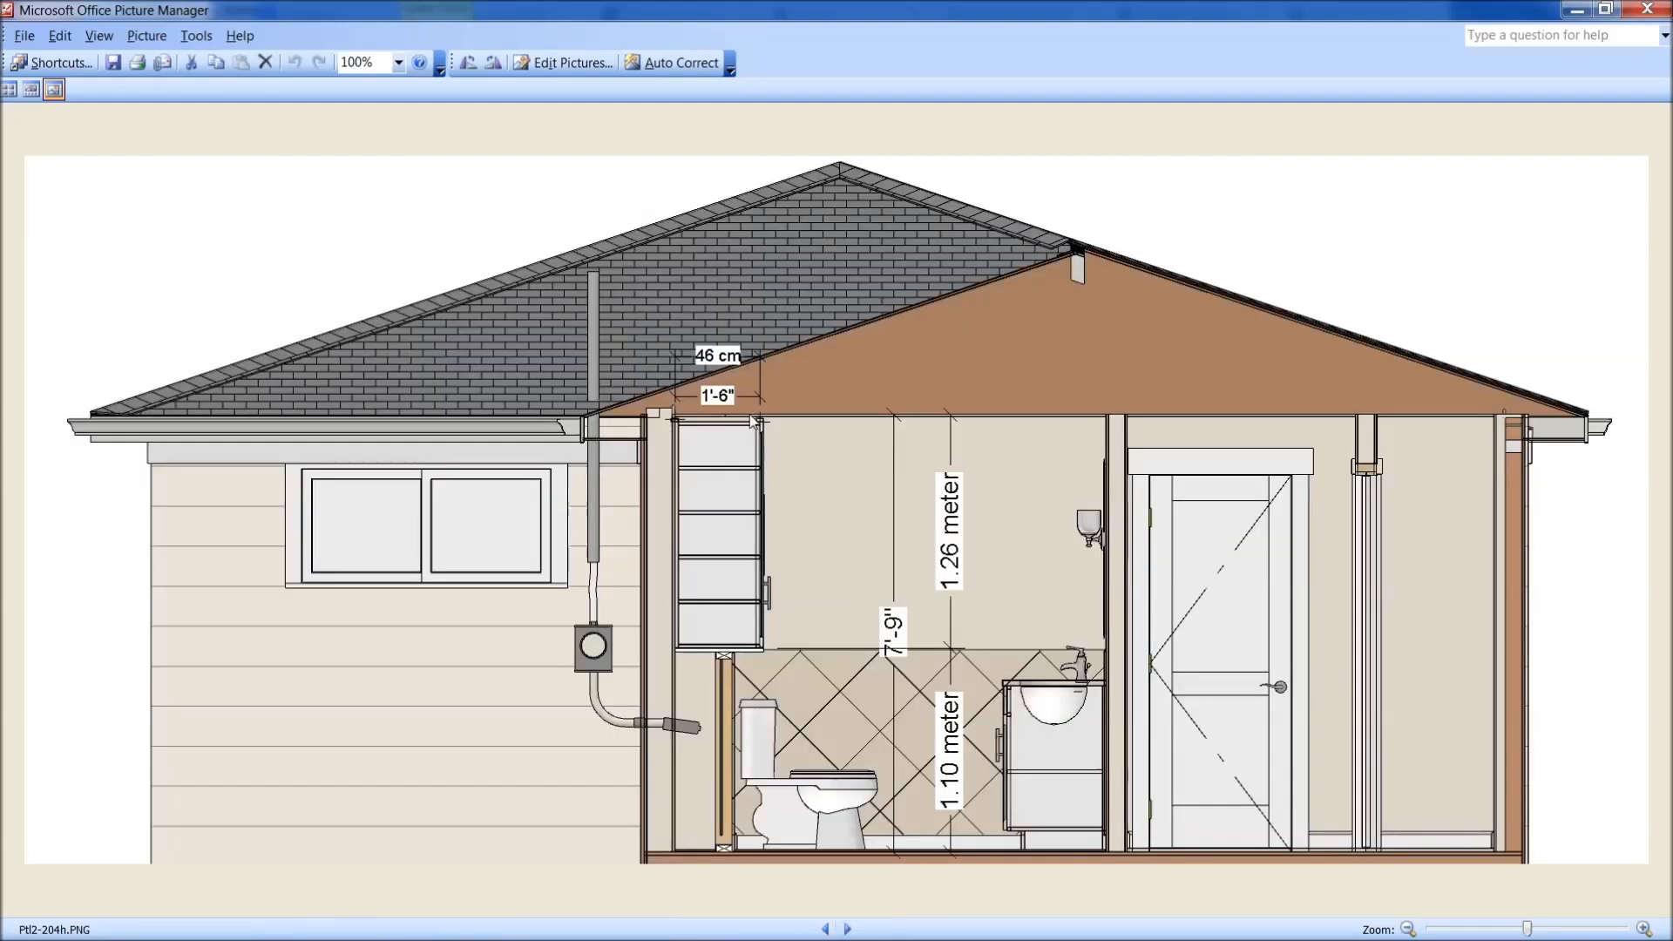
pyautogui.moveTo(748, 523)
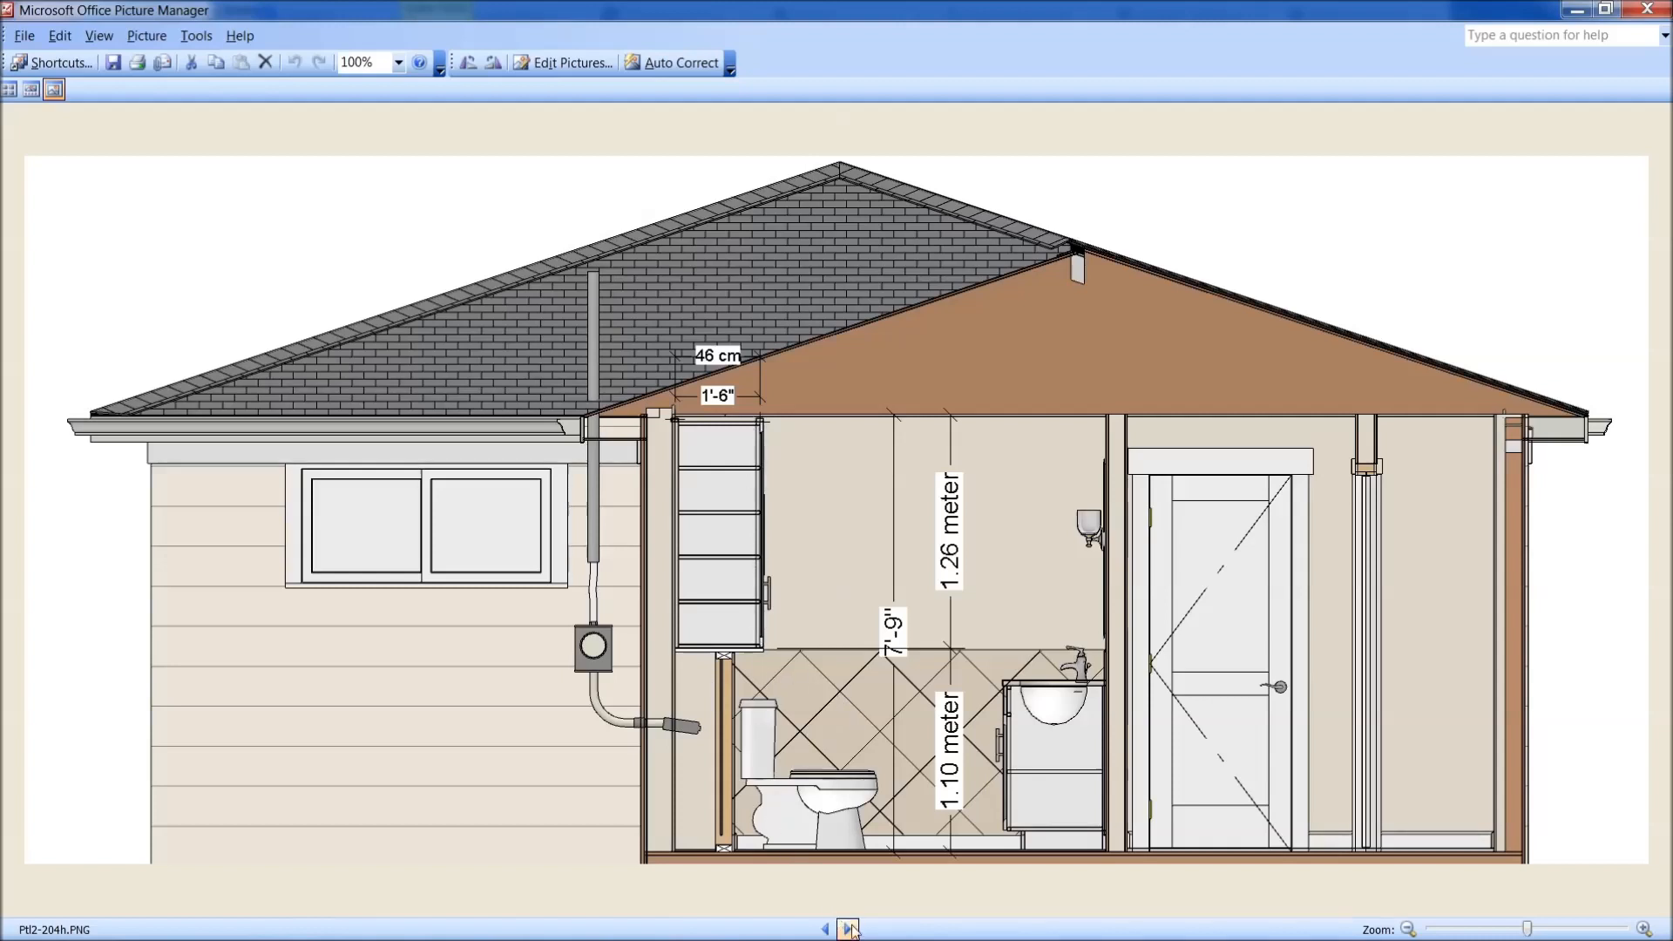
# Compare the 46 cm and 53 cm cabinet elevations, then show Ptl2-204h3 dimensioning the vanity at .67 meter
pyautogui.click(848, 927)
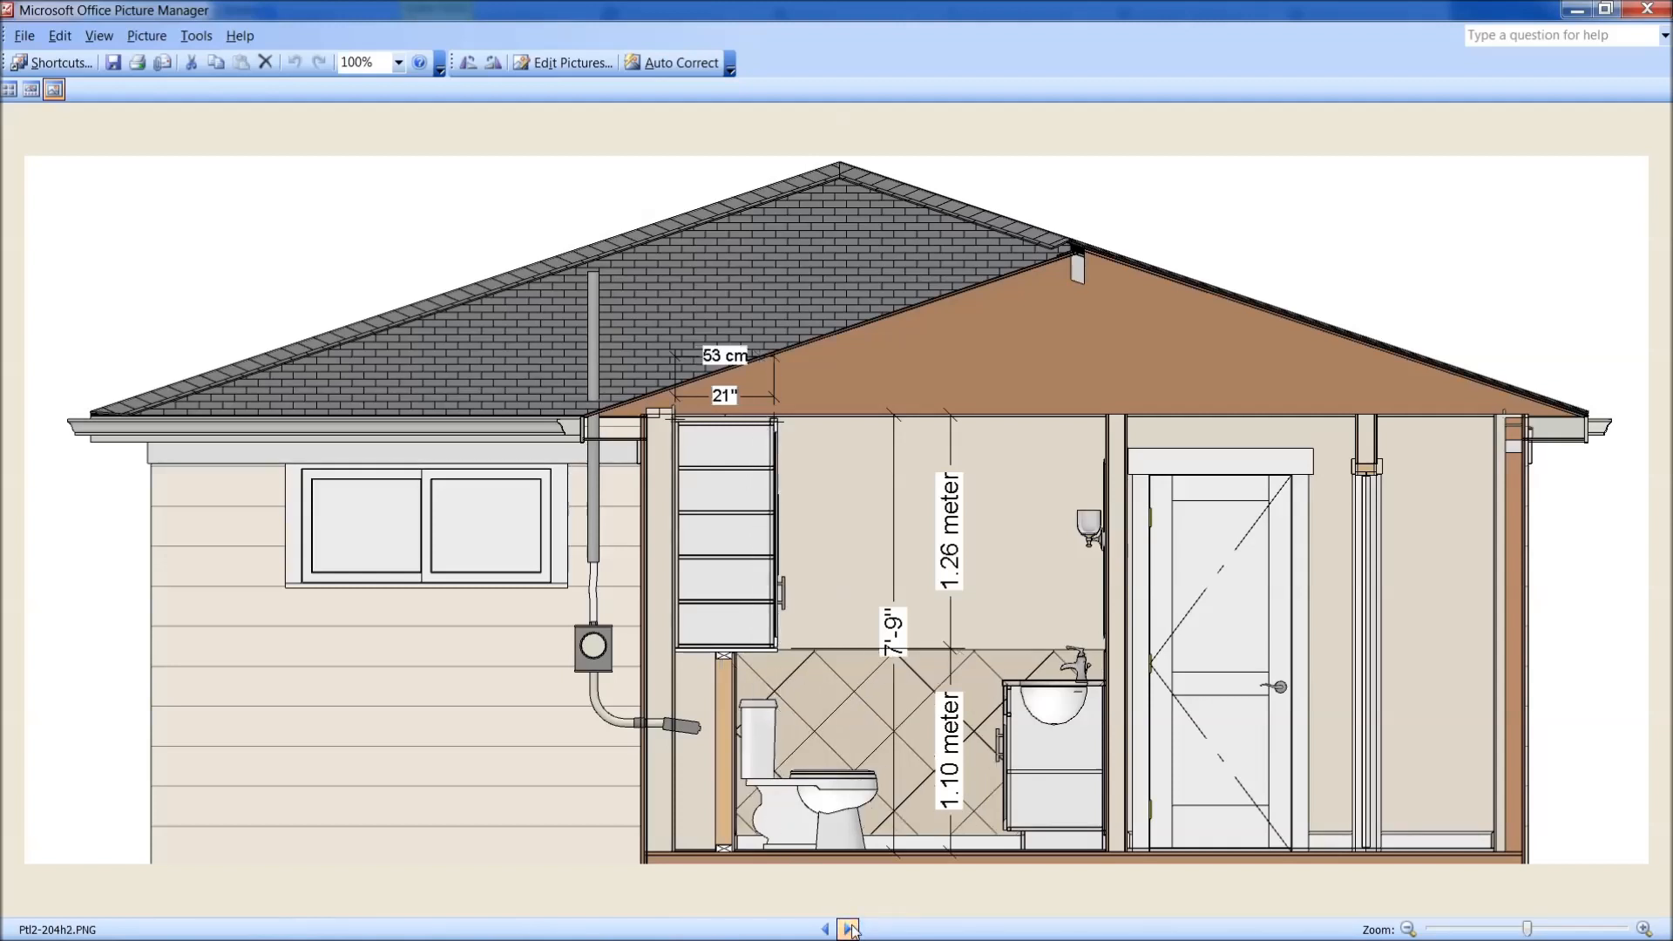
pyautogui.click(849, 927)
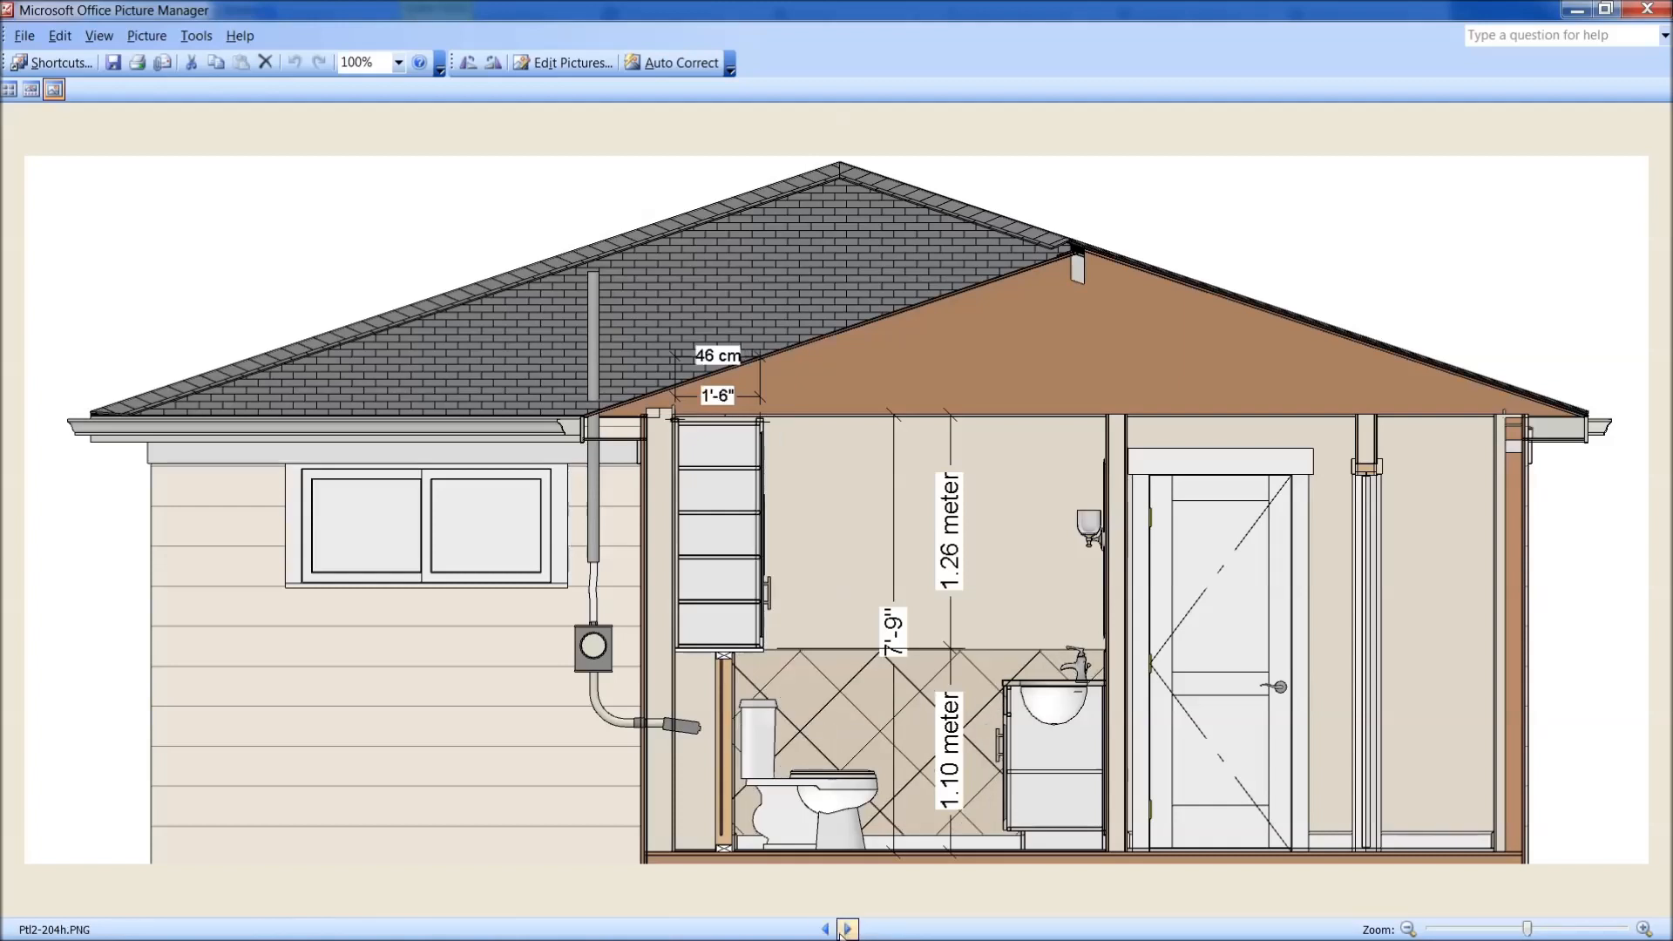
pyautogui.moveTo(845, 931)
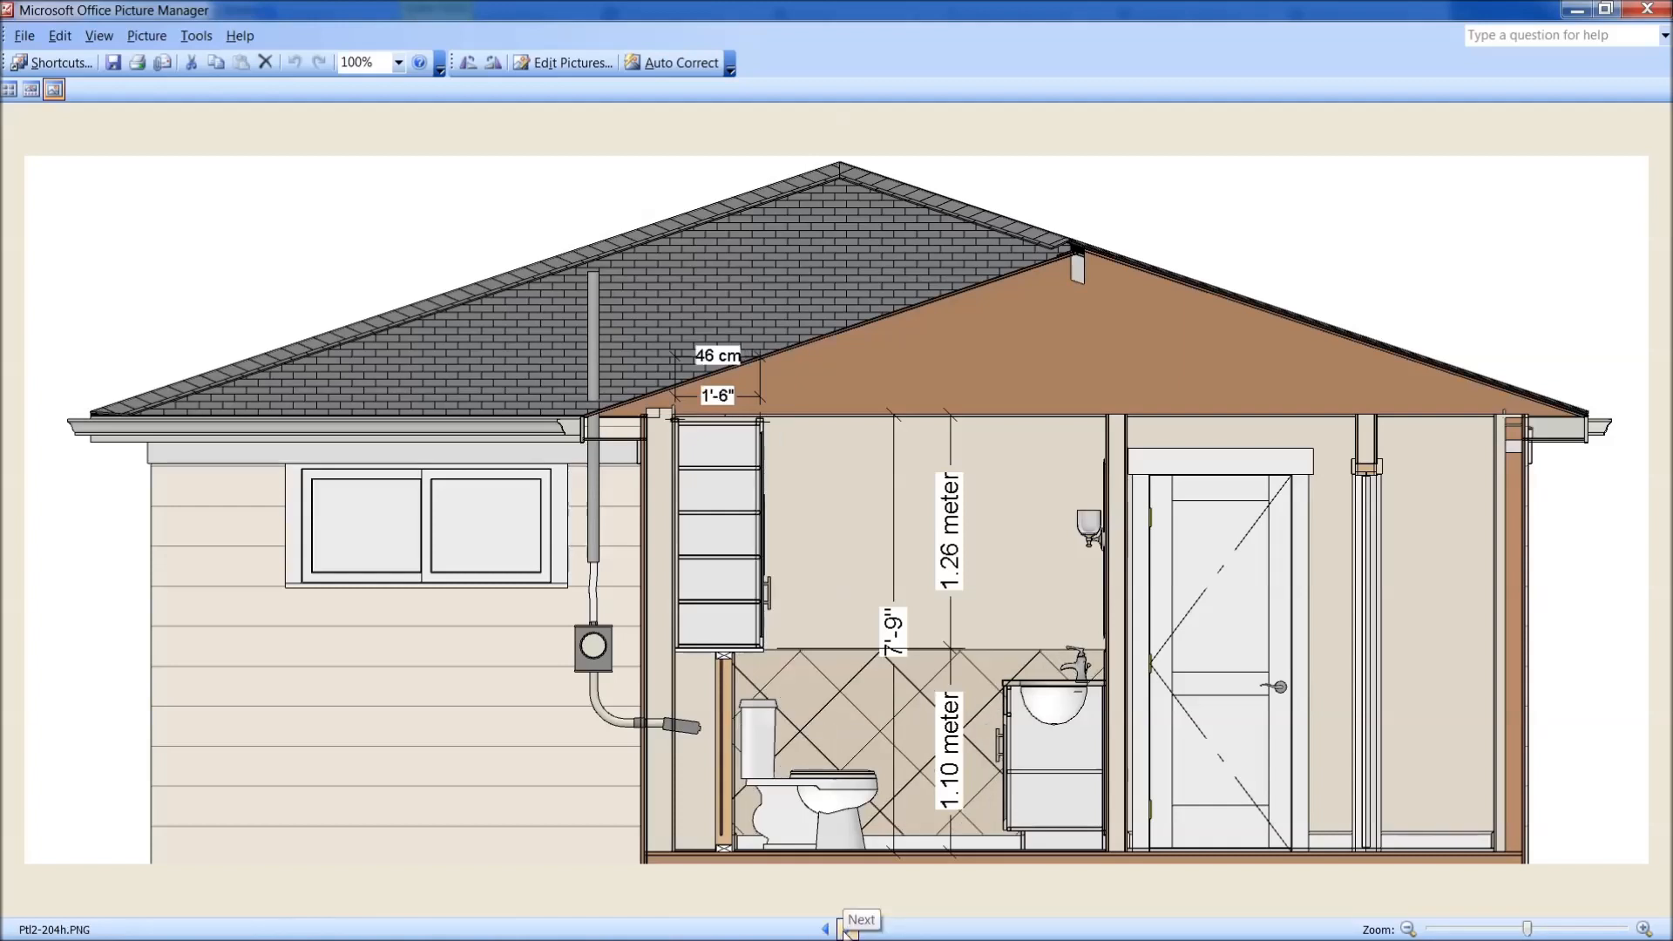
pyautogui.moveTo(816, 871)
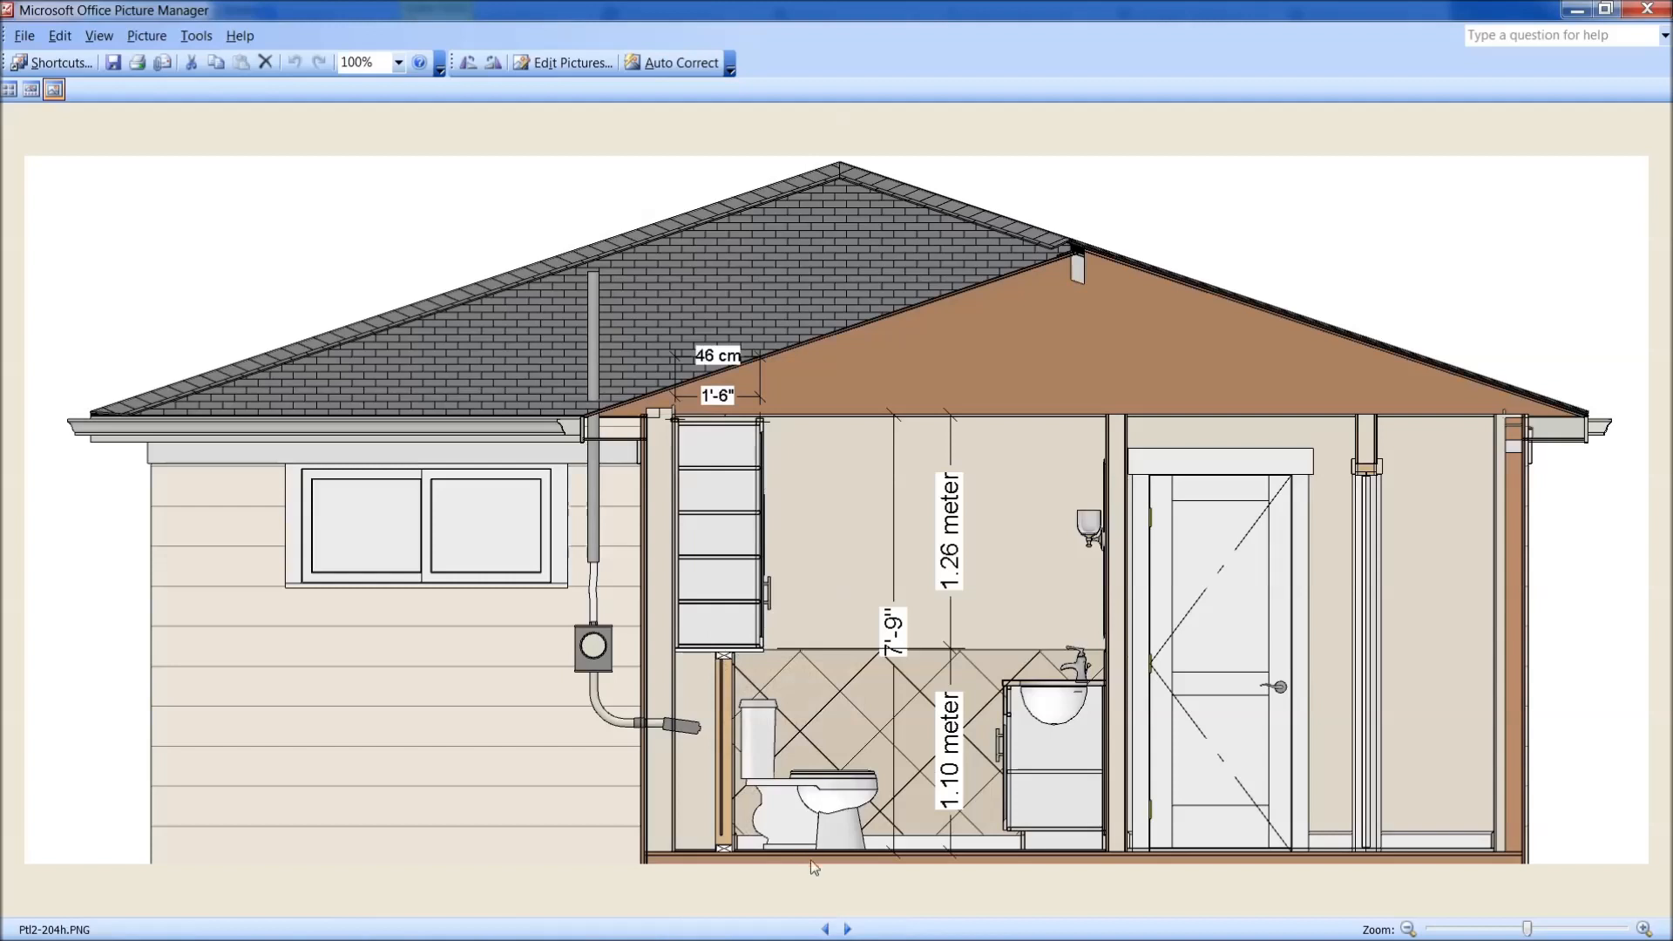
pyautogui.moveTo(844, 925)
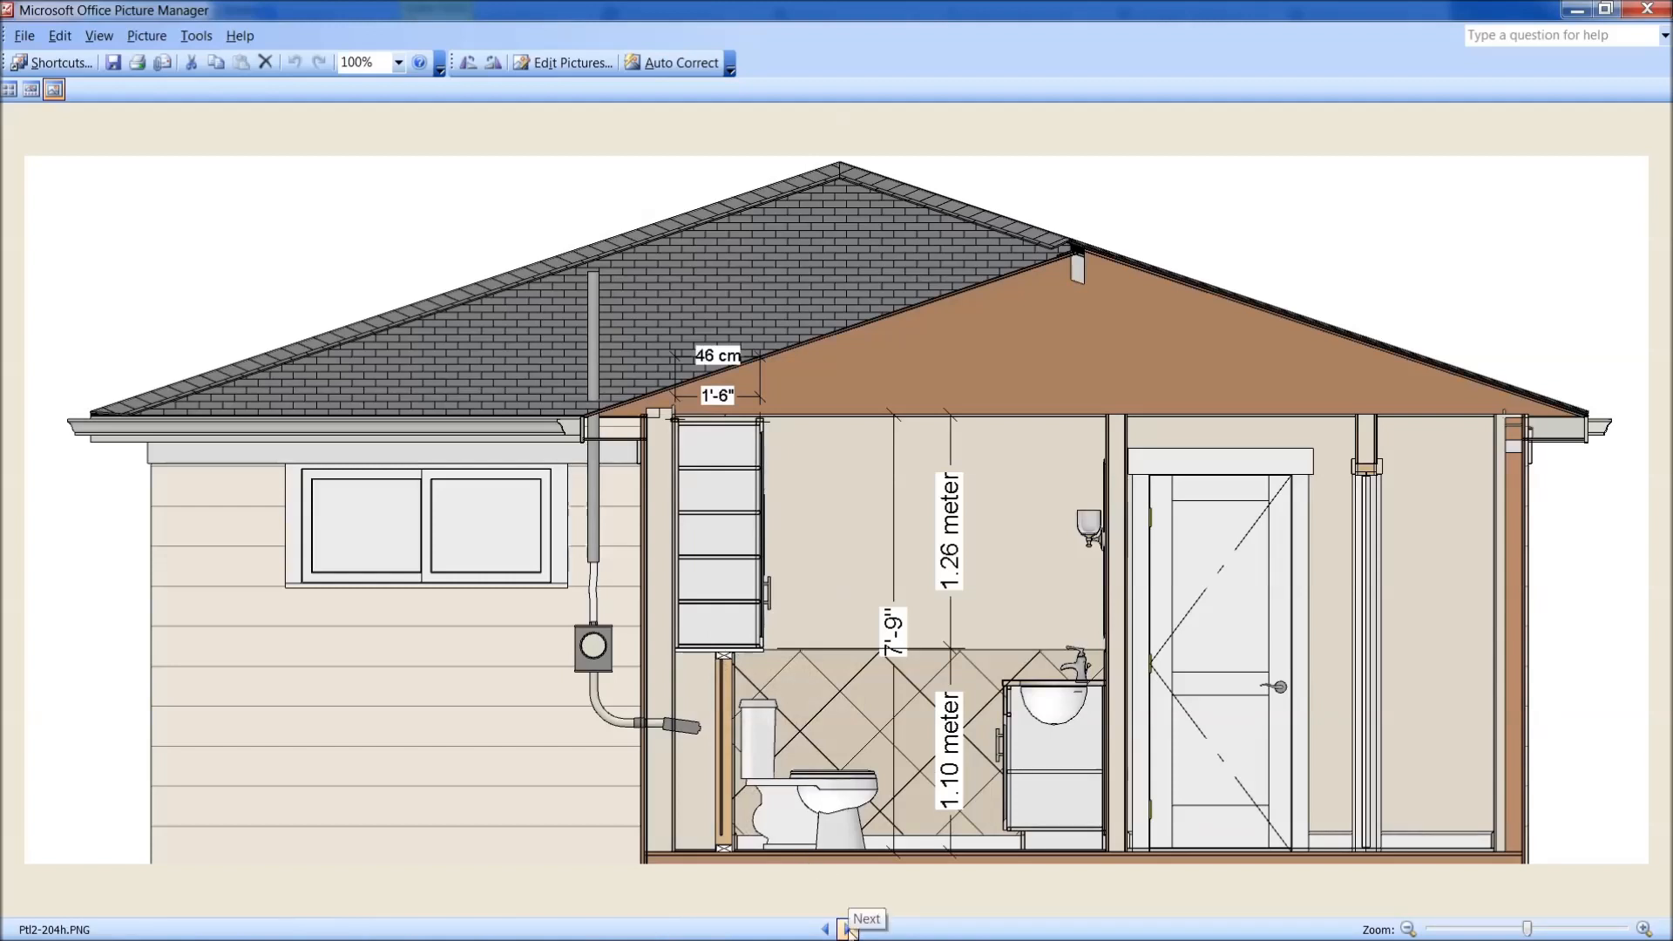
pyautogui.moveTo(683, 704)
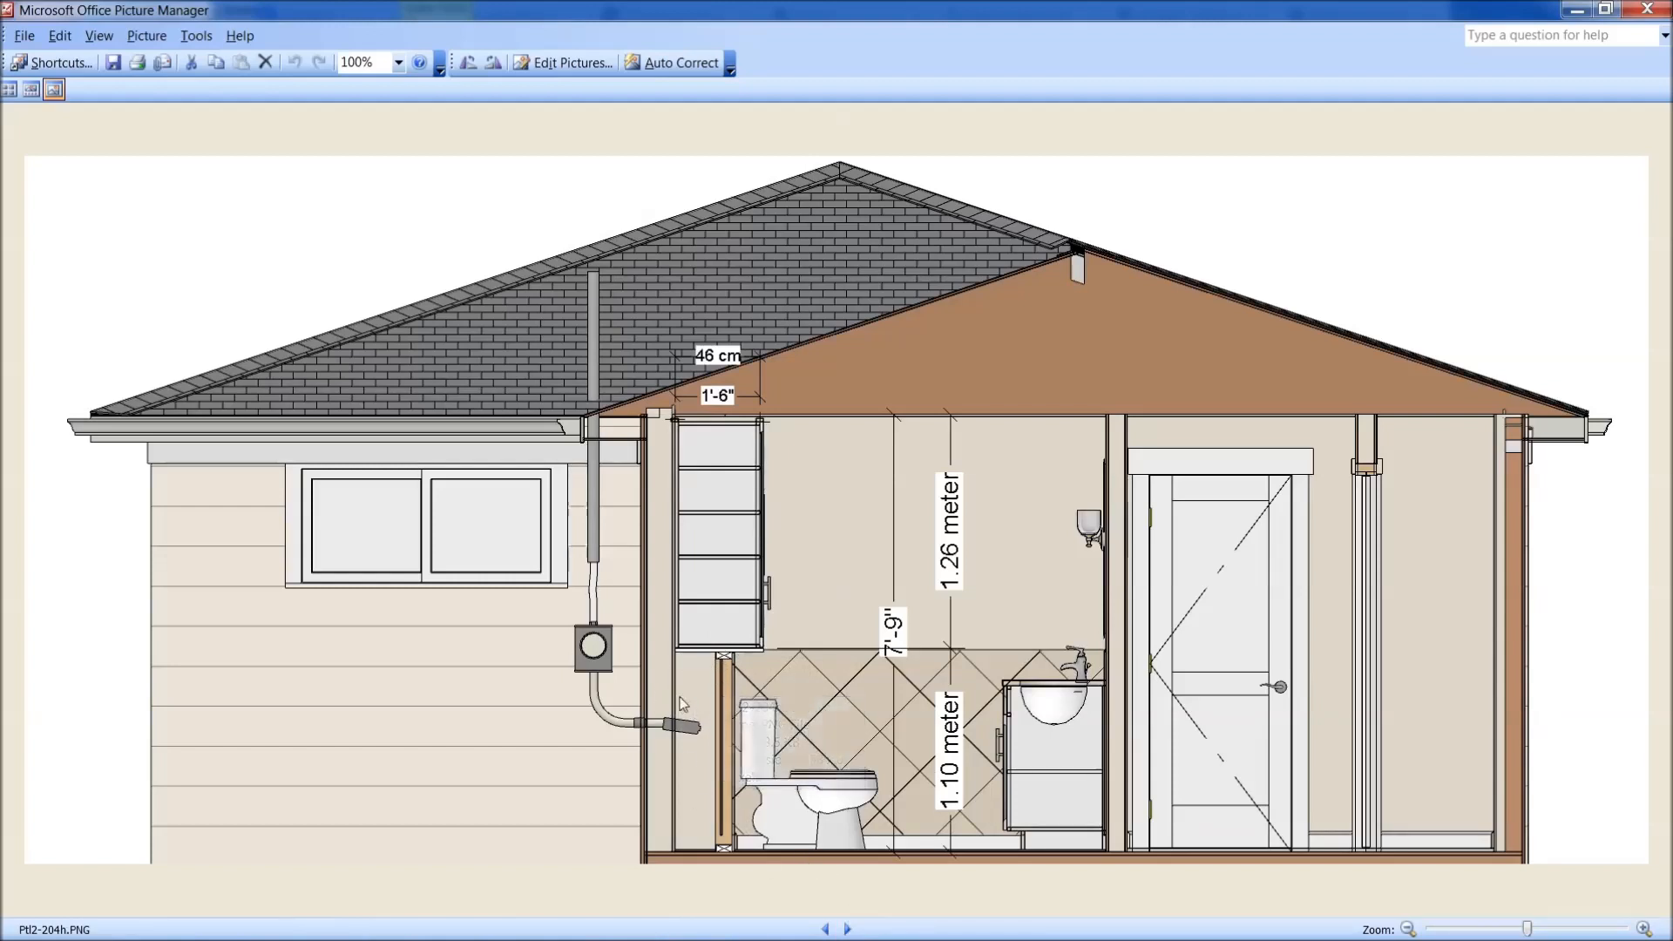
pyautogui.moveTo(690, 699)
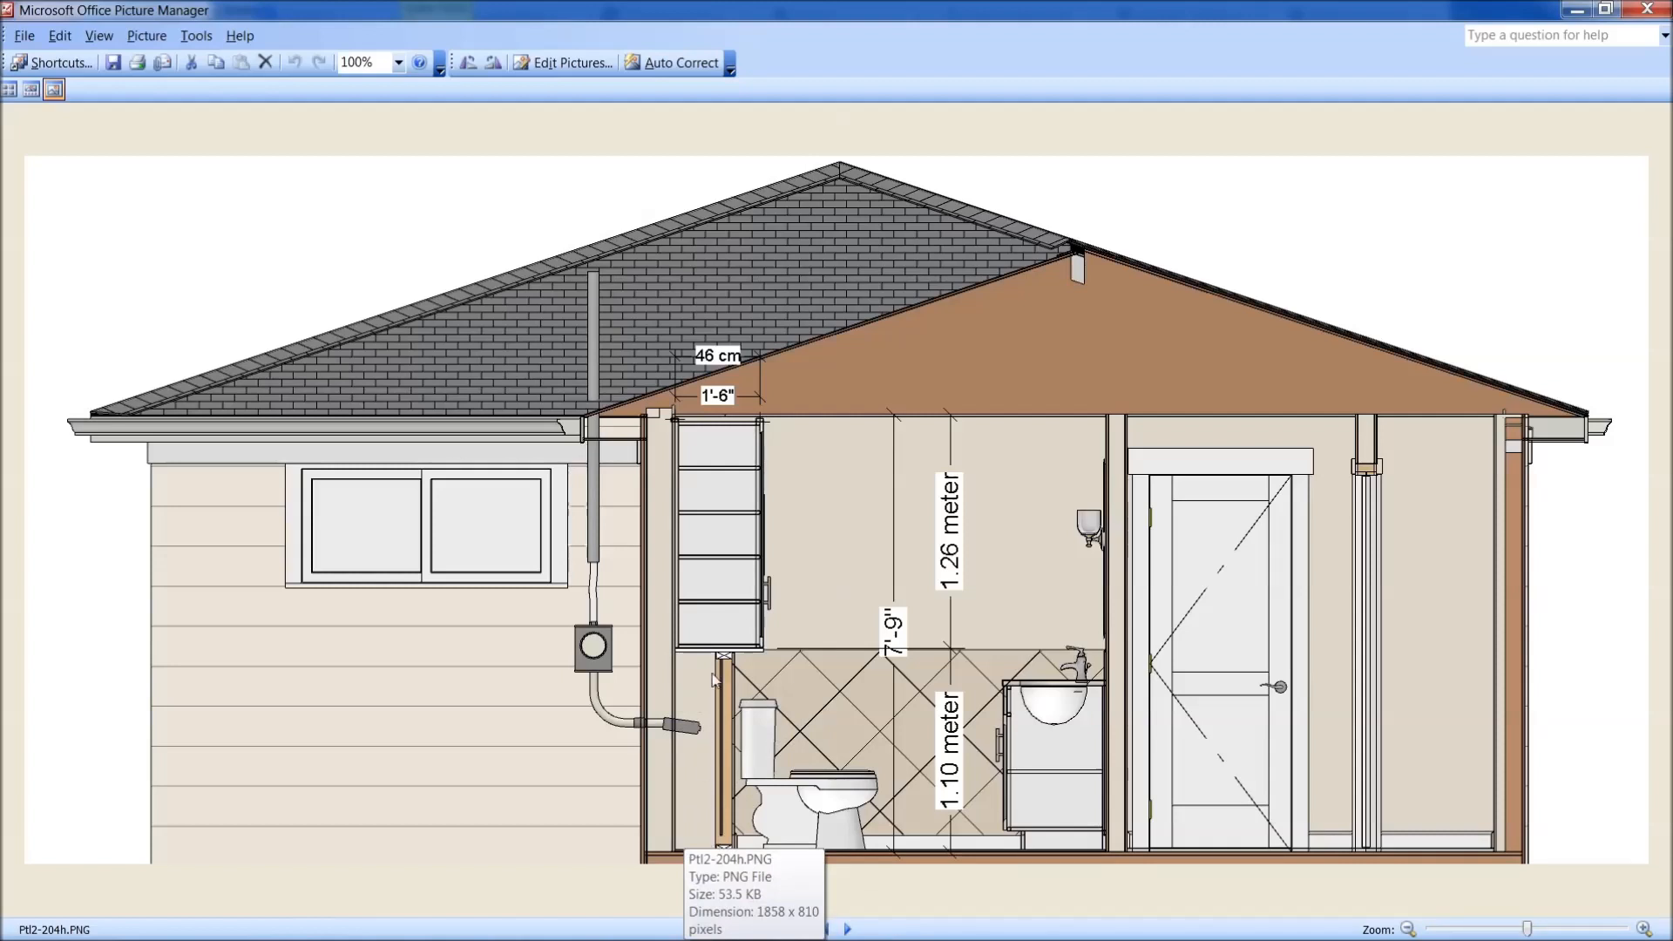
pyautogui.moveTo(718, 683)
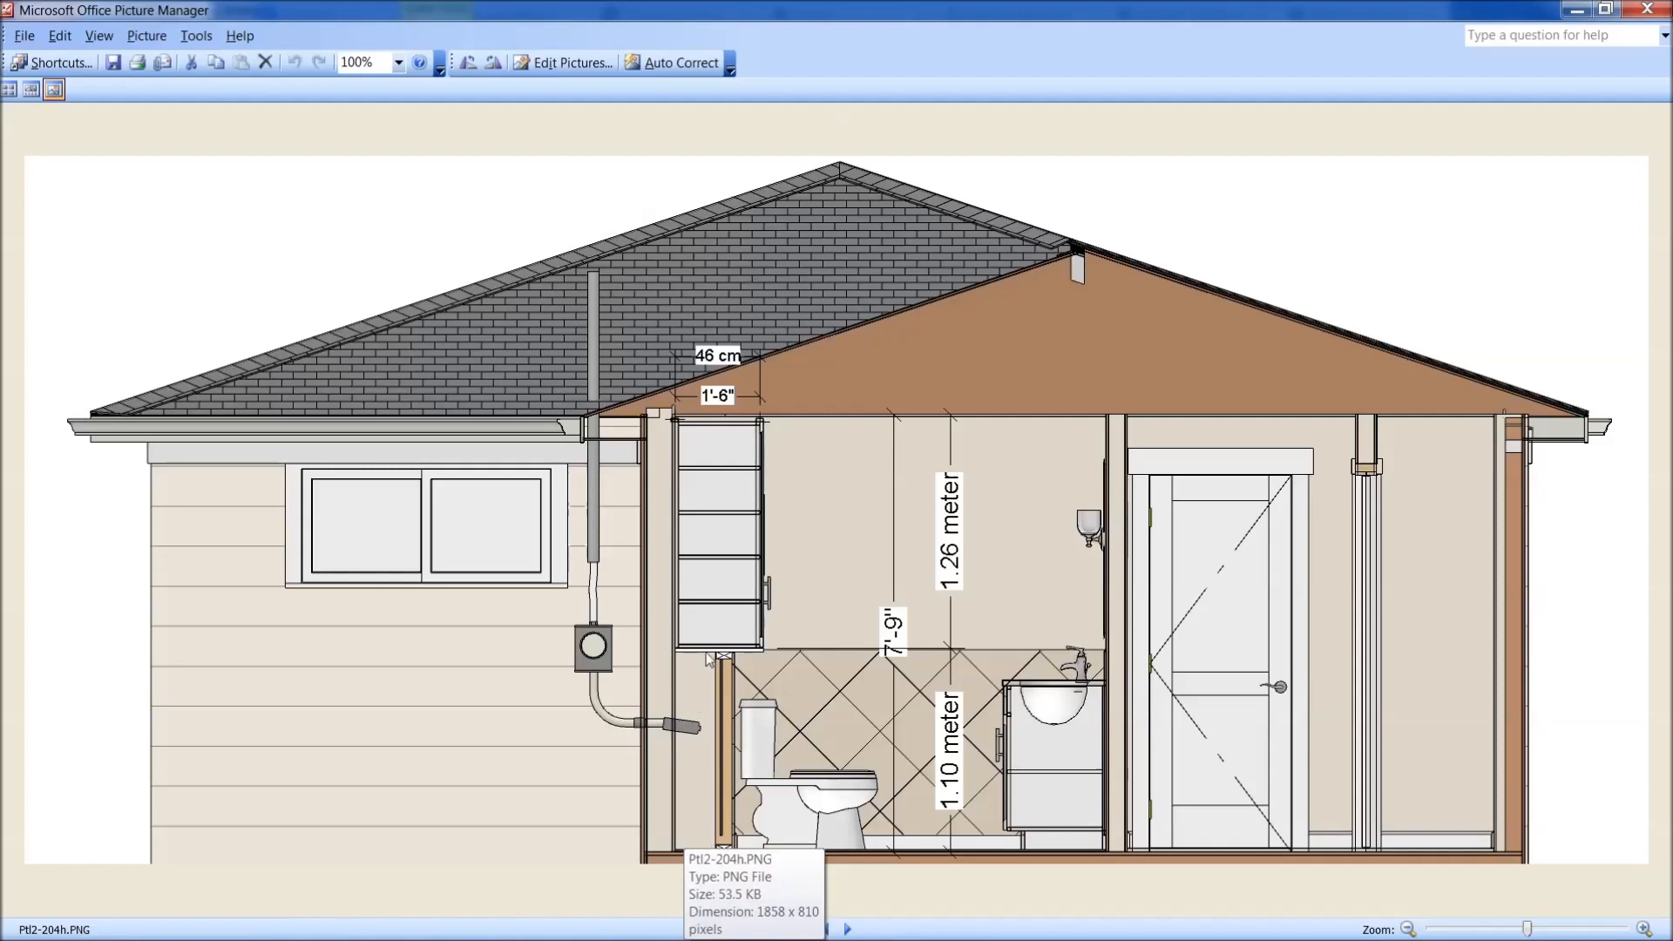
pyautogui.moveTo(711, 683)
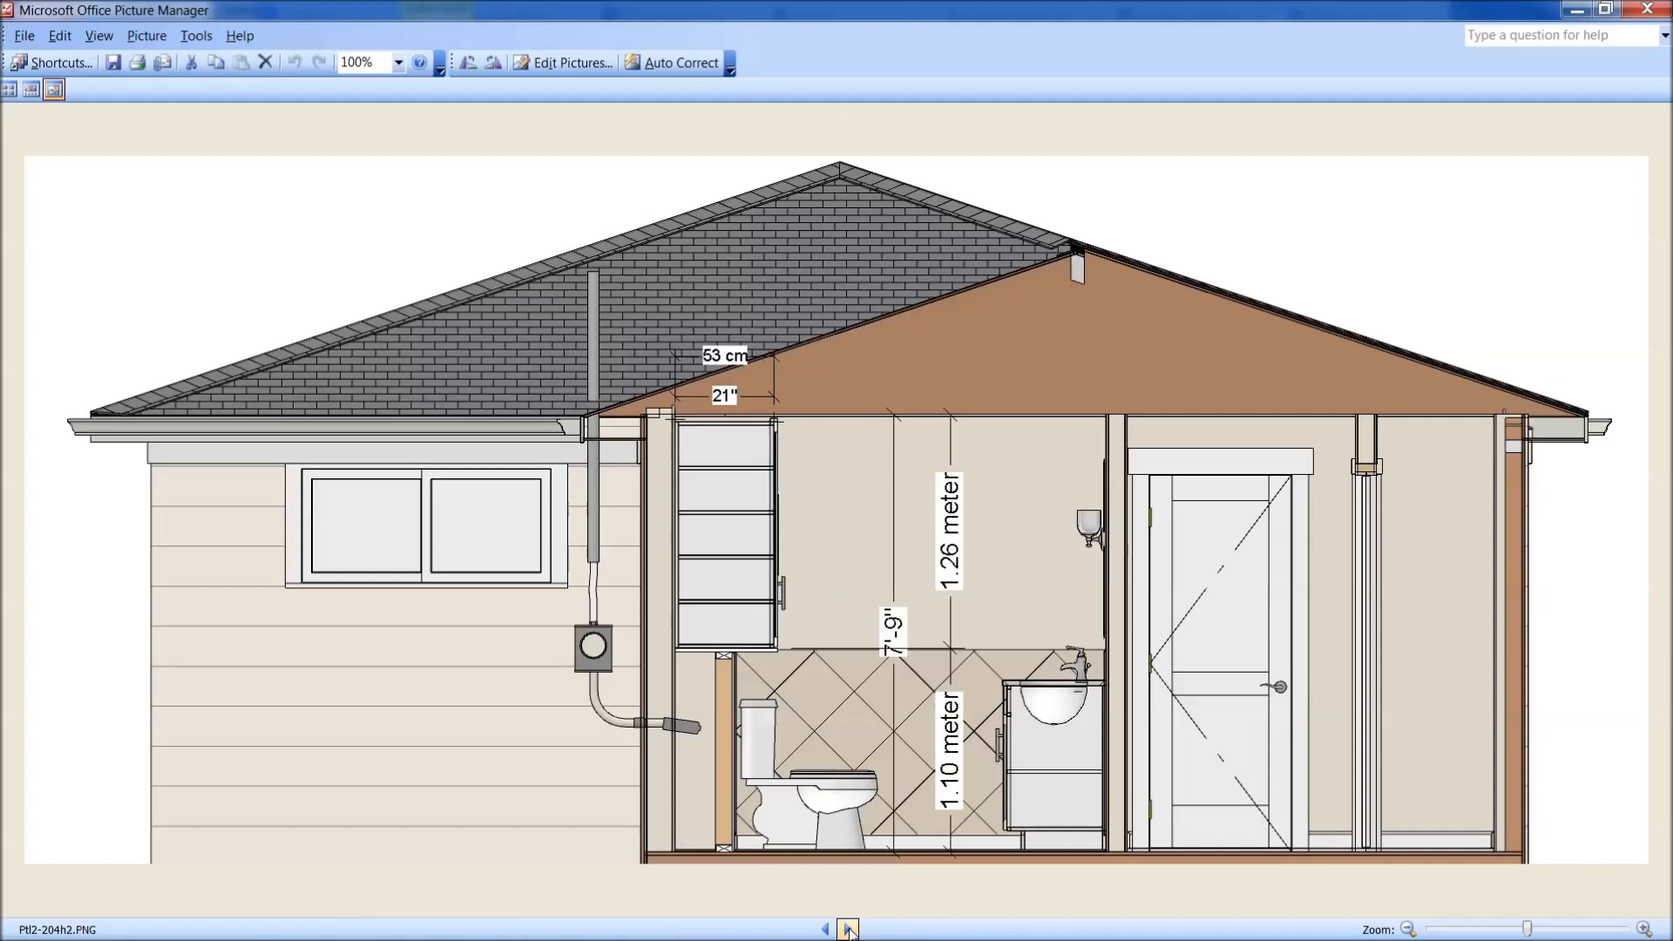
pyautogui.moveTo(782, 641)
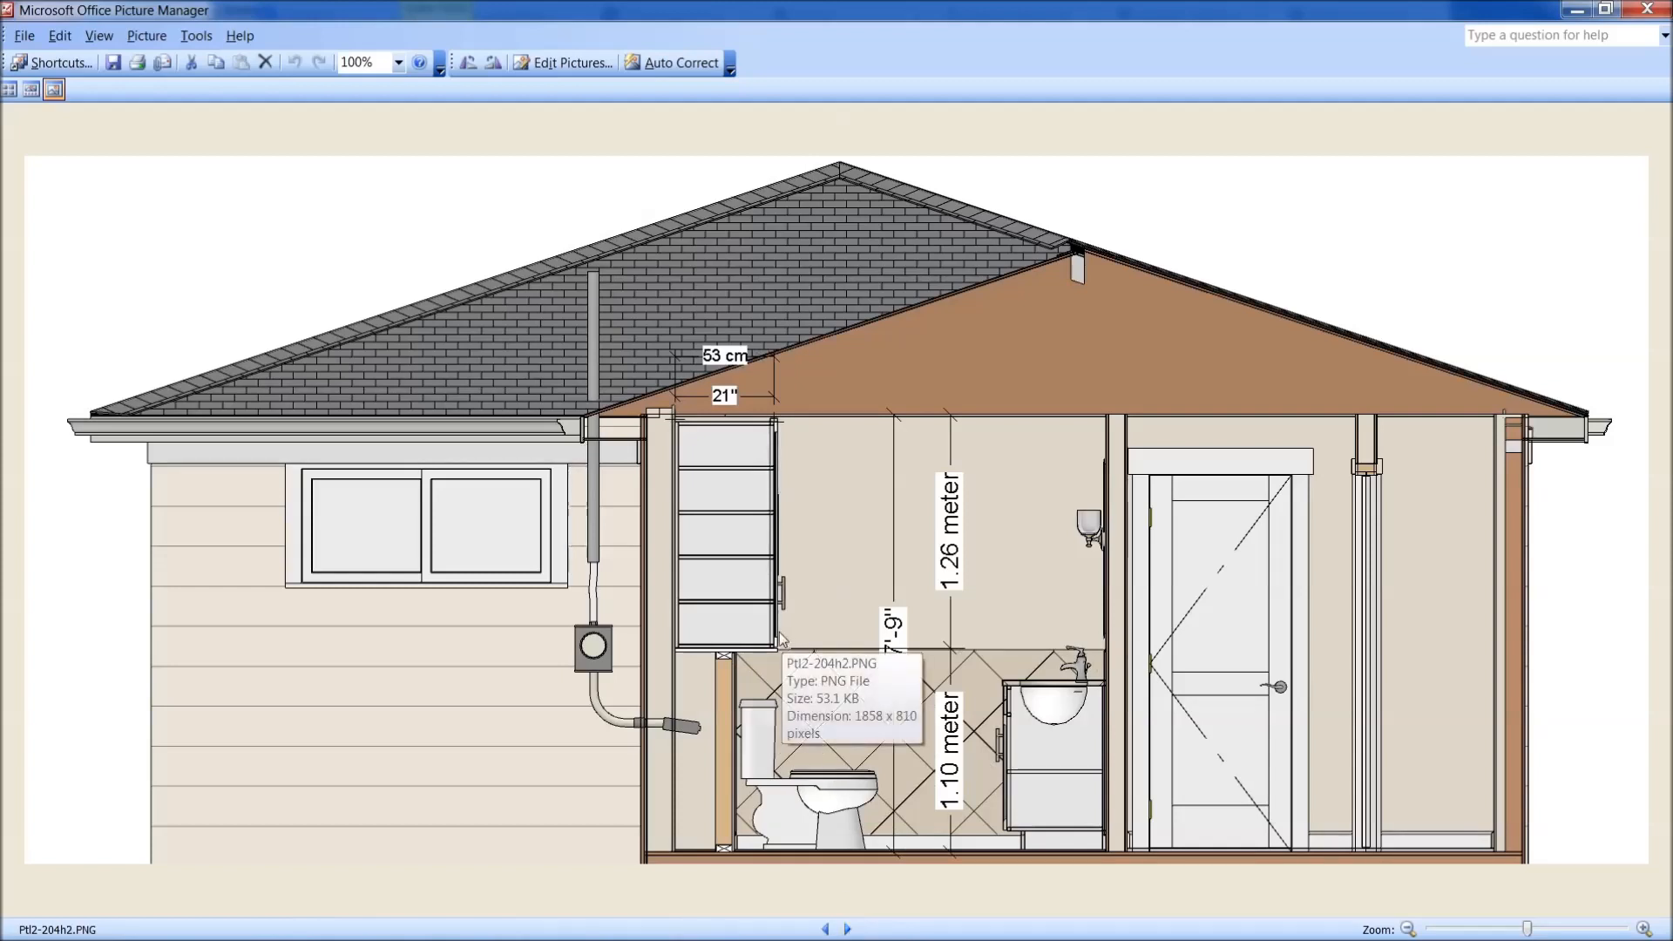
pyautogui.moveTo(784, 701)
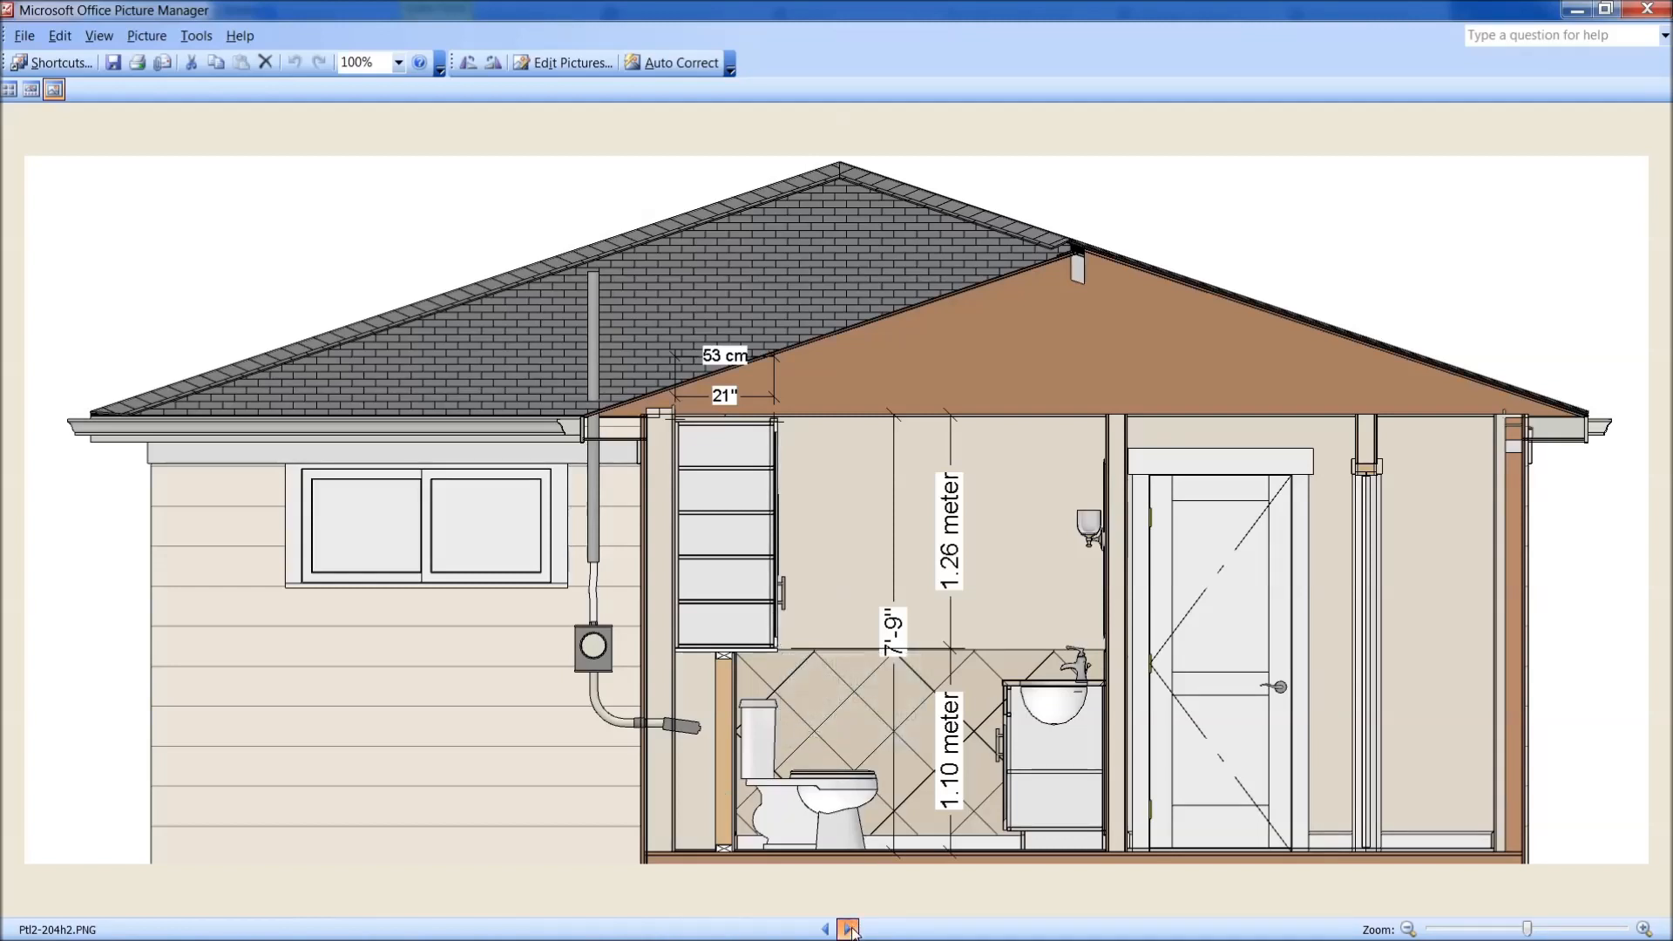
pyautogui.click(849, 928)
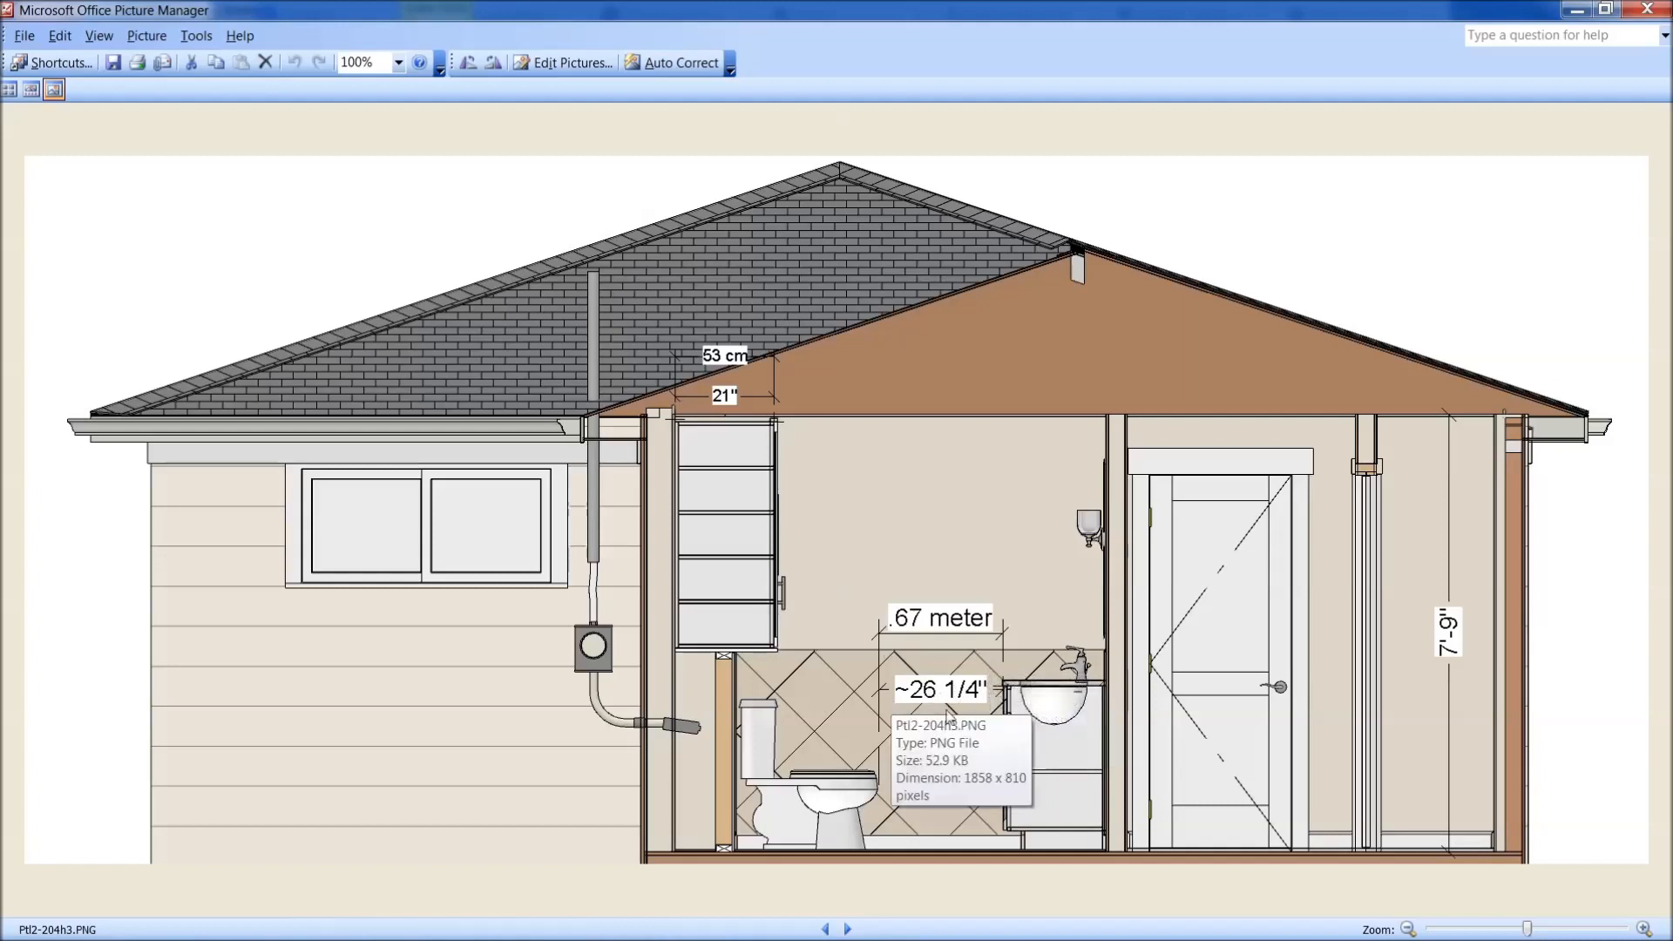
pyautogui.moveTo(856, 911)
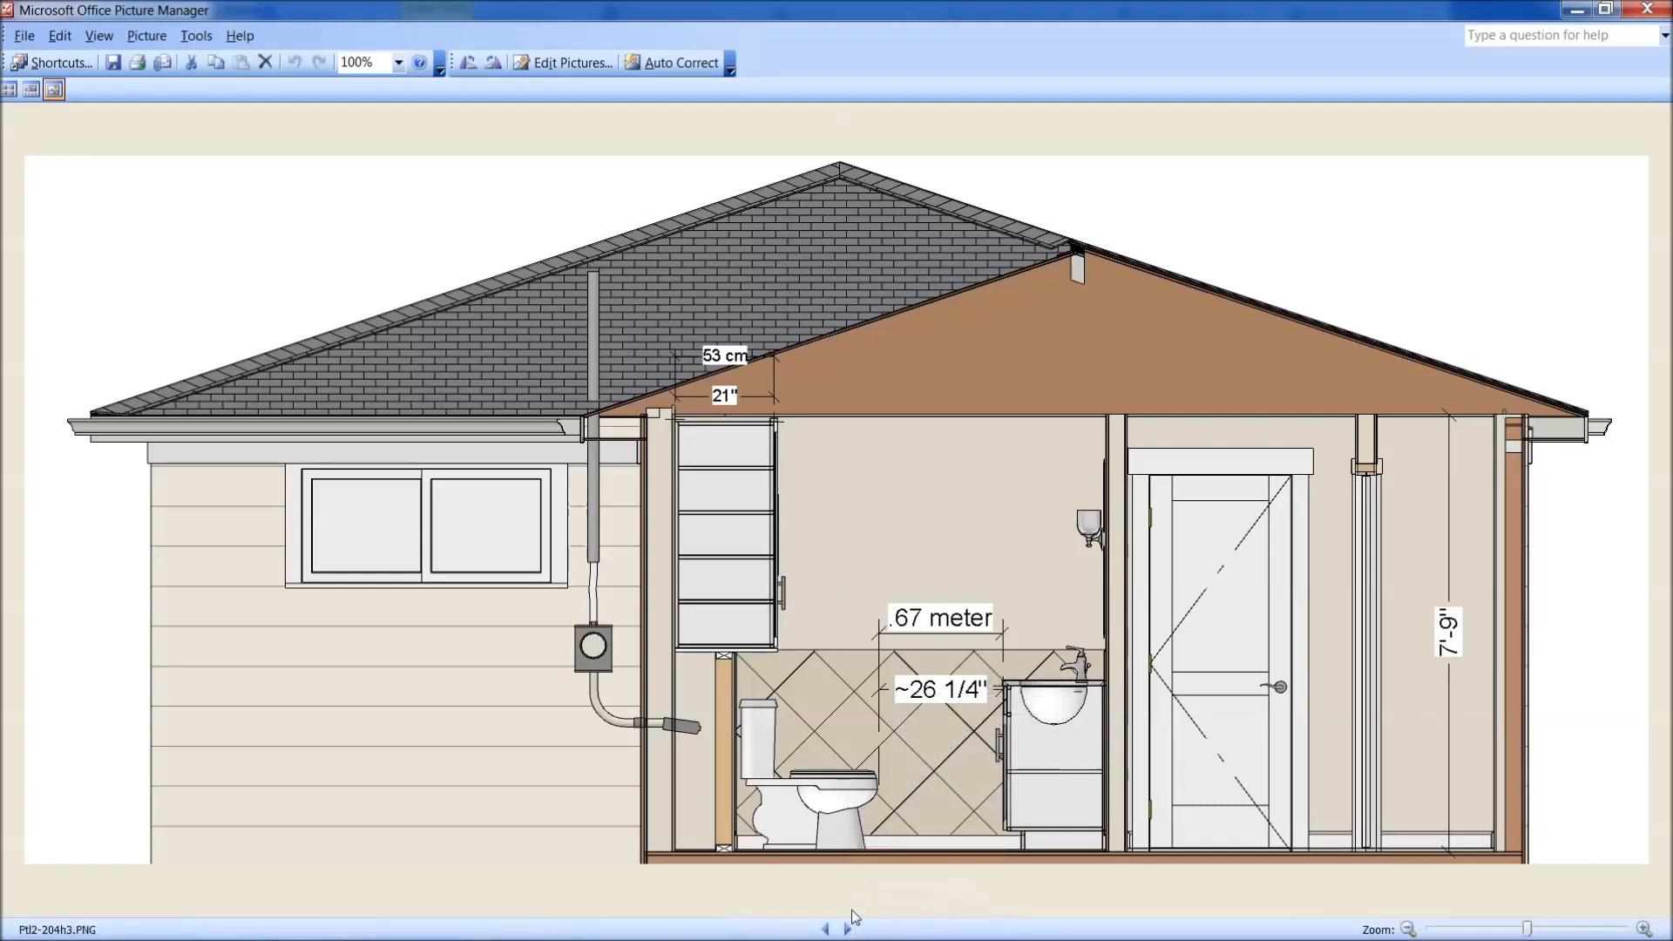
# Flip between the 222b bathroom plan versions with the ~27" and ~30" vanity widths
pyautogui.click(849, 928)
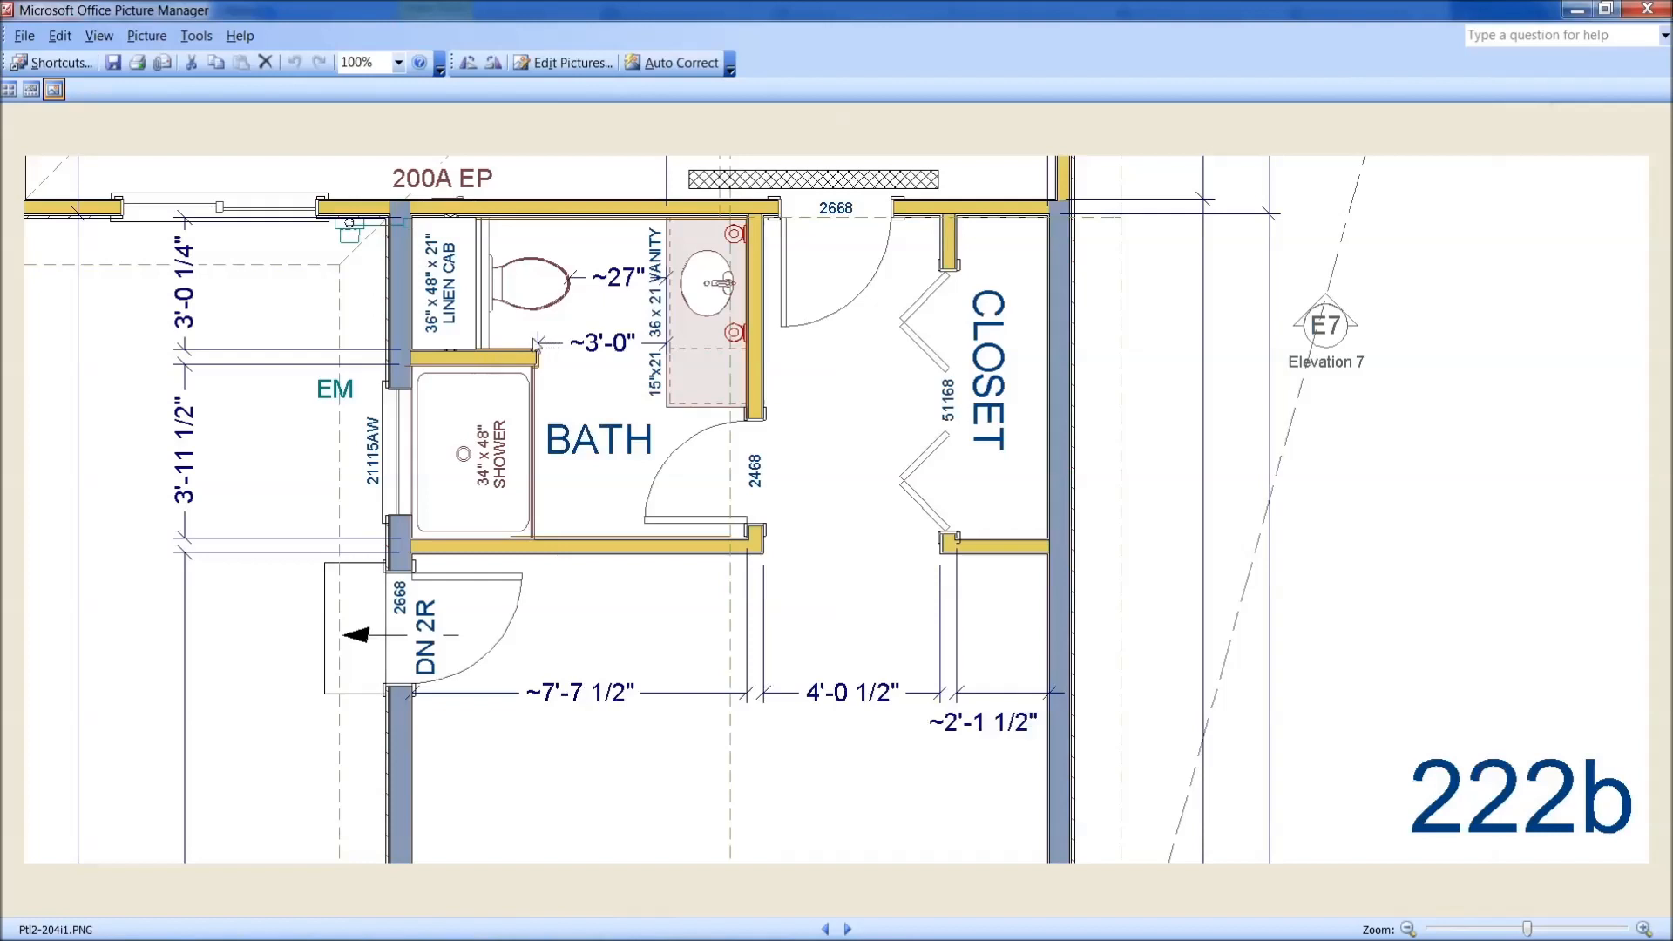
pyautogui.moveTo(704, 282)
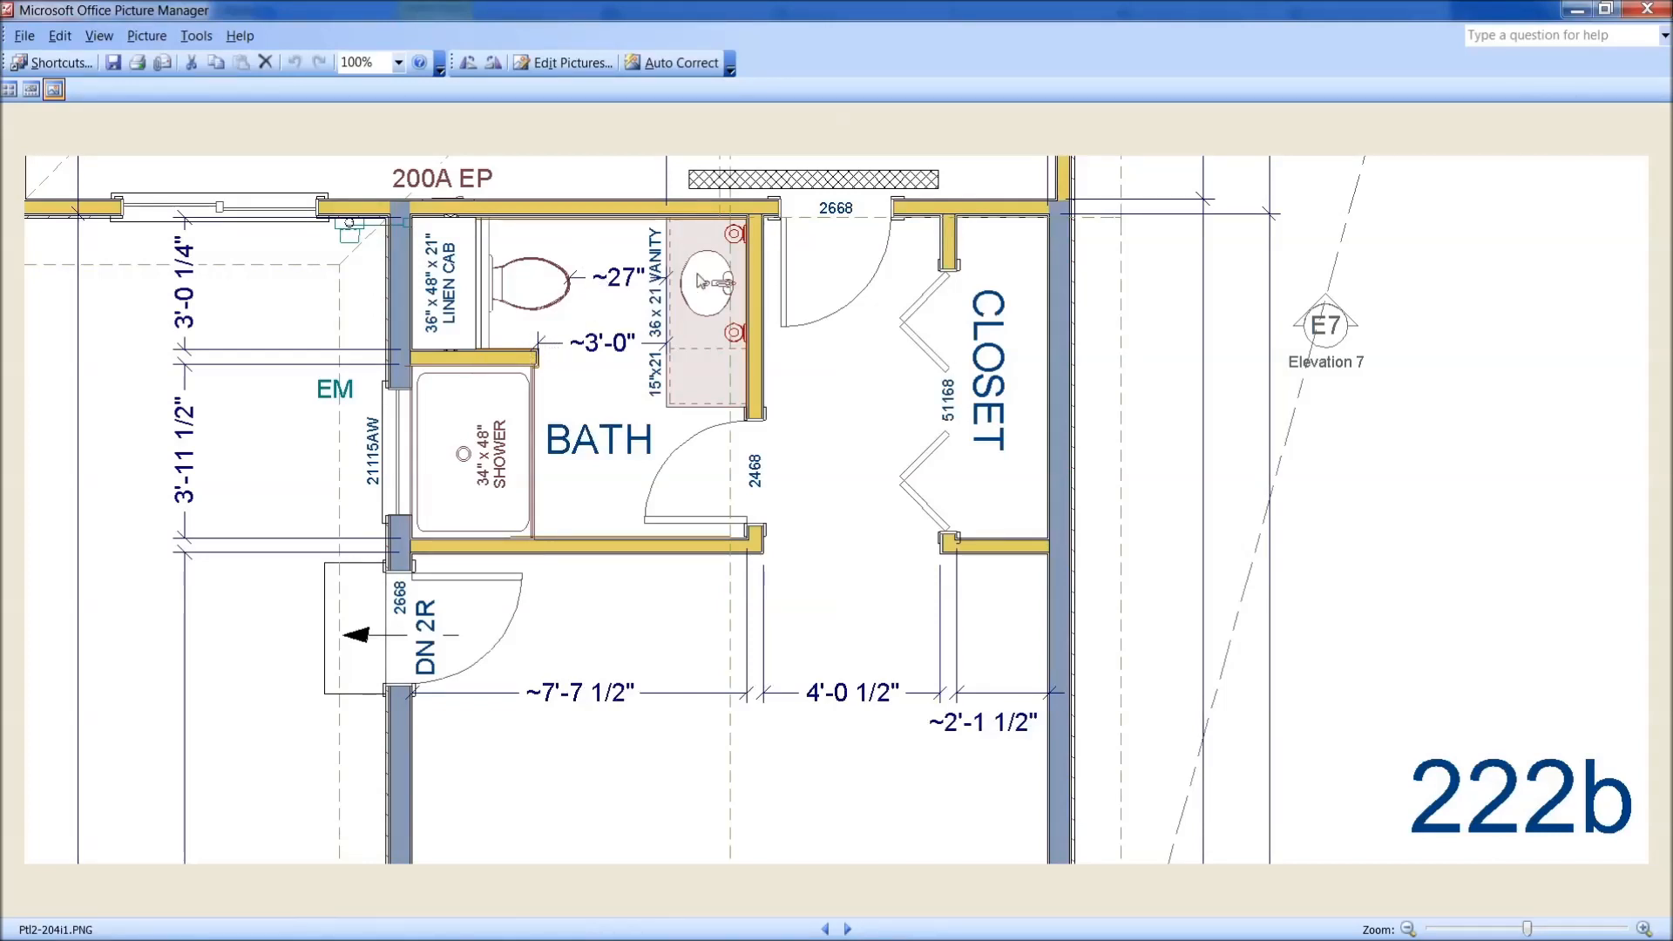
pyautogui.moveTo(695, 324)
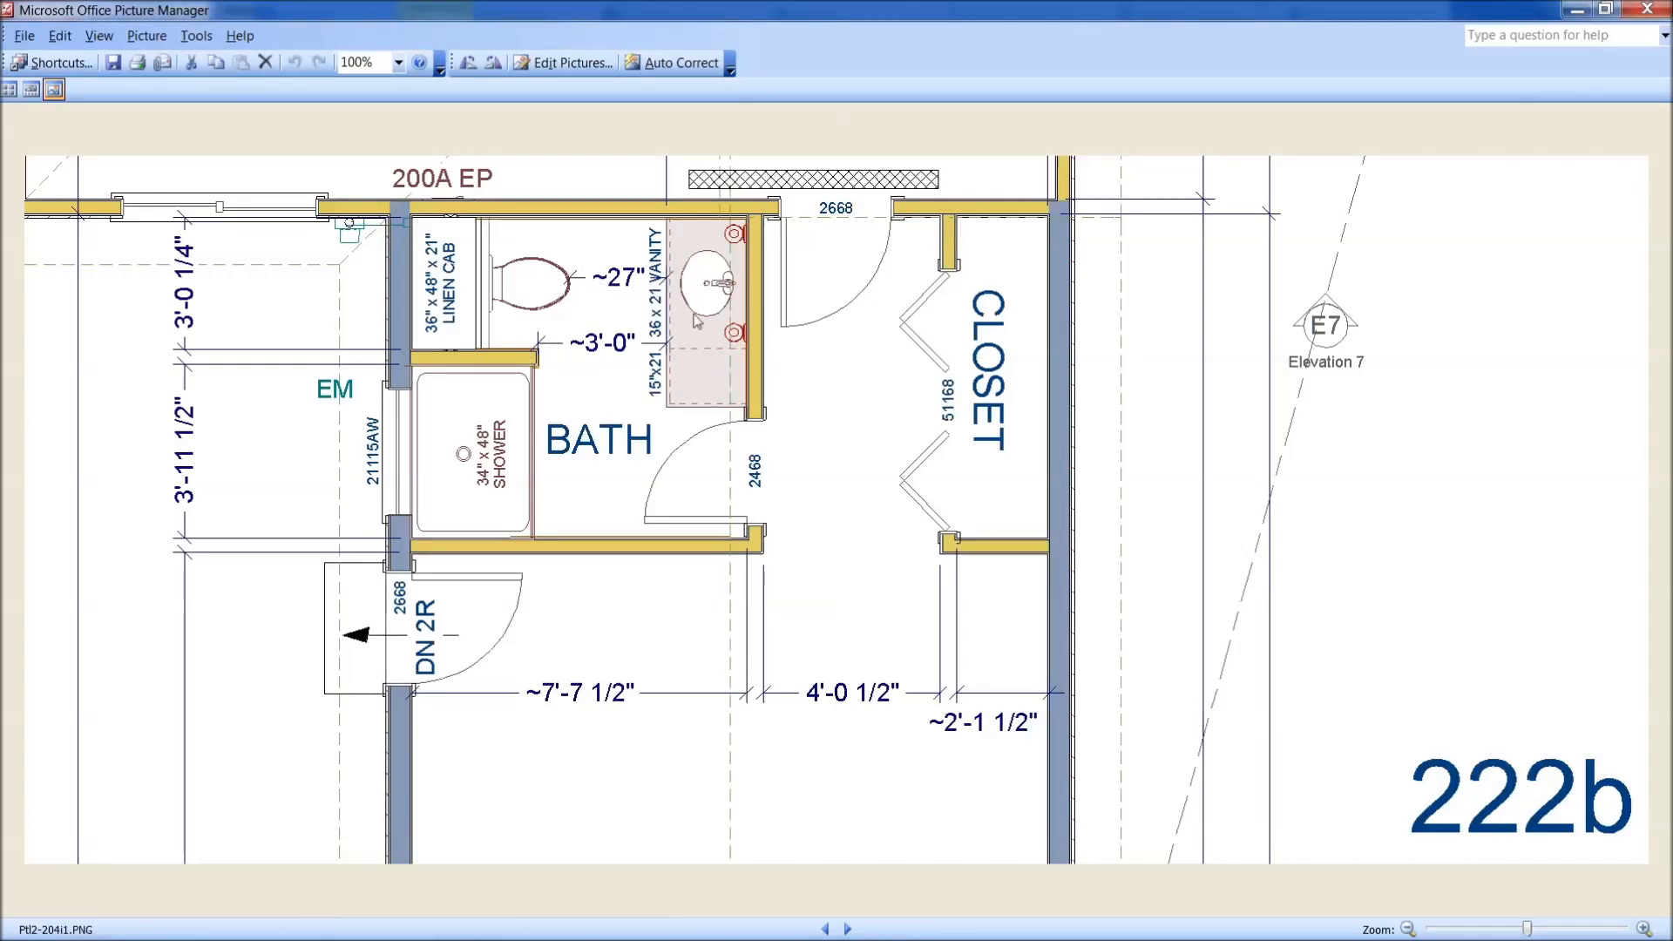
pyautogui.click(831, 927)
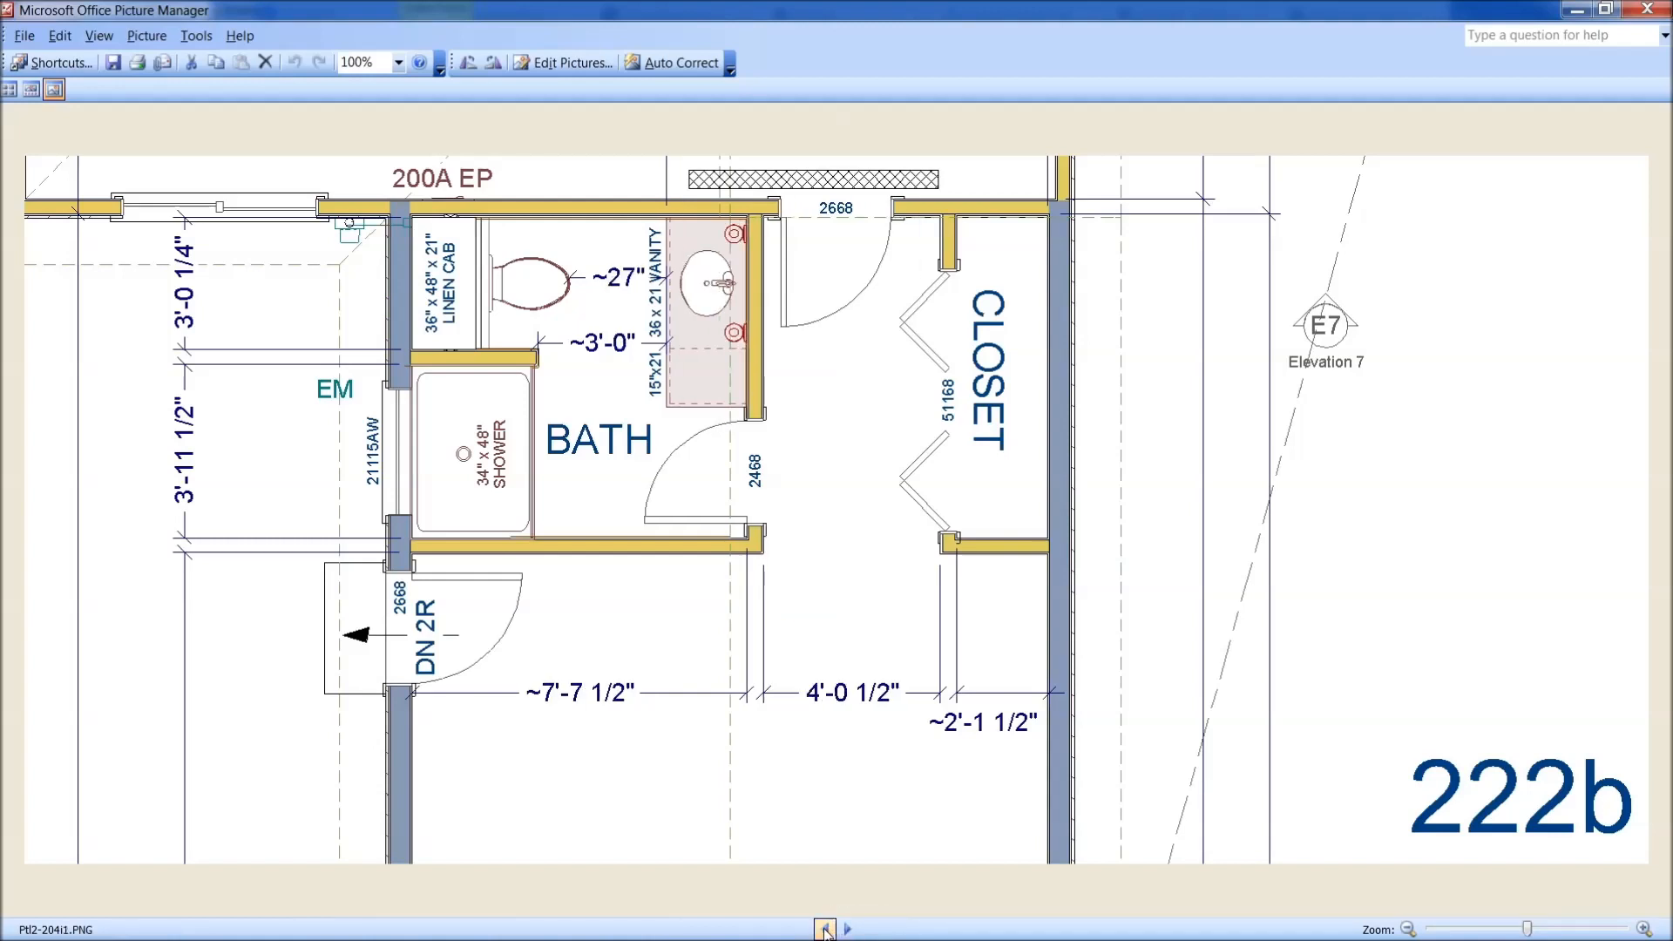
pyautogui.moveTo(756, 802)
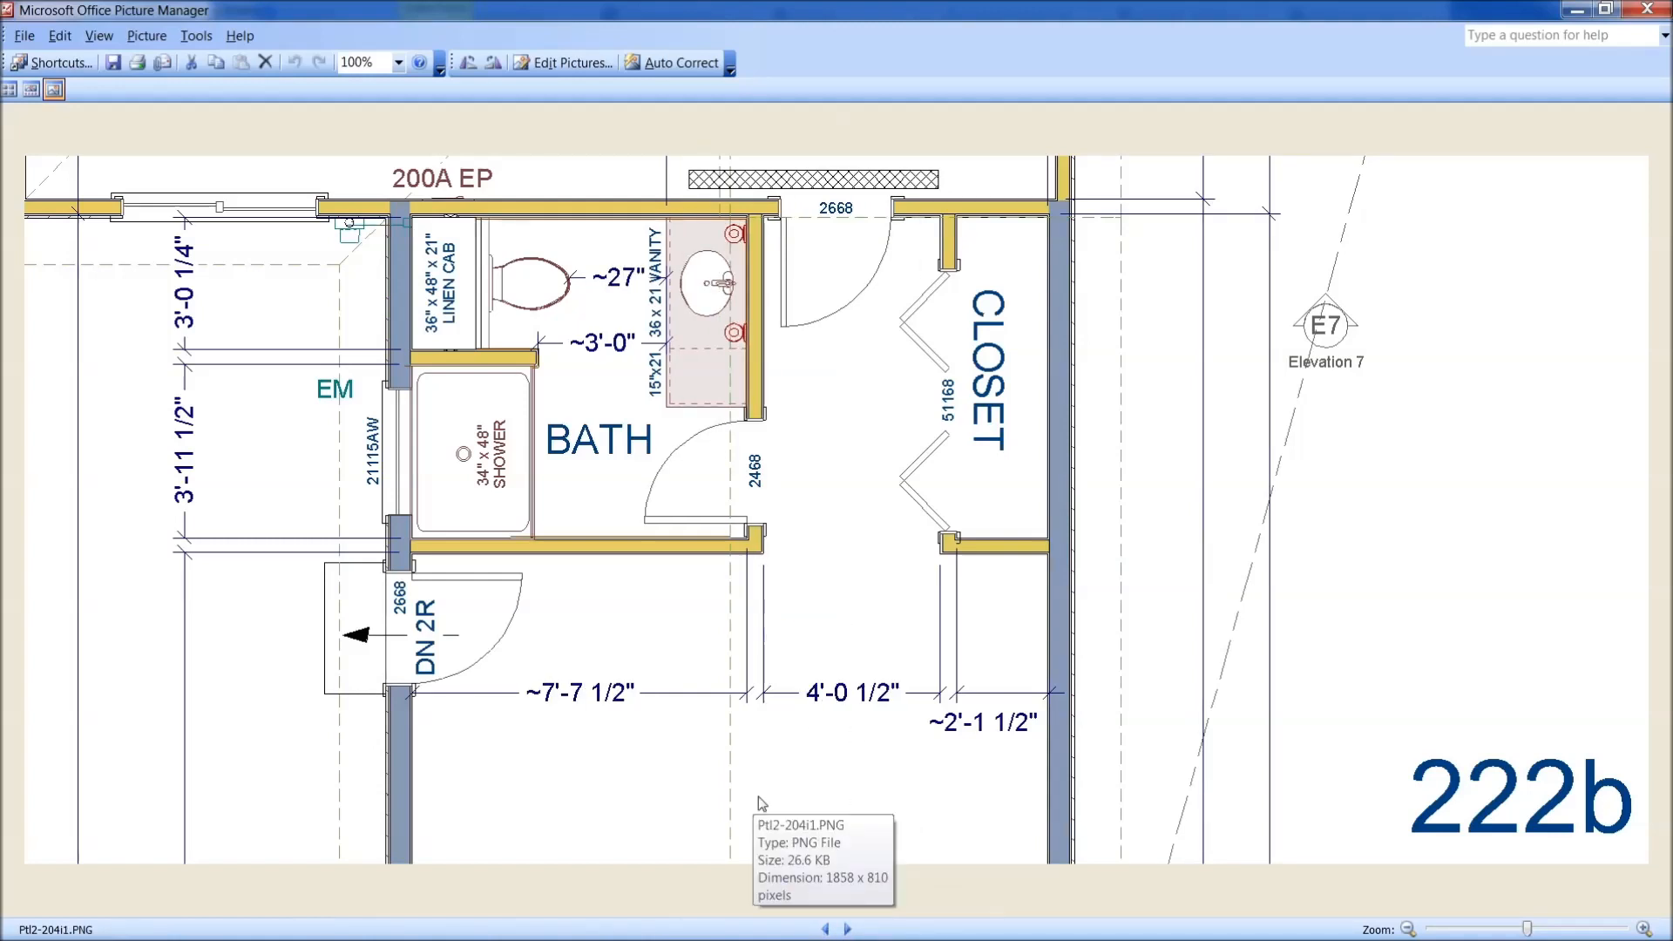
pyautogui.click(829, 927)
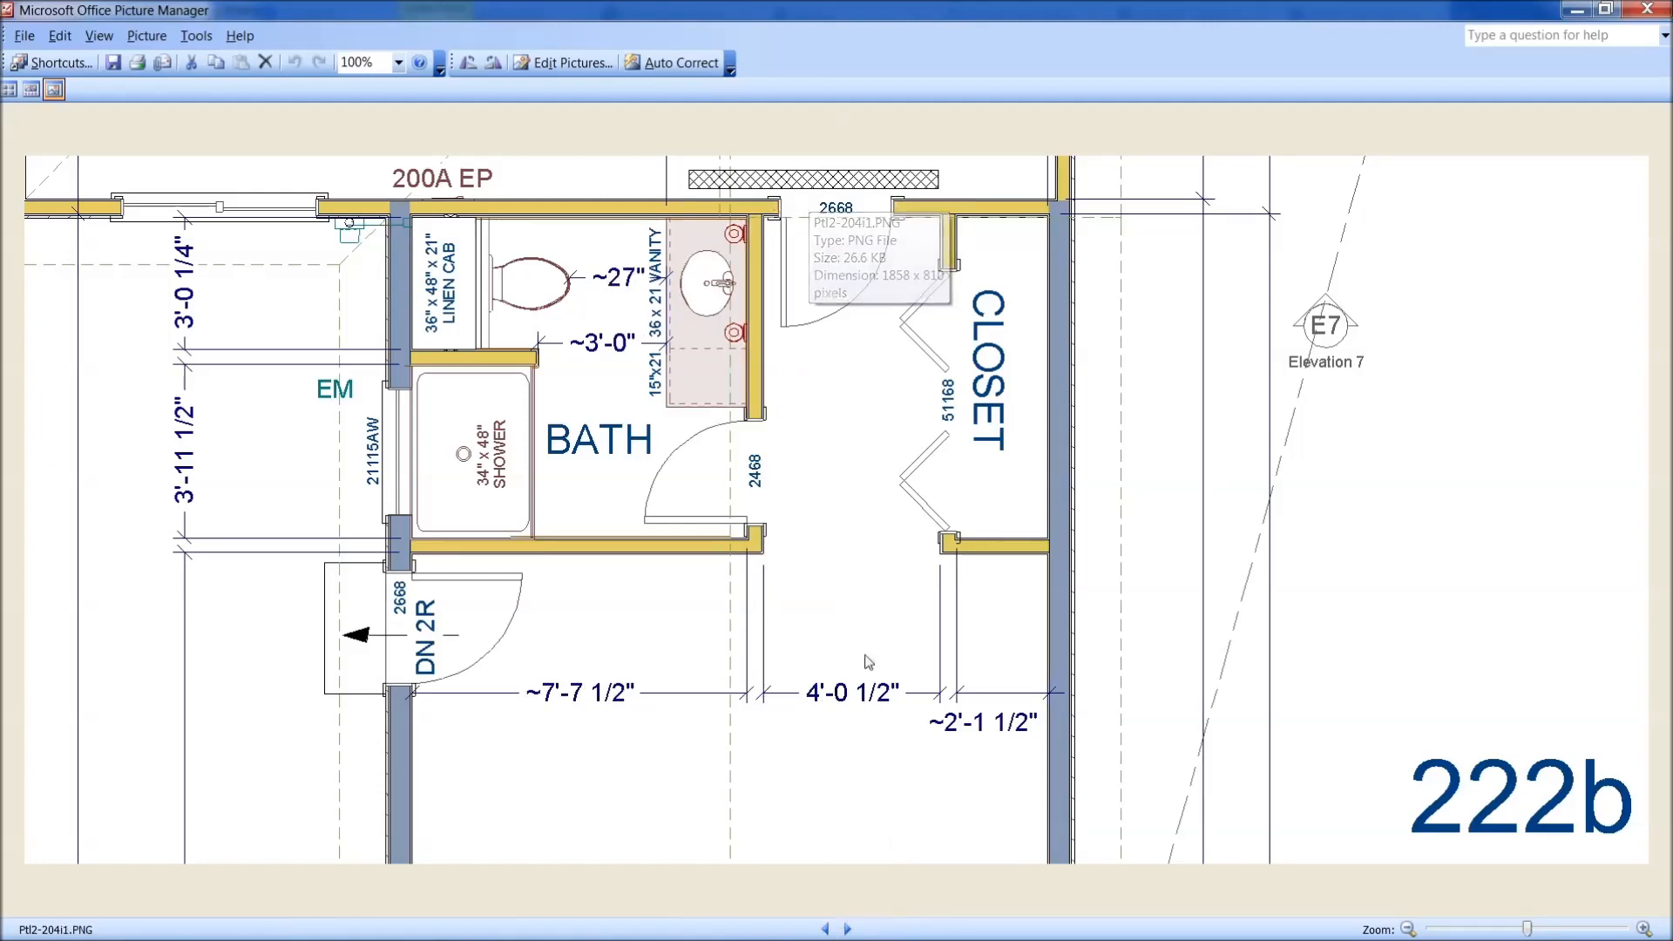
pyautogui.moveTo(844, 902)
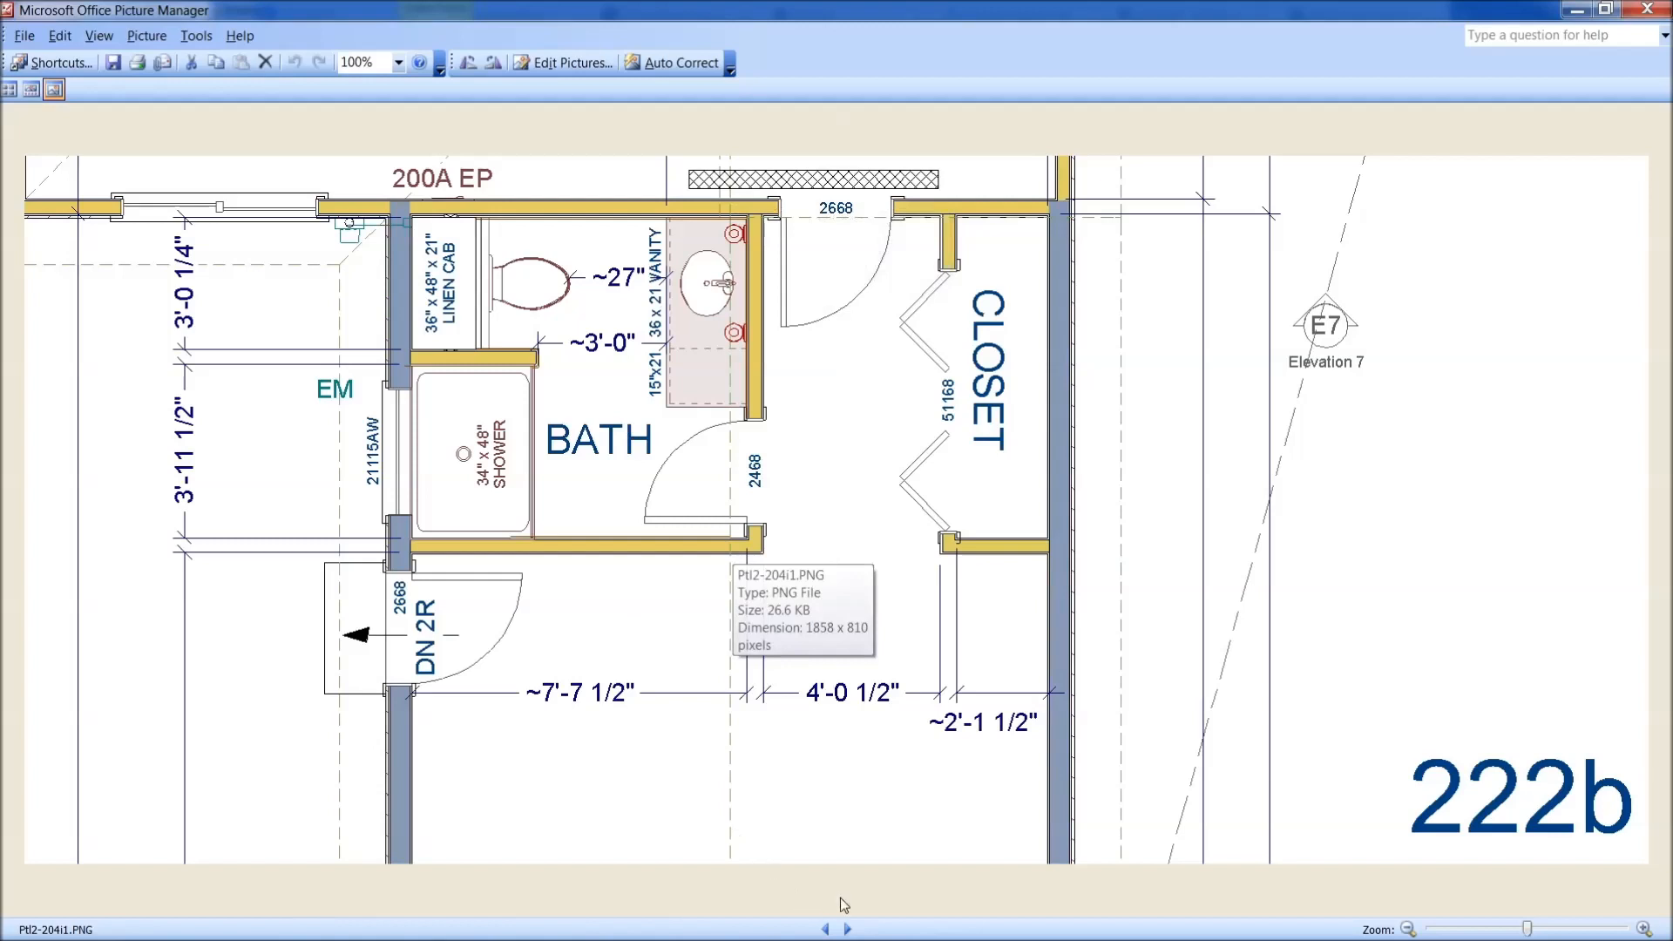
pyautogui.click(854, 928)
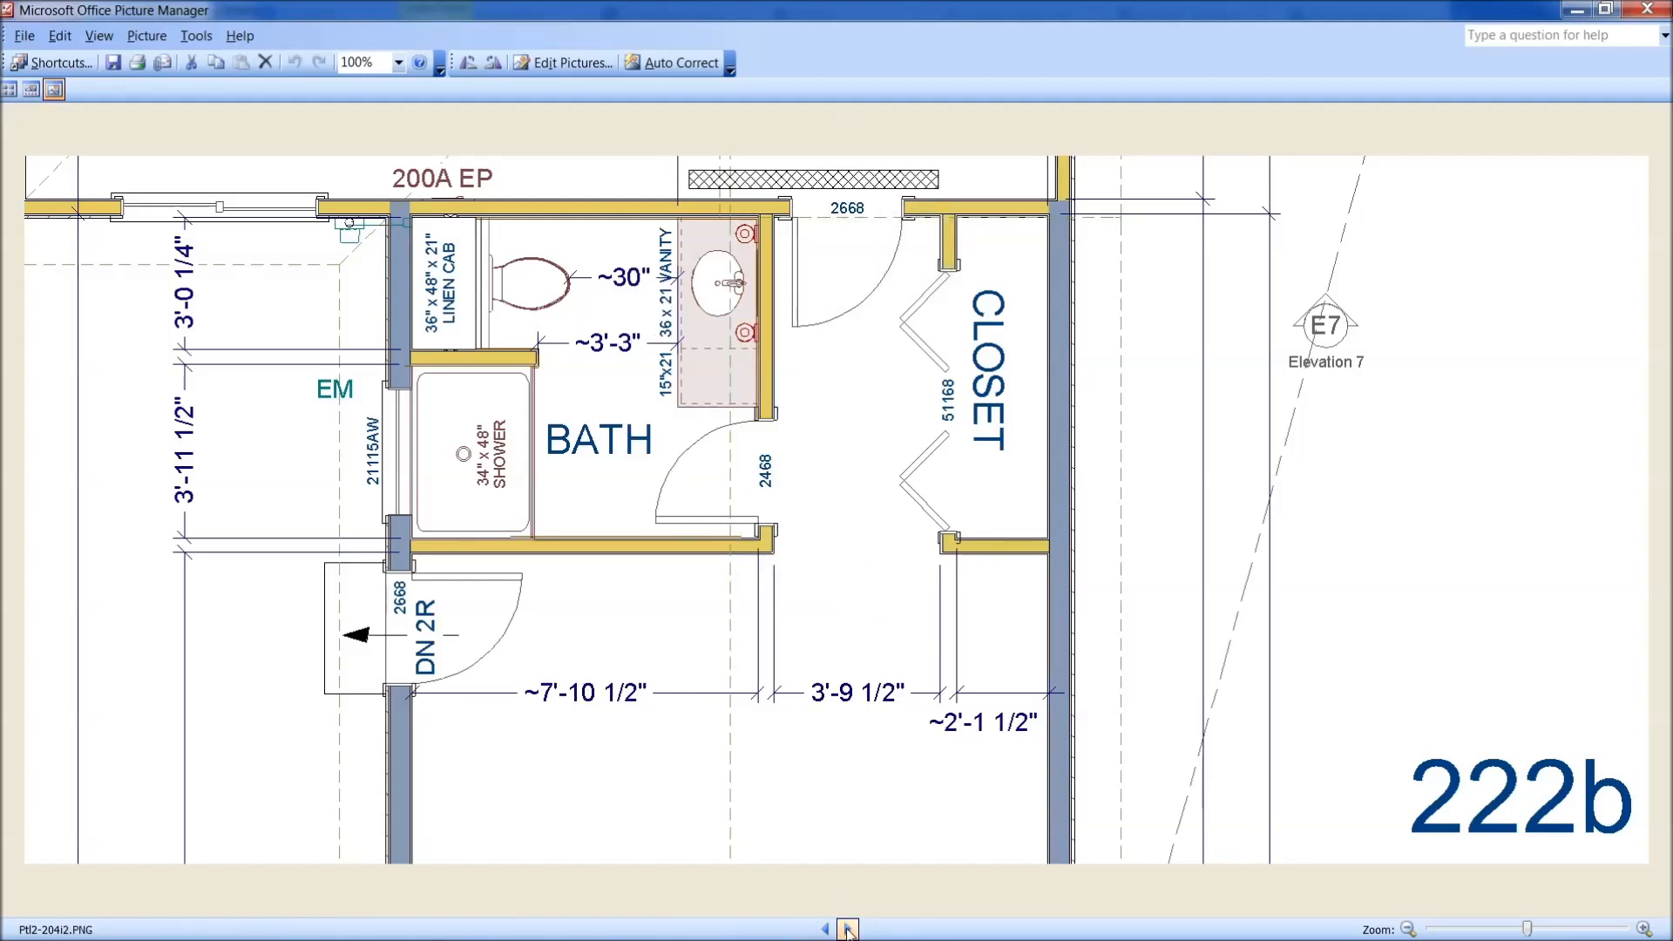
pyautogui.click(845, 927)
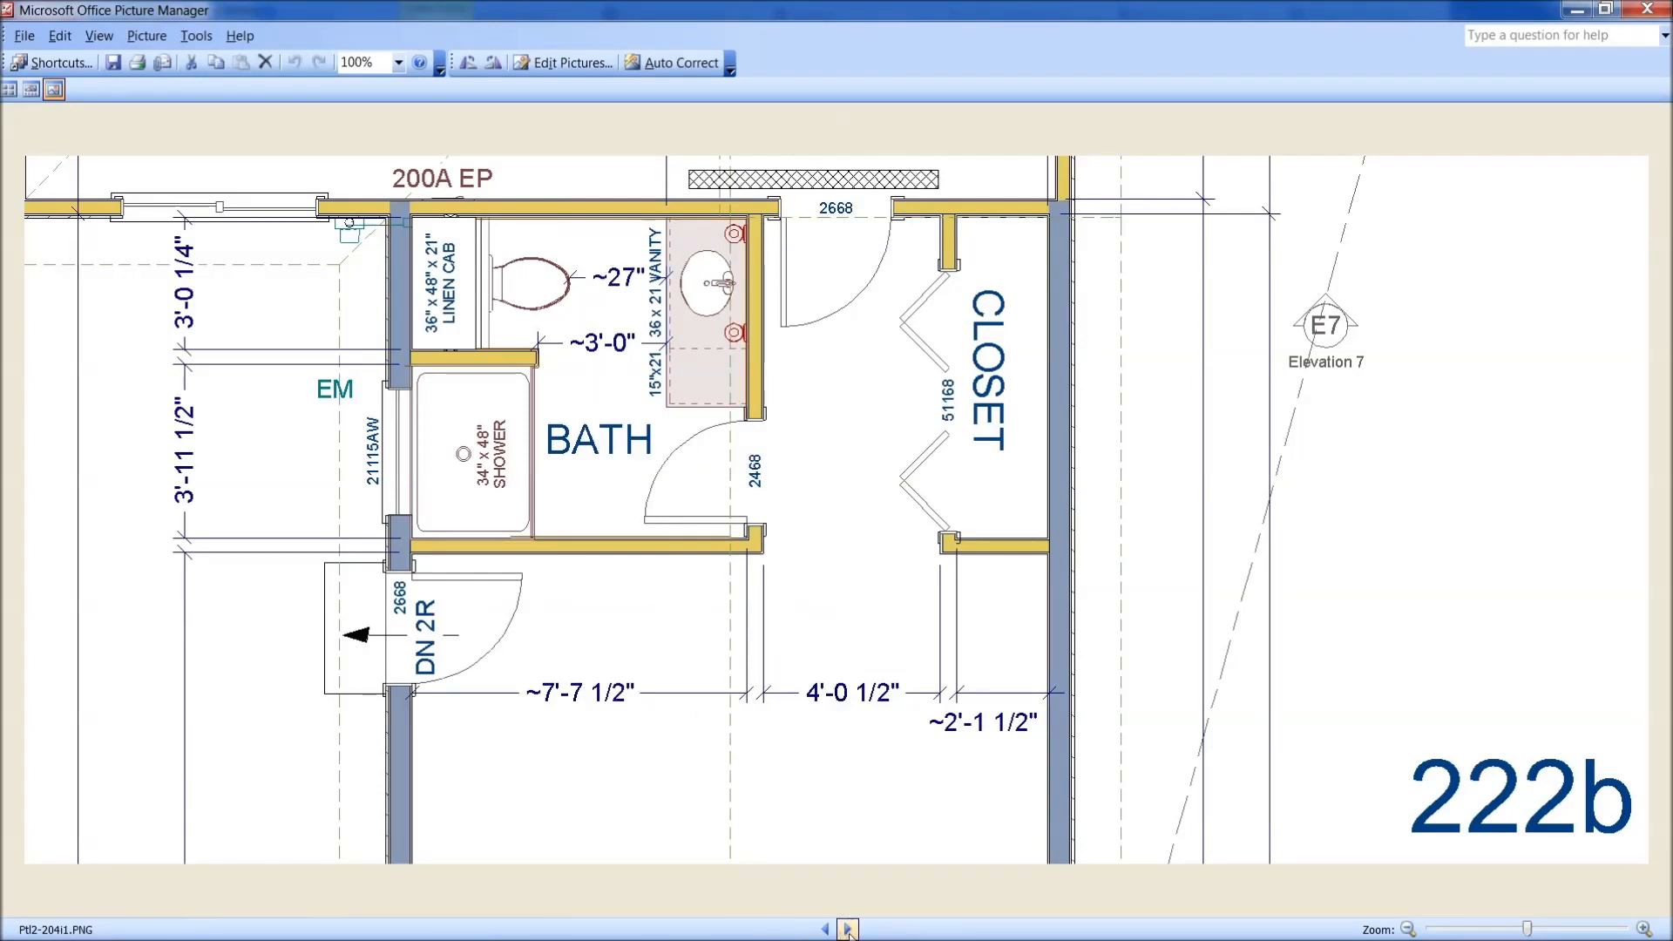
pyautogui.click(847, 928)
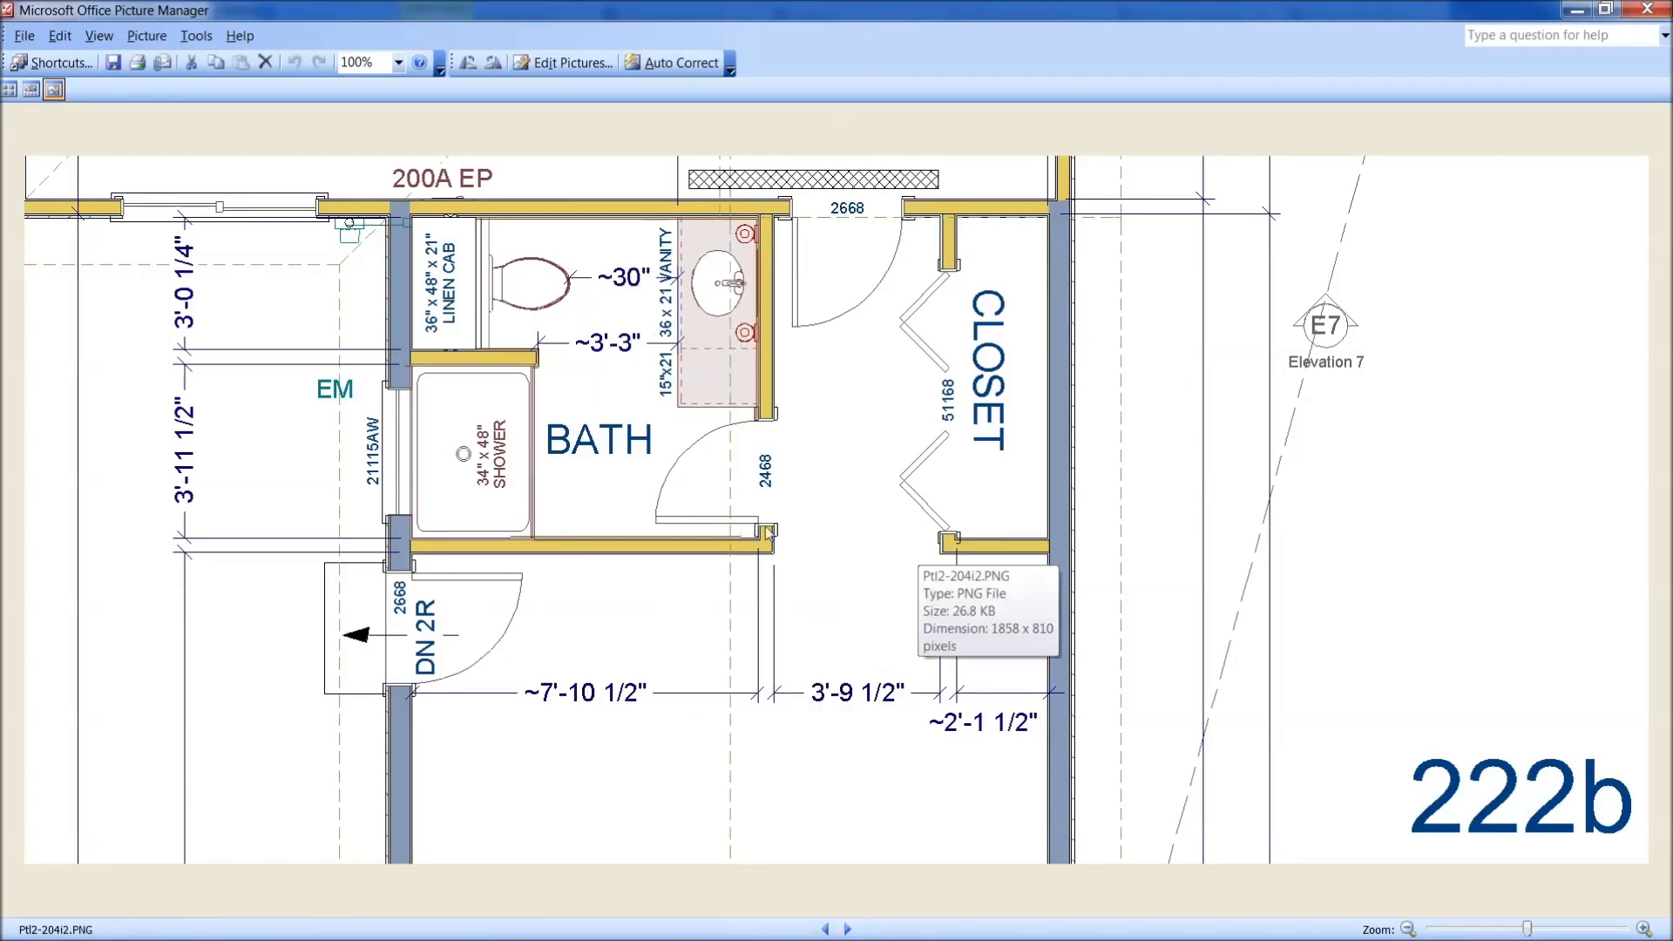
pyautogui.moveTo(782, 568)
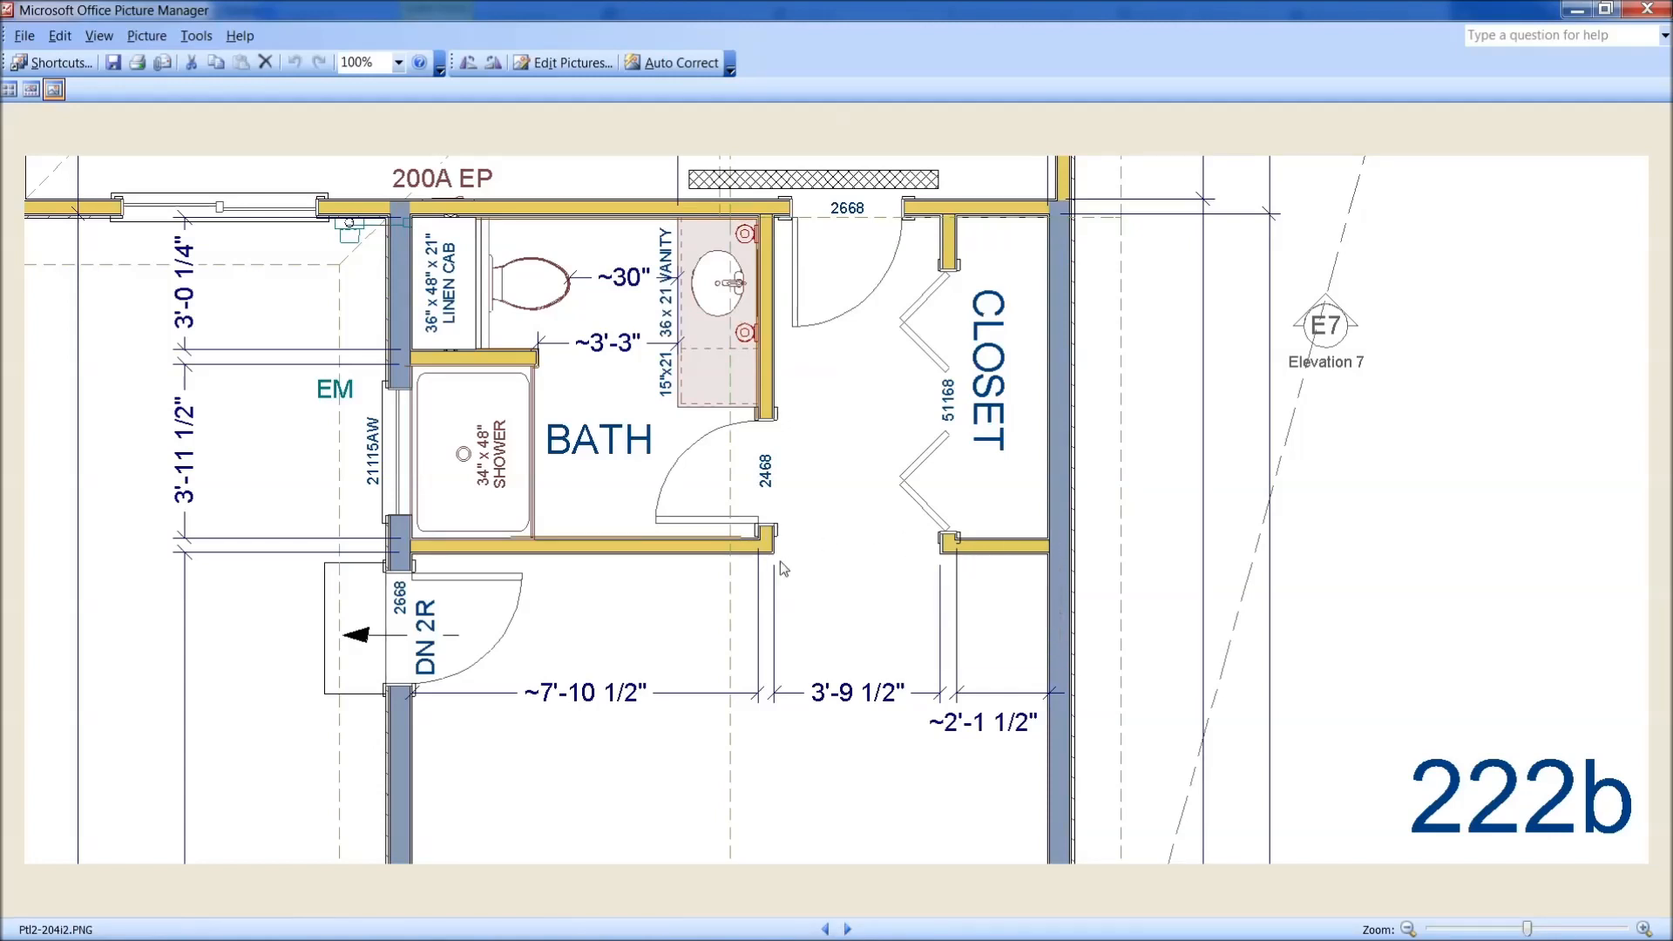
pyautogui.moveTo(844, 547)
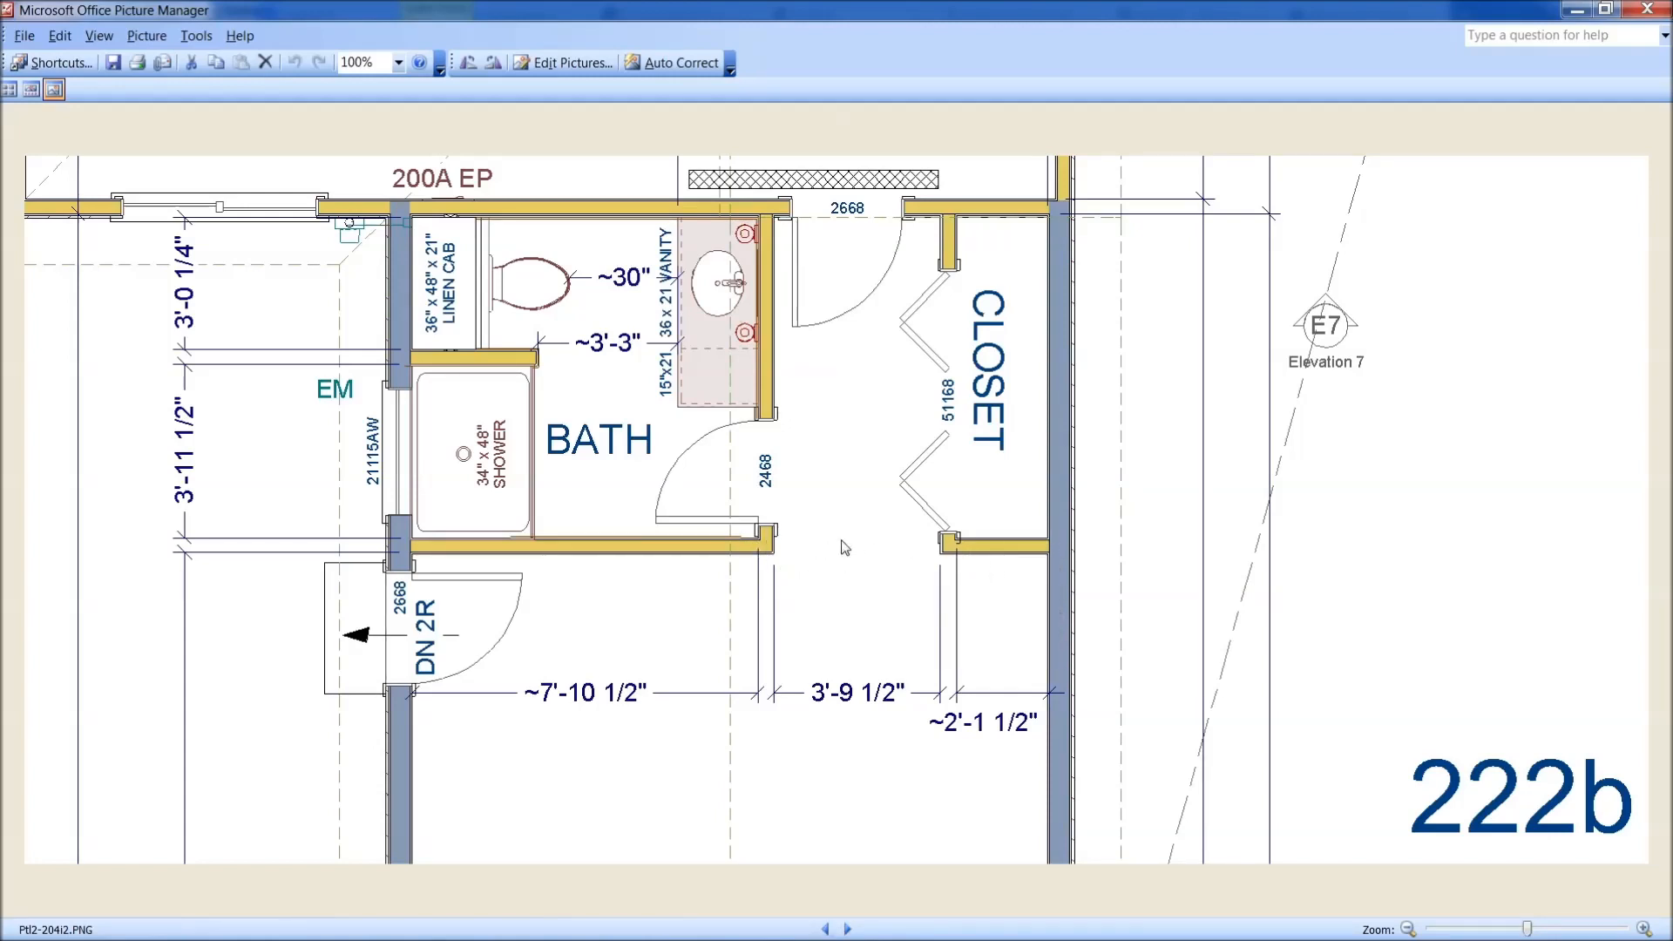
# Compare 222b with the 222c narrower-bath plan, then show the full Pt2-205a master bedroom addition plan
pyautogui.click(826, 930)
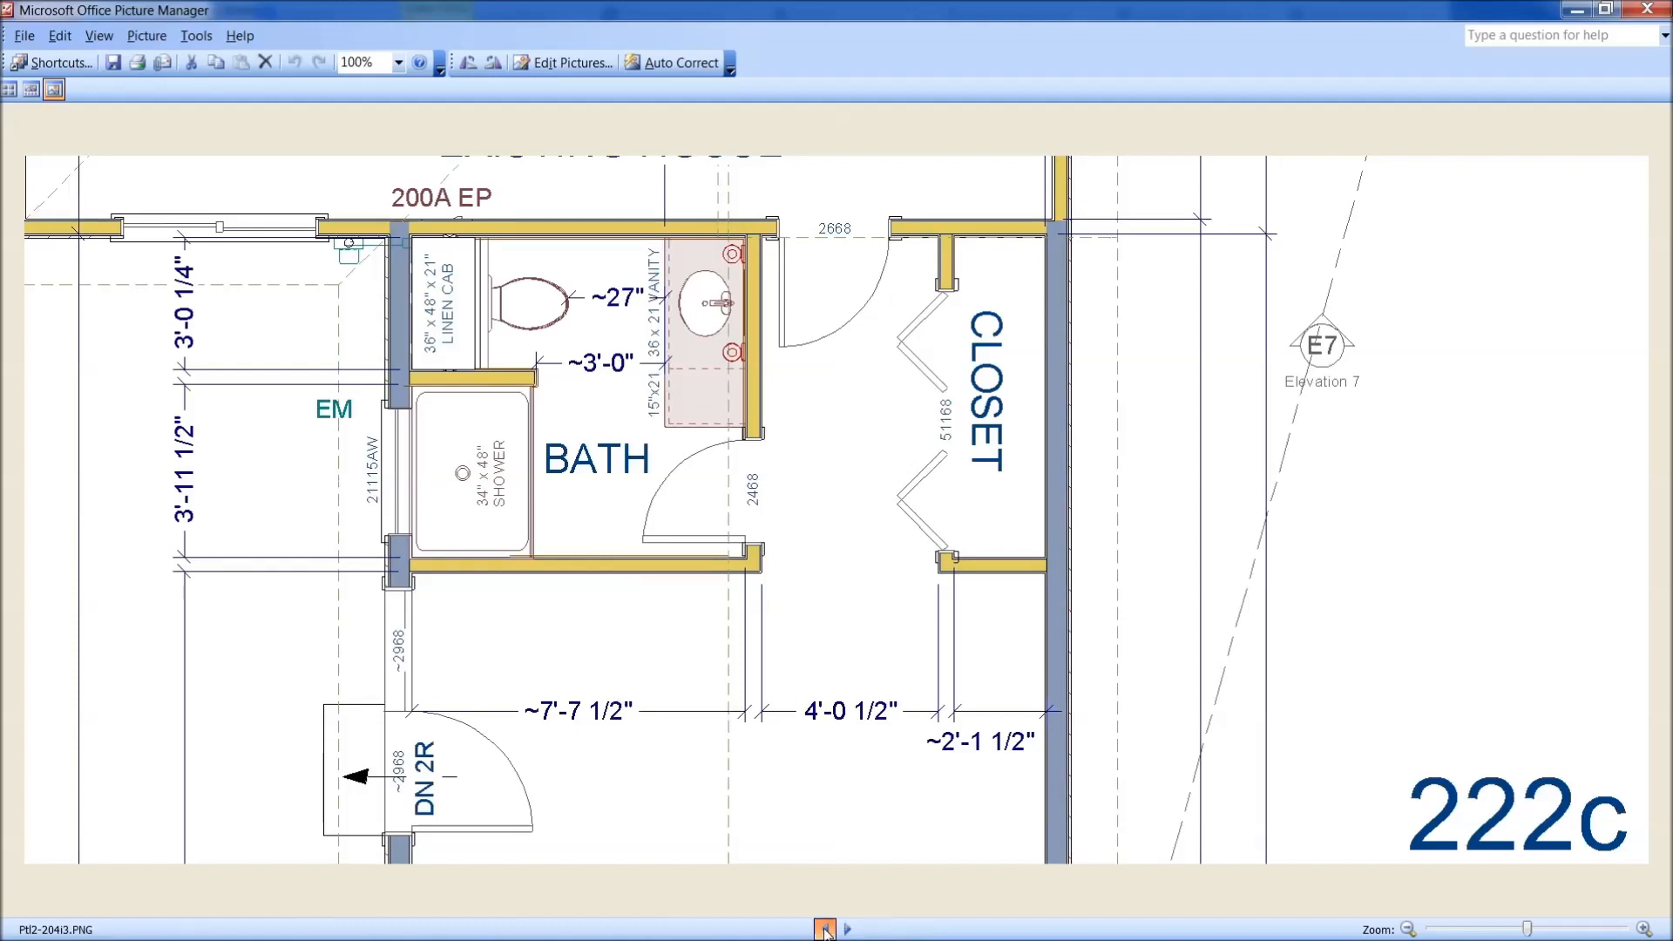
pyautogui.click(826, 927)
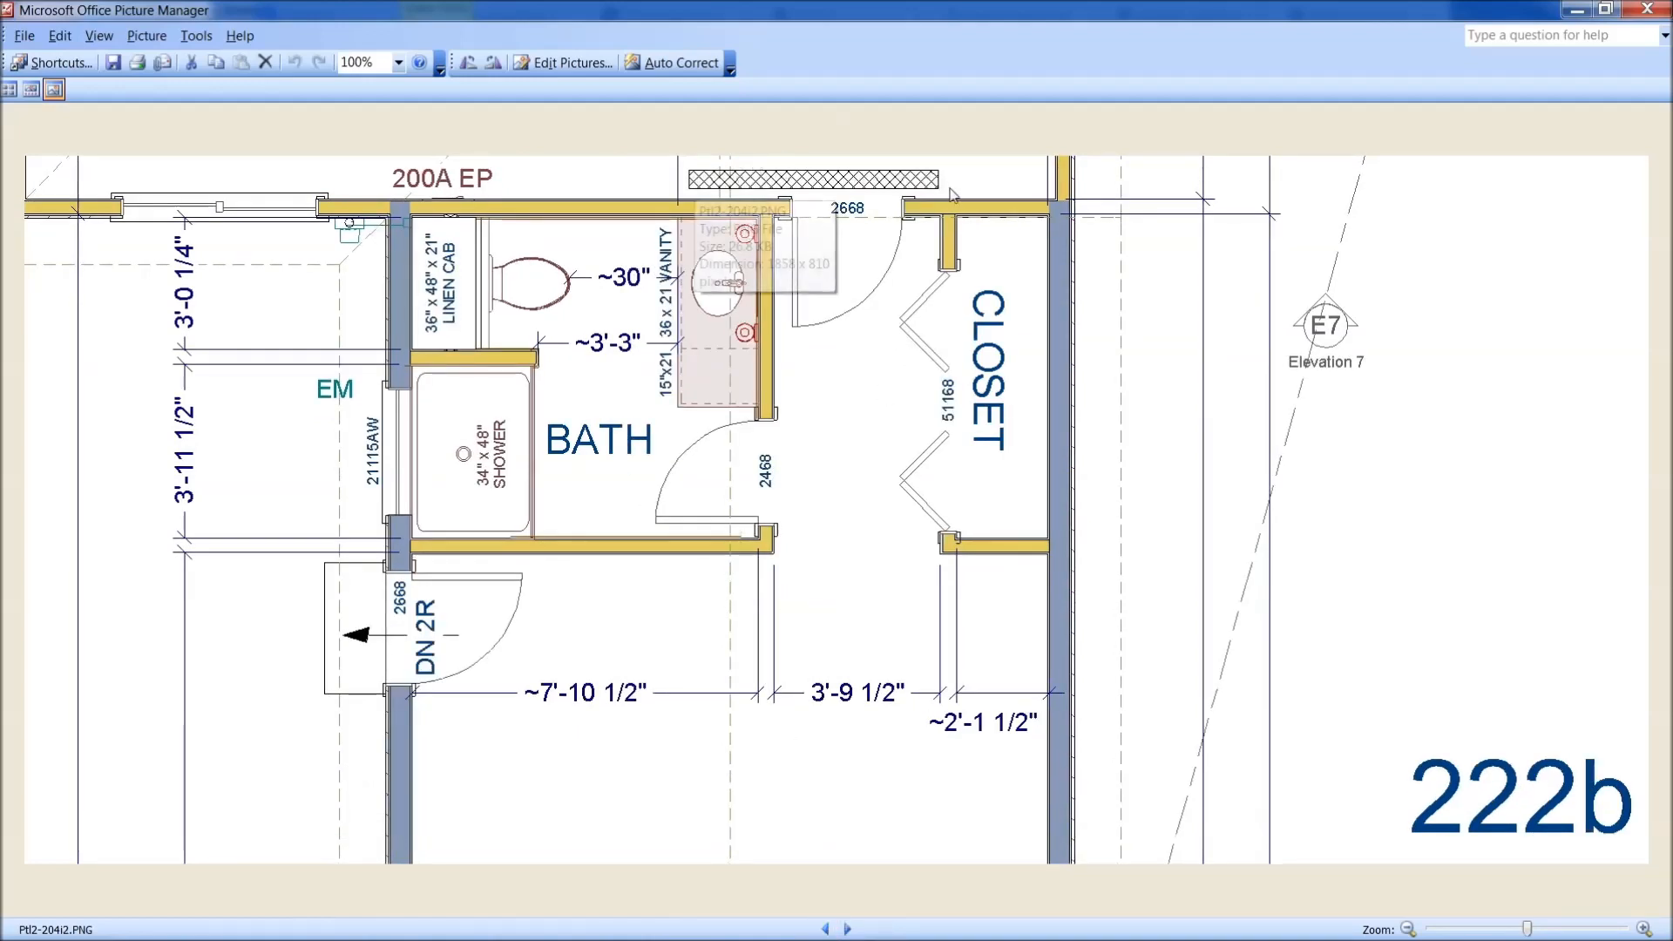
pyautogui.click(852, 927)
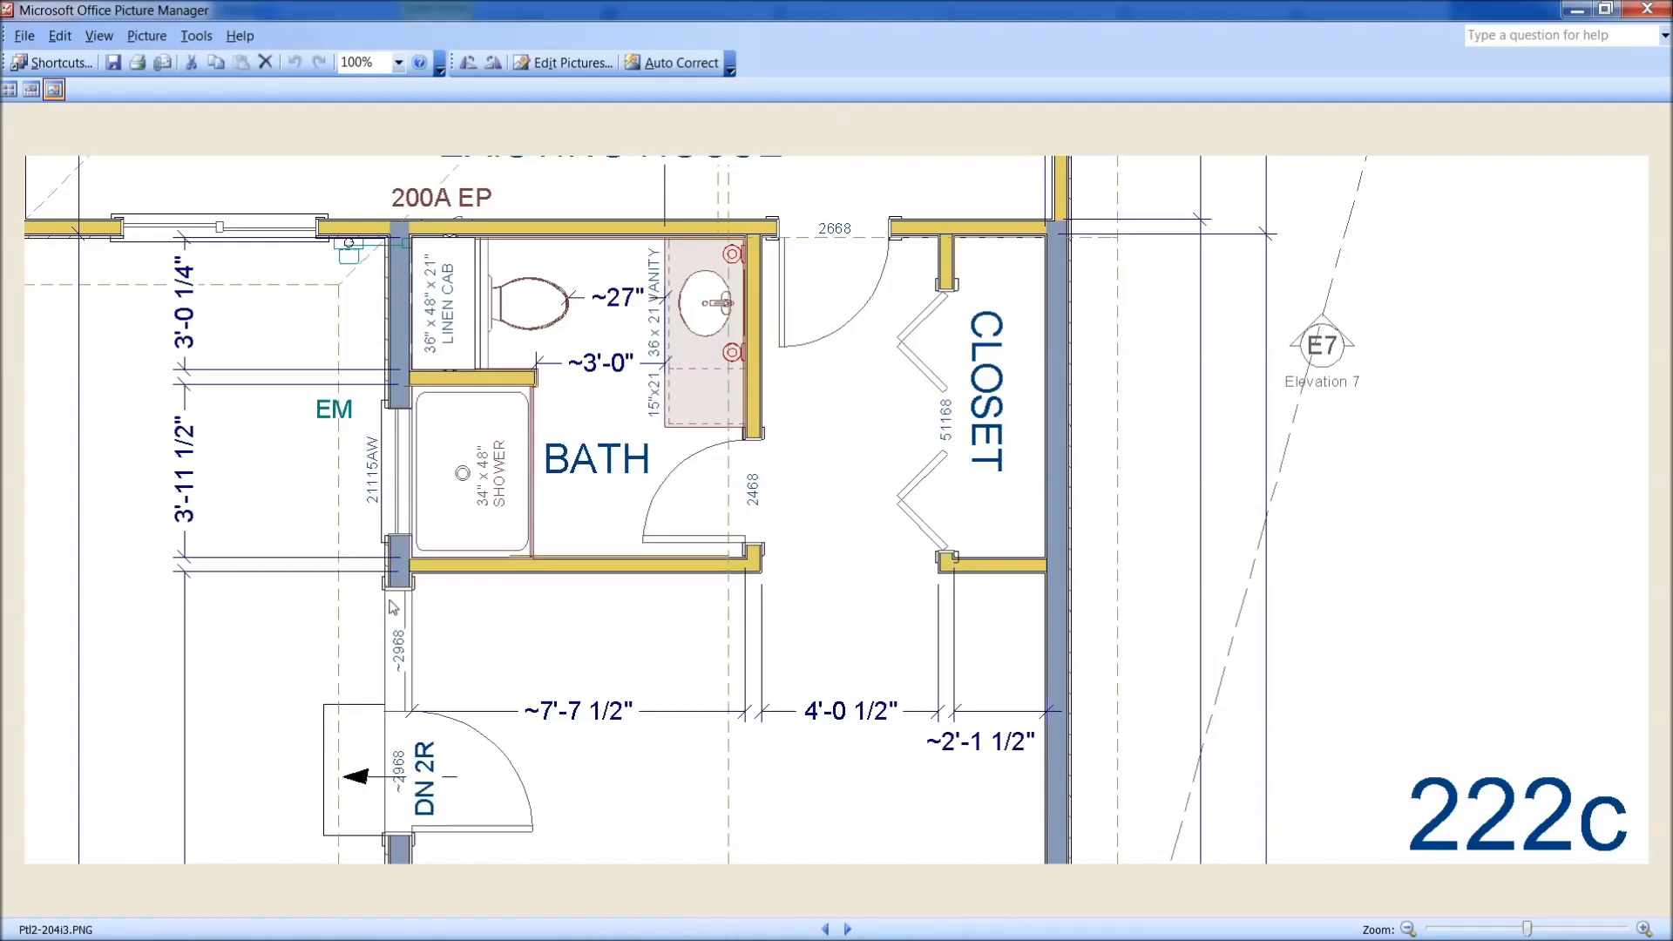
pyautogui.moveTo(415, 750)
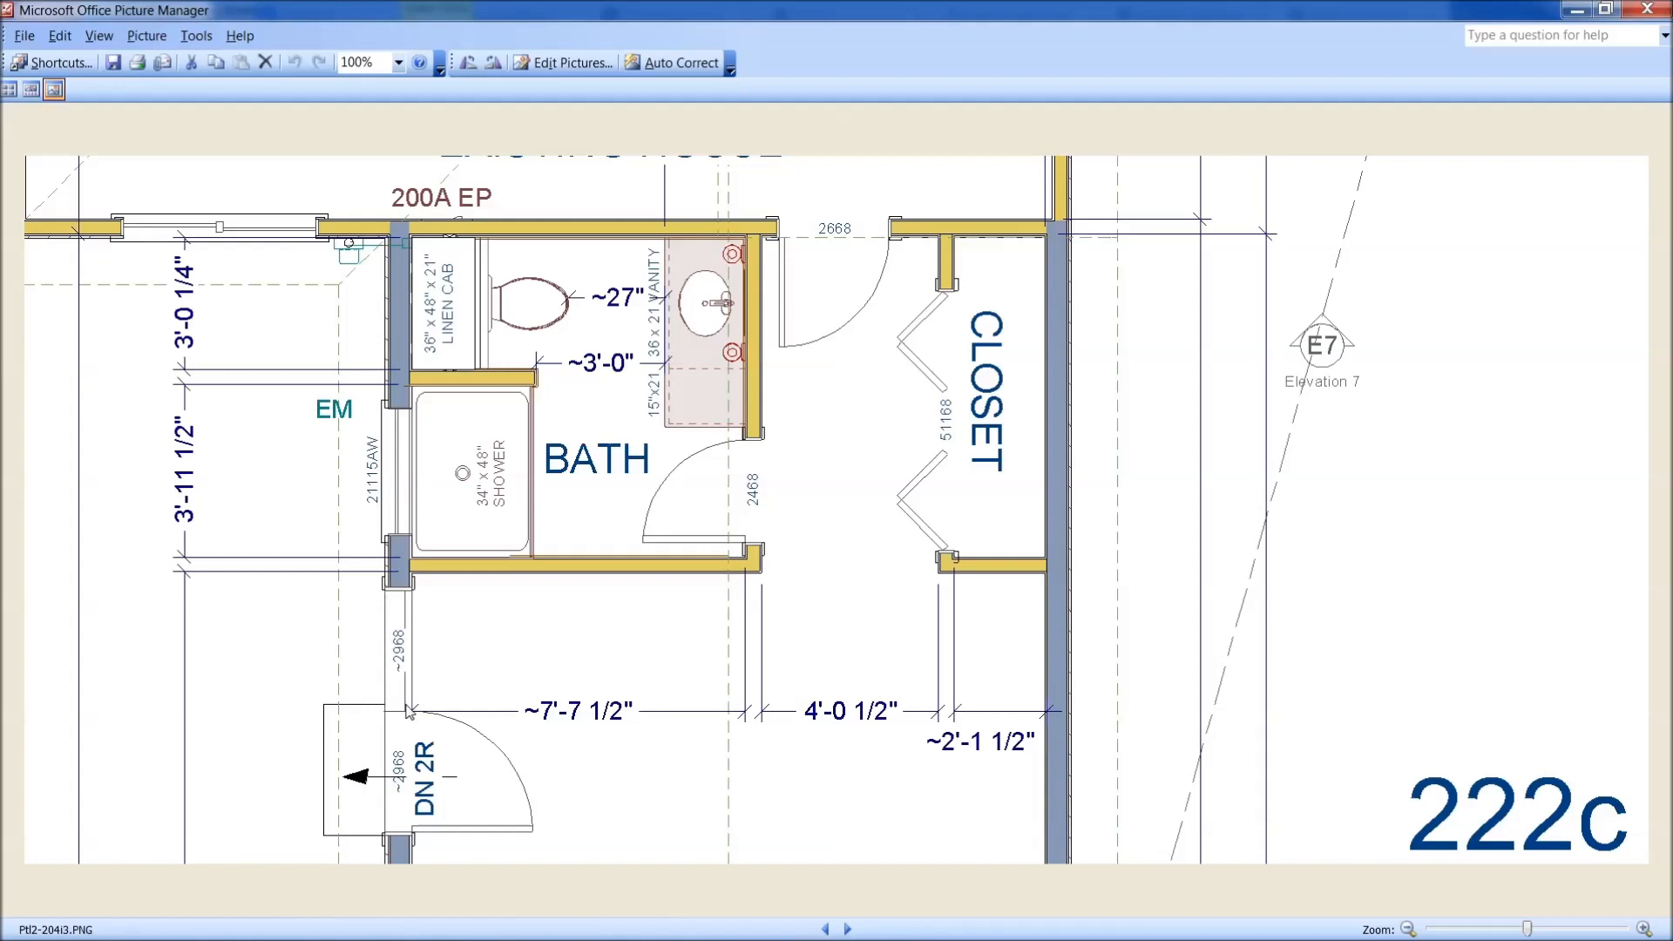
pyautogui.moveTo(408, 710)
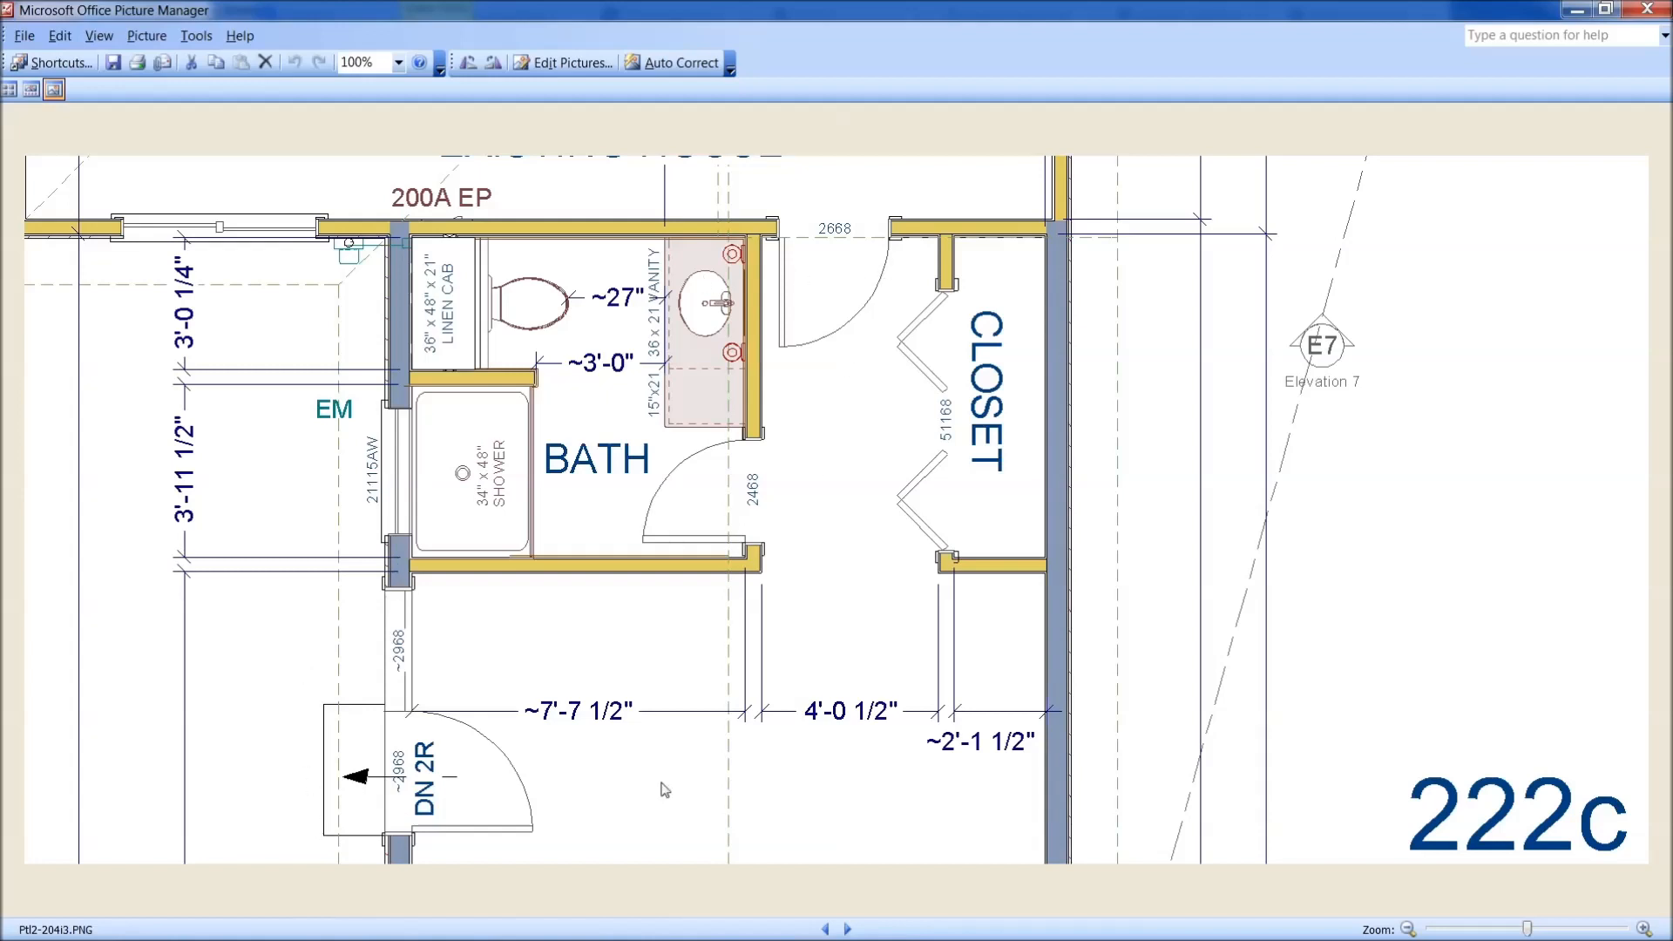
pyautogui.moveTo(596, 744)
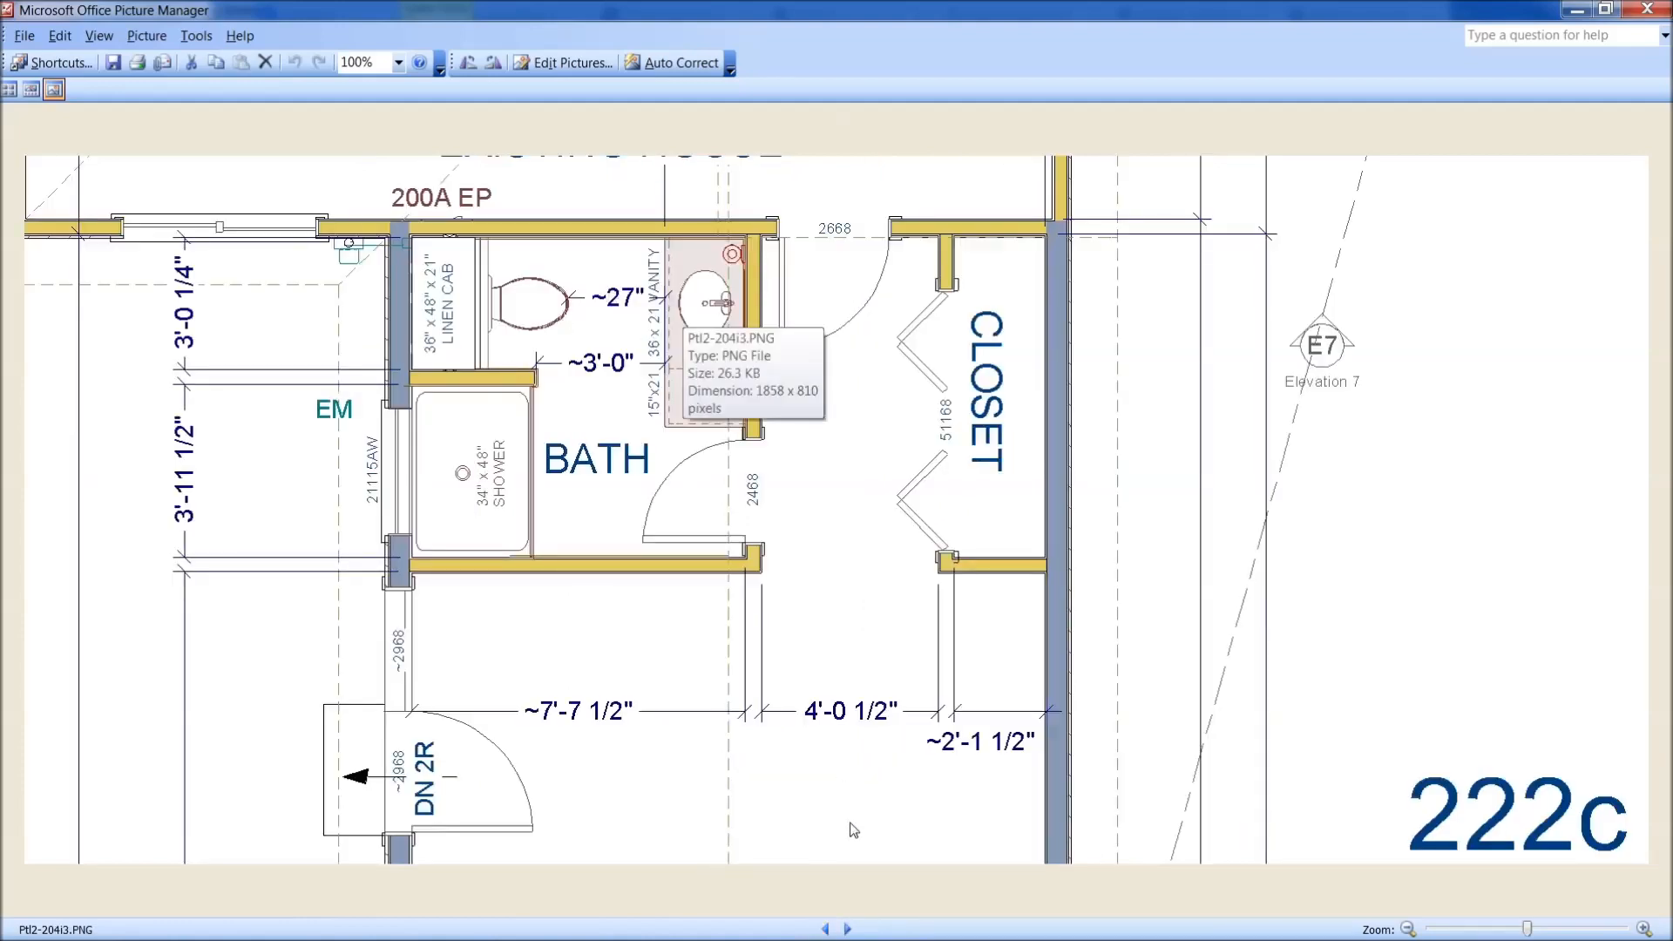
pyautogui.click(853, 927)
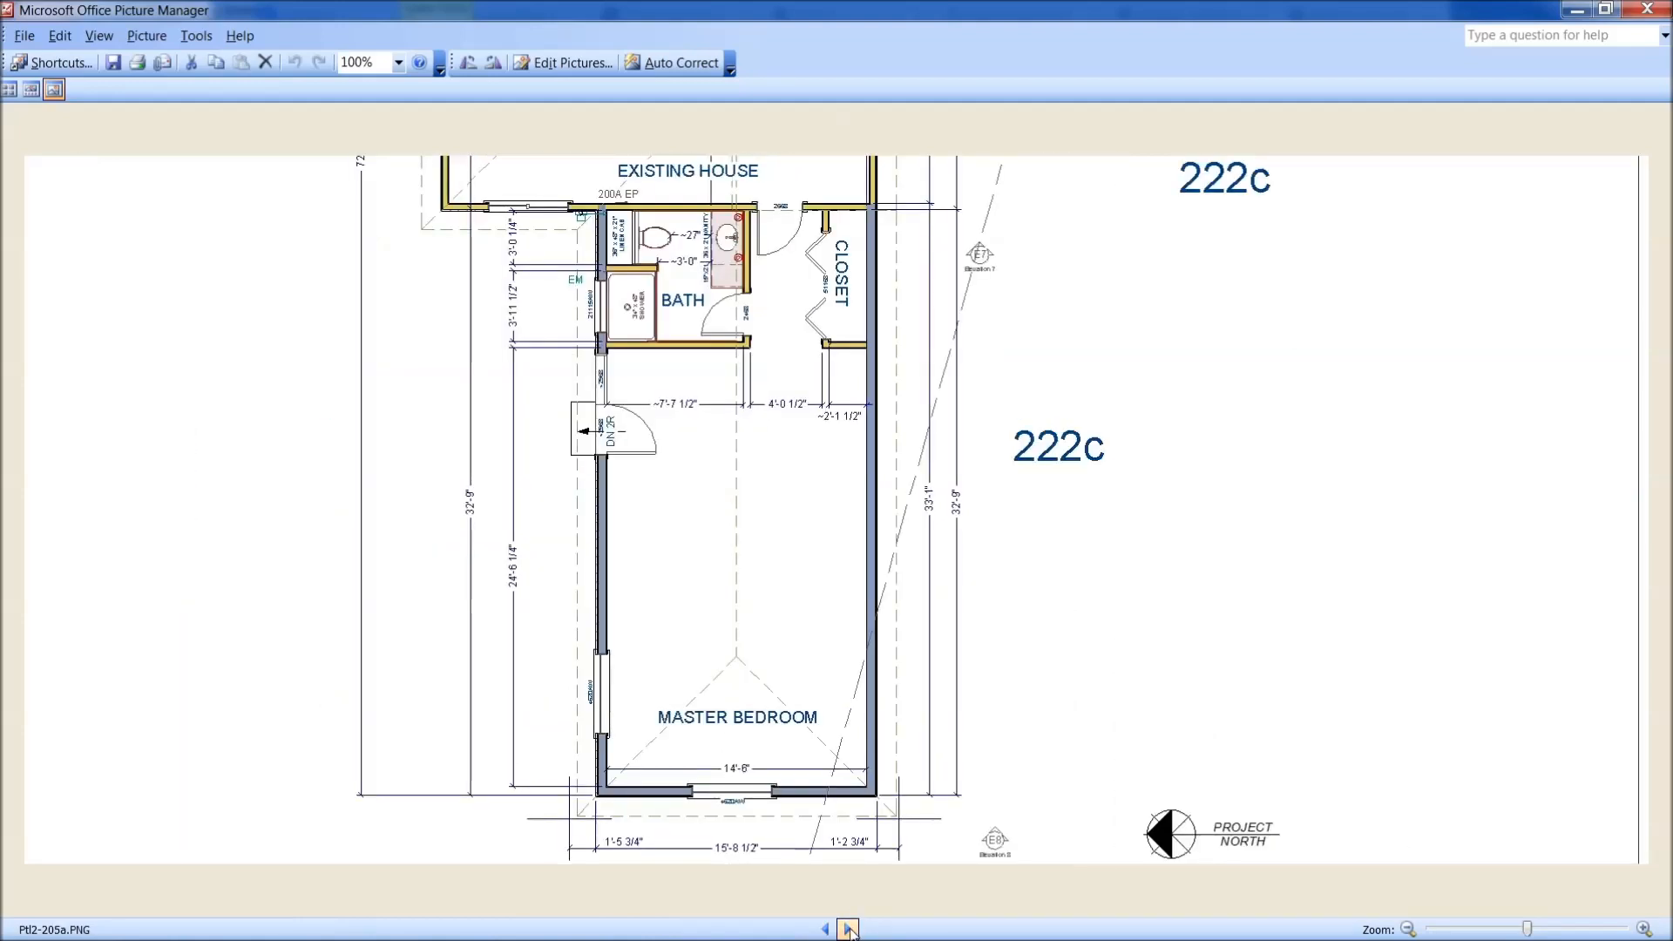
# Advance to Pt2-205b, the plan revision adding another bedroom window
pyautogui.click(847, 926)
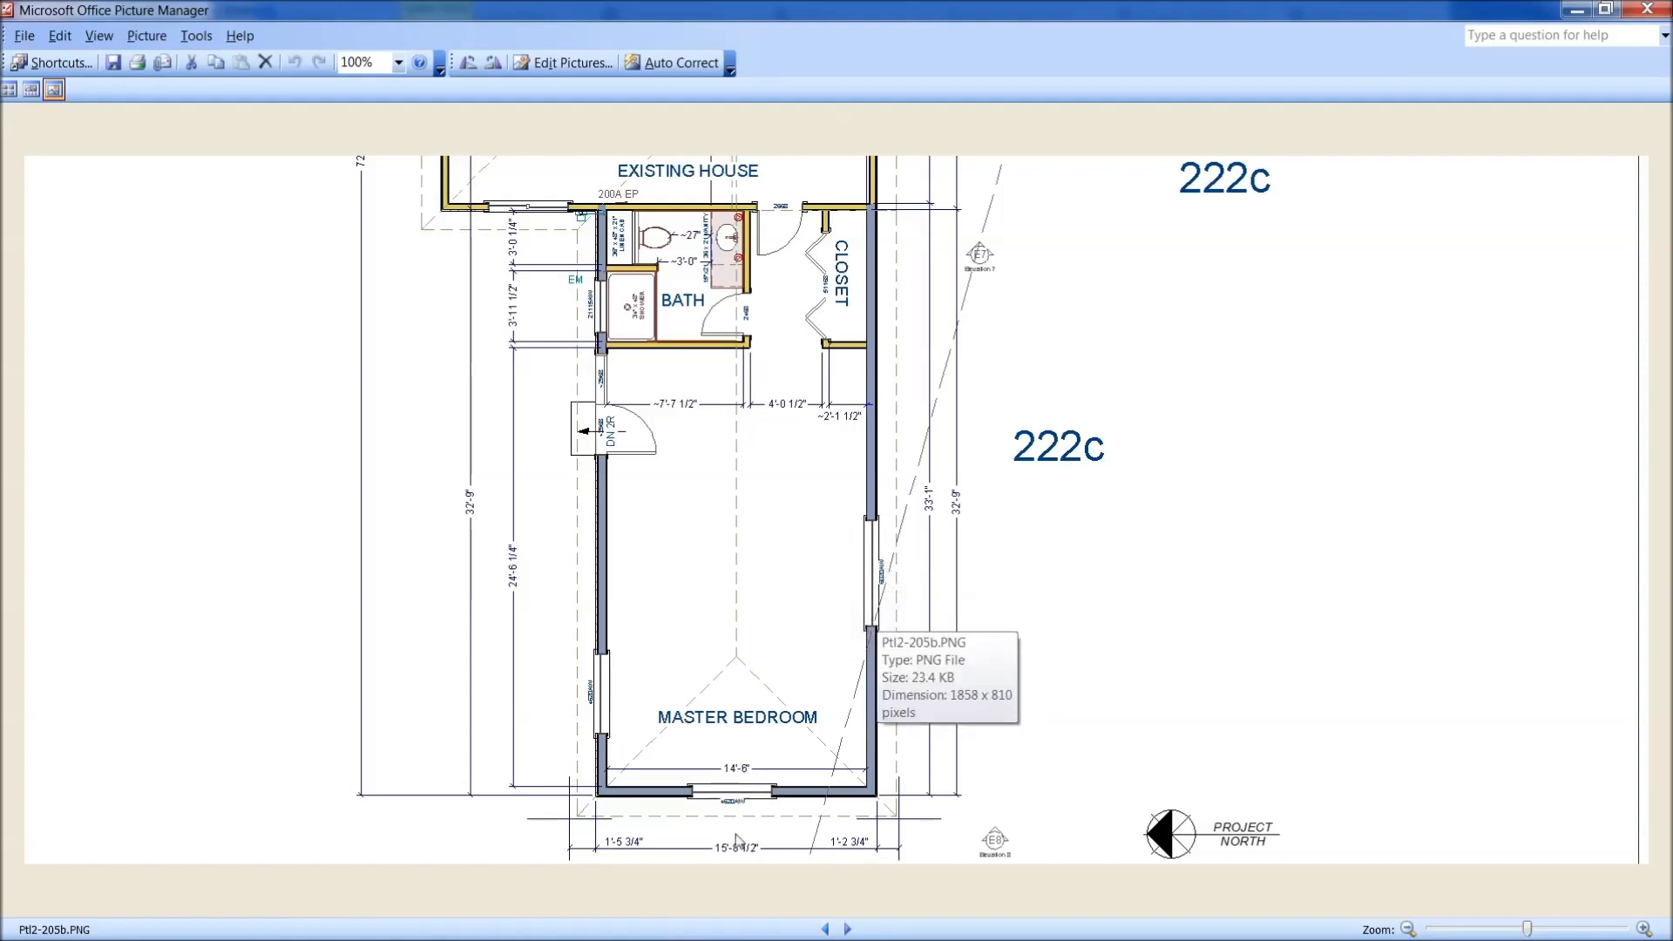
pyautogui.moveTo(859, 864)
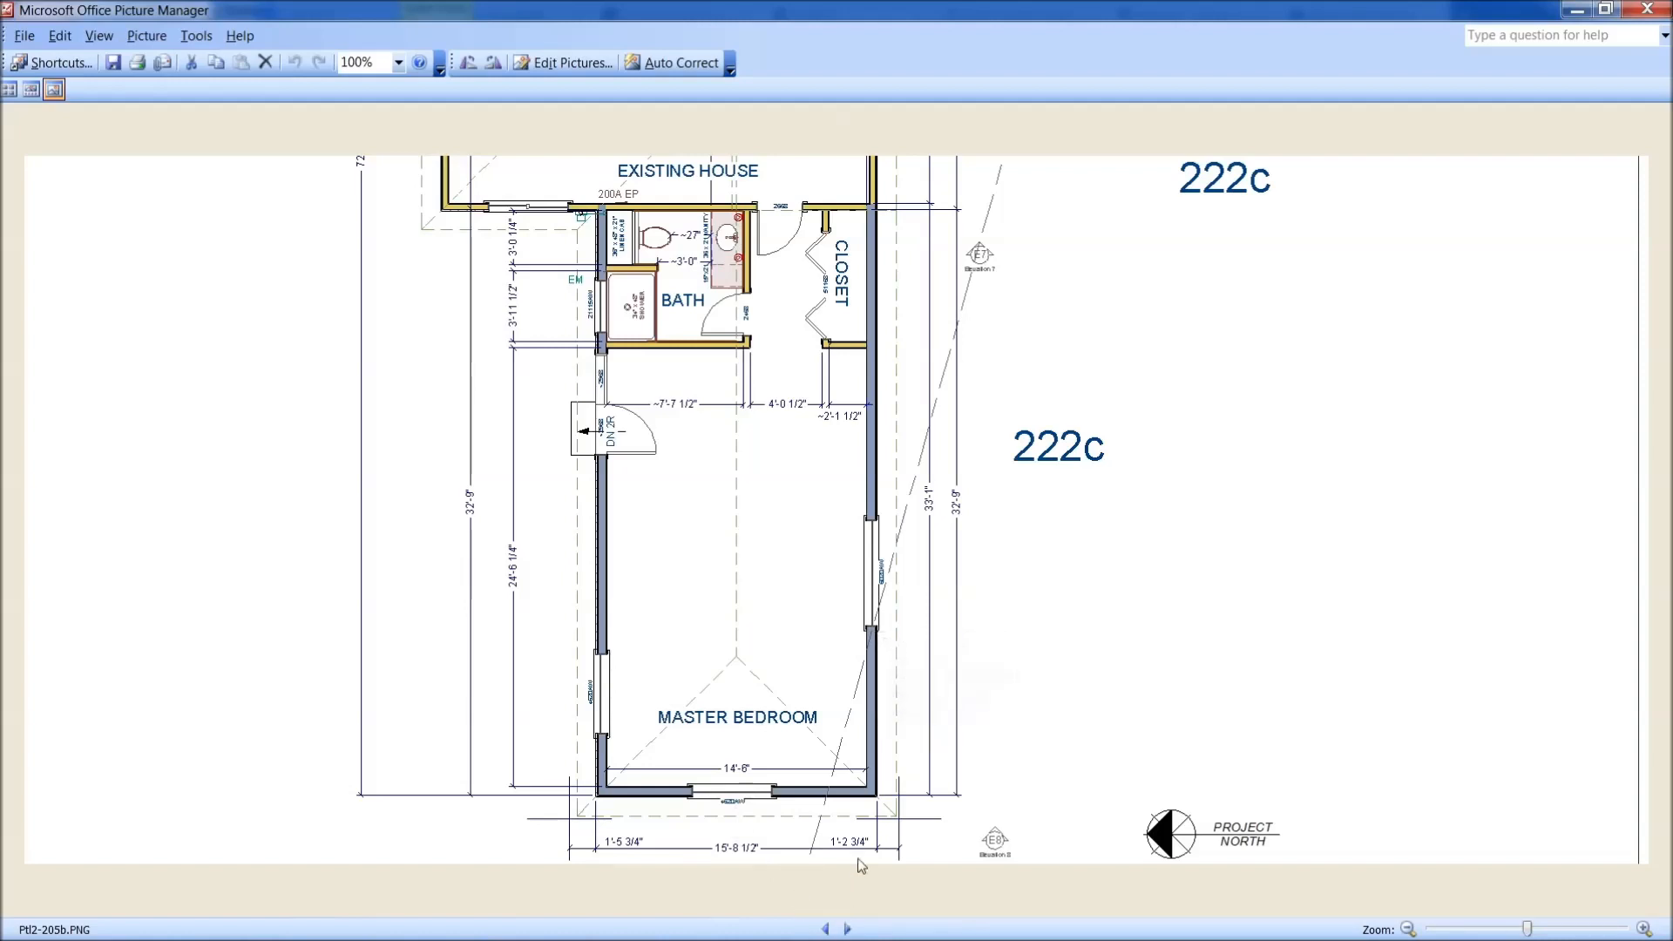
pyautogui.moveTo(773, 174)
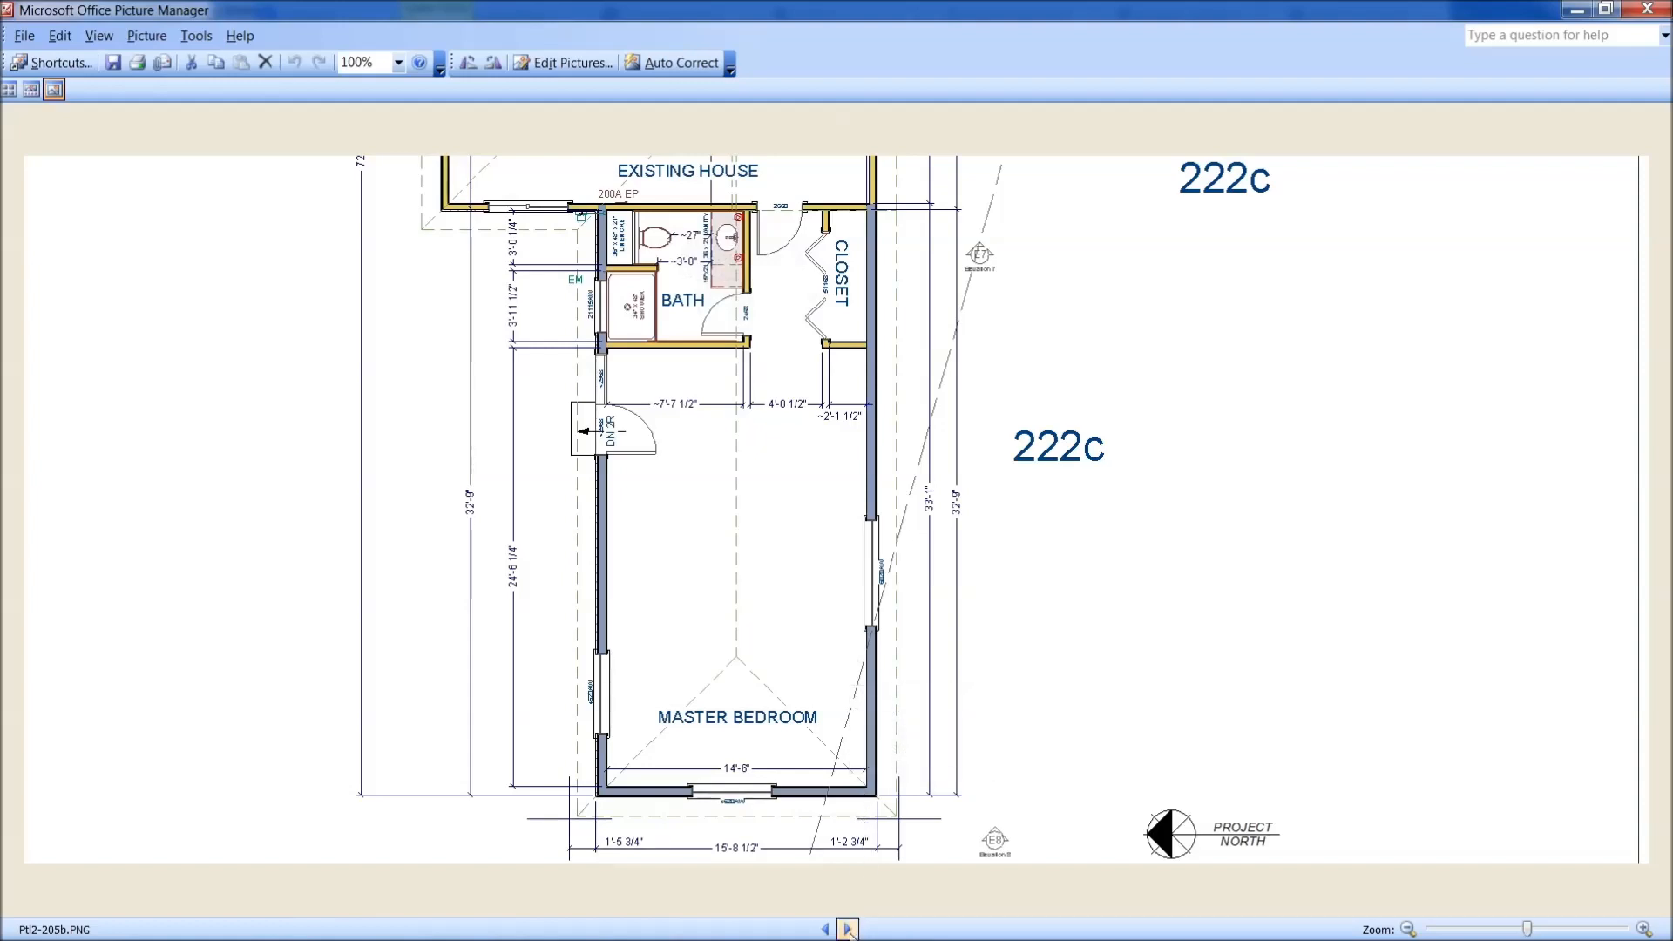
pyautogui.moveTo(845, 927)
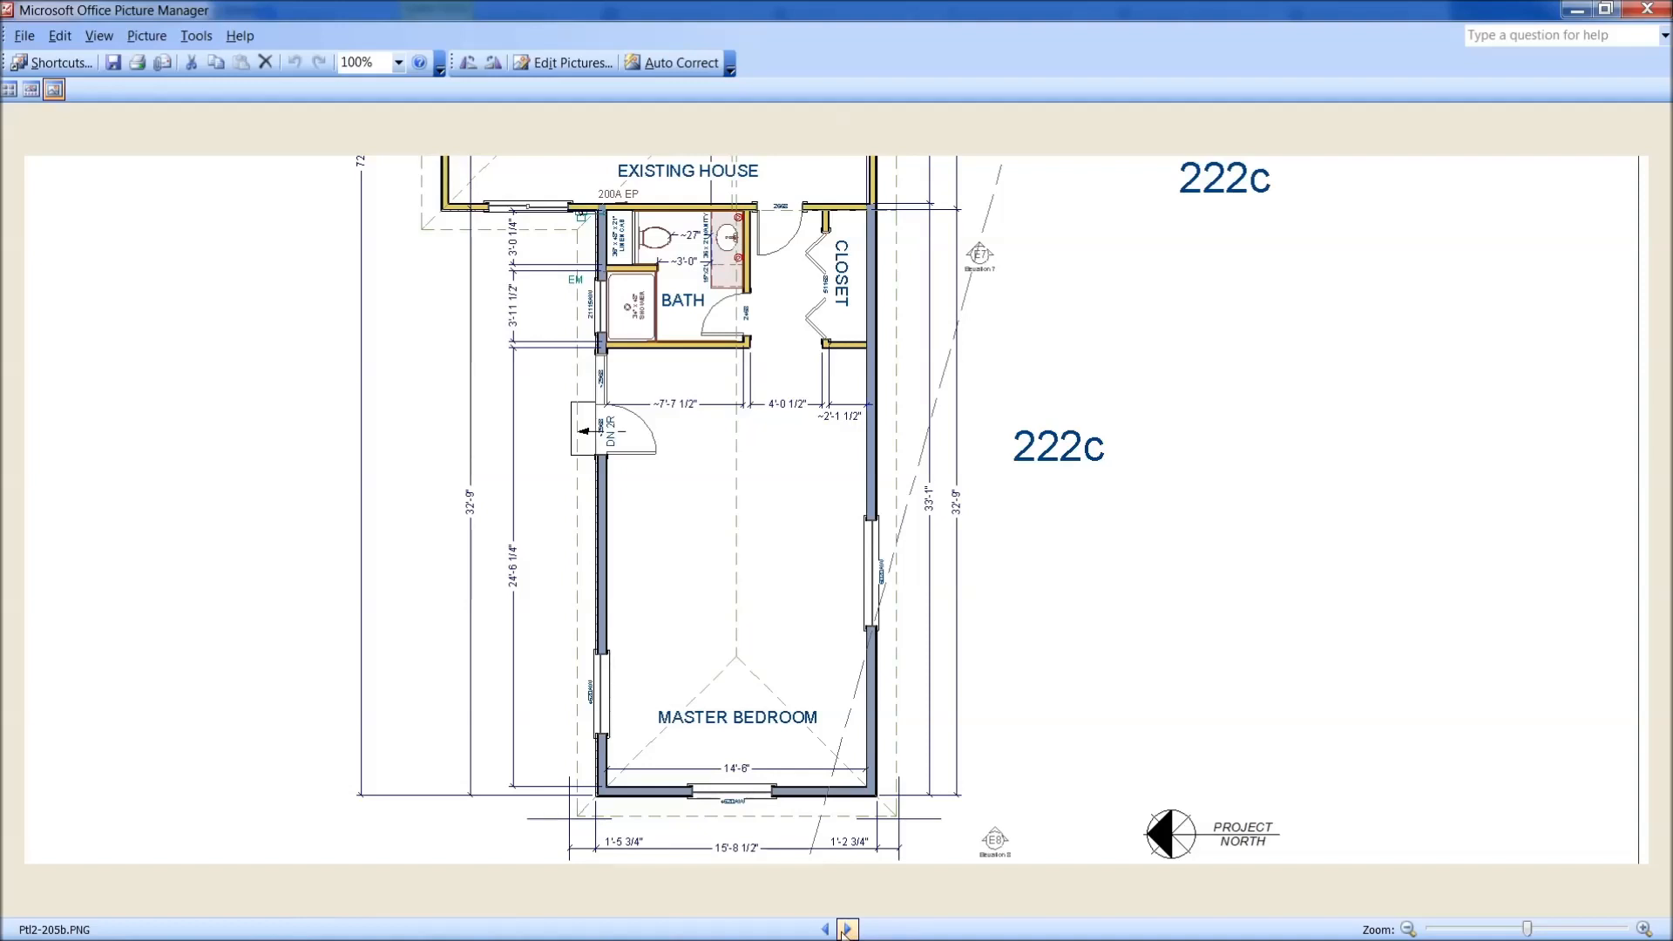
pyautogui.click(845, 930)
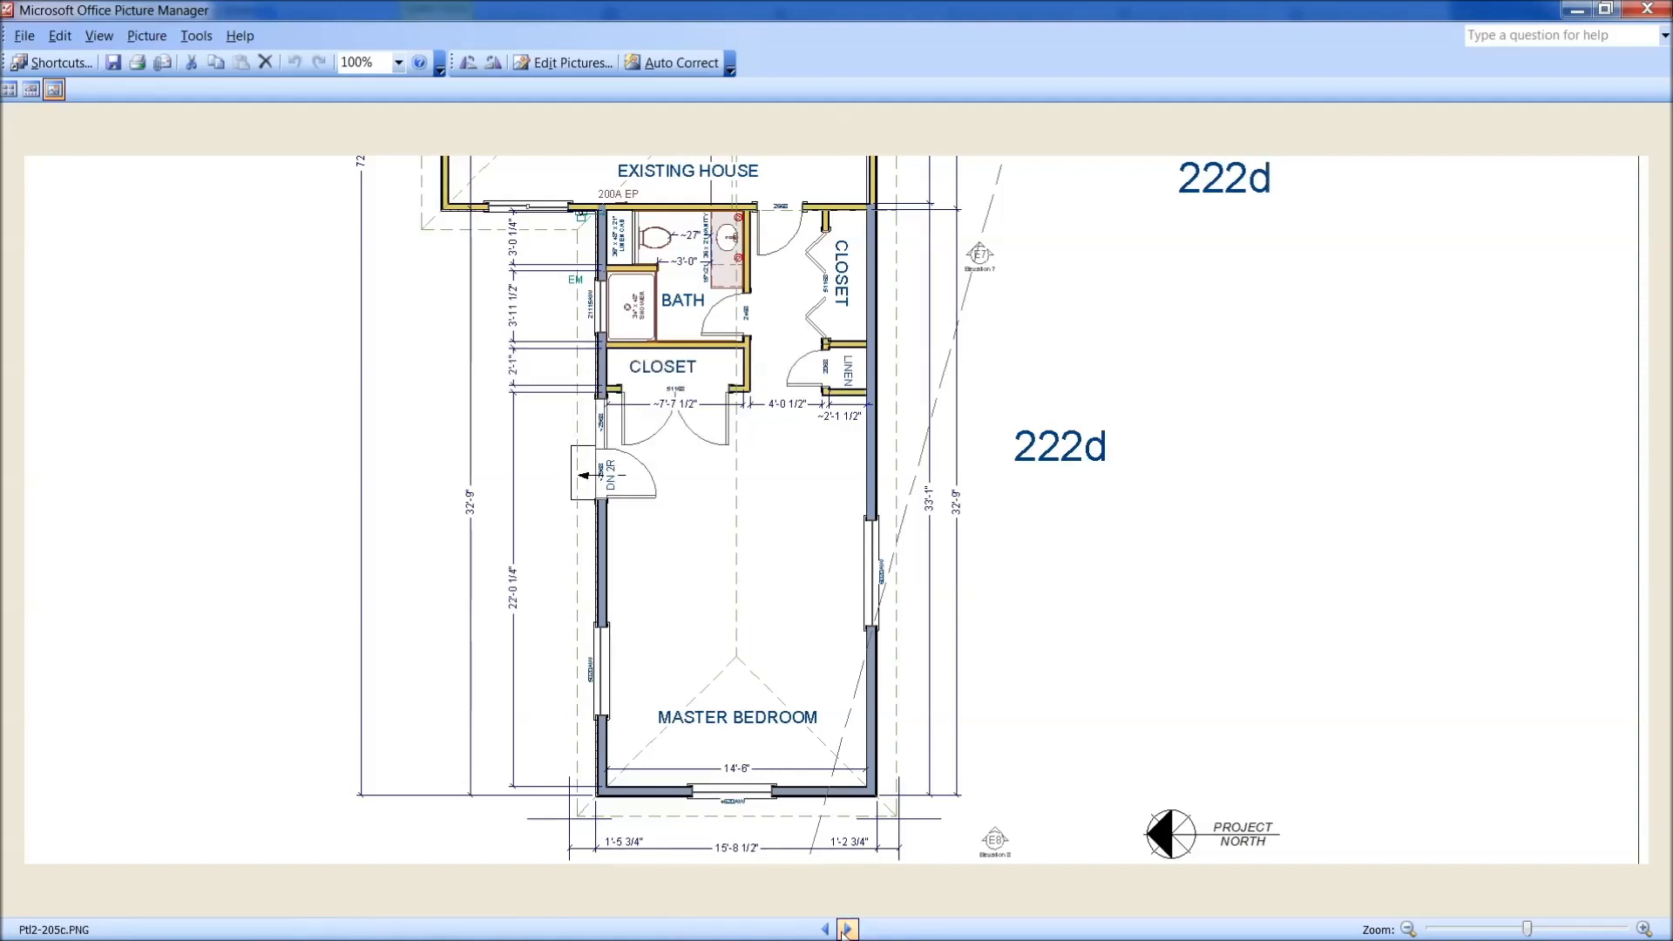
pyautogui.click(844, 931)
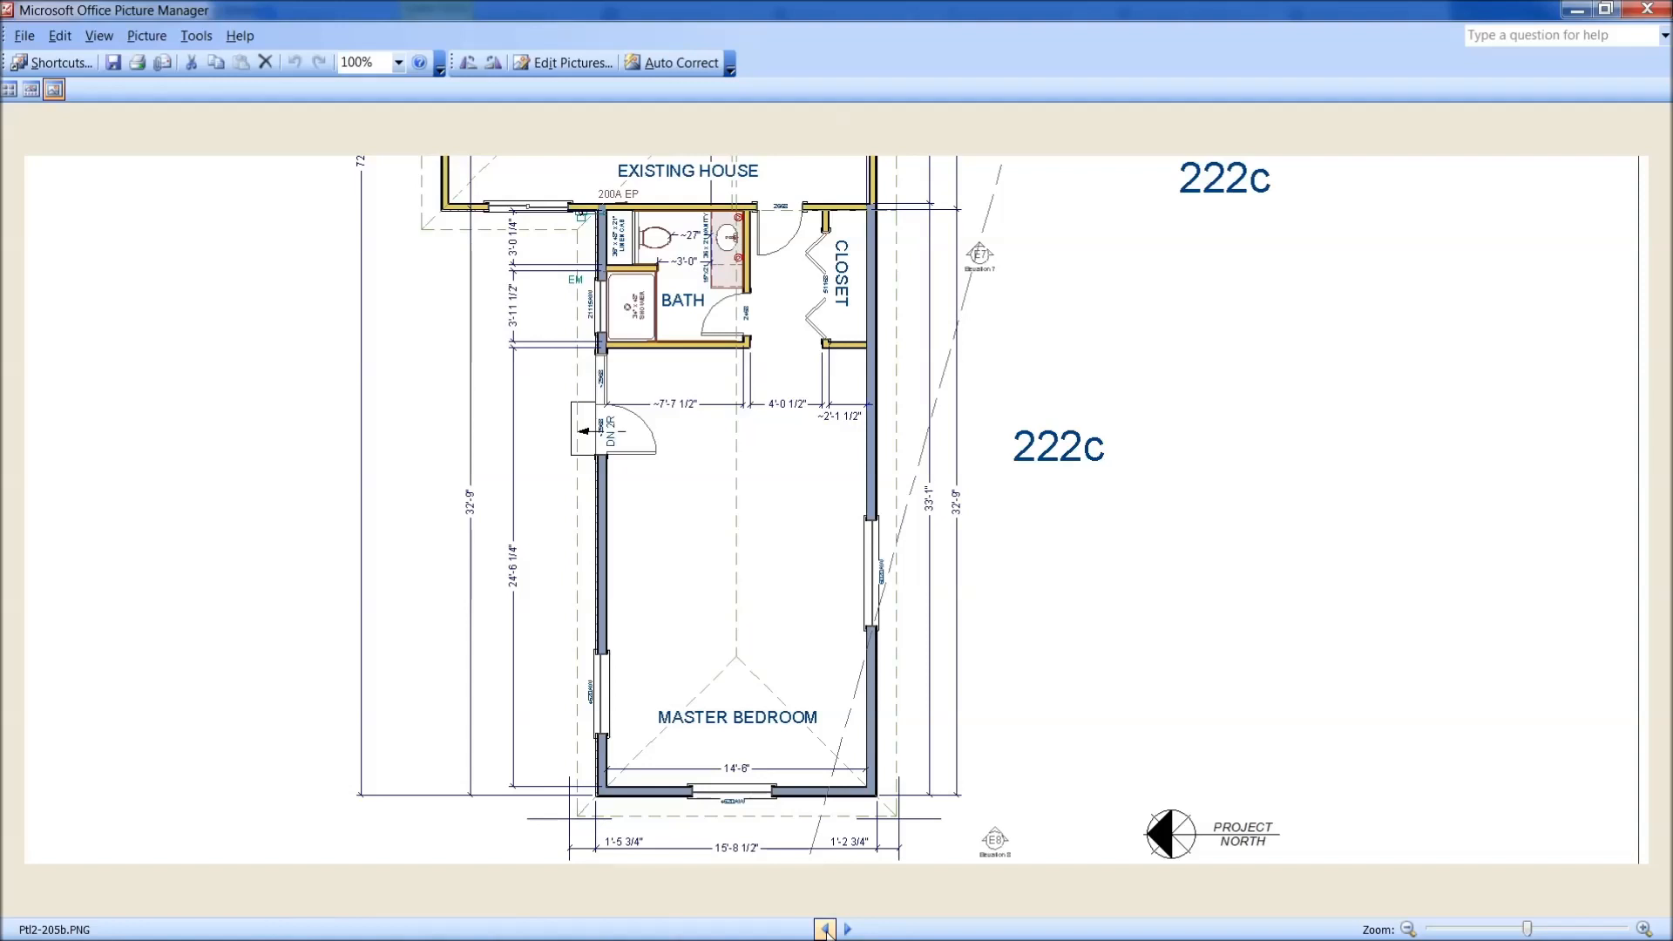
pyautogui.click(826, 927)
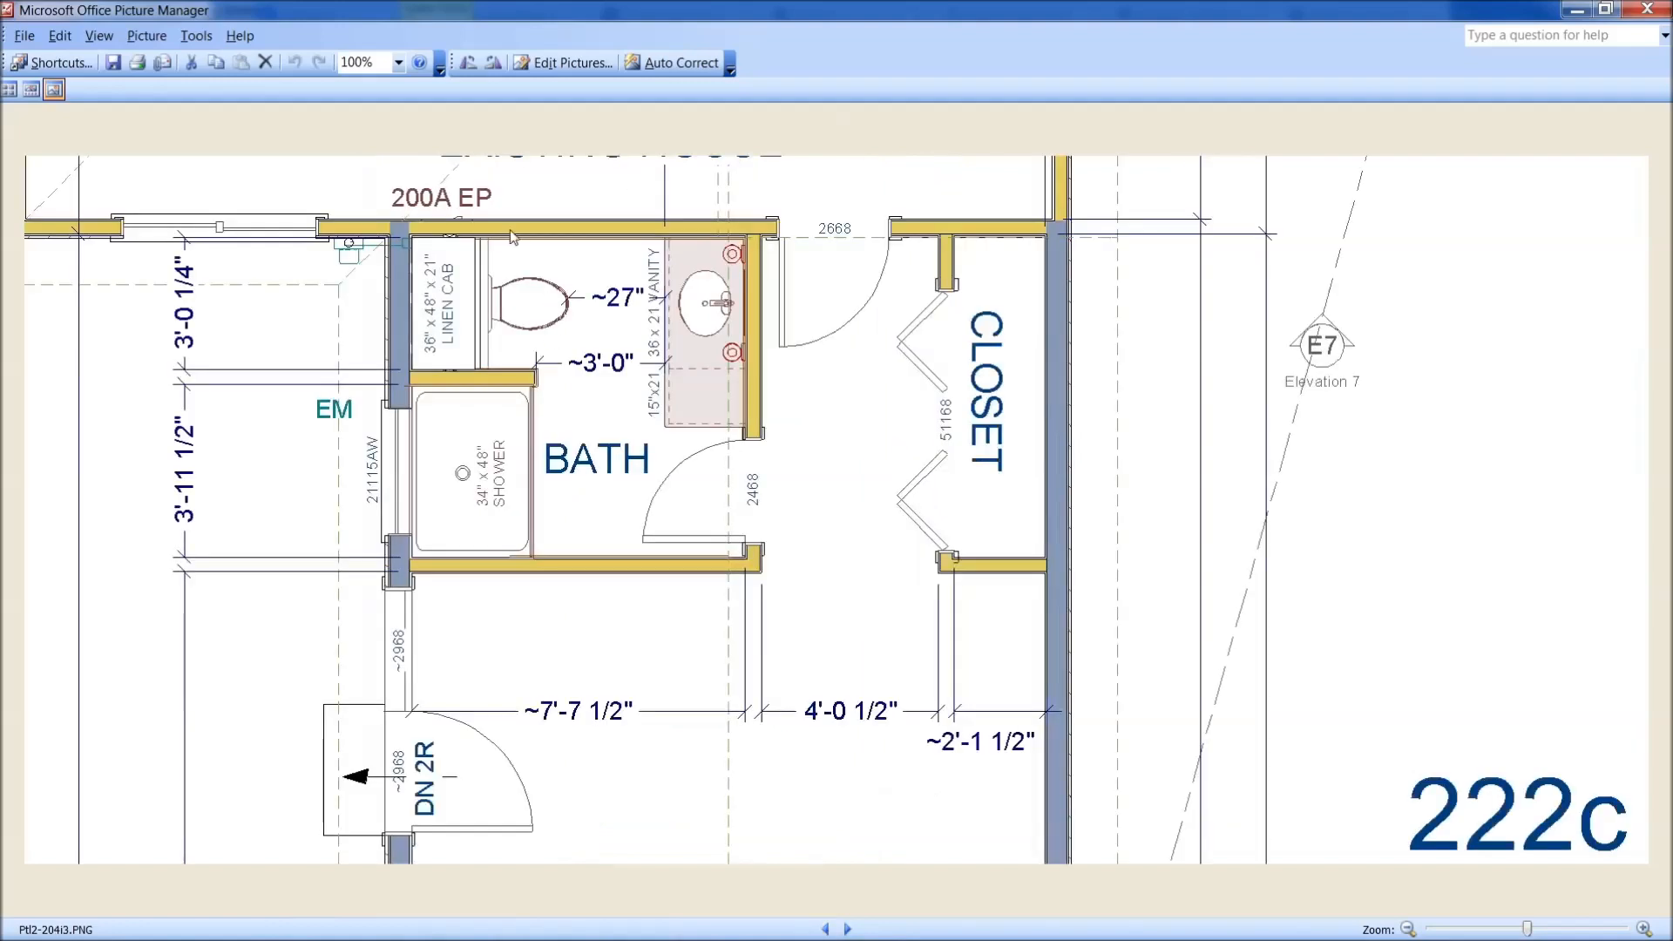
pyautogui.moveTo(451, 345)
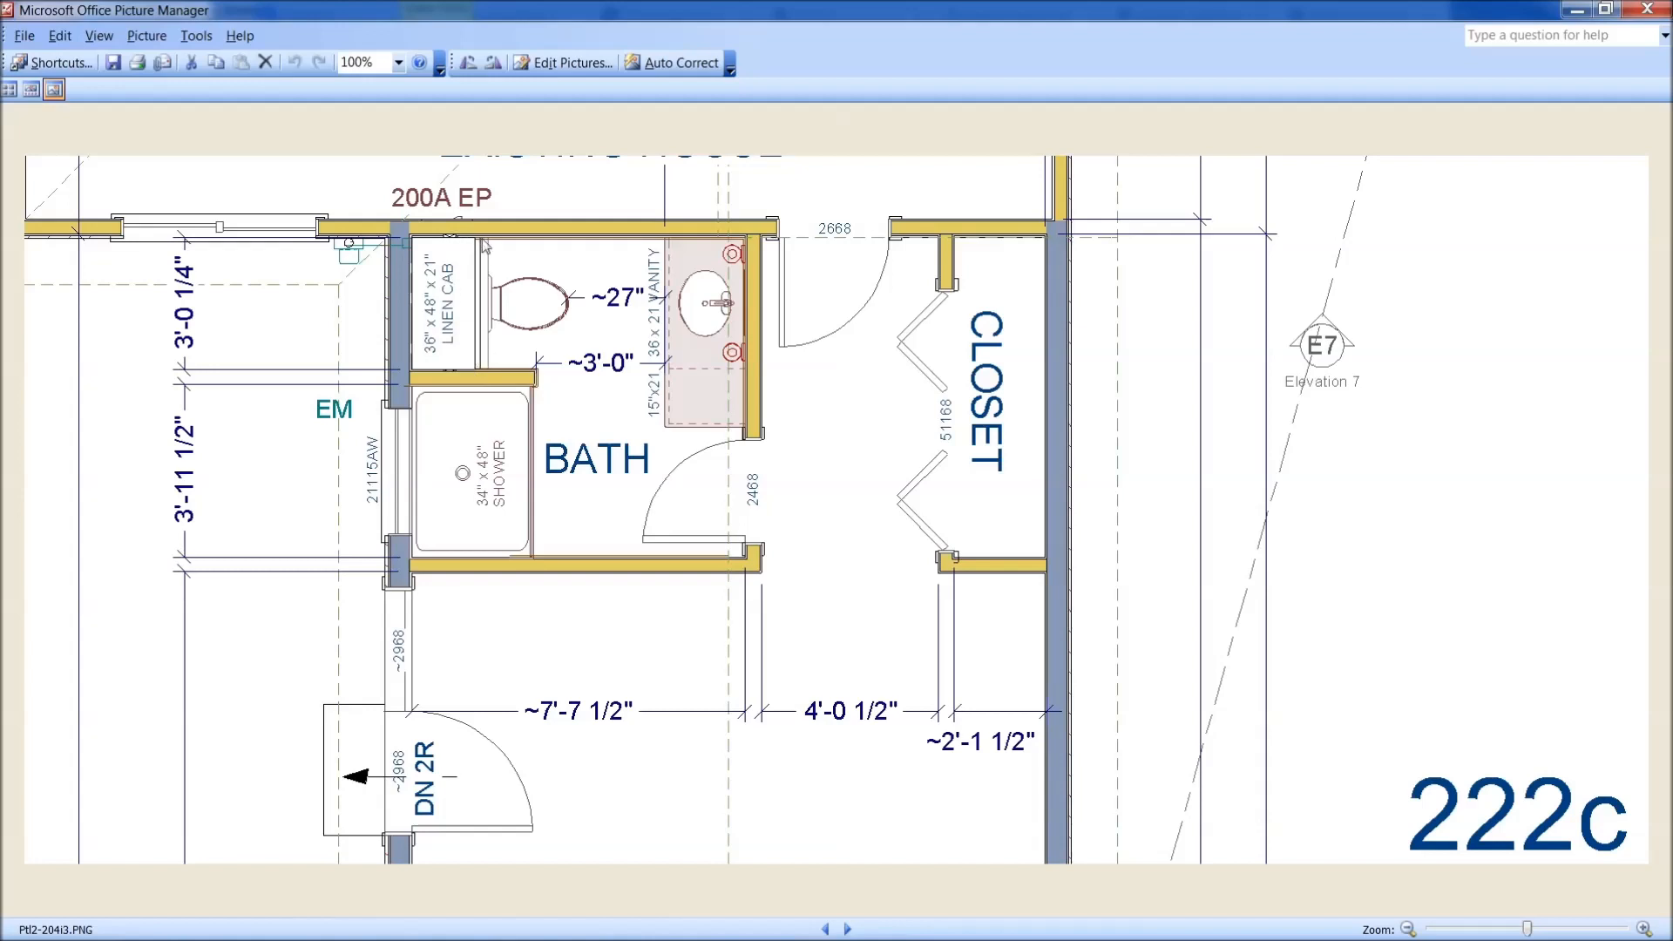
pyautogui.moveTo(458, 243)
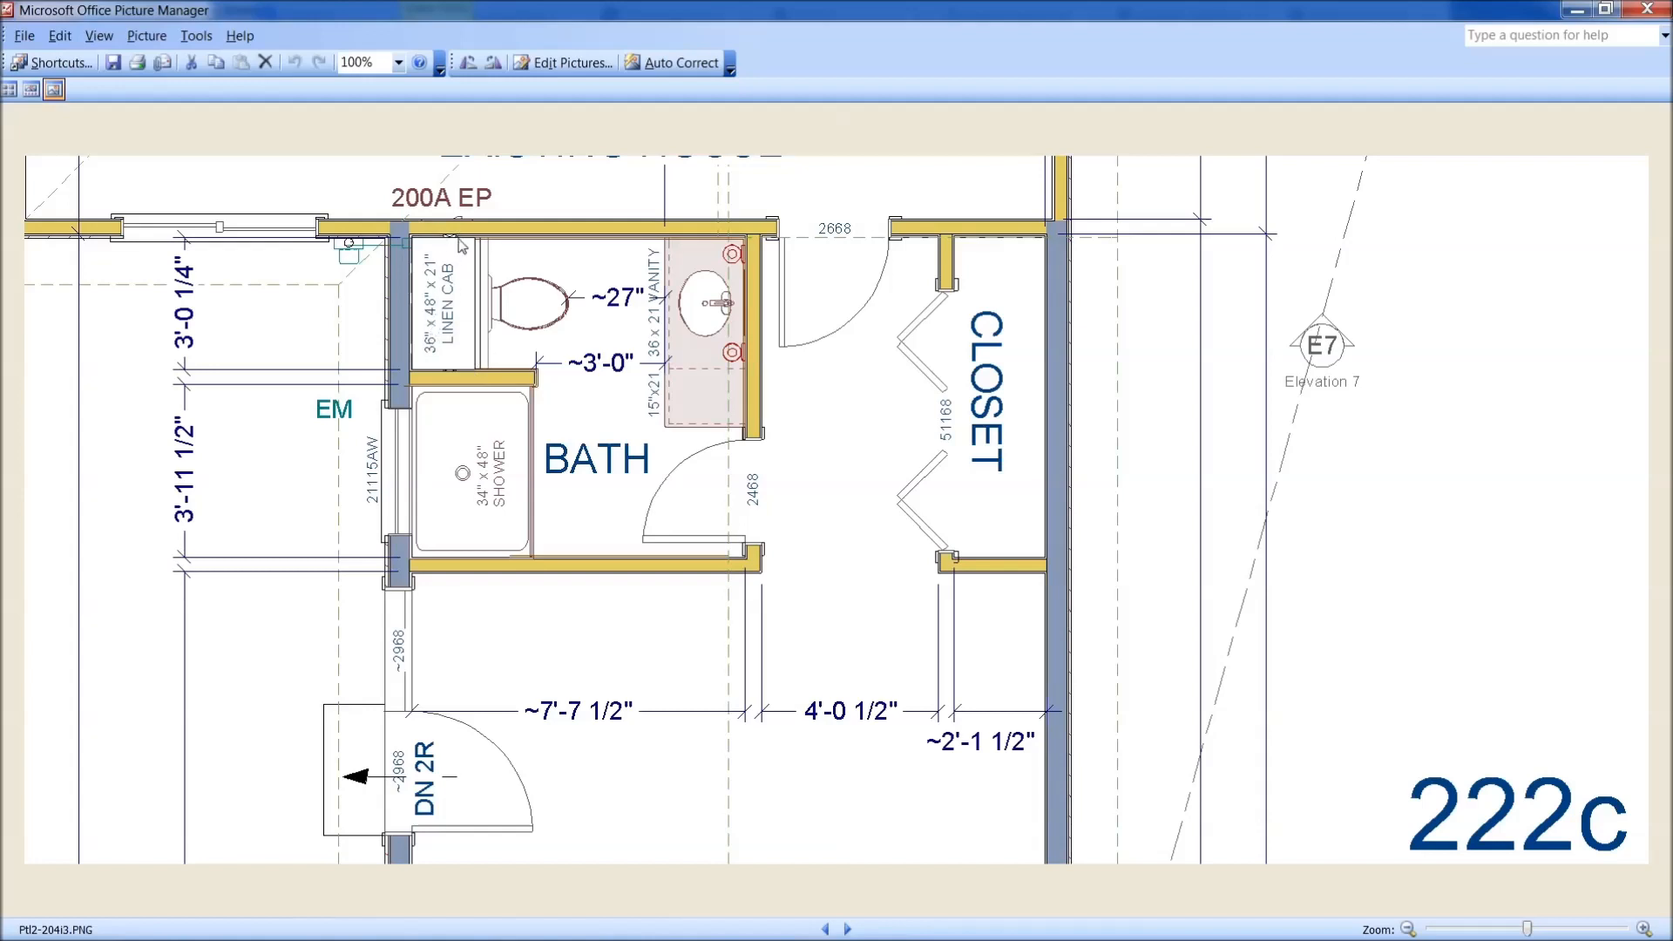
pyautogui.moveTo(467, 216)
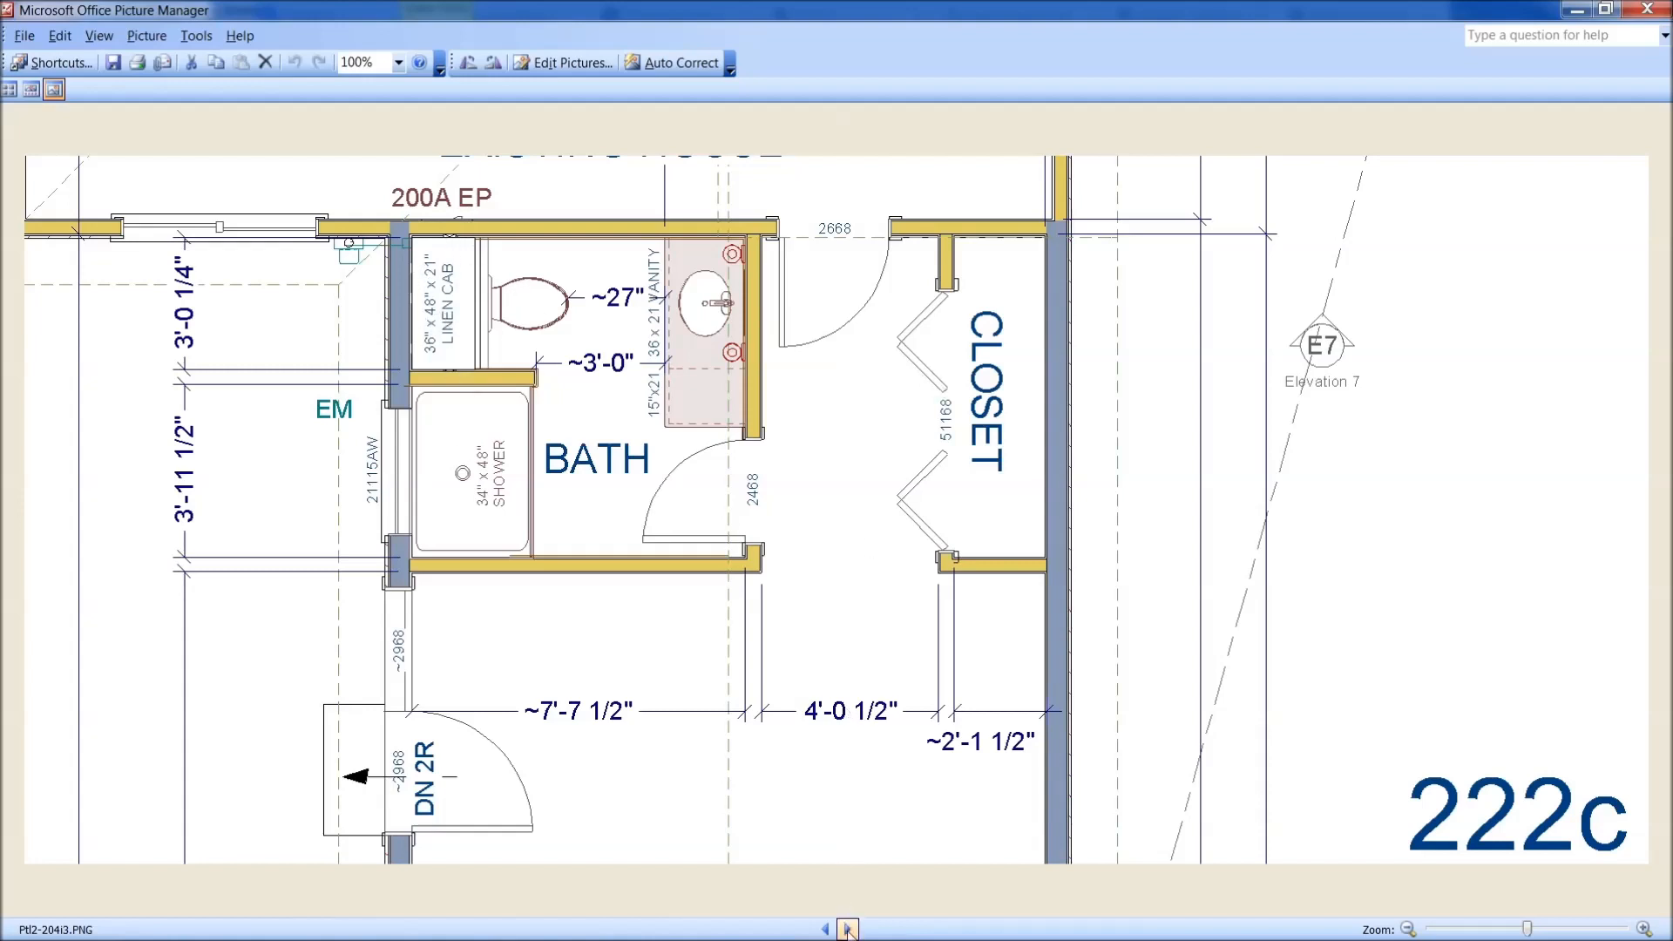
pyautogui.click(848, 925)
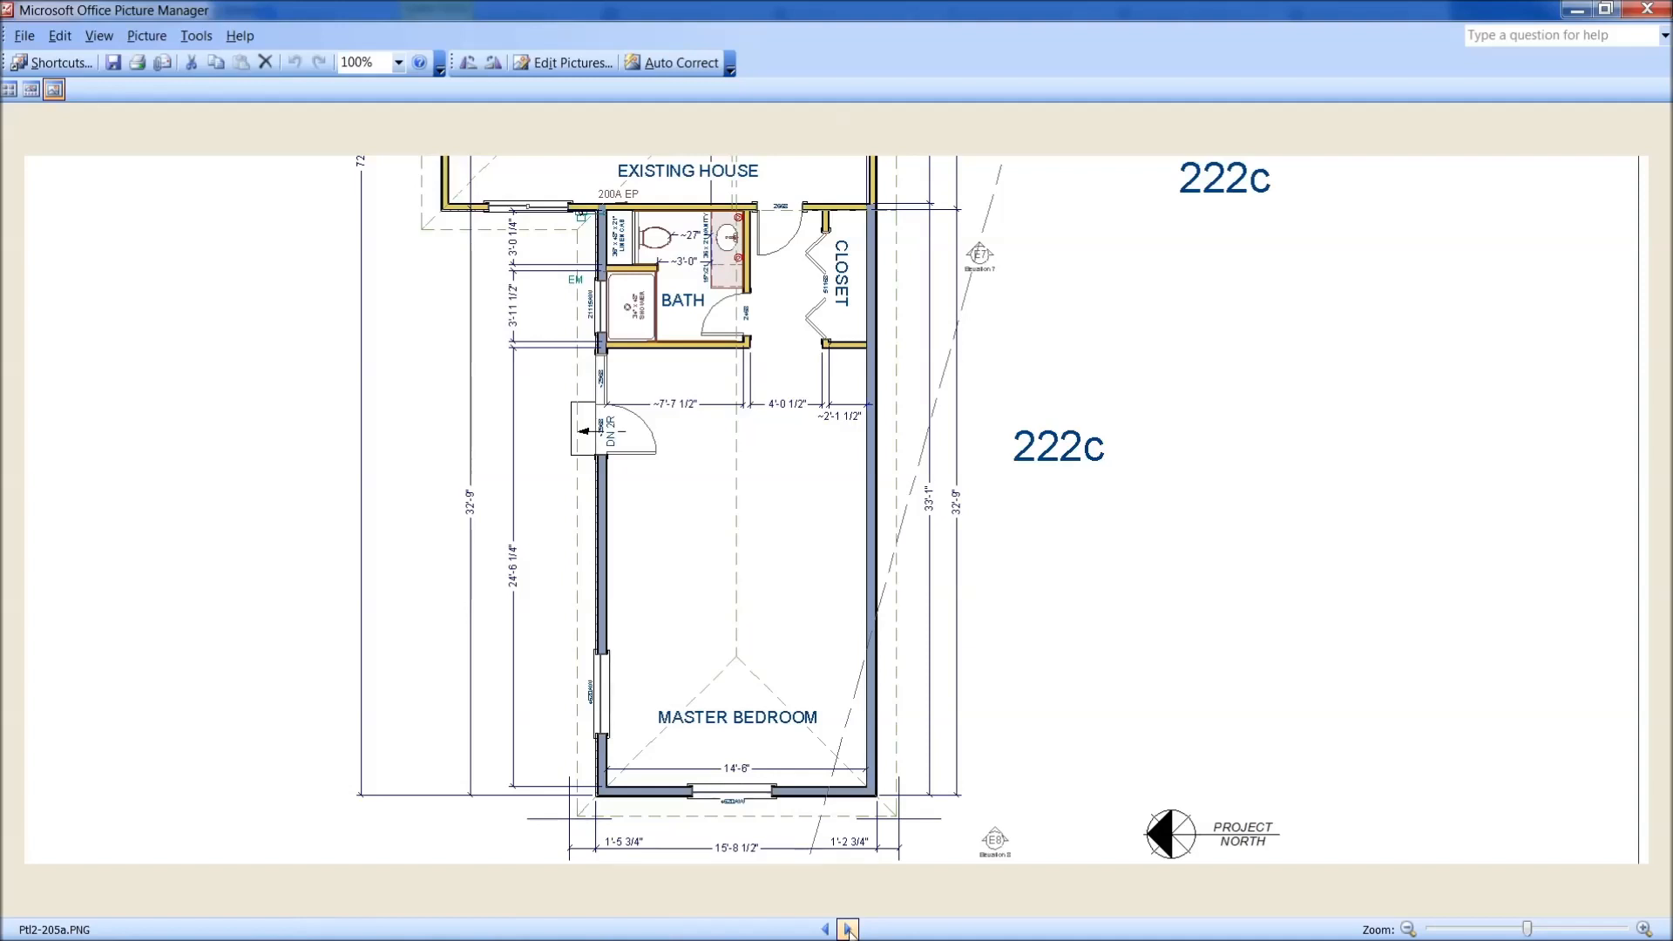
pyautogui.click(850, 927)
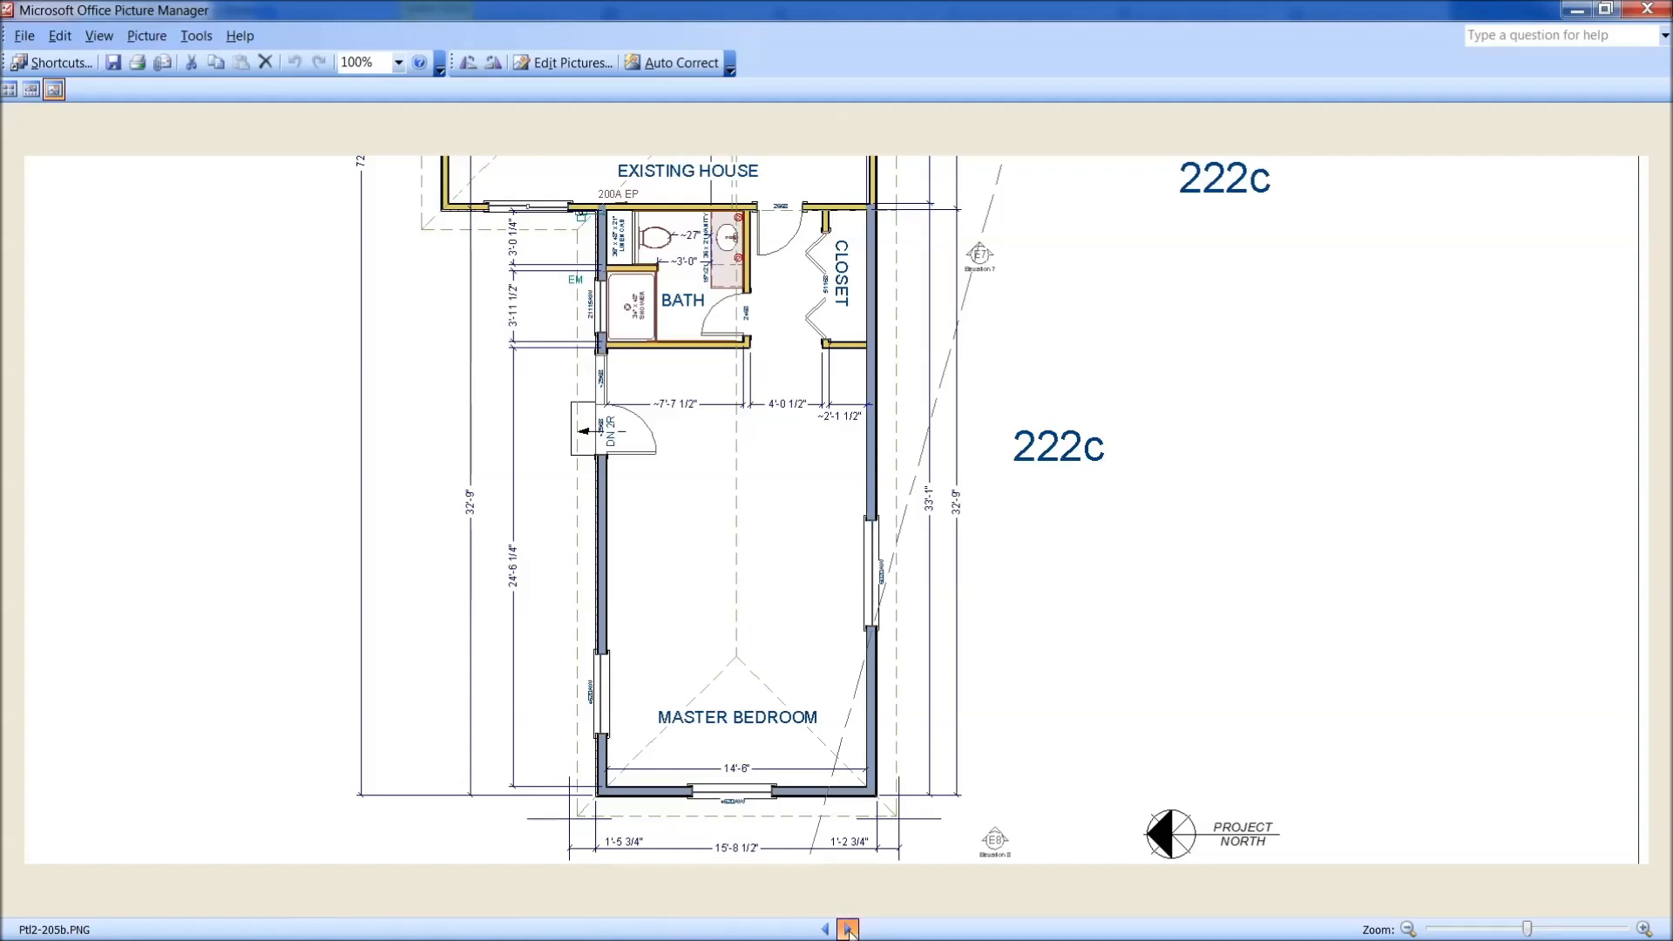
# Advance to the 222d plan with added closet, then the 222e plan adding a hall beside the bath
pyautogui.click(850, 925)
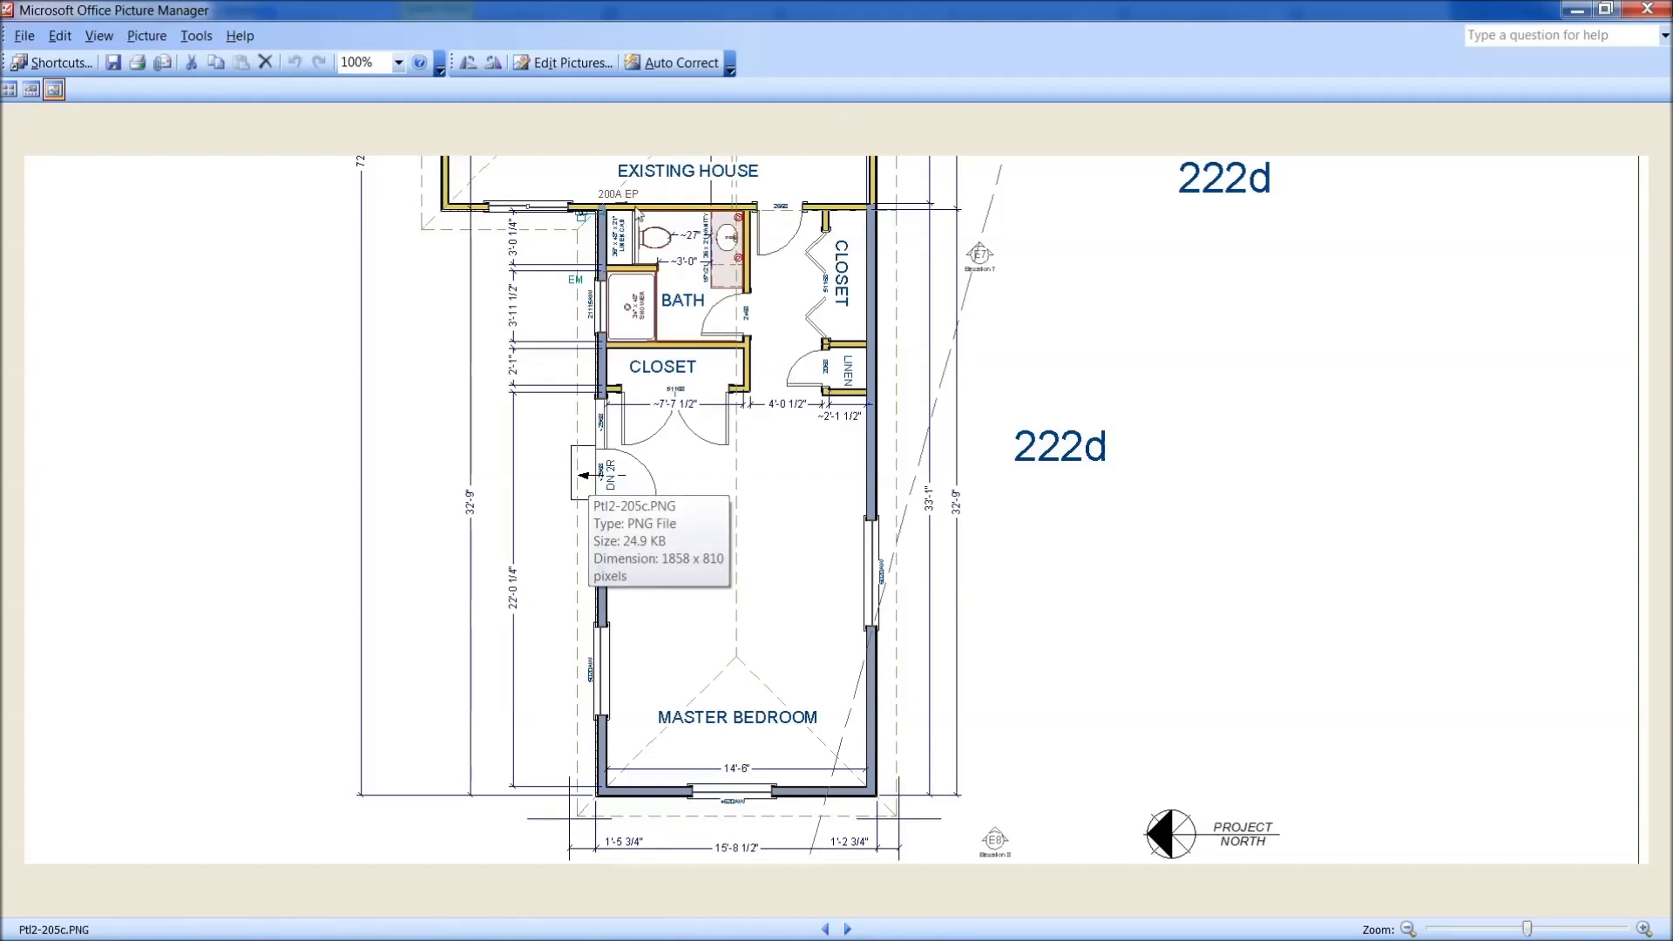
pyautogui.moveTo(786, 221)
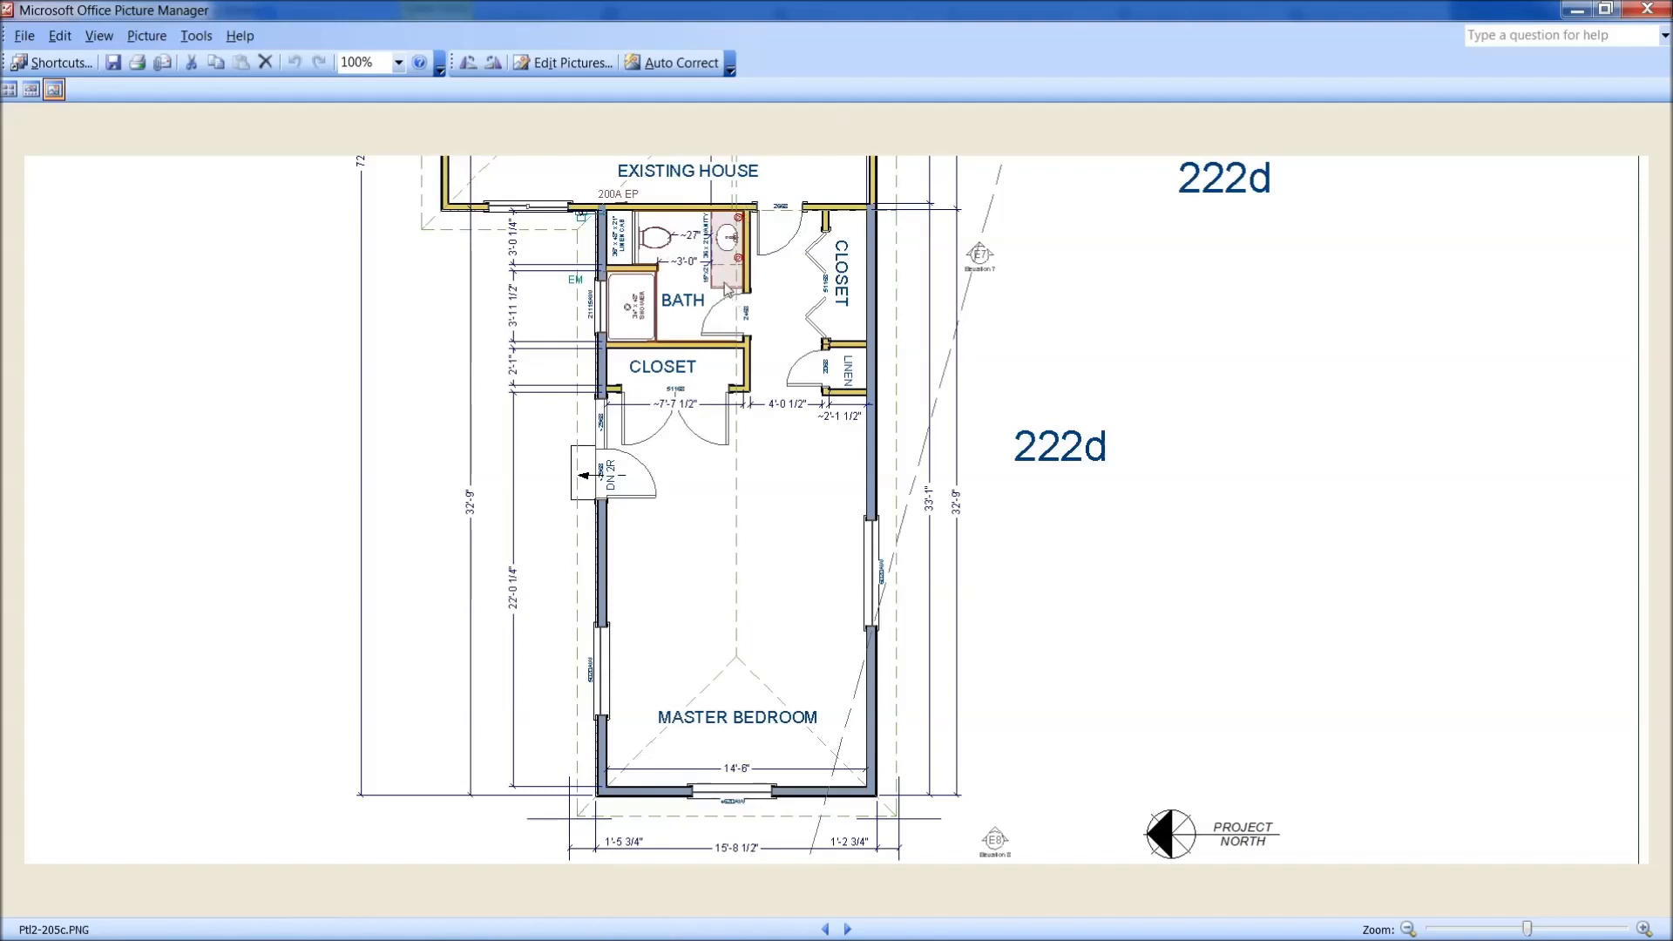
pyautogui.moveTo(724, 265)
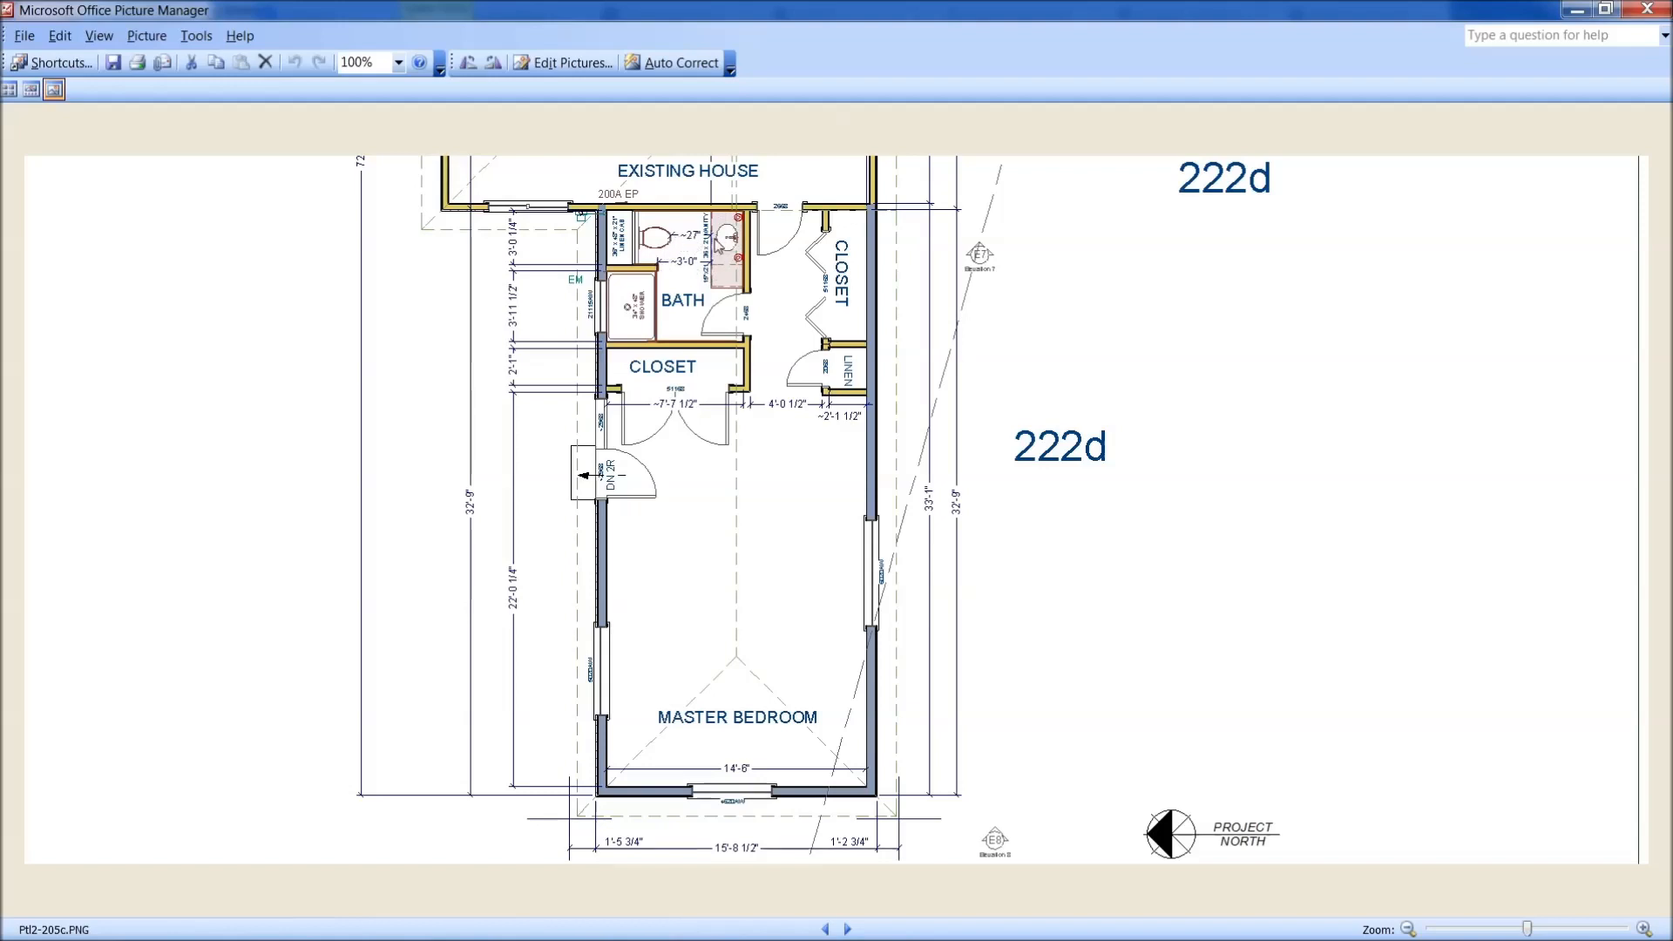
pyautogui.moveTo(695, 244)
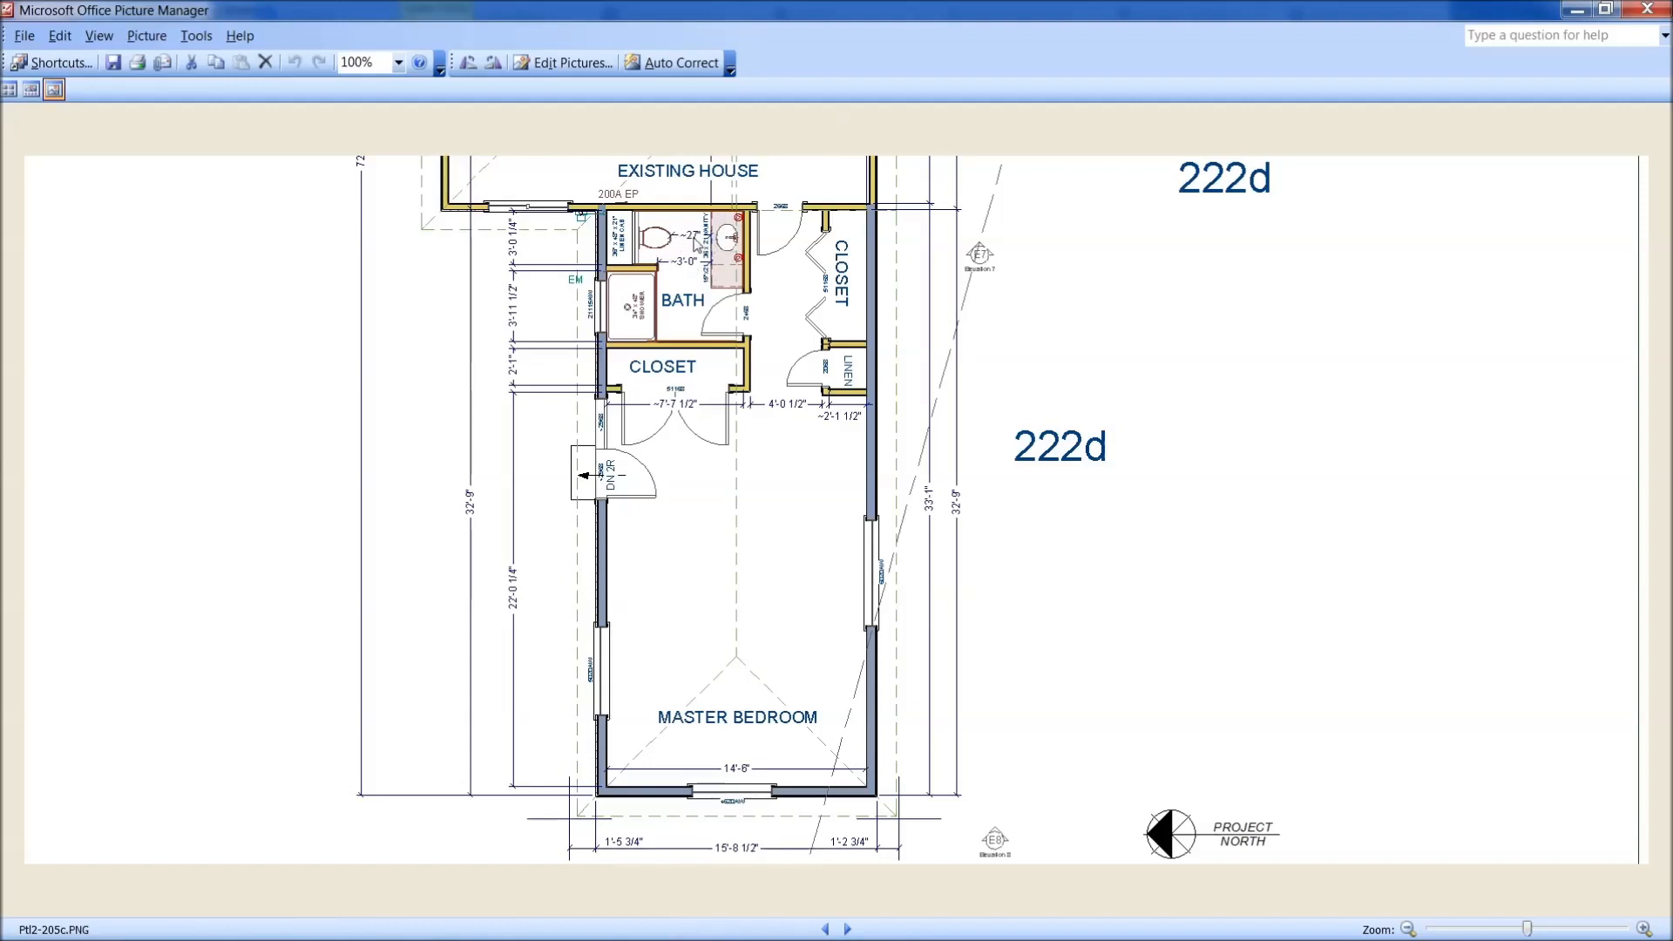
pyautogui.moveTo(833, 401)
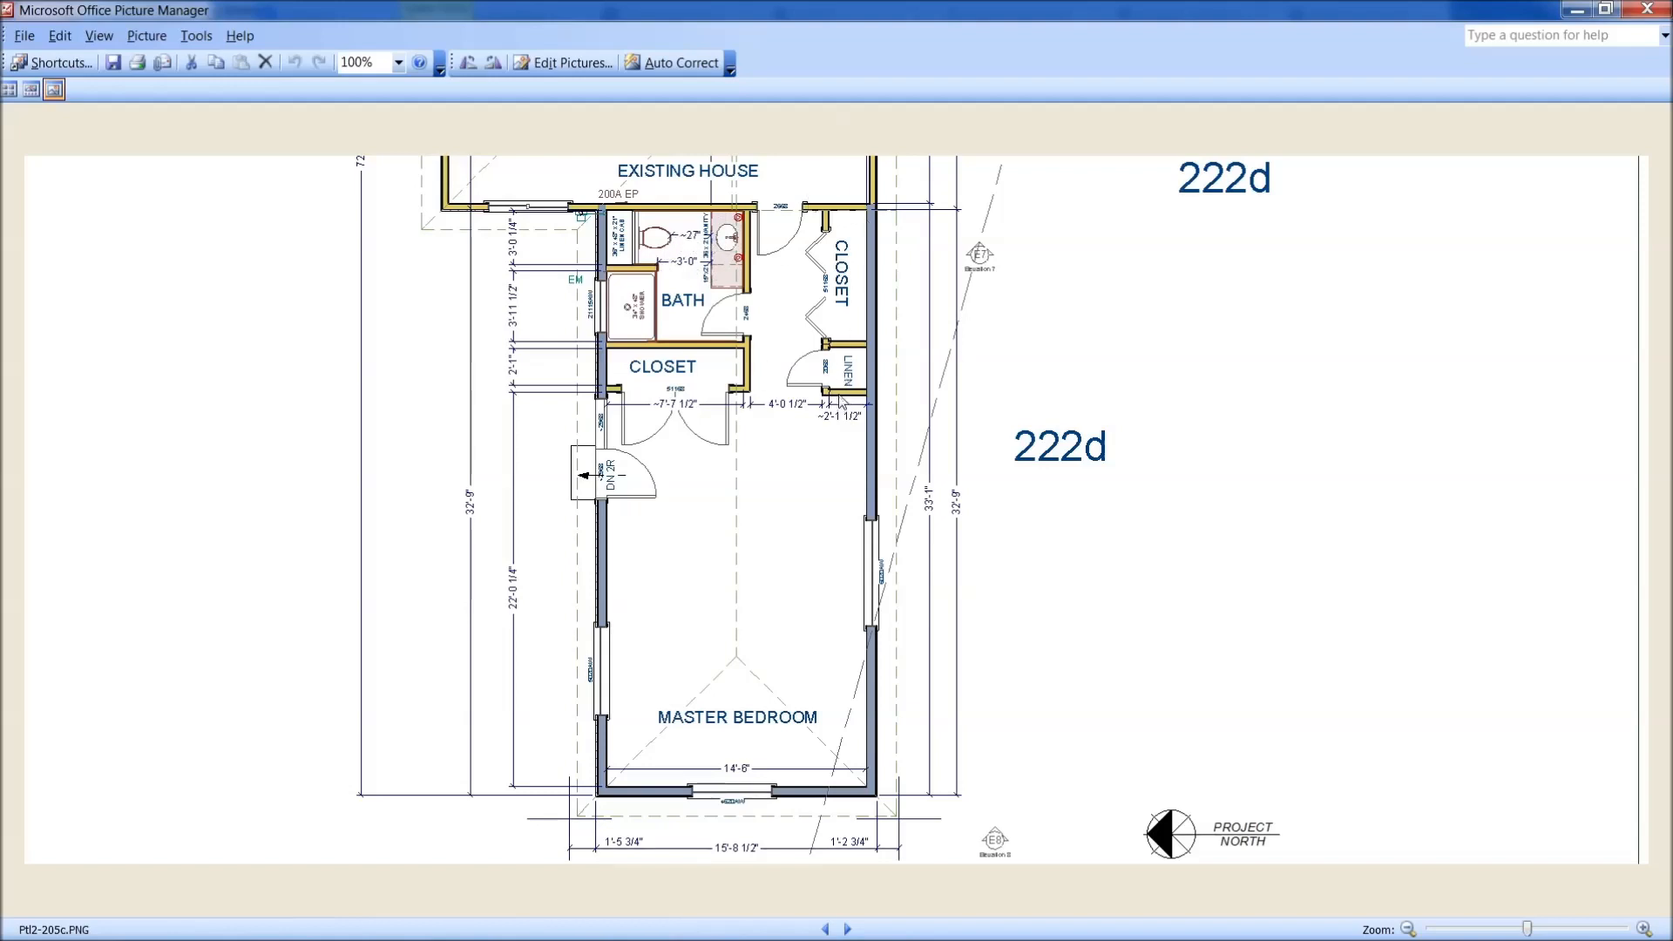
pyautogui.moveTo(841, 368)
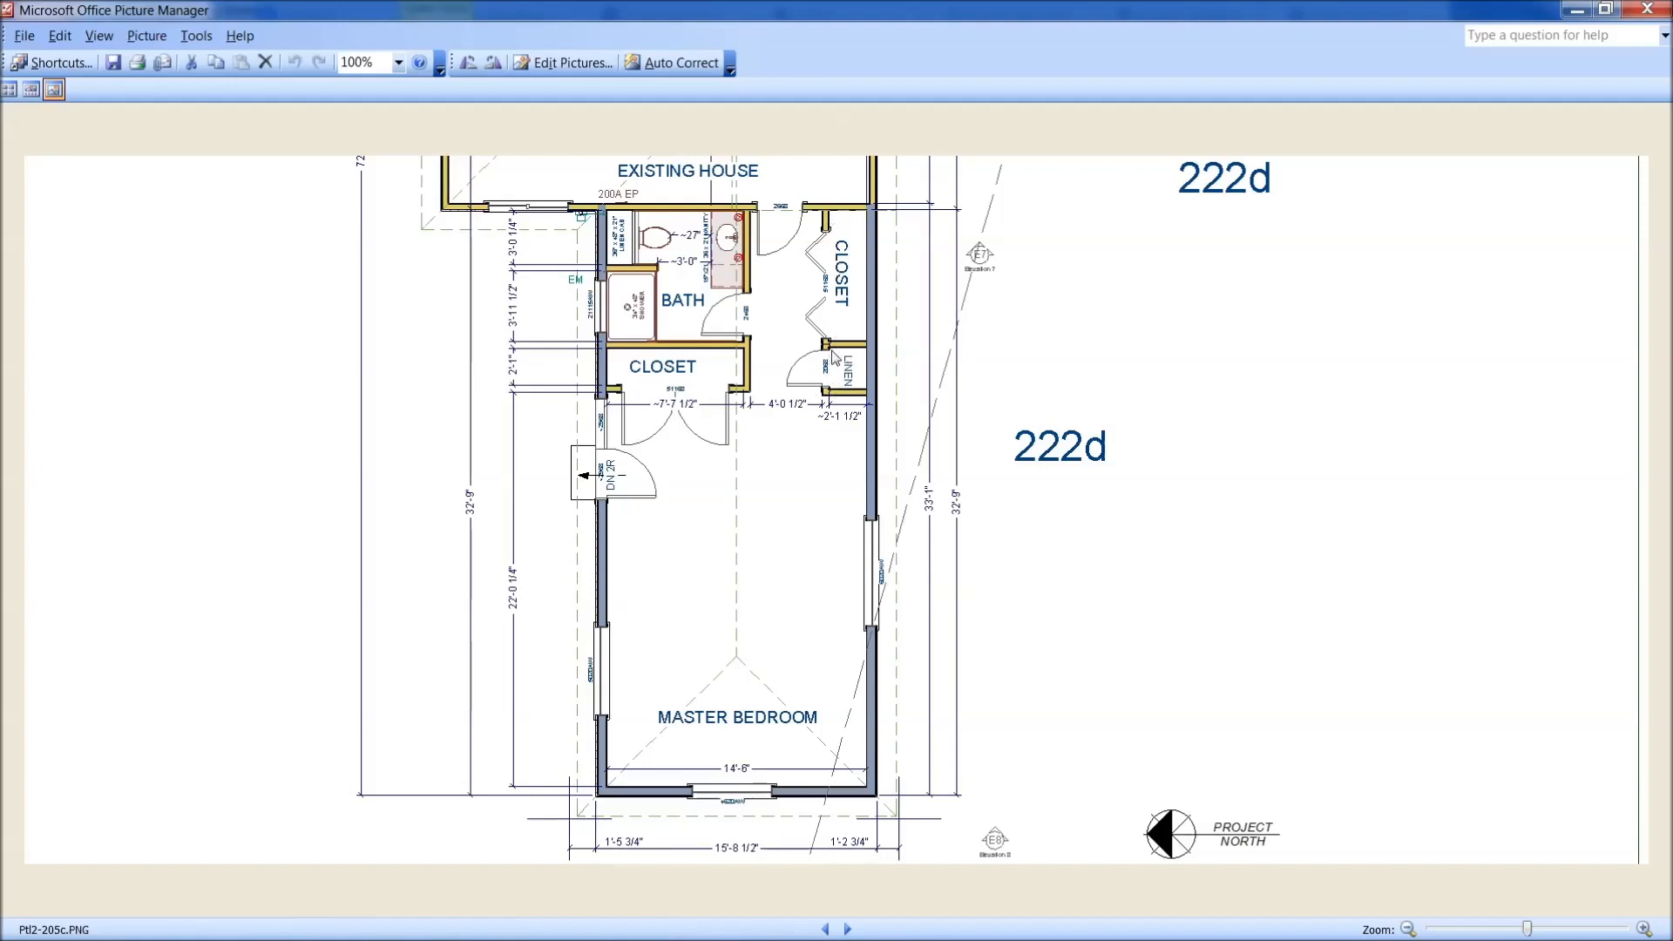
pyautogui.moveTo(845, 376)
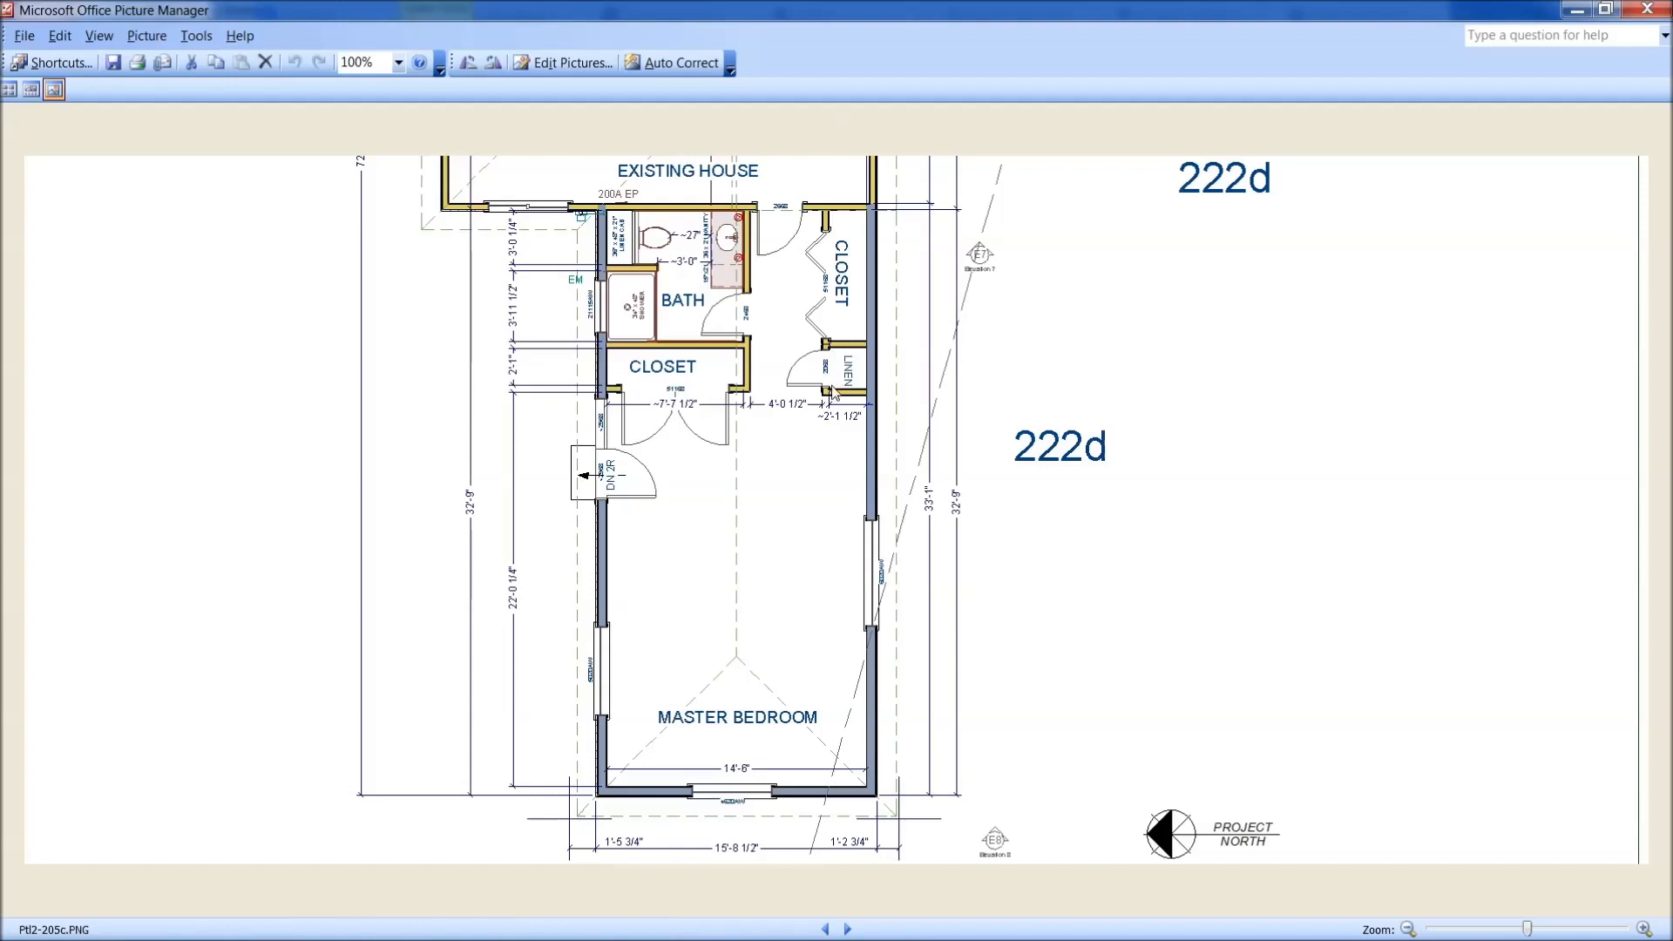
pyautogui.moveTo(842, 808)
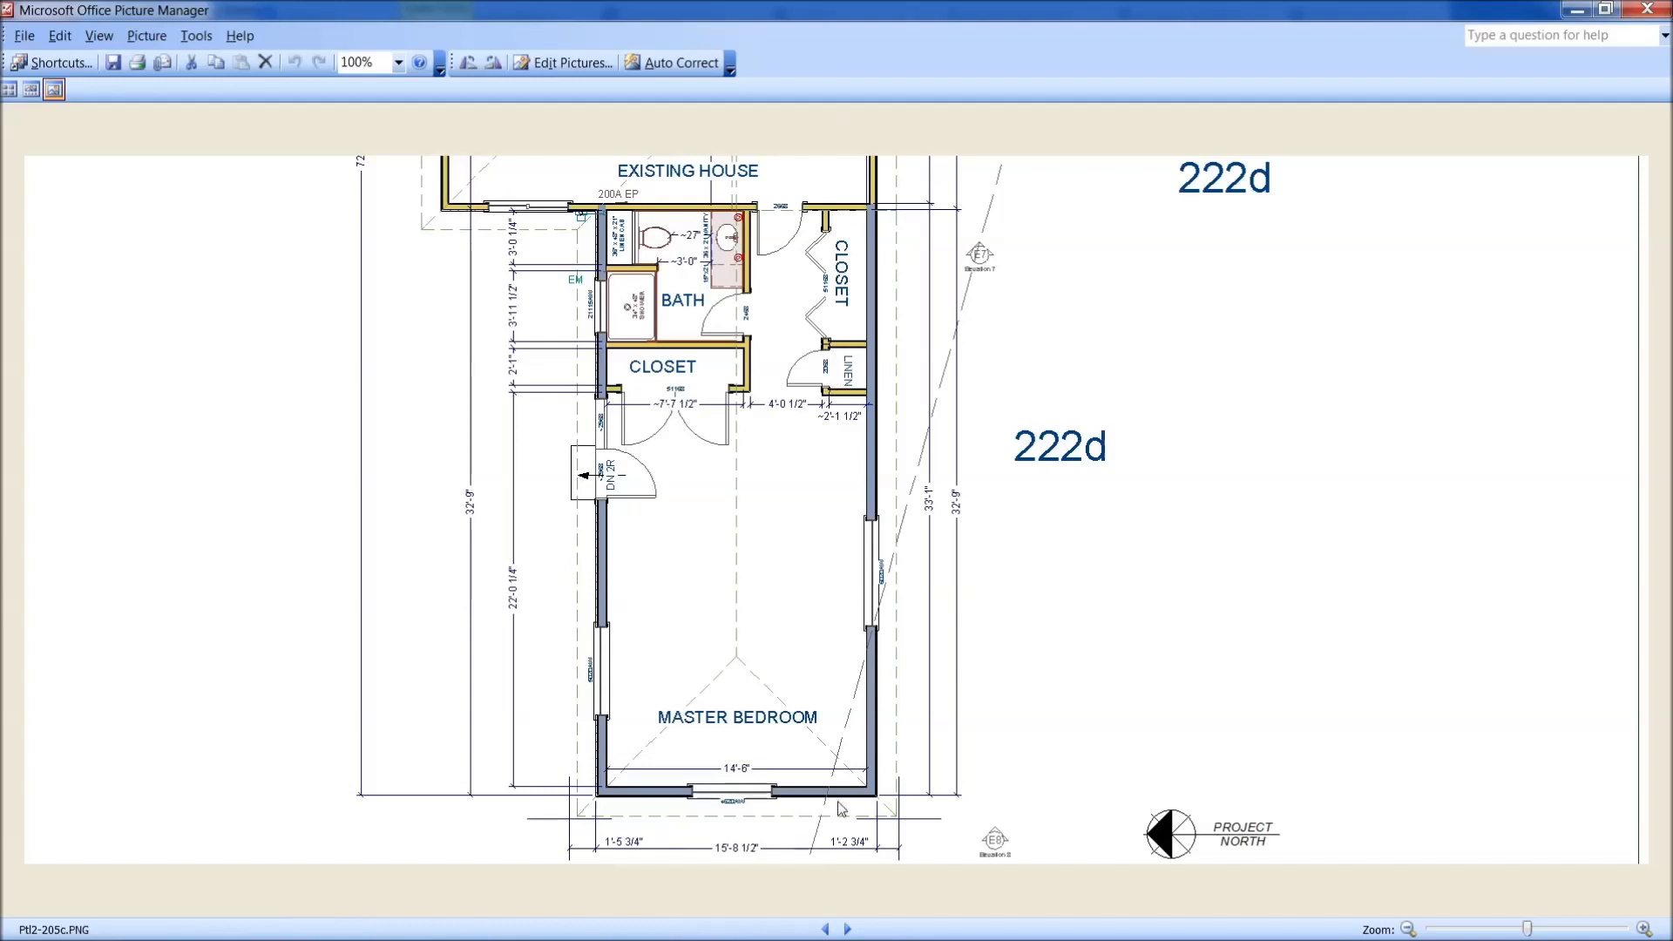
pyautogui.click(847, 929)
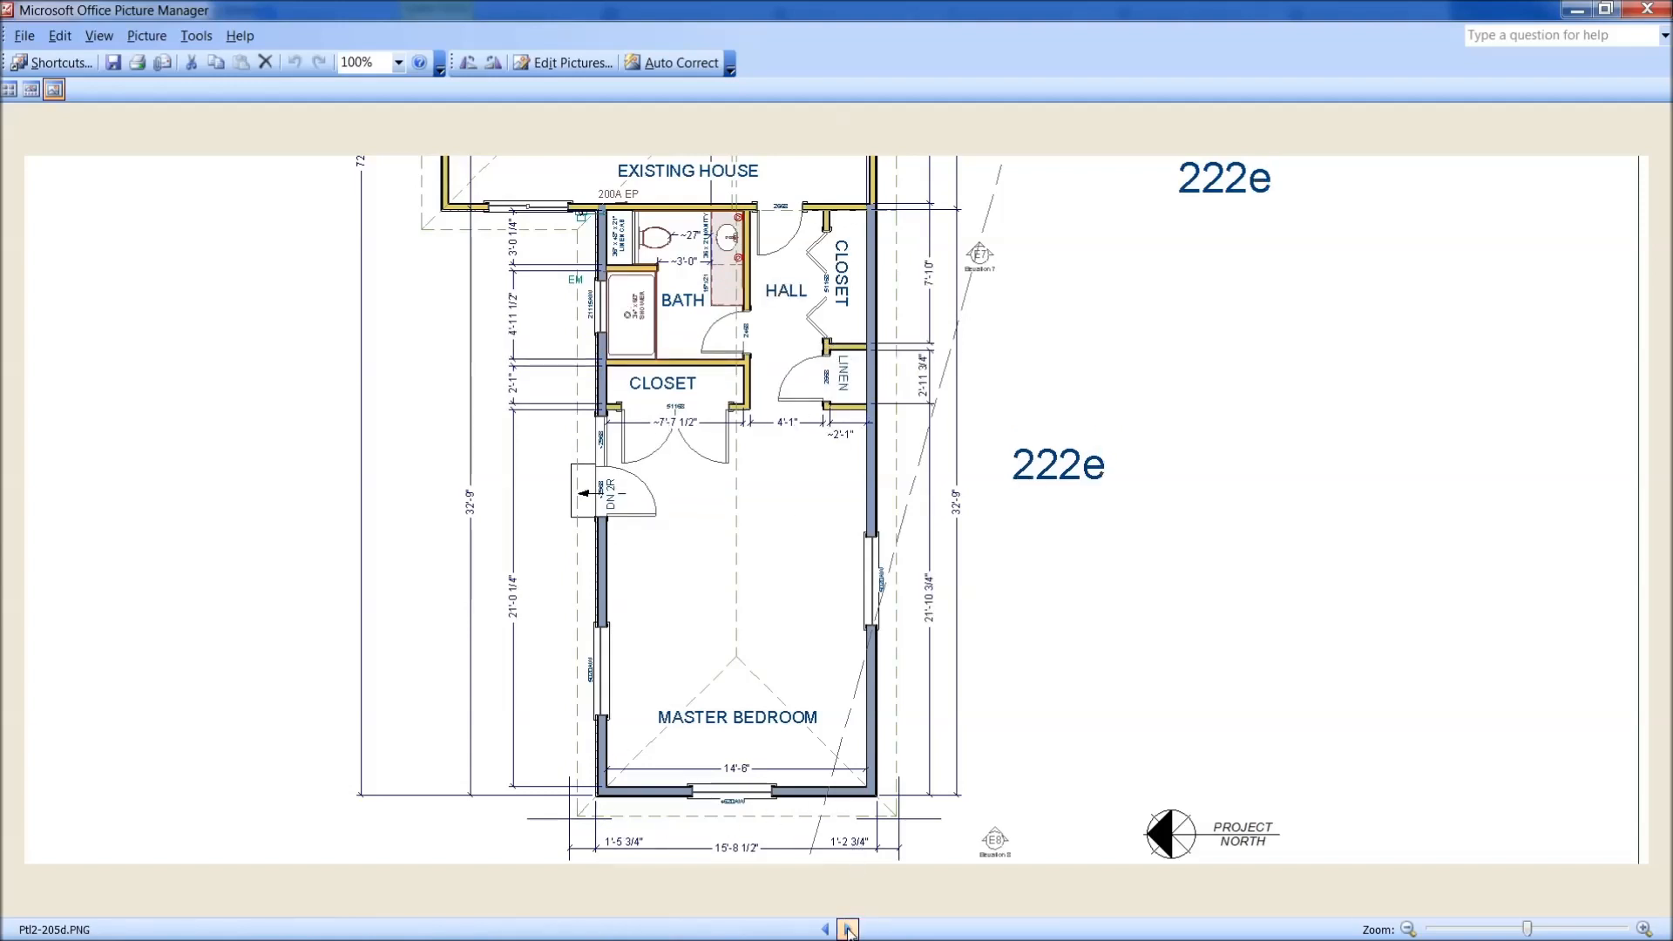
pyautogui.click(847, 927)
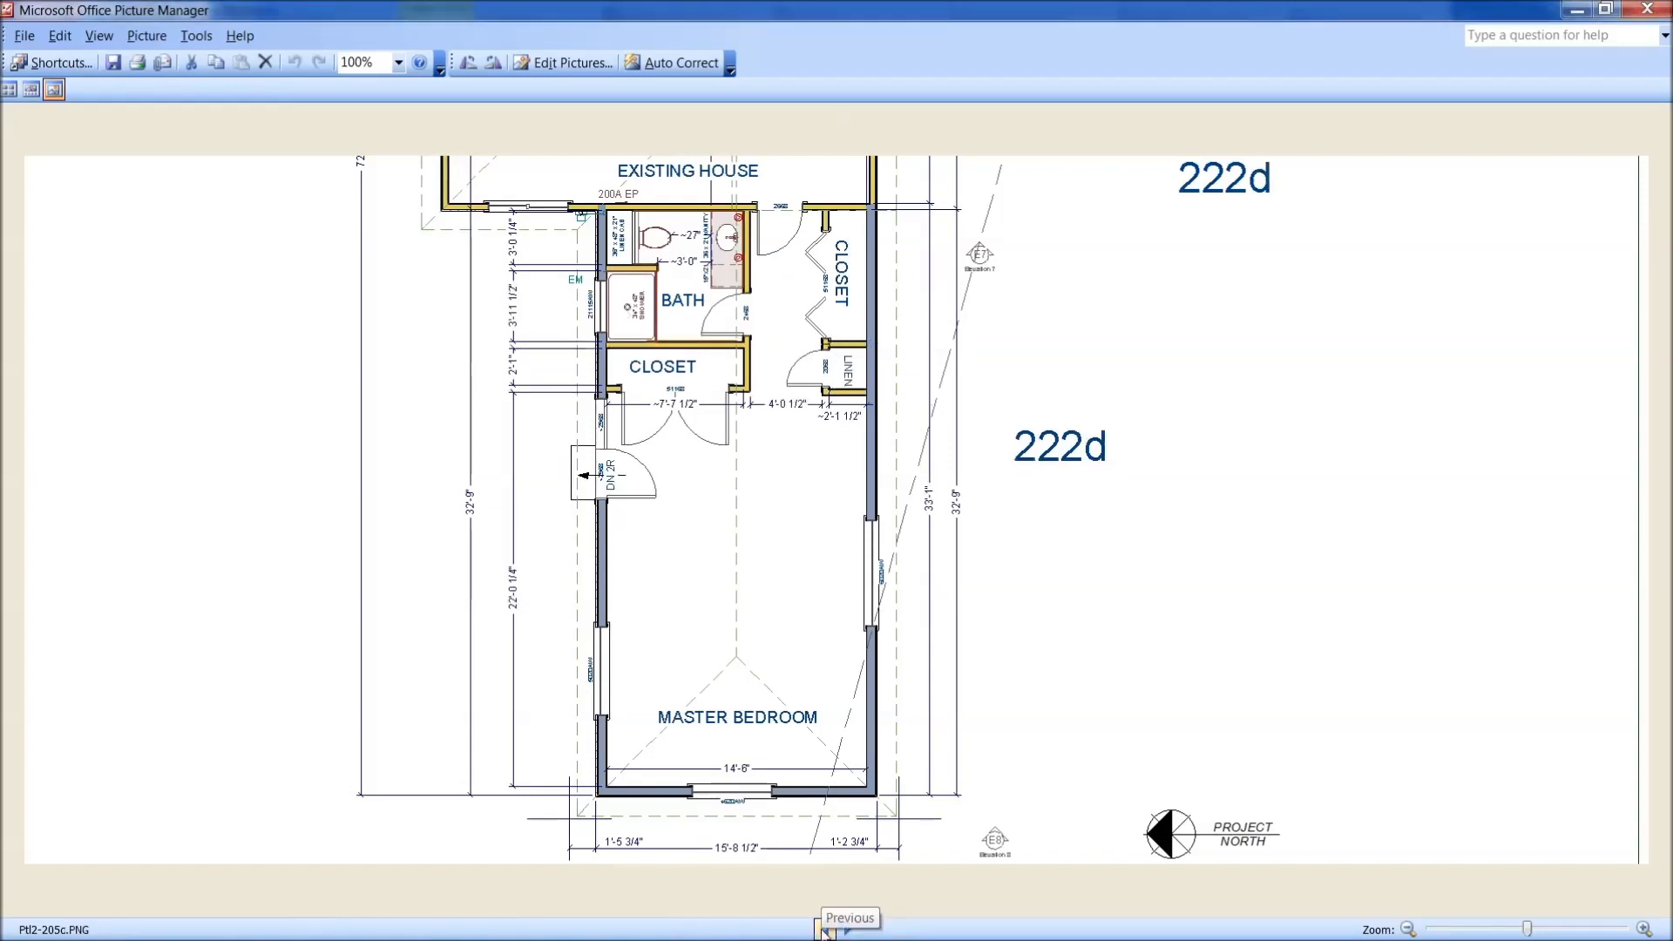
pyautogui.moveTo(763, 492)
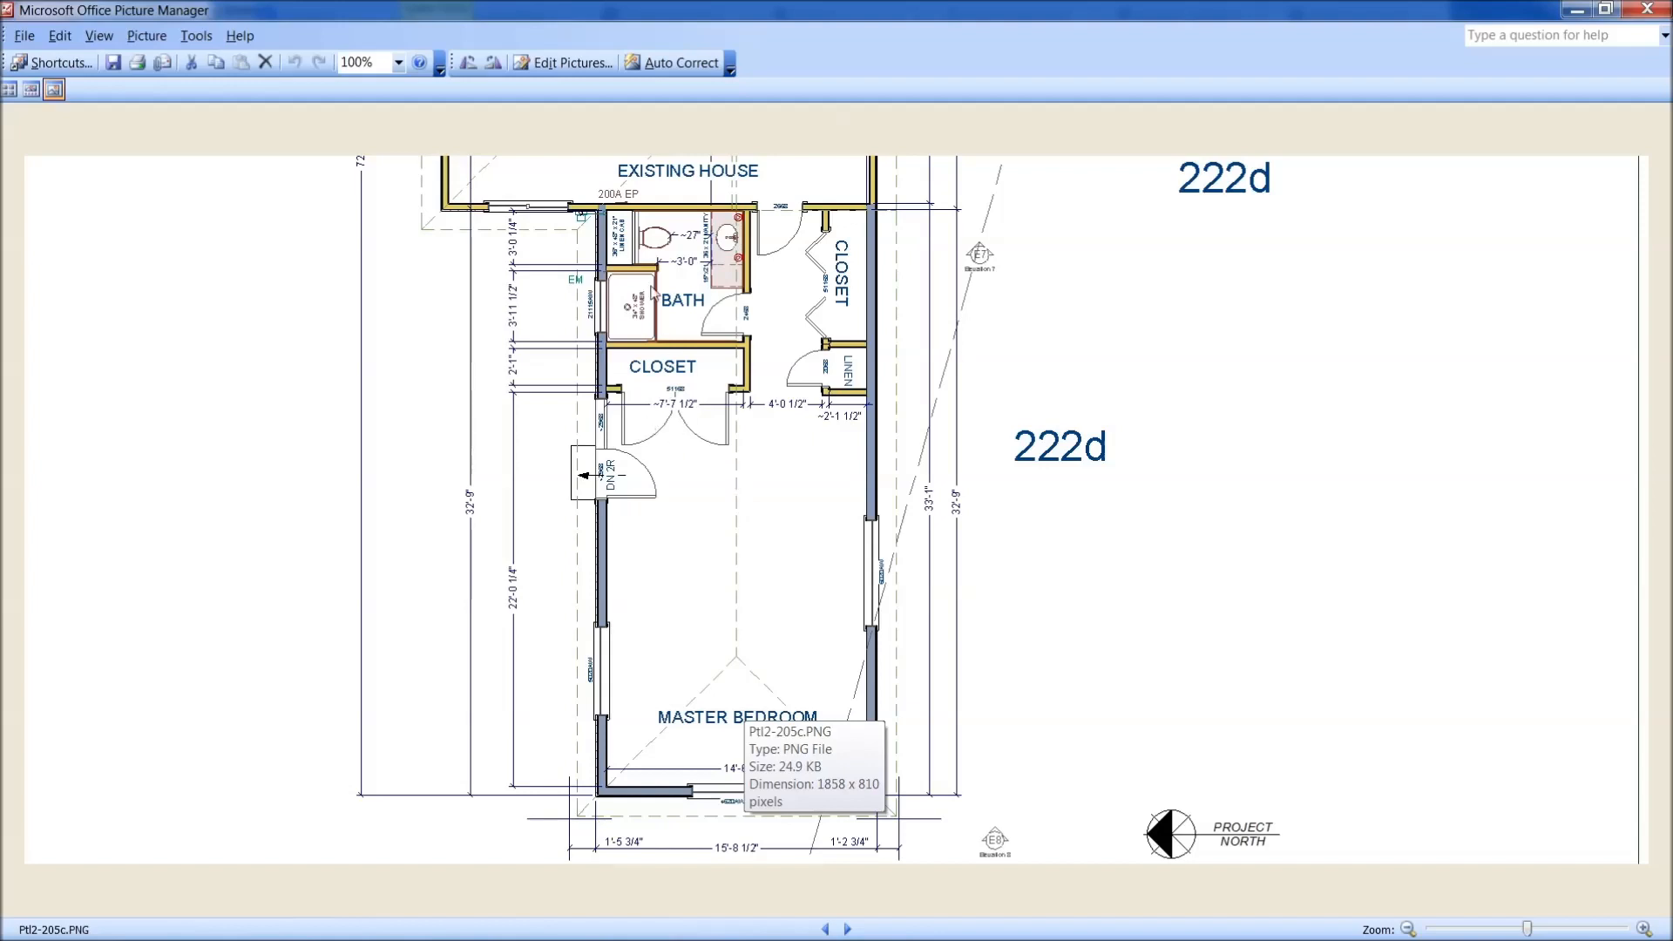
pyautogui.moveTo(645, 300)
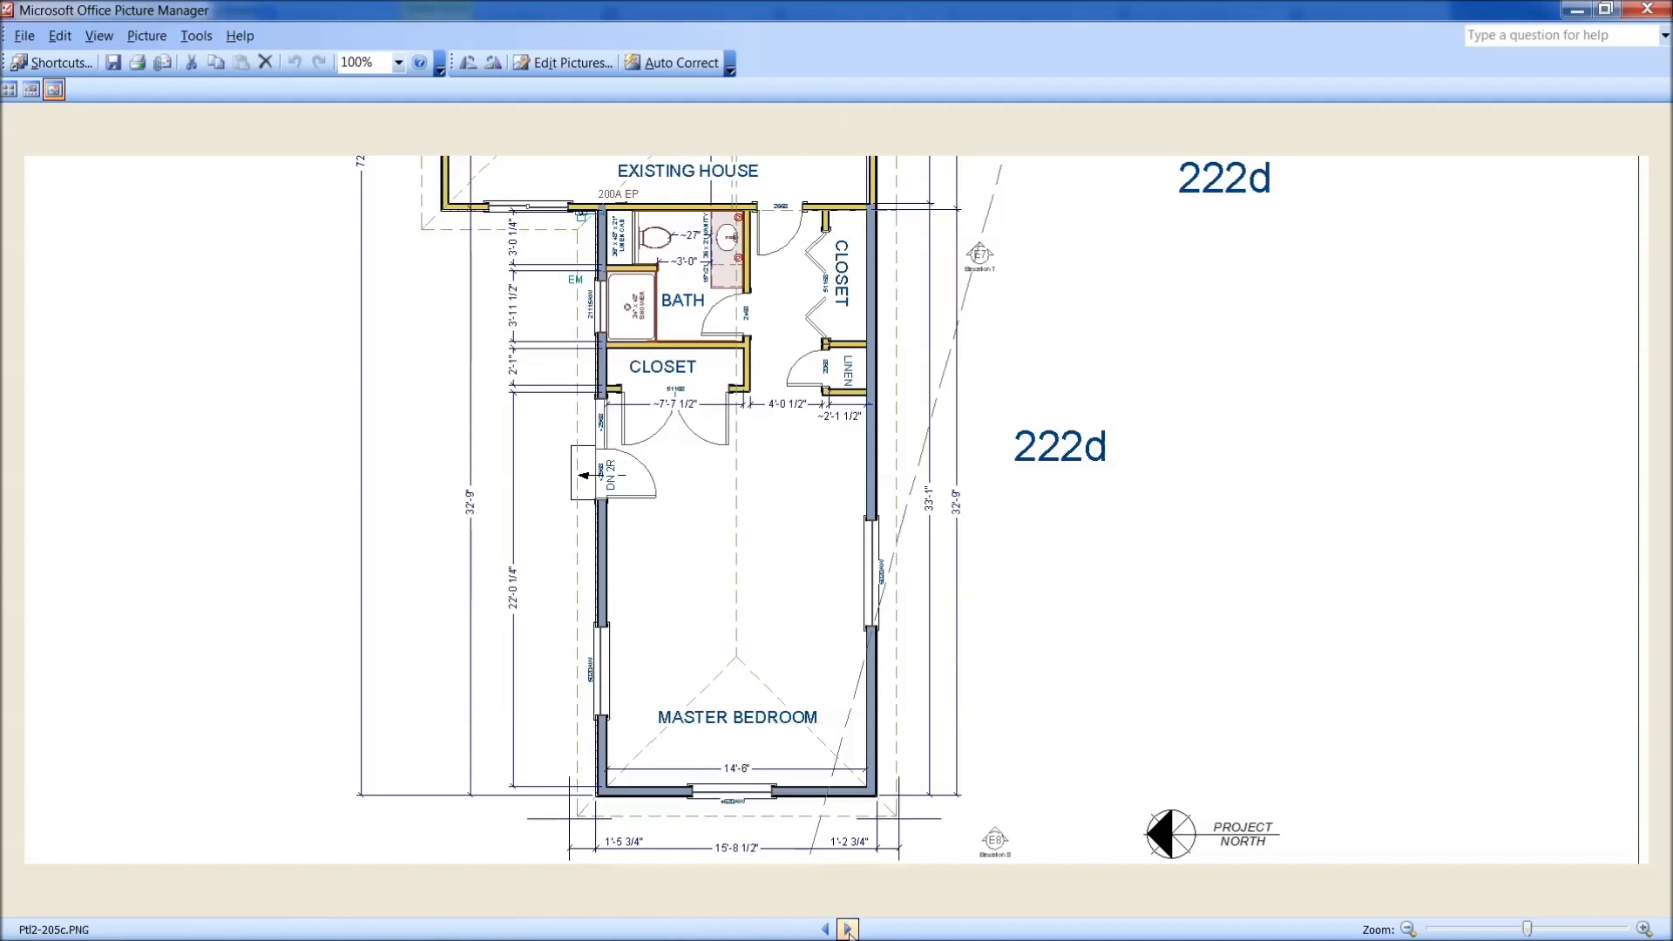
pyautogui.click(848, 927)
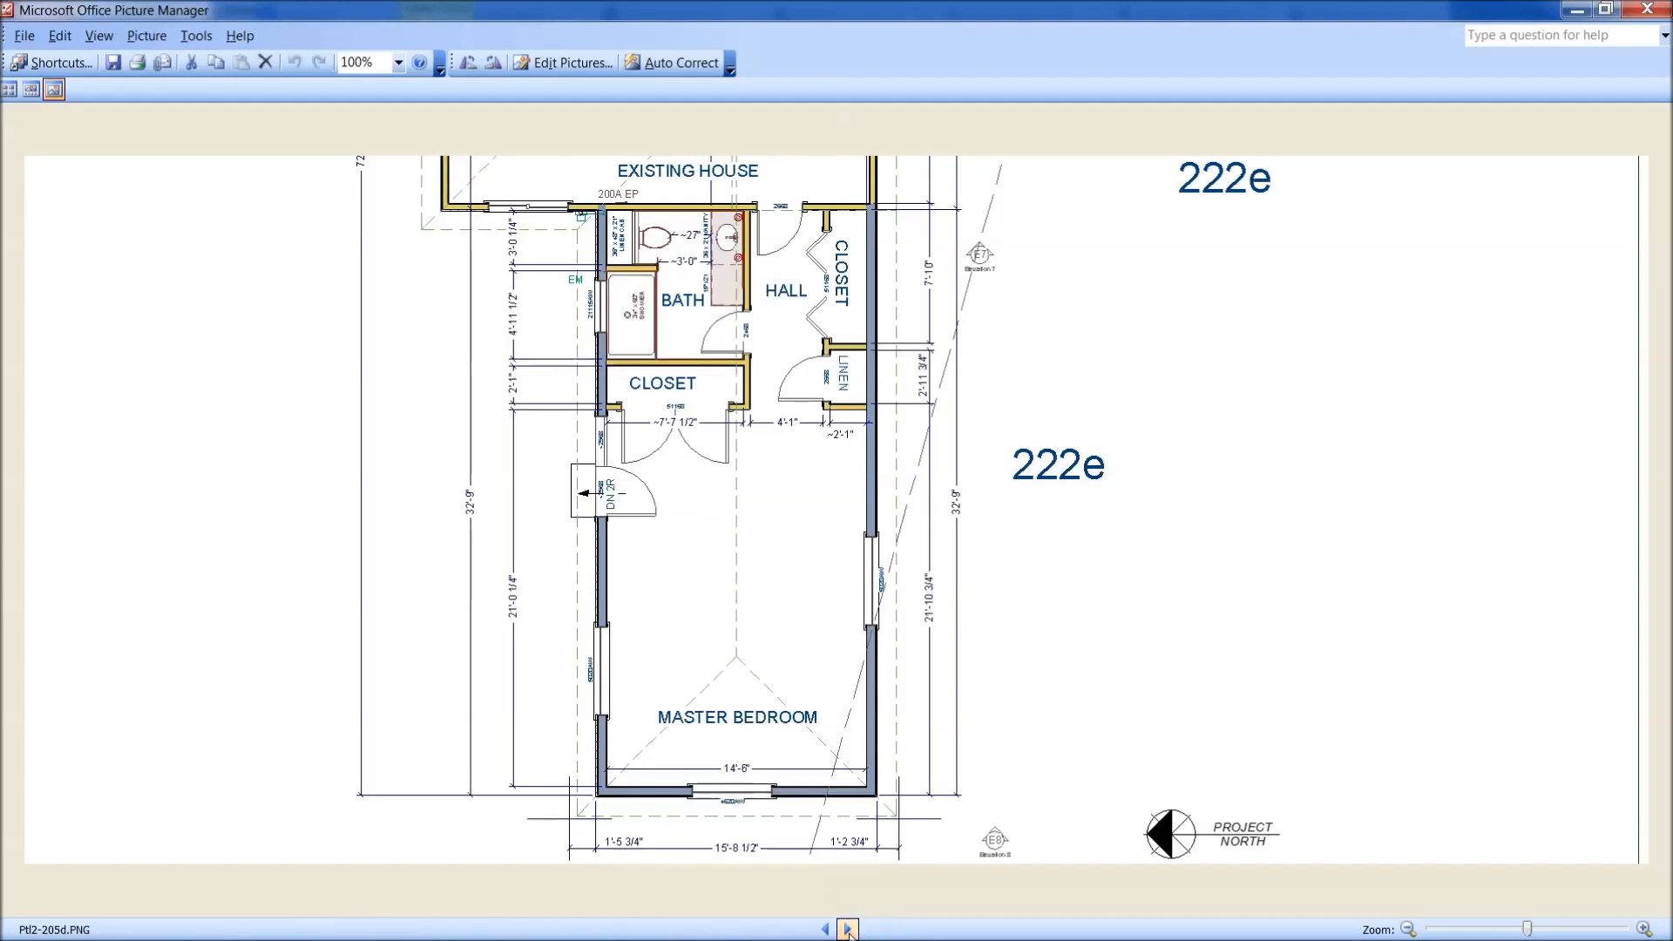
pyautogui.moveTo(643, 338)
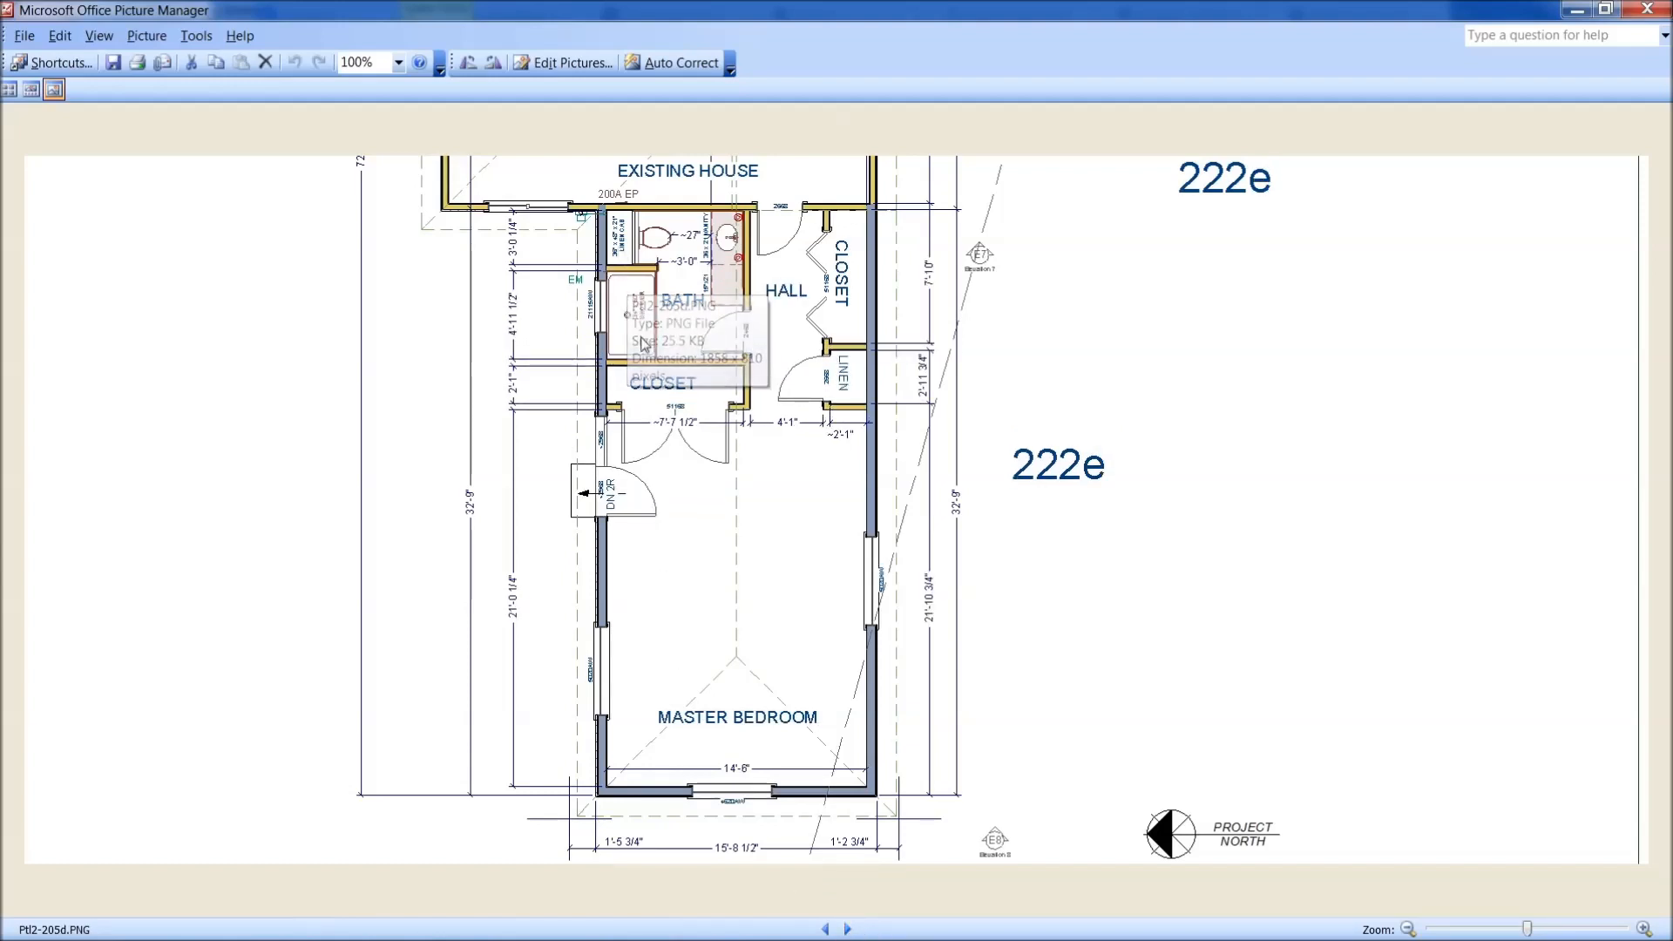
pyautogui.moveTo(641, 279)
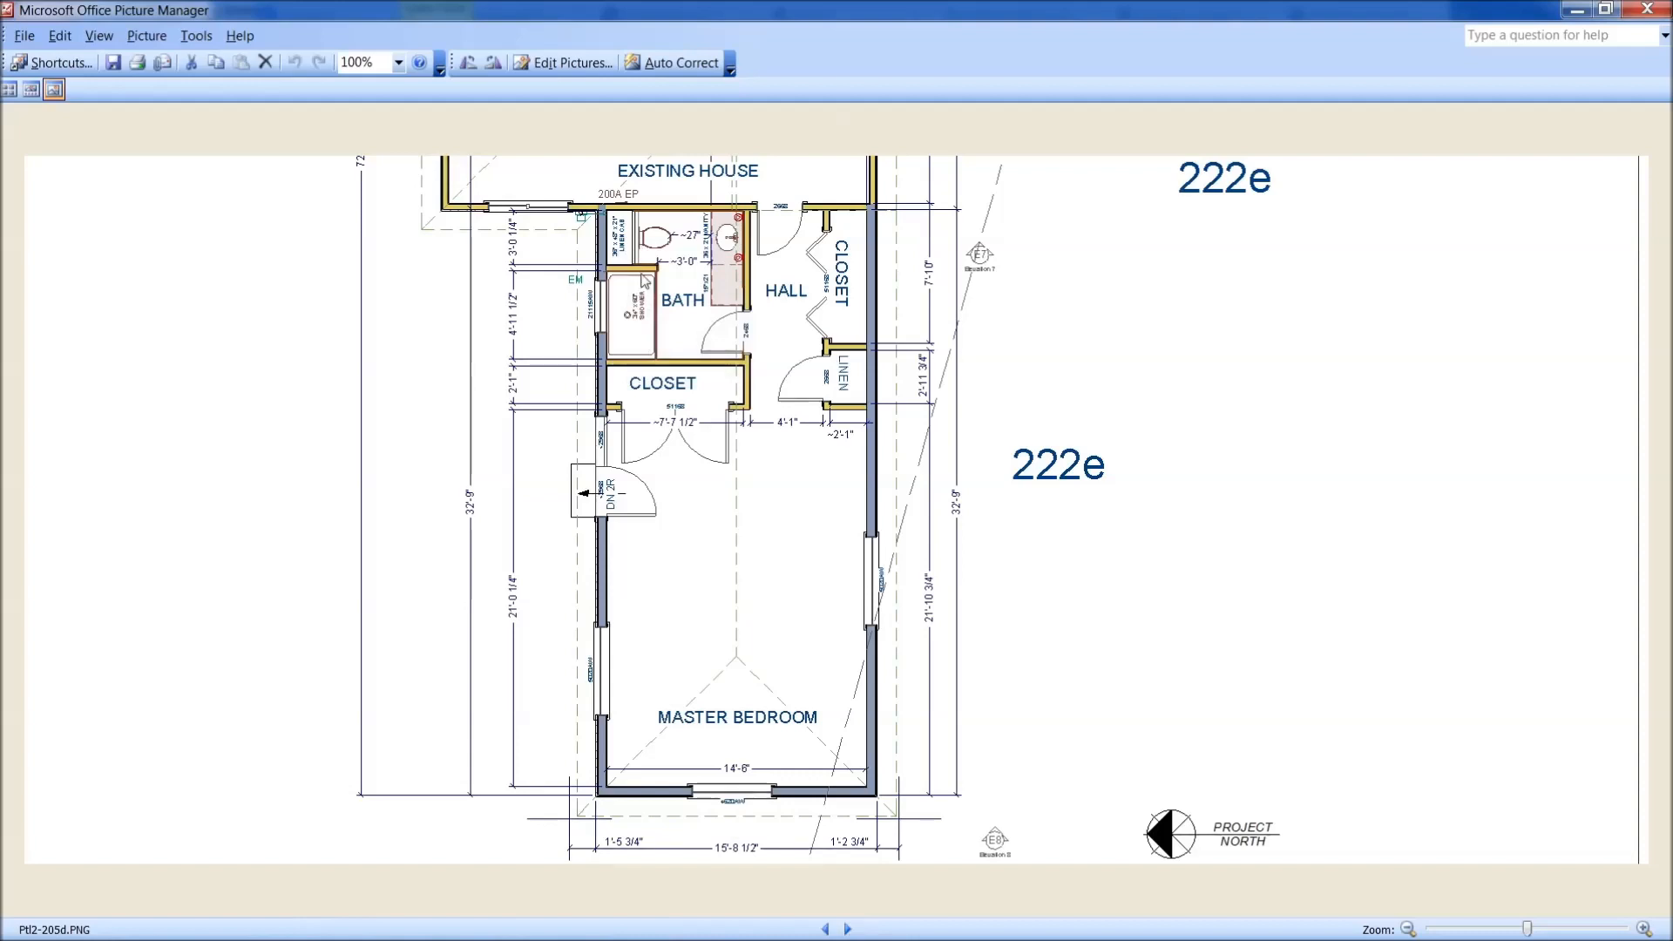
pyautogui.moveTo(648, 261)
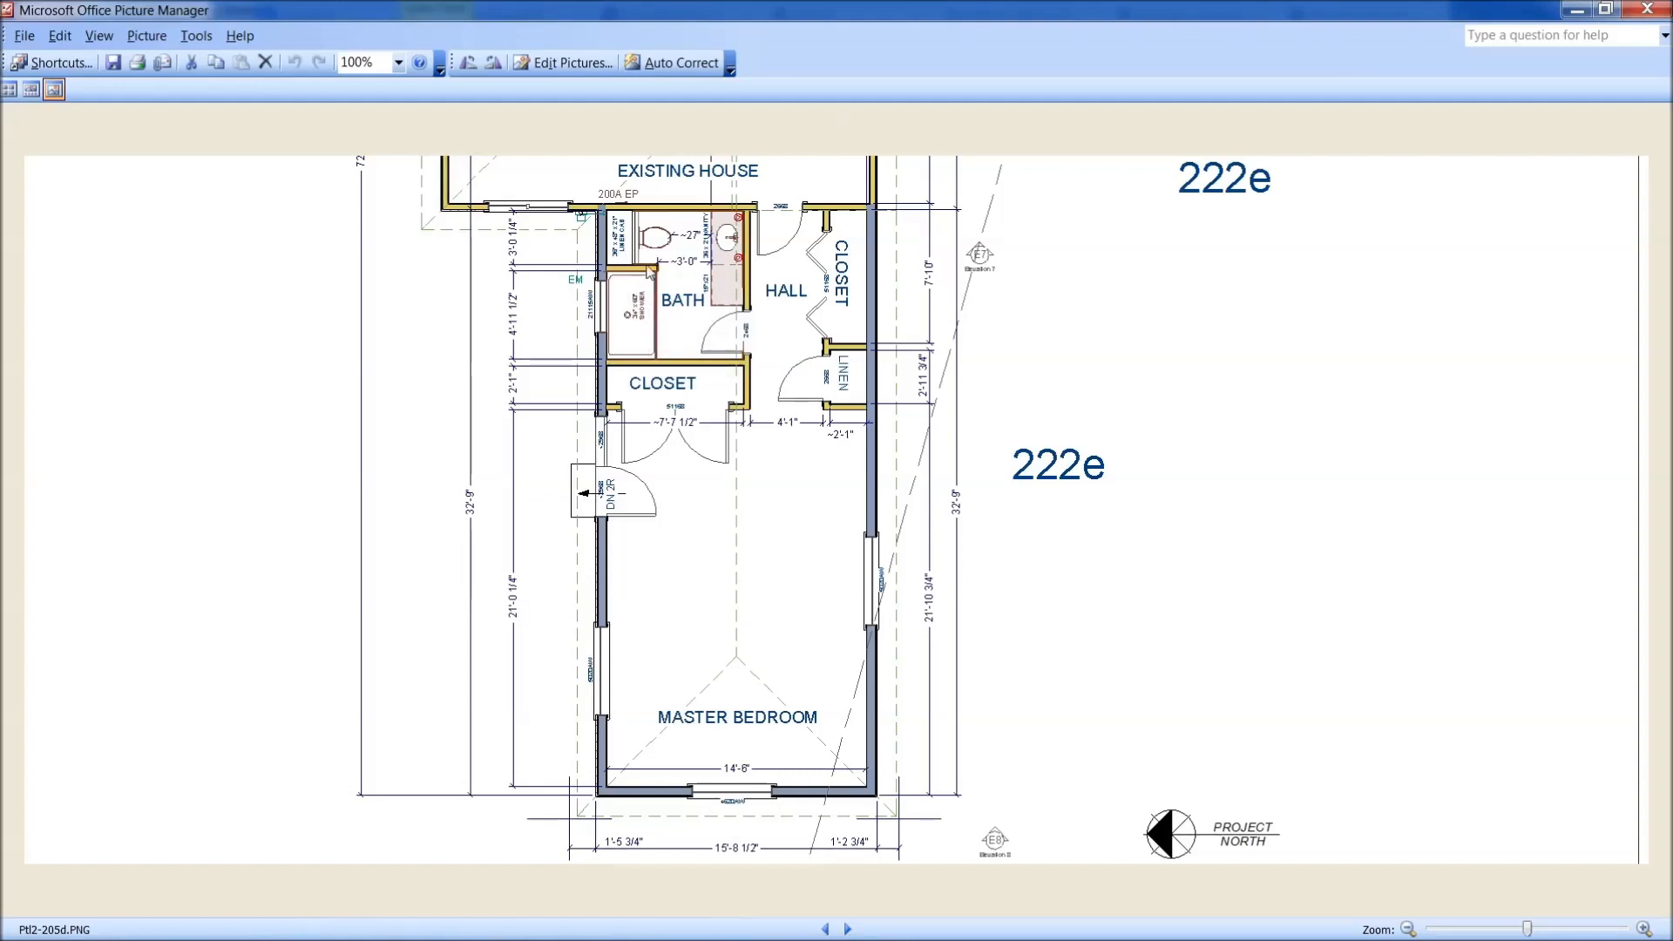
pyautogui.moveTo(616, 331)
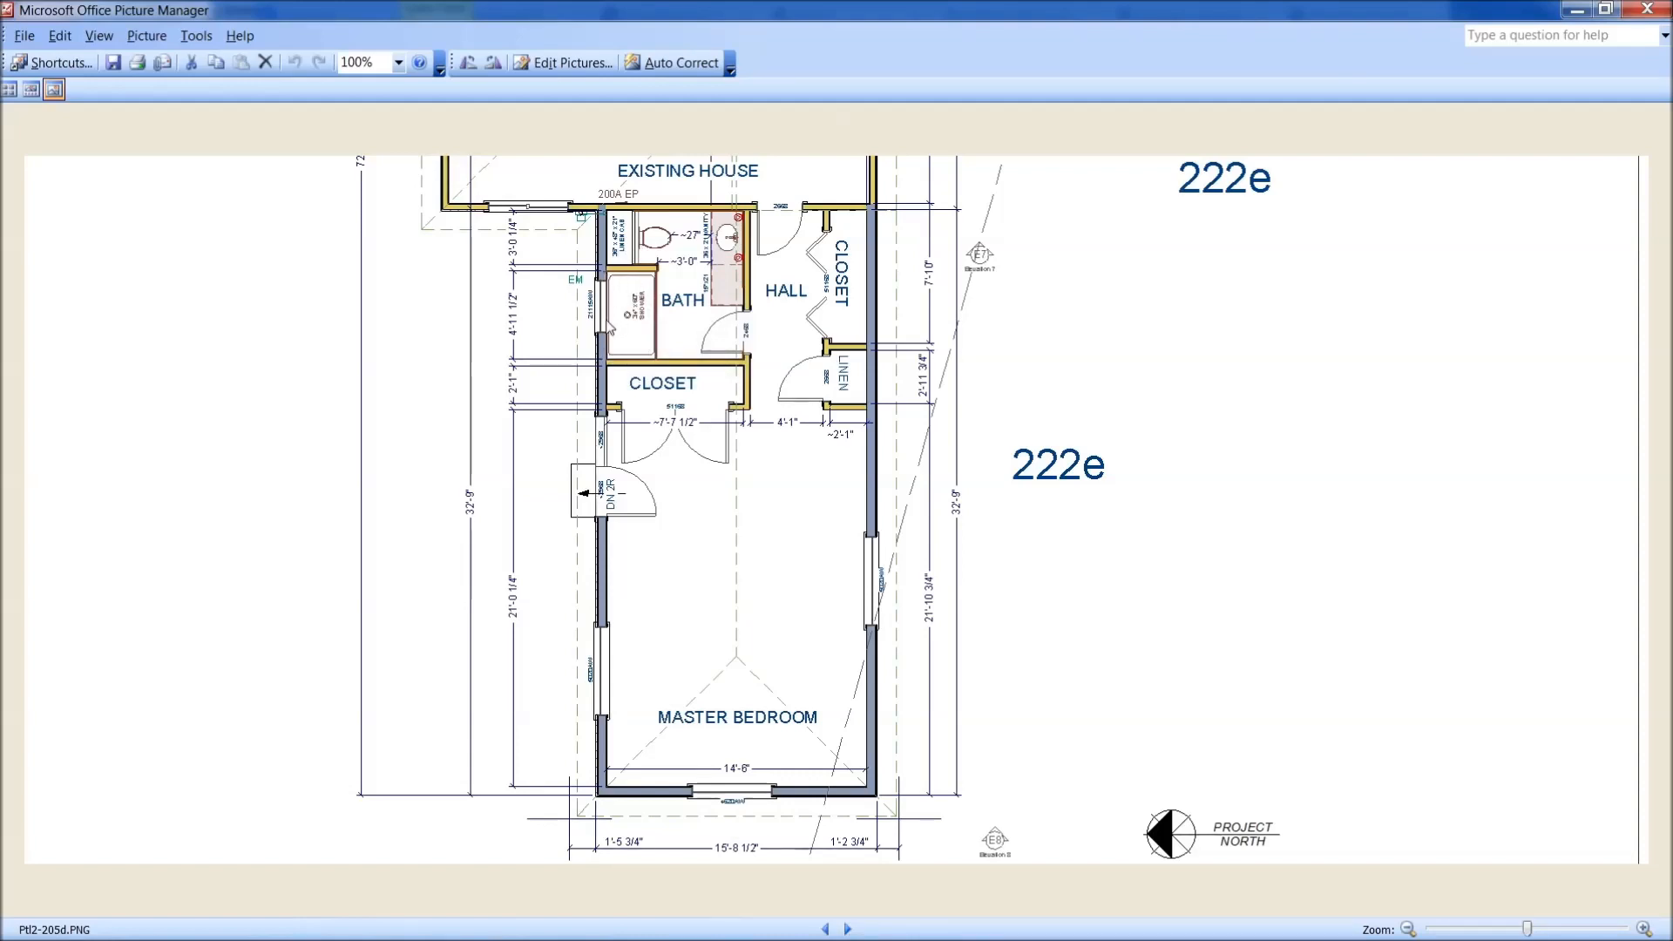
pyautogui.moveTo(665, 286)
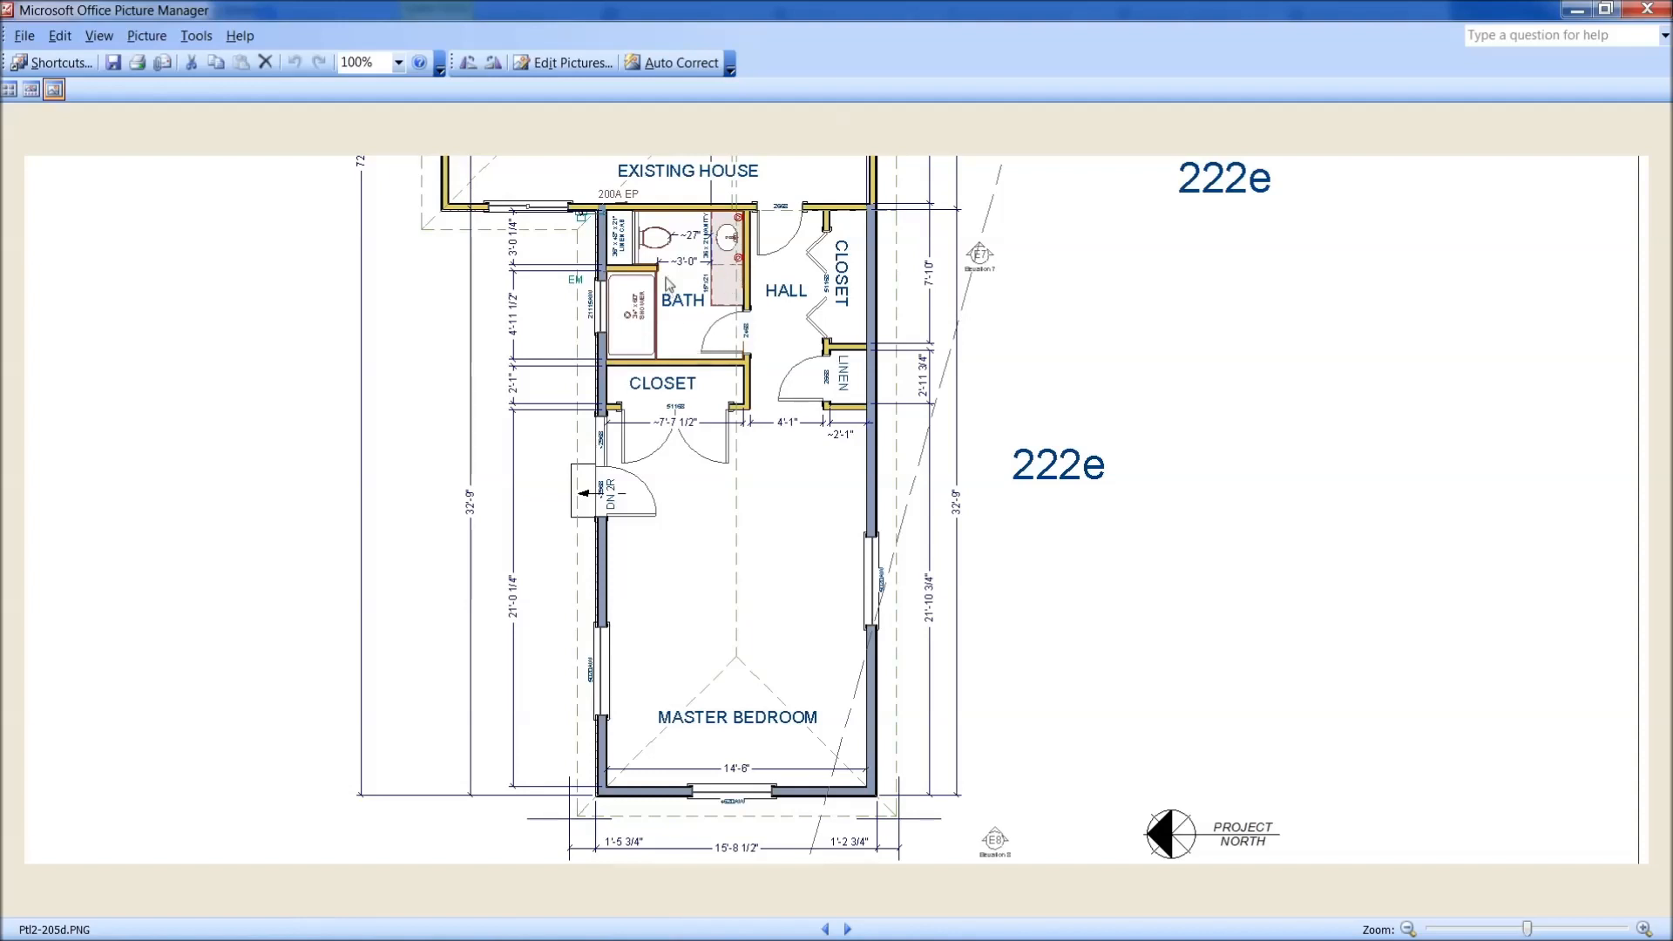
pyautogui.moveTo(728, 275)
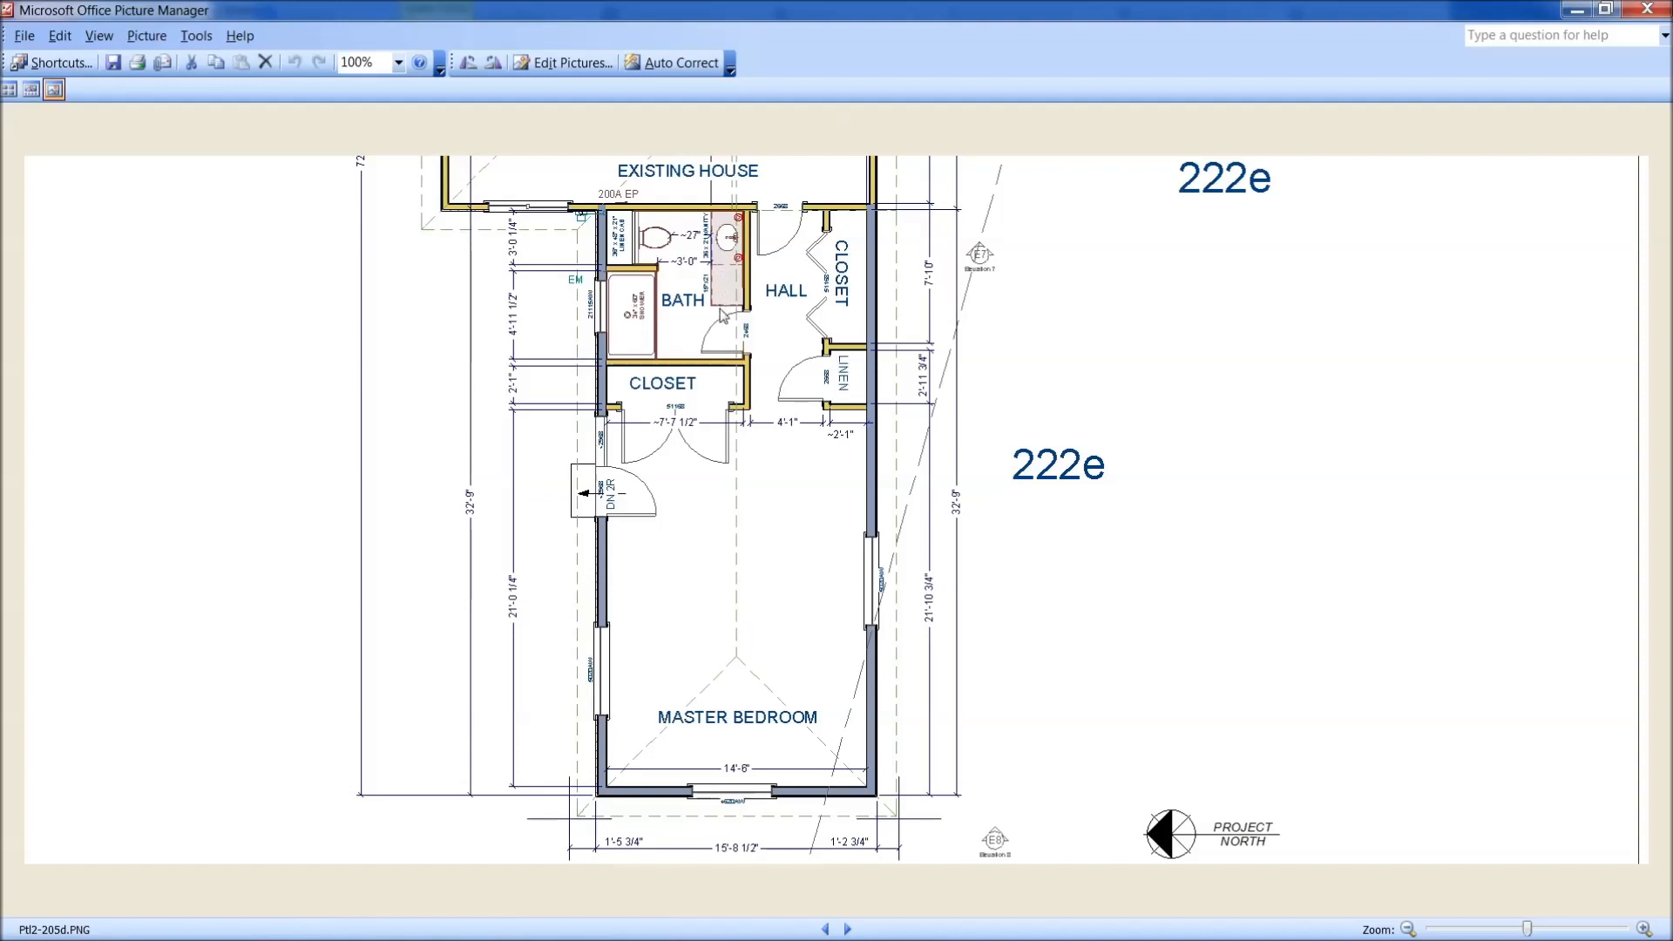
pyautogui.moveTo(713, 310)
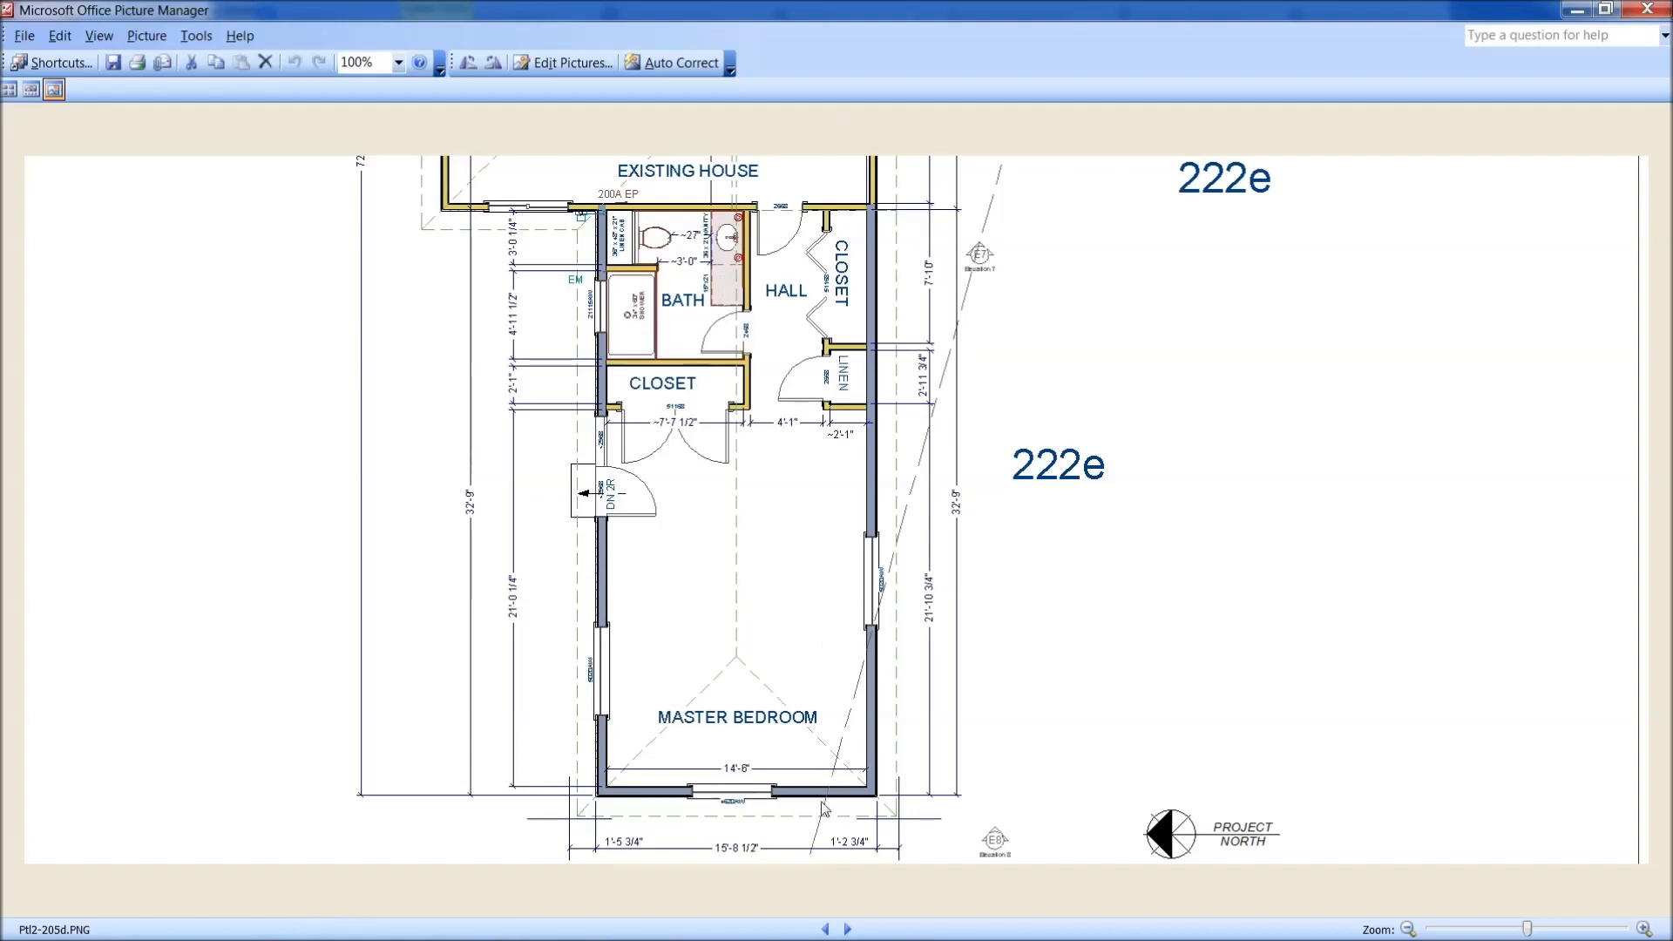
pyautogui.moveTo(864, 756)
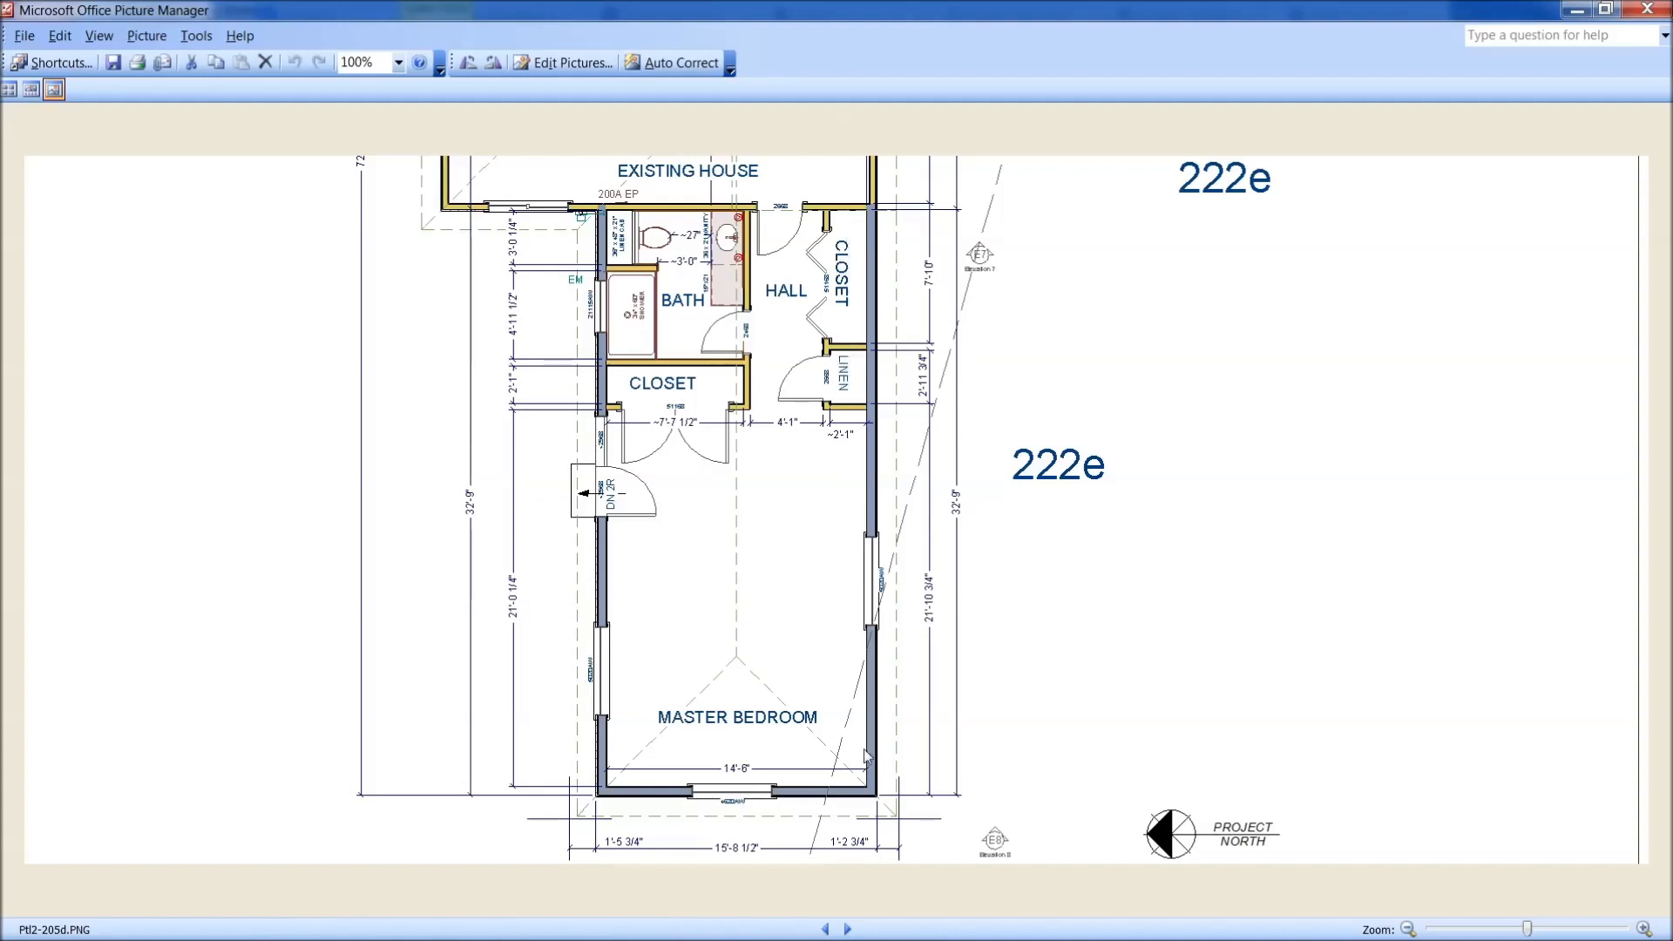
pyautogui.click(826, 931)
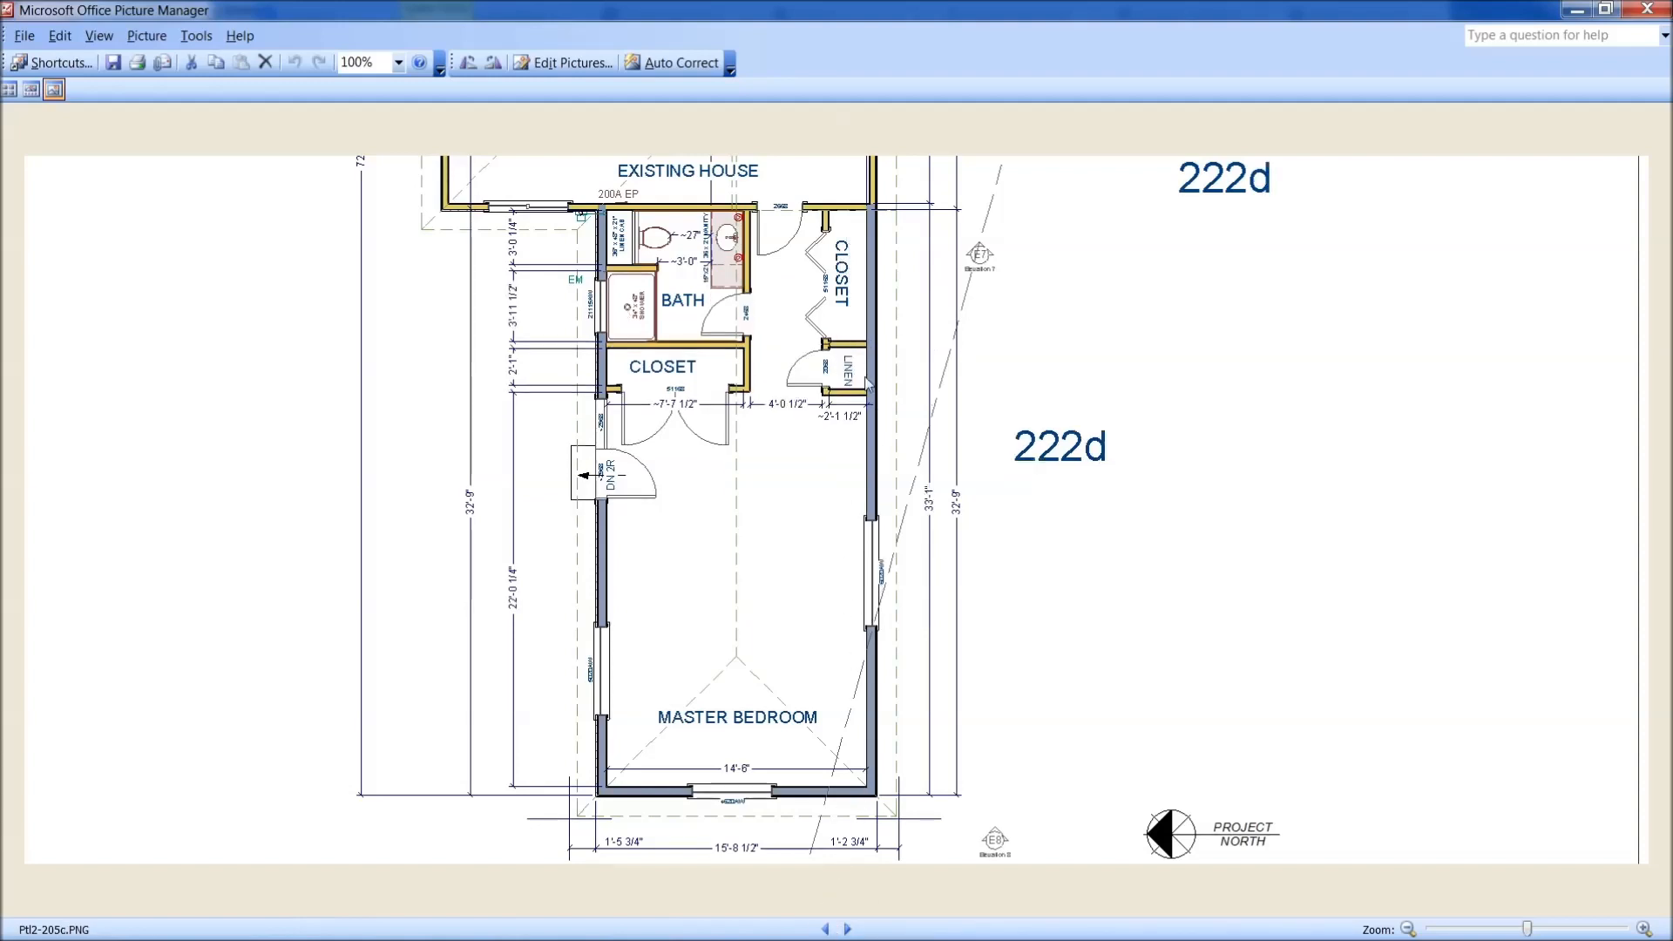
pyautogui.moveTo(857, 803)
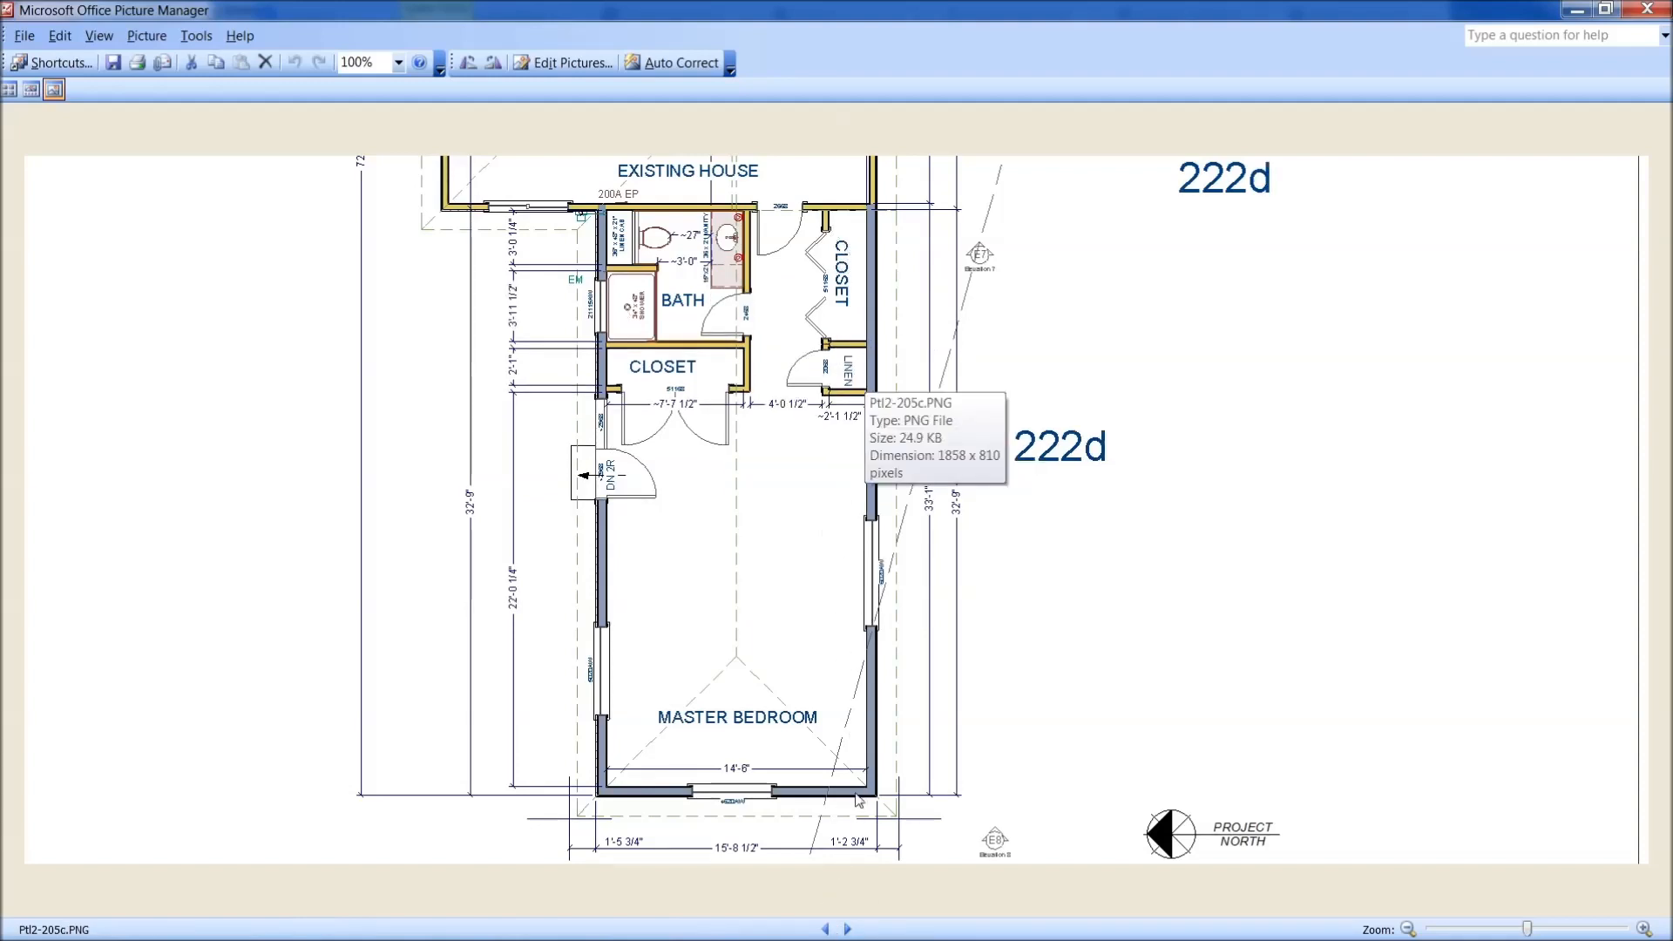
pyautogui.click(851, 927)
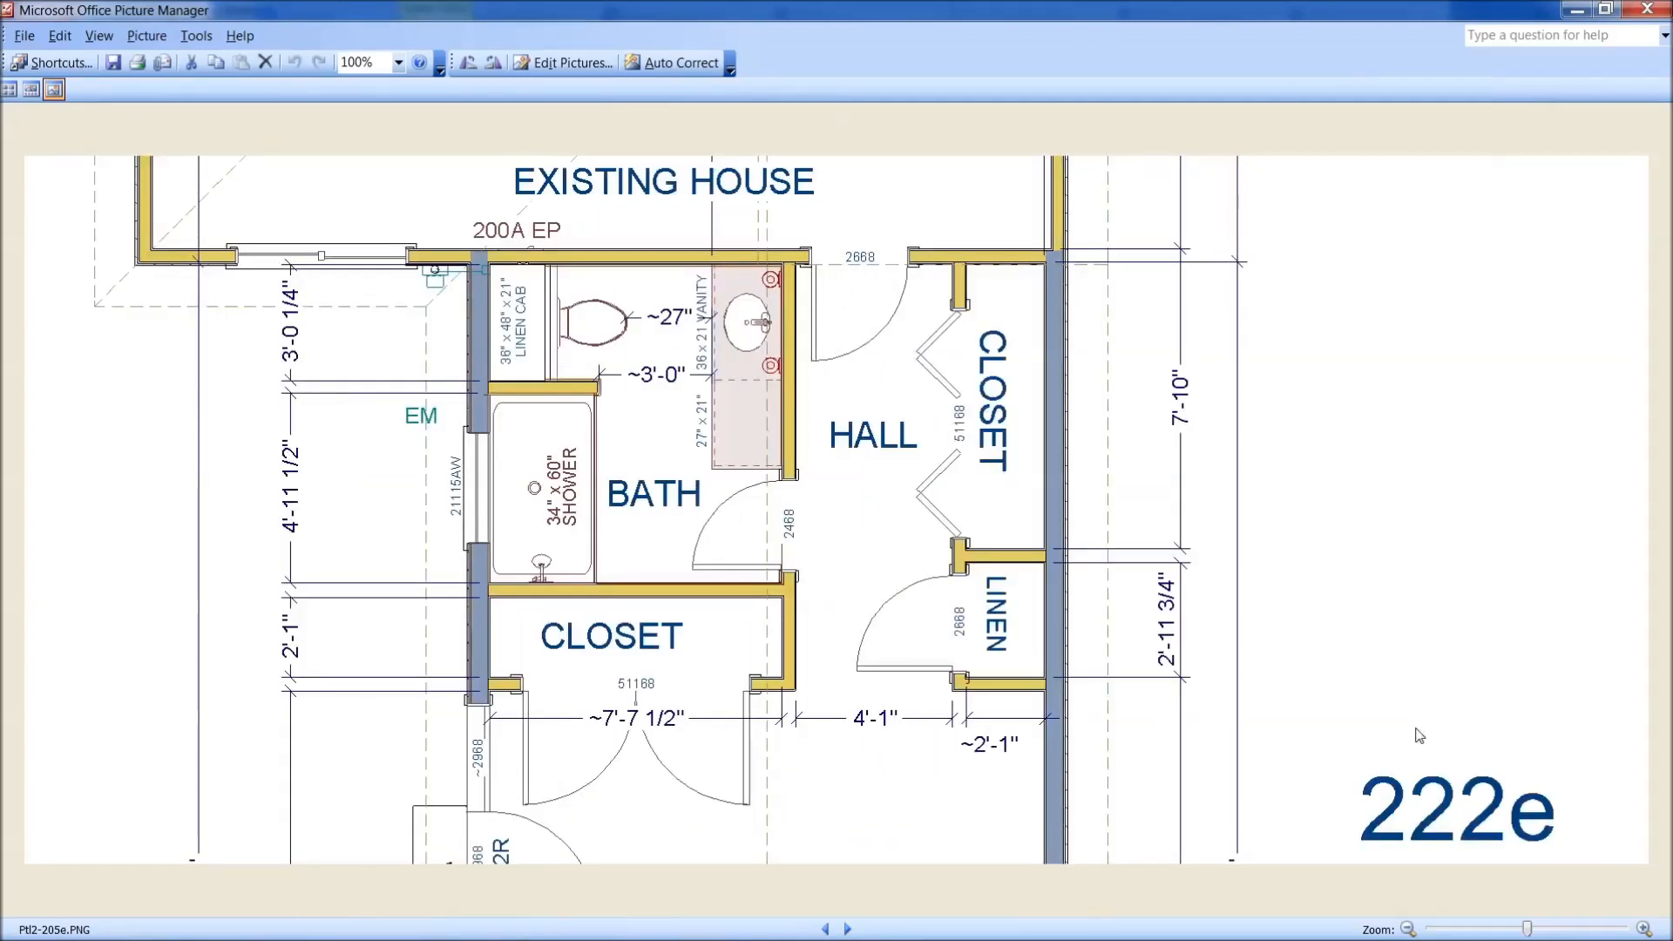
pyautogui.moveTo(1483, 843)
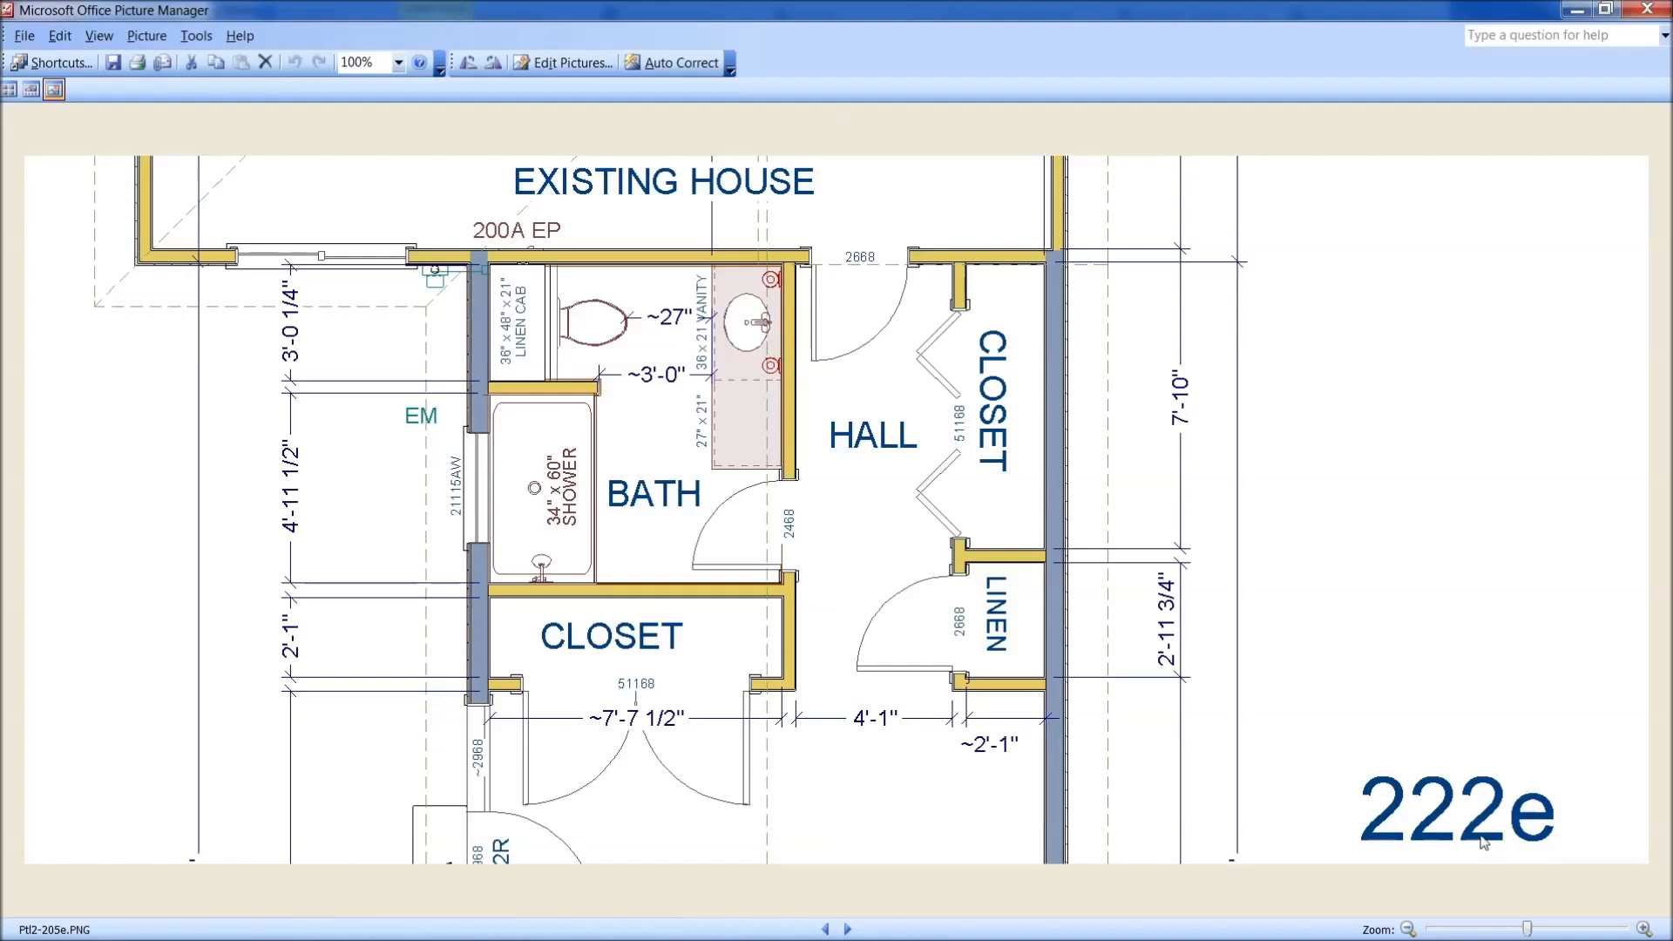
pyautogui.moveTo(415, 568)
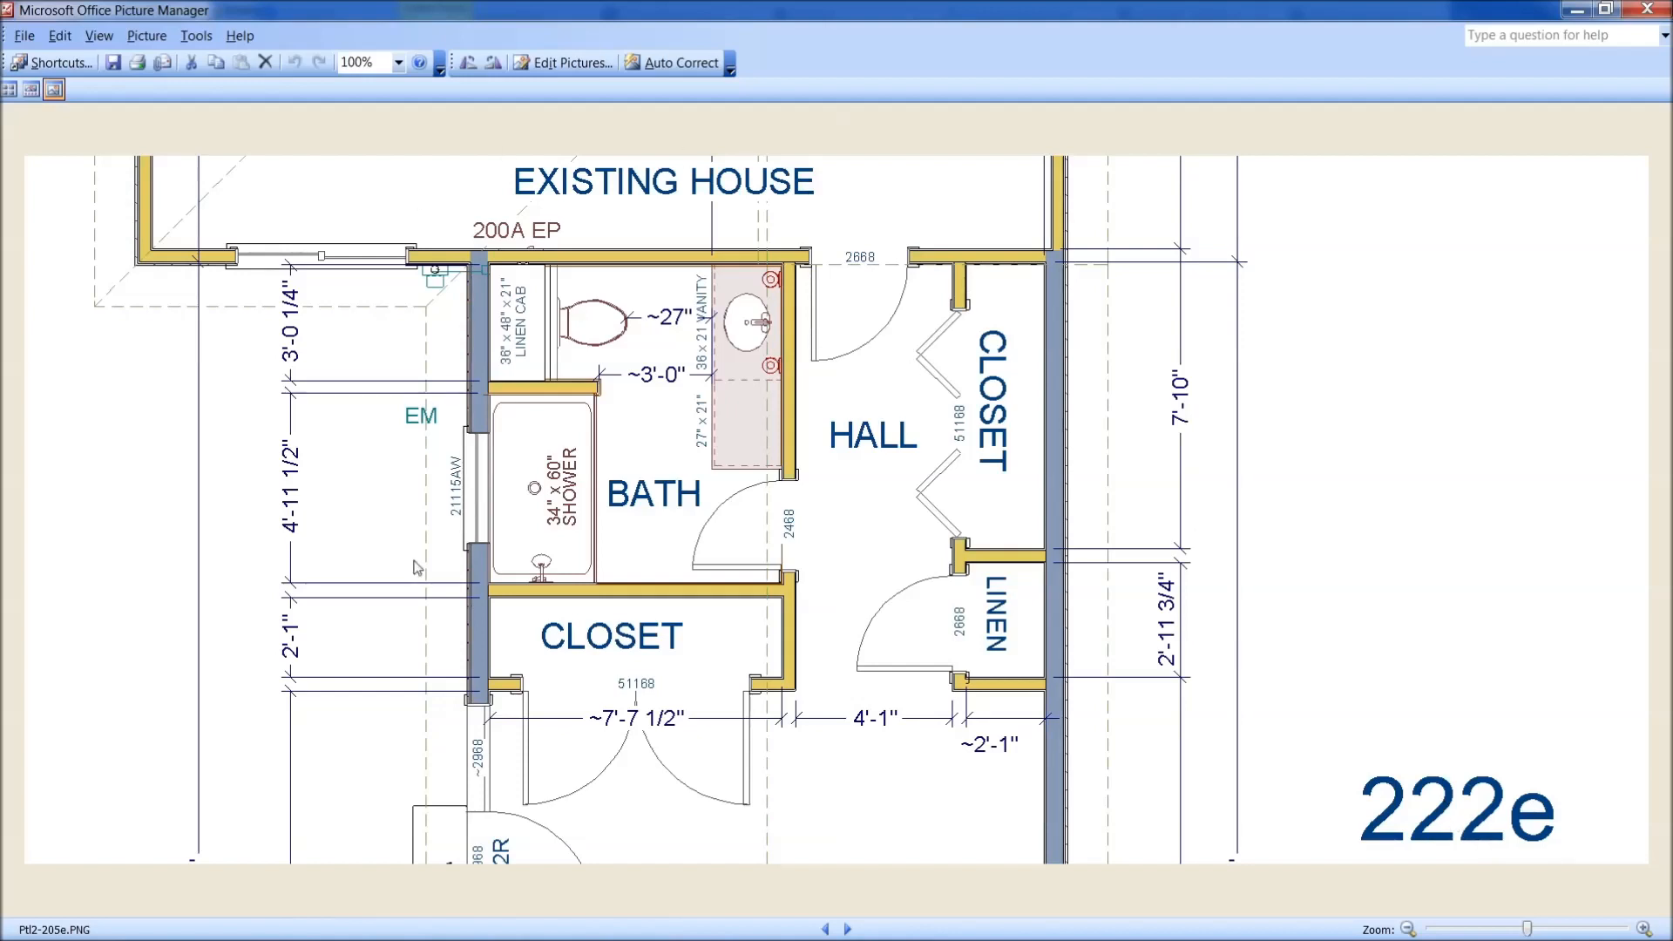
pyautogui.moveTo(719, 666)
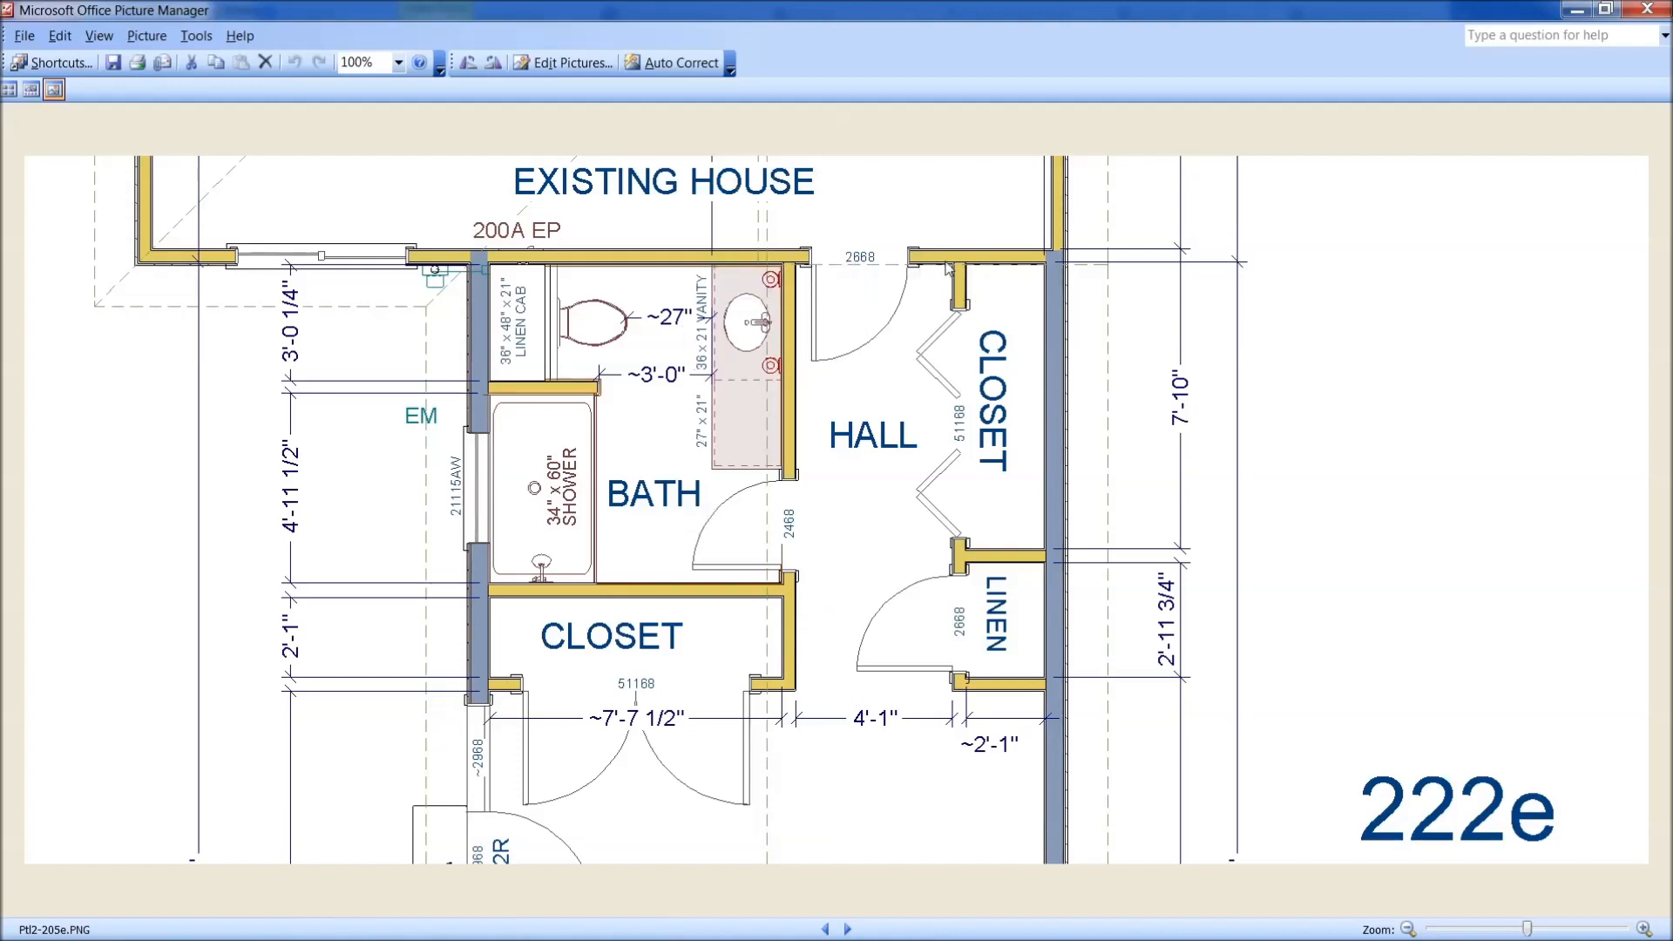
pyautogui.moveTo(936, 683)
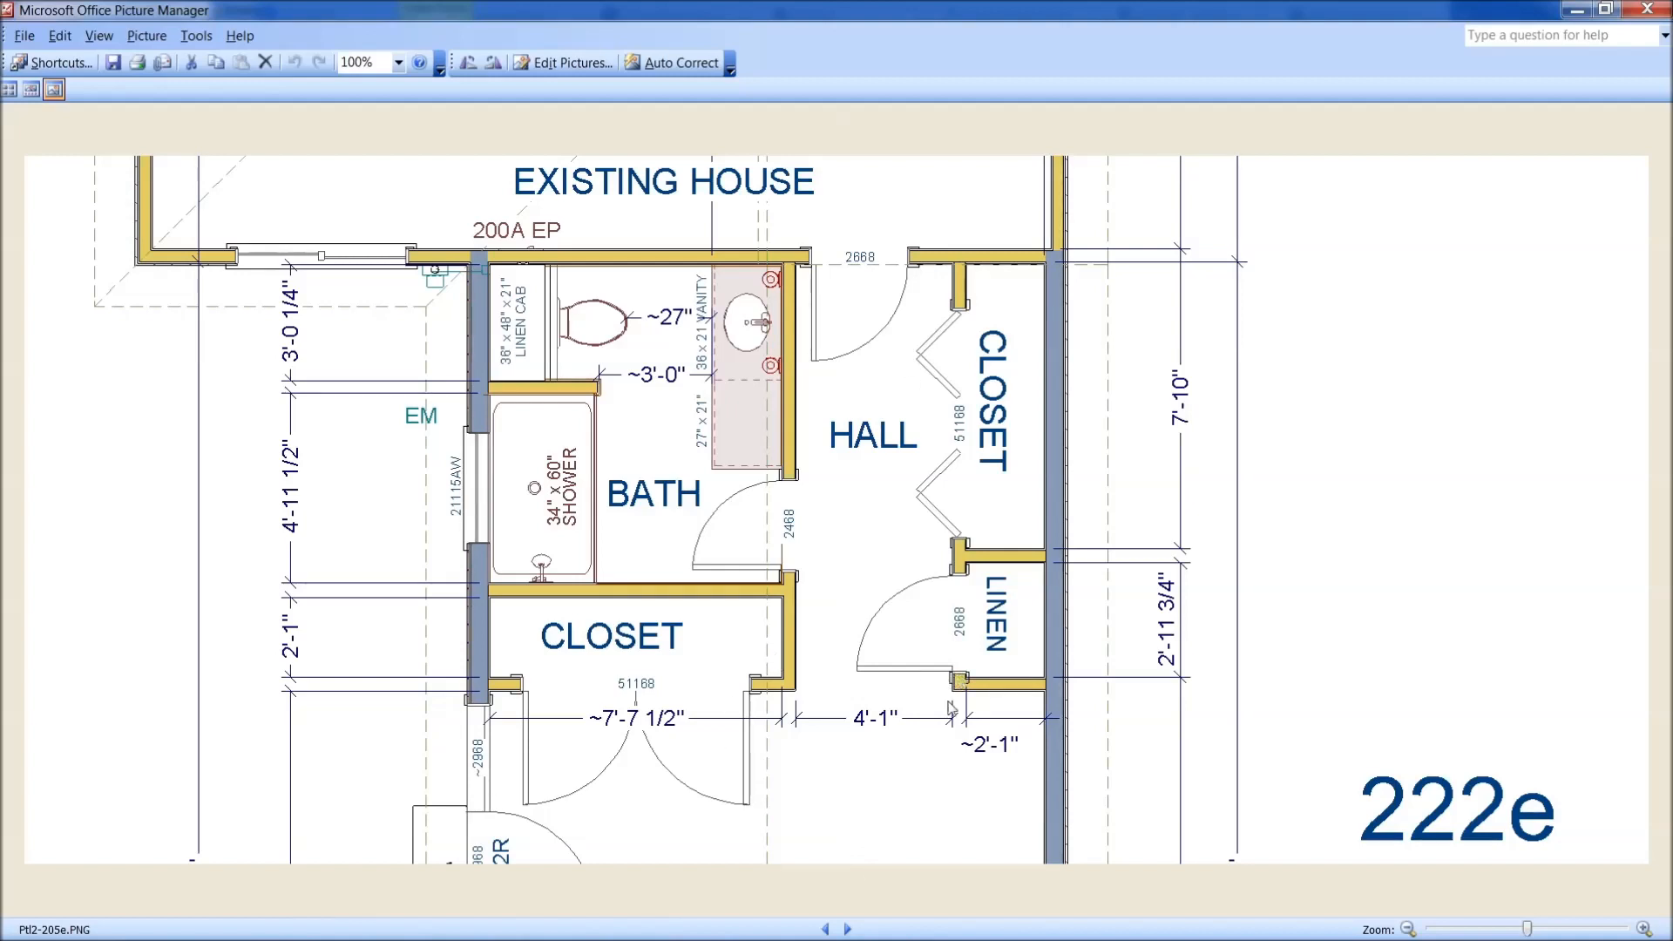
pyautogui.moveTo(730, 363)
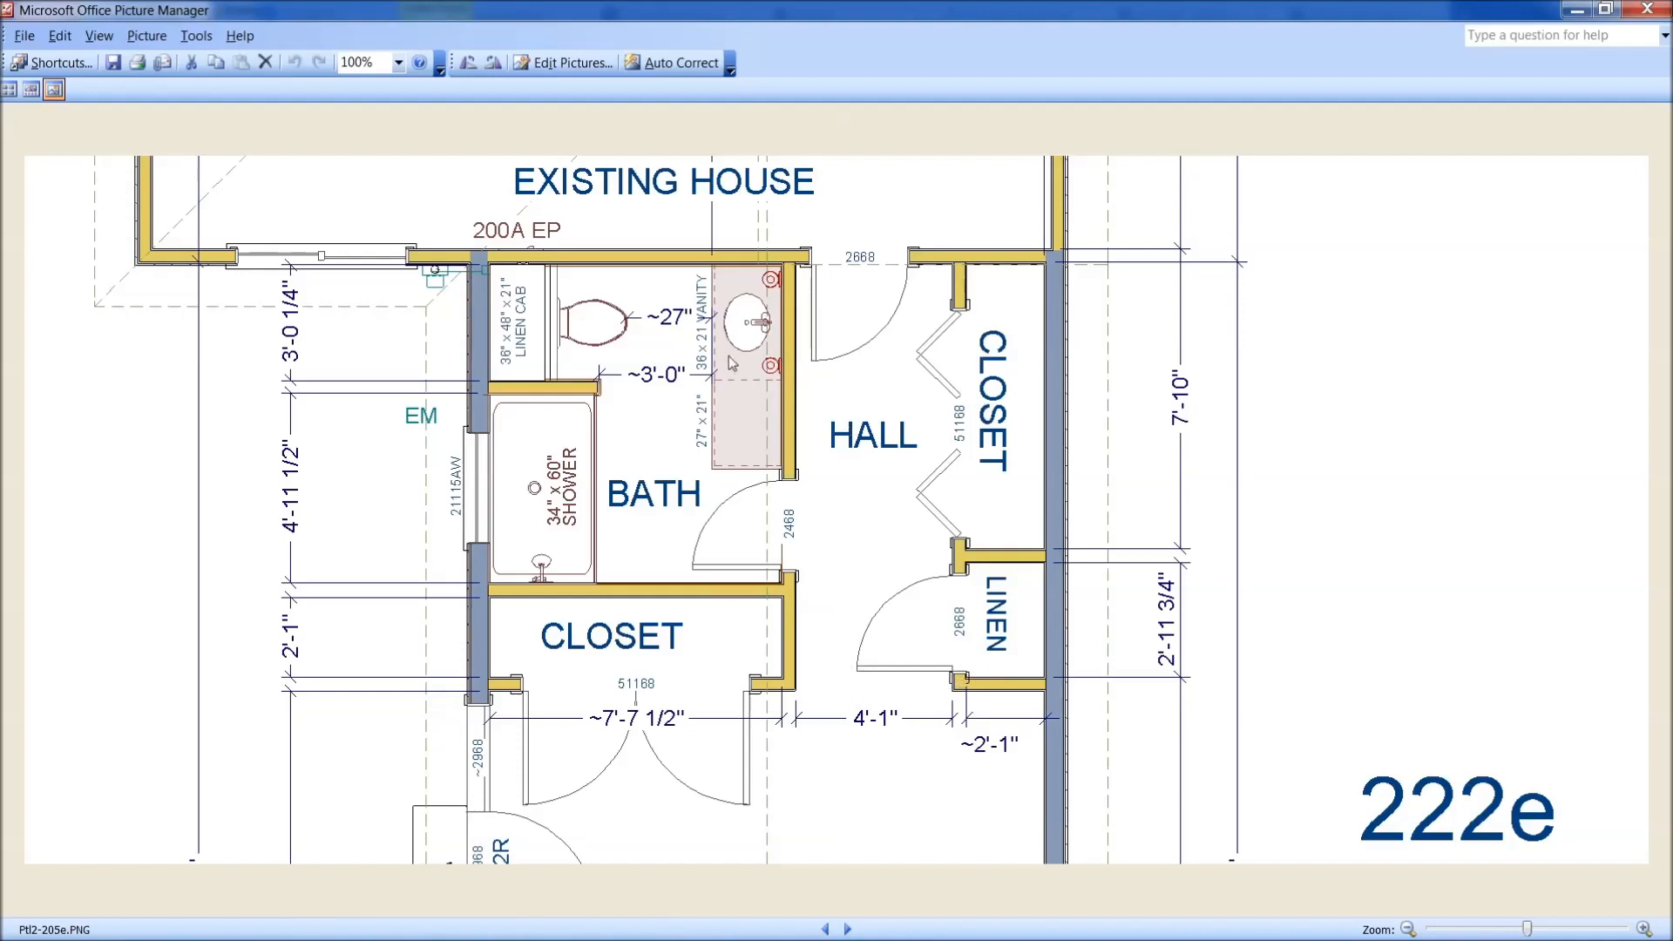
pyautogui.moveTo(731, 300)
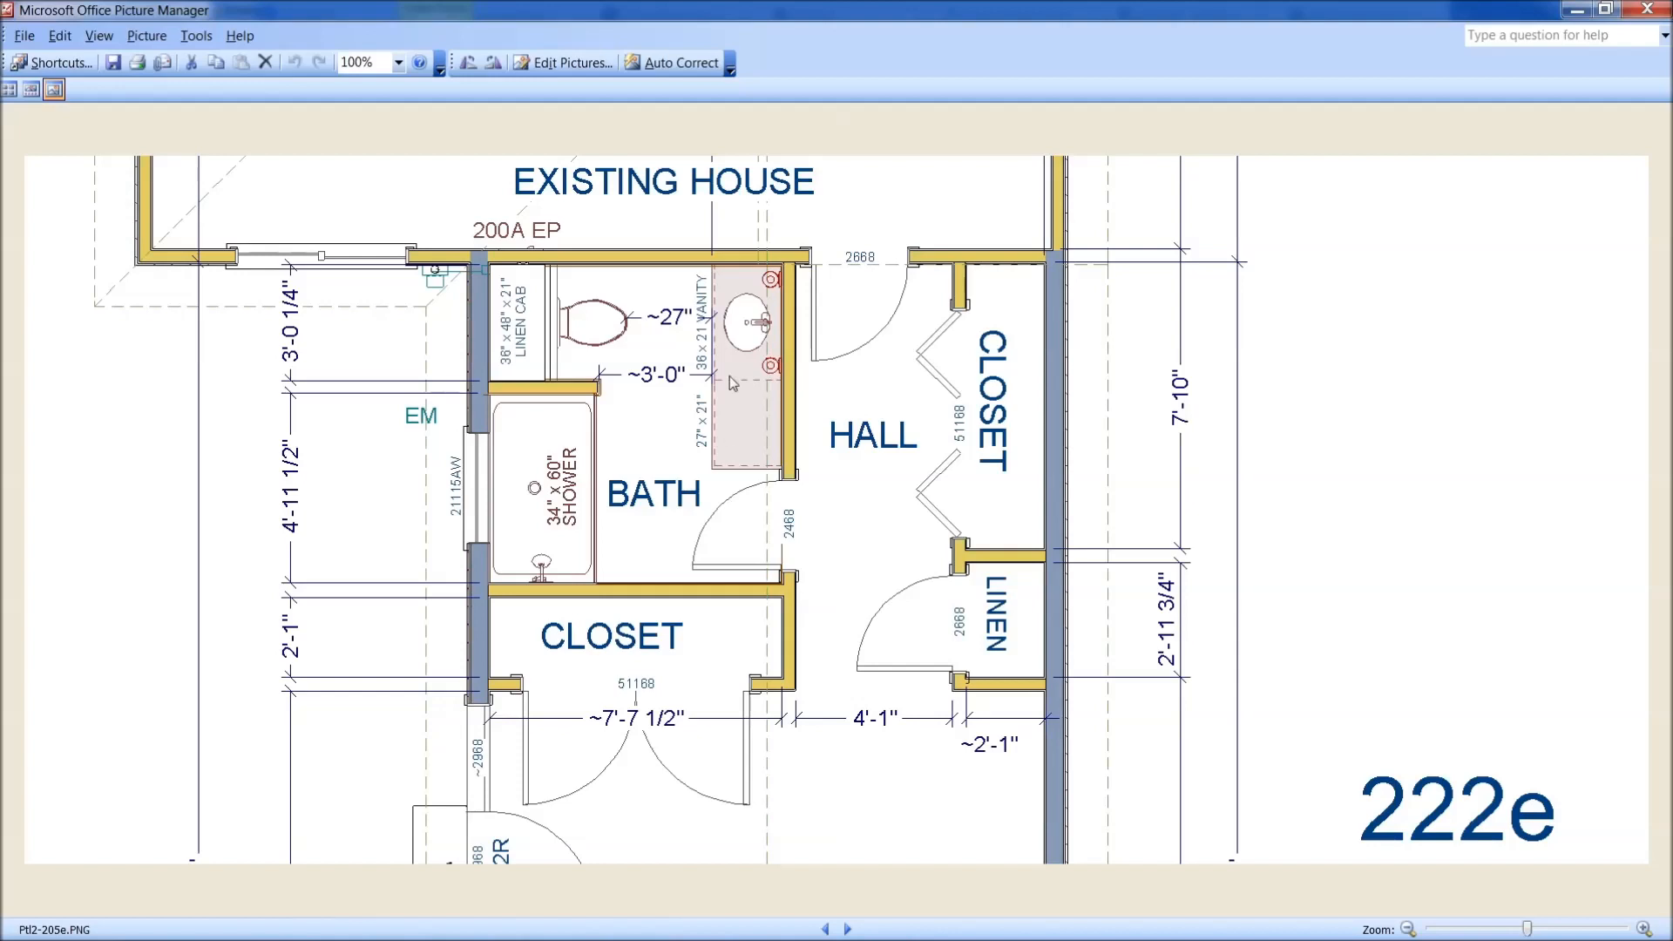
pyautogui.moveTo(742, 335)
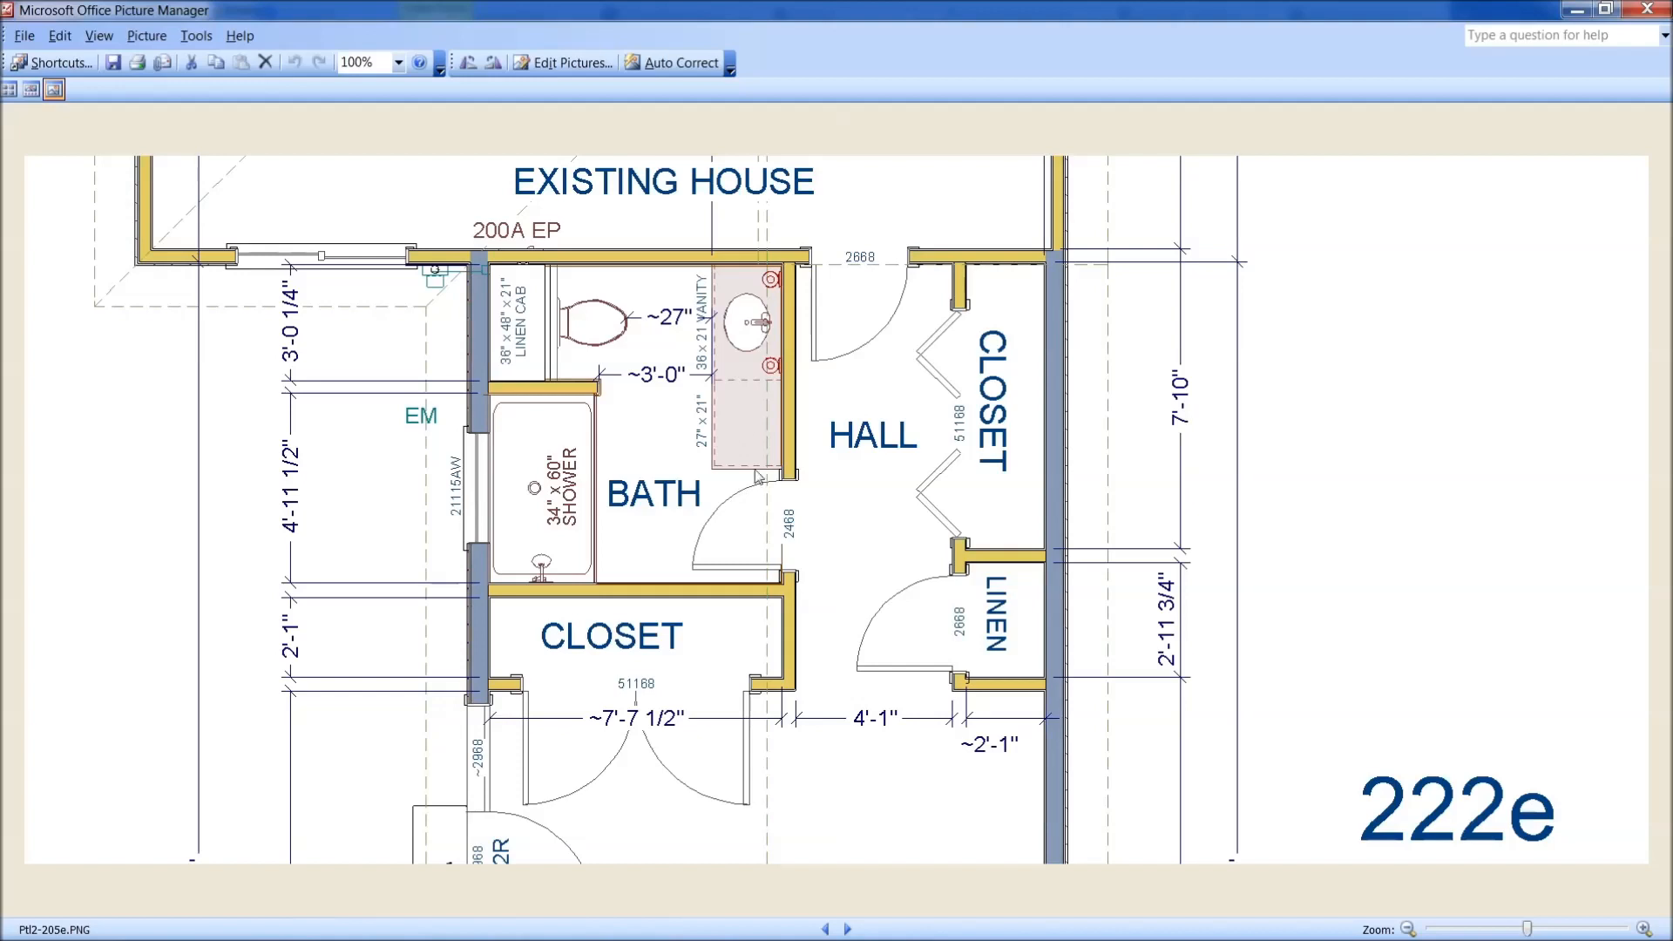
pyautogui.moveTo(903, 864)
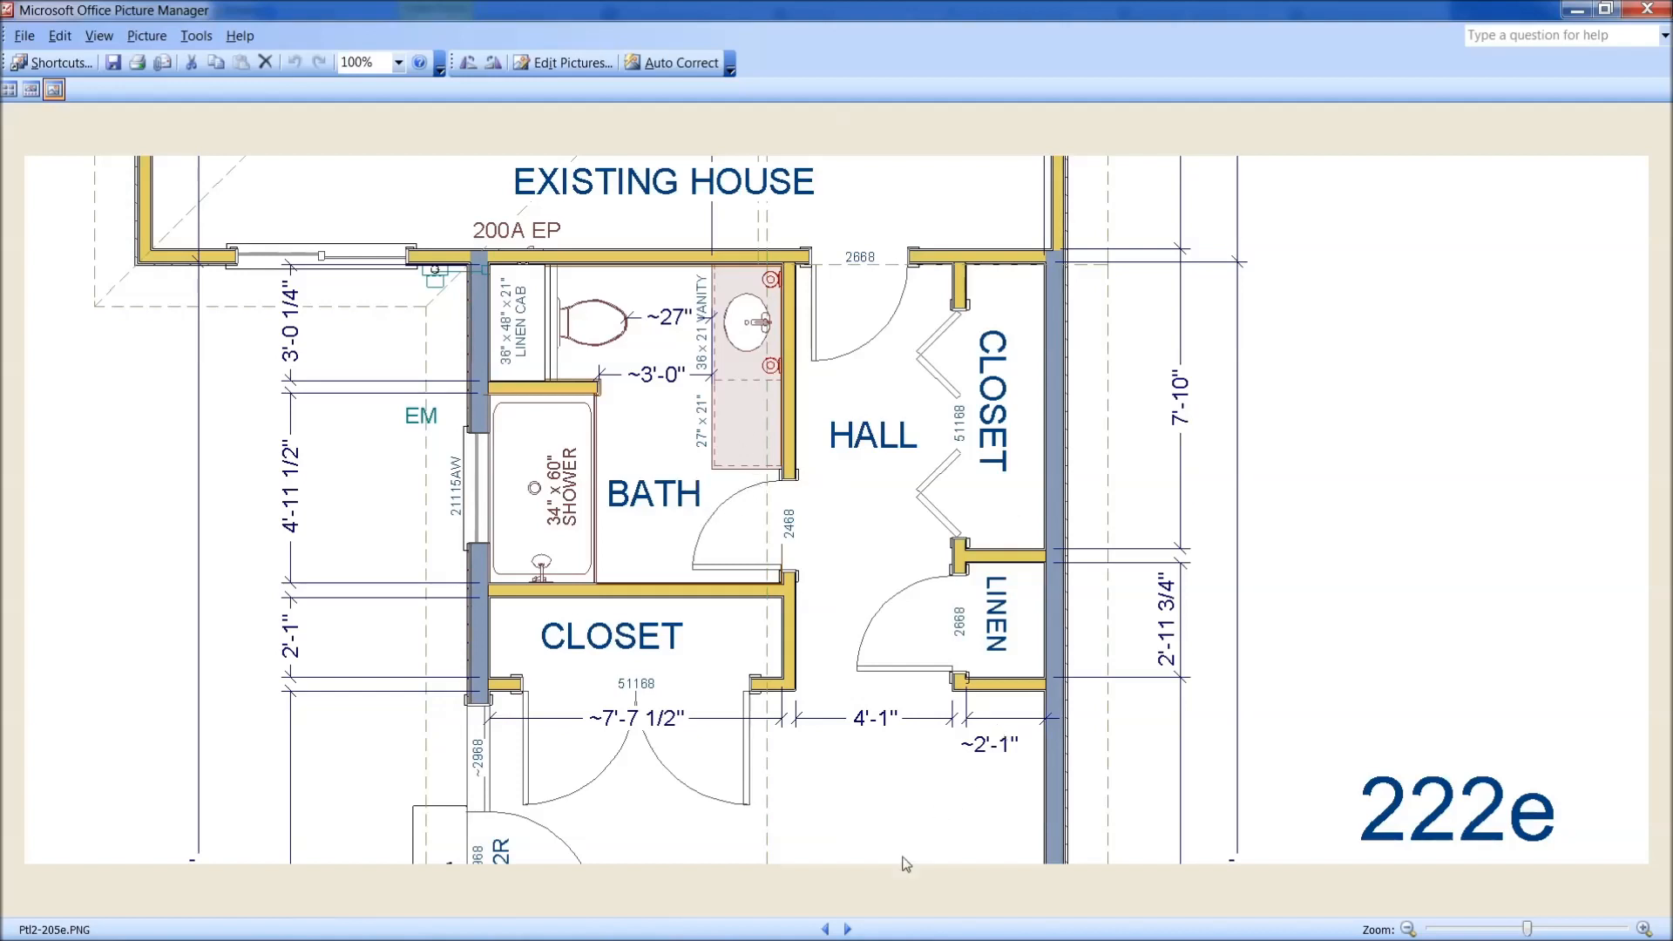
pyautogui.click(850, 927)
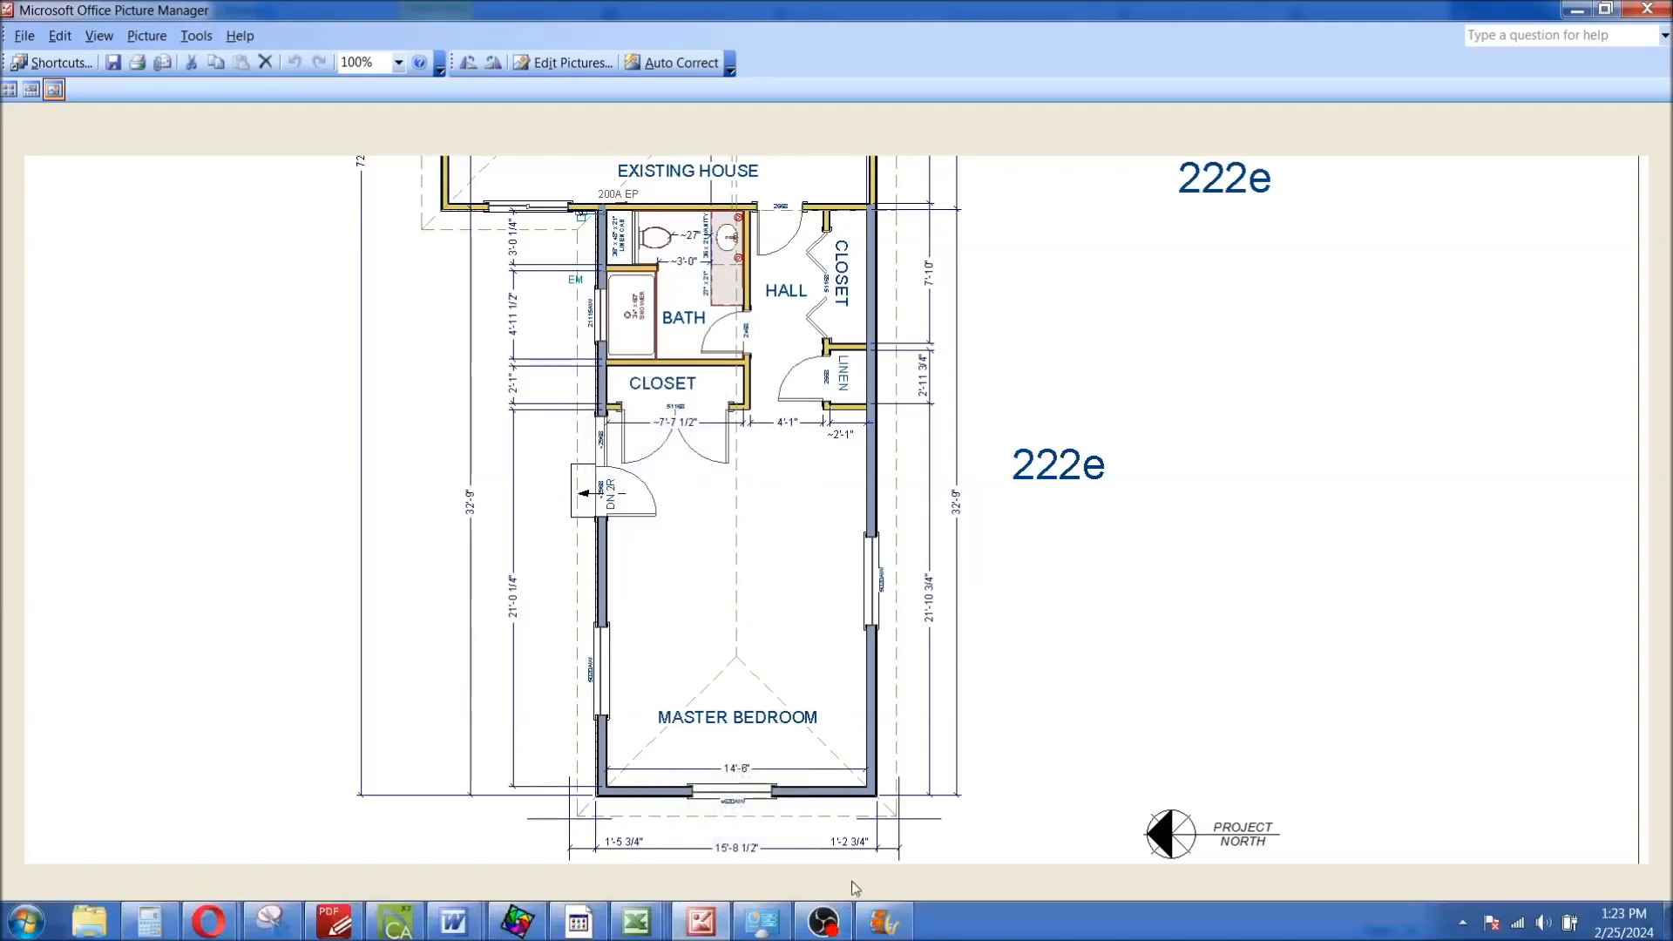
# Flip back and forth between floor plans 222e and 222f to compare the wider bedroom layout
pyautogui.click(850, 927)
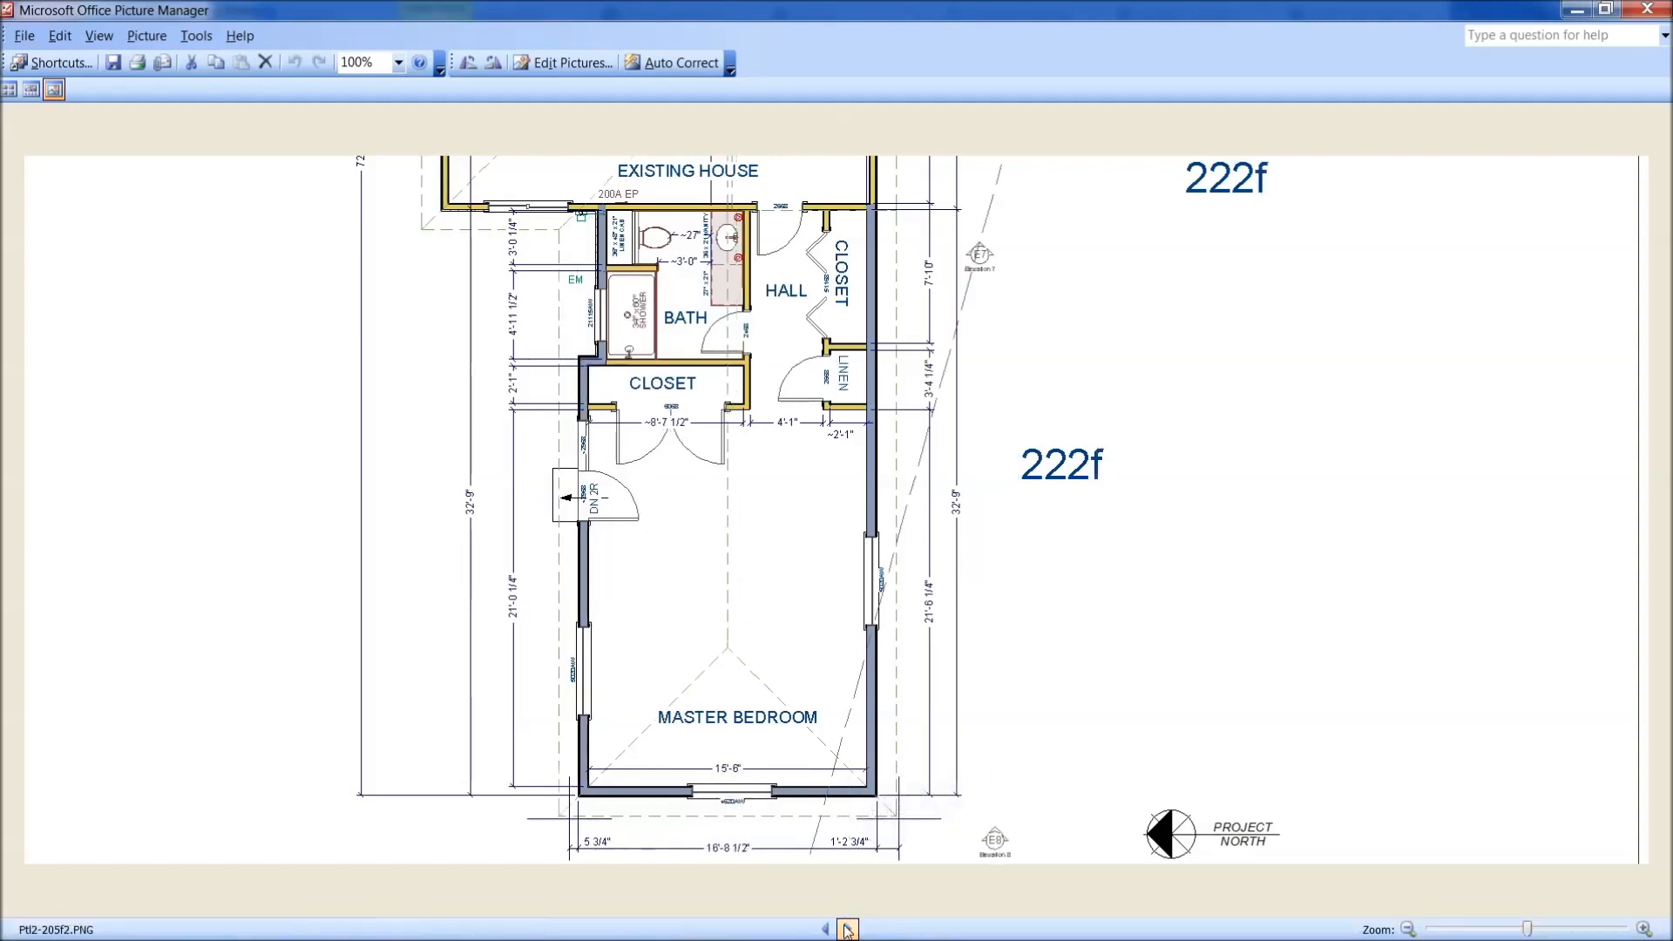
pyautogui.click(826, 931)
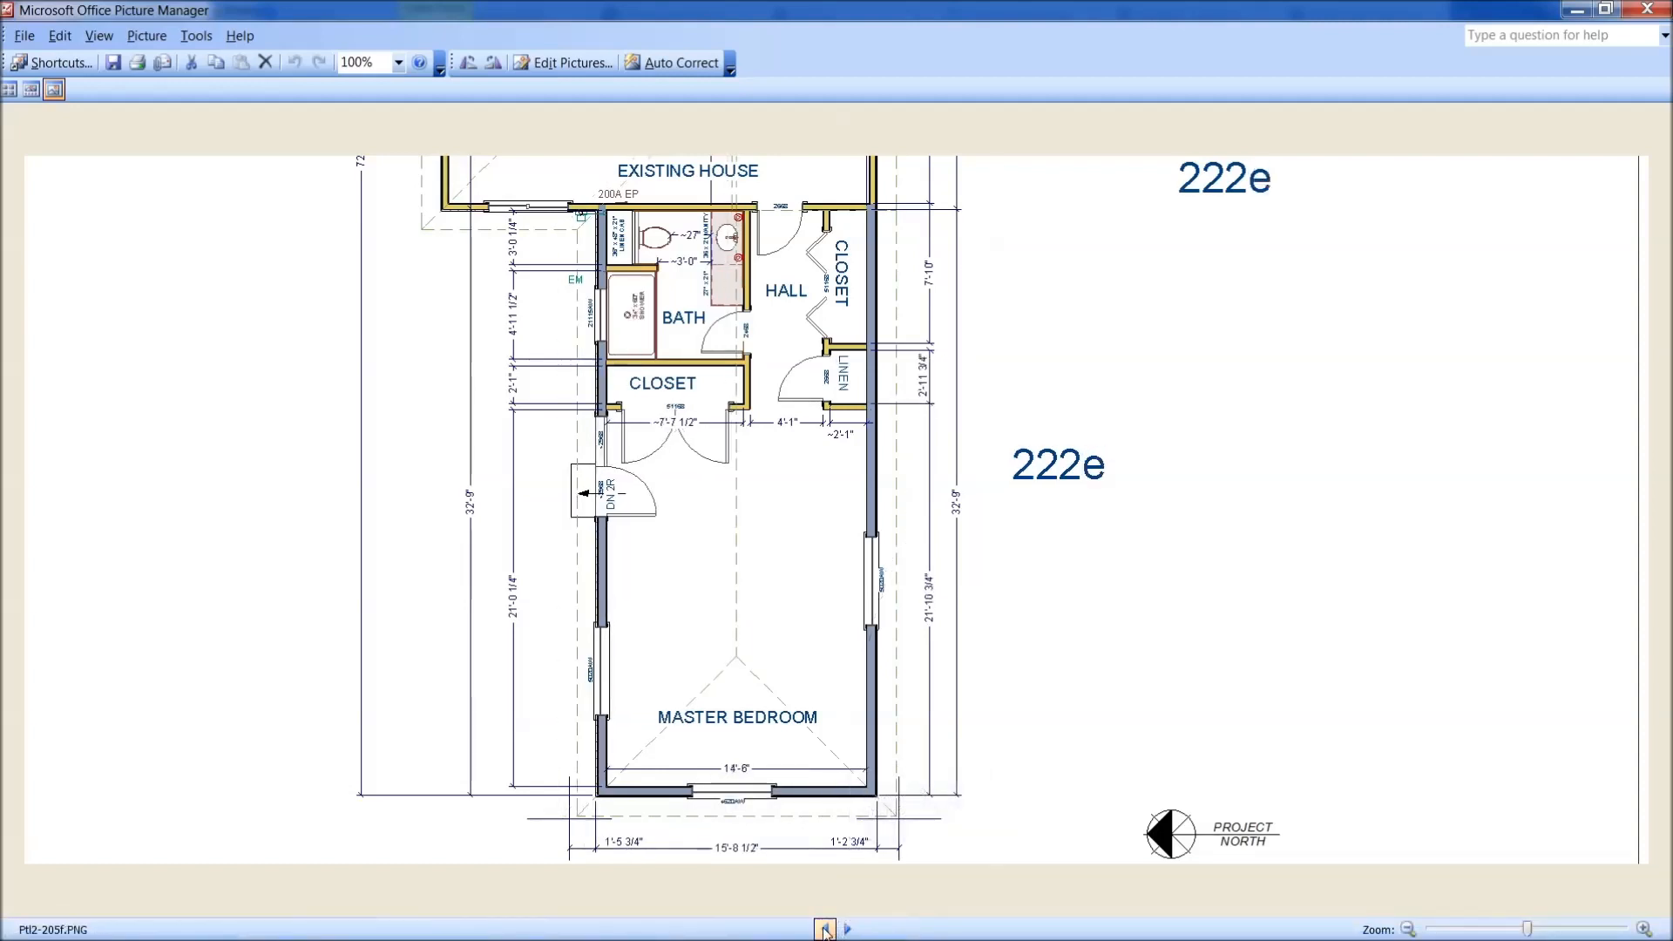
pyautogui.moveTo(836, 930)
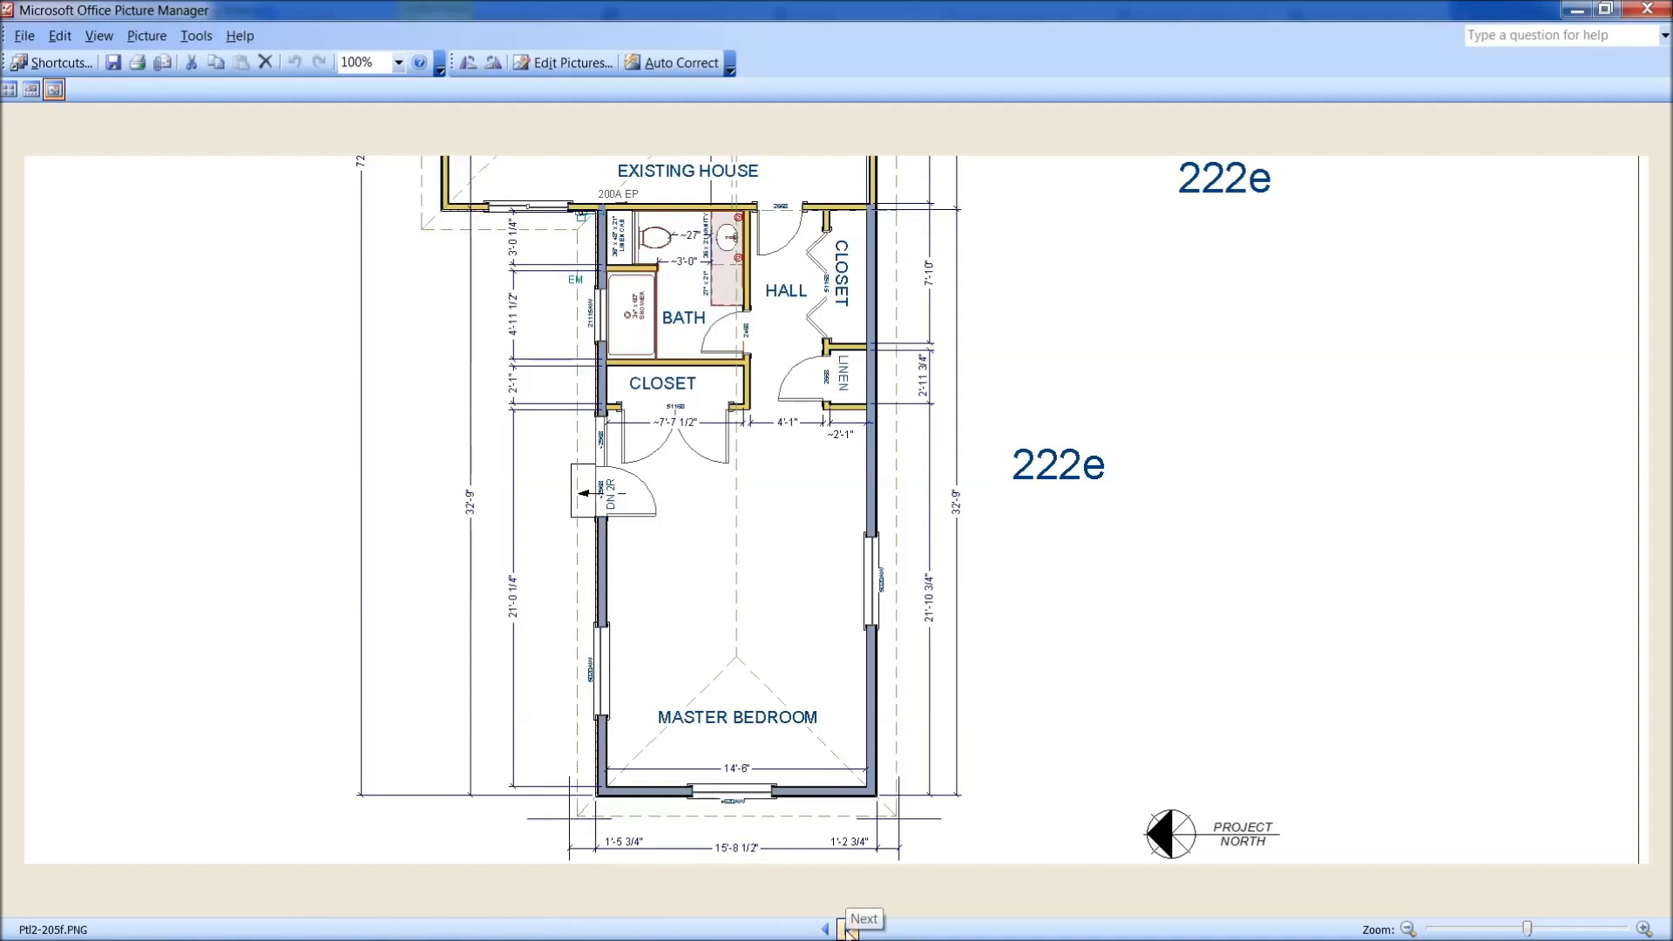
pyautogui.click(838, 920)
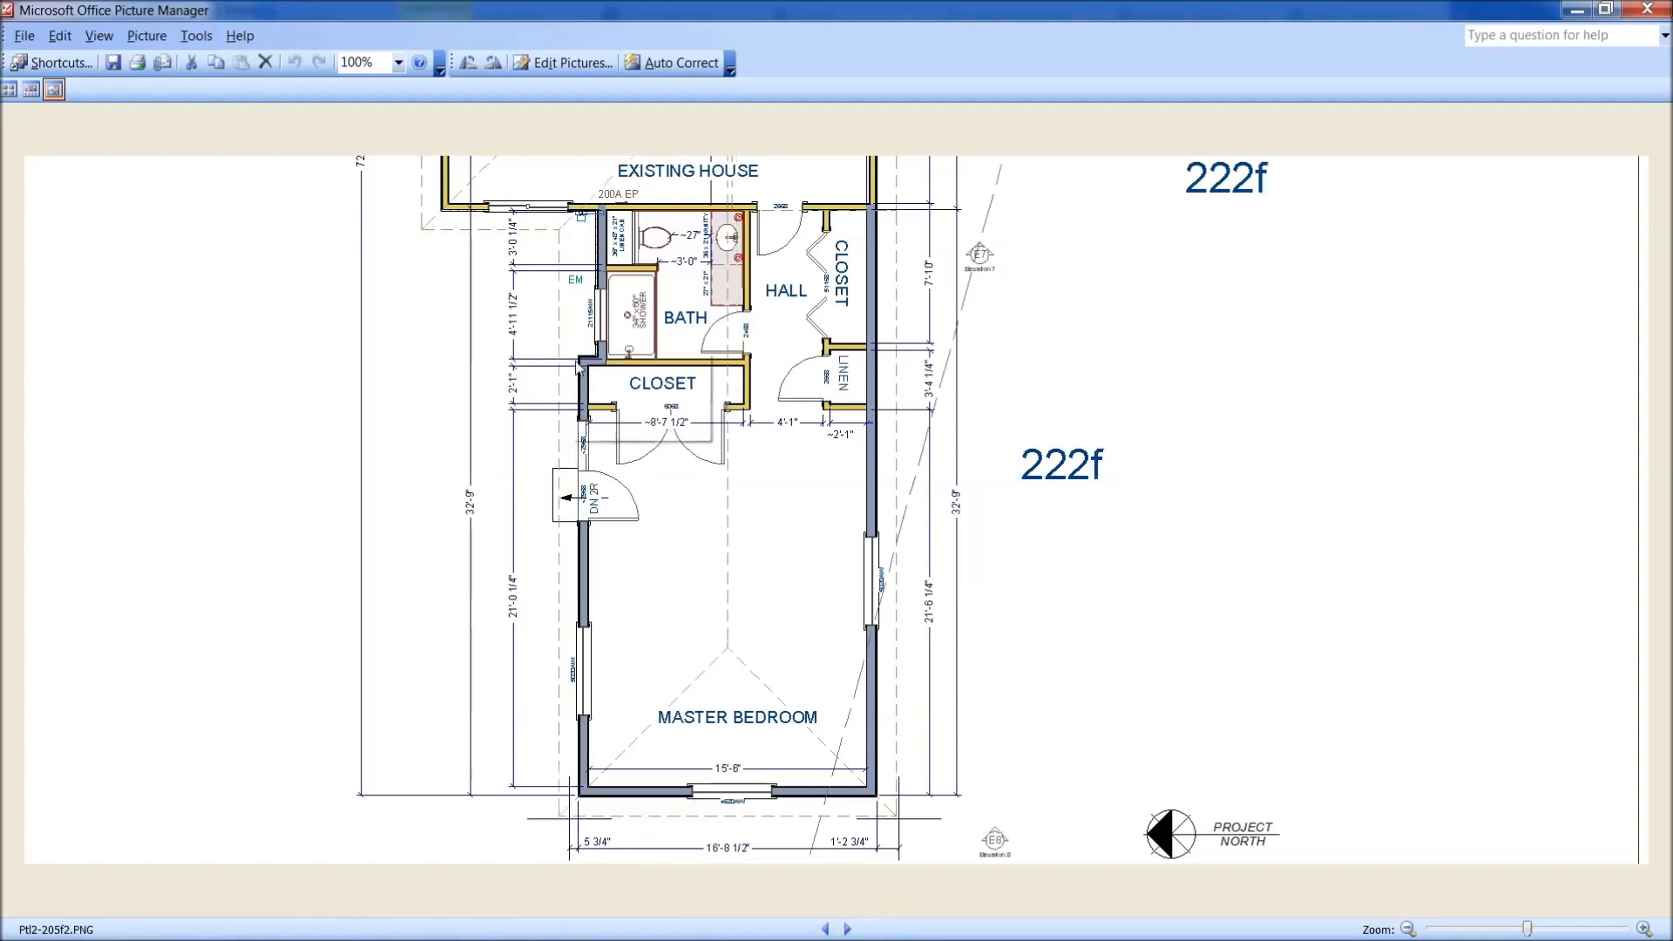
pyautogui.moveTo(589, 805)
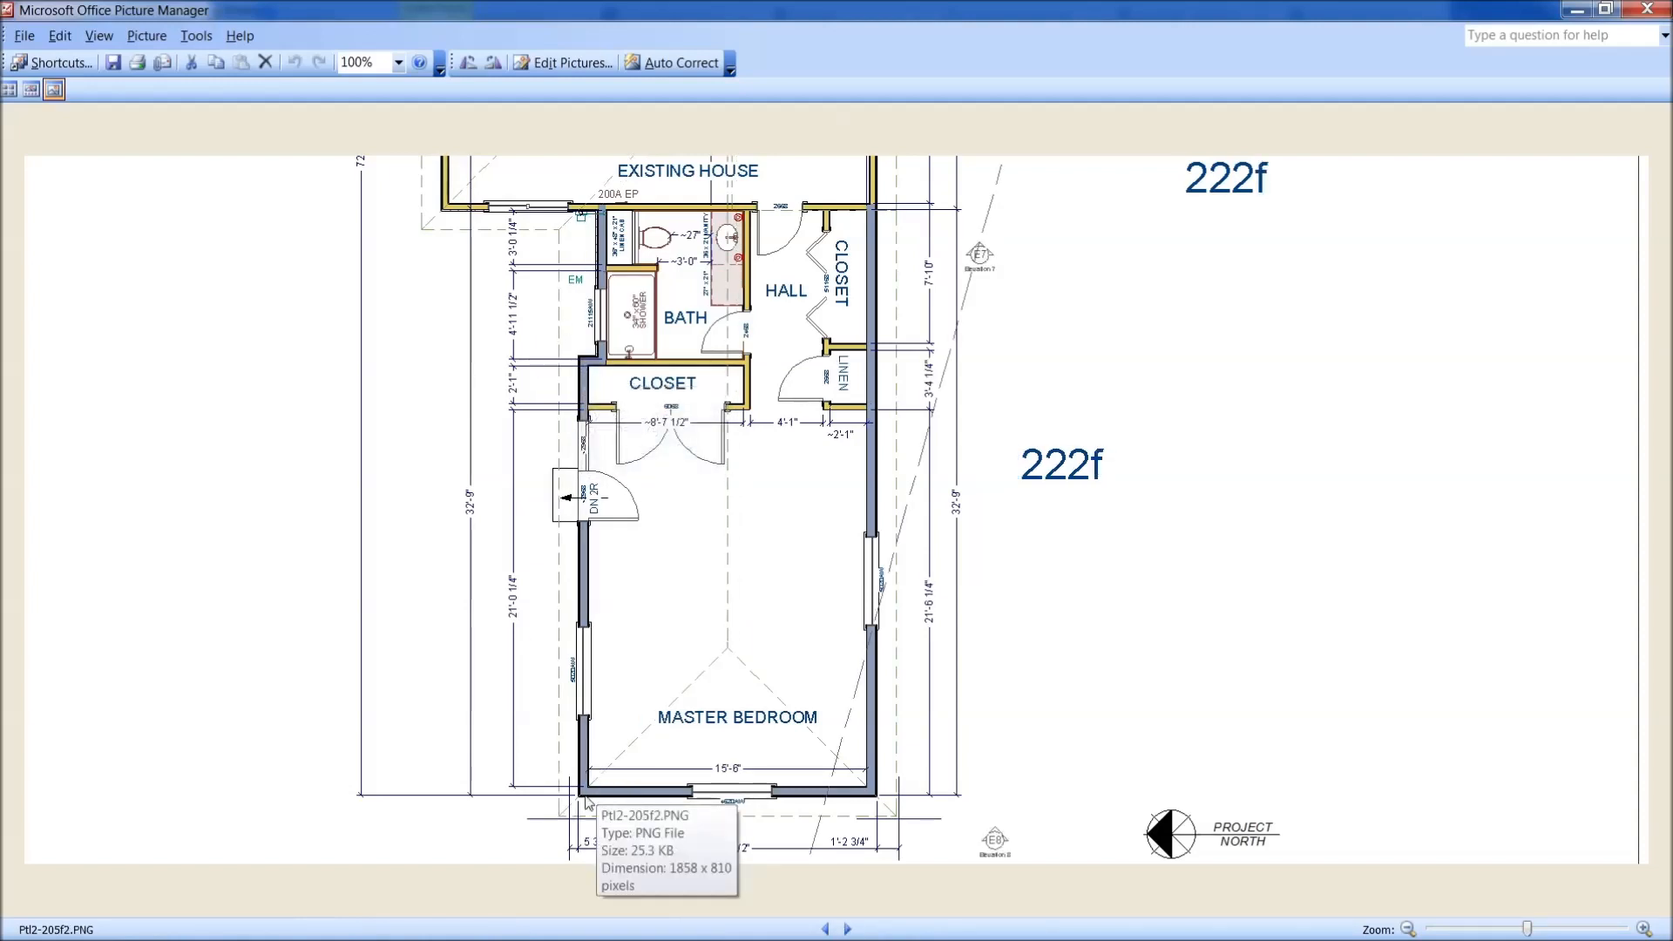
pyautogui.click(826, 927)
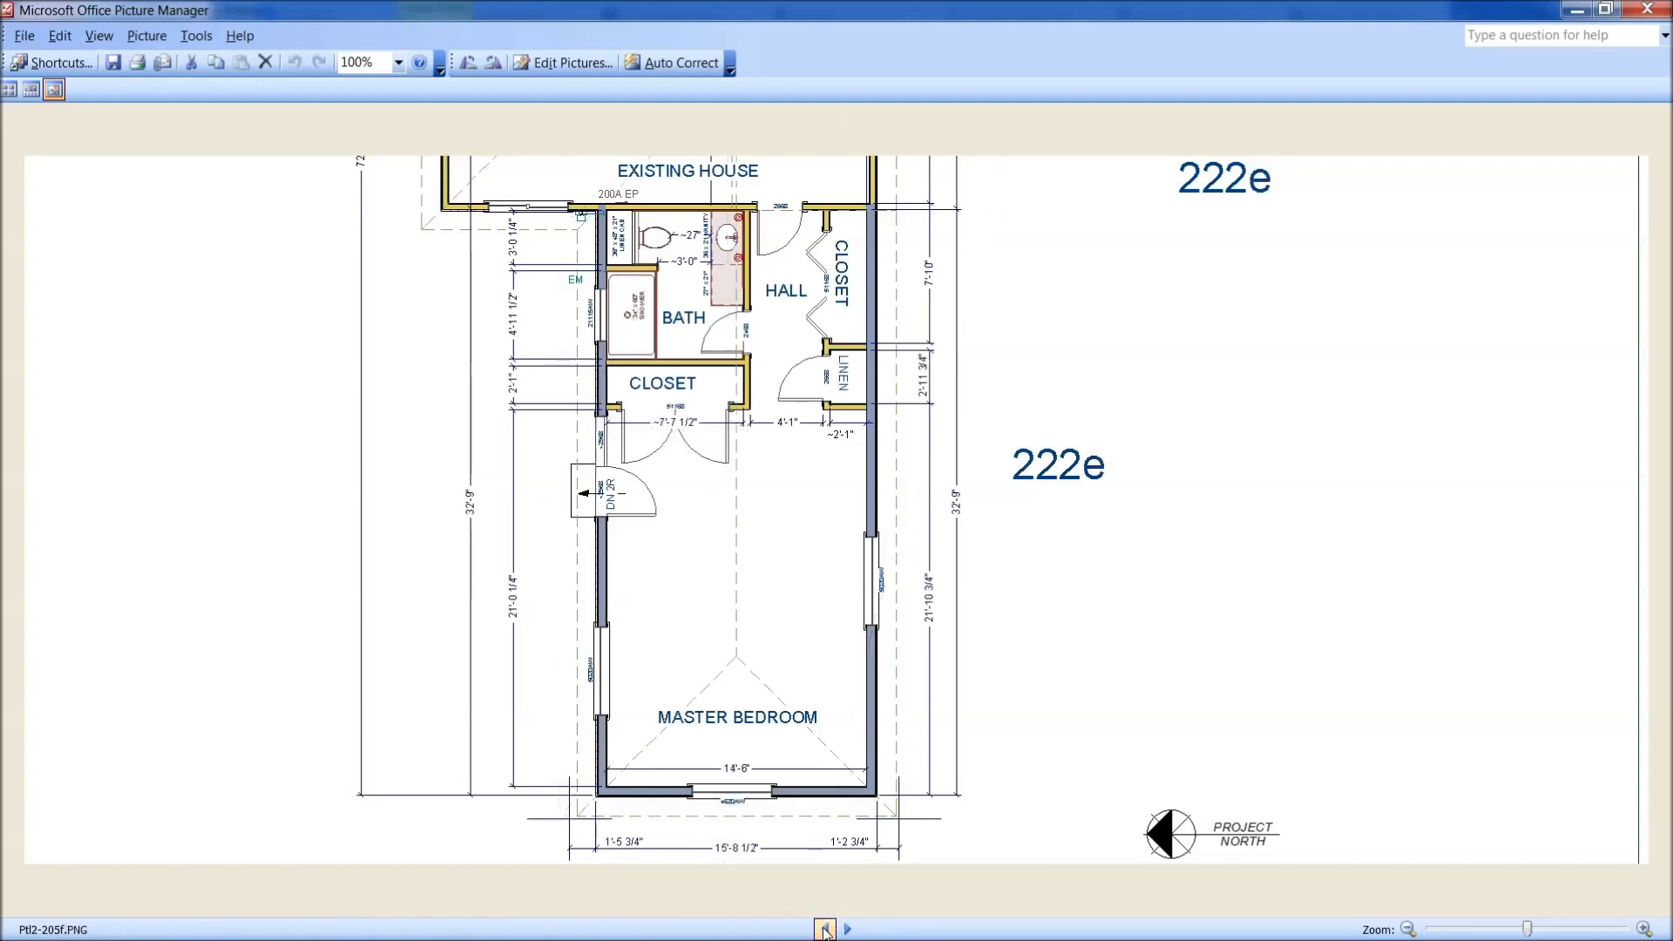
pyautogui.moveTo(711, 779)
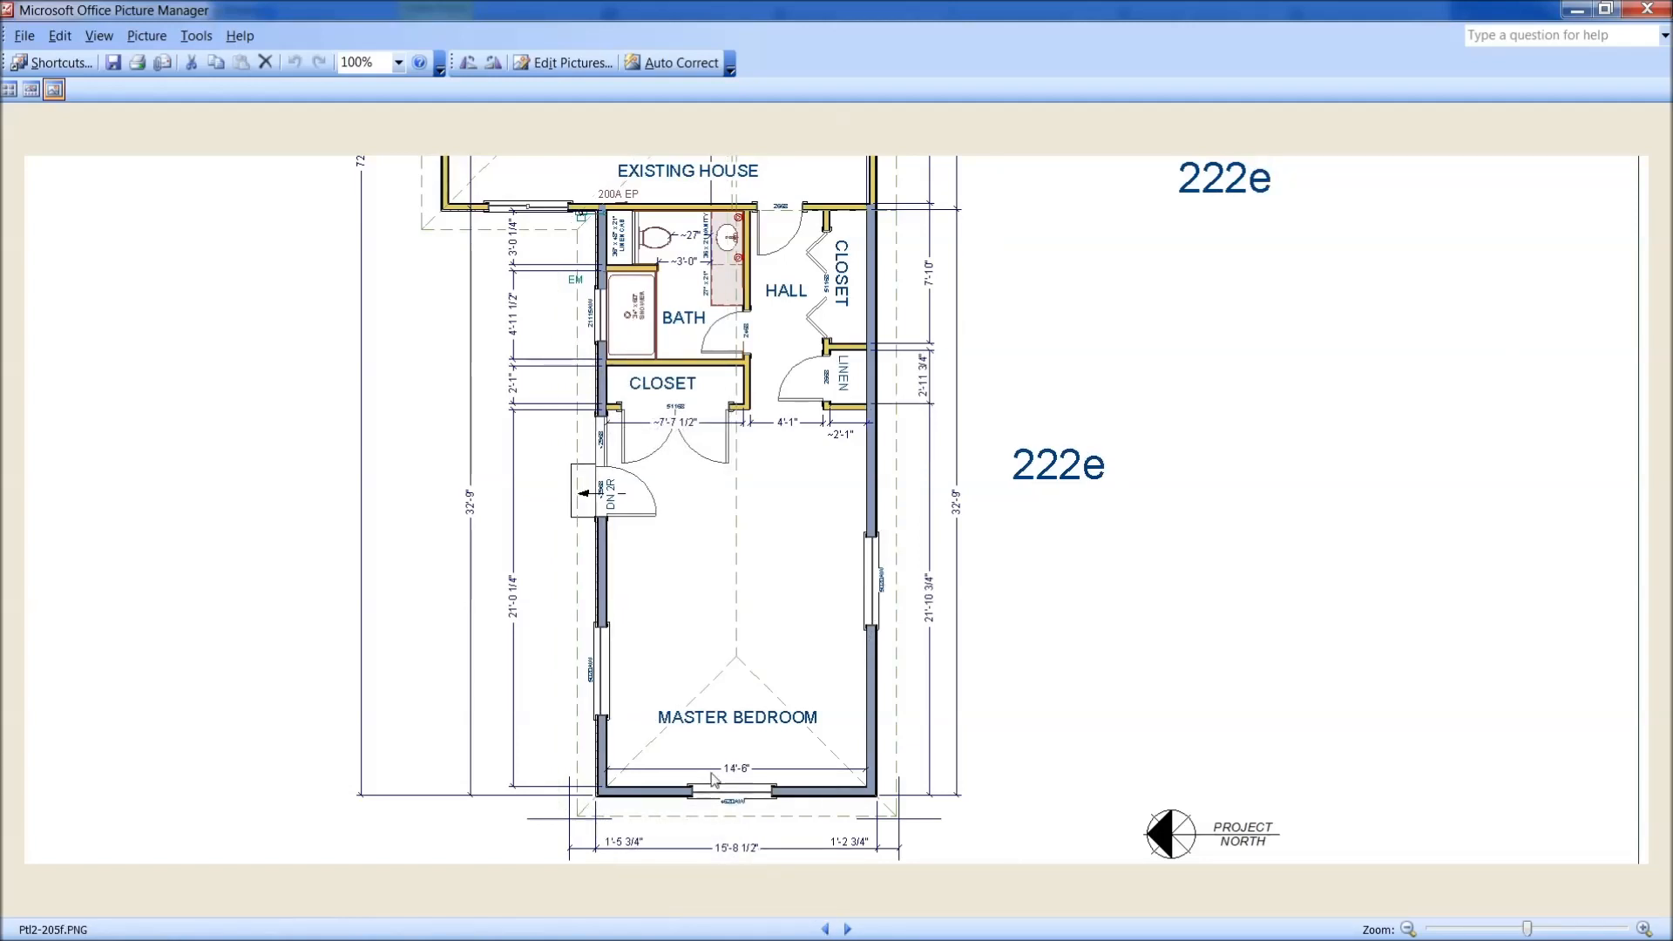
pyautogui.click(851, 927)
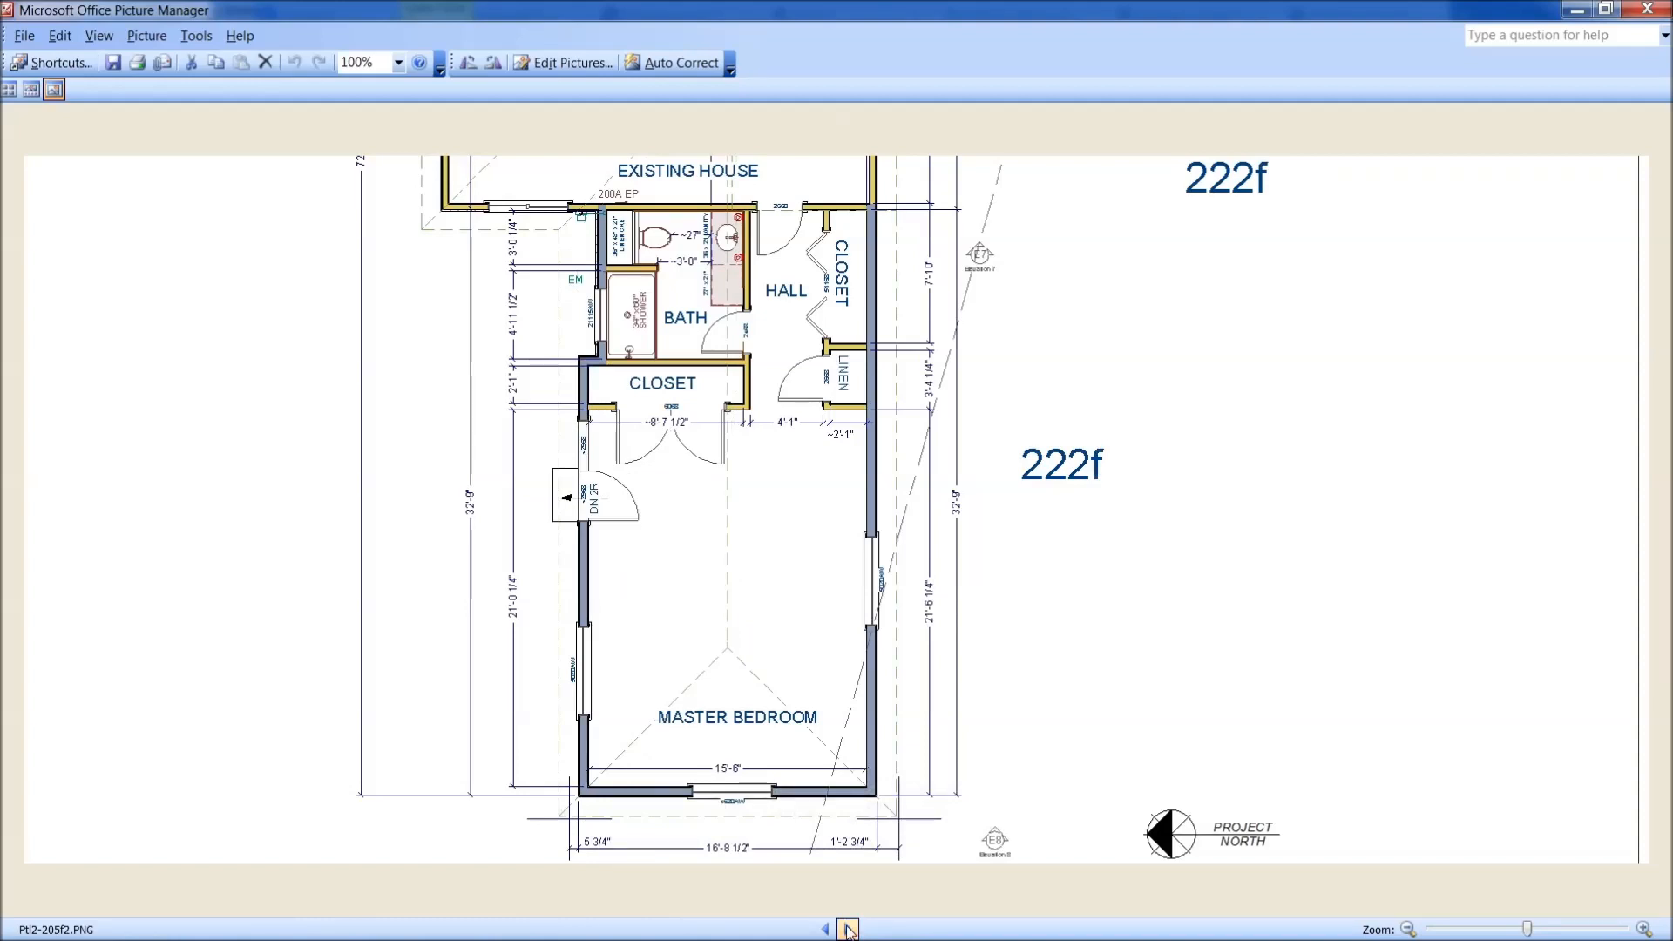
pyautogui.click(826, 927)
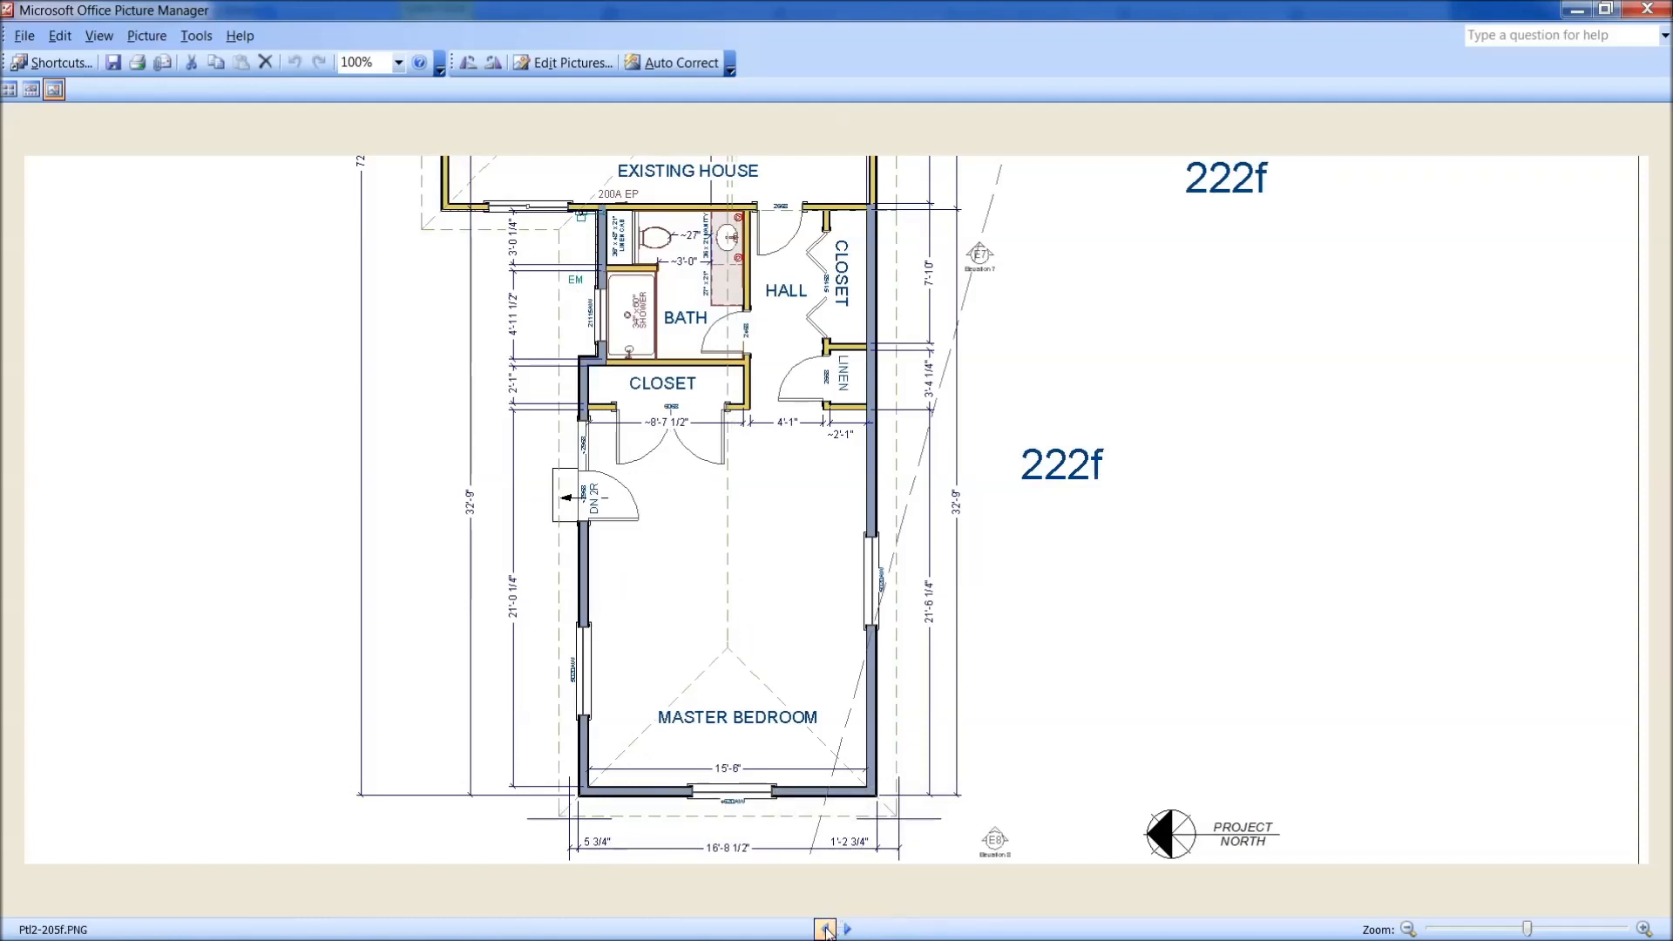
pyautogui.click(825, 927)
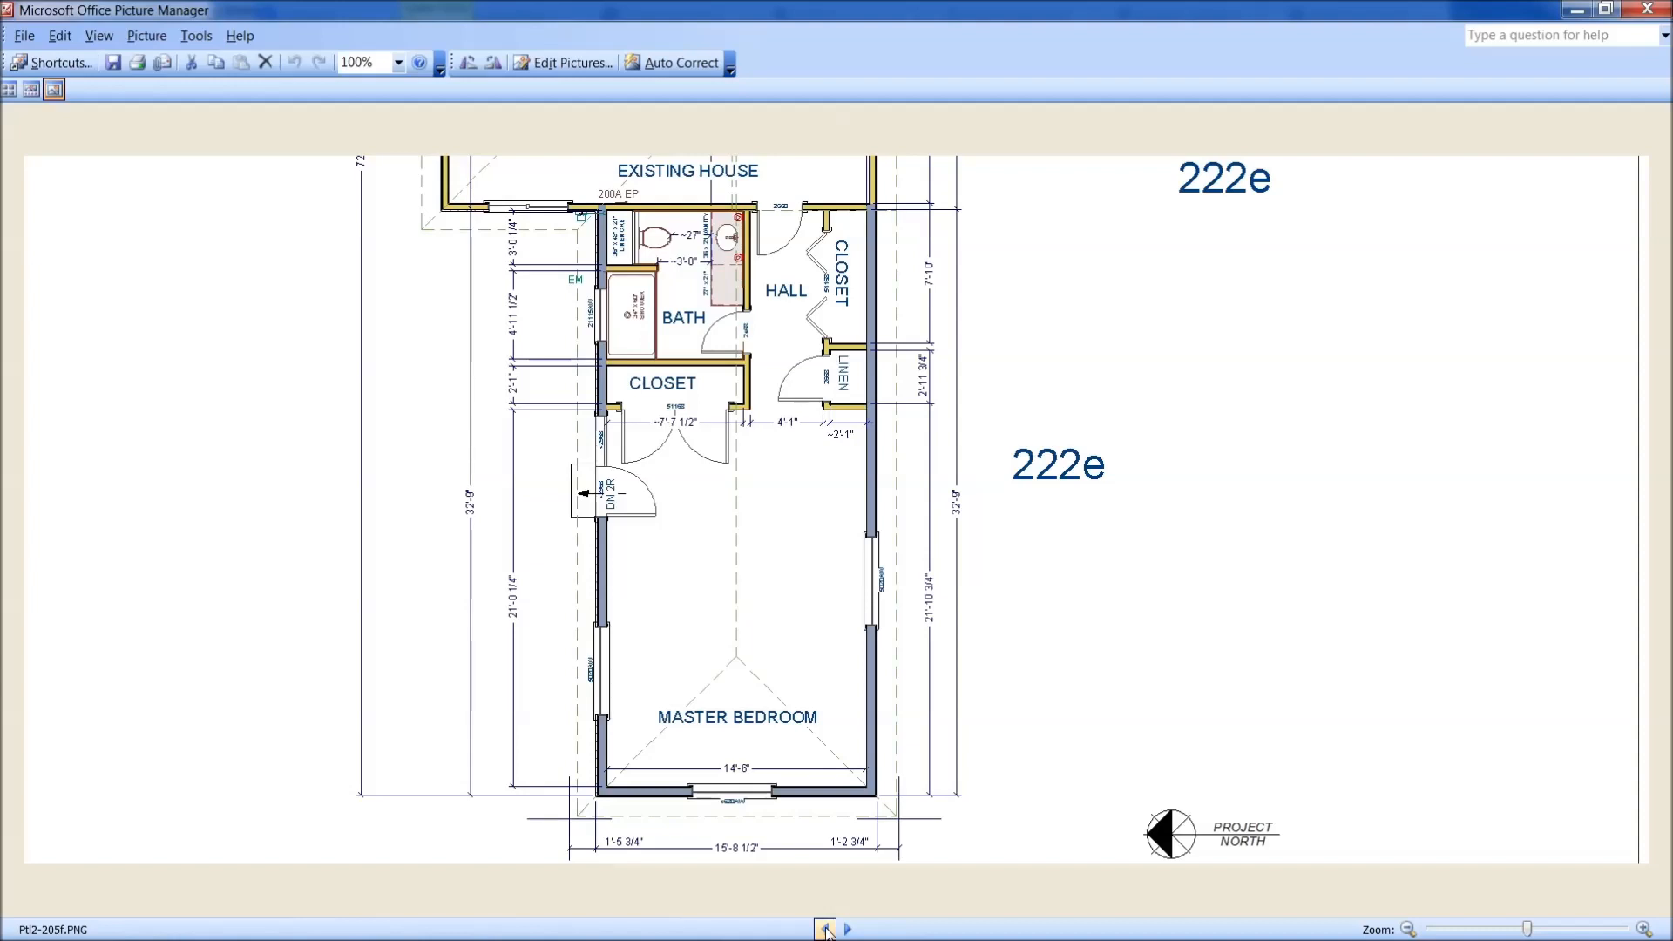
pyautogui.click(849, 929)
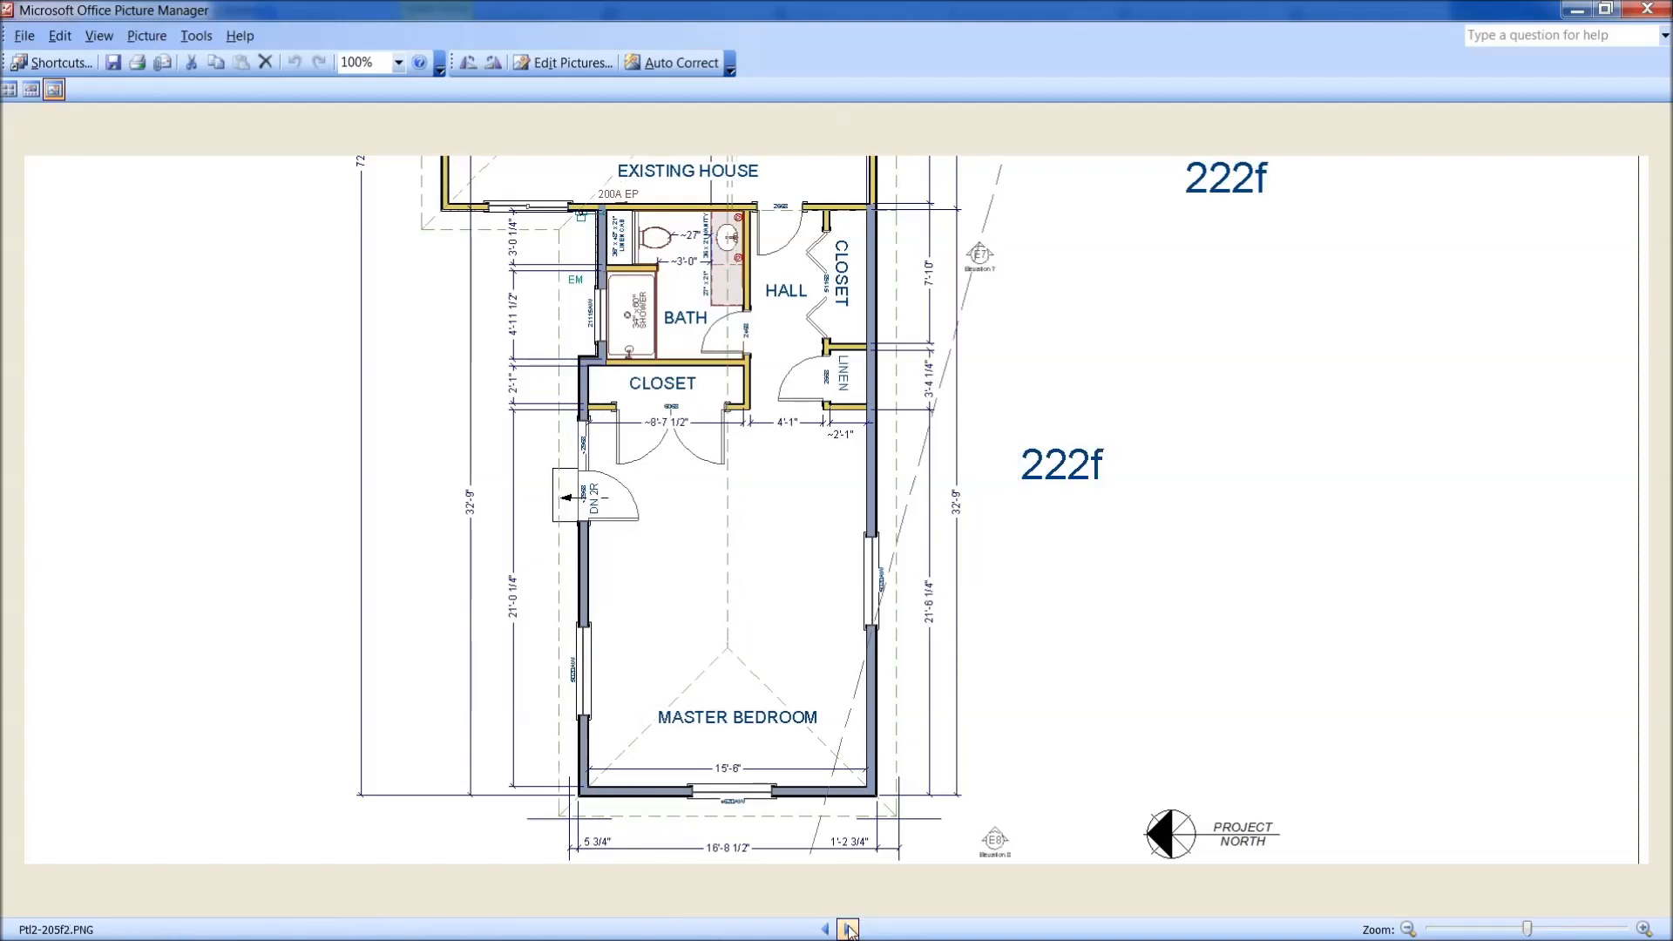
# Step back to plan 222d, then forward through the close-up 222e bath plan to the next plan image
pyautogui.click(824, 927)
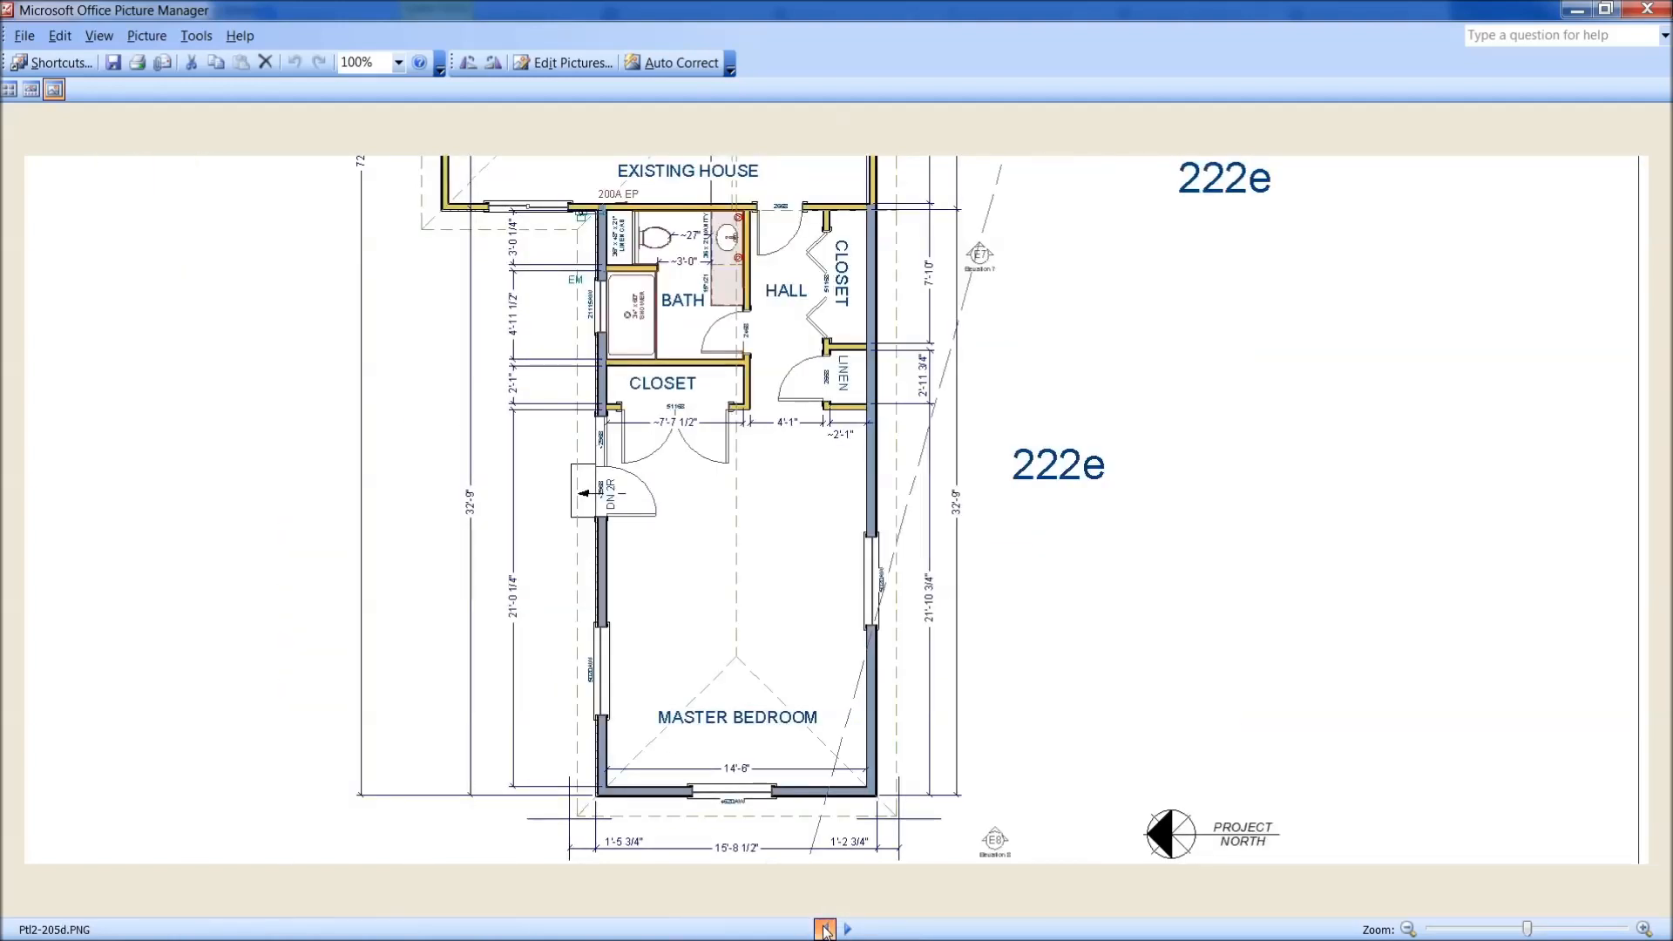
pyautogui.click(826, 927)
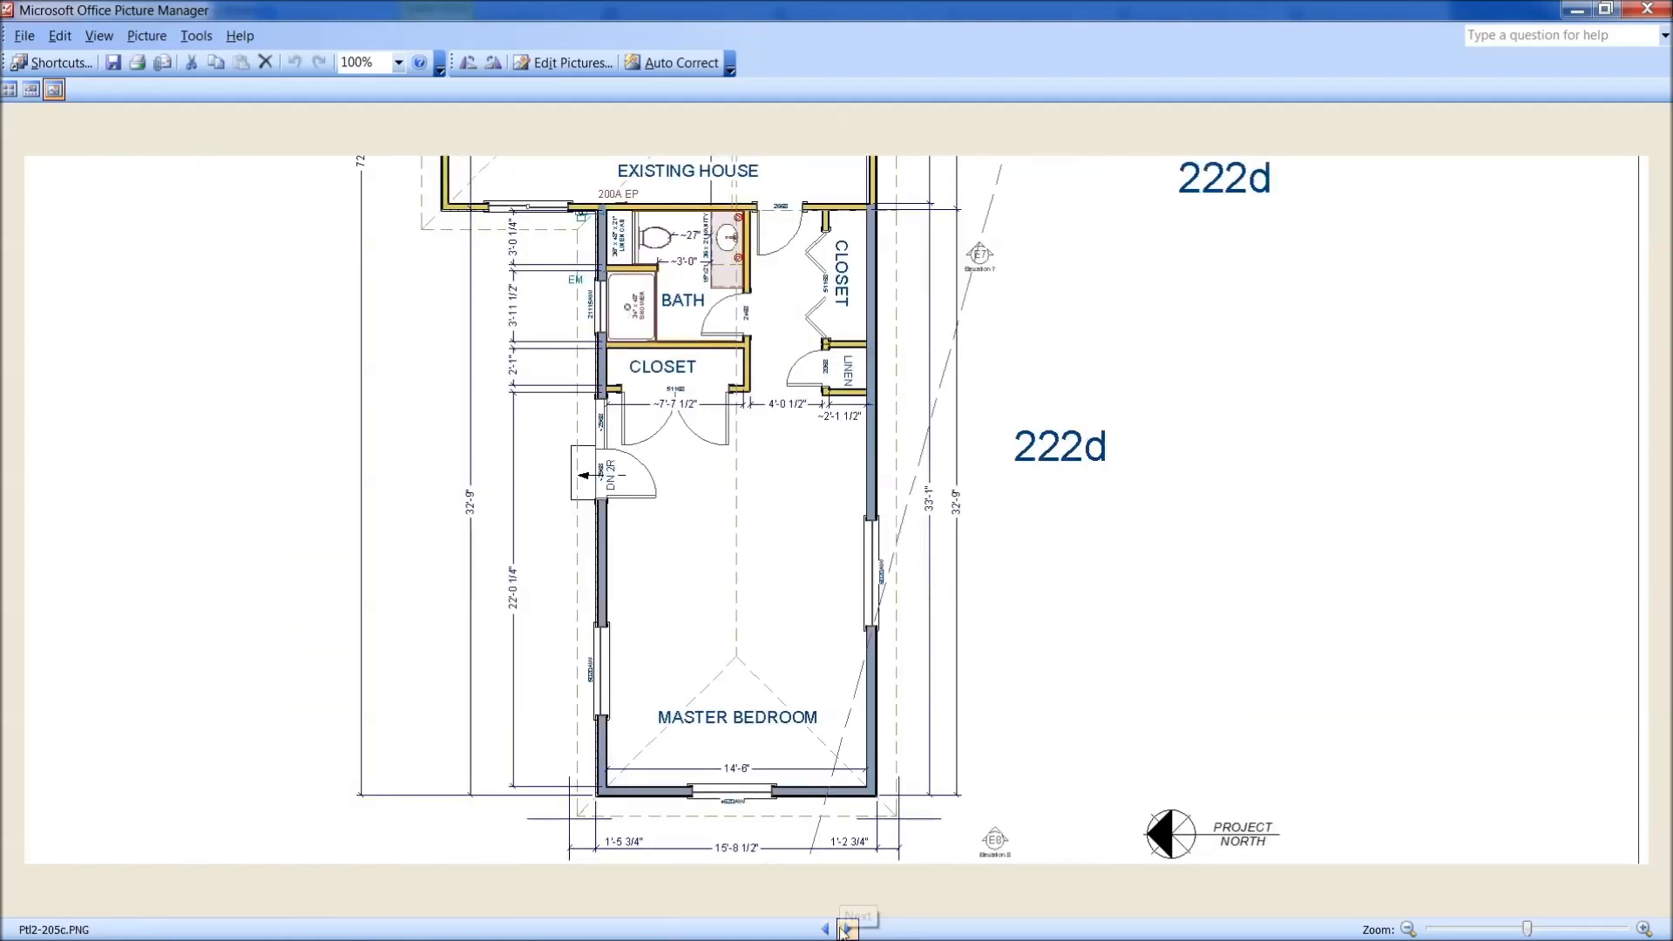
pyautogui.click(852, 930)
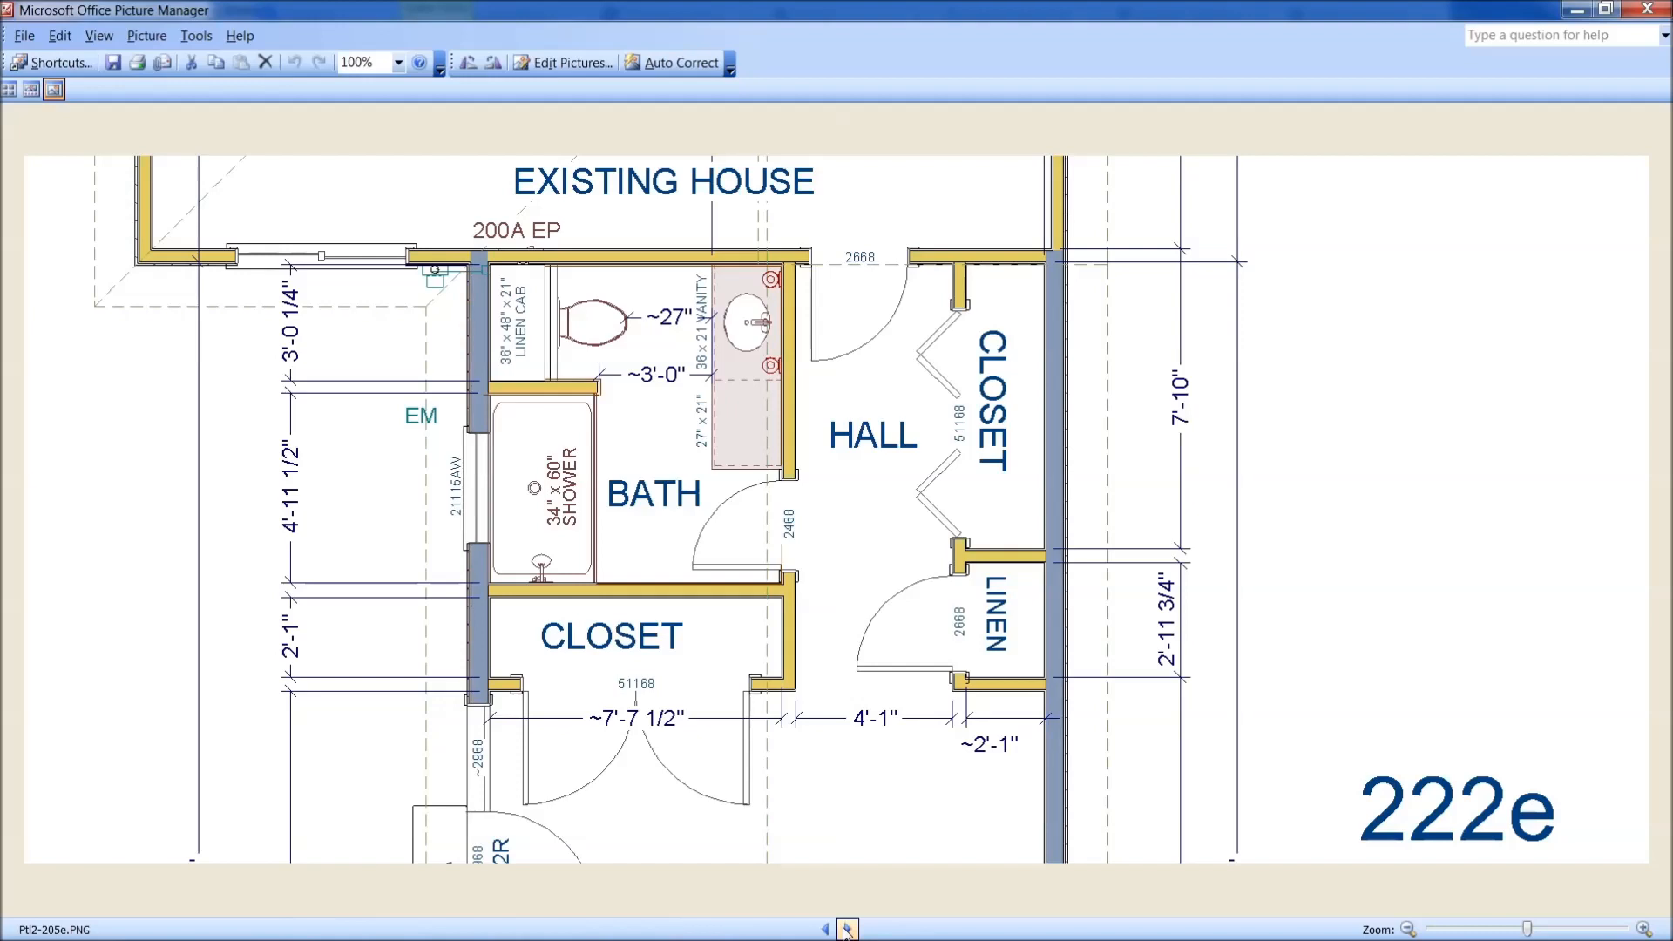
pyautogui.click(850, 927)
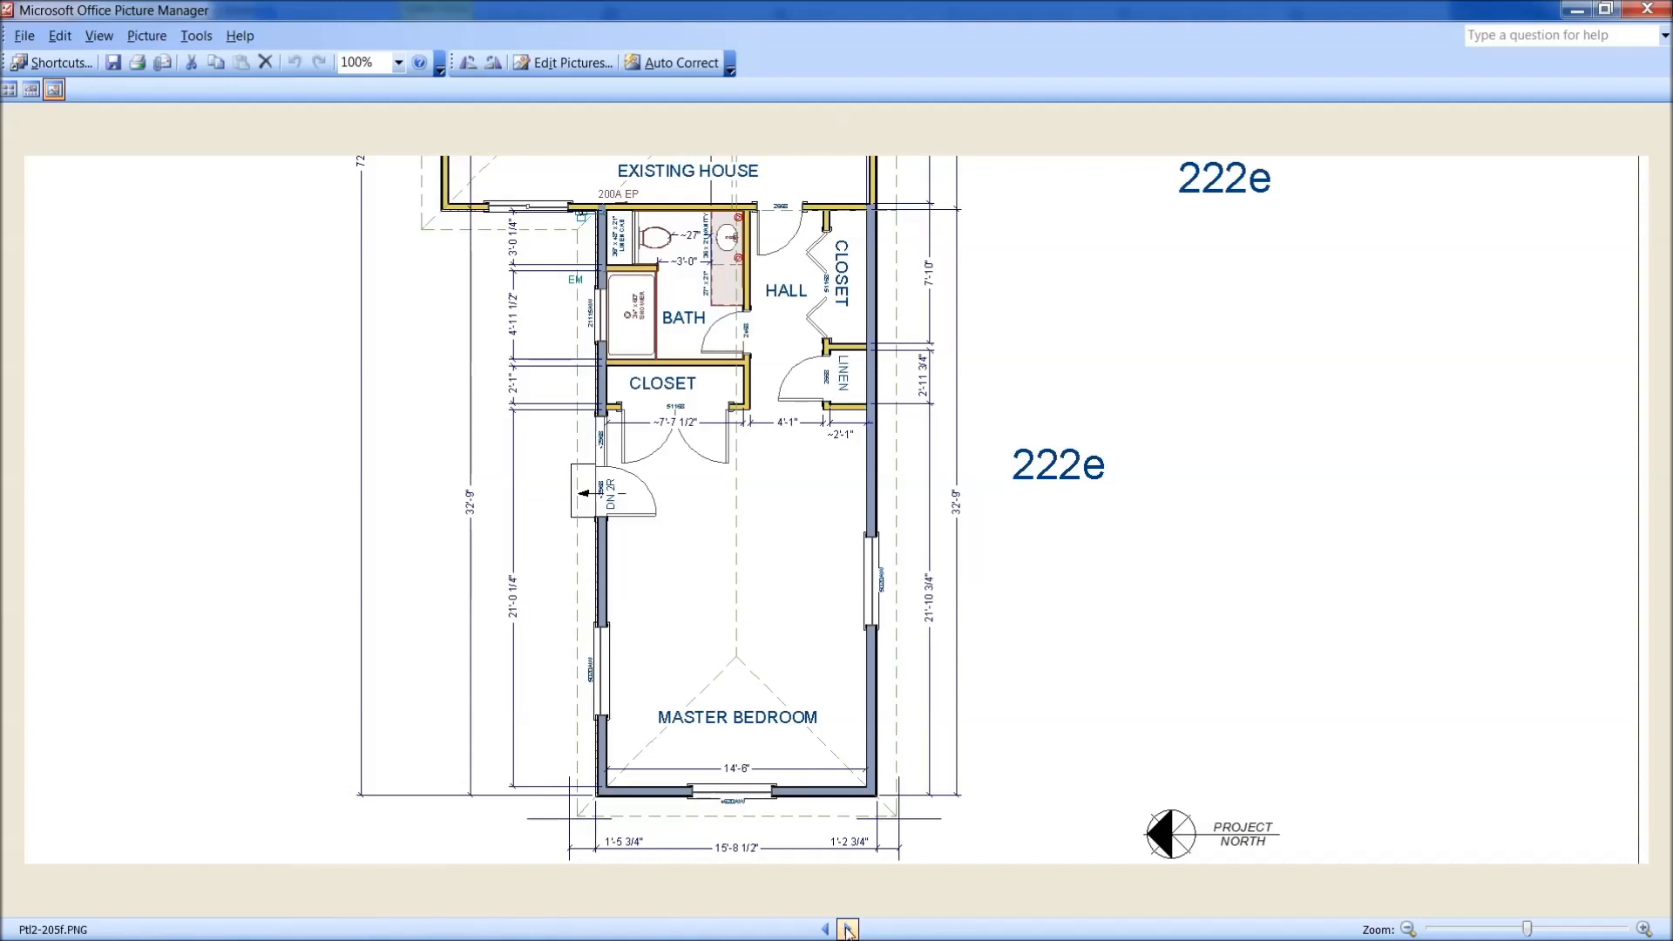
pyautogui.moveTo(627, 424)
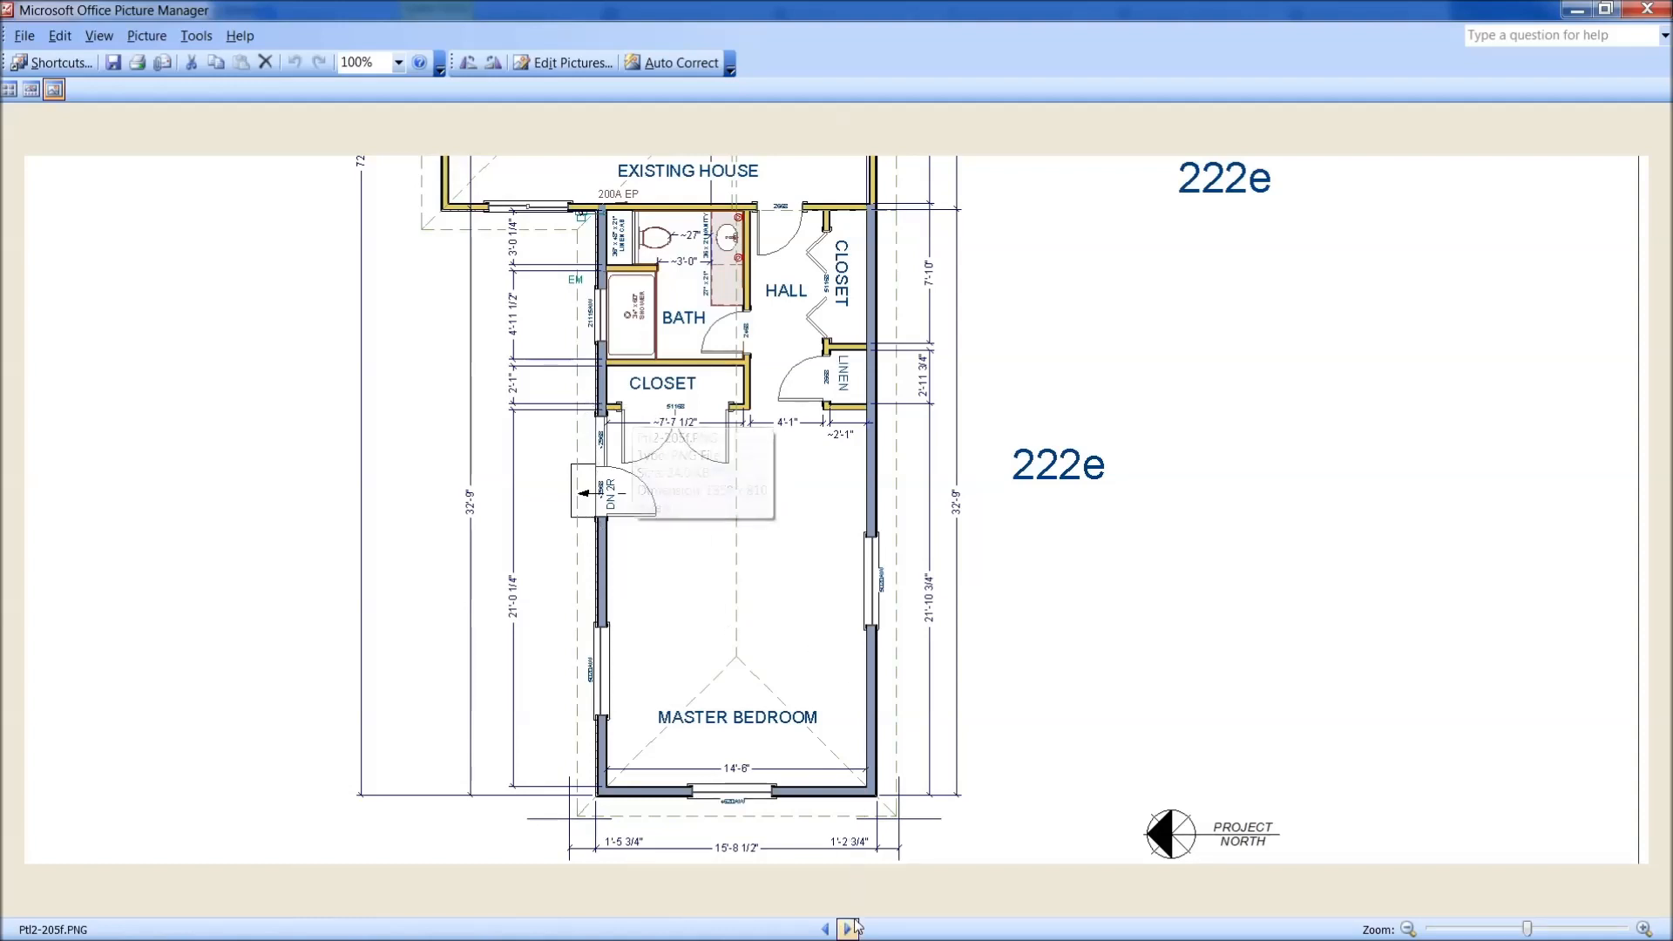
# Advance past the 3D house render 206a to the aerial site plan 207b with contour lines
pyautogui.click(850, 927)
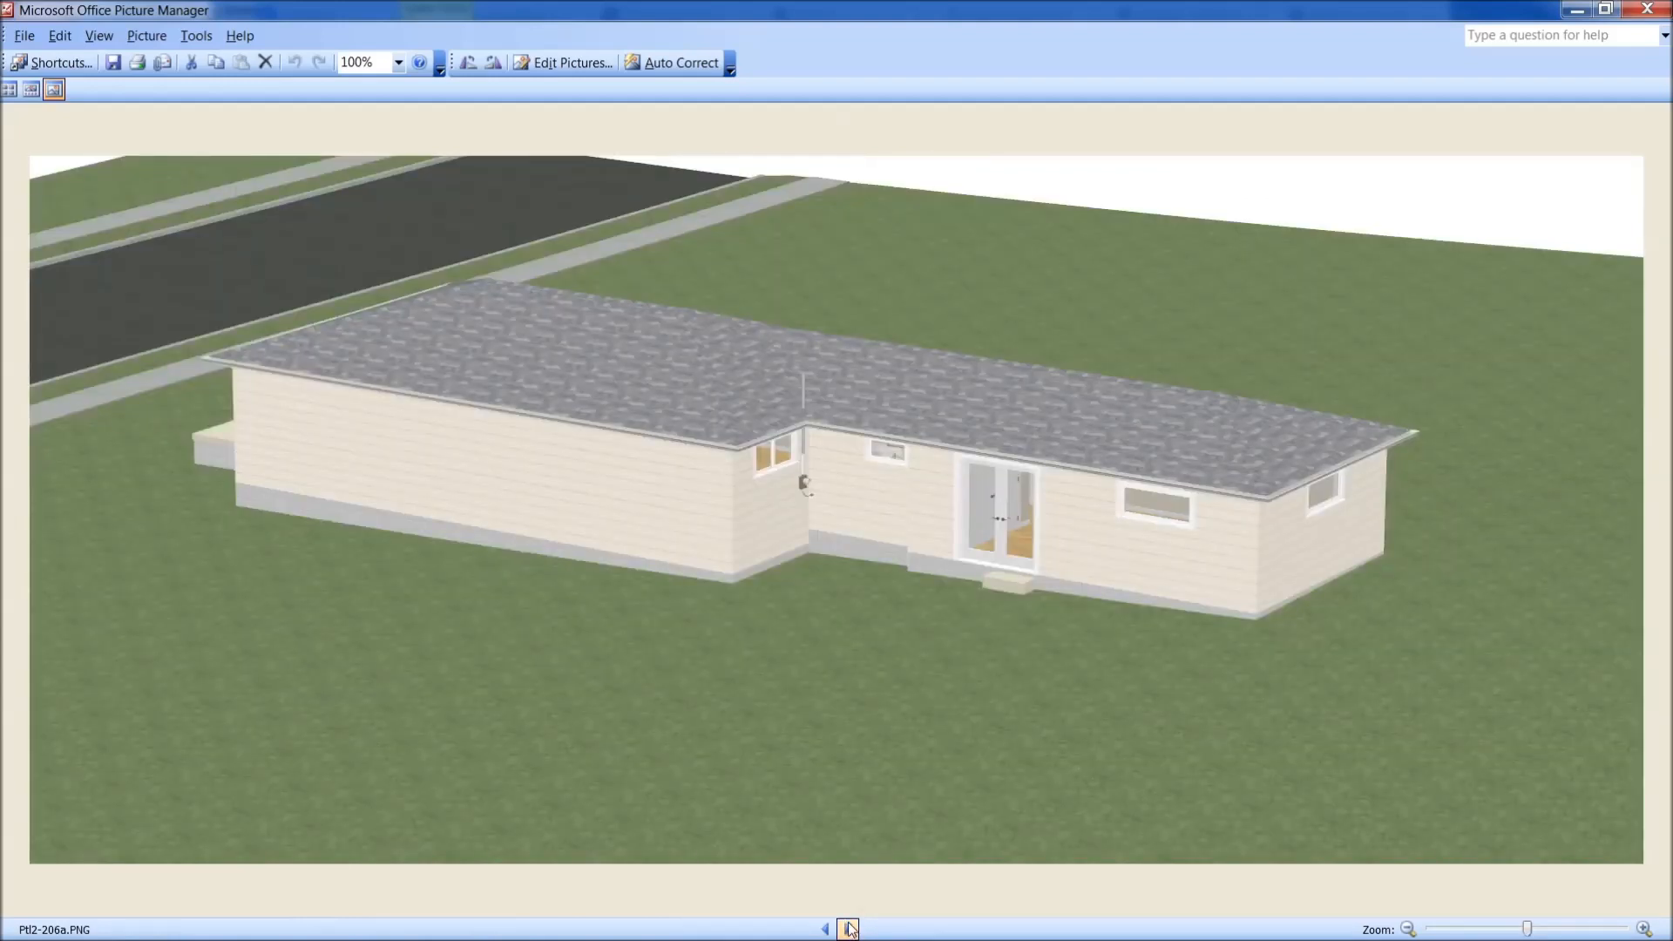
pyautogui.moveTo(736, 591)
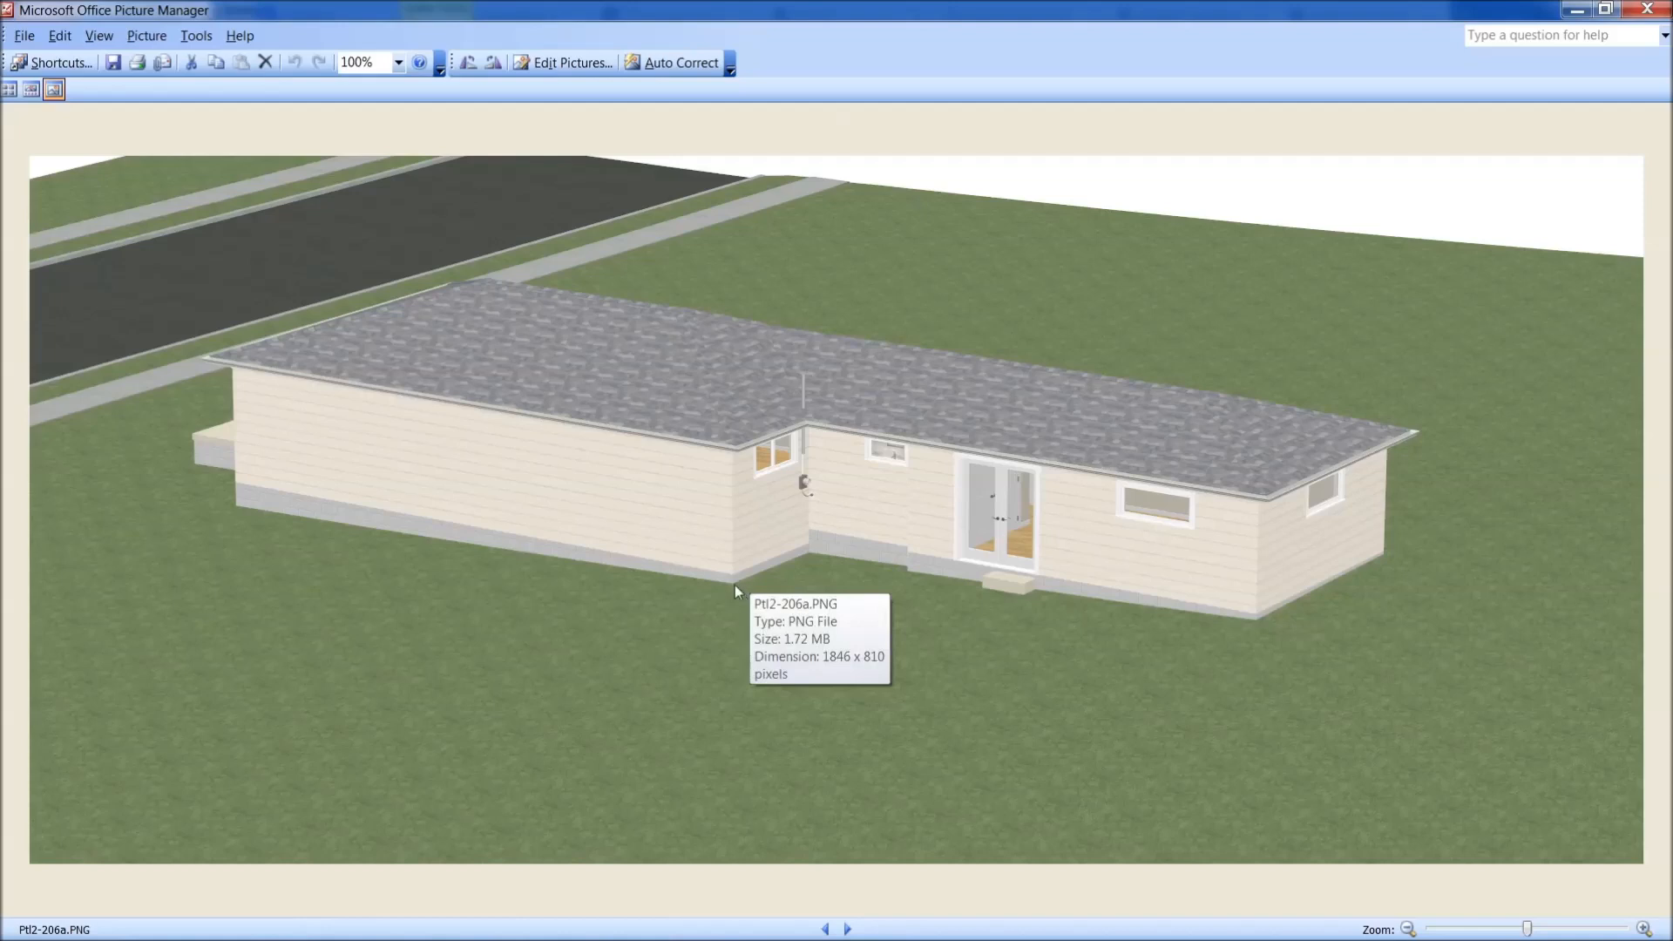
pyautogui.moveTo(736, 599)
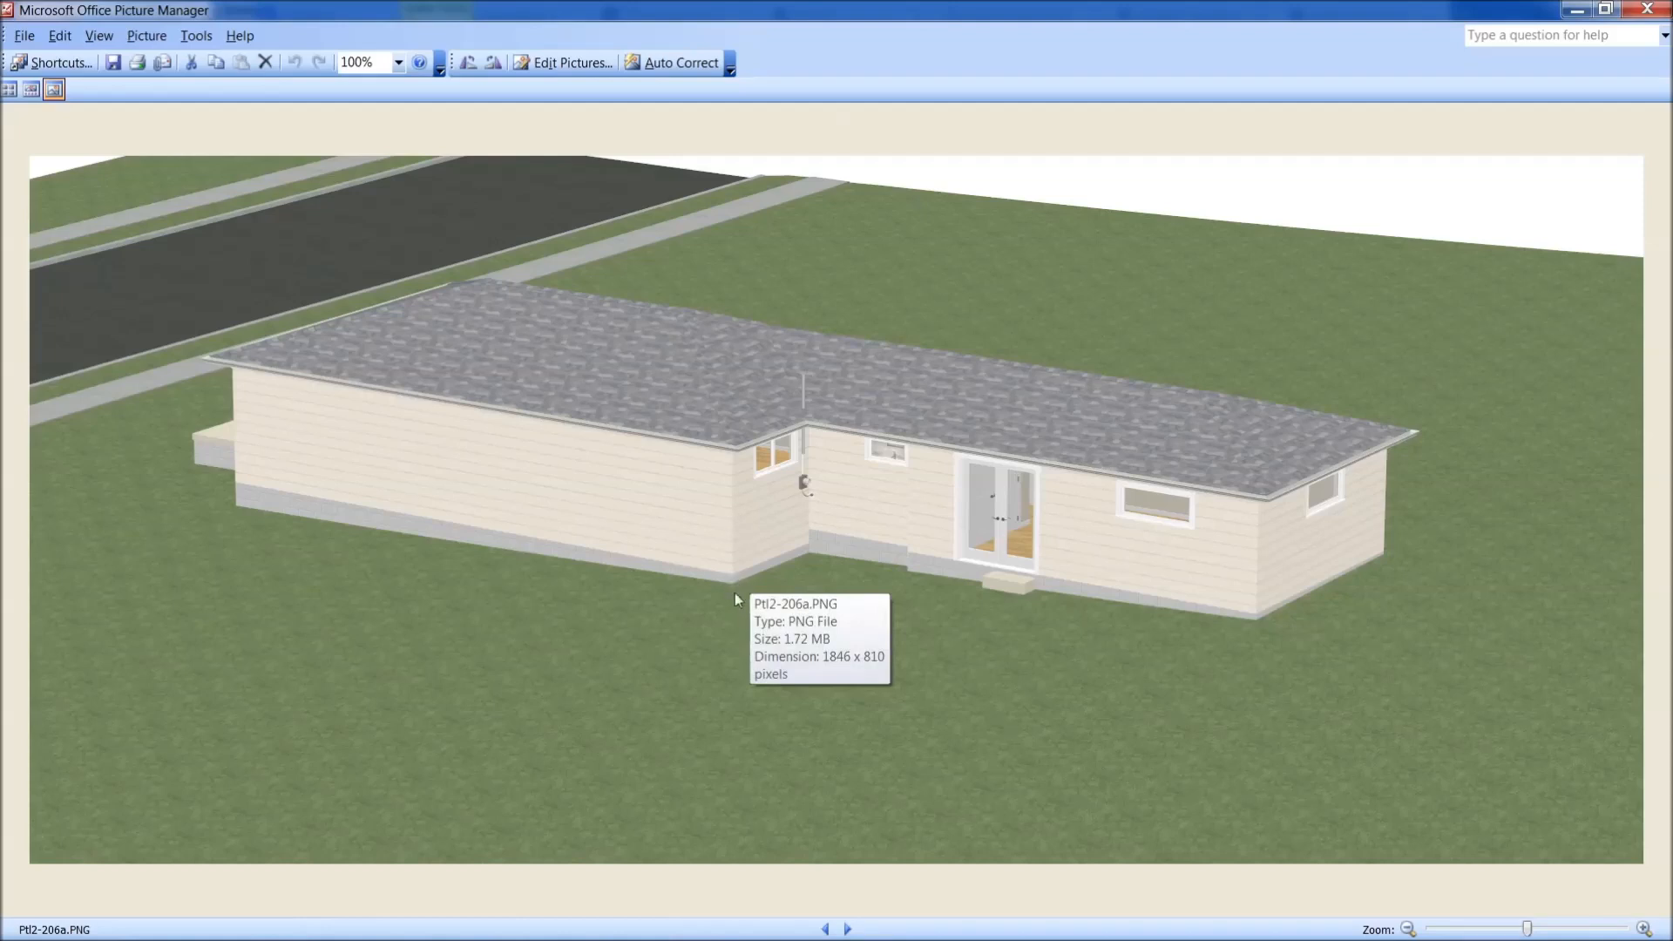
pyautogui.moveTo(737, 589)
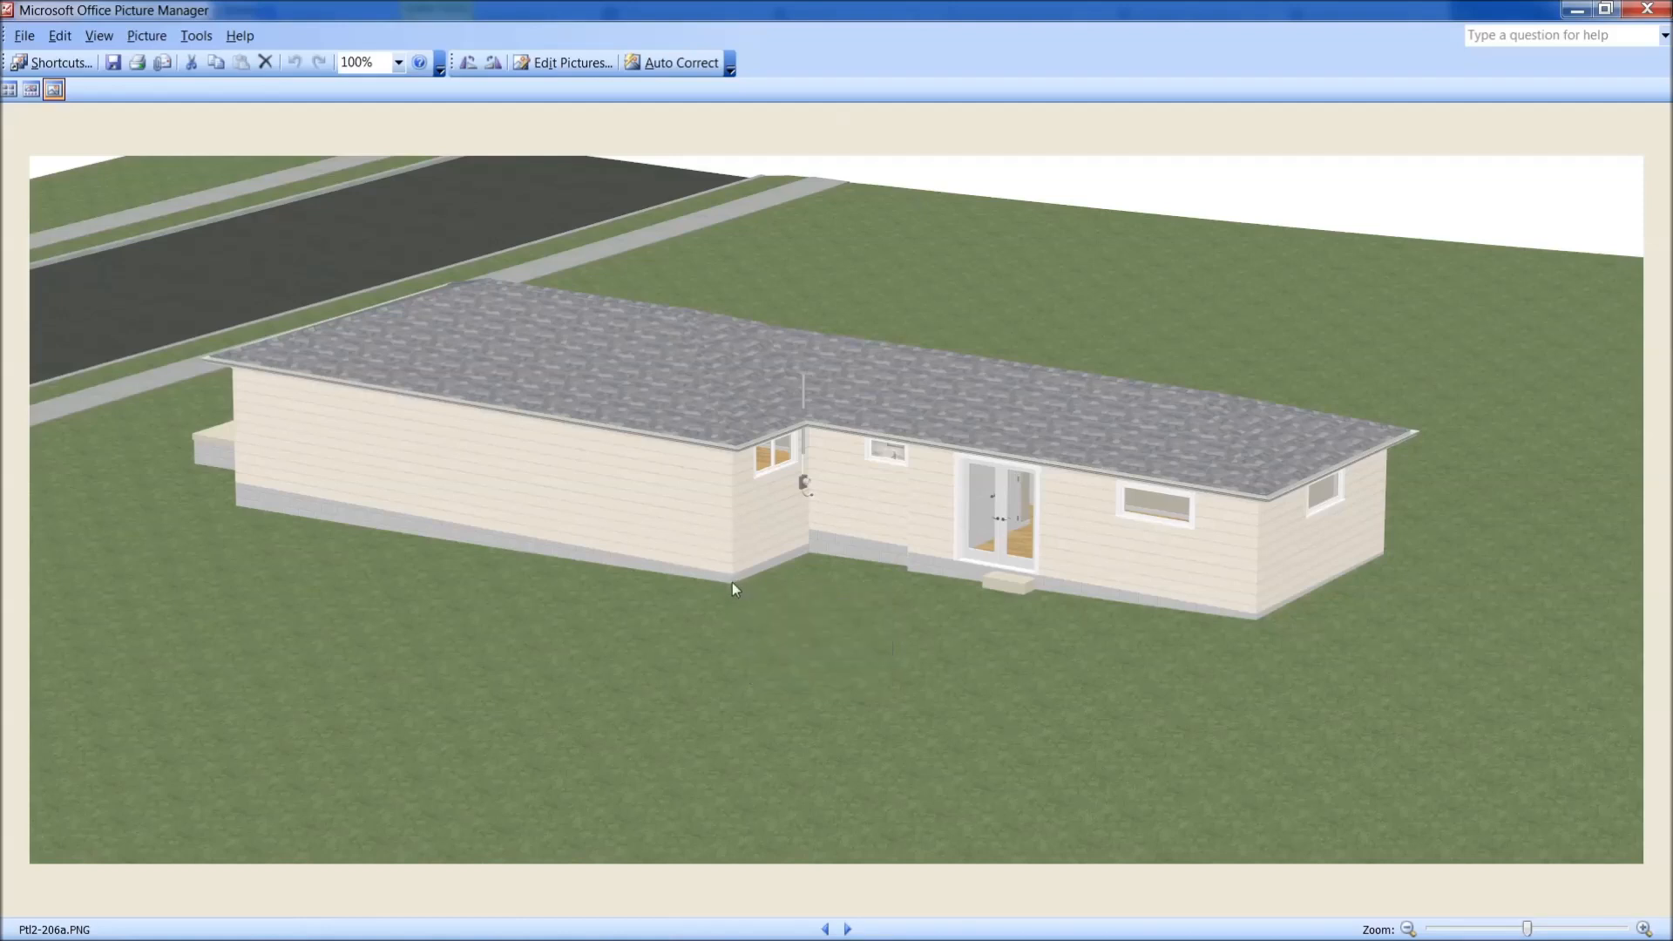
pyautogui.click(853, 927)
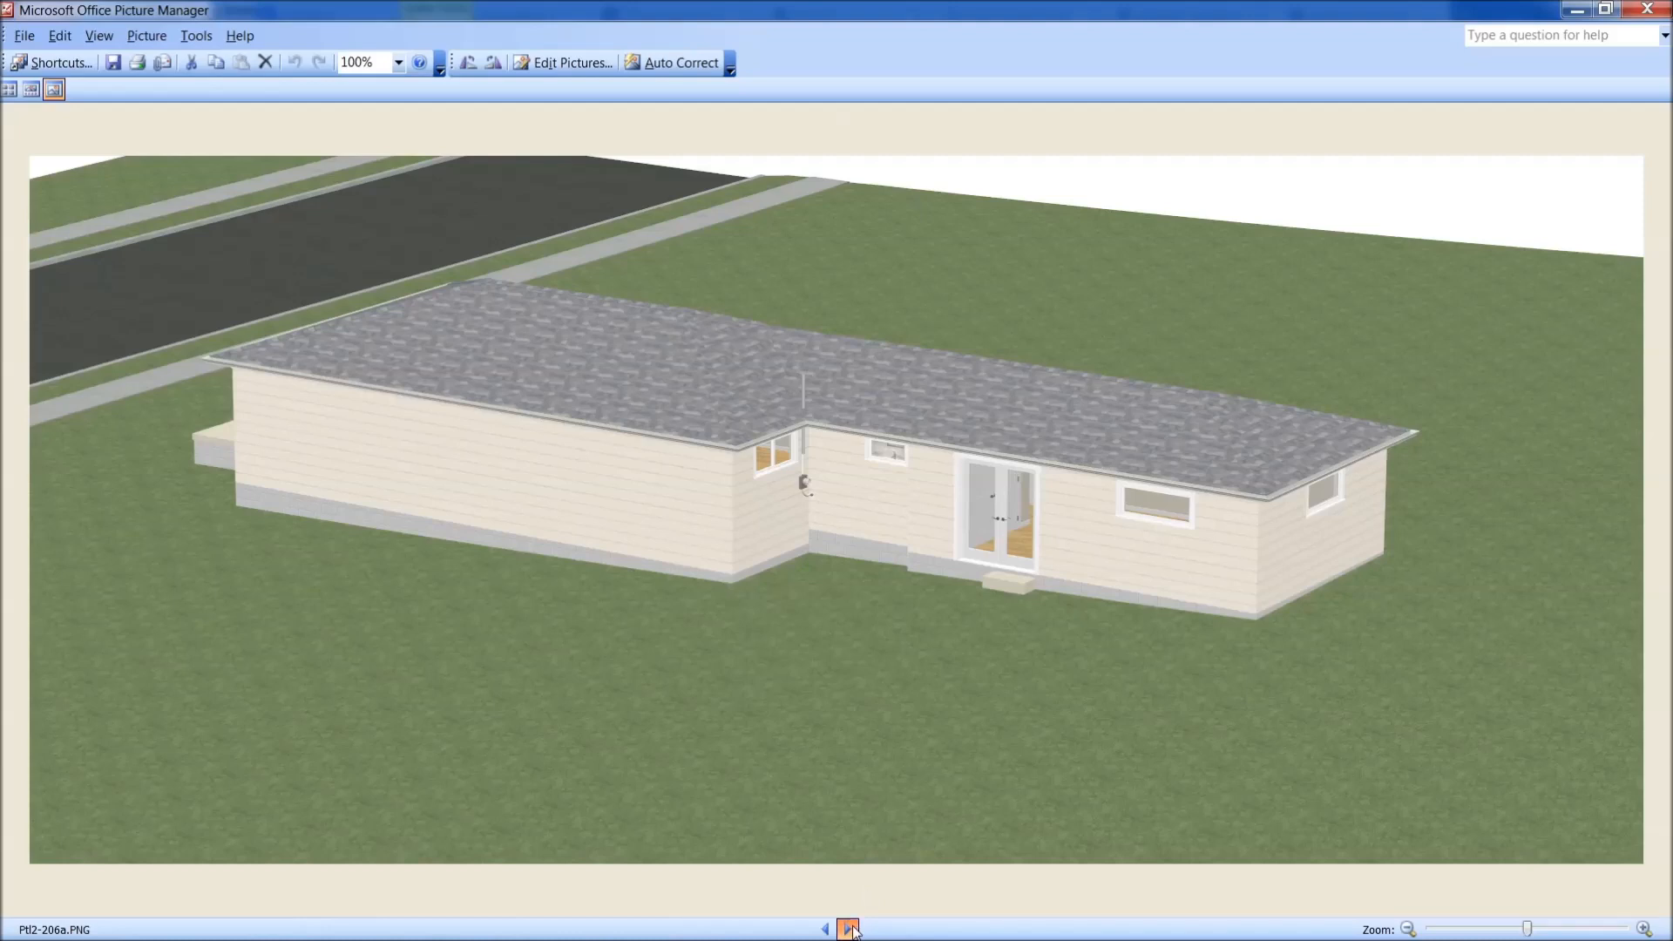
pyautogui.click(850, 930)
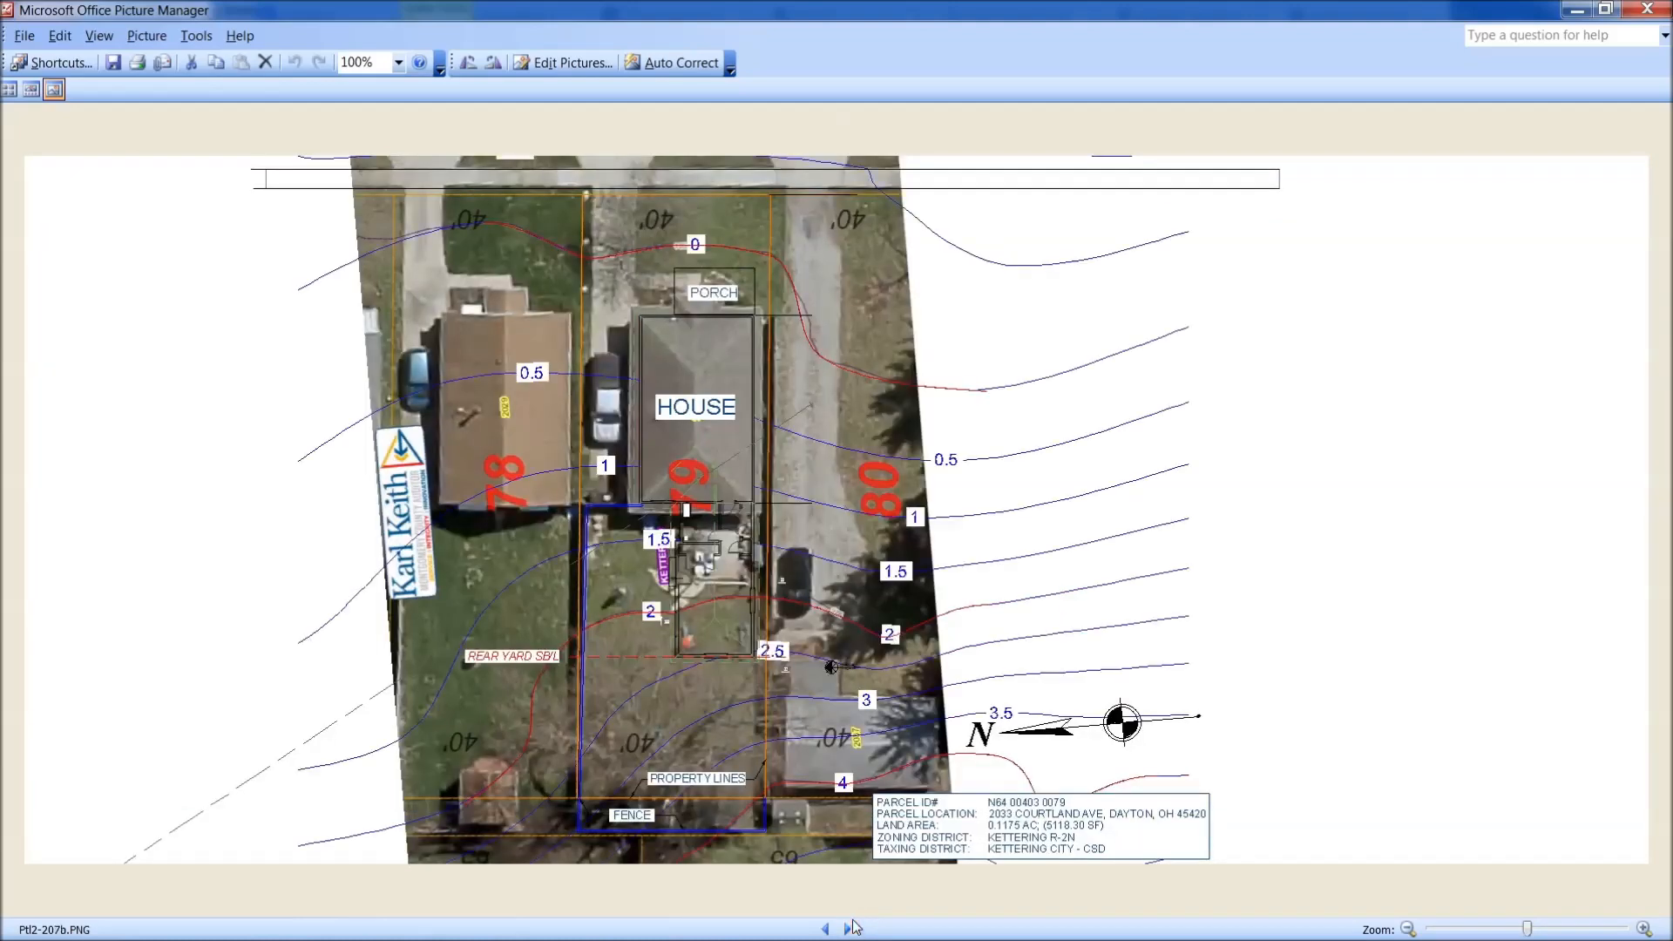
pyautogui.moveTo(1077, 411)
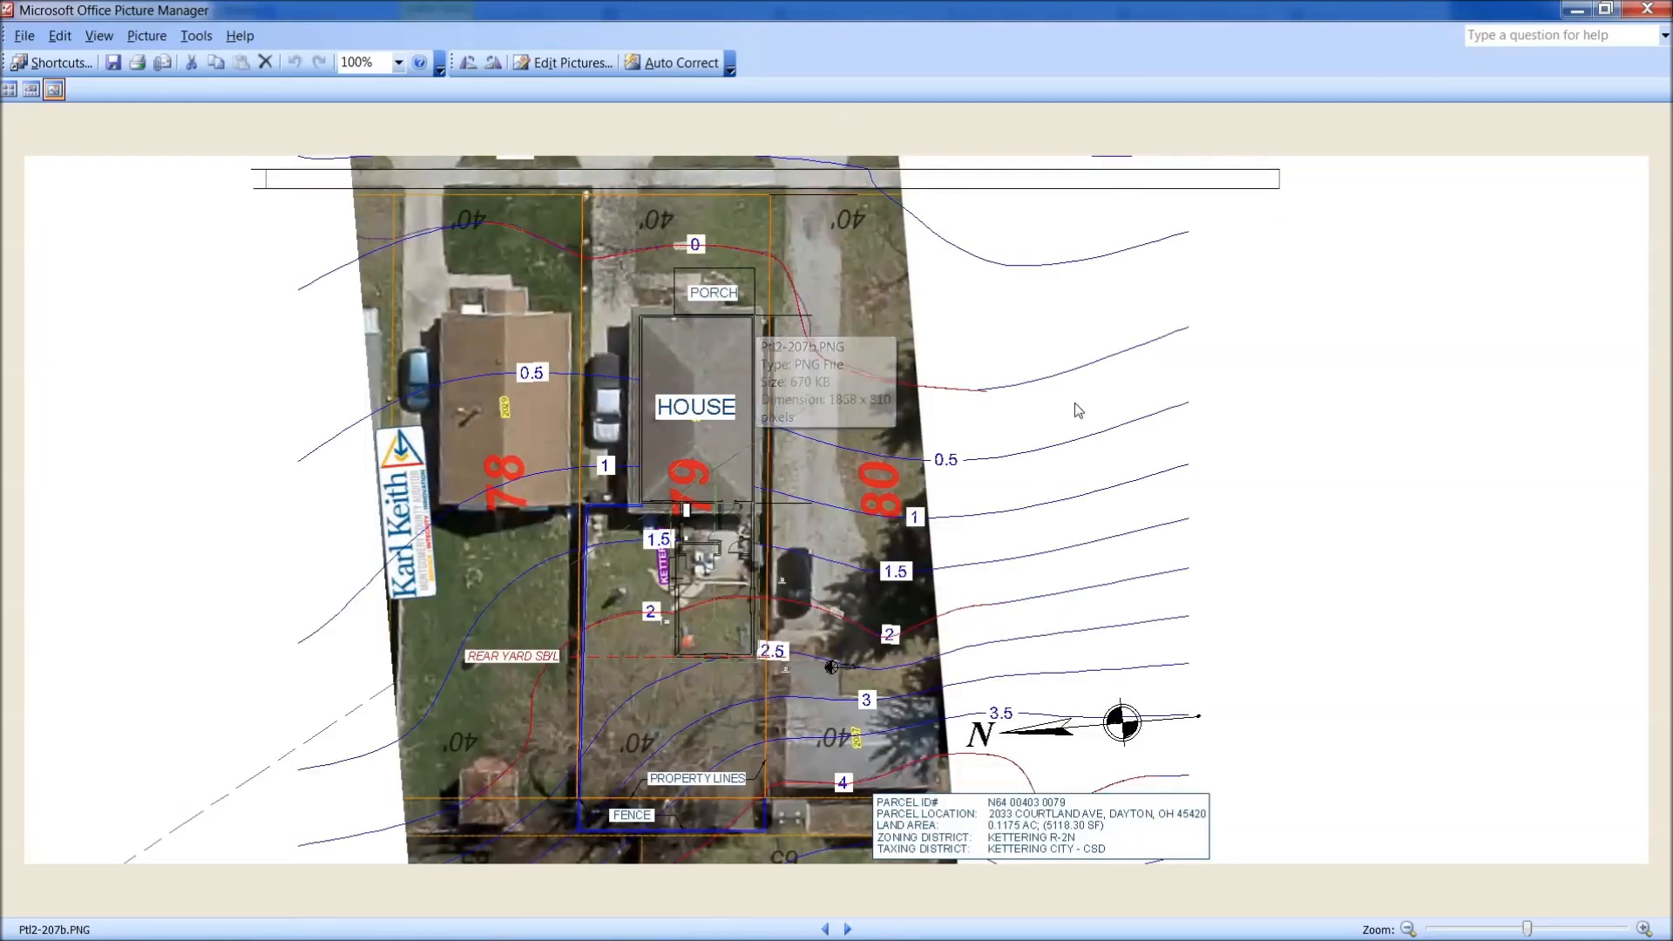
pyautogui.moveTo(861, 860)
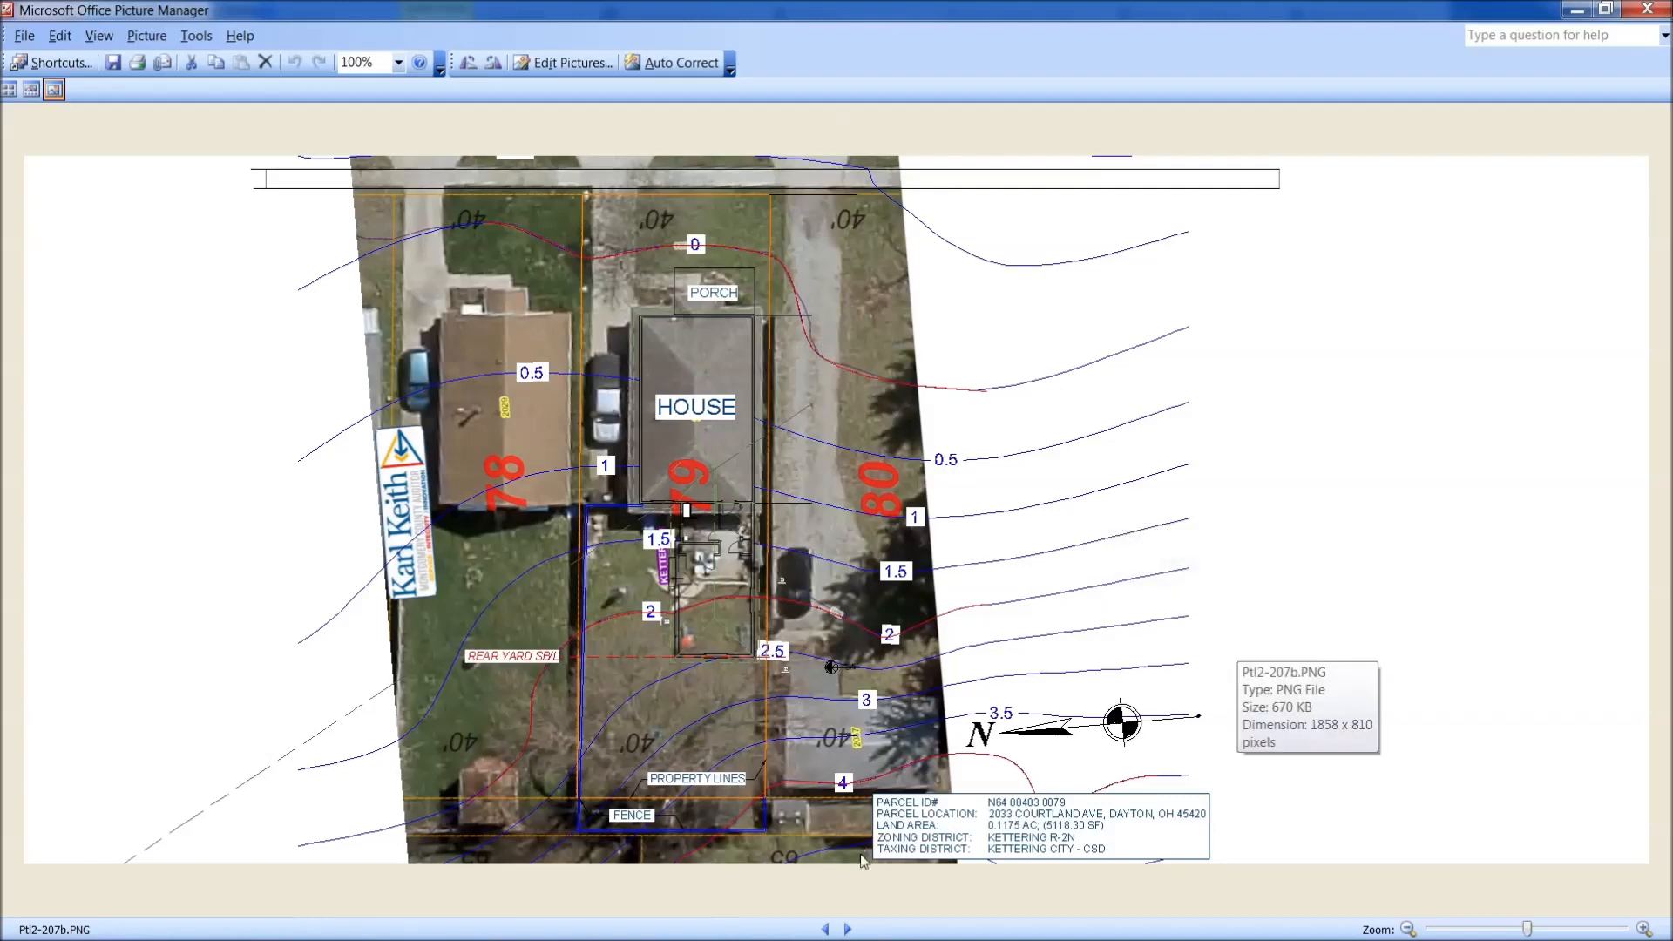
# Advance through renders 208a and 208b of the house with its rear addition
pyautogui.click(848, 927)
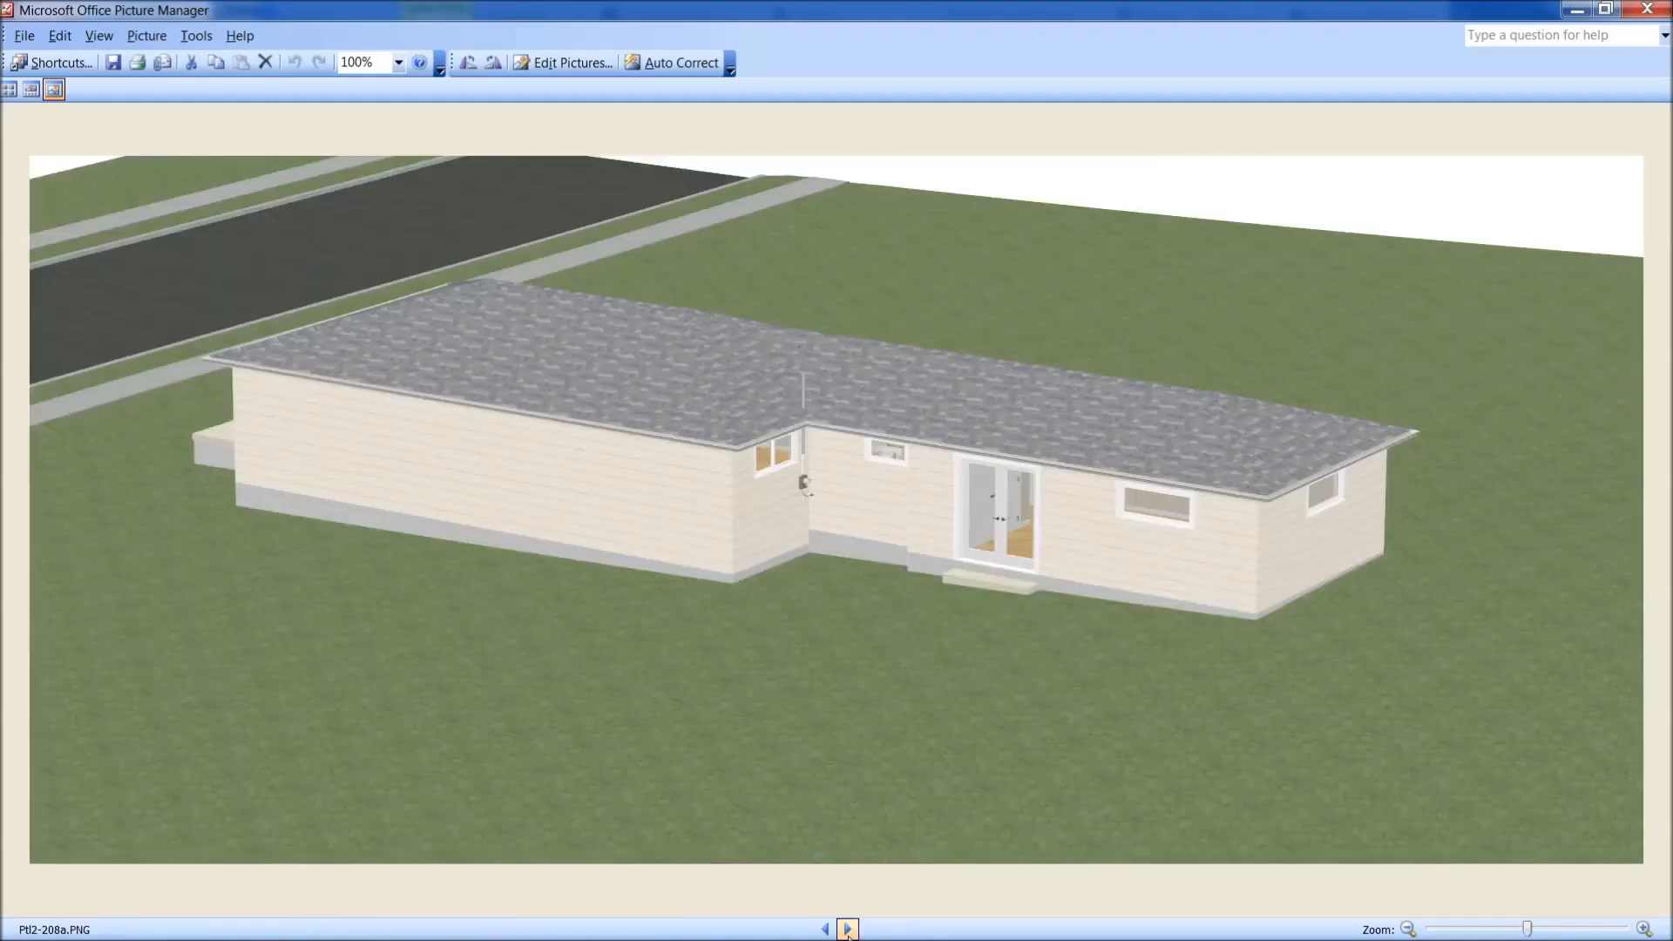
pyautogui.click(848, 927)
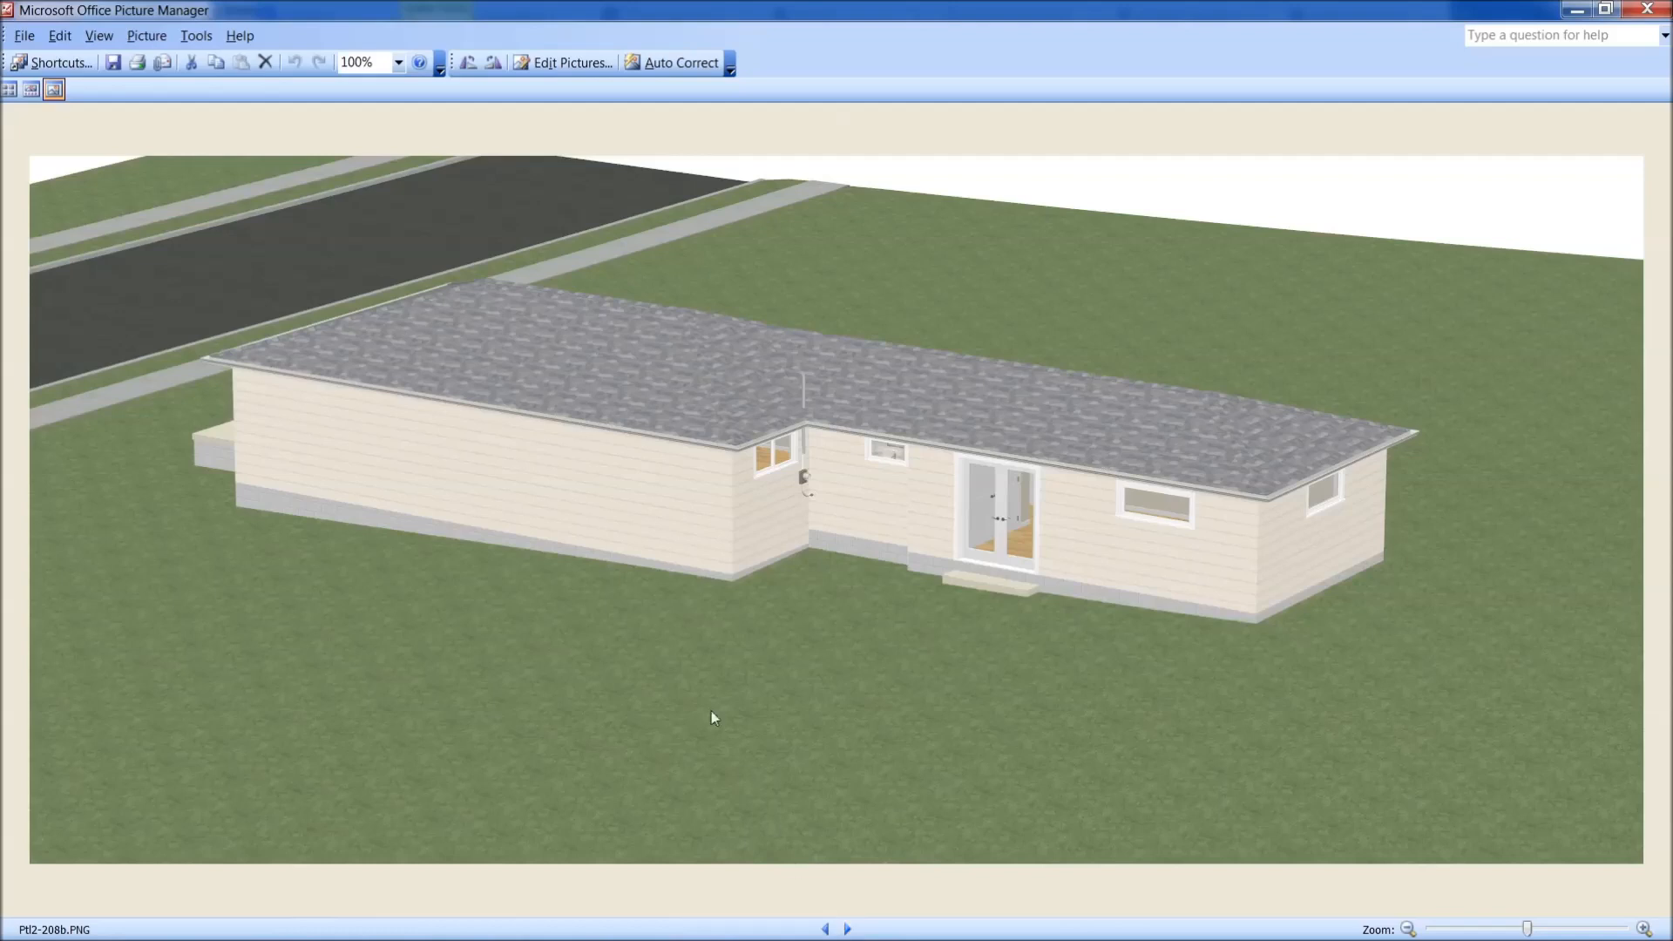
pyautogui.moveTo(804, 545)
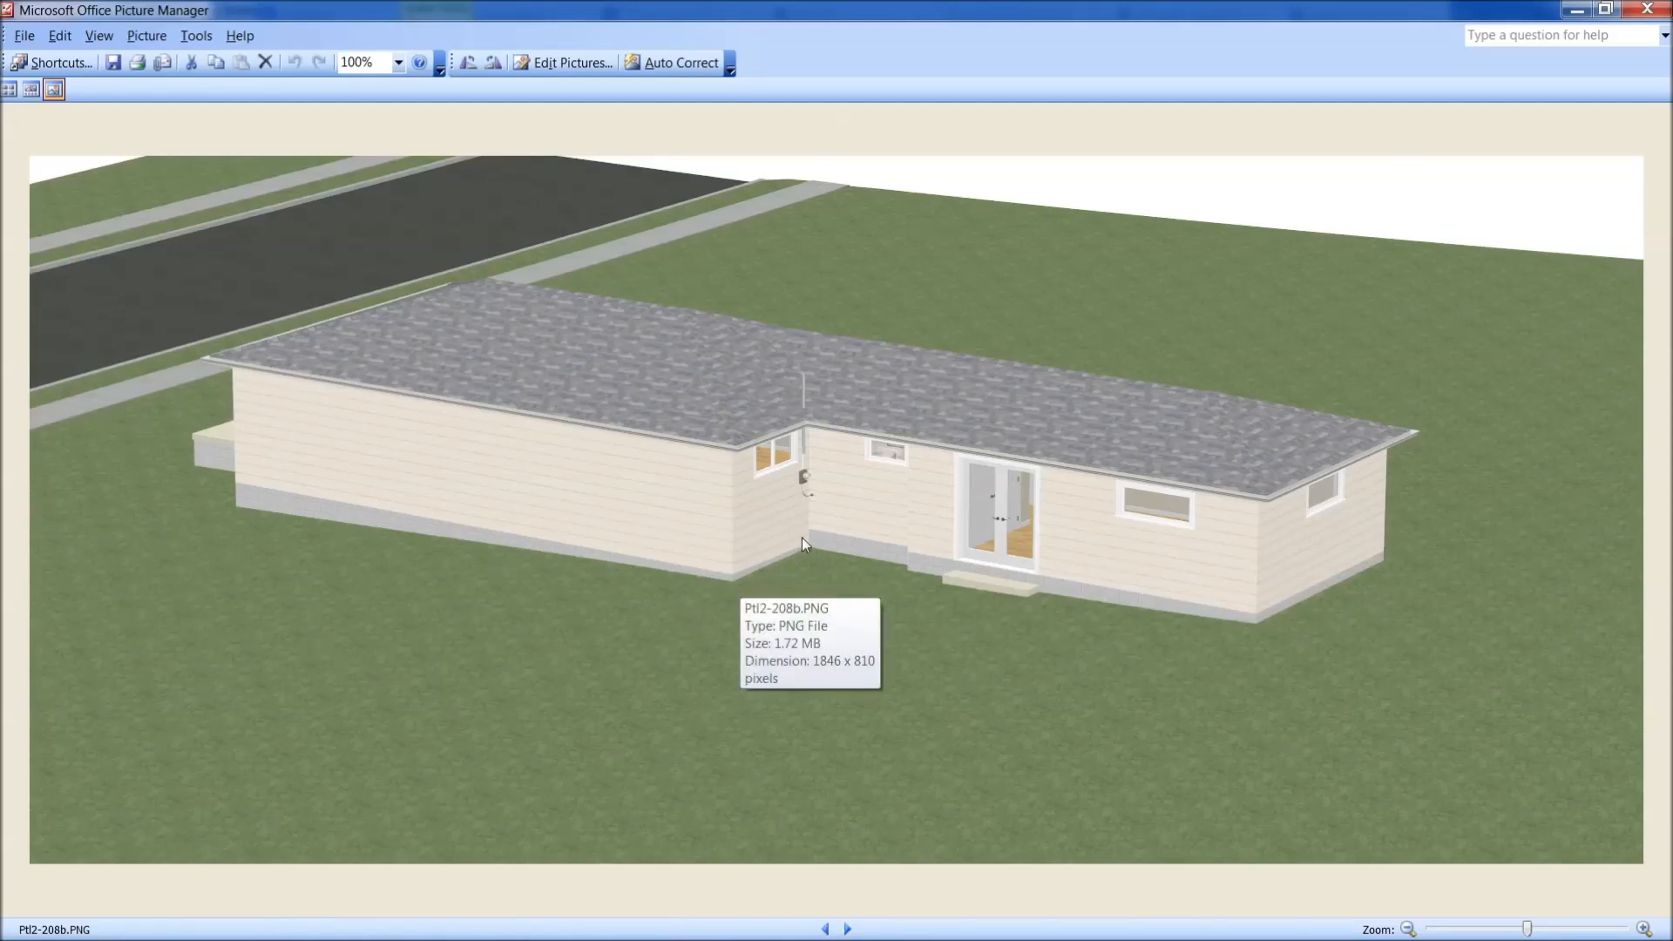
pyautogui.moveTo(809, 554)
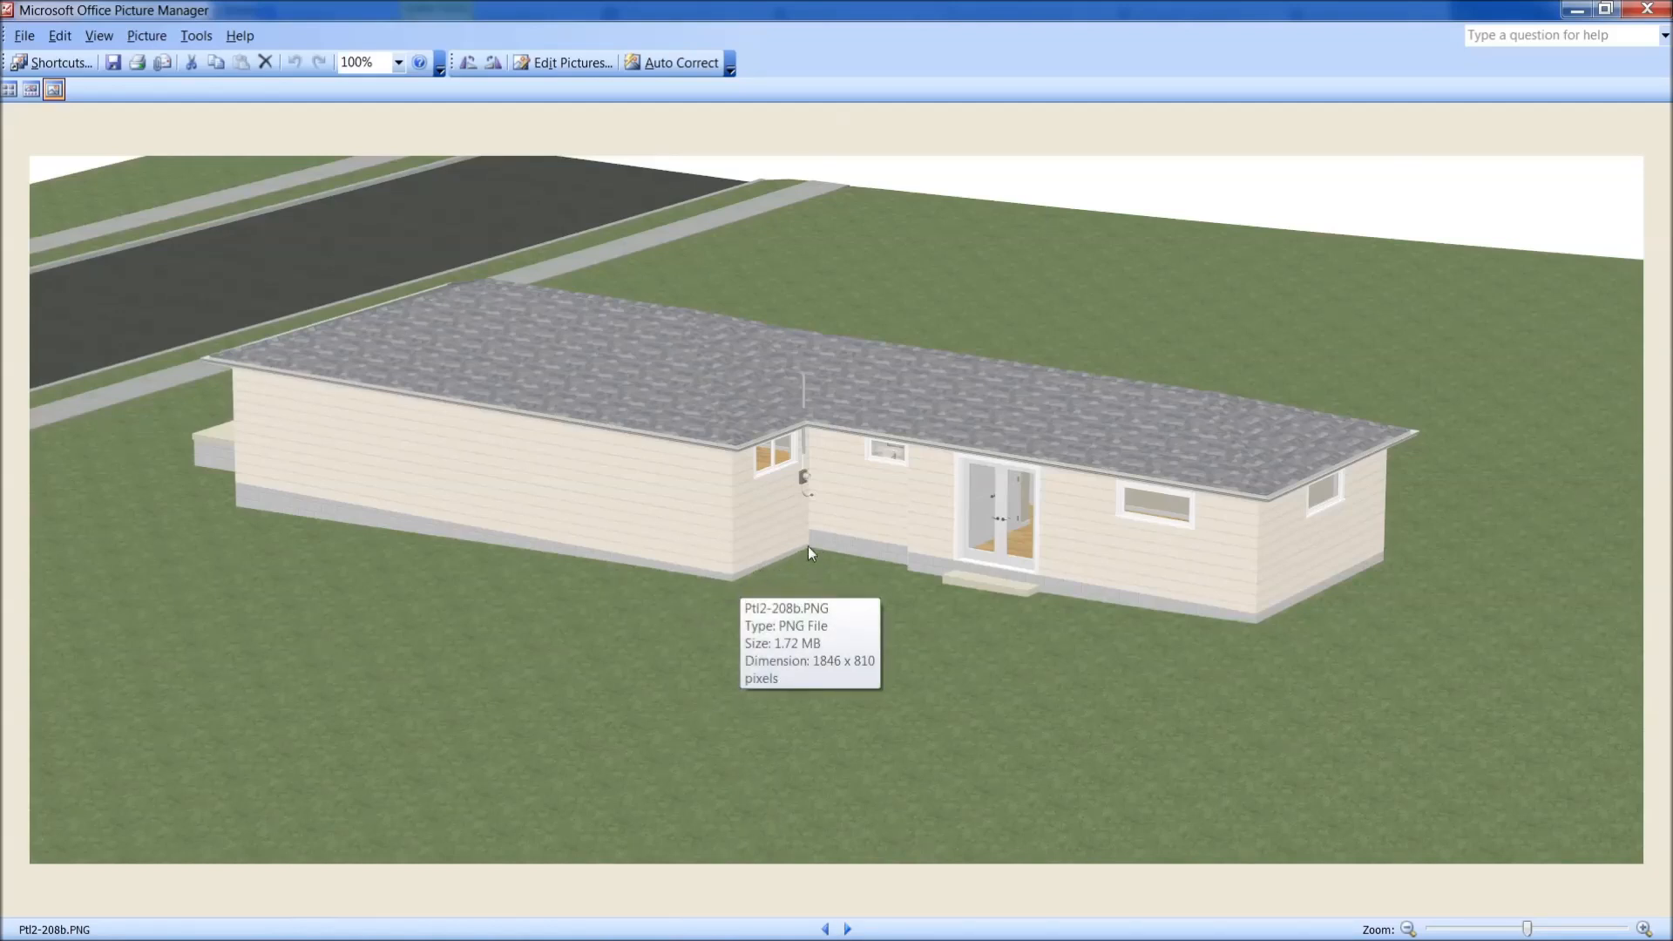
pyautogui.moveTo(803, 548)
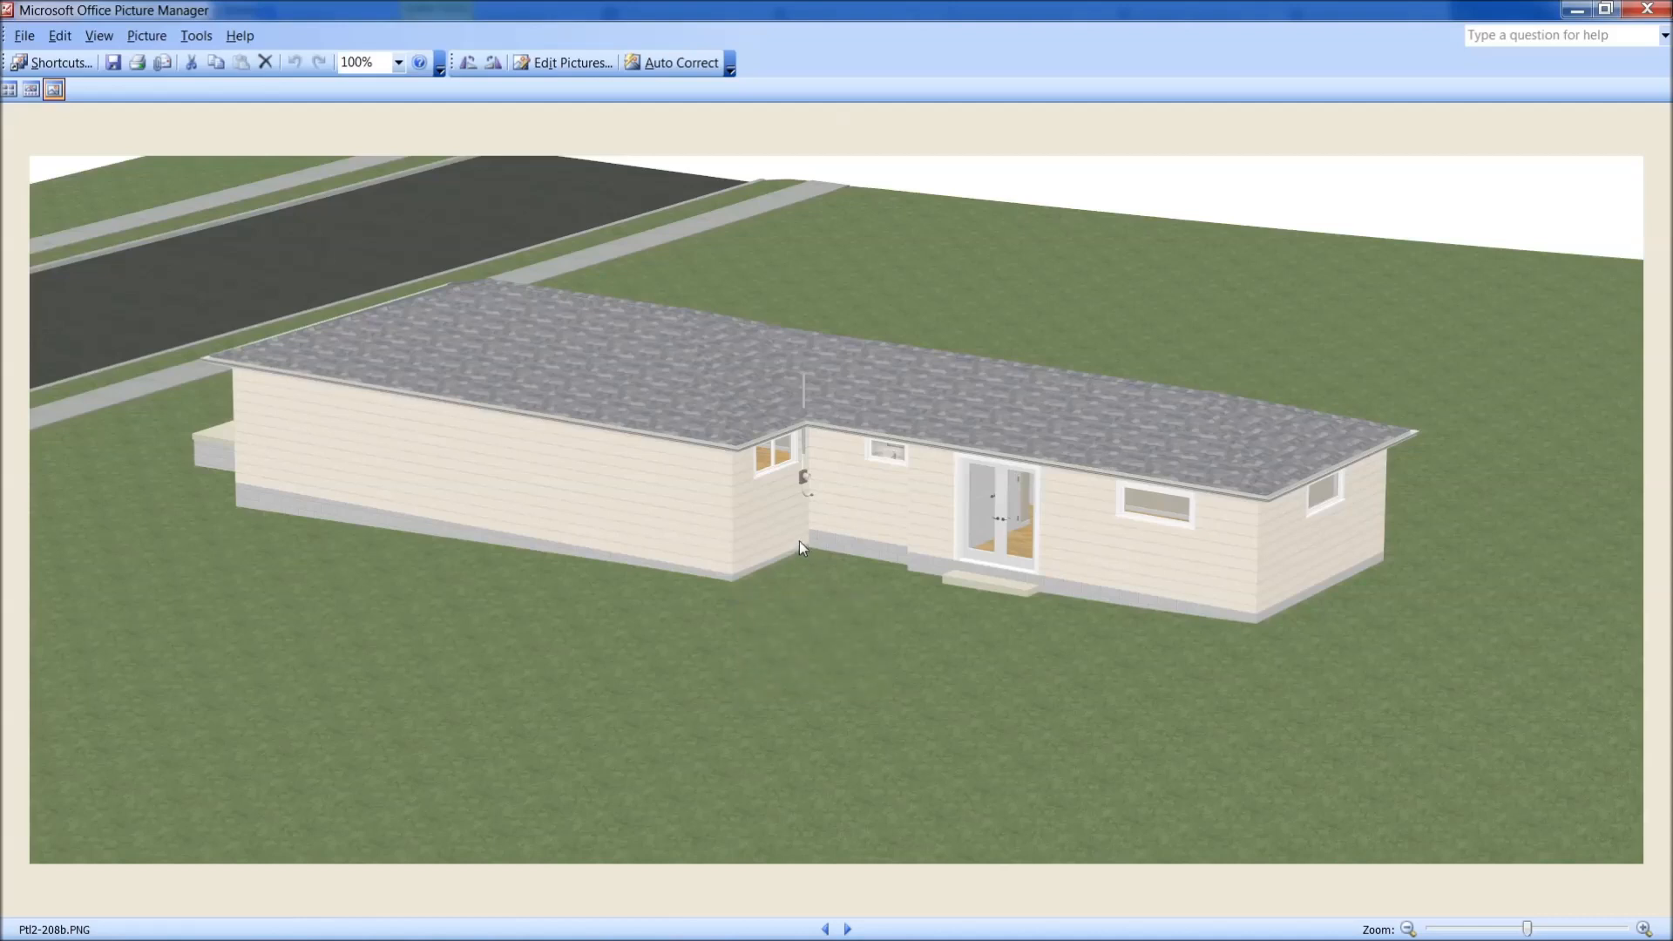
pyautogui.moveTo(819, 549)
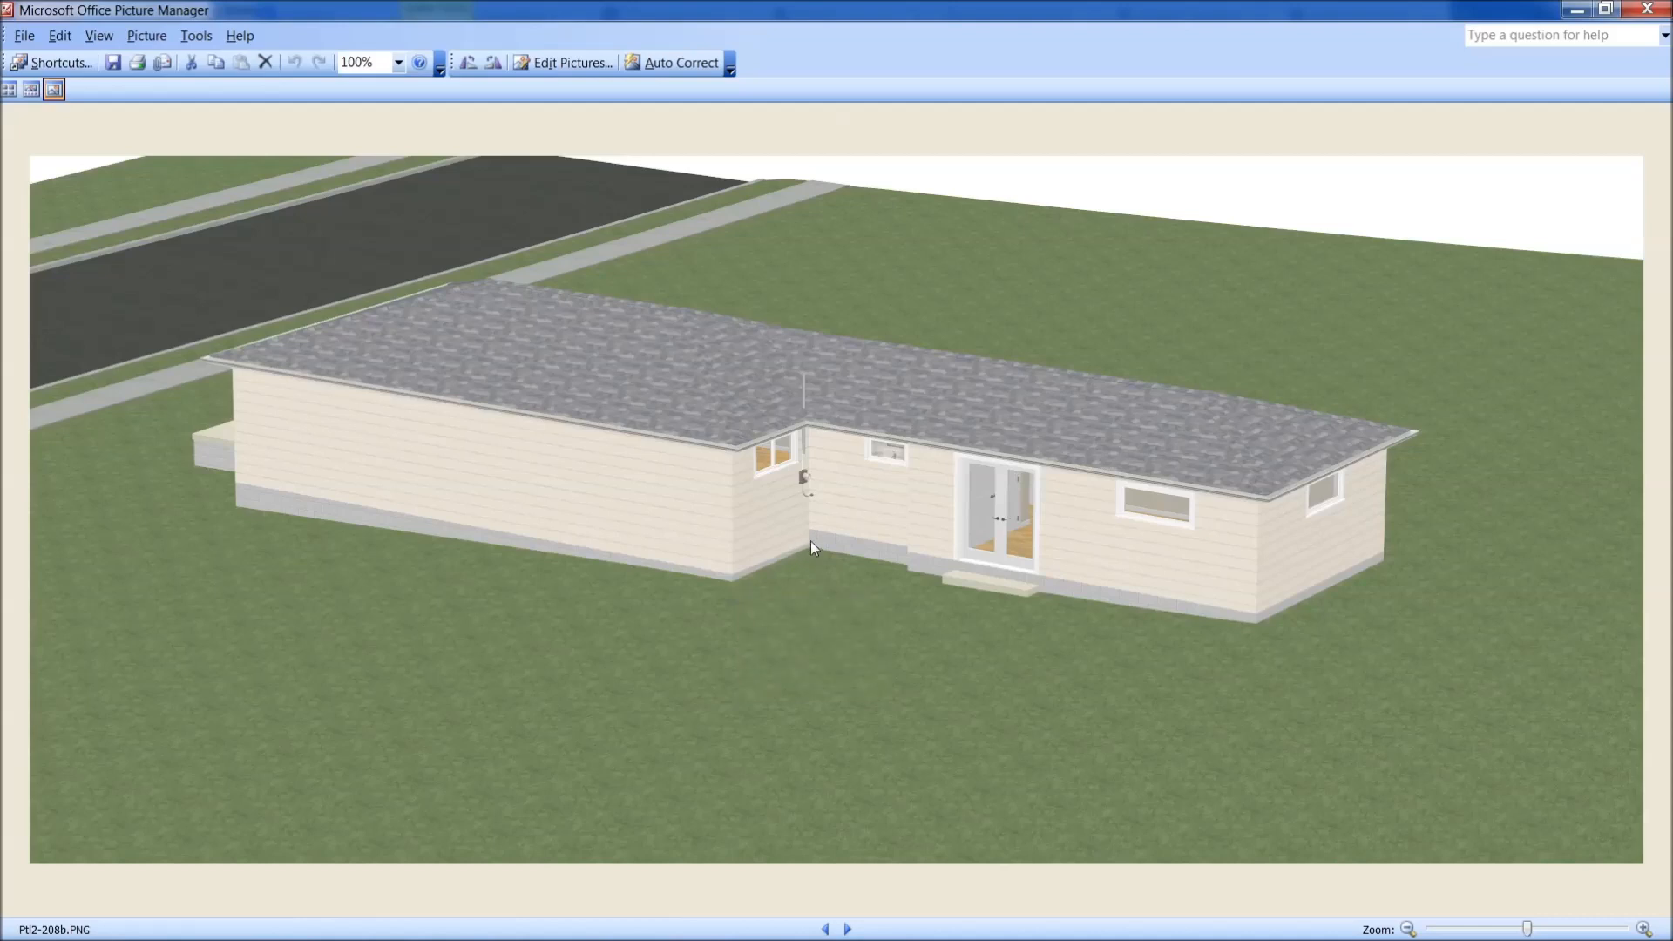
pyautogui.moveTo(809, 554)
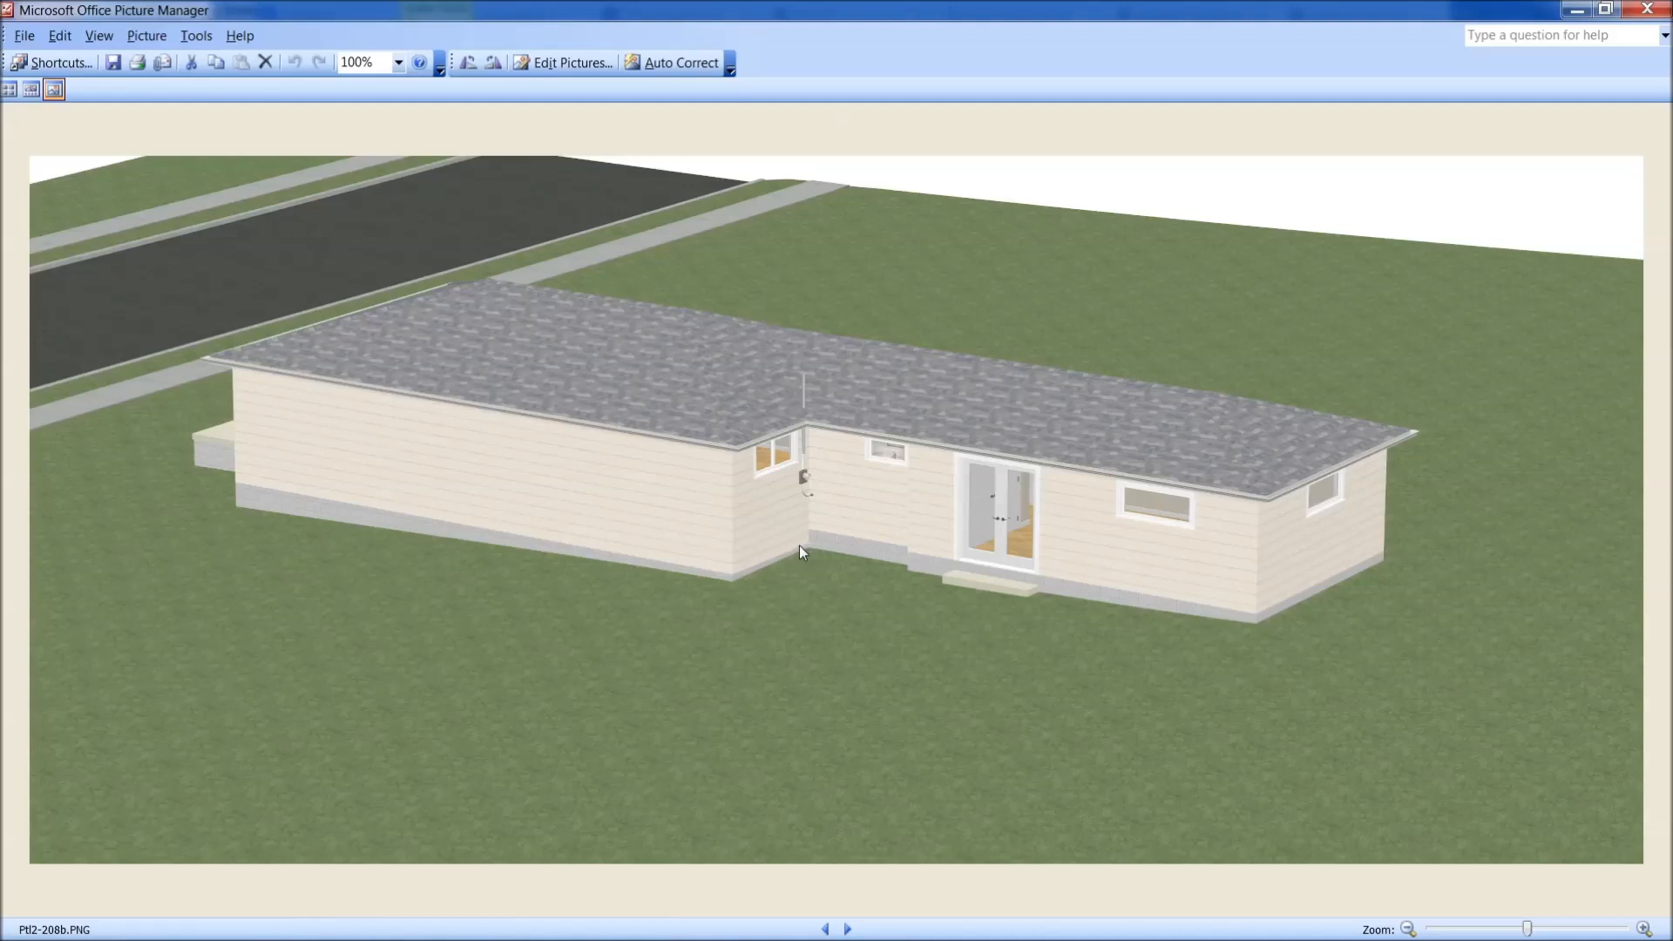
pyautogui.moveTo(761, 446)
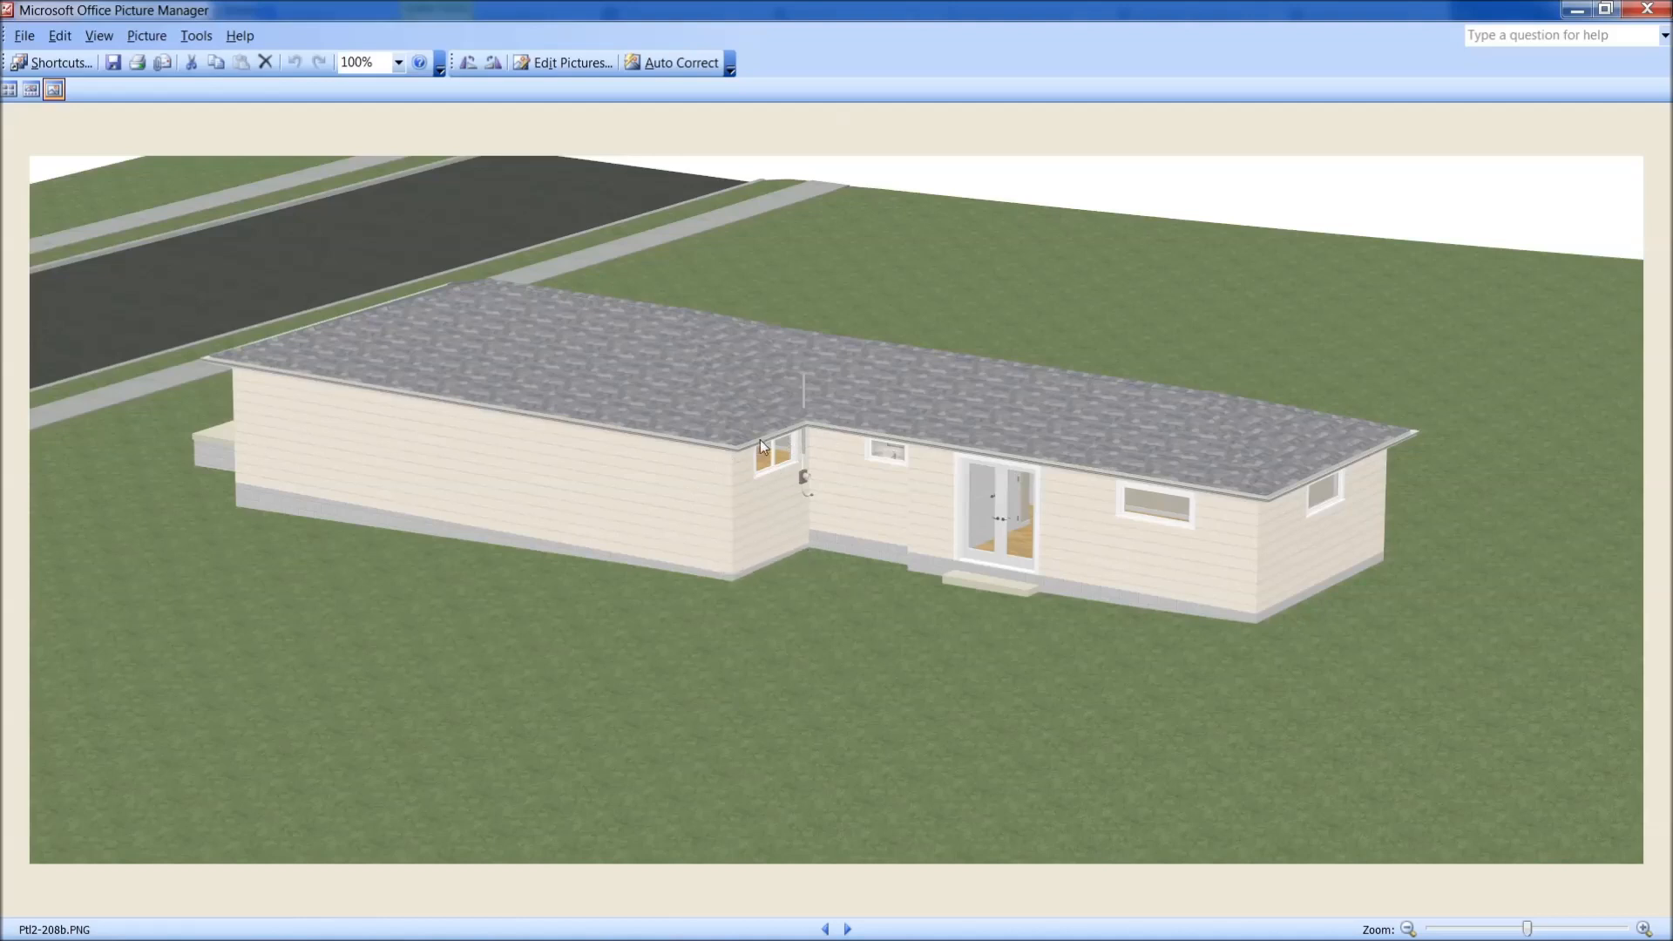
pyautogui.moveTo(859, 498)
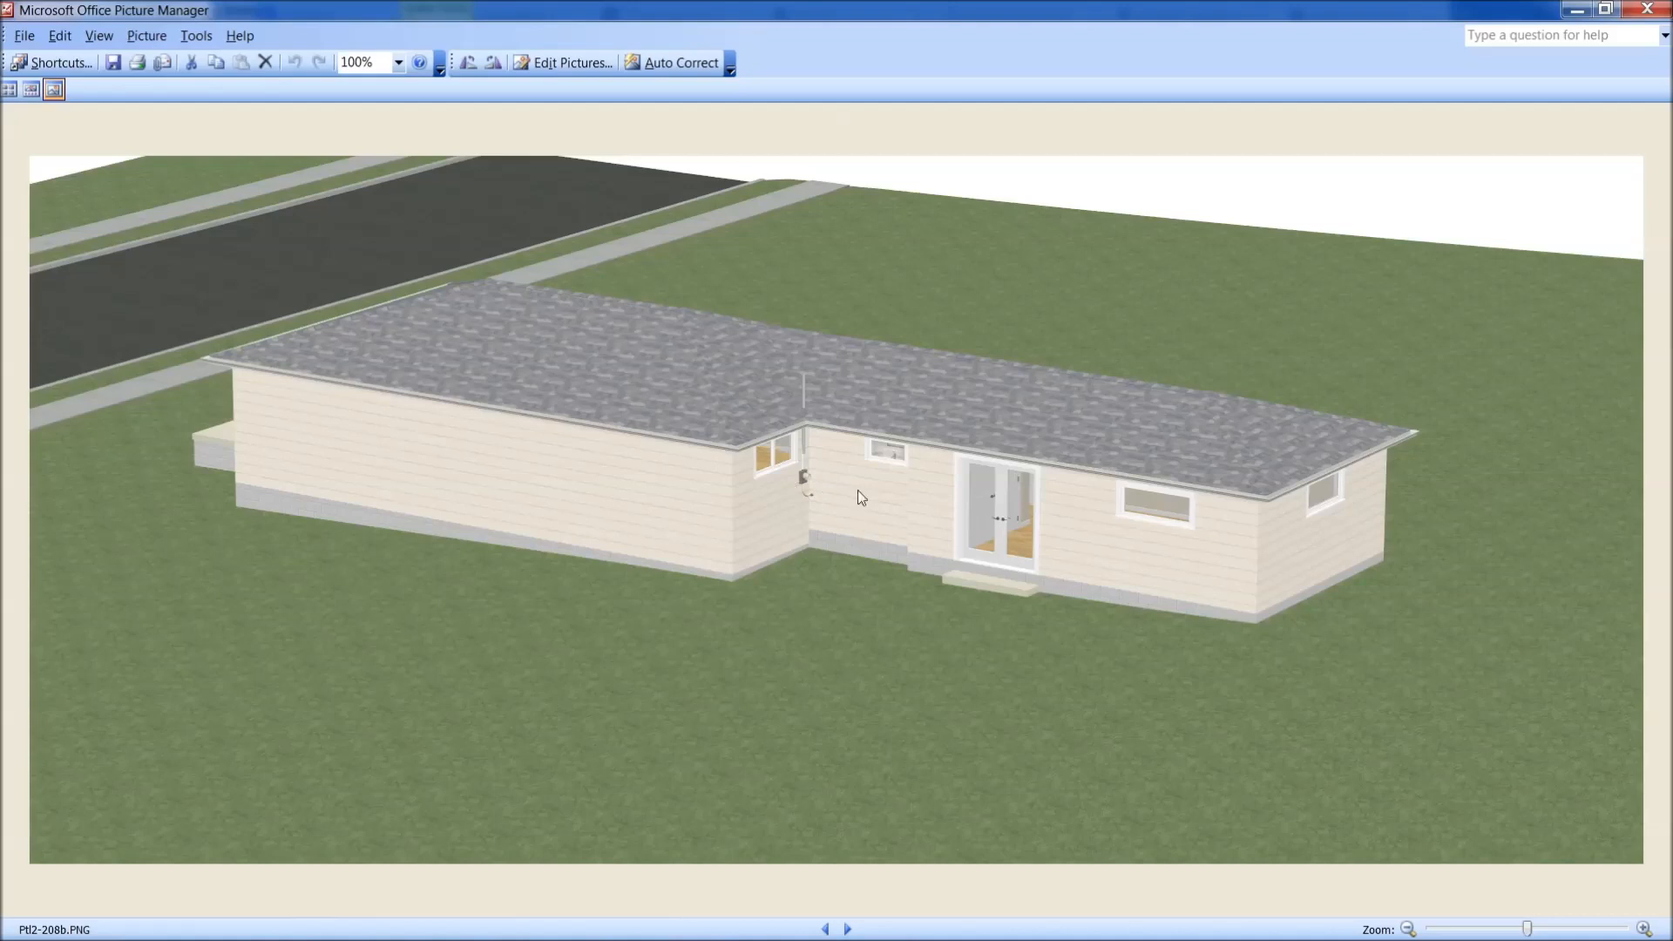
pyautogui.moveTo(1186, 578)
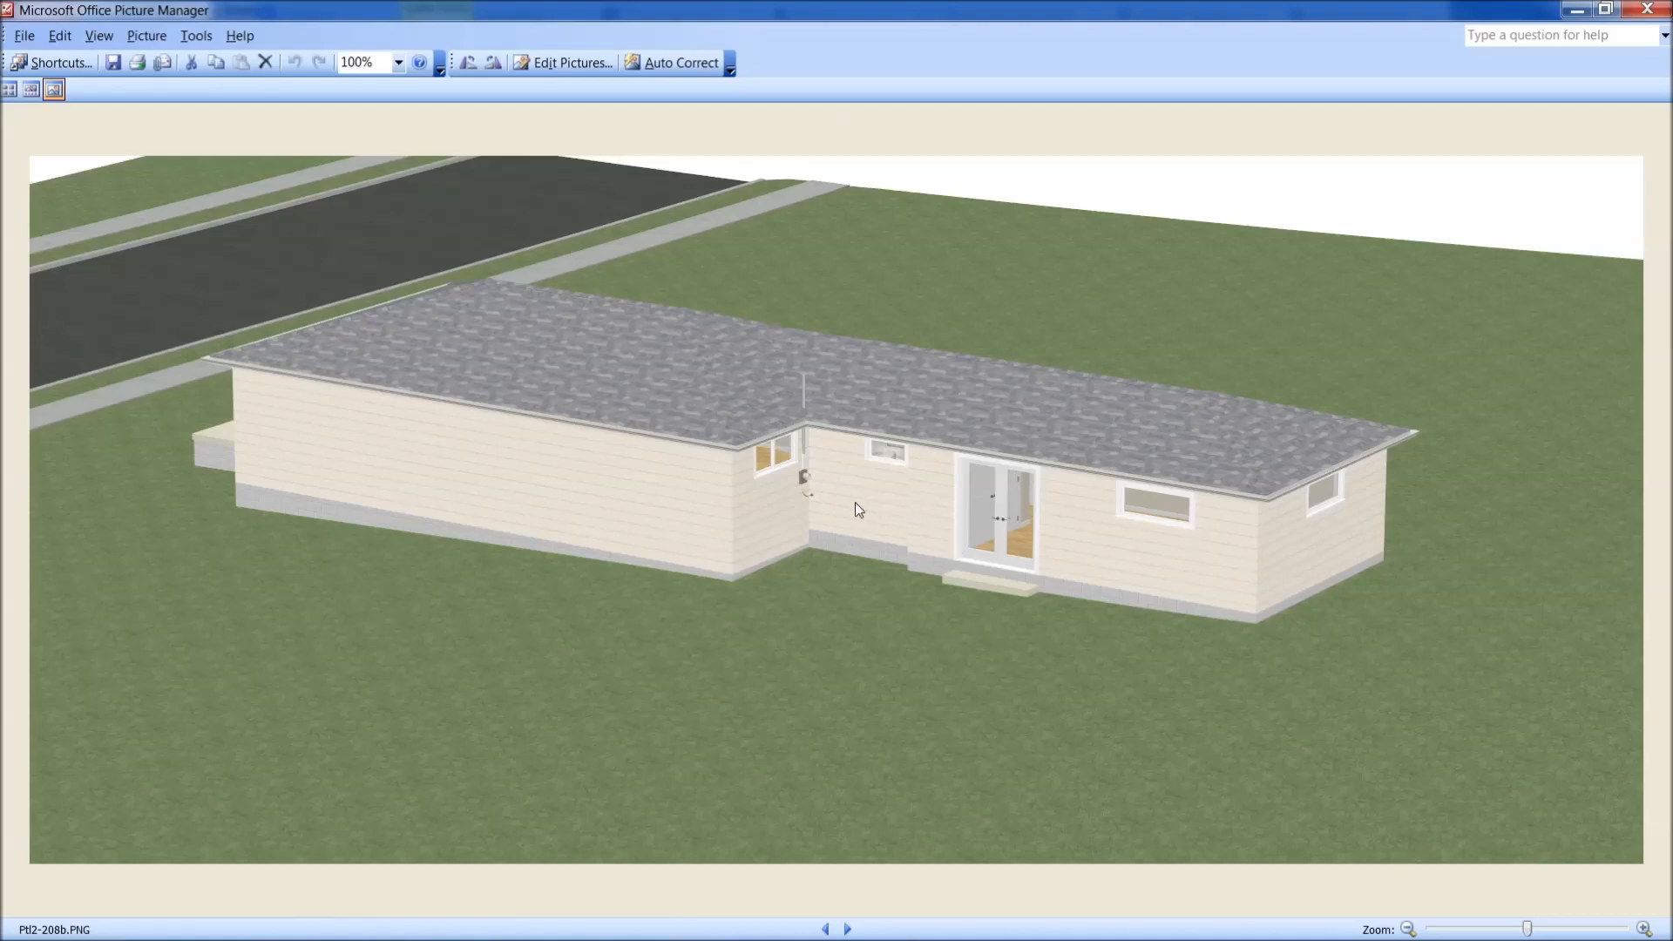
pyautogui.moveTo(809, 555)
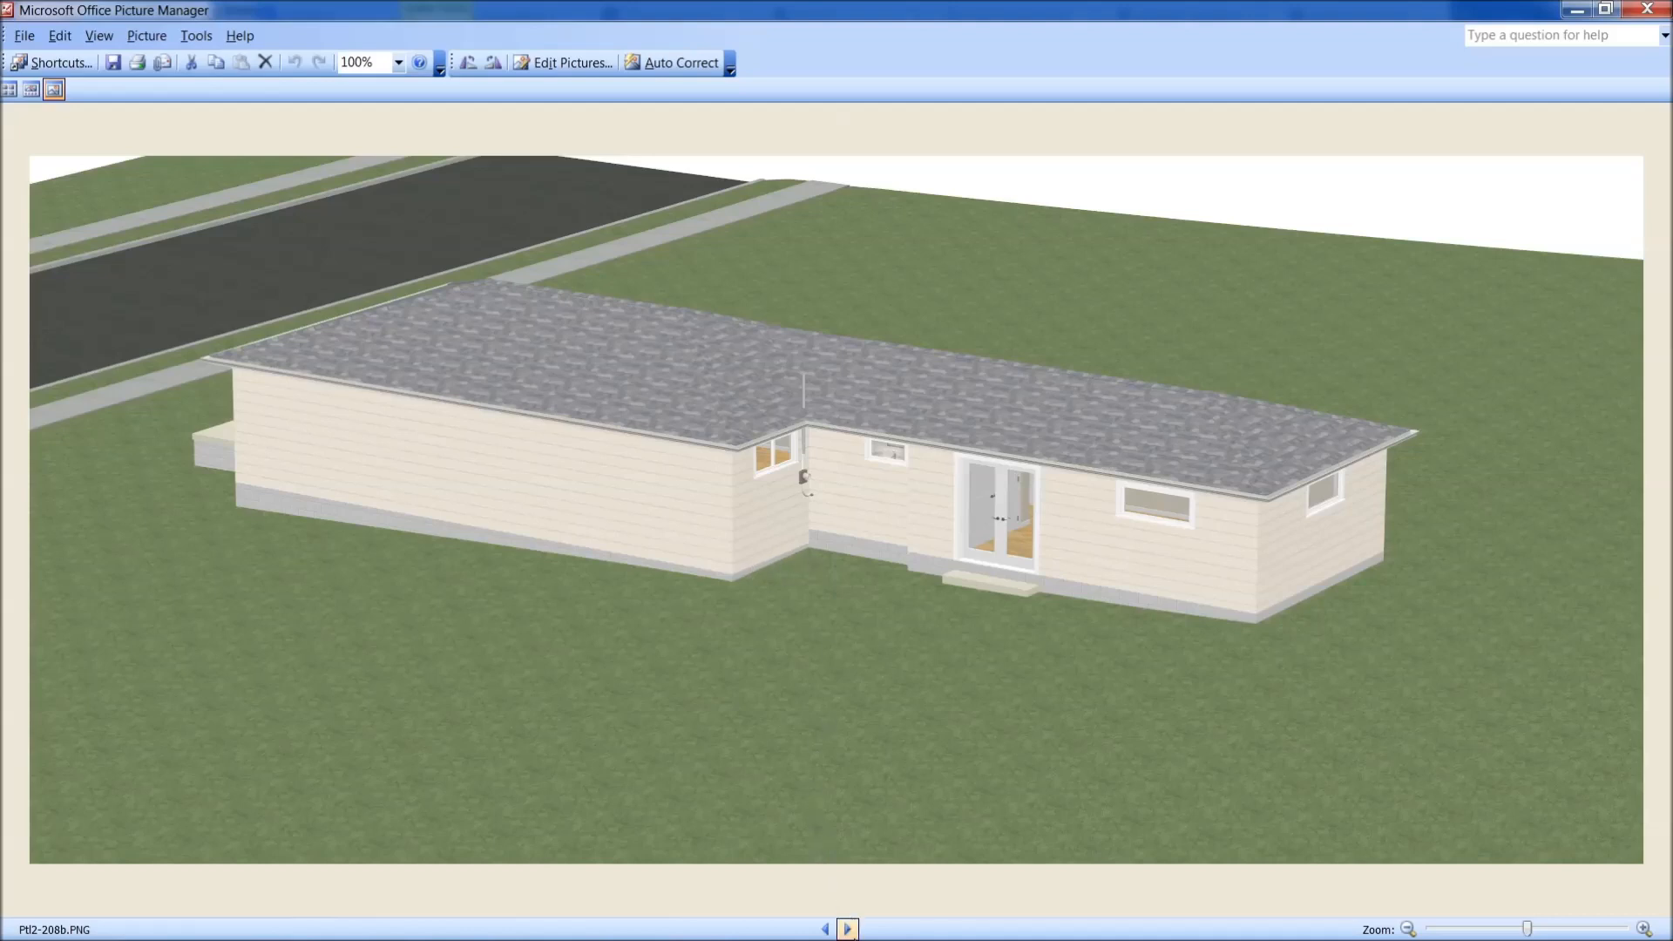
# Step through double-door wall elevations 208c and 208d to reach render 209
pyautogui.click(850, 925)
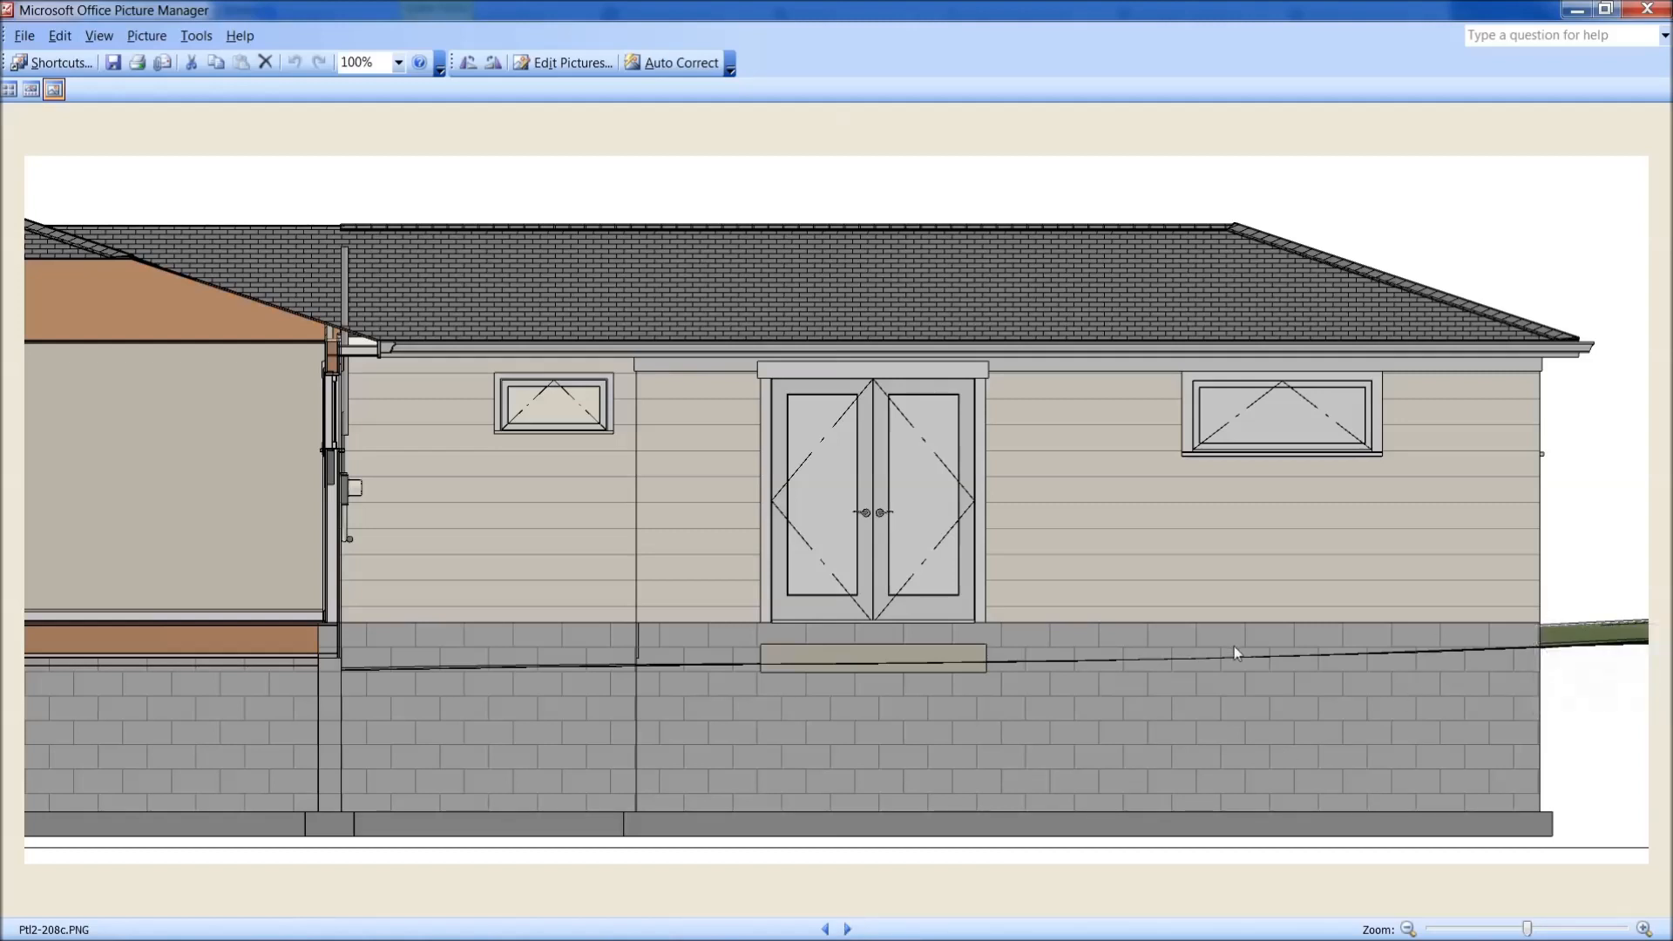
pyautogui.moveTo(854, 724)
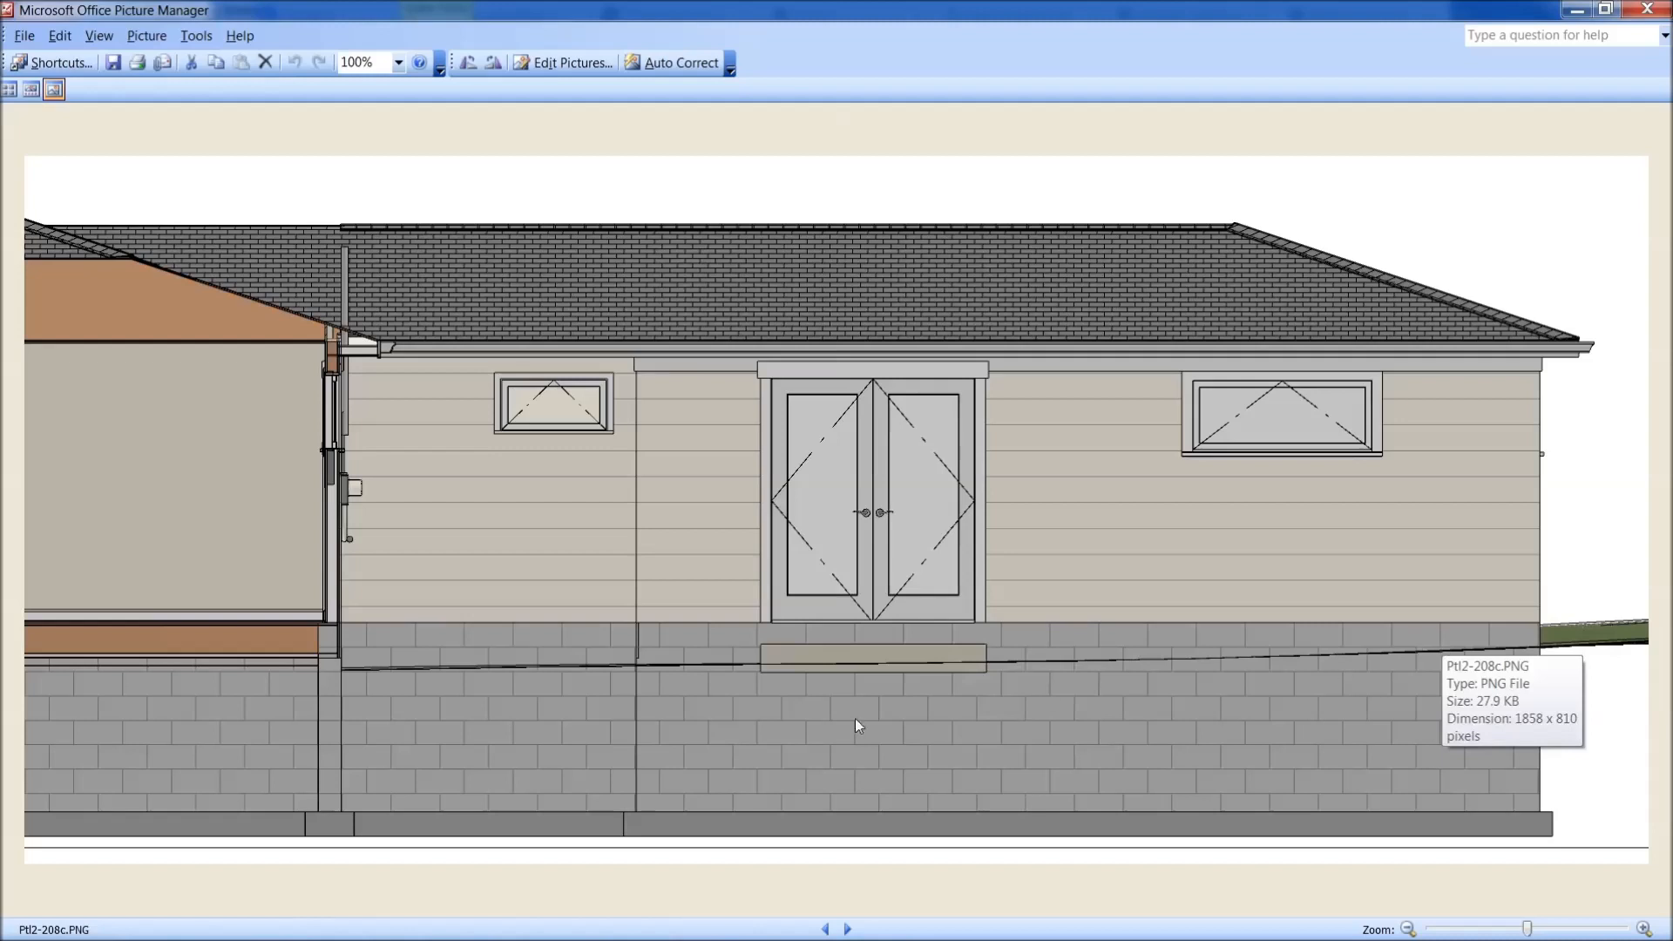
pyautogui.click(849, 927)
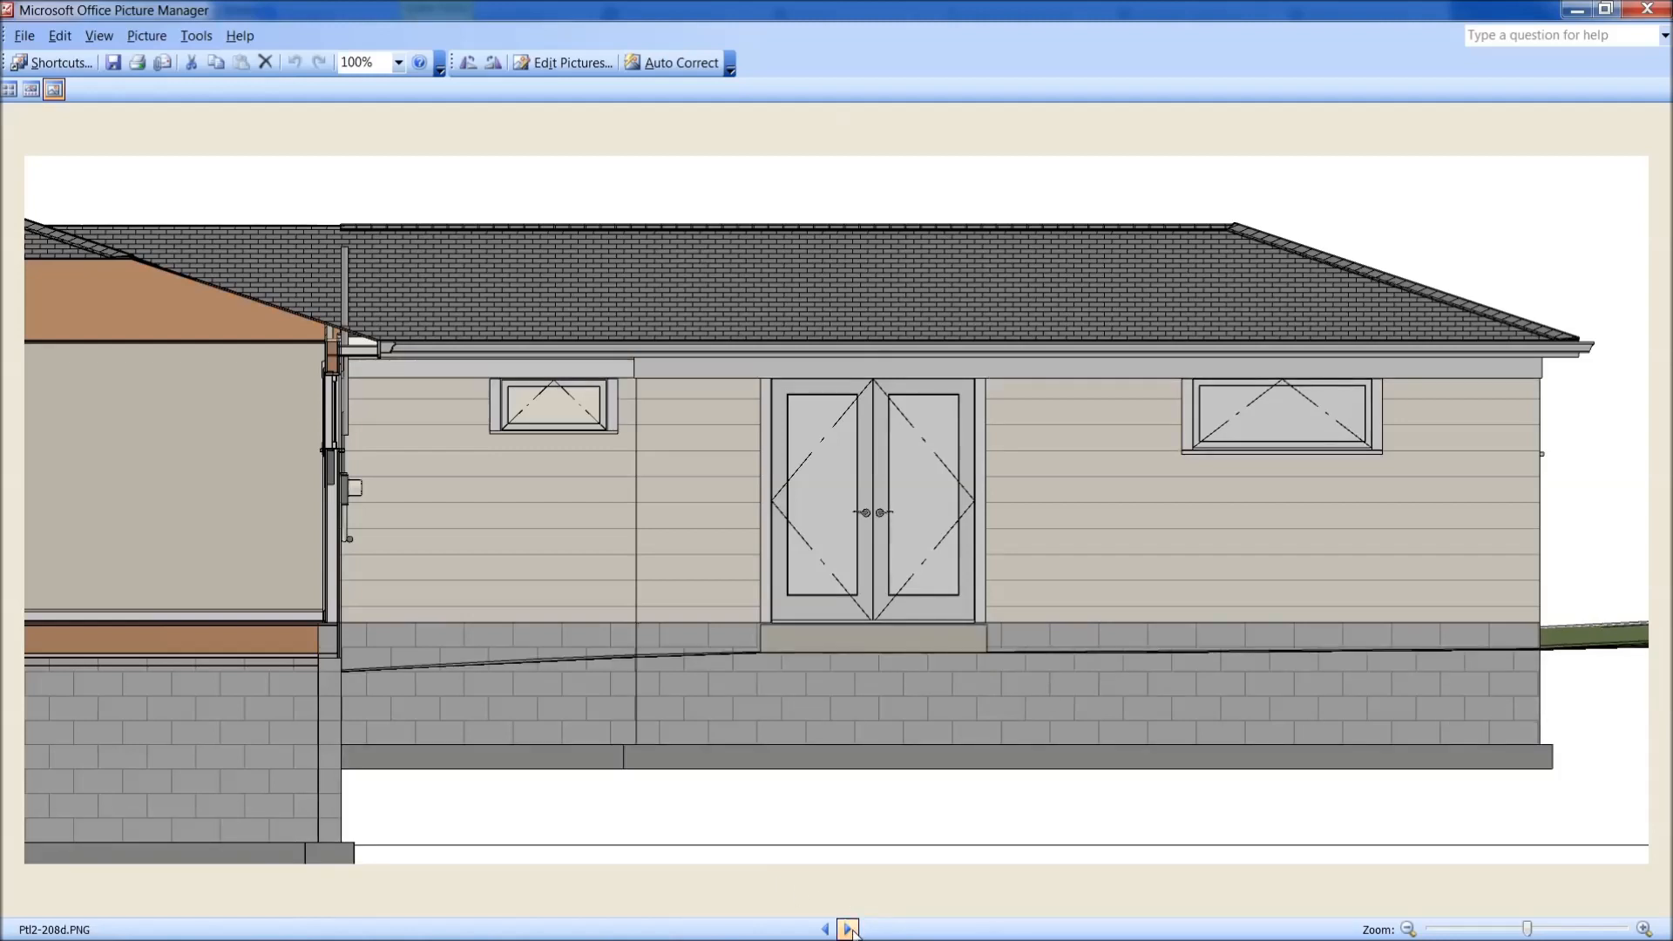
pyautogui.click(848, 927)
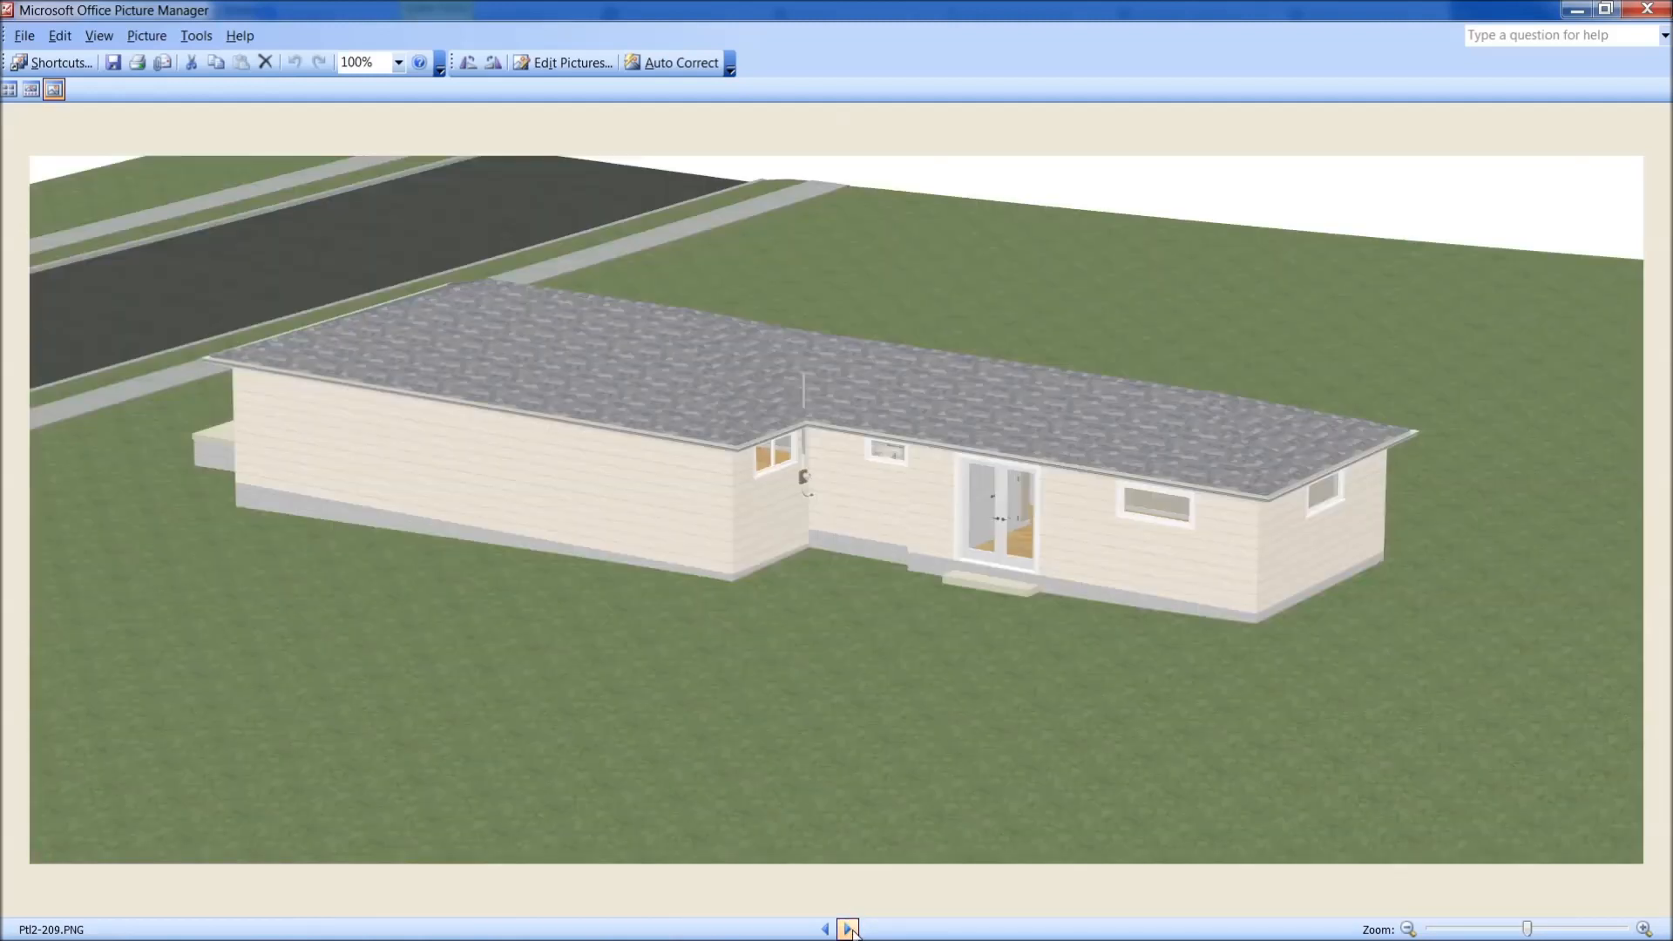
# Advance through renders 209b, 209c and 209d to 209e showing the large patio slab
pyautogui.click(850, 927)
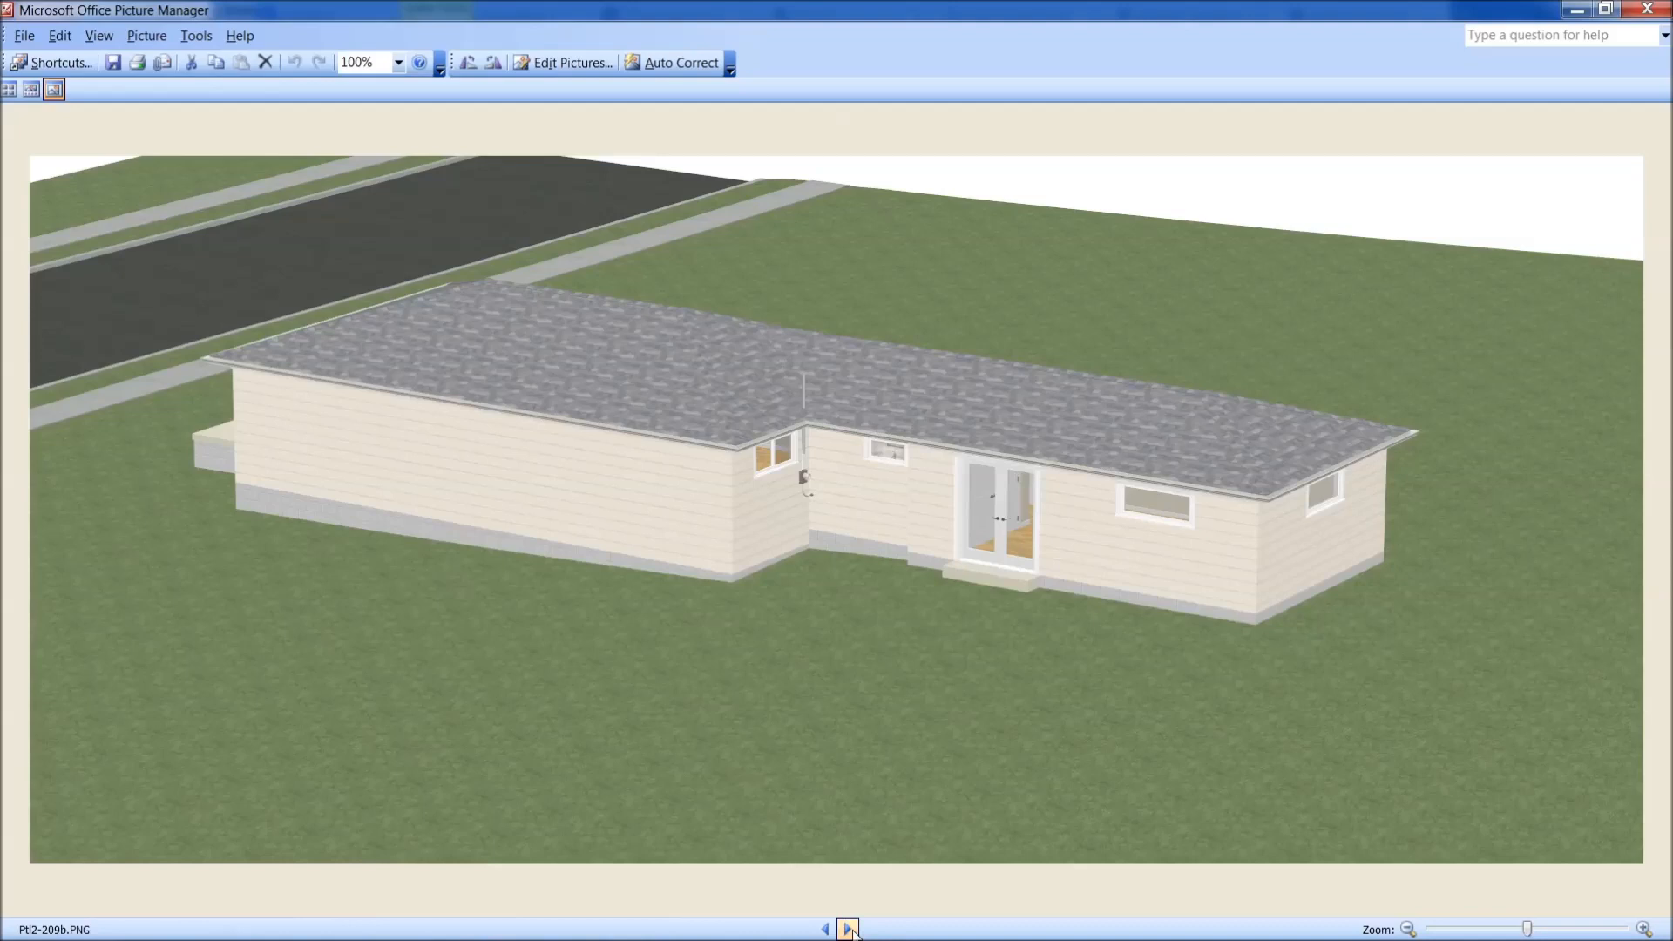
pyautogui.click(849, 927)
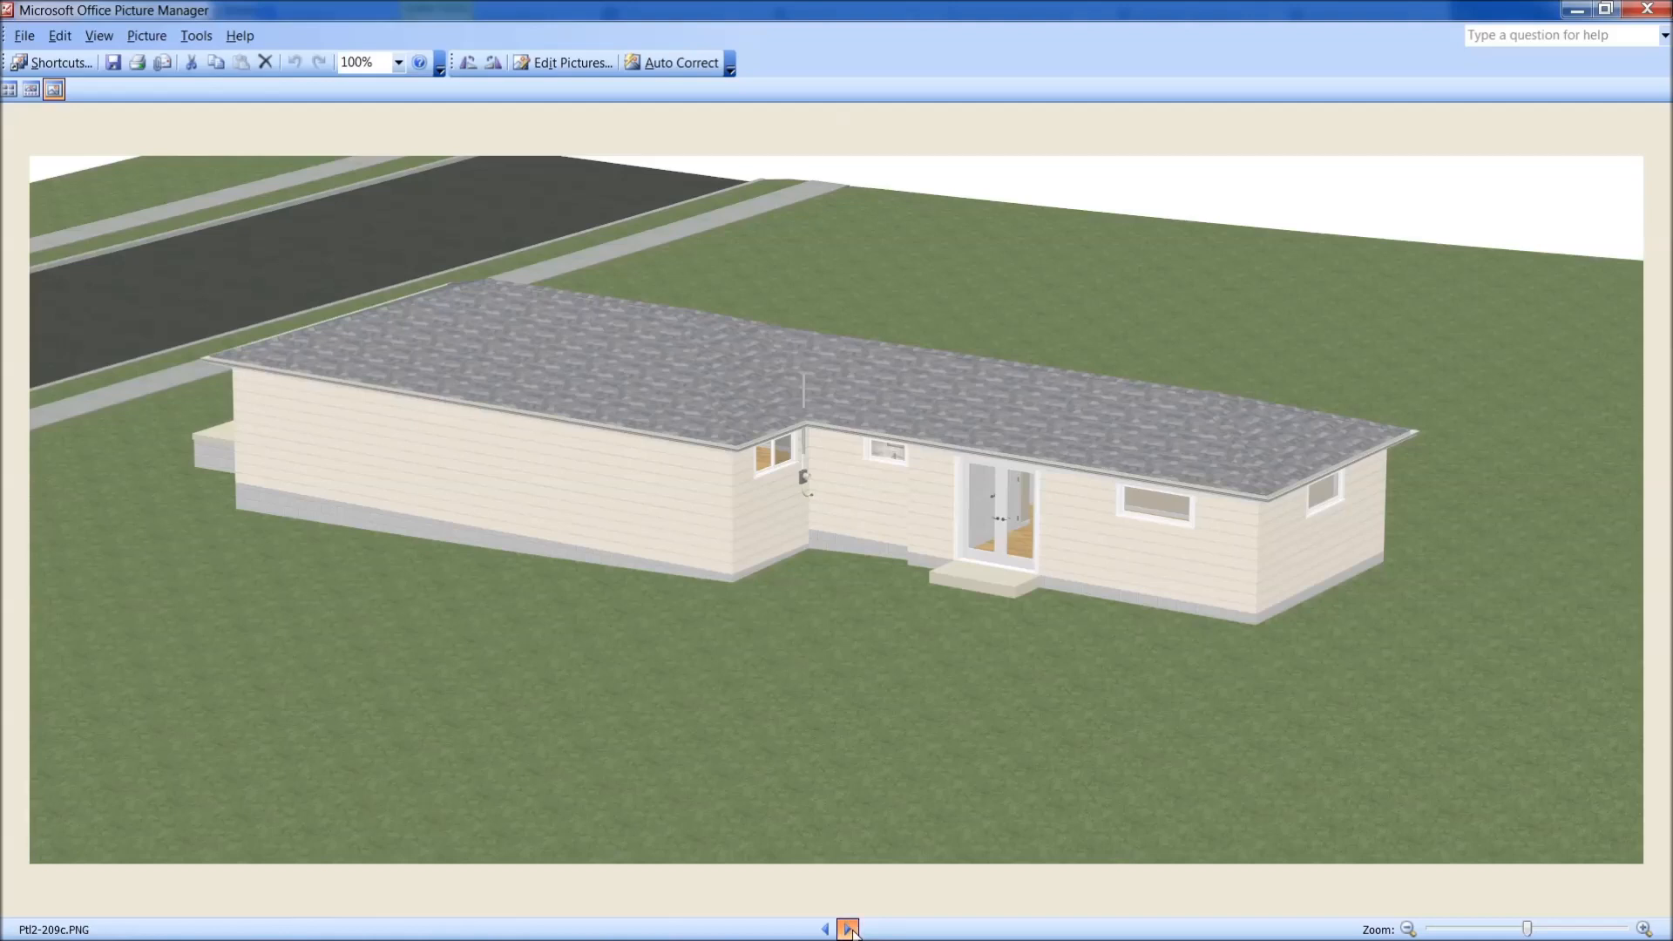
pyautogui.click(848, 929)
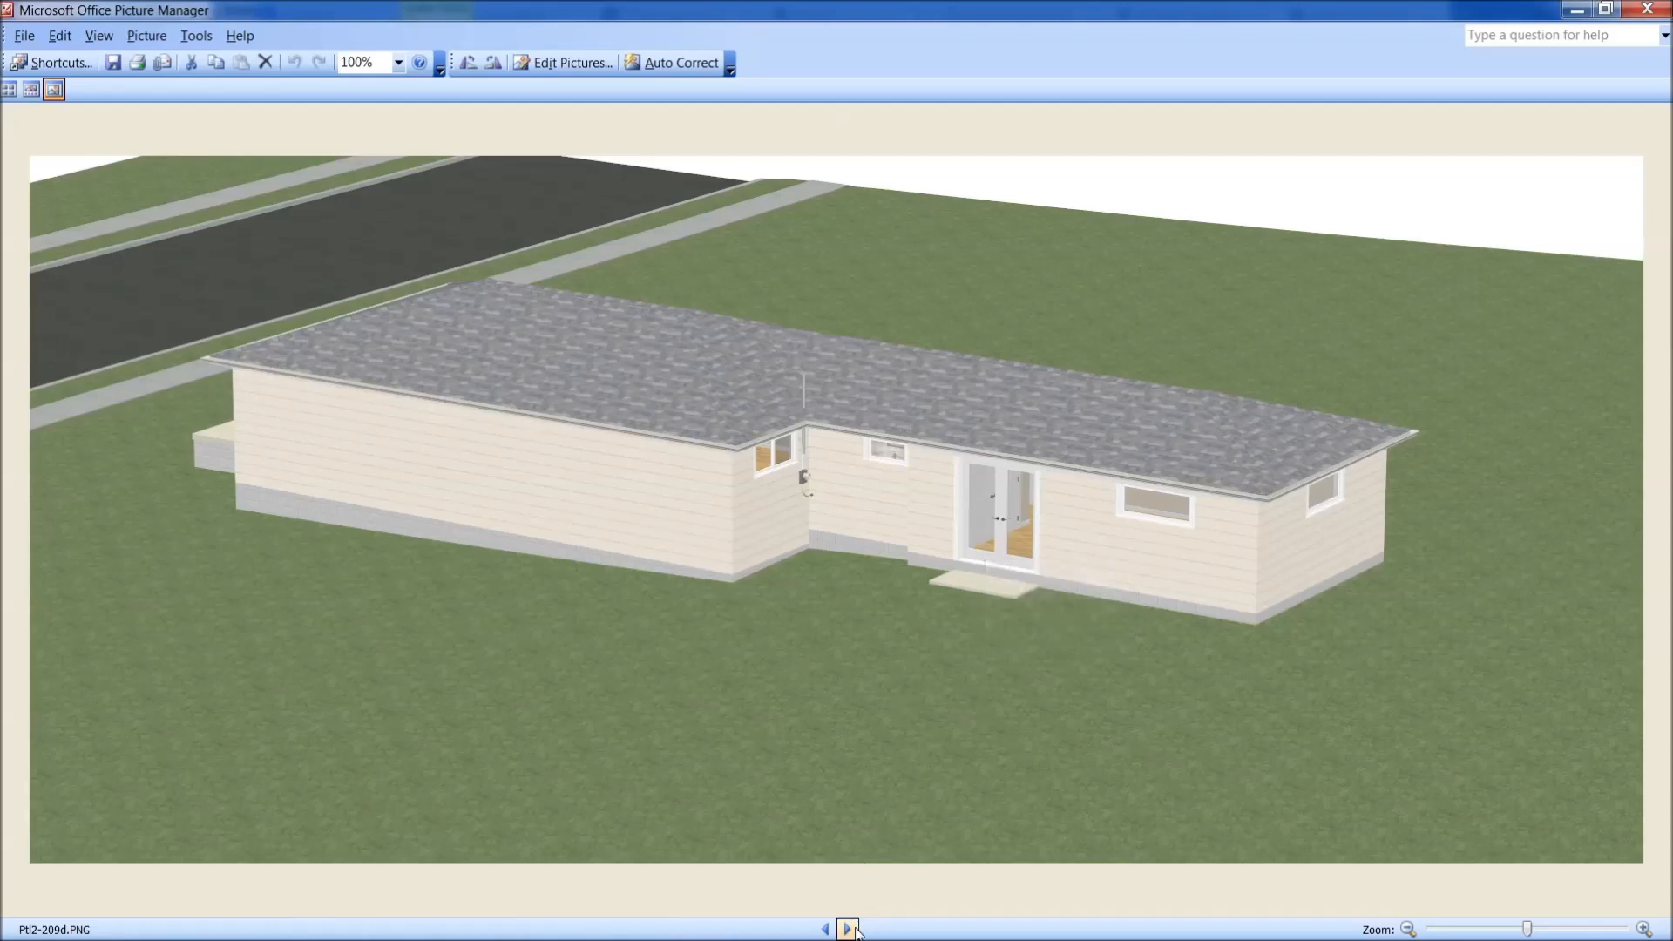
pyautogui.click(851, 927)
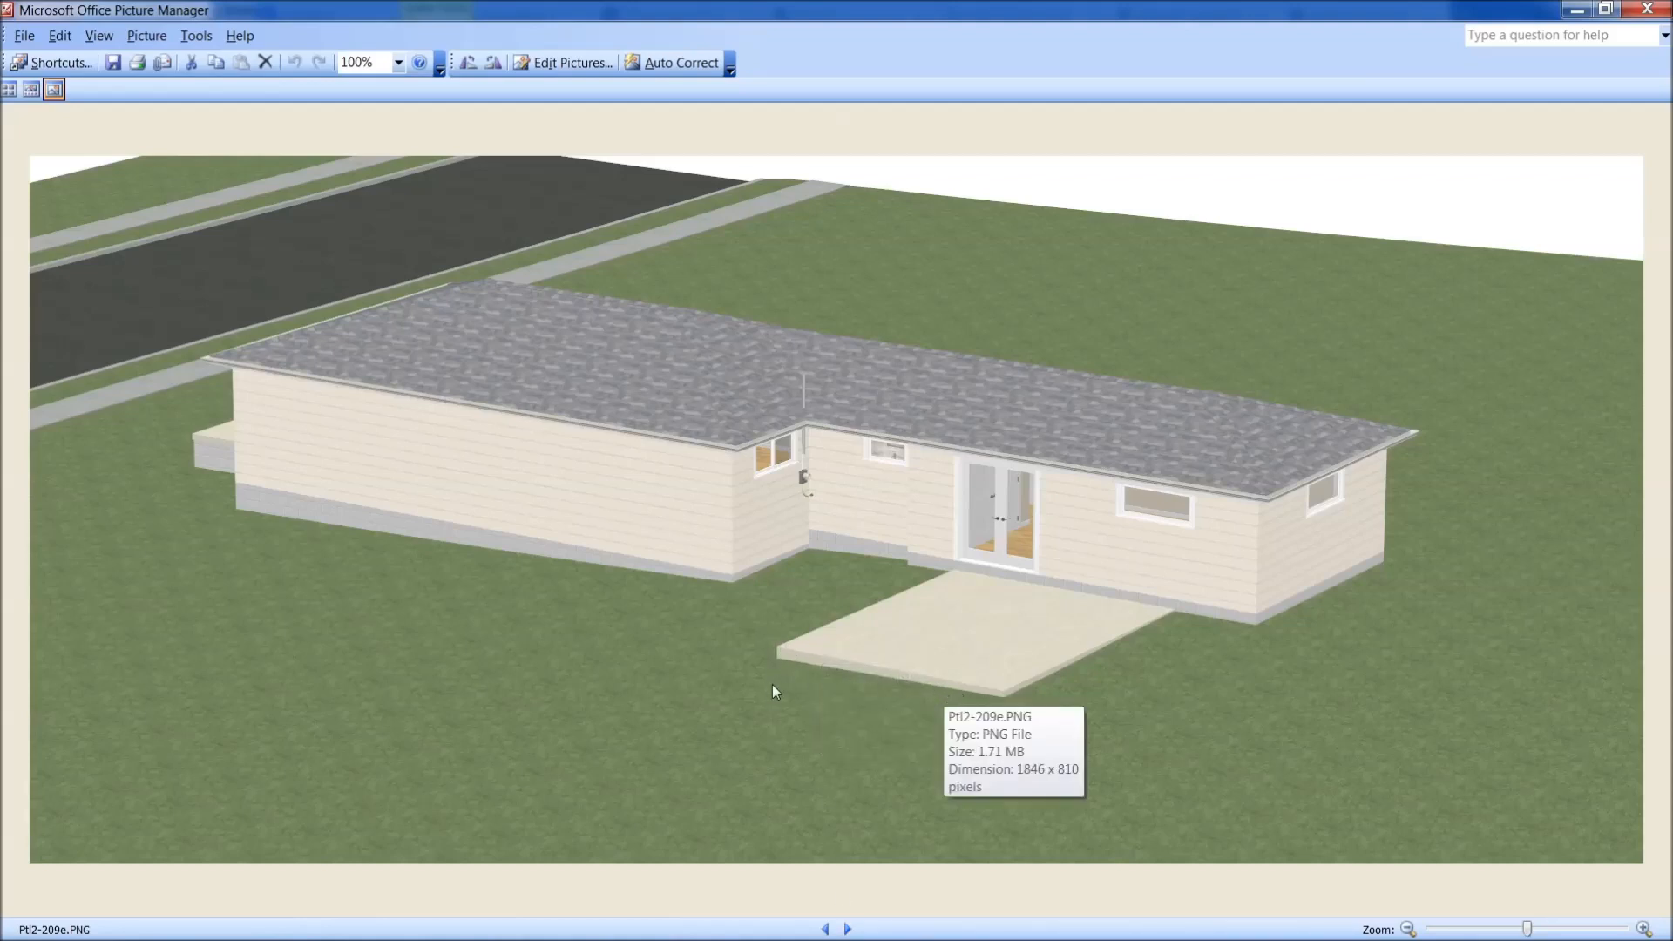
pyautogui.moveTo(729, 683)
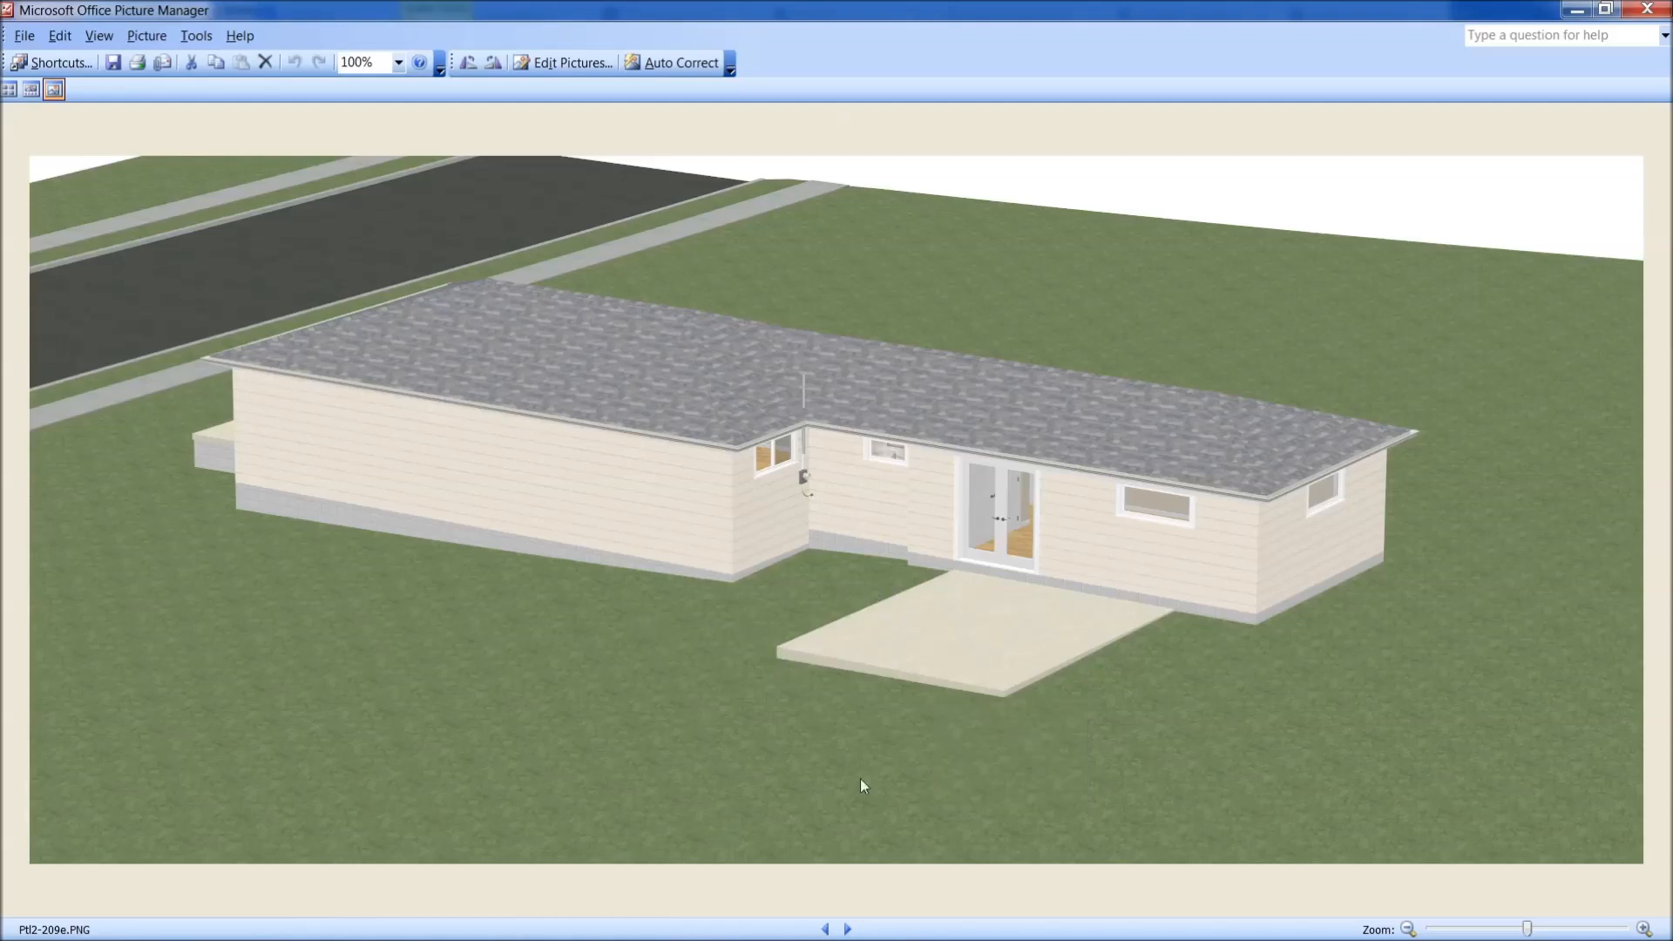
pyautogui.moveTo(791, 855)
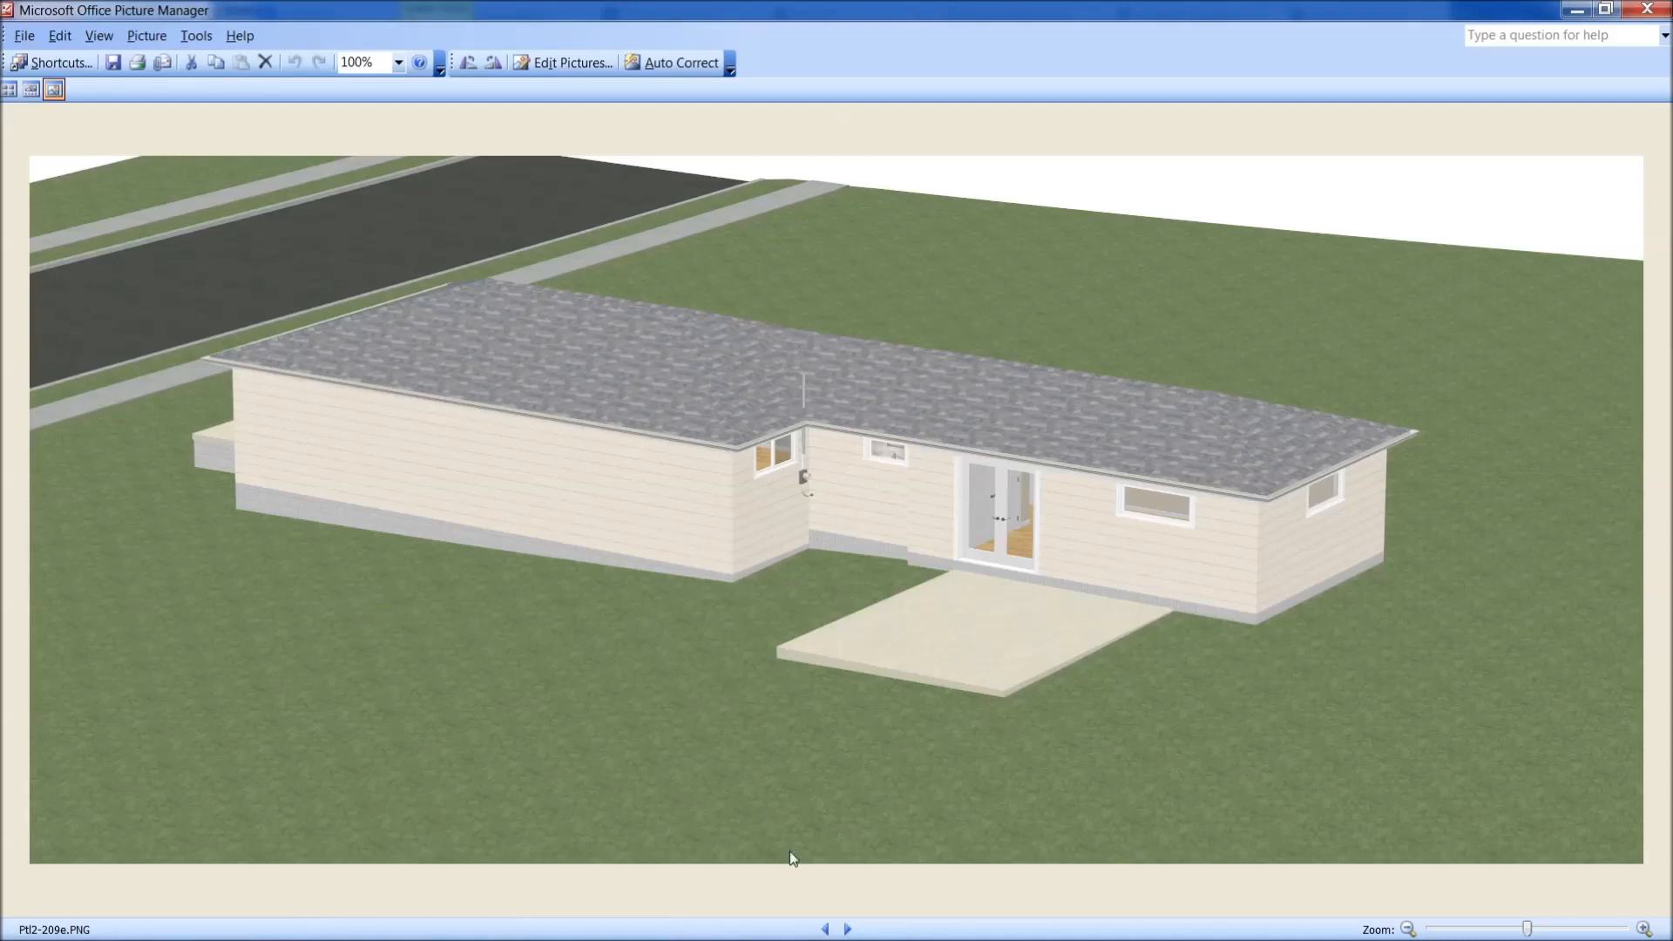
# Show the closer render 209f of the patio slab, comparing it once with 209e
pyautogui.click(847, 929)
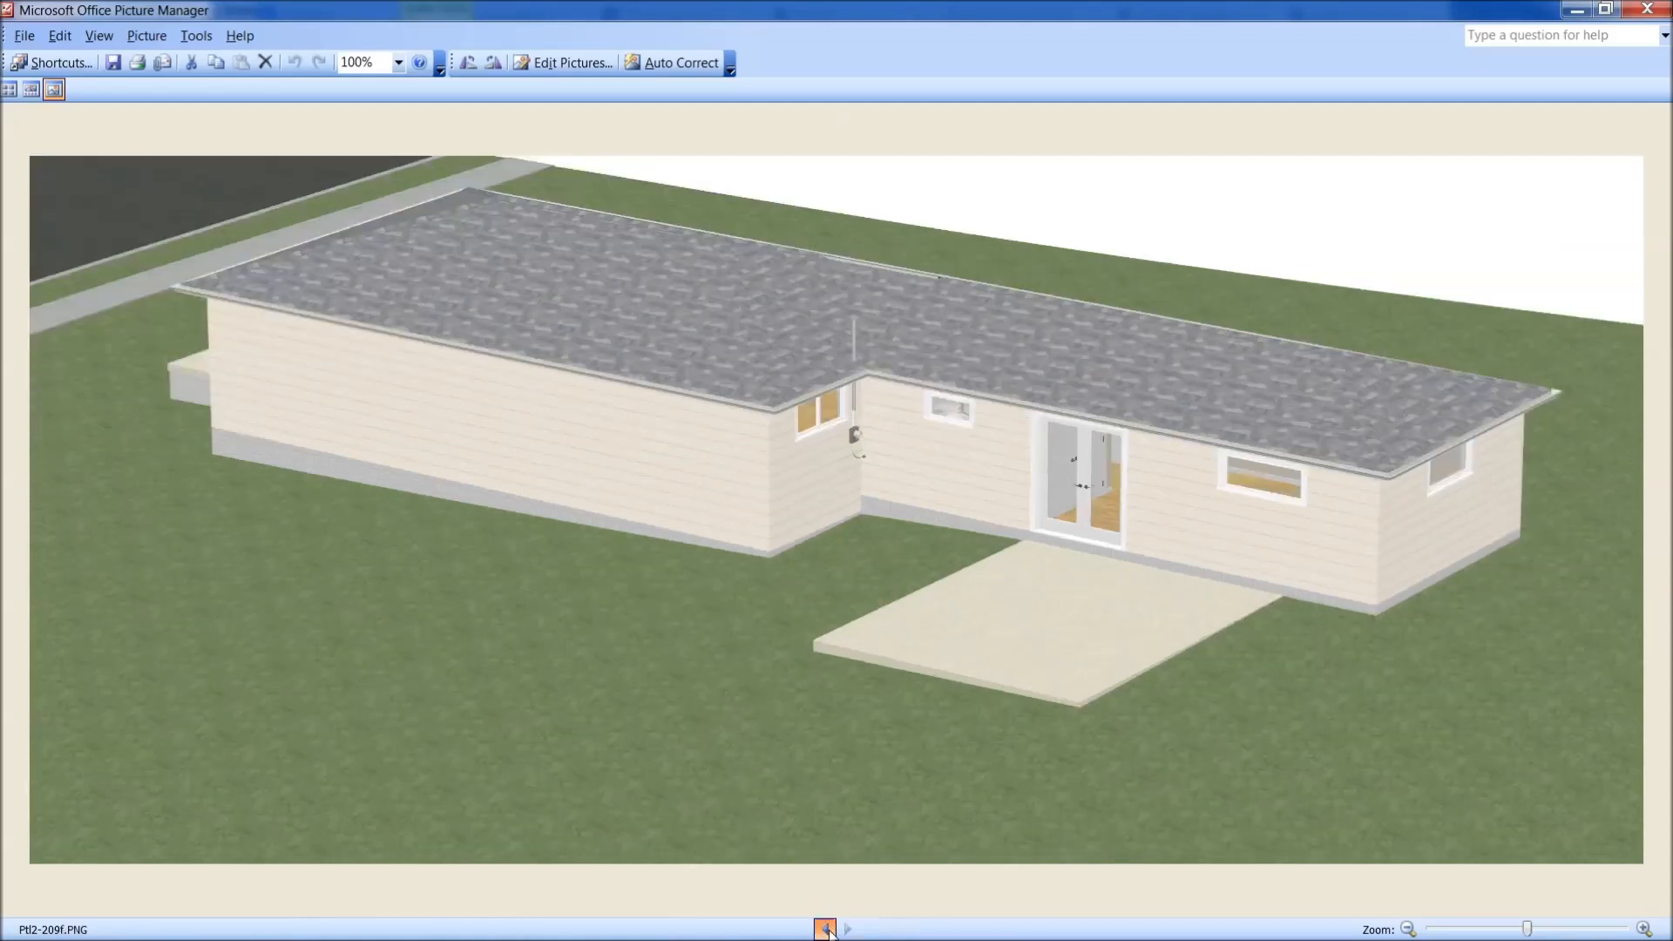
pyautogui.click(823, 927)
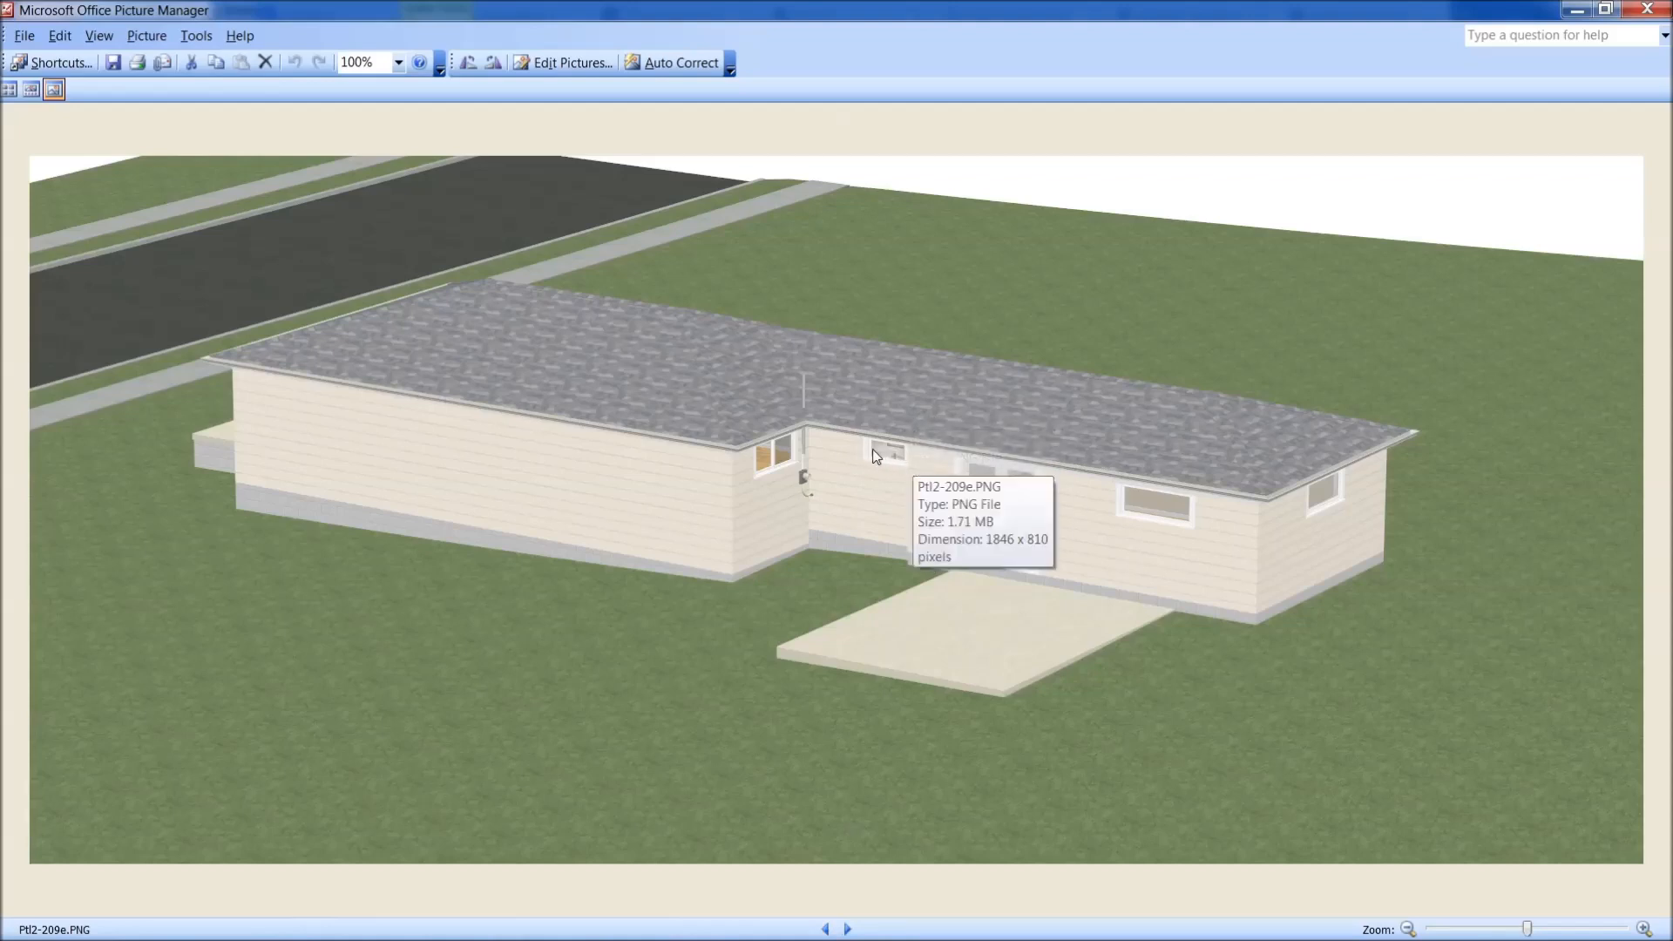
pyautogui.moveTo(965, 634)
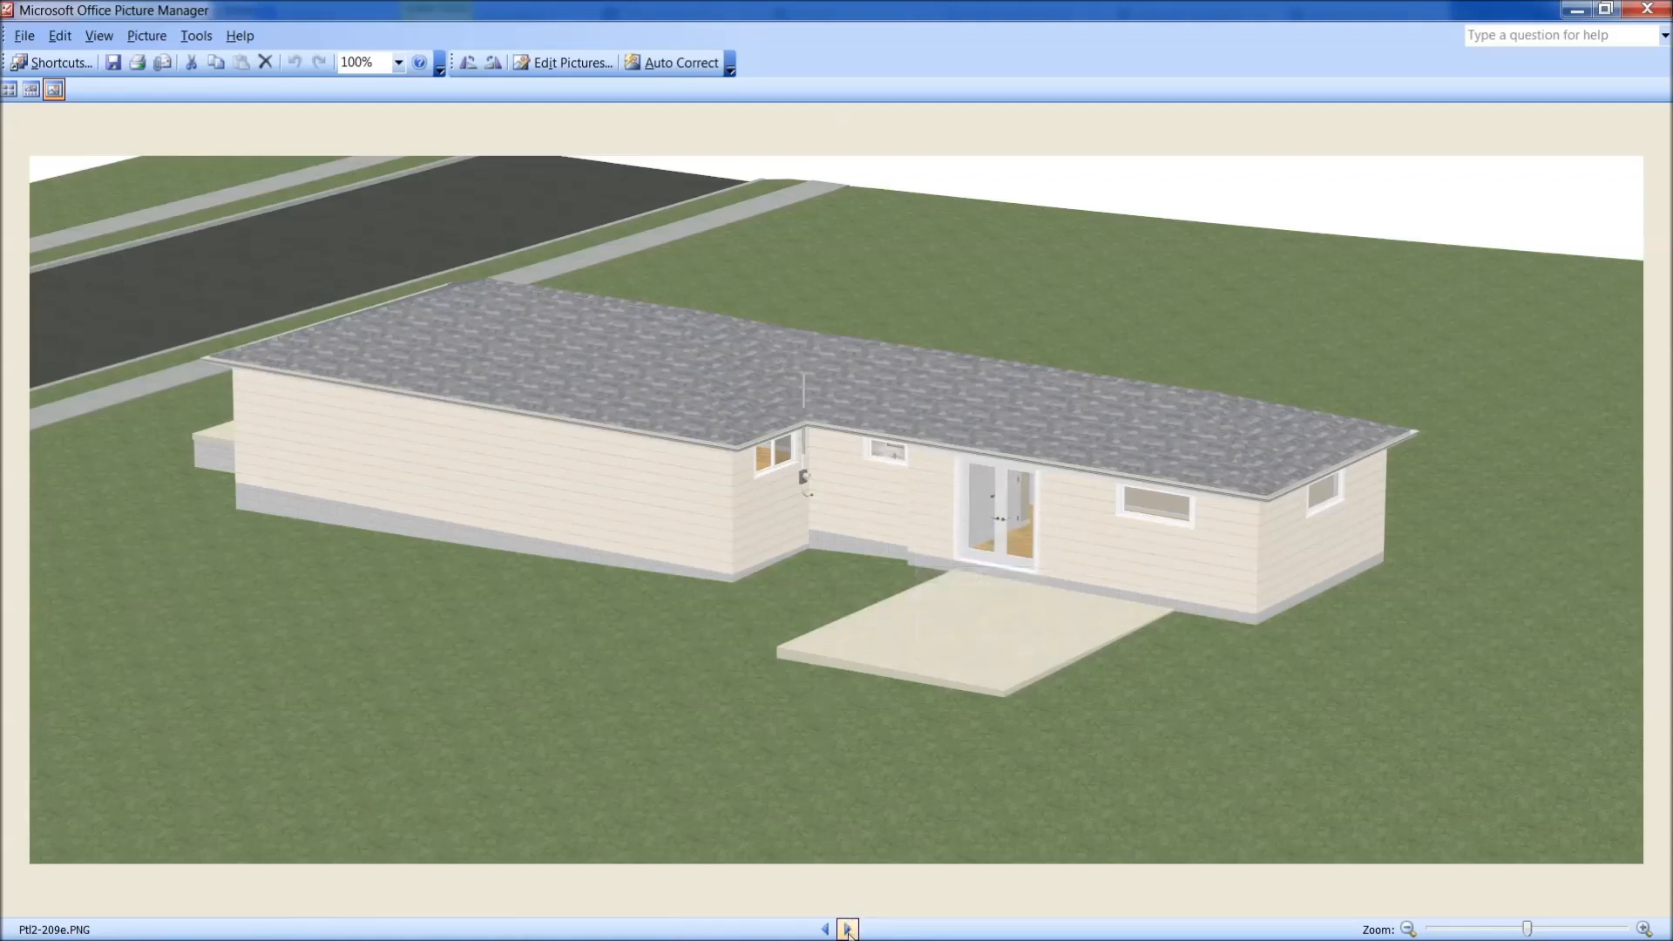
pyautogui.moveTo(1159, 486)
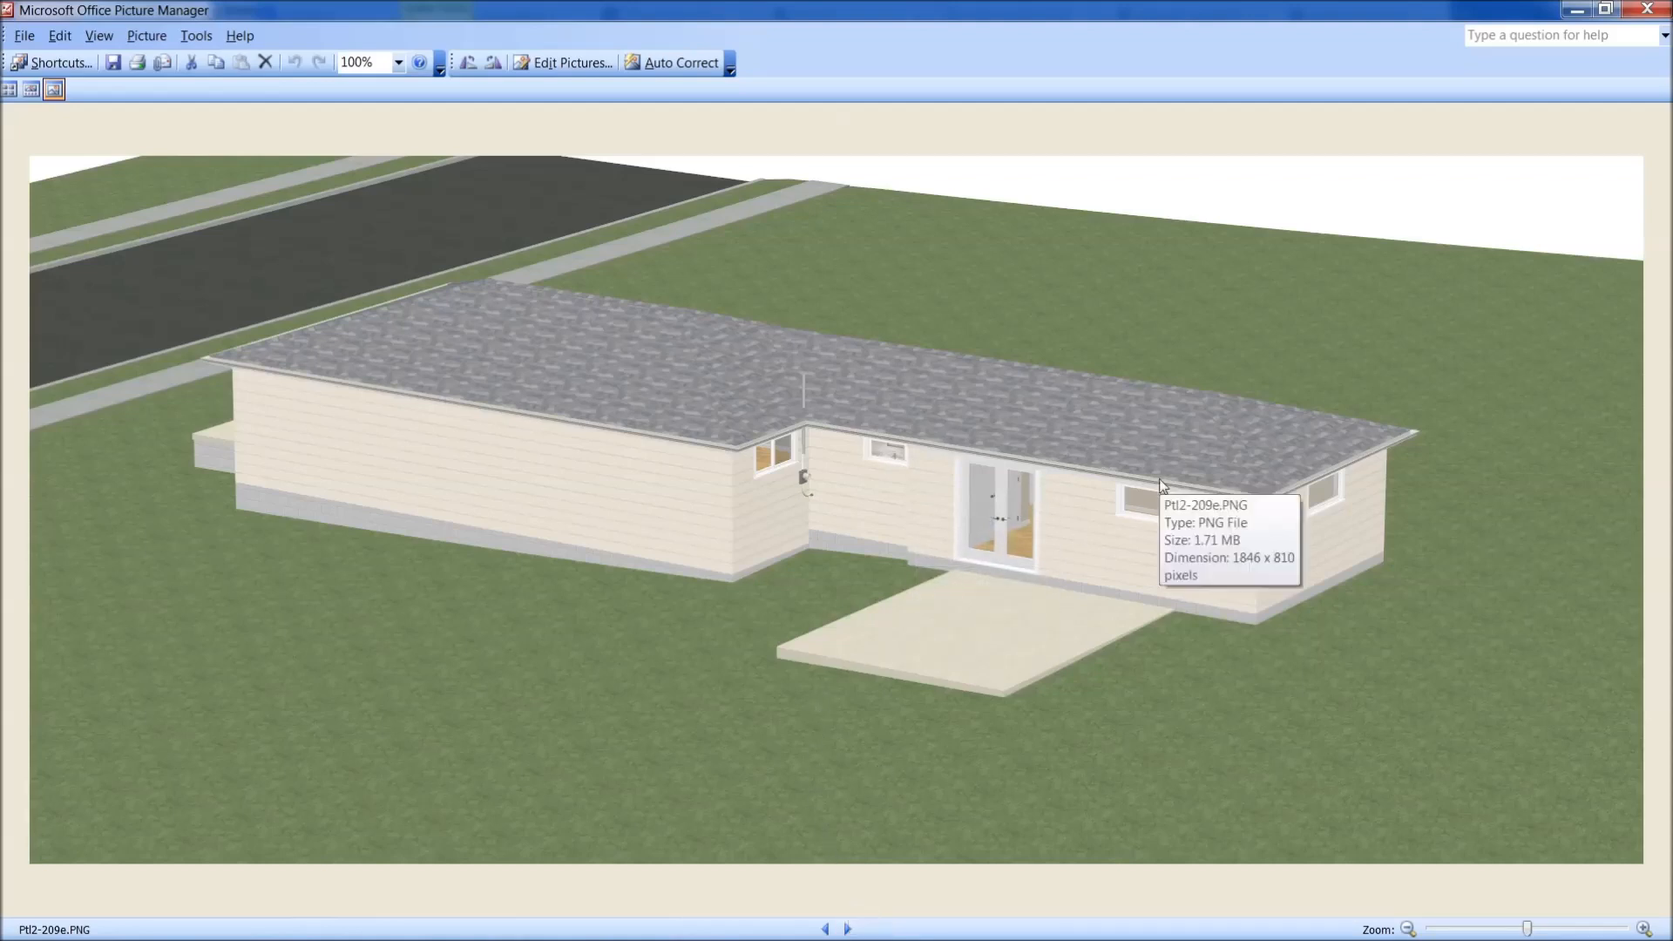
pyautogui.moveTo(781, 392)
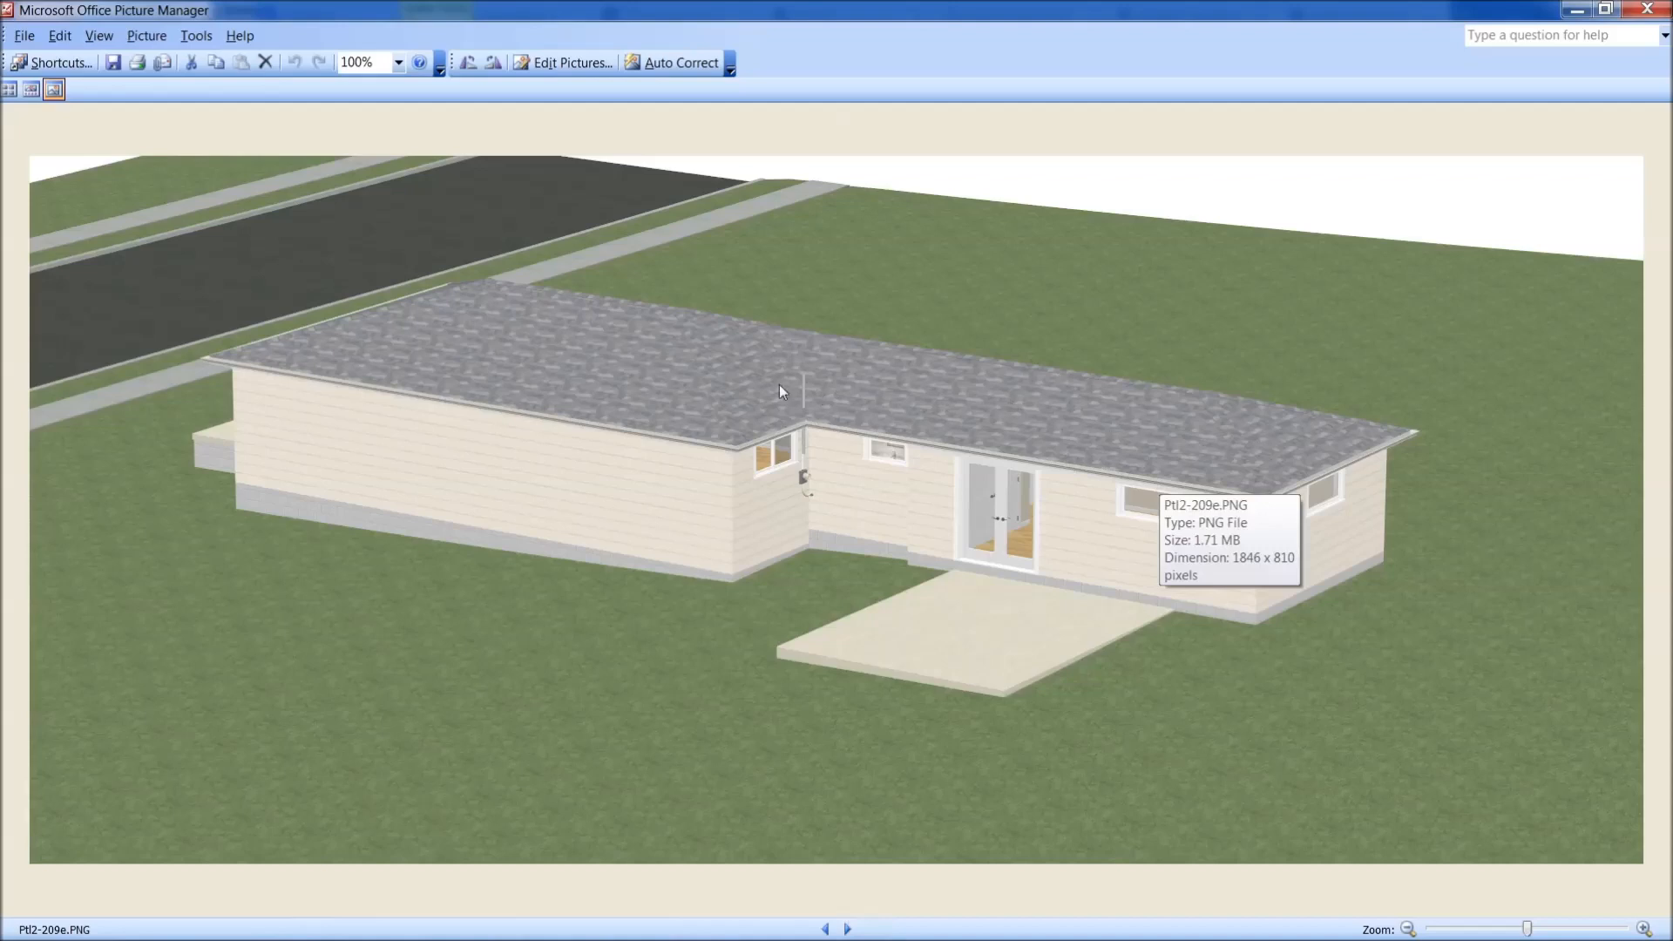
pyautogui.moveTo(848, 420)
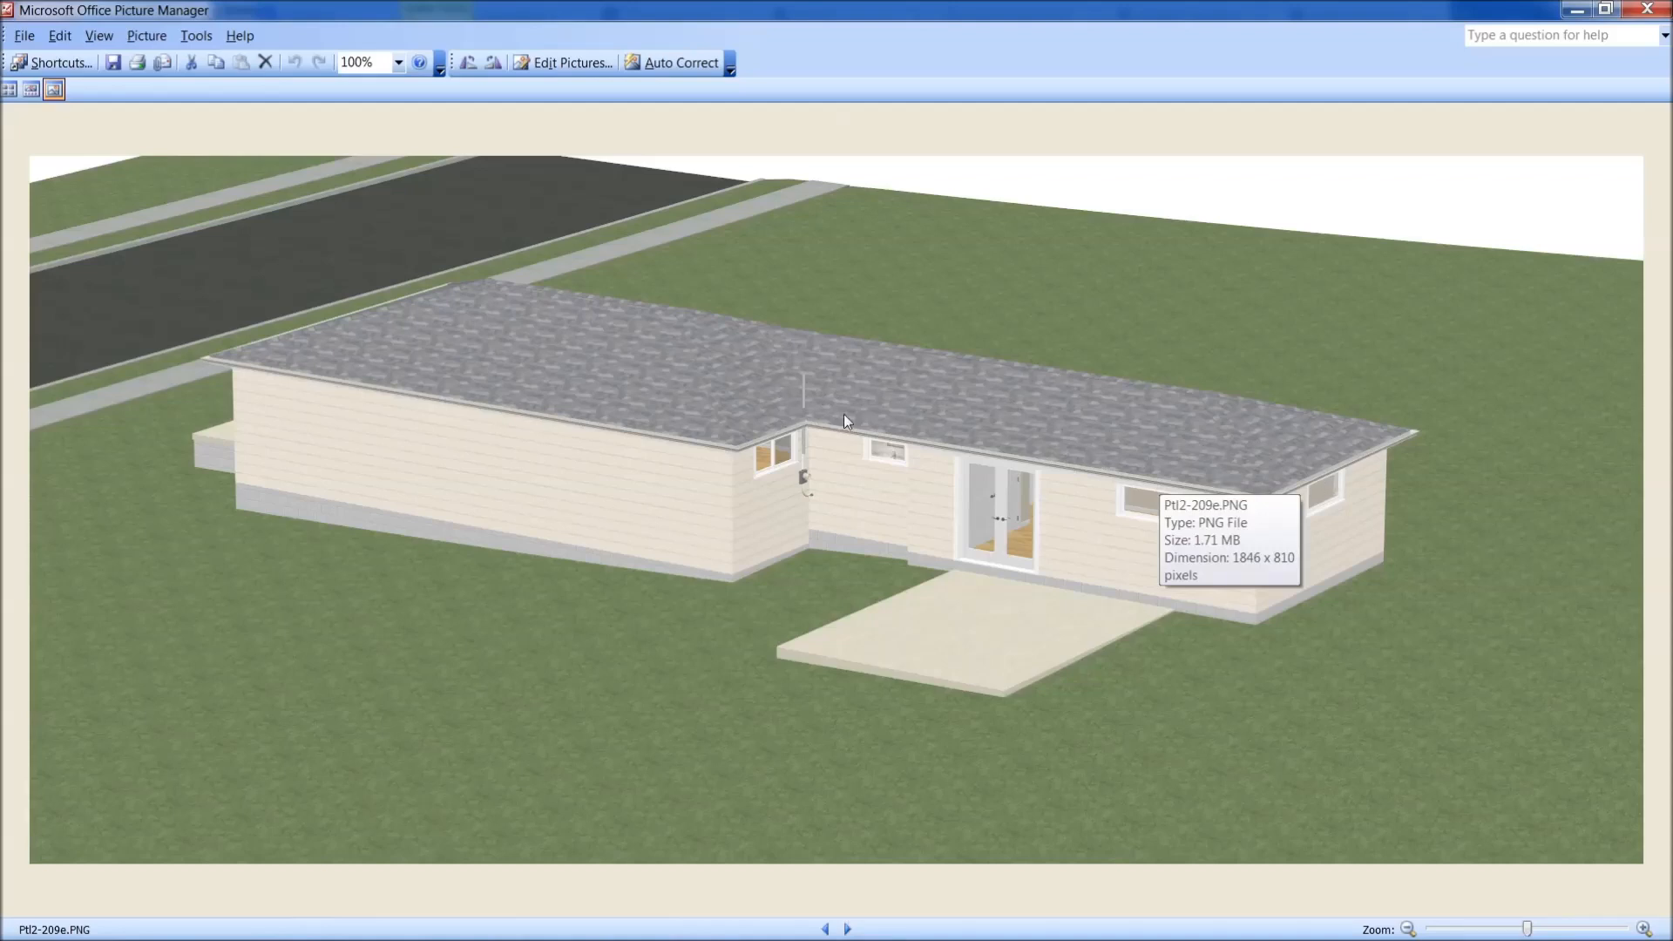
pyautogui.moveTo(887, 451)
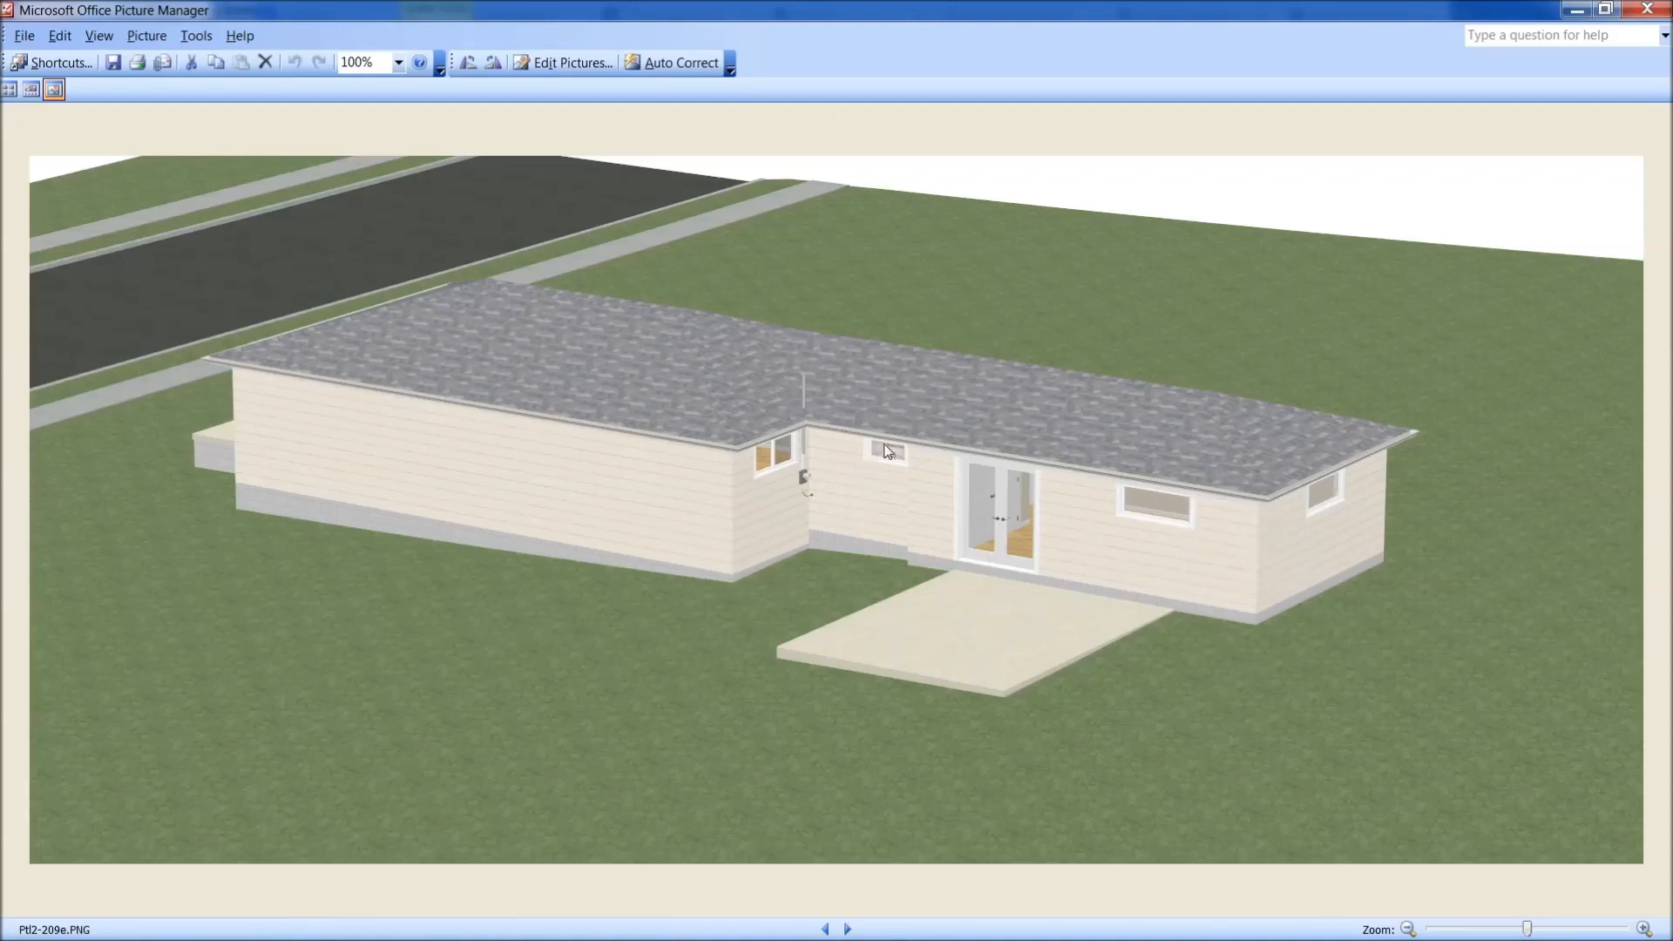
pyautogui.click(847, 929)
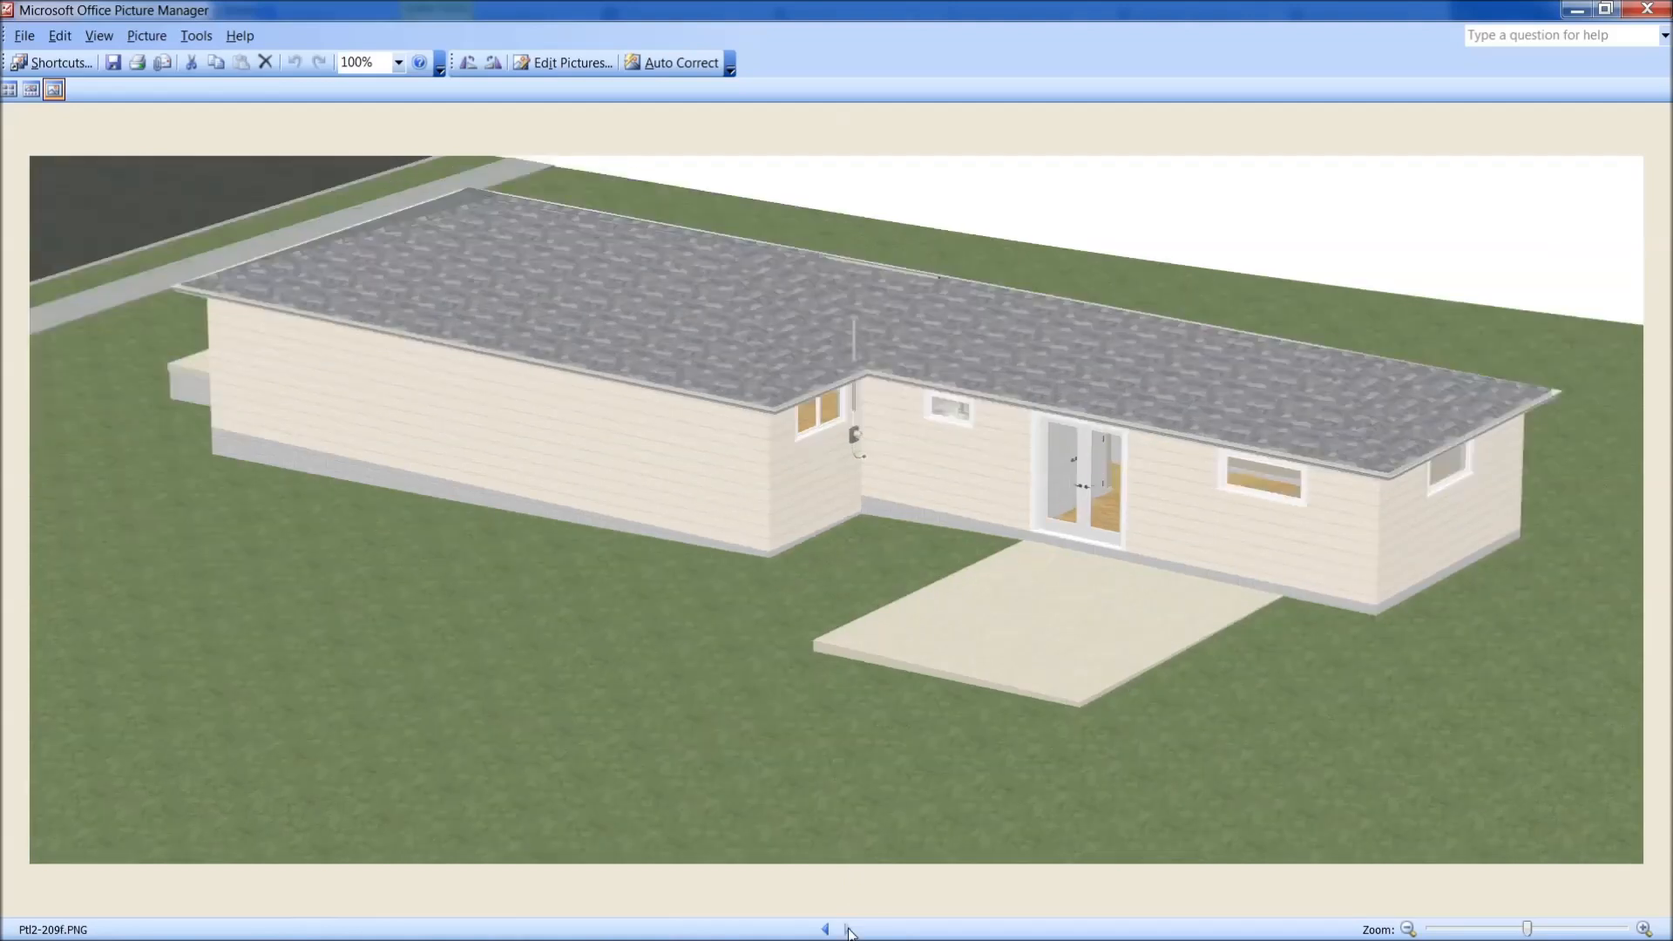
pyautogui.click(824, 927)
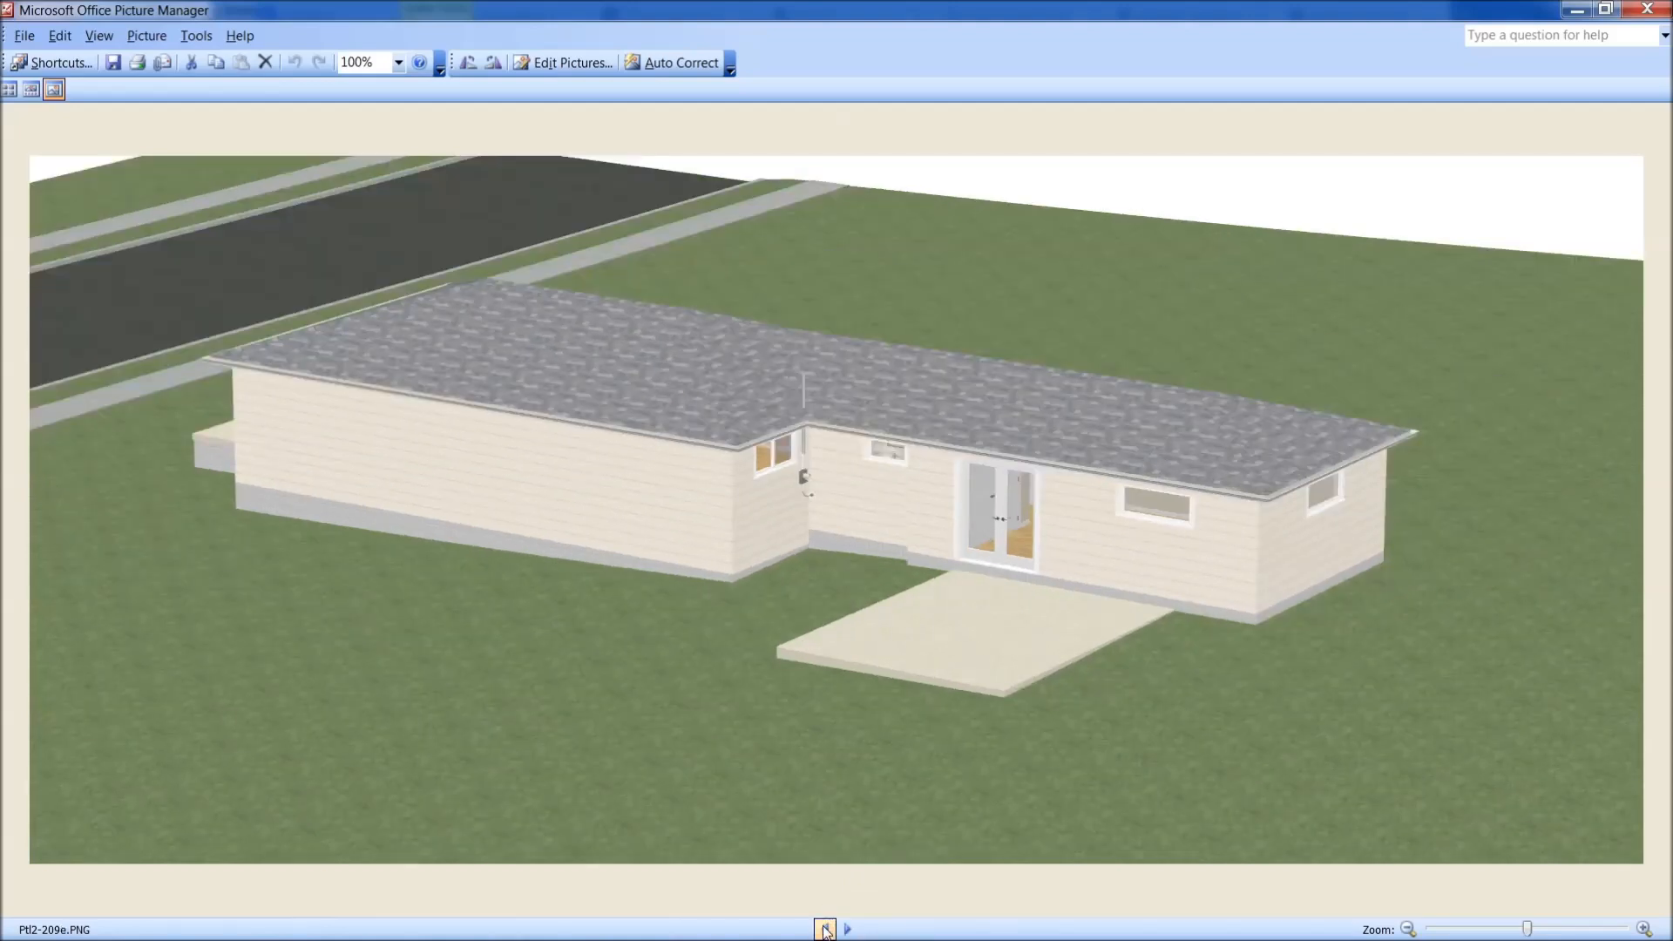
pyautogui.click(850, 927)
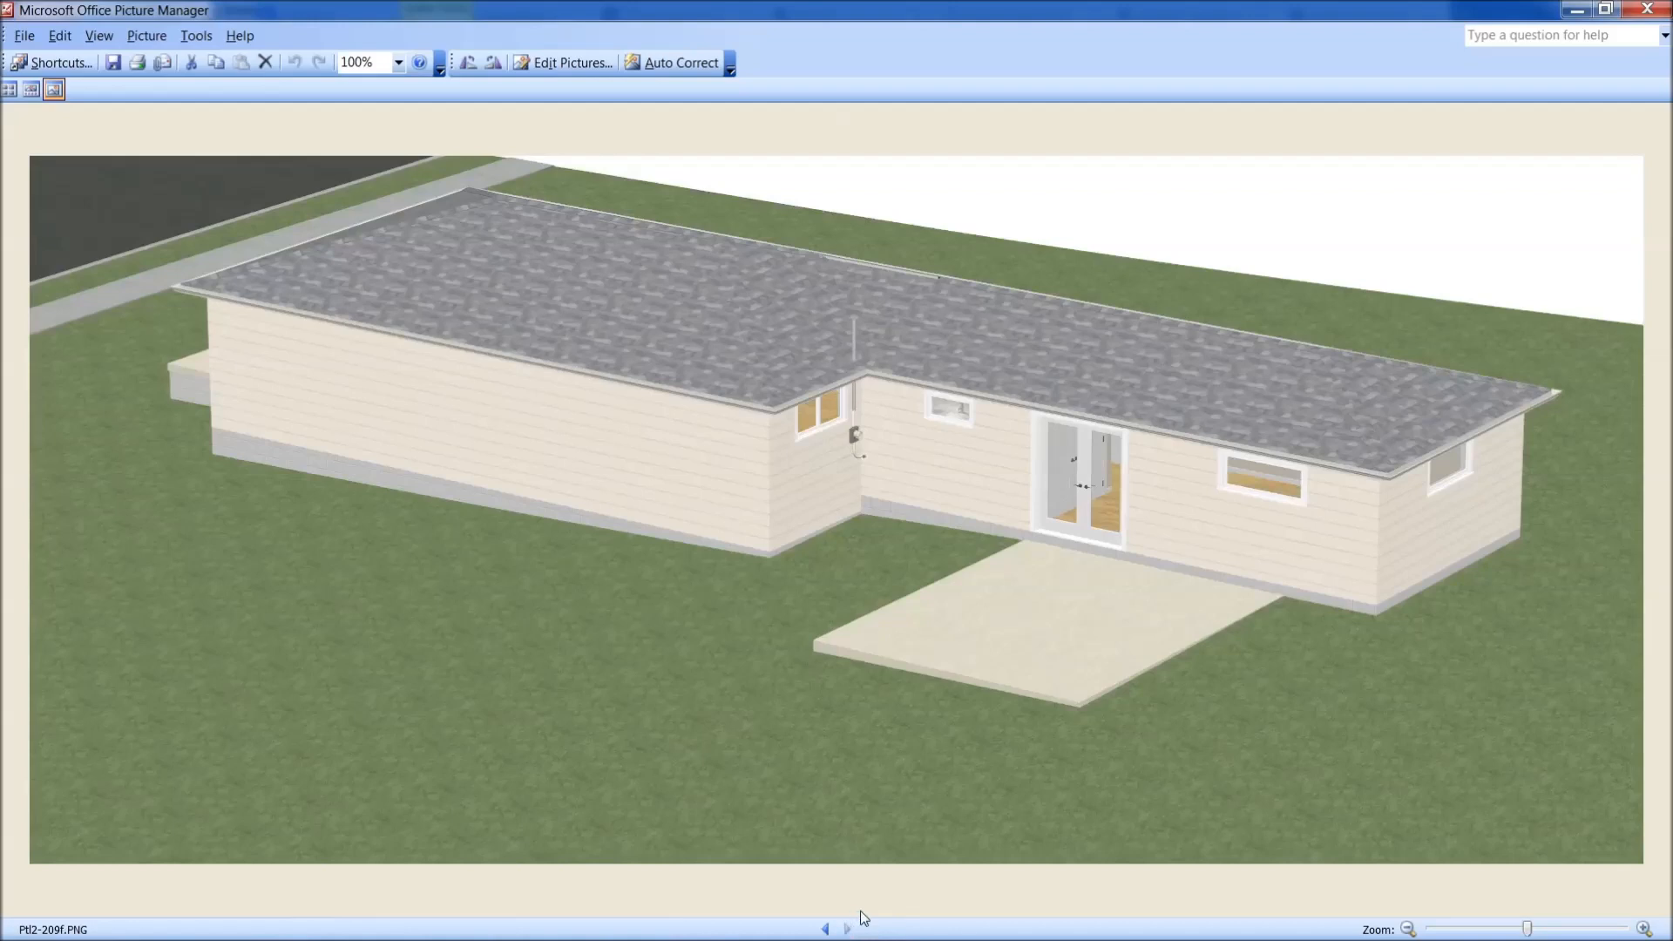
pyautogui.moveTo(939, 622)
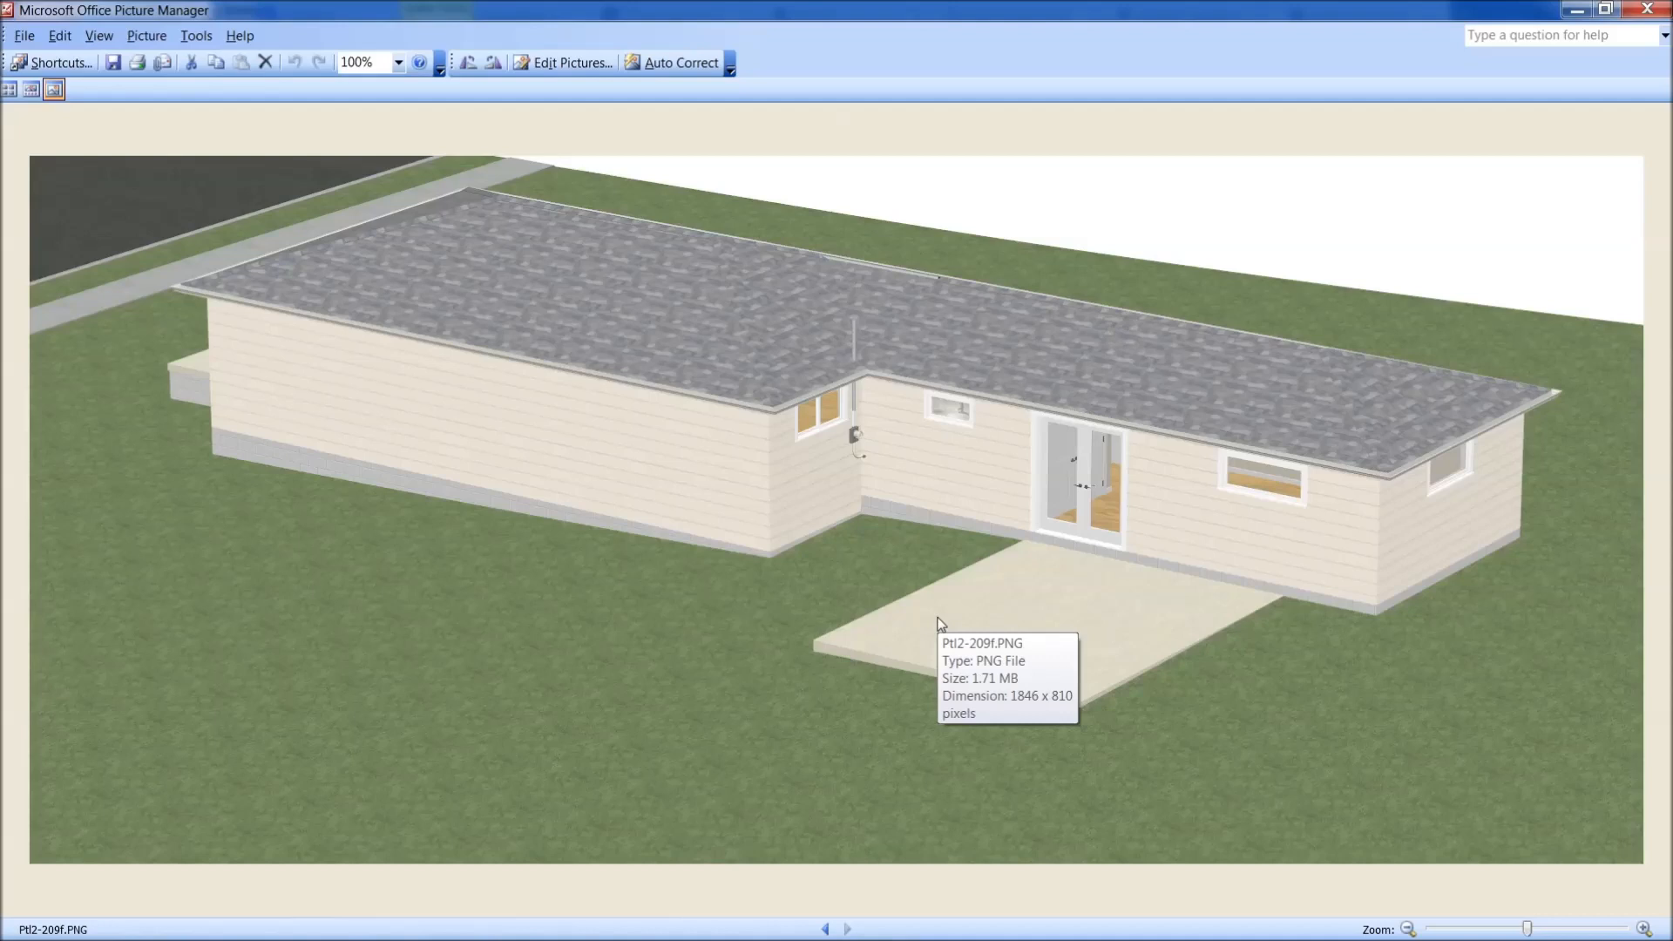
pyautogui.moveTo(1164, 509)
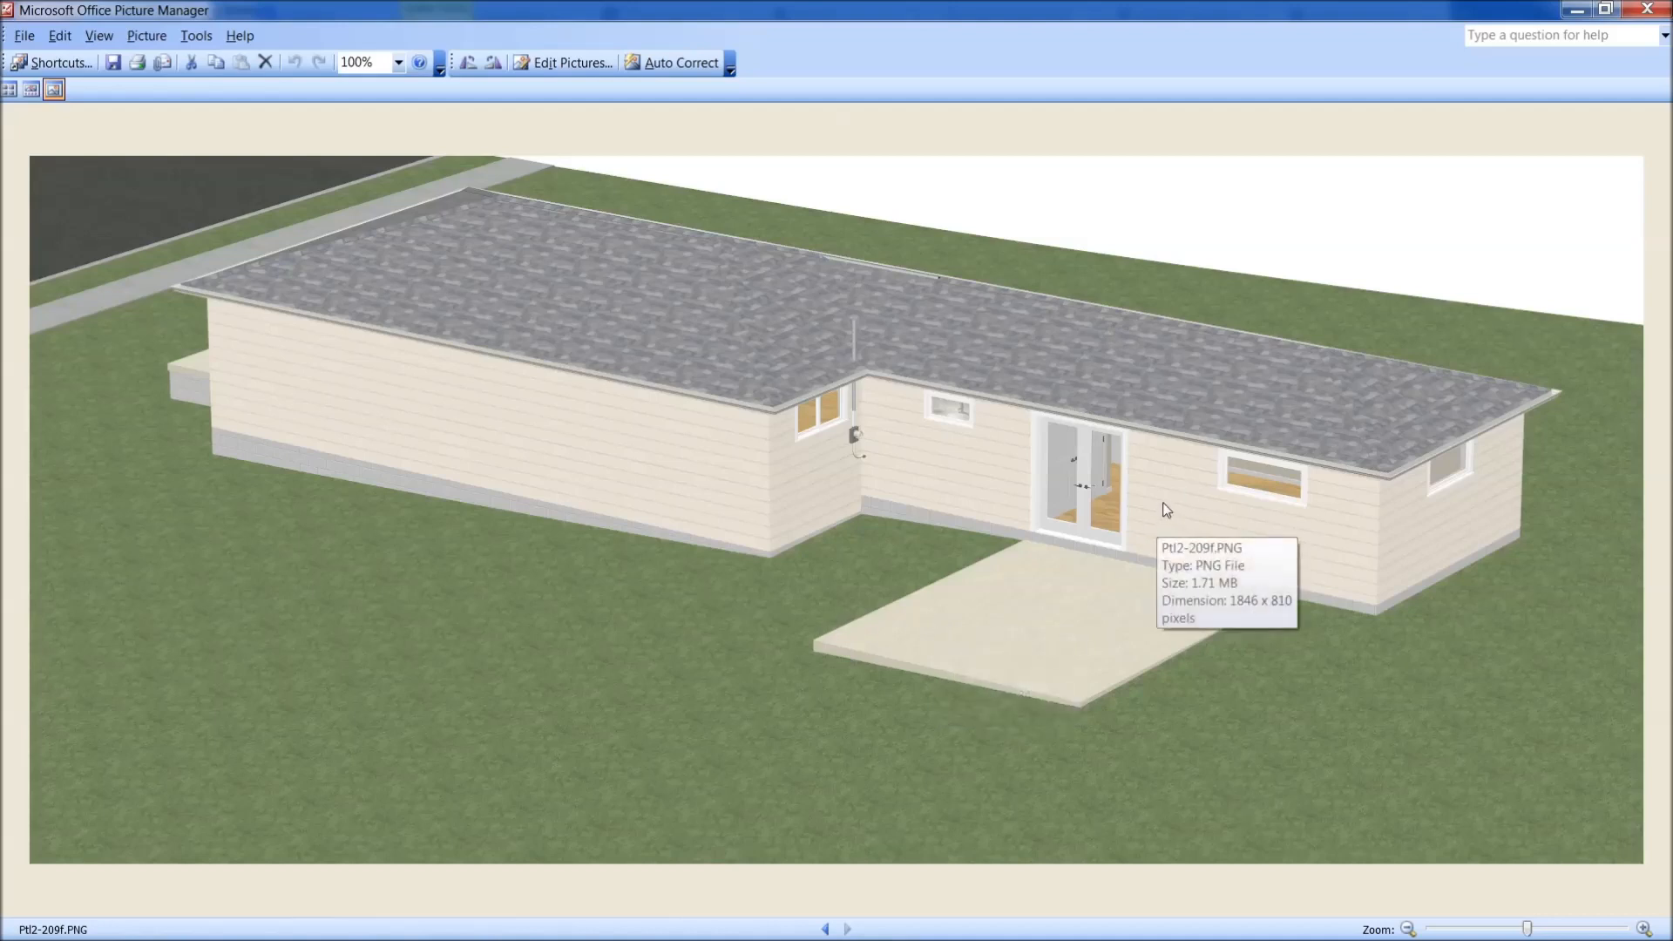
pyautogui.moveTo(1261, 484)
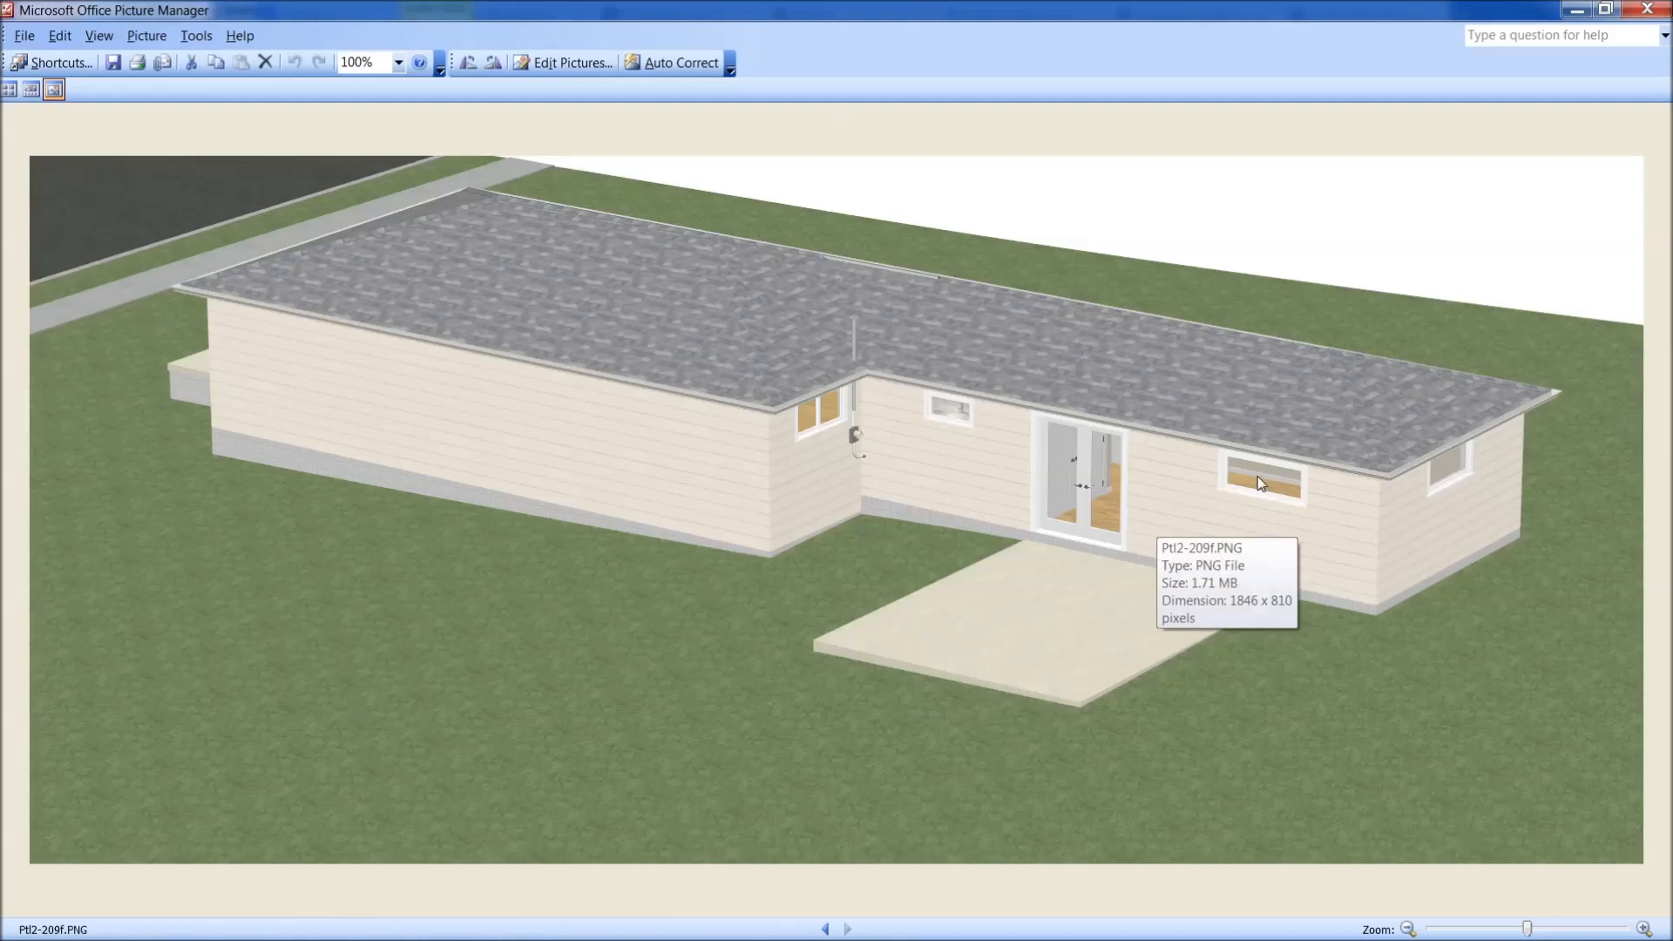
pyautogui.moveTo(1133, 493)
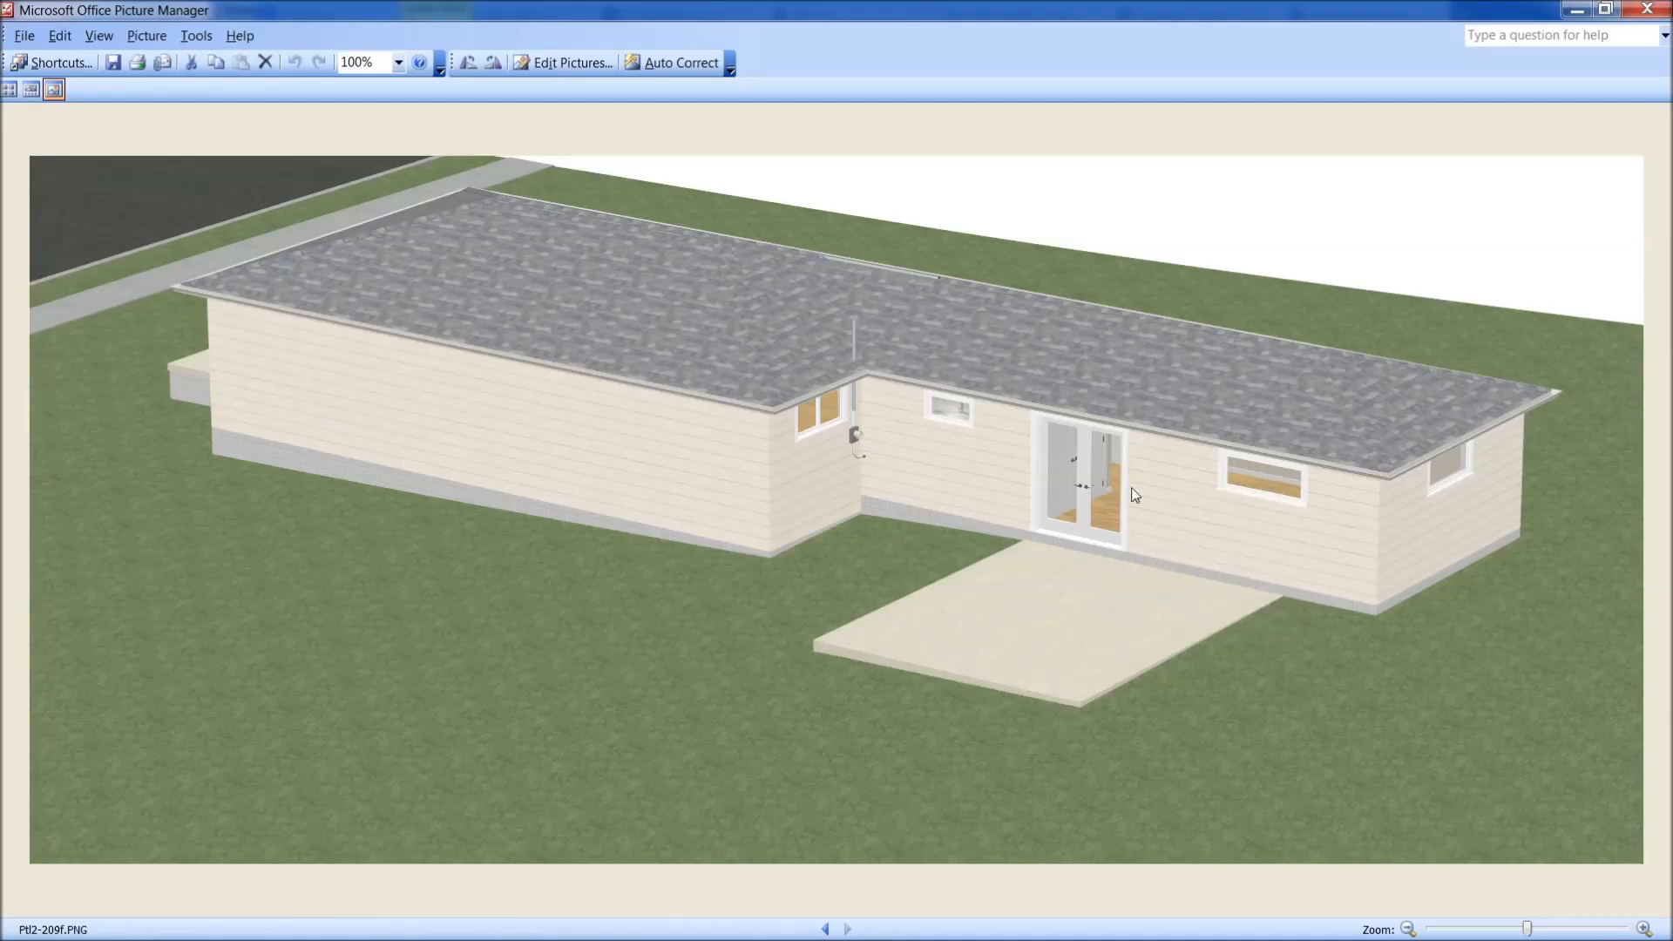
pyautogui.moveTo(1300, 484)
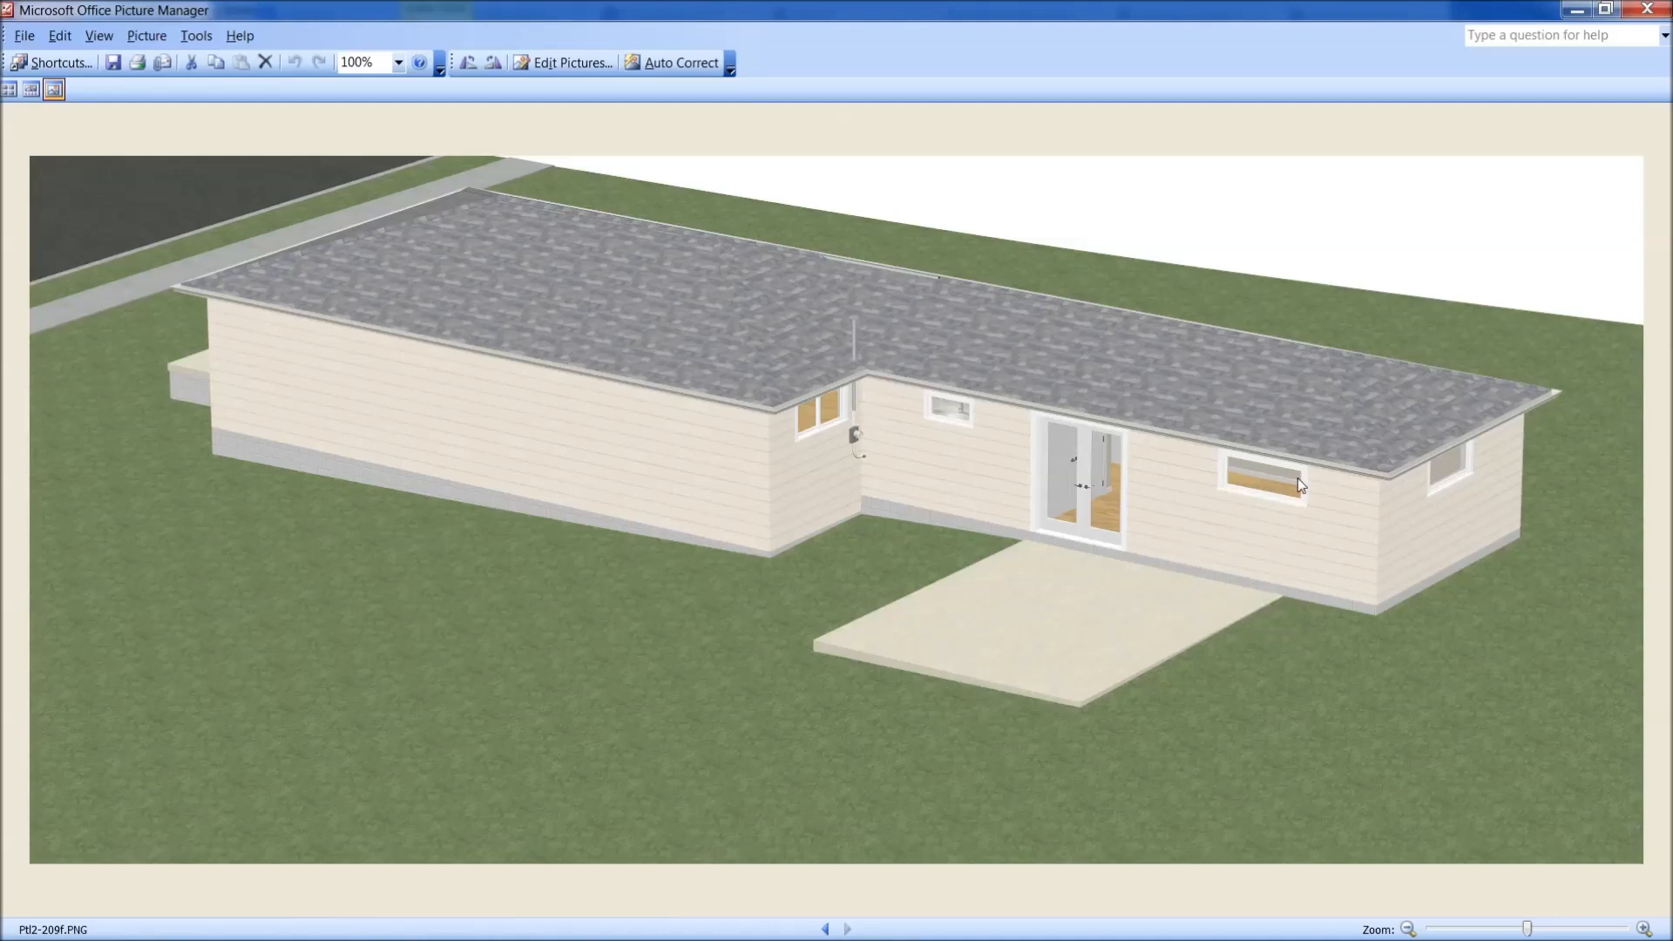
pyautogui.moveTo(814, 394)
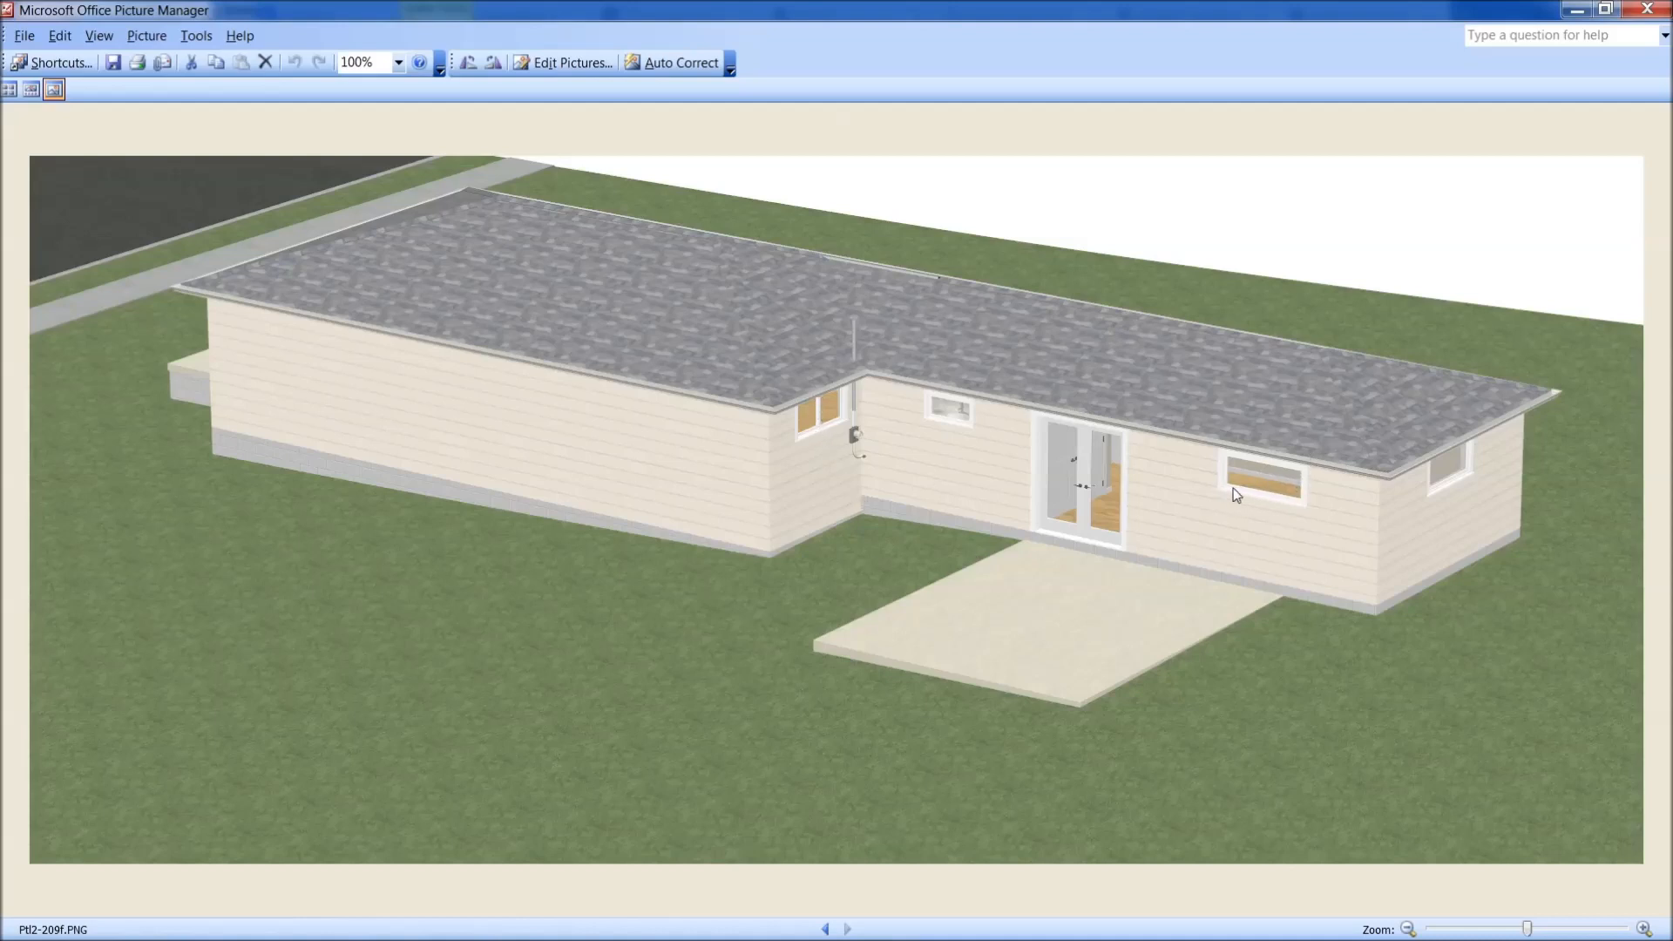
pyautogui.moveTo(1227, 495)
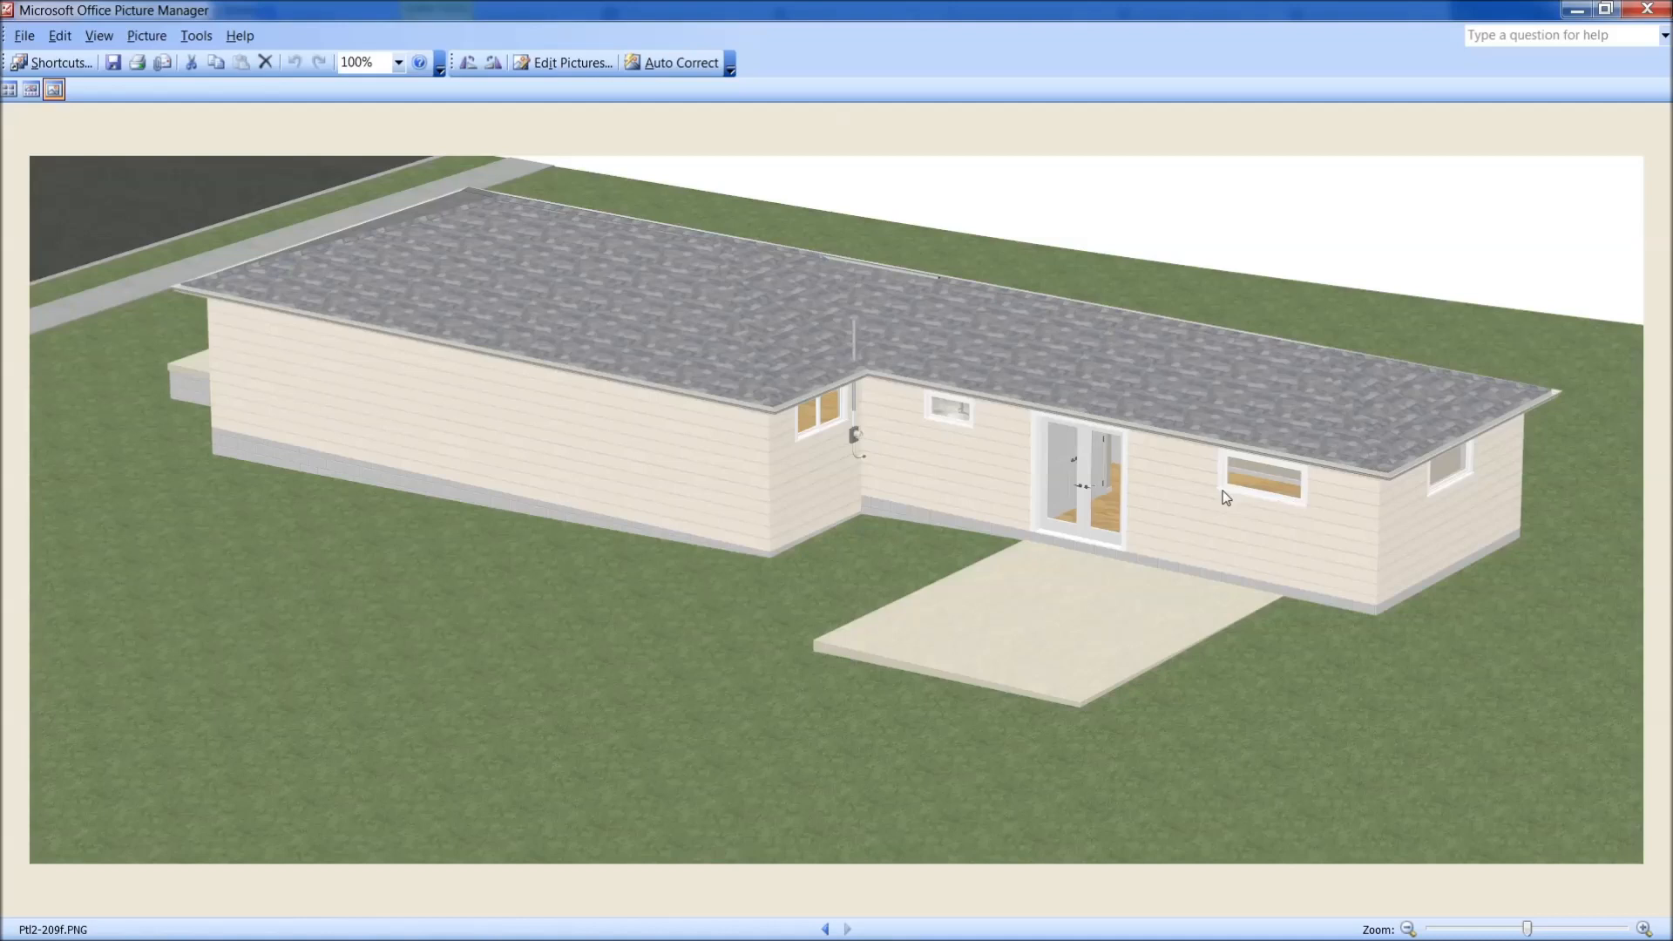
pyautogui.moveTo(1293, 501)
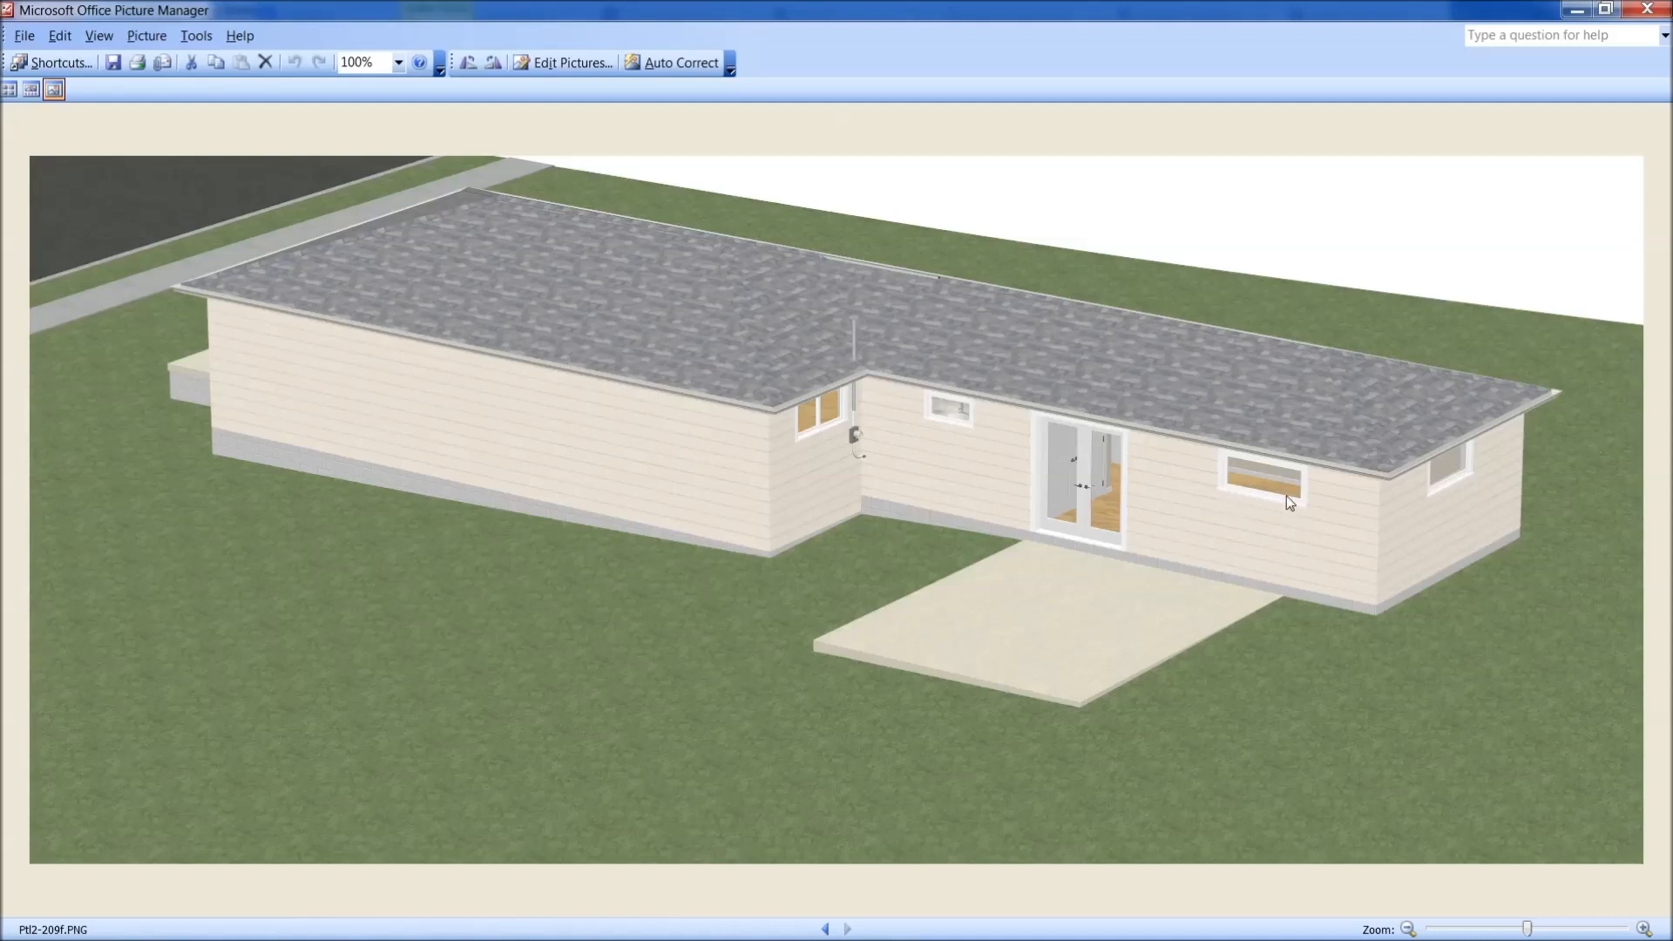
pyautogui.moveTo(1219, 467)
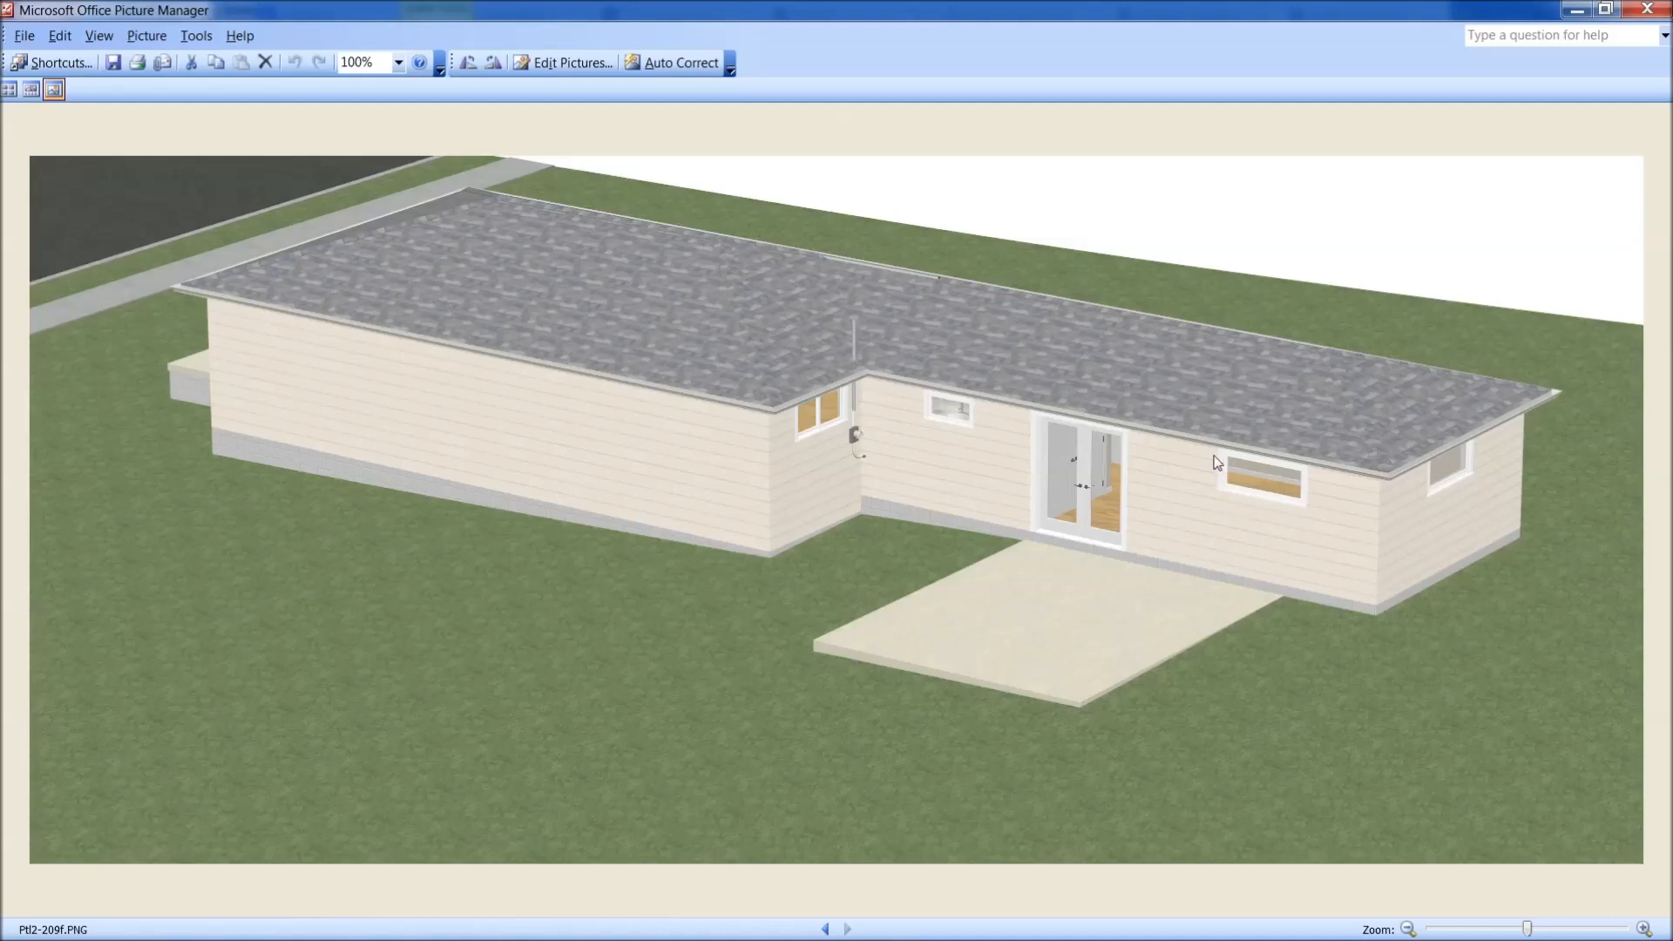
pyautogui.moveTo(1293, 488)
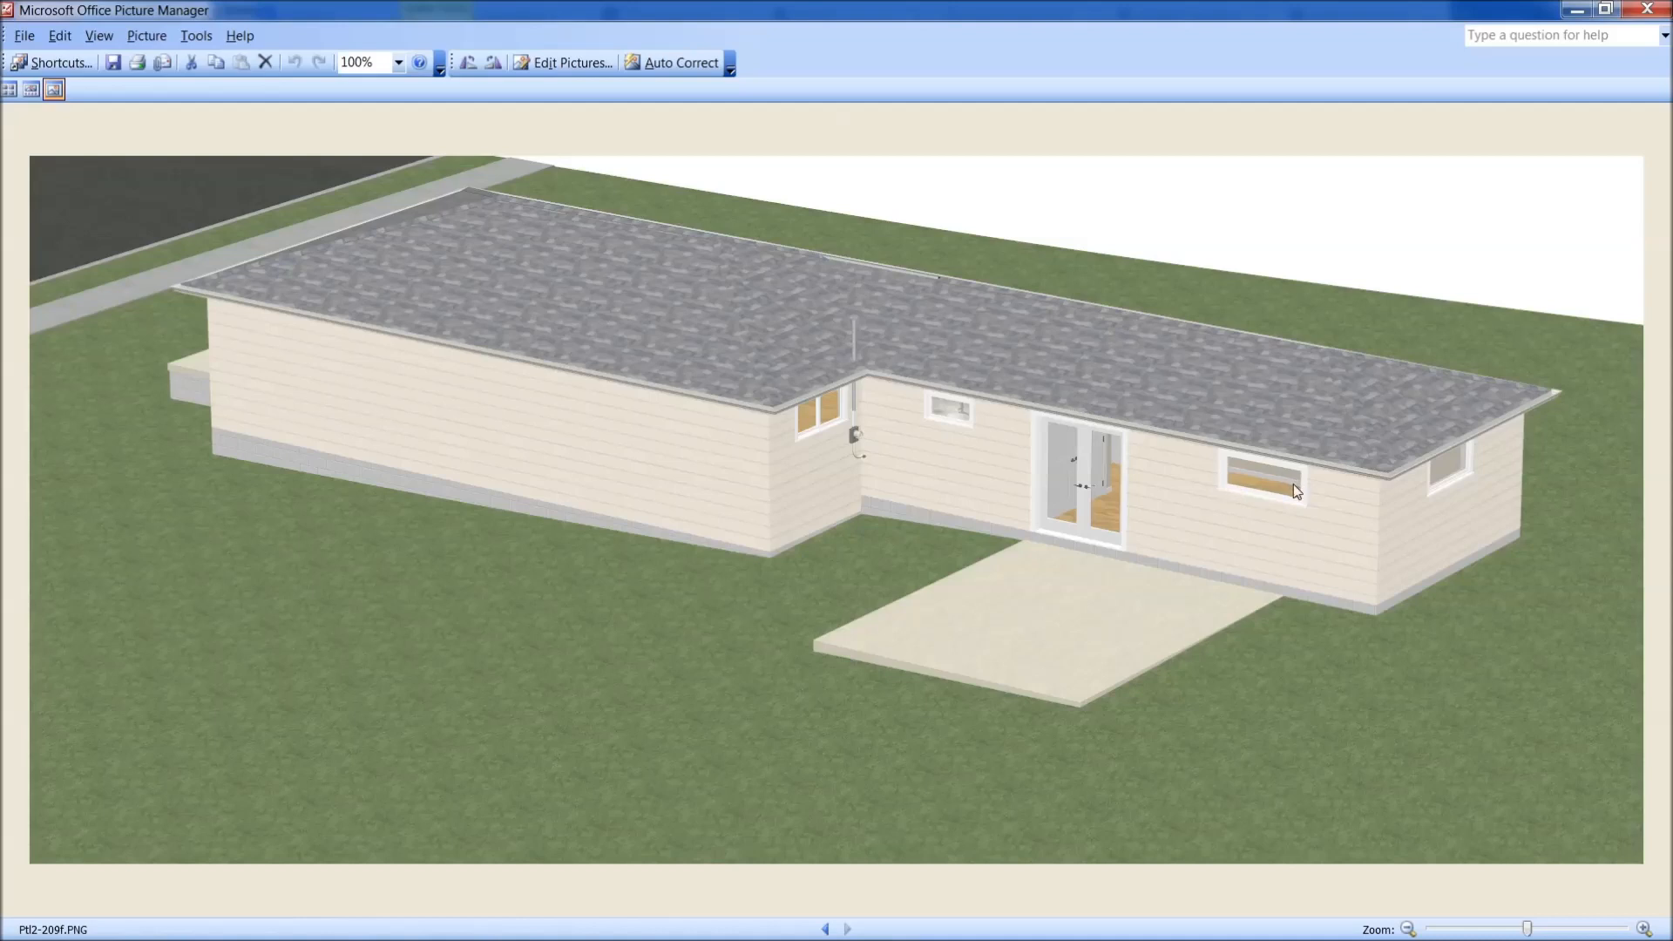
pyautogui.moveTo(1263, 481)
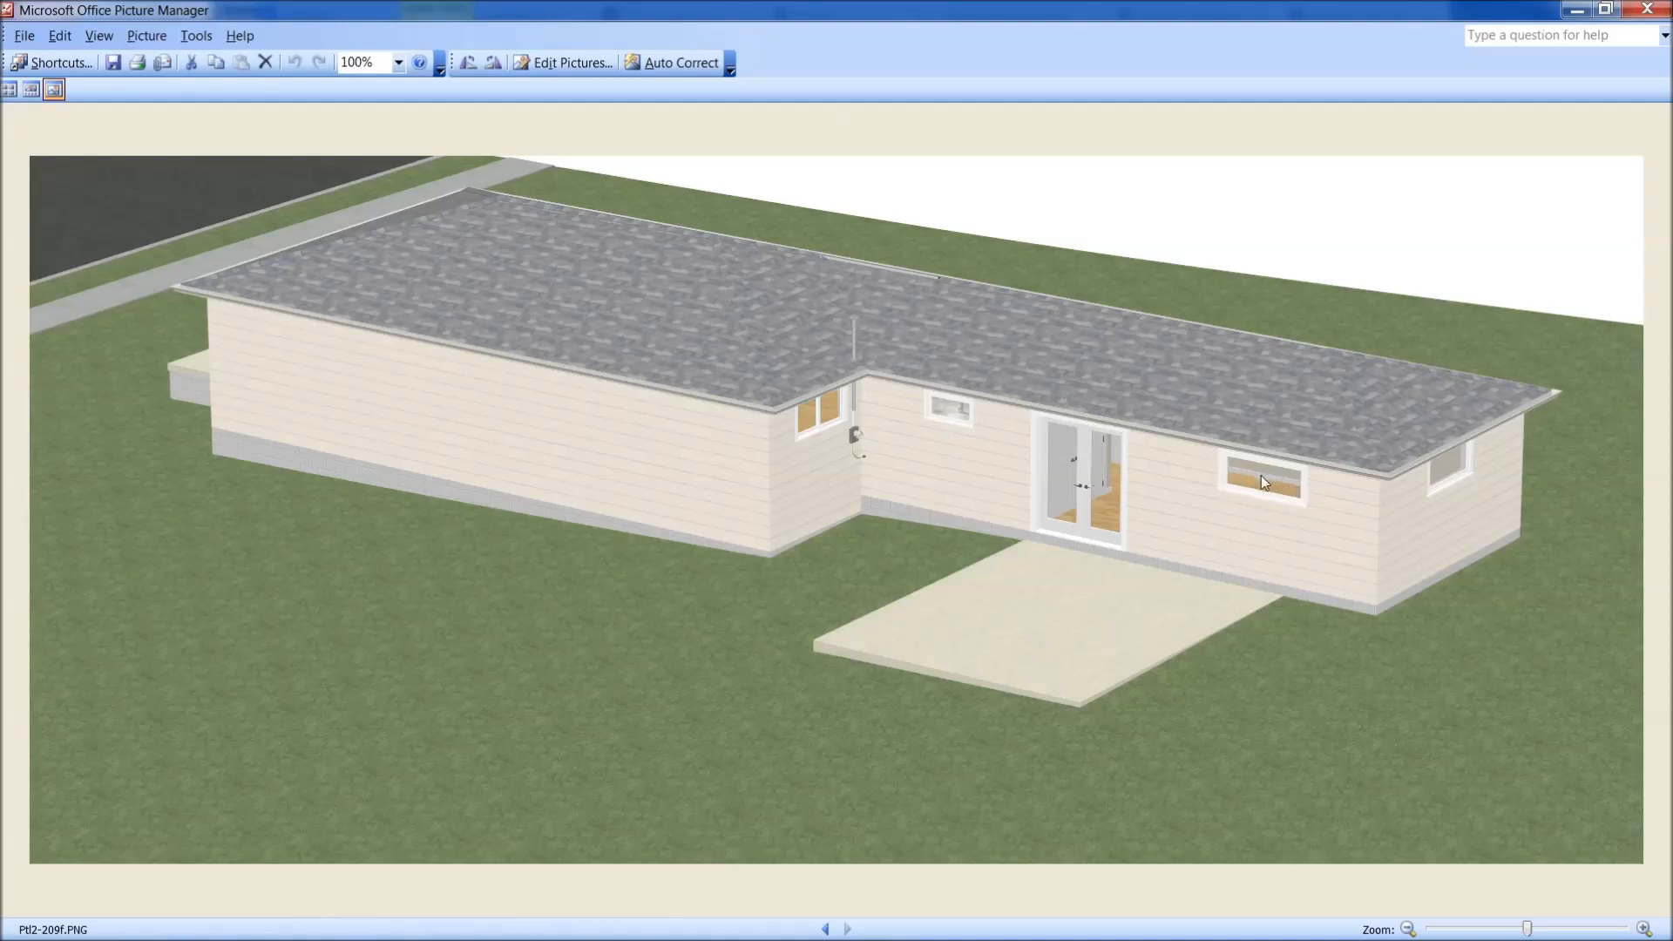
pyautogui.moveTo(1251, 491)
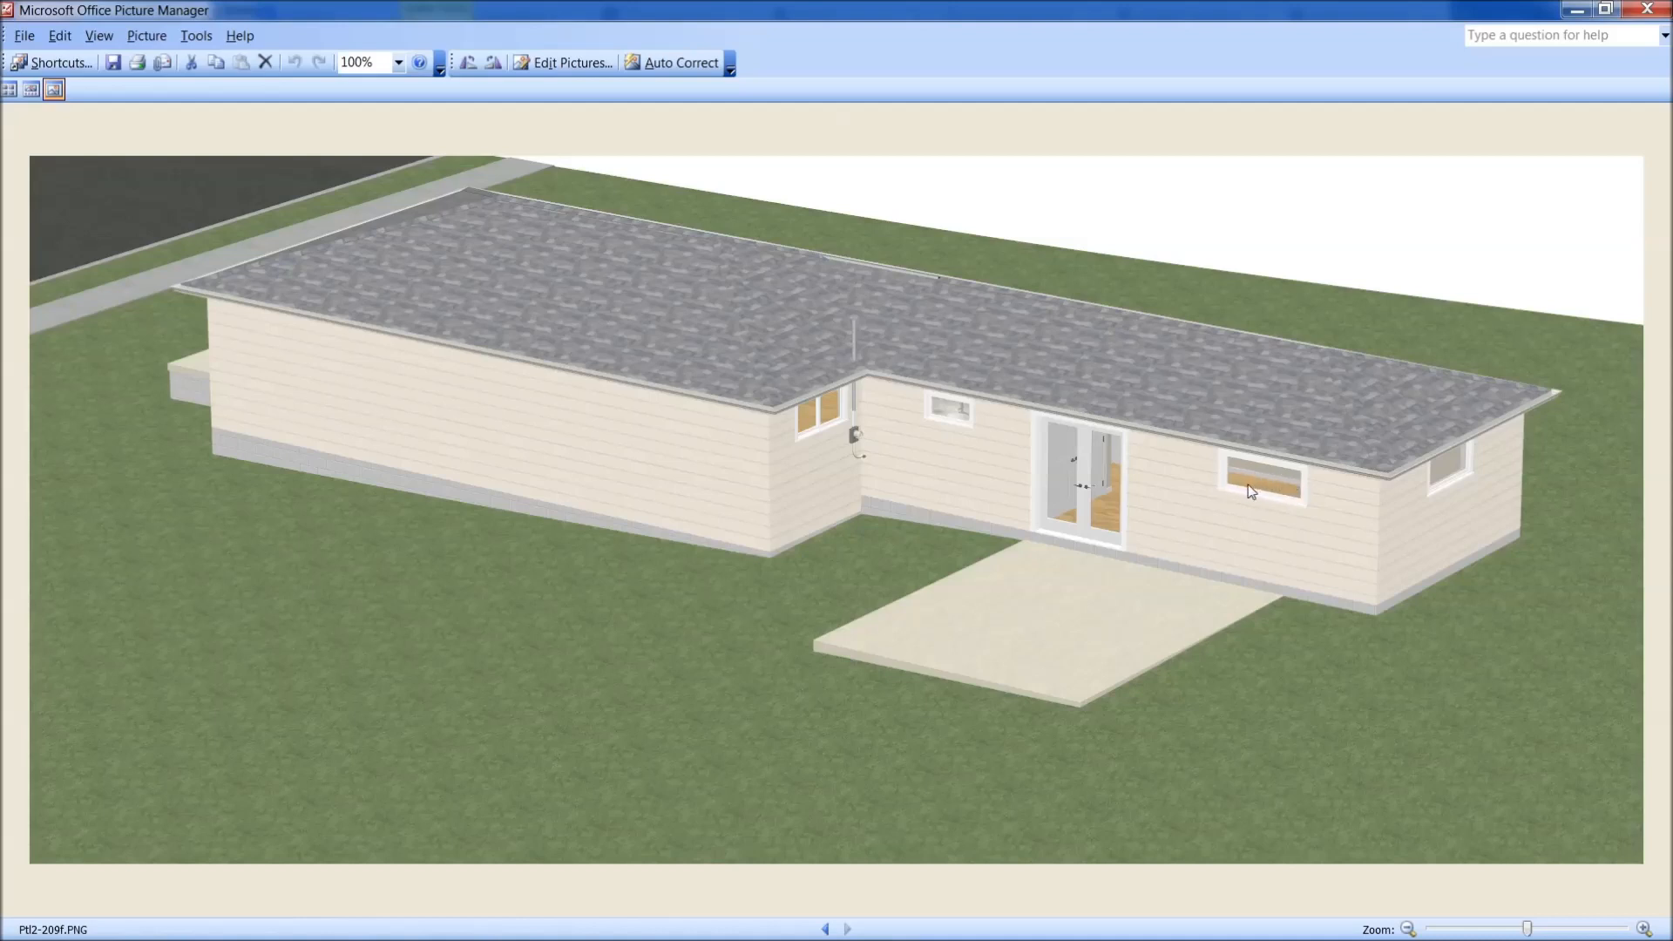
pyautogui.moveTo(835, 428)
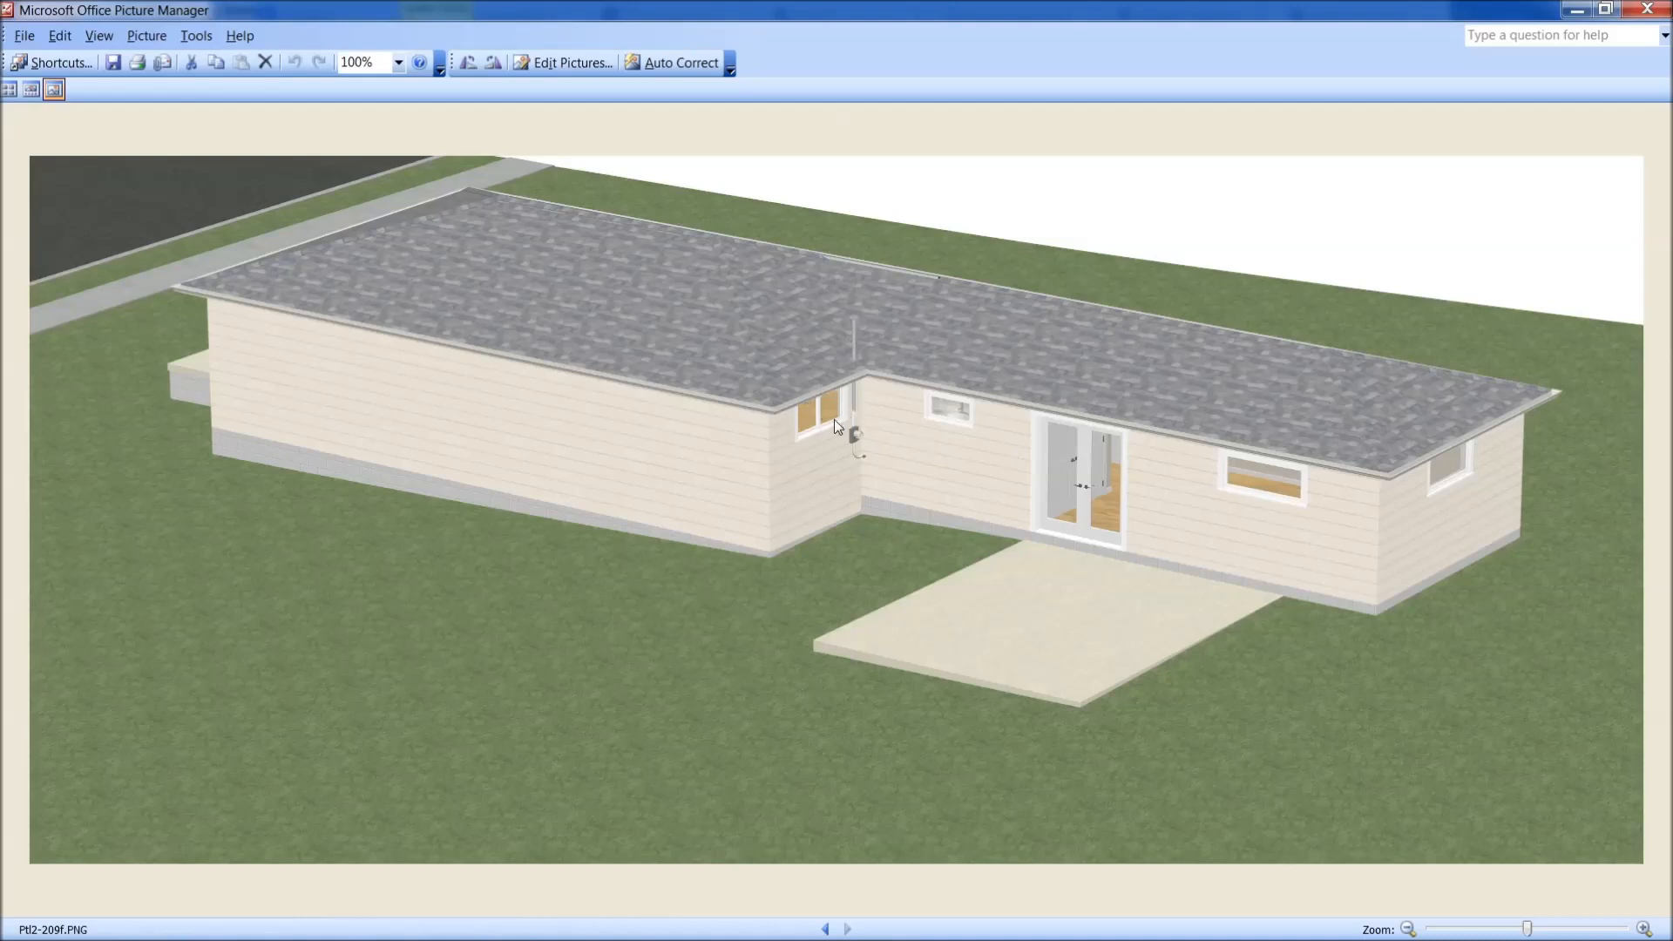
pyautogui.moveTo(829, 404)
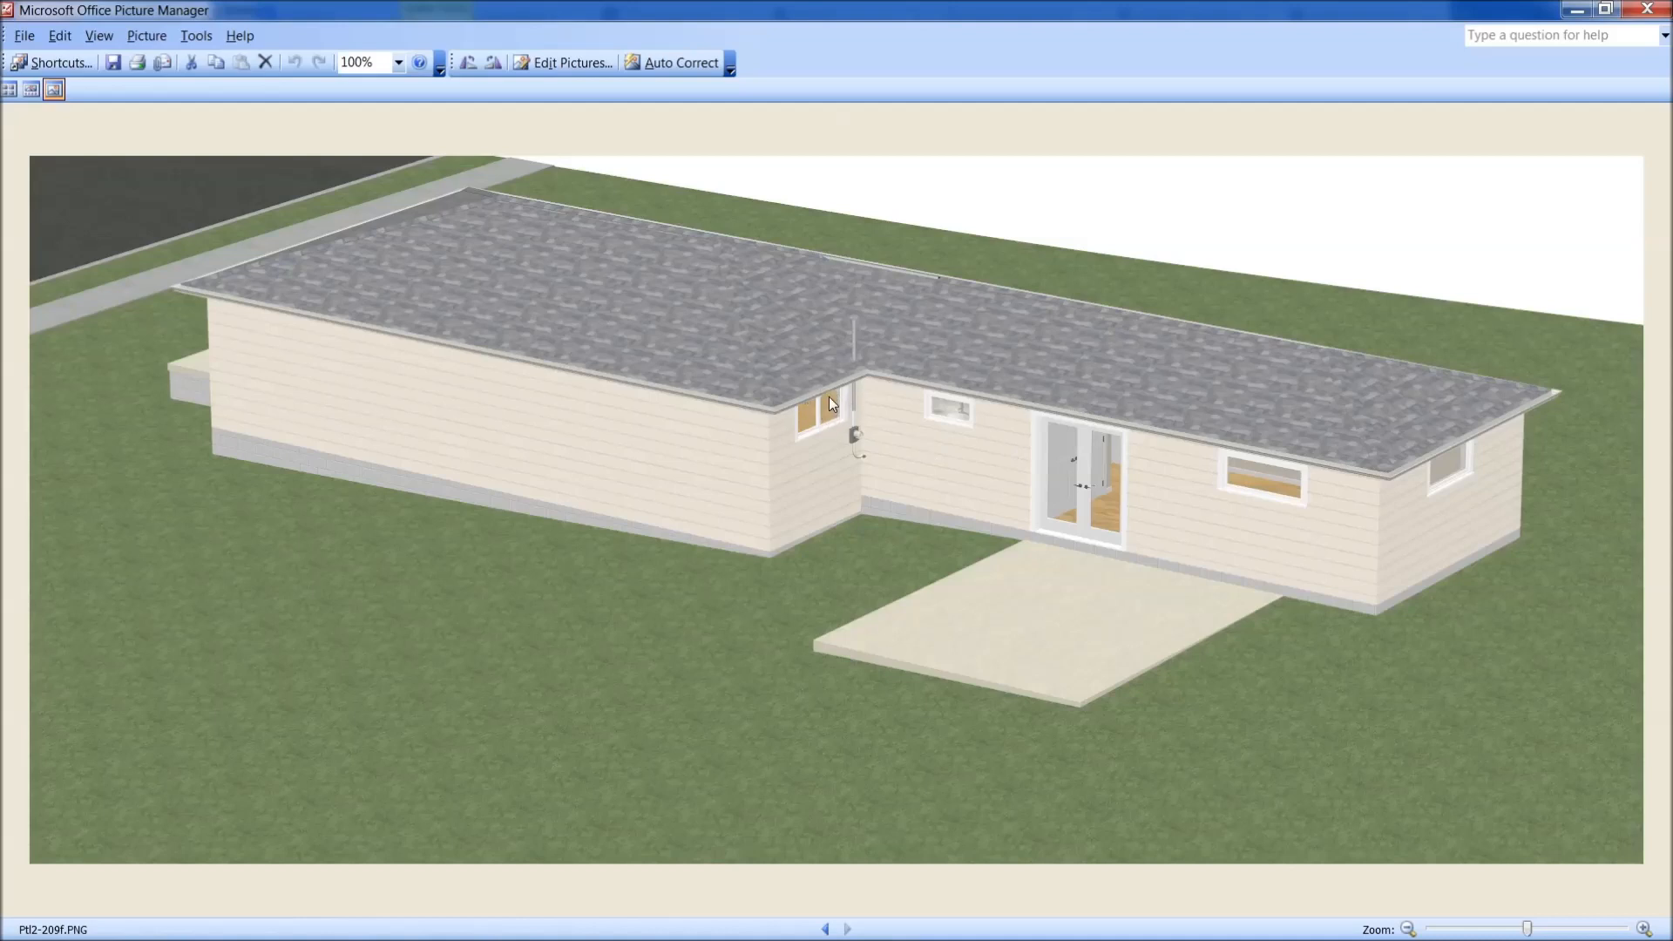
pyautogui.moveTo(899, 558)
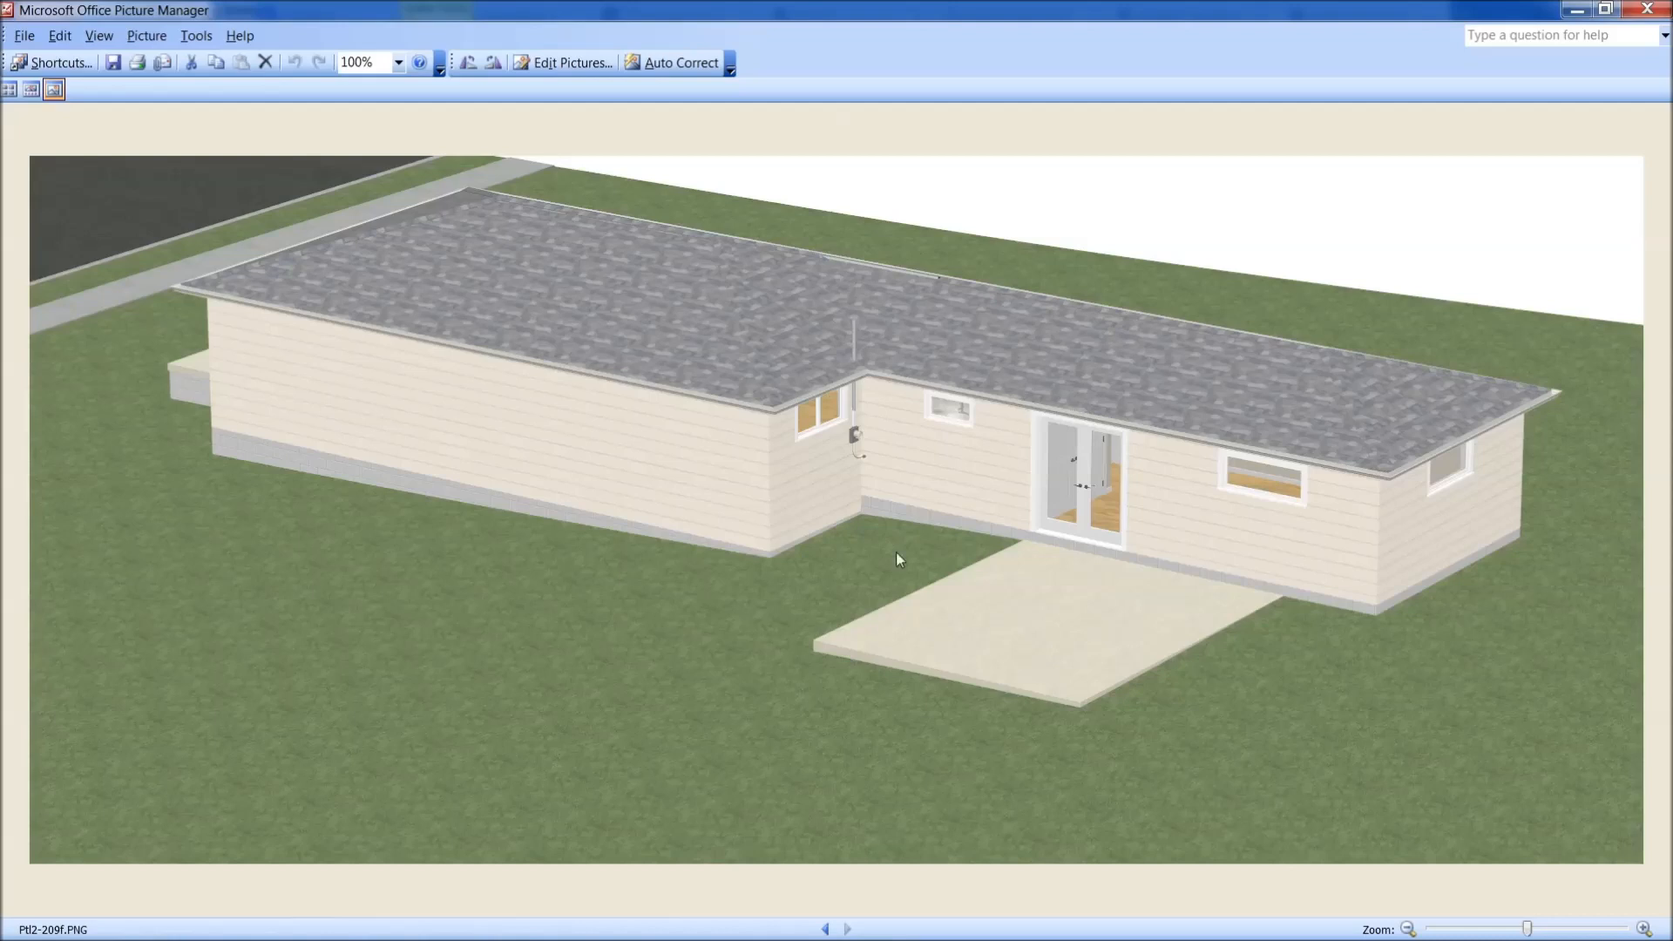
pyautogui.moveTo(366, 356)
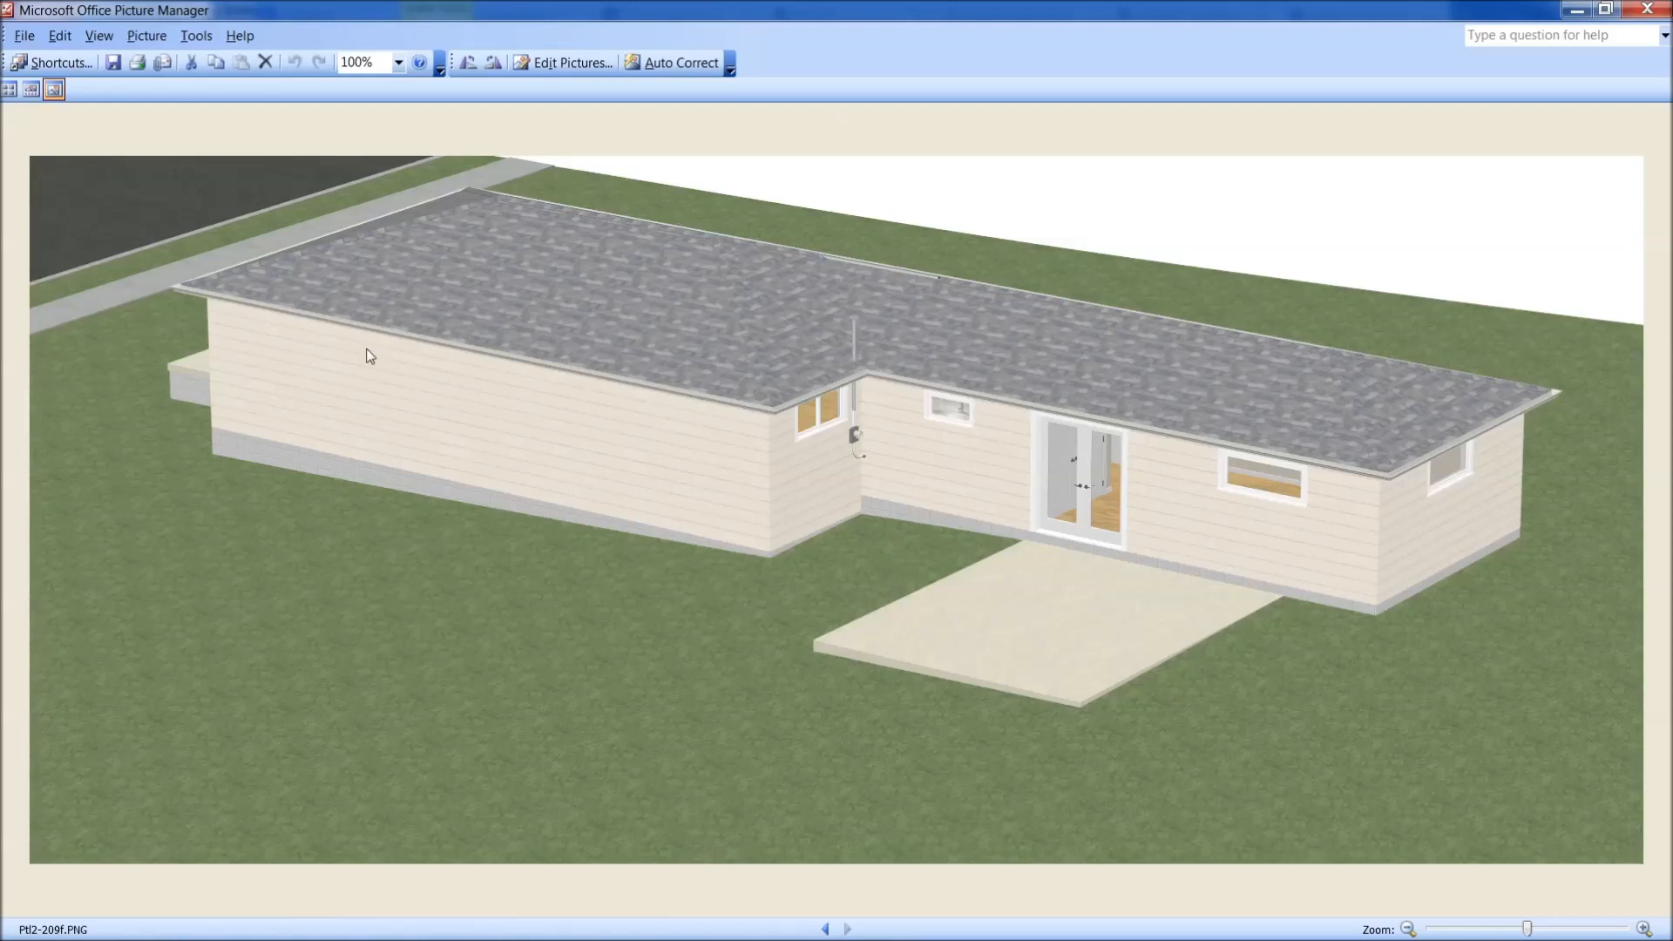
pyautogui.moveTo(218, 369)
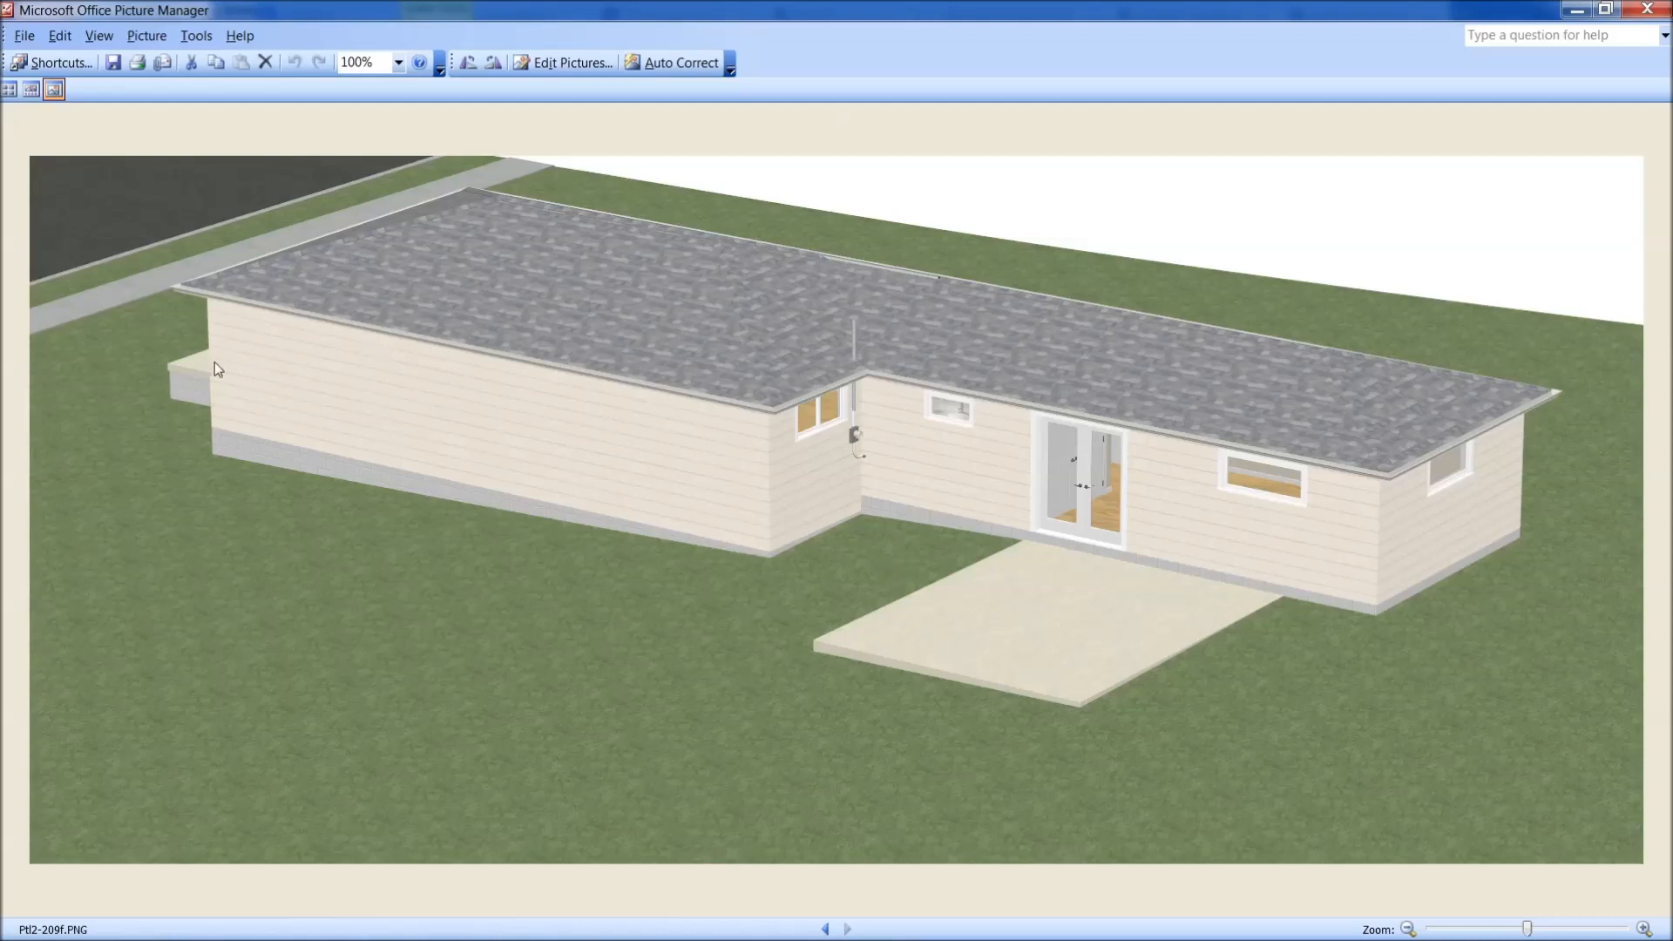
pyautogui.moveTo(600, 232)
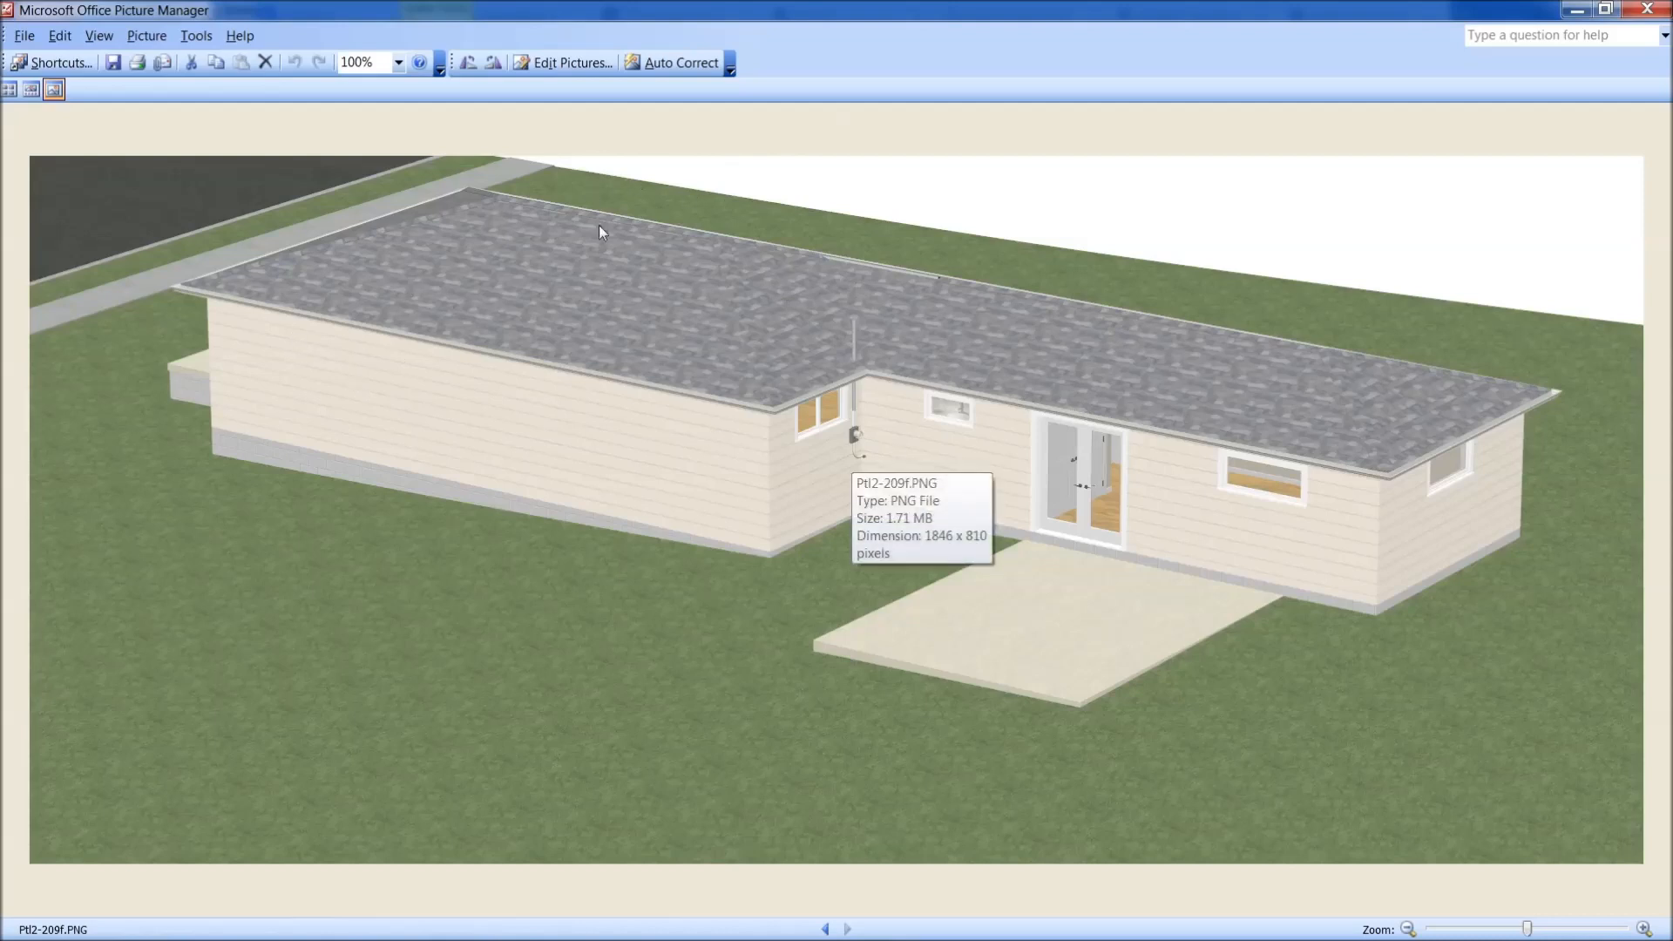
pyautogui.moveTo(752, 773)
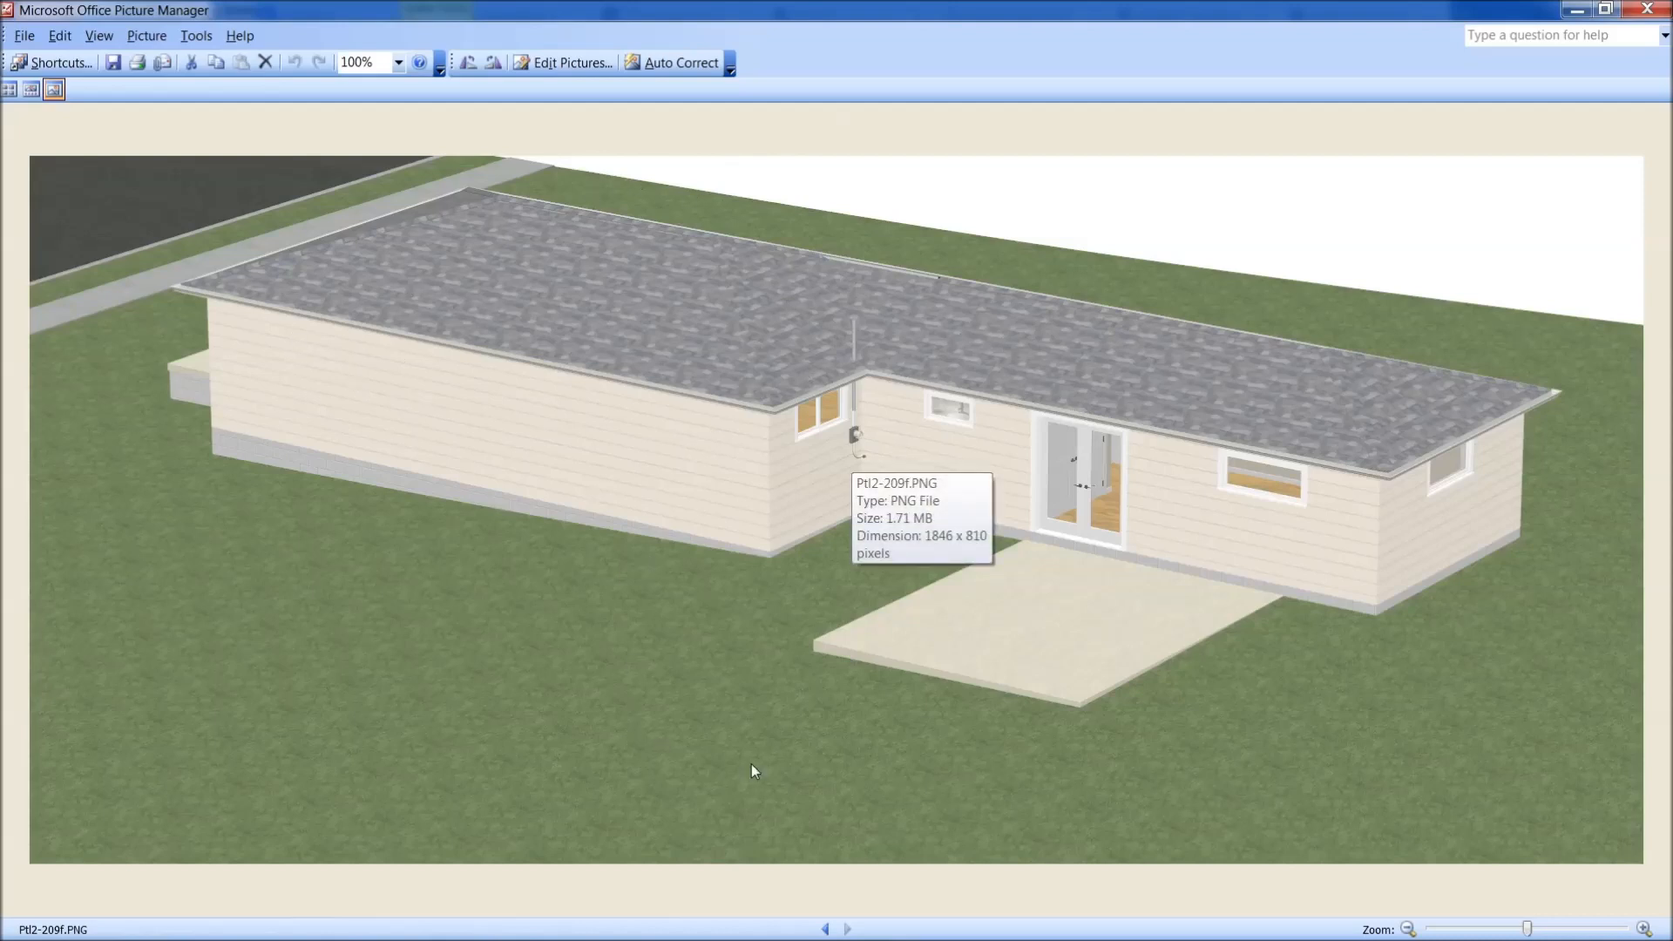
pyautogui.moveTo(752, 777)
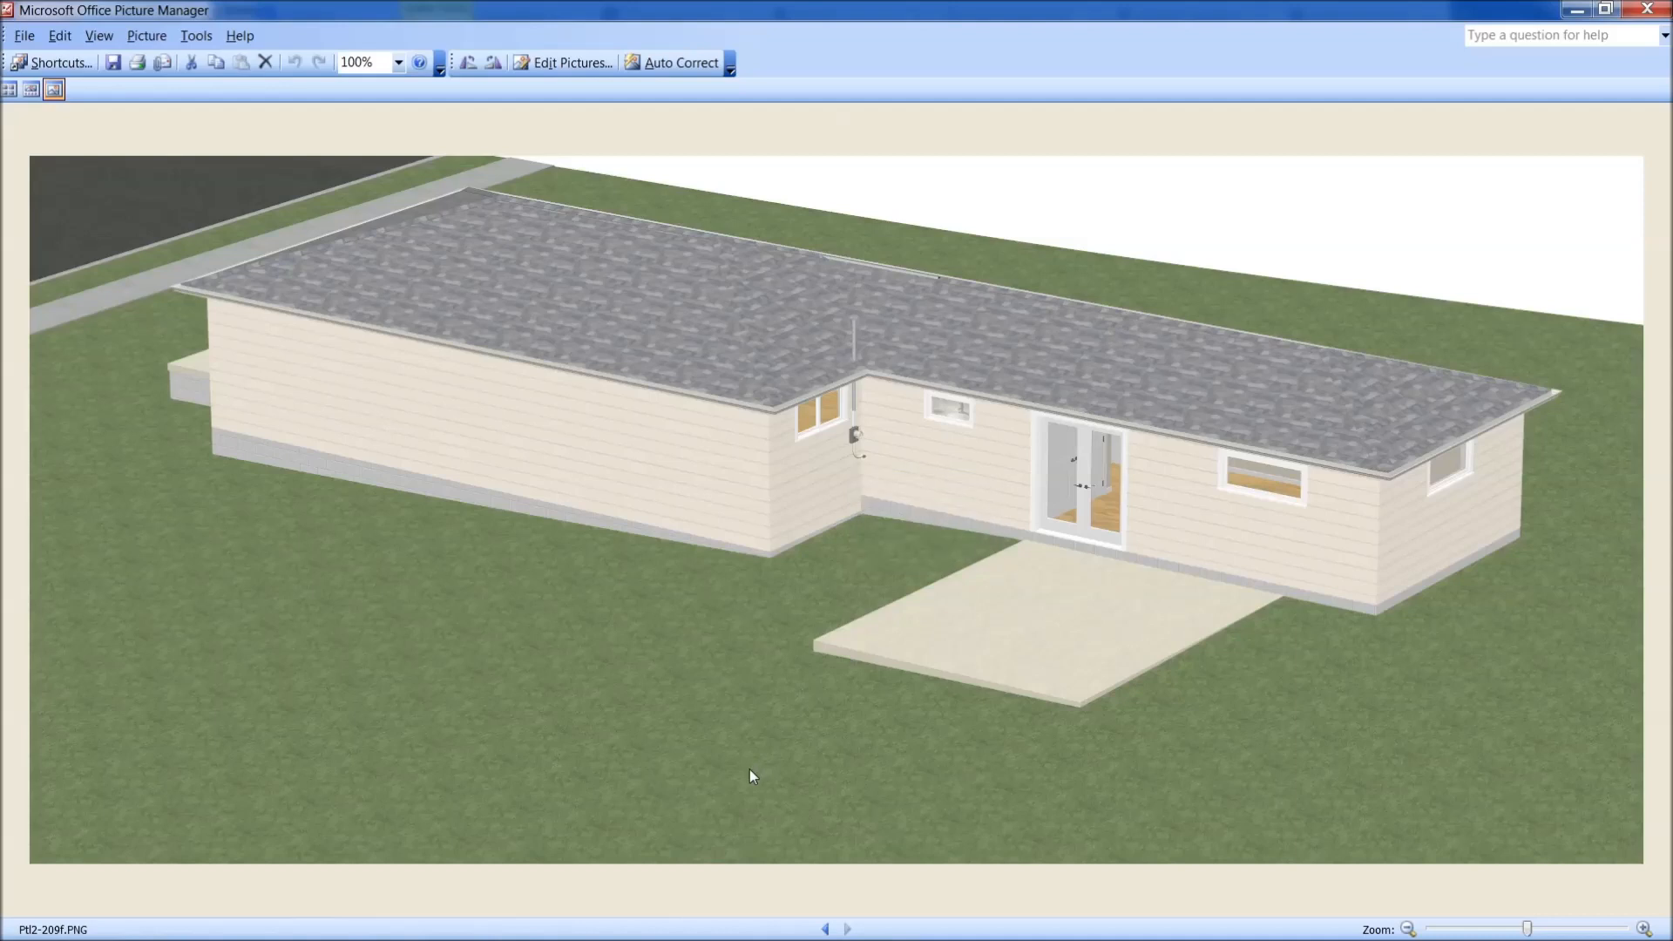